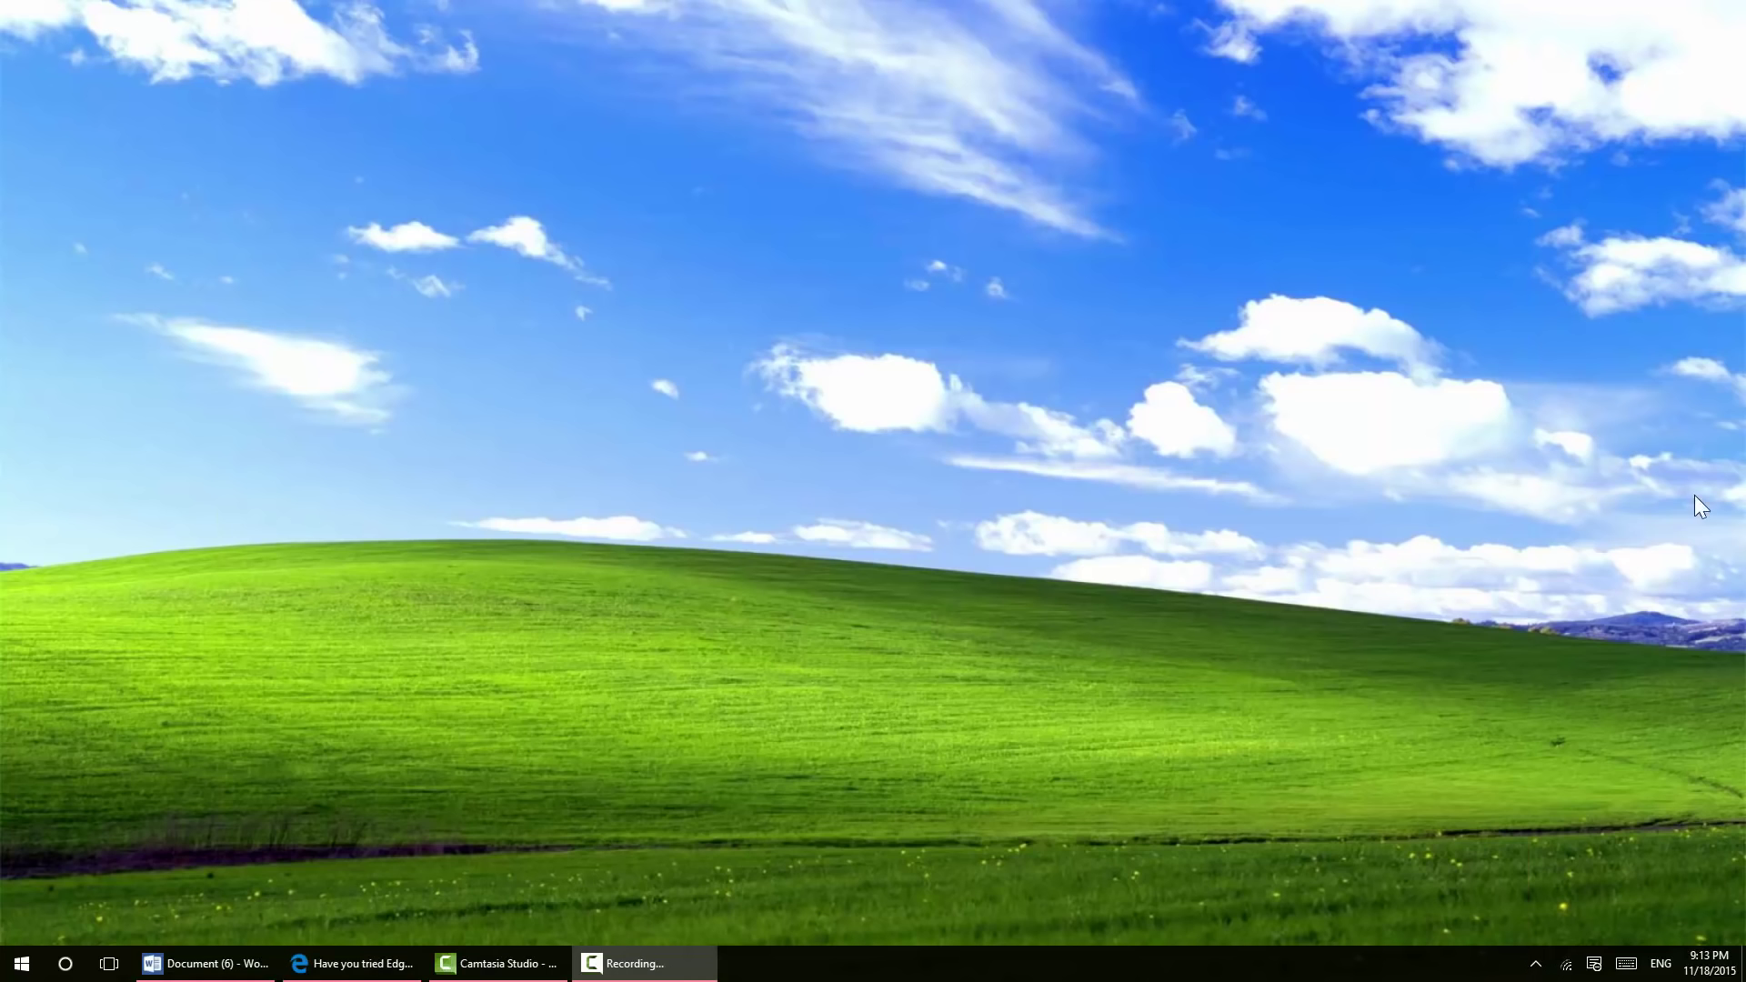
pyautogui.moveTo(1088, 800)
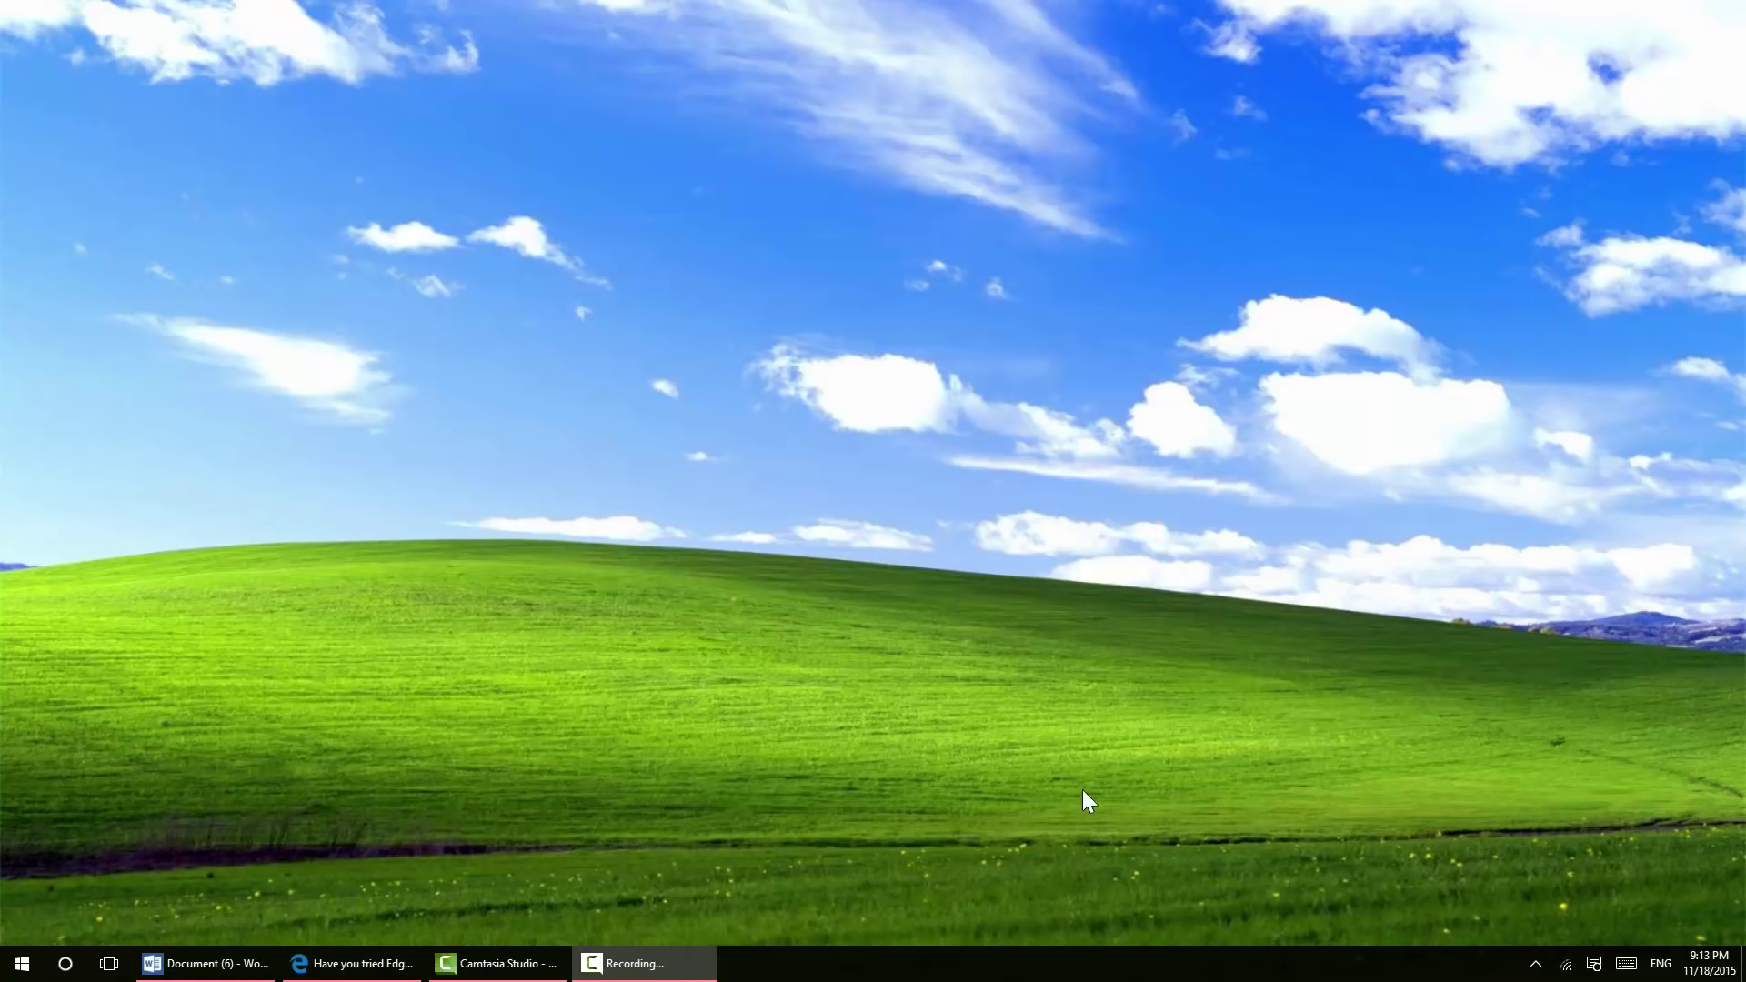
pyautogui.moveTo(476, 244)
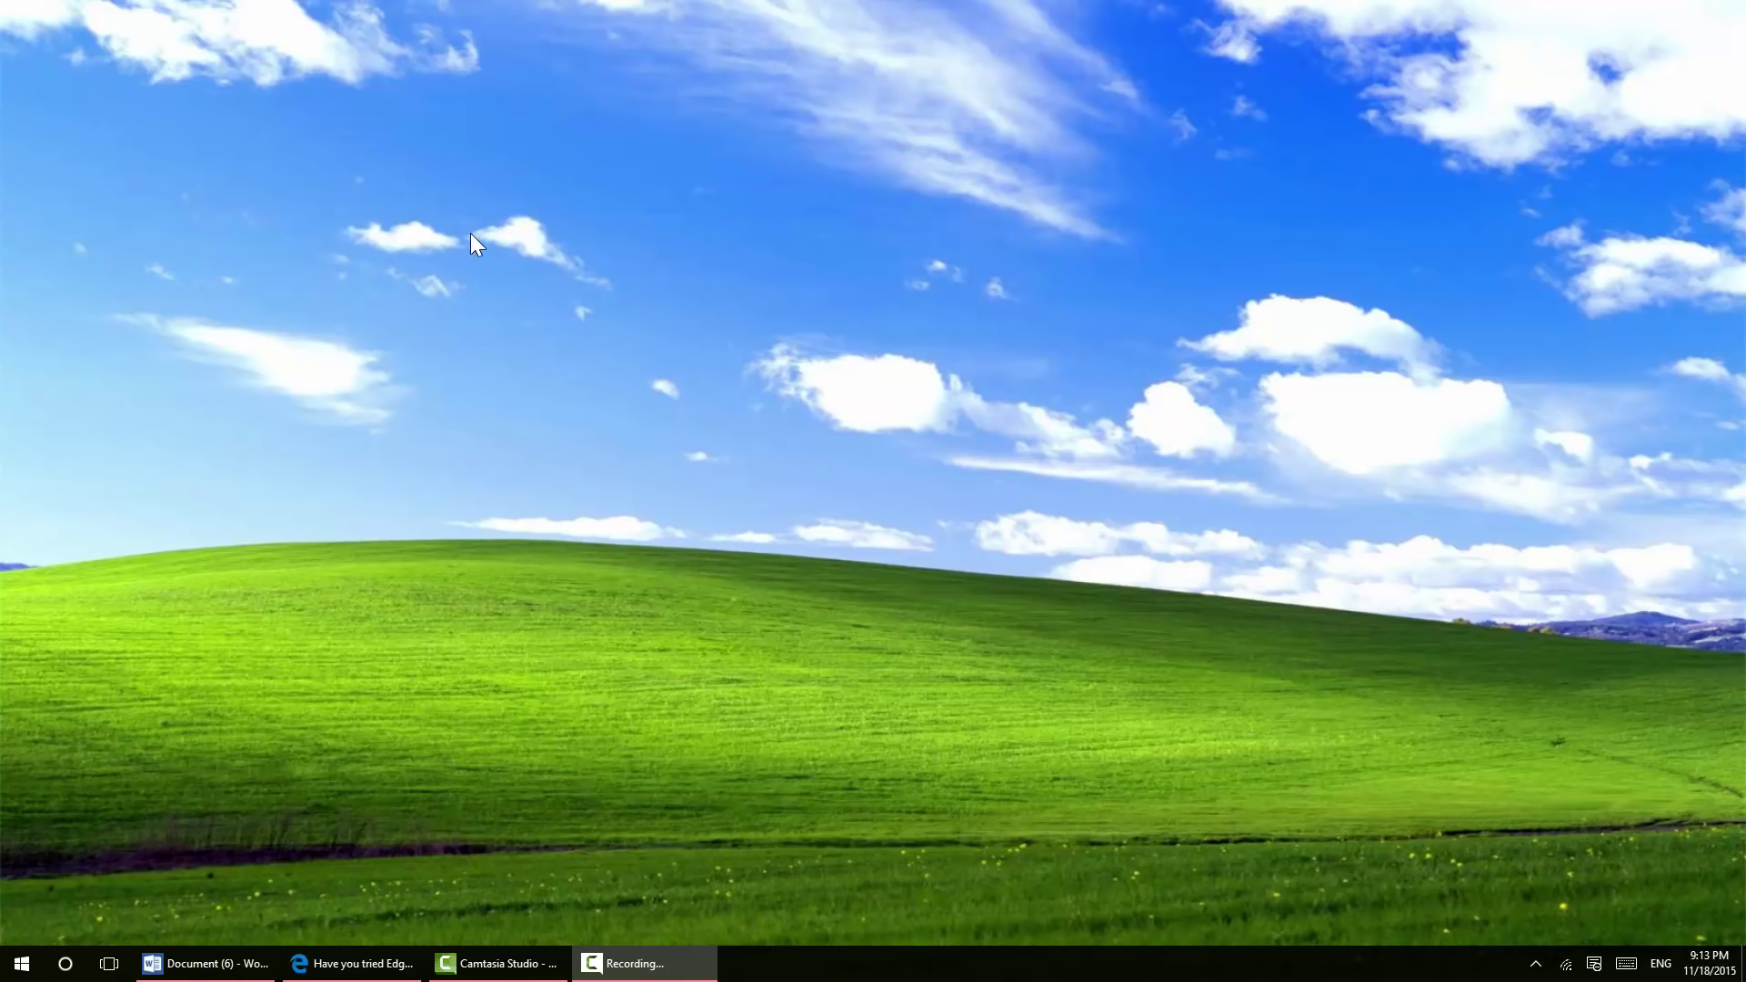
pyautogui.moveTo(900, 655)
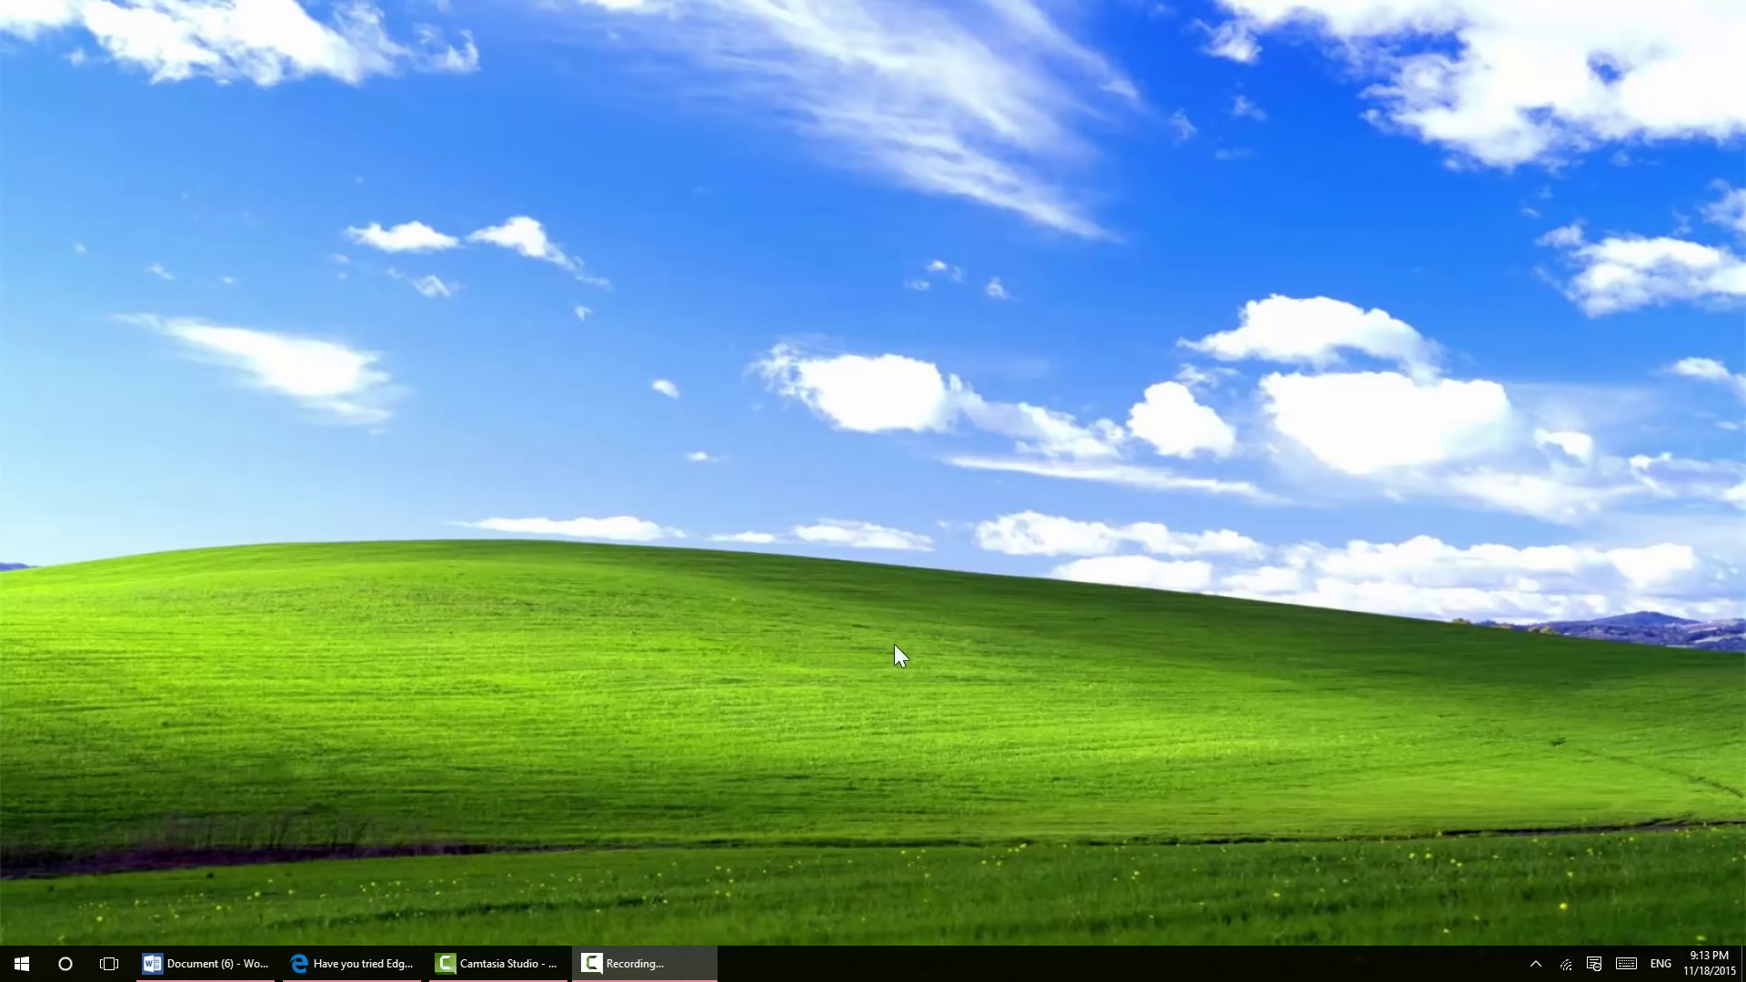
pyautogui.moveTo(918, 555)
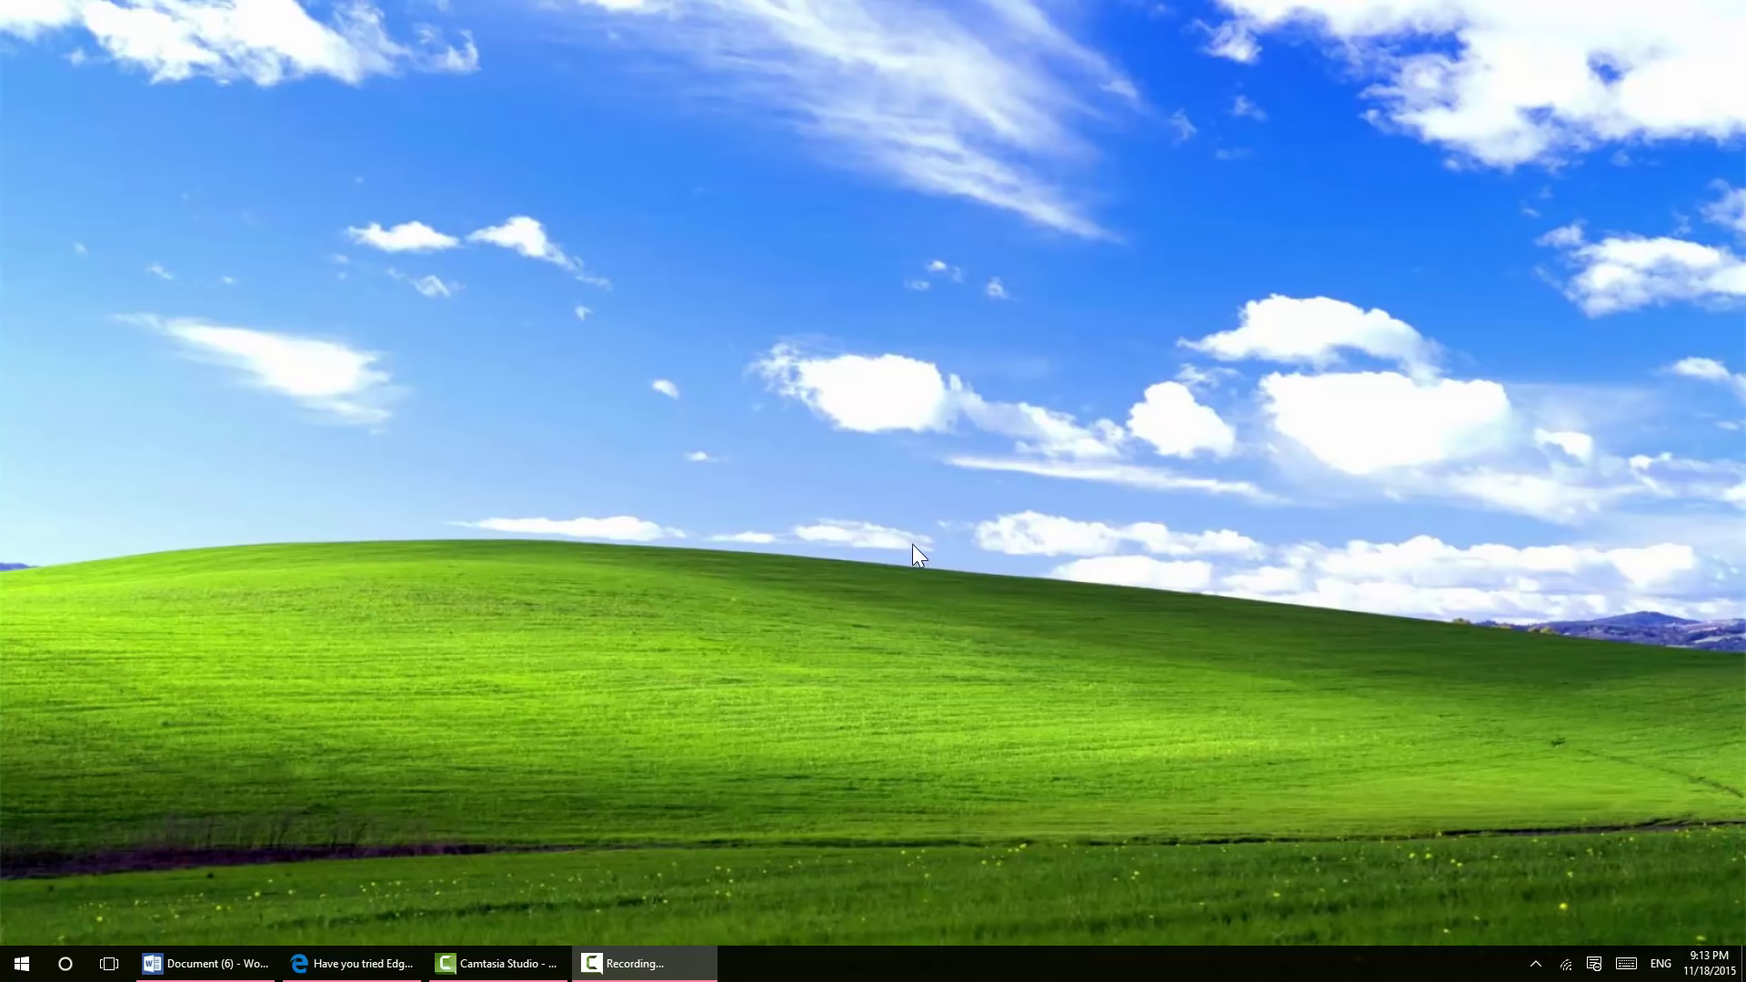
pyautogui.moveTo(293, 801)
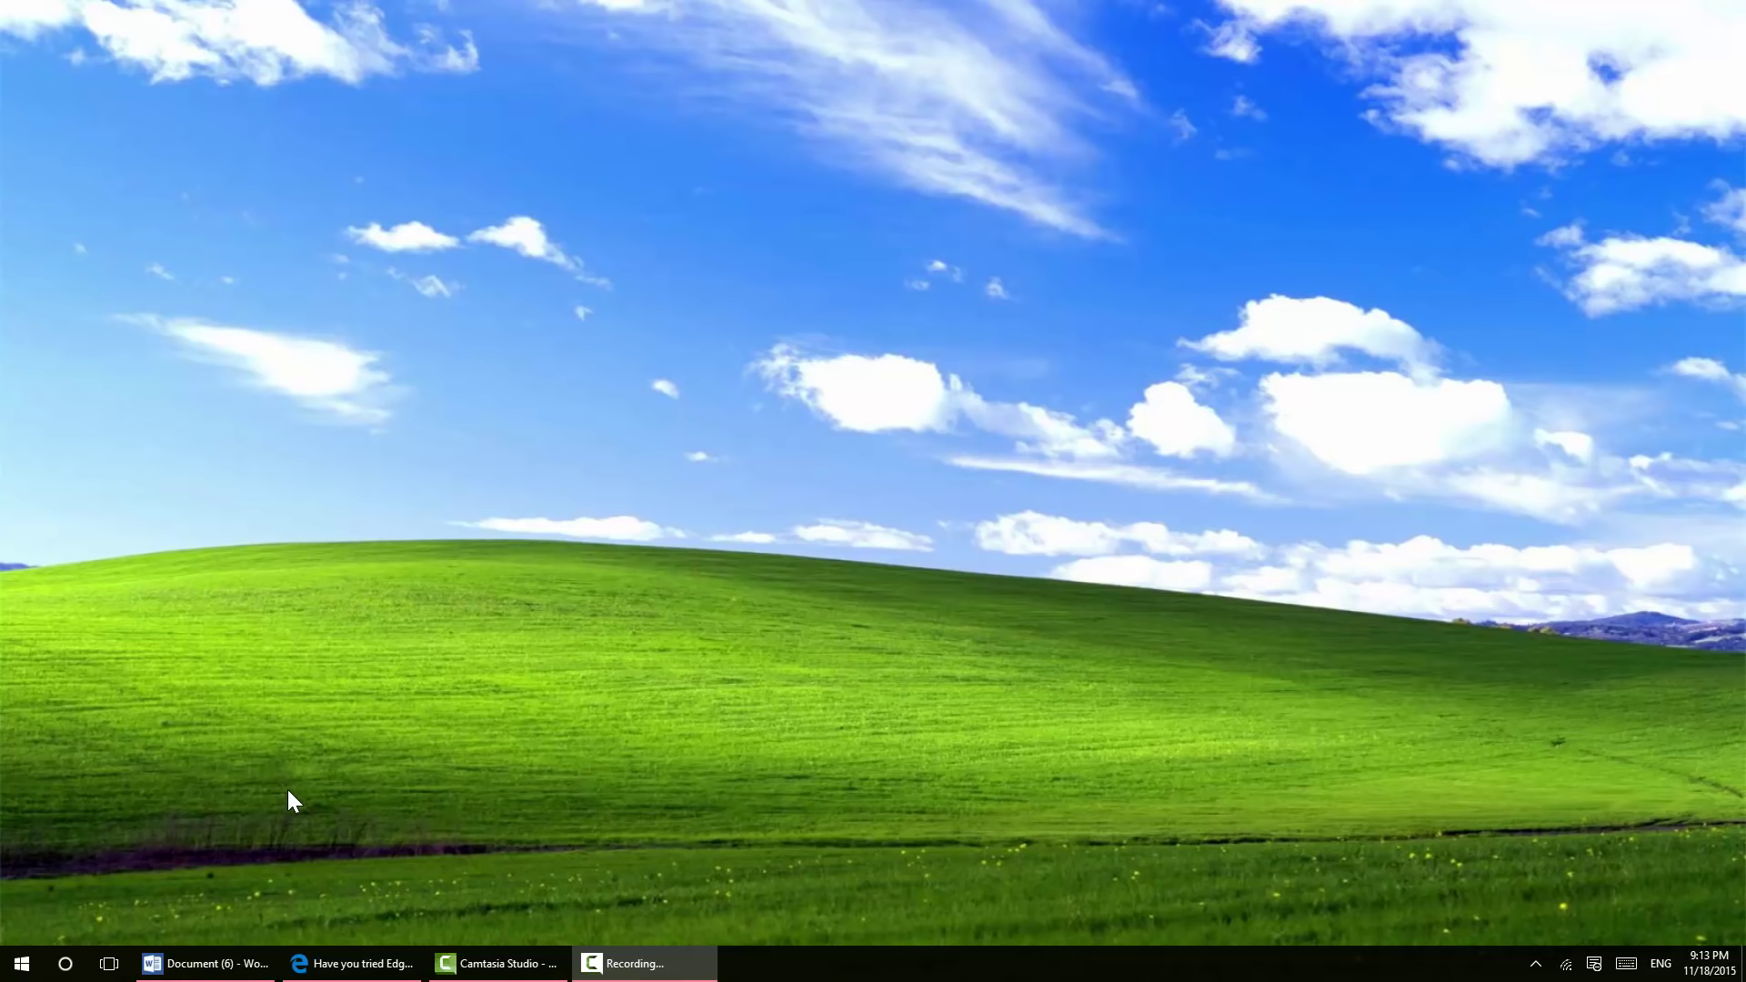
pyautogui.moveTo(239, 837)
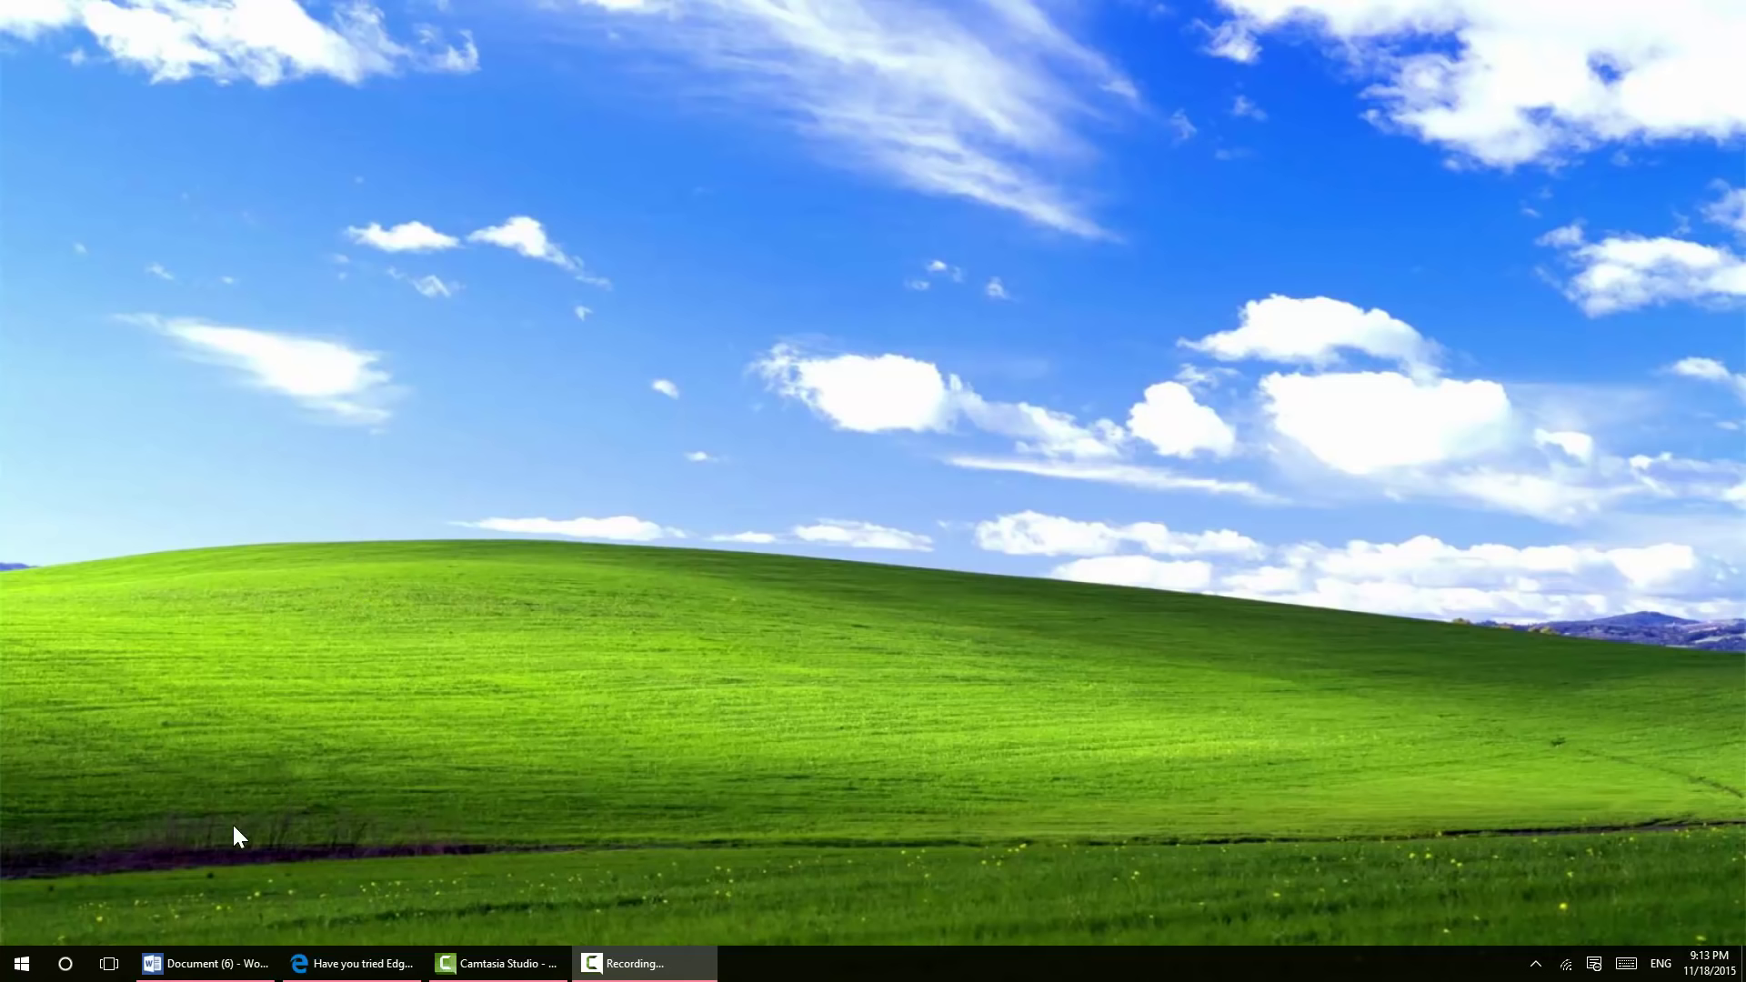
# From the WinBeta - YouTube tab, open a new tab and browse the MSN news feed
pyautogui.click(358, 963)
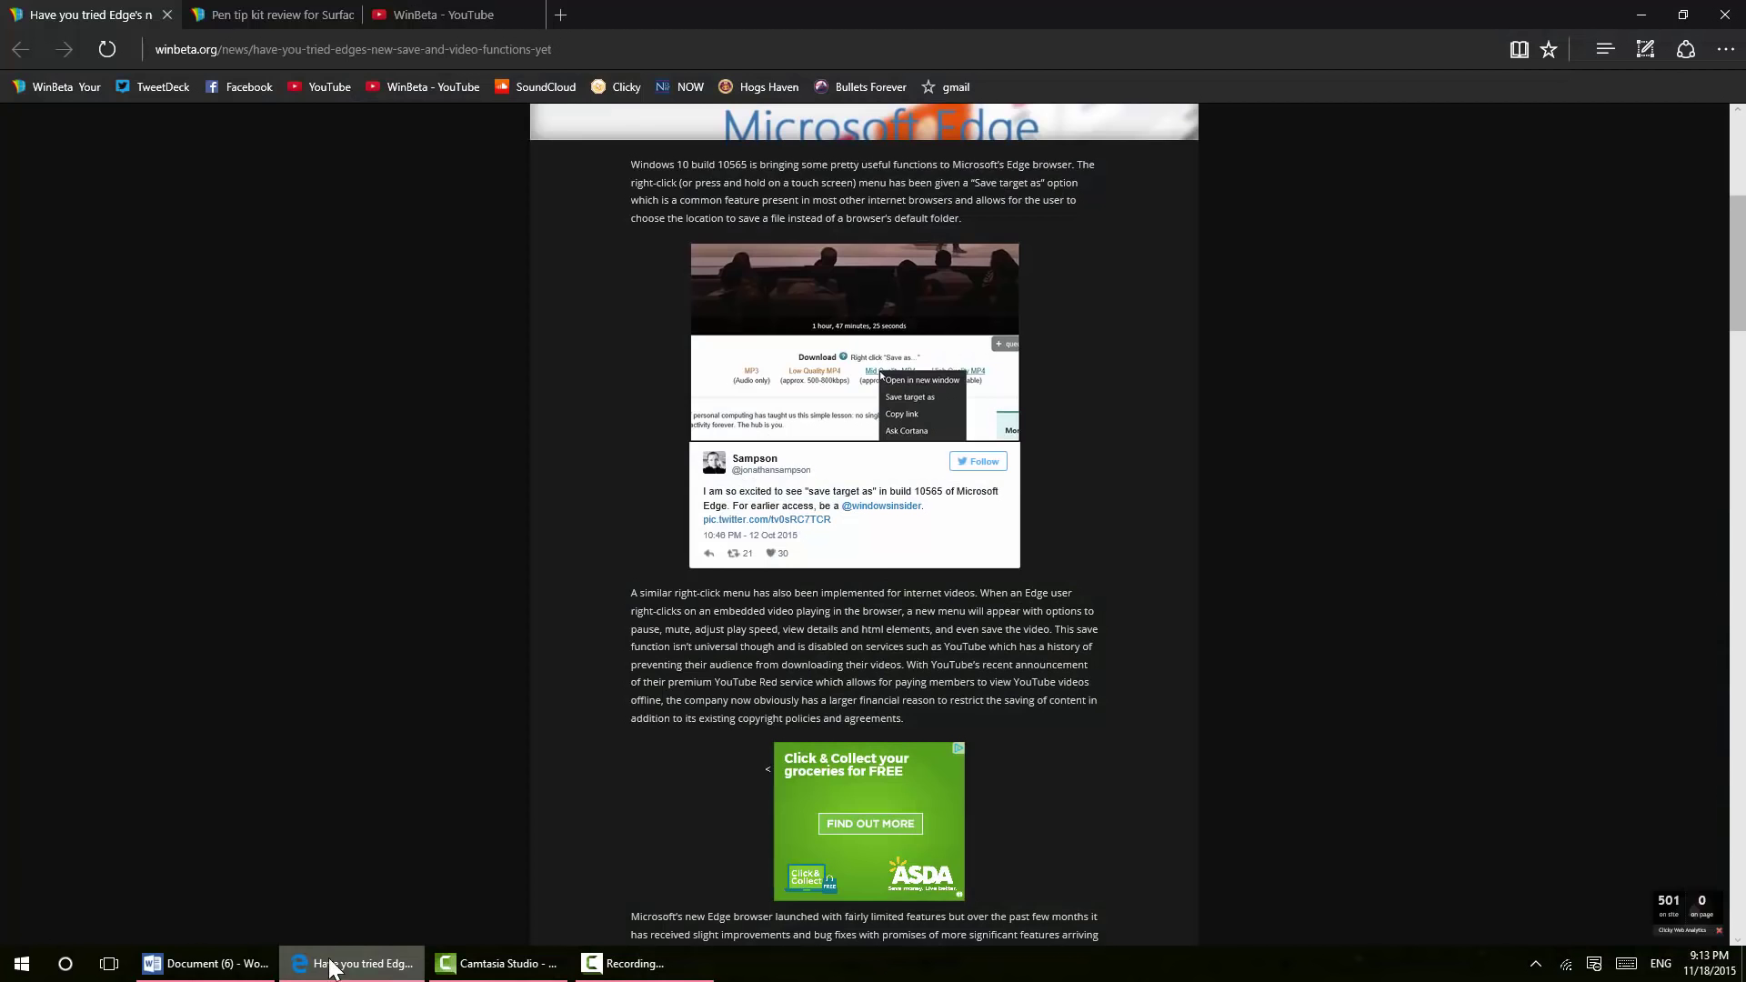
pyautogui.click(437, 15)
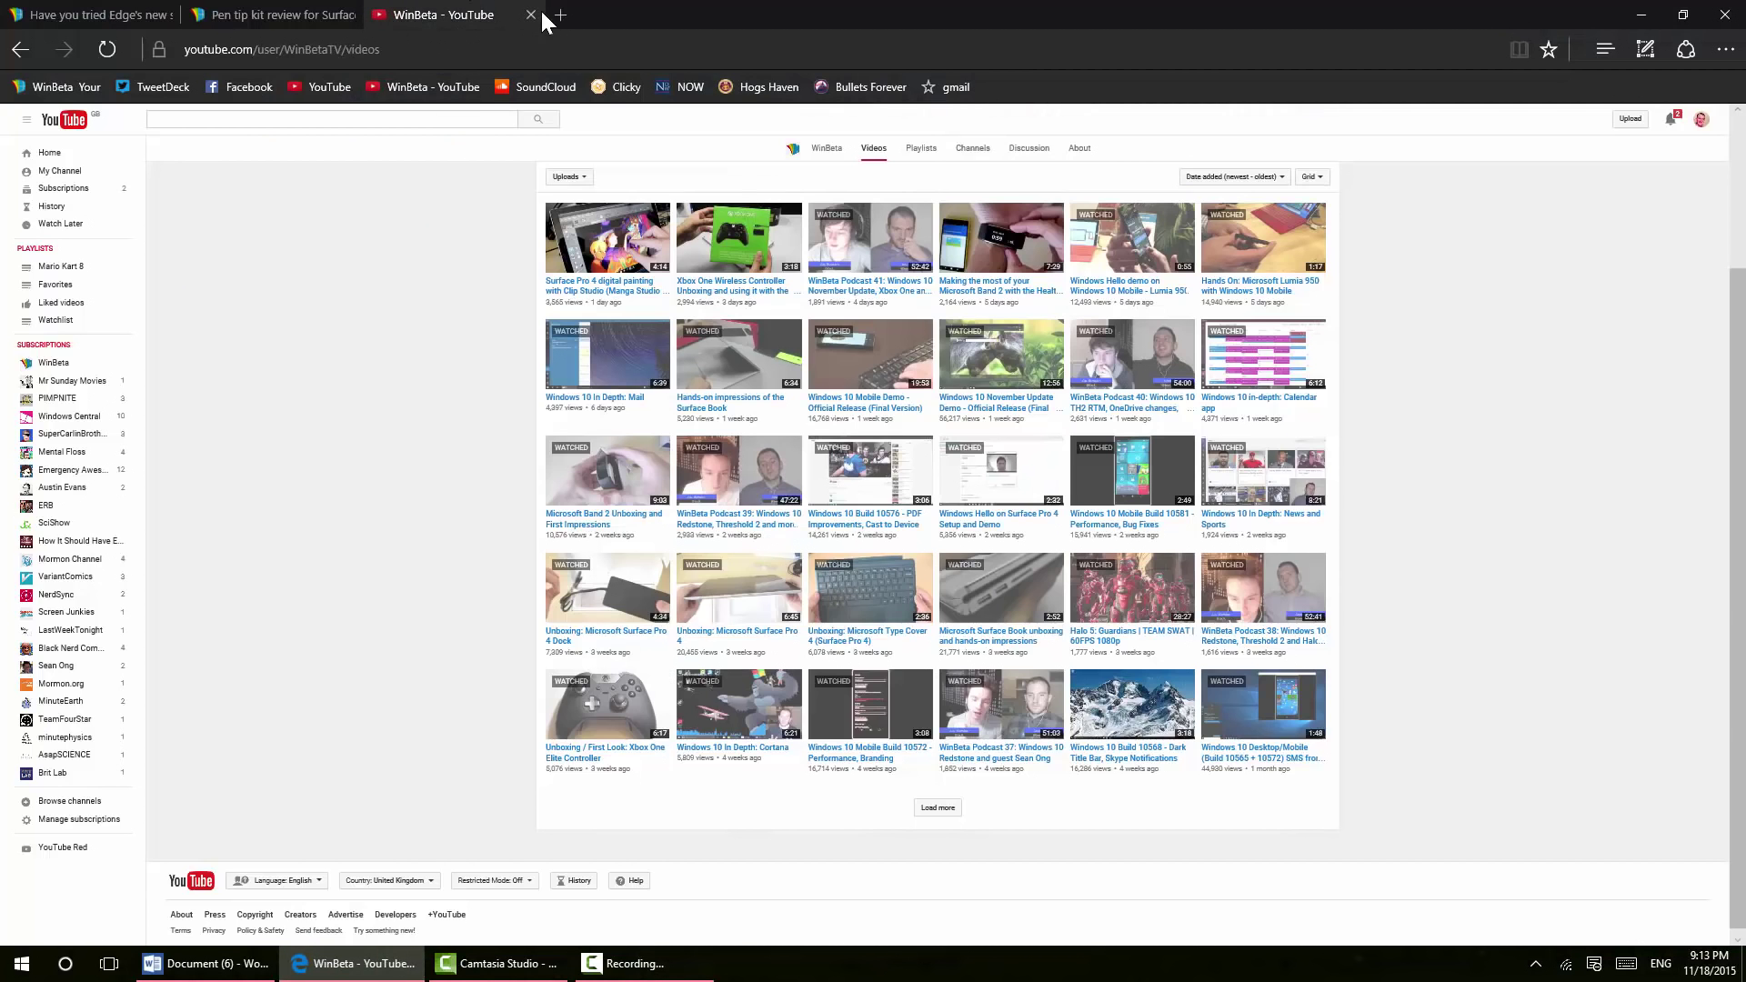
pyautogui.click(559, 15)
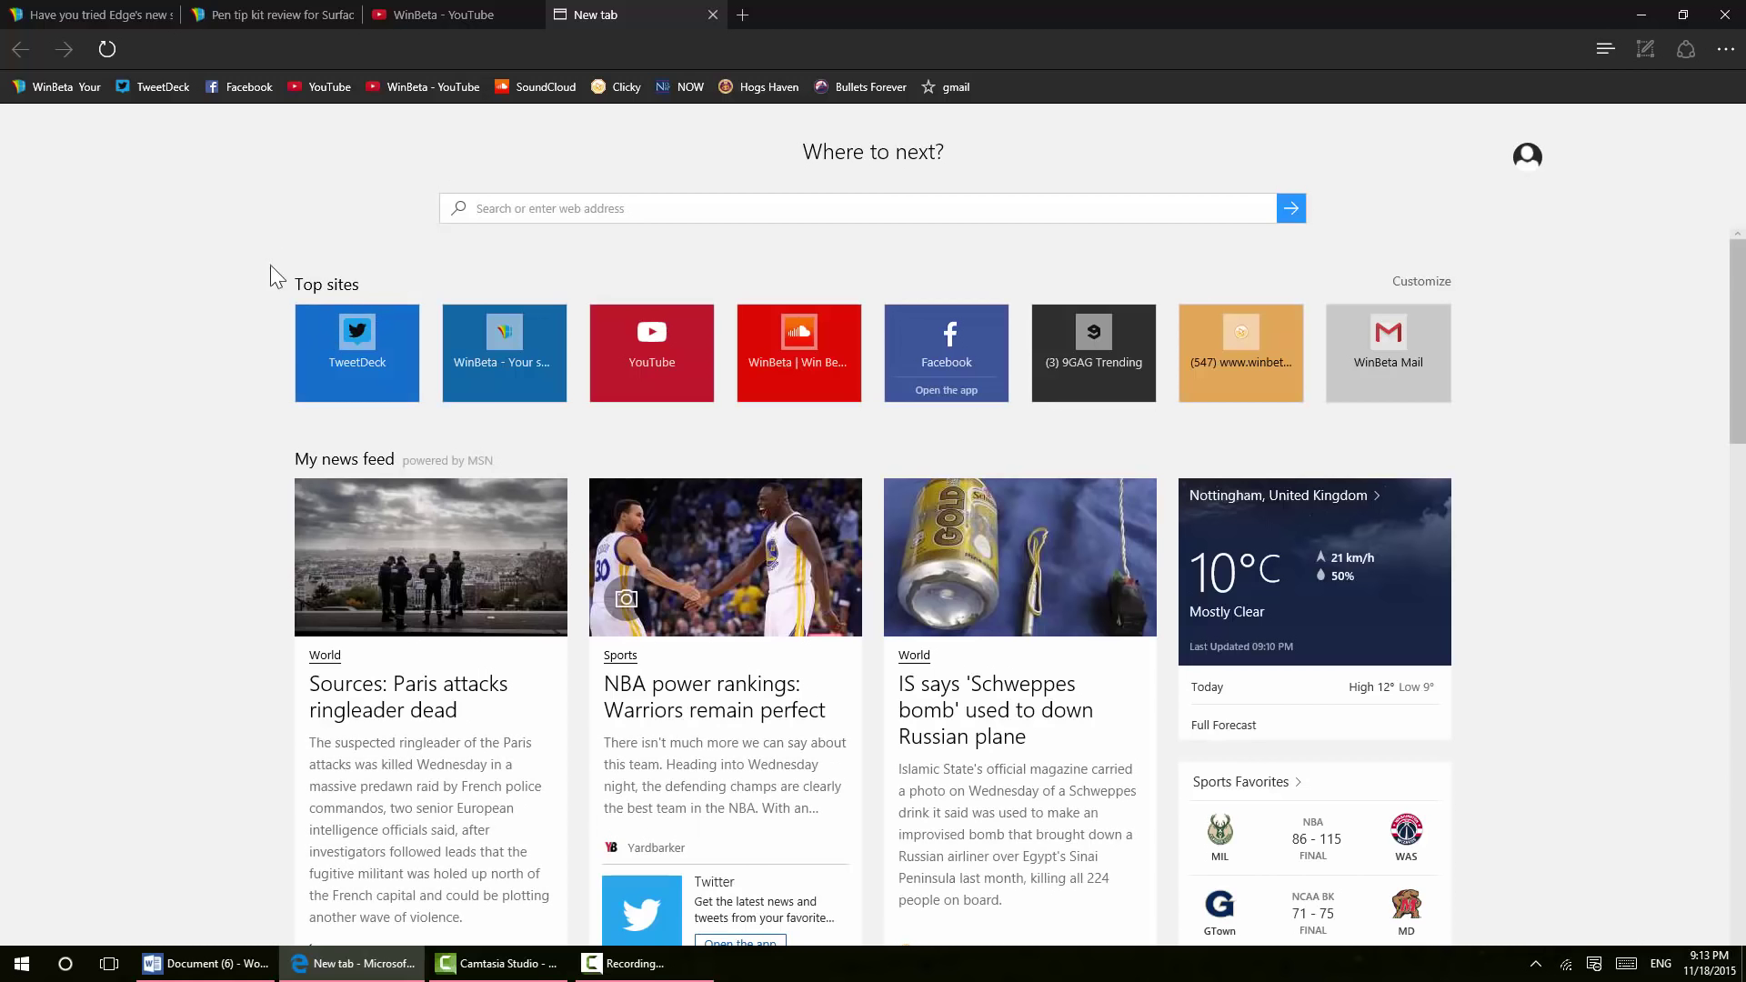
pyautogui.moveTo(214, 447)
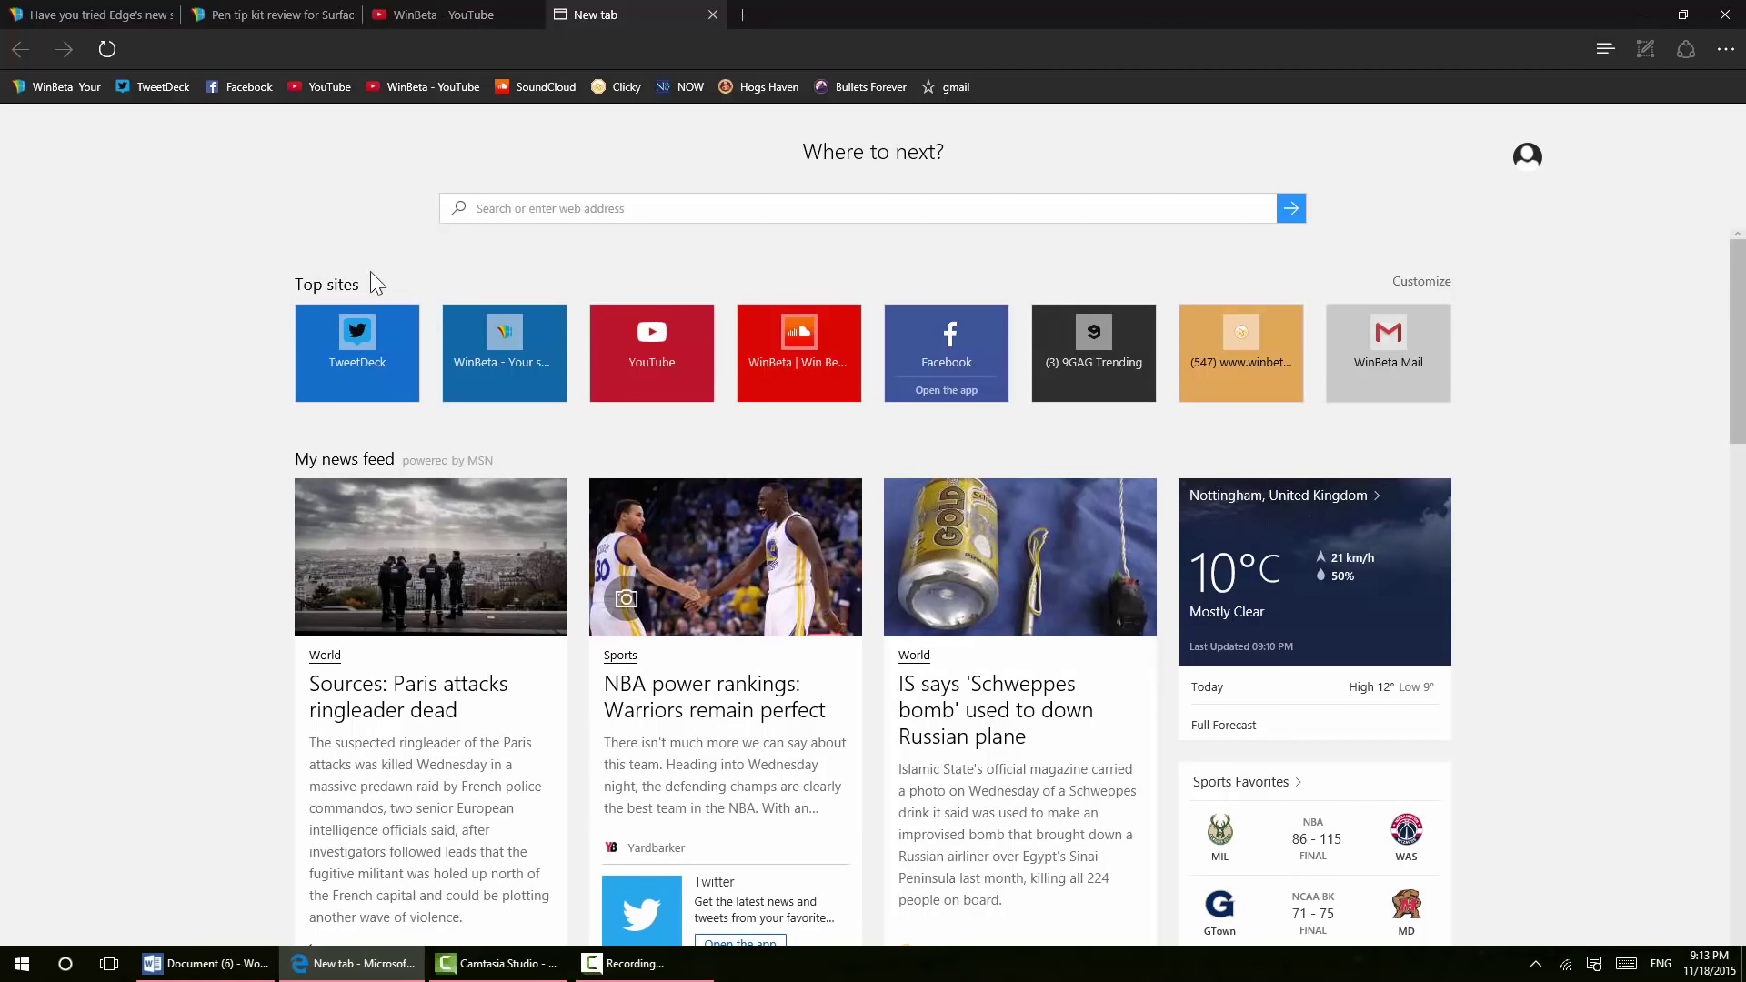
pyautogui.moveTo(328, 434)
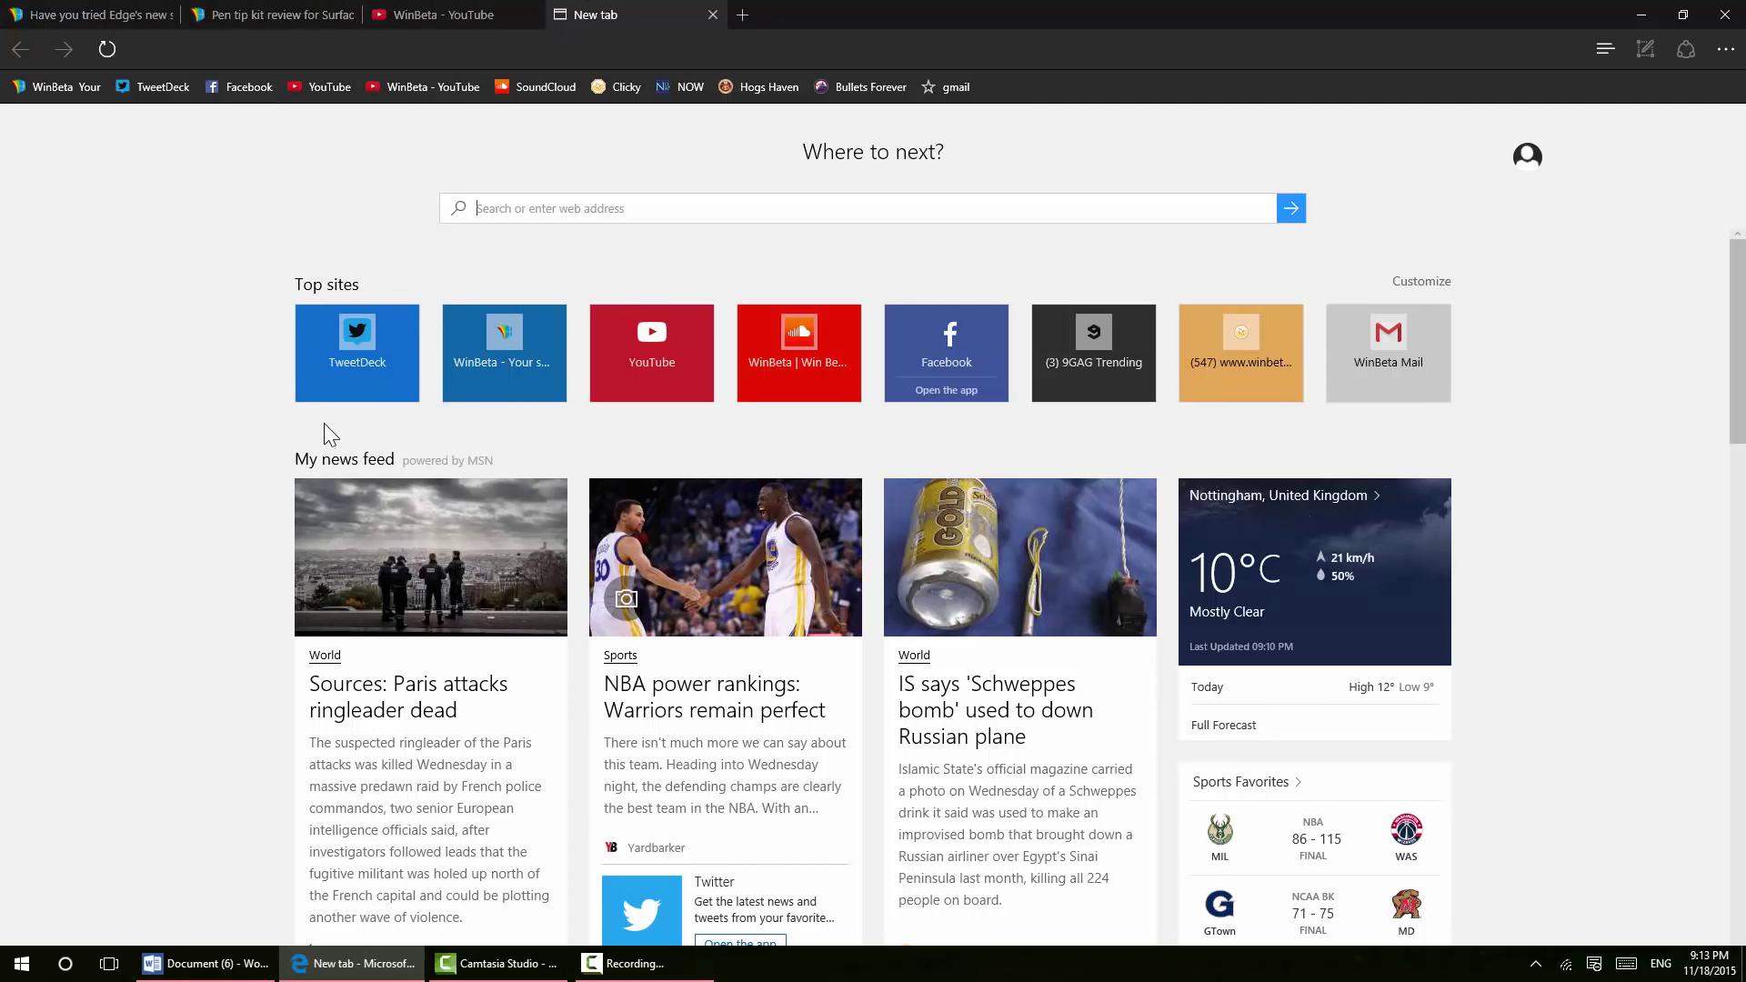
pyautogui.moveTo(1270, 367)
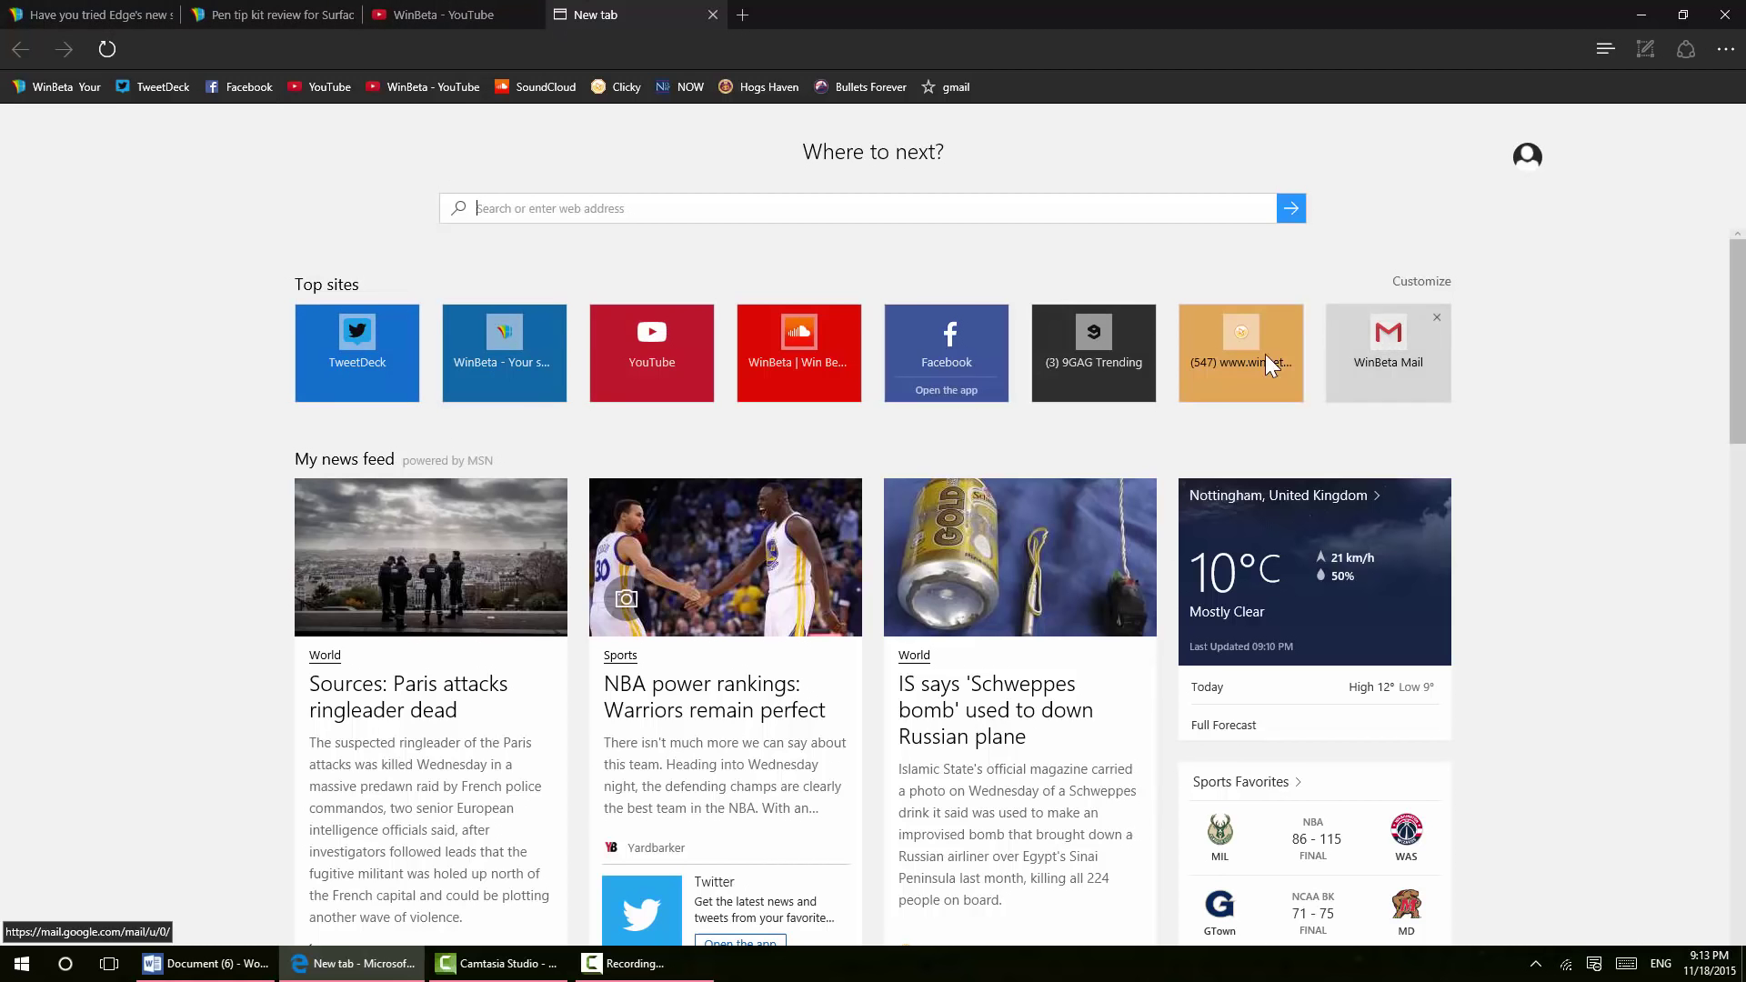
pyautogui.scroll(-3)
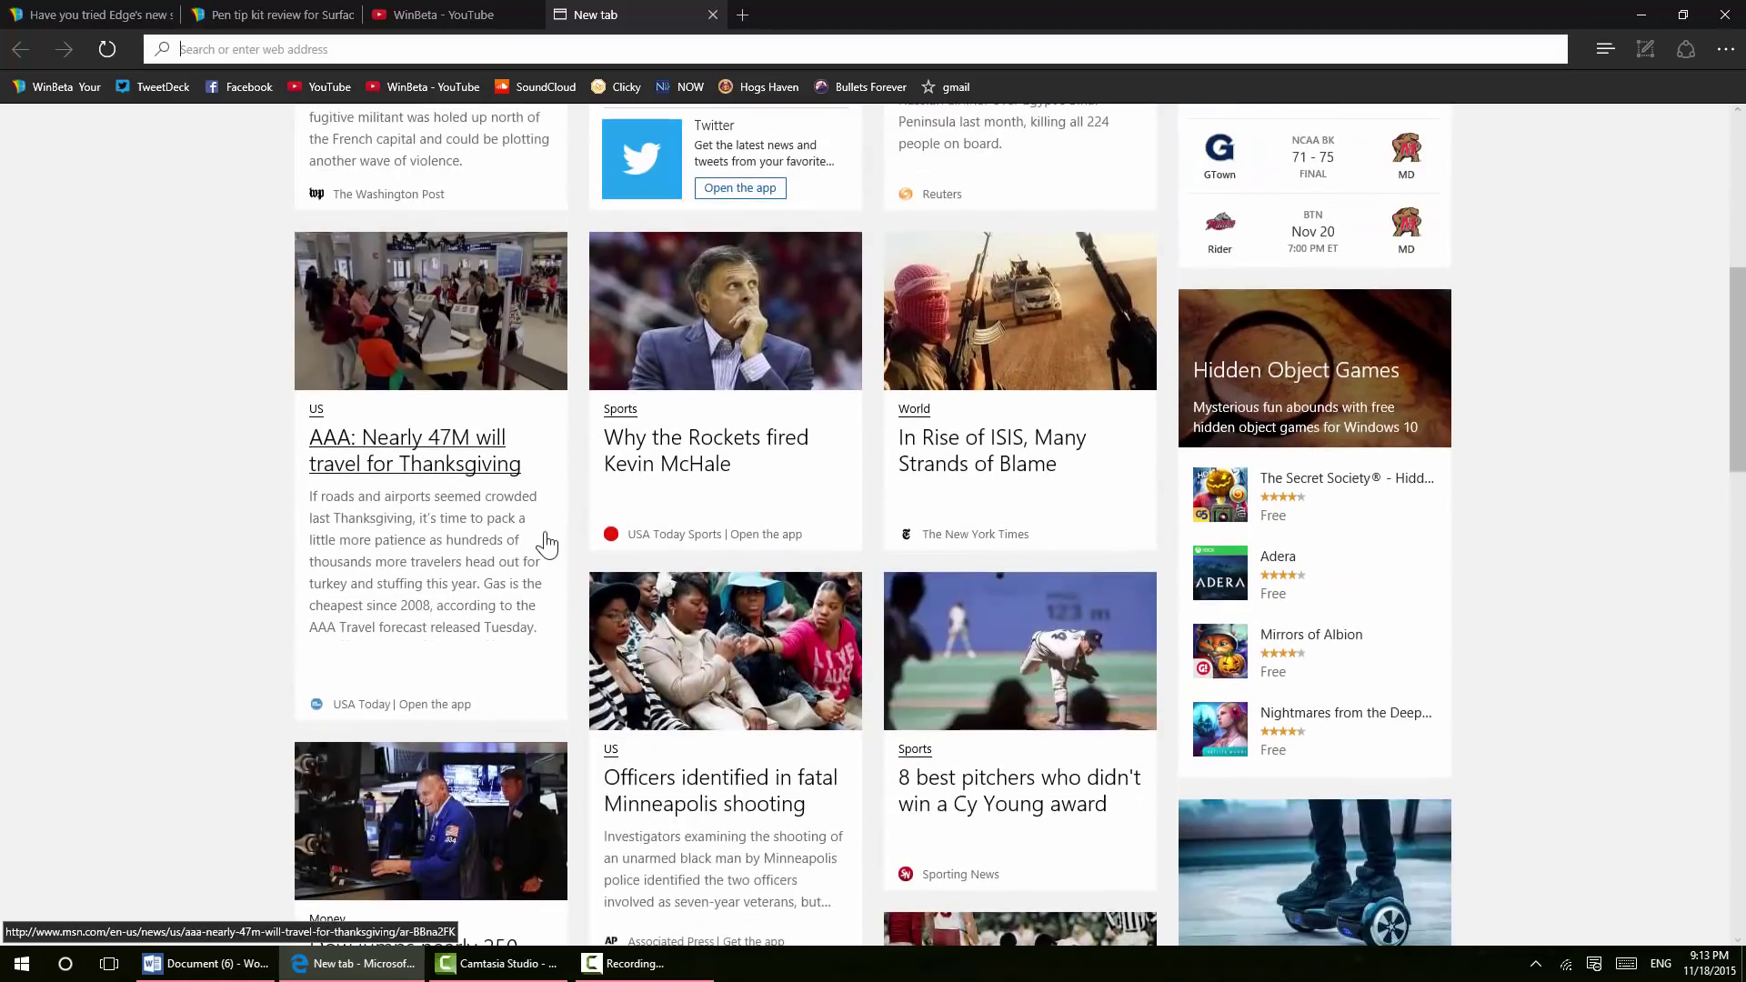
pyautogui.scroll(-3)
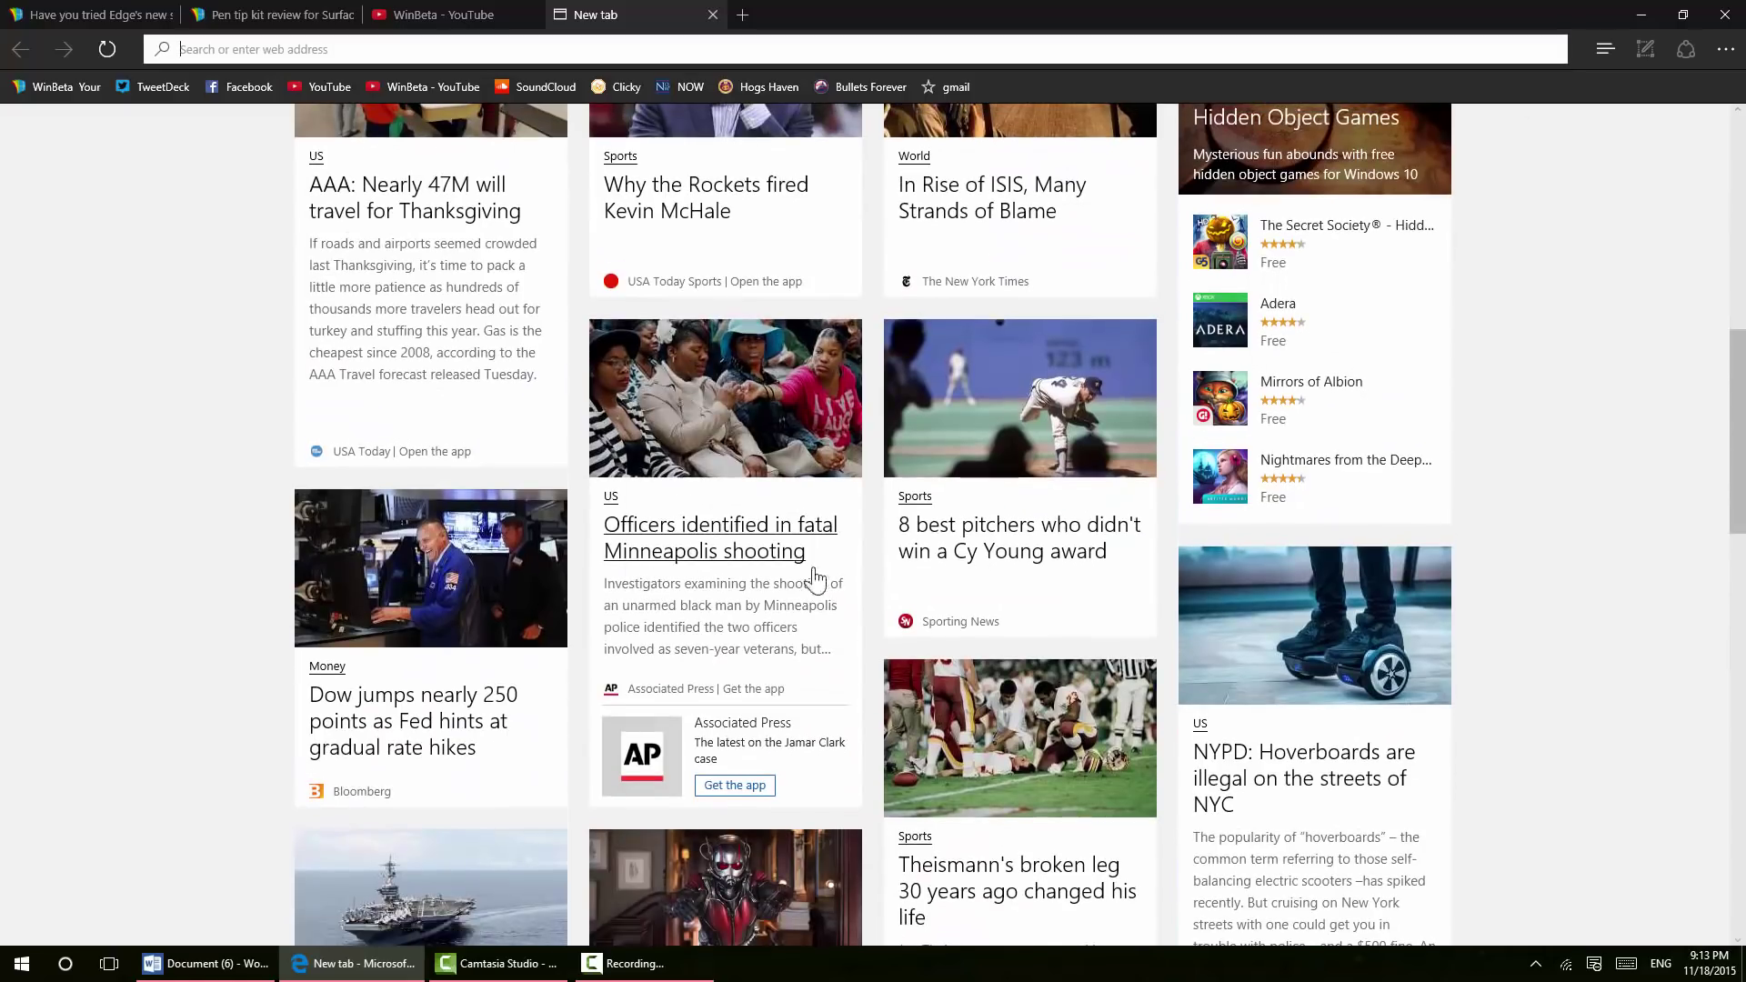
pyautogui.scroll(-3)
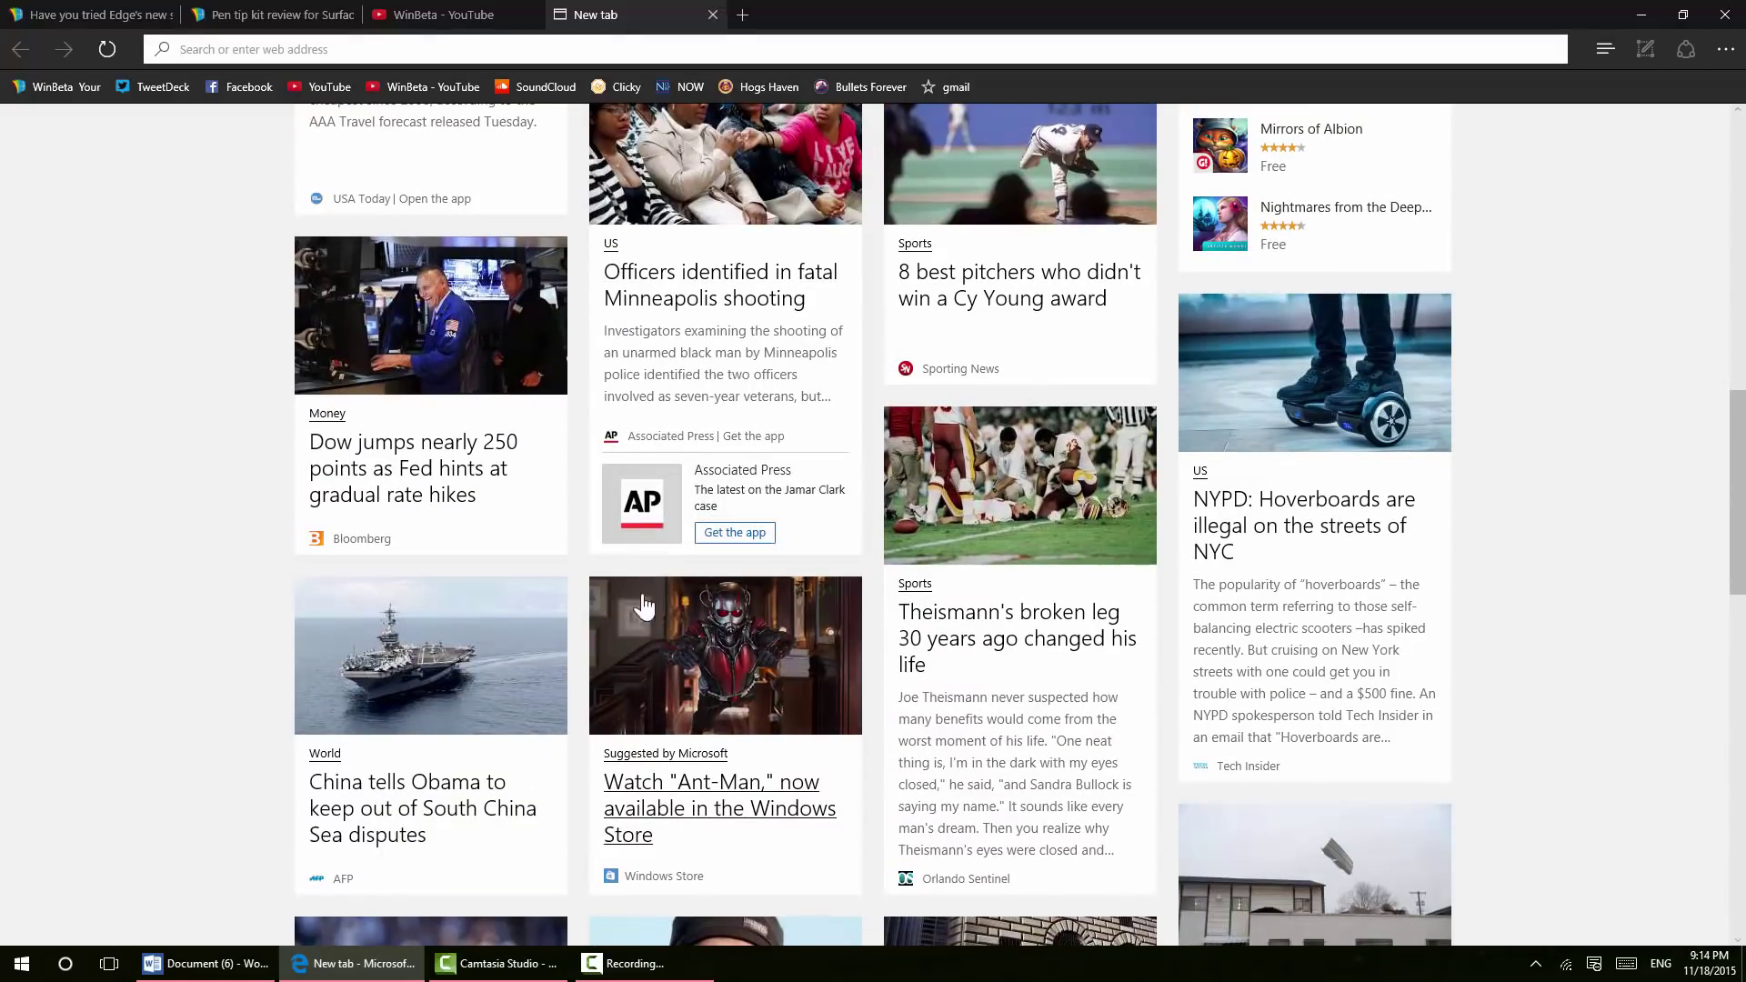
pyautogui.scroll(3)
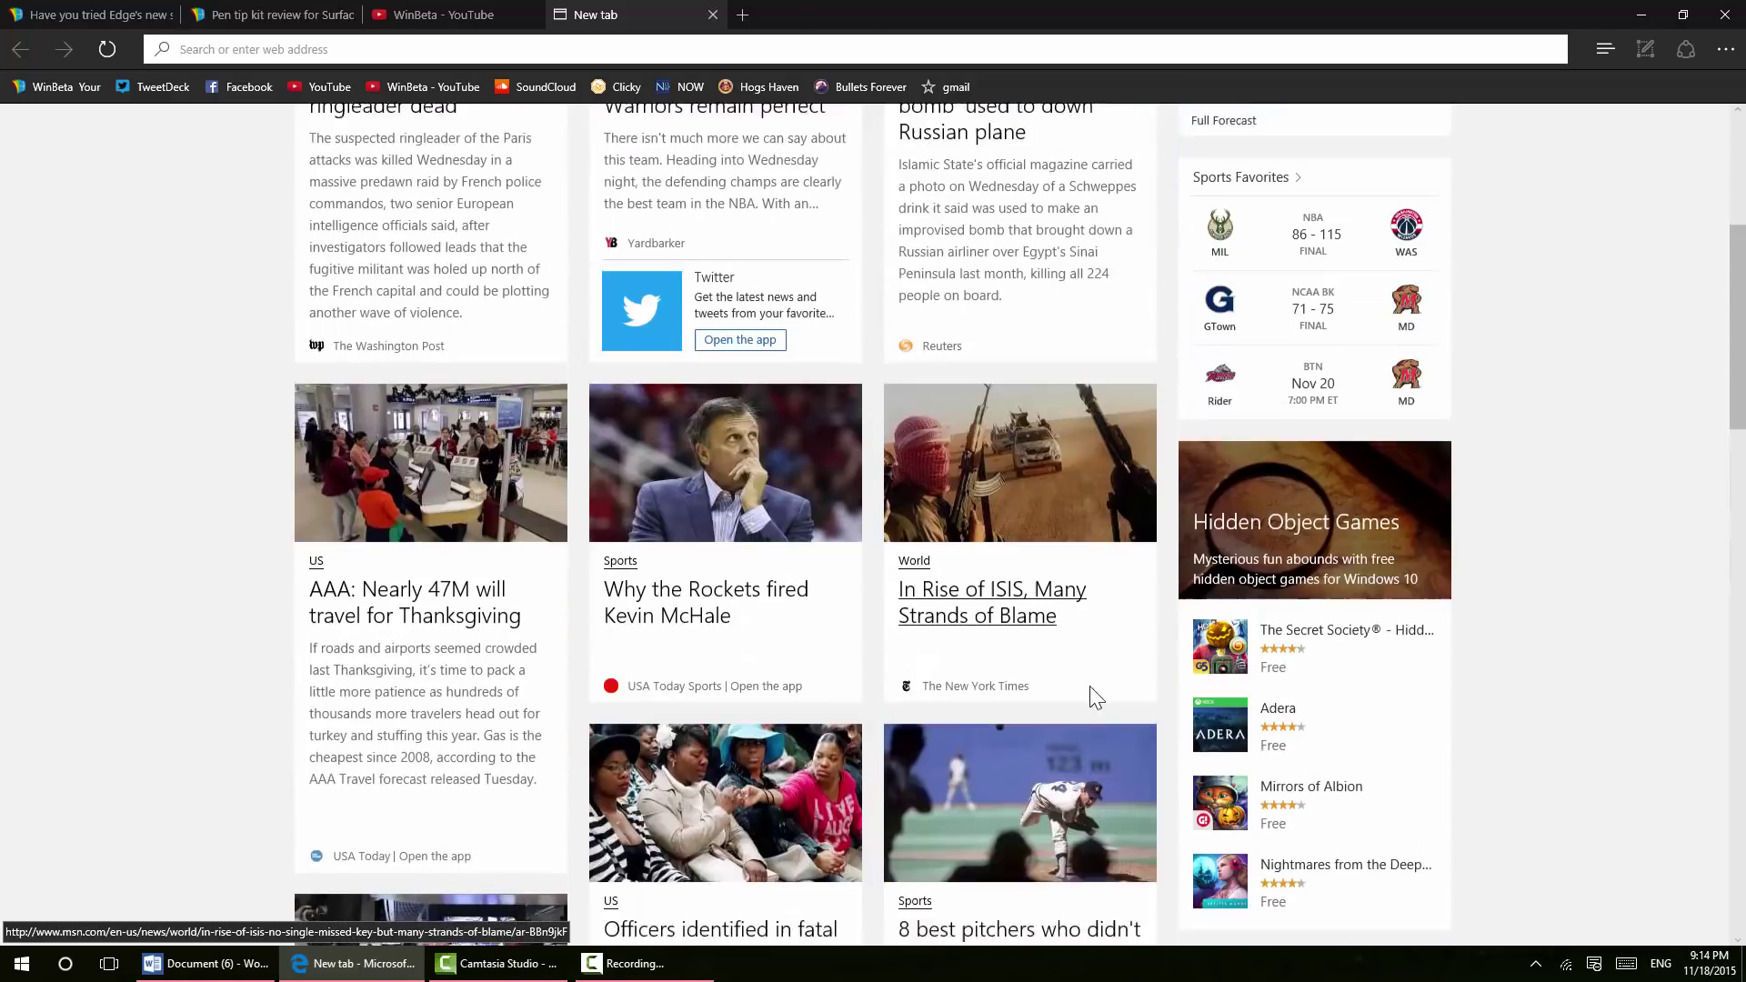
pyautogui.scroll(3)
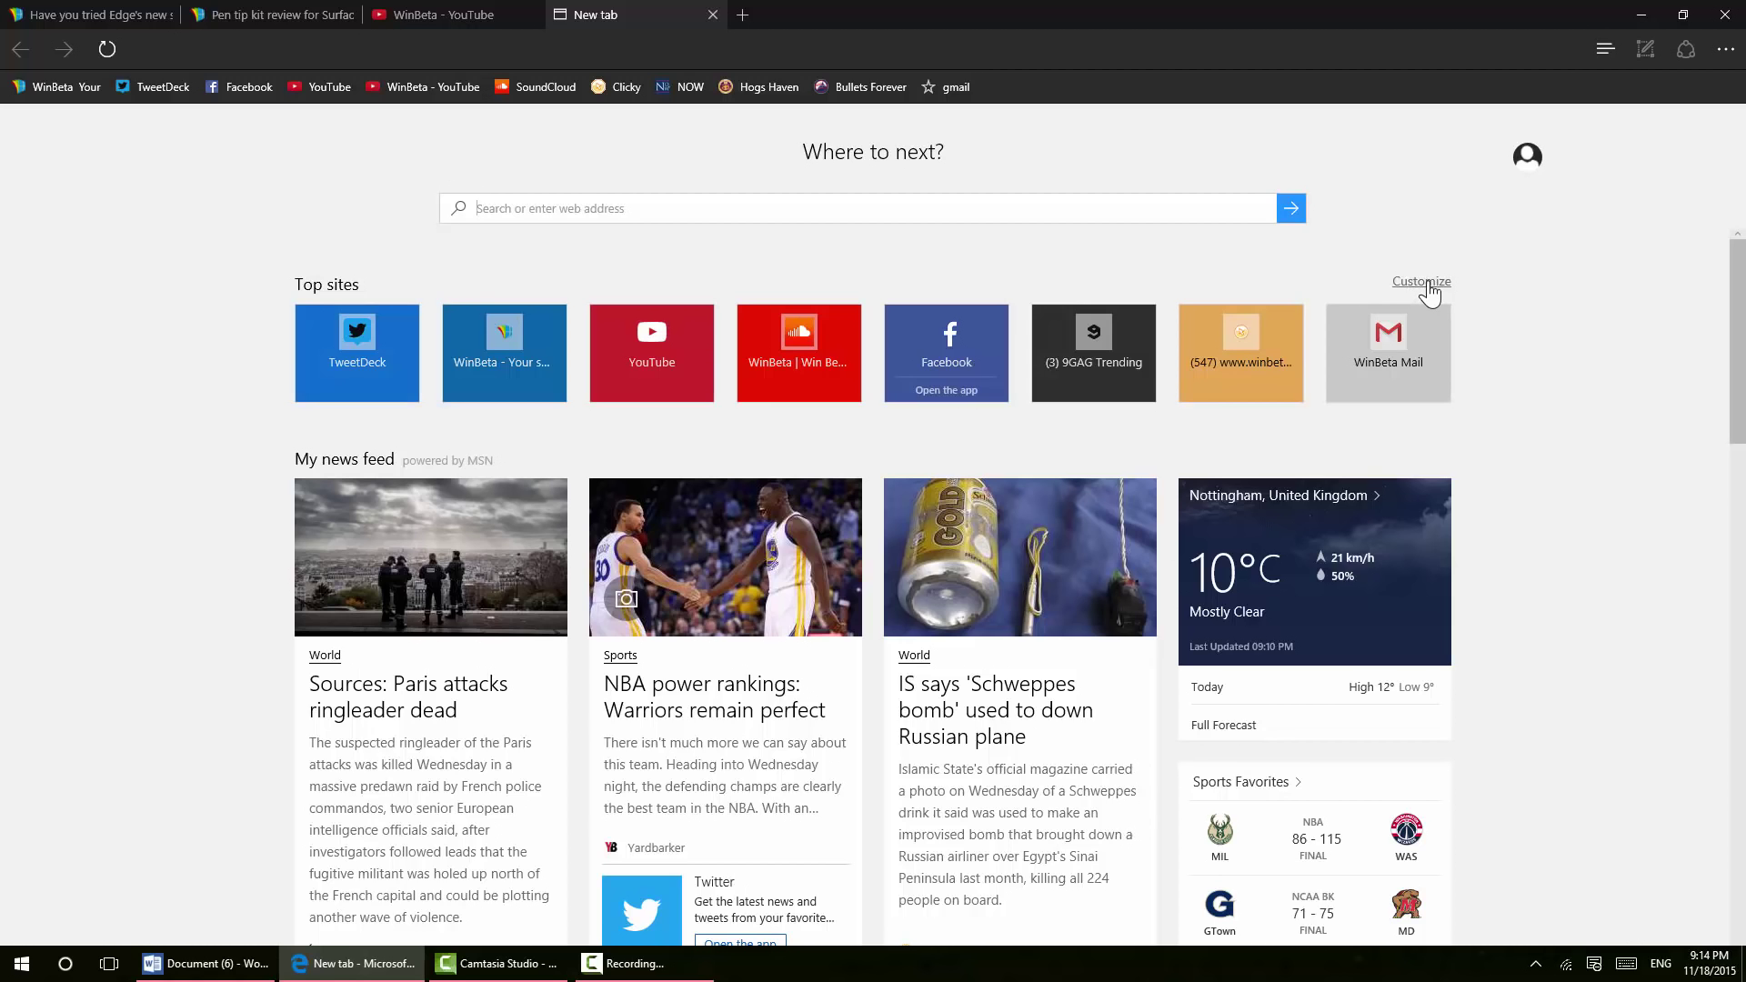
# Save Lifestyle and Money as feed topics, then reopen the Customize page
pyautogui.click(1423, 281)
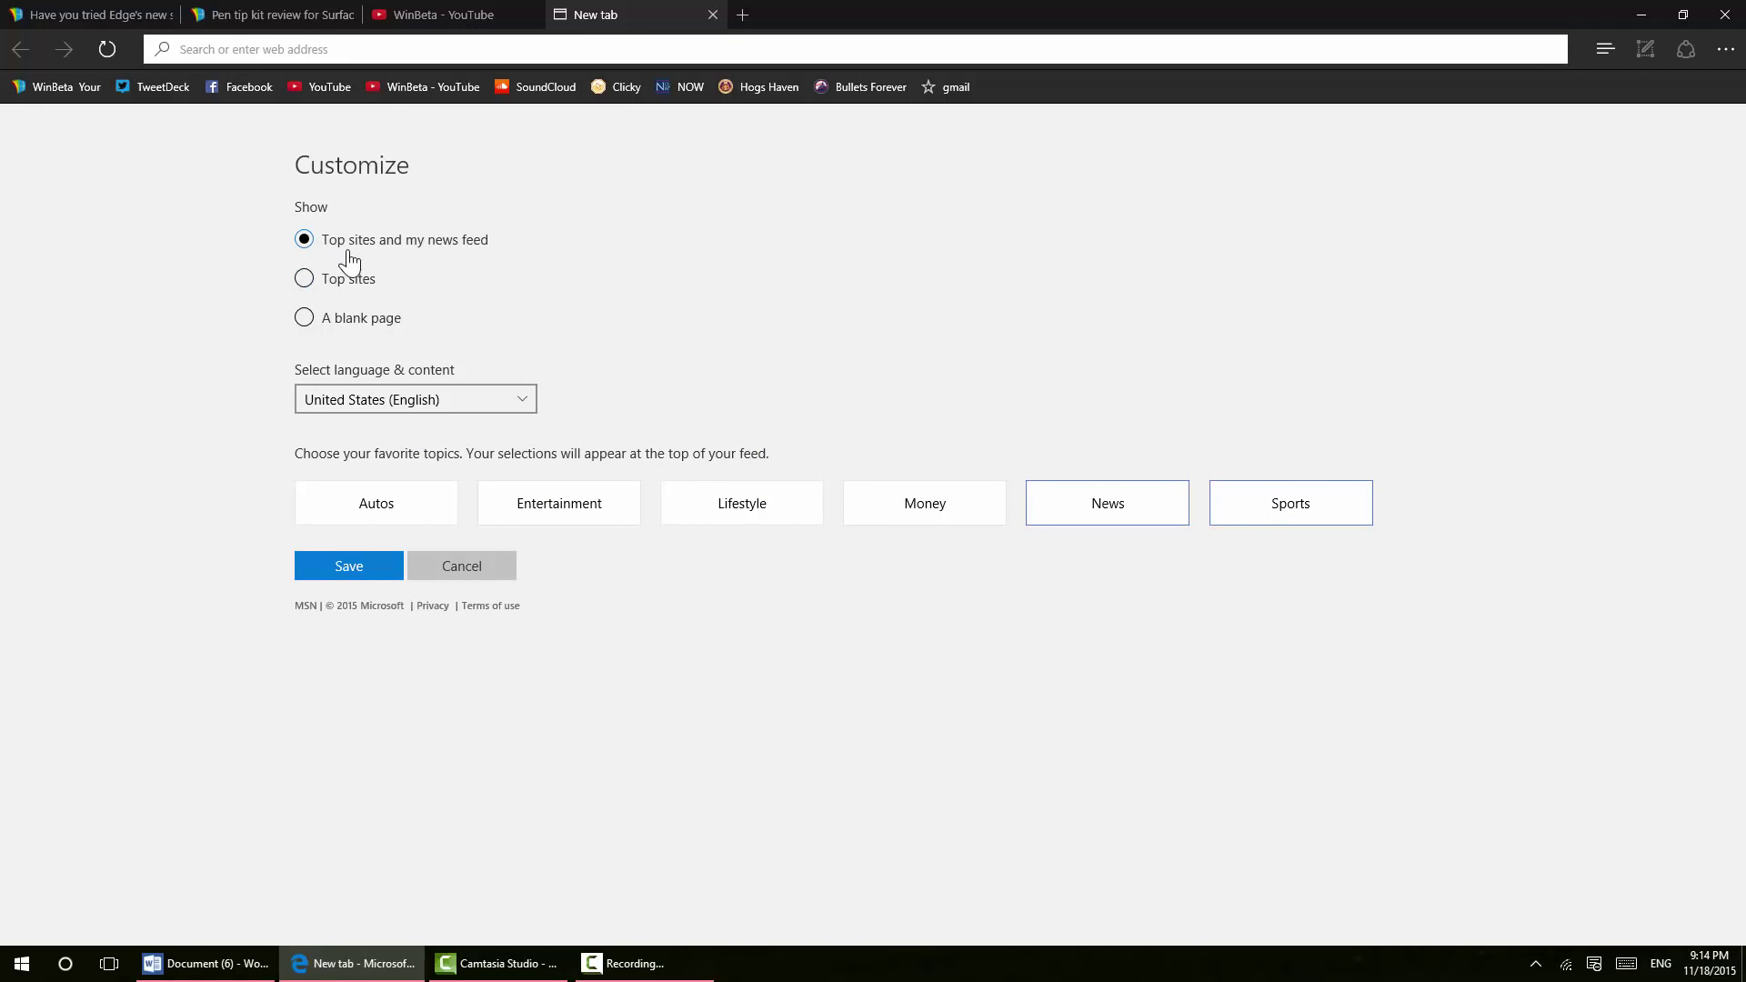
pyautogui.moveTo(436, 247)
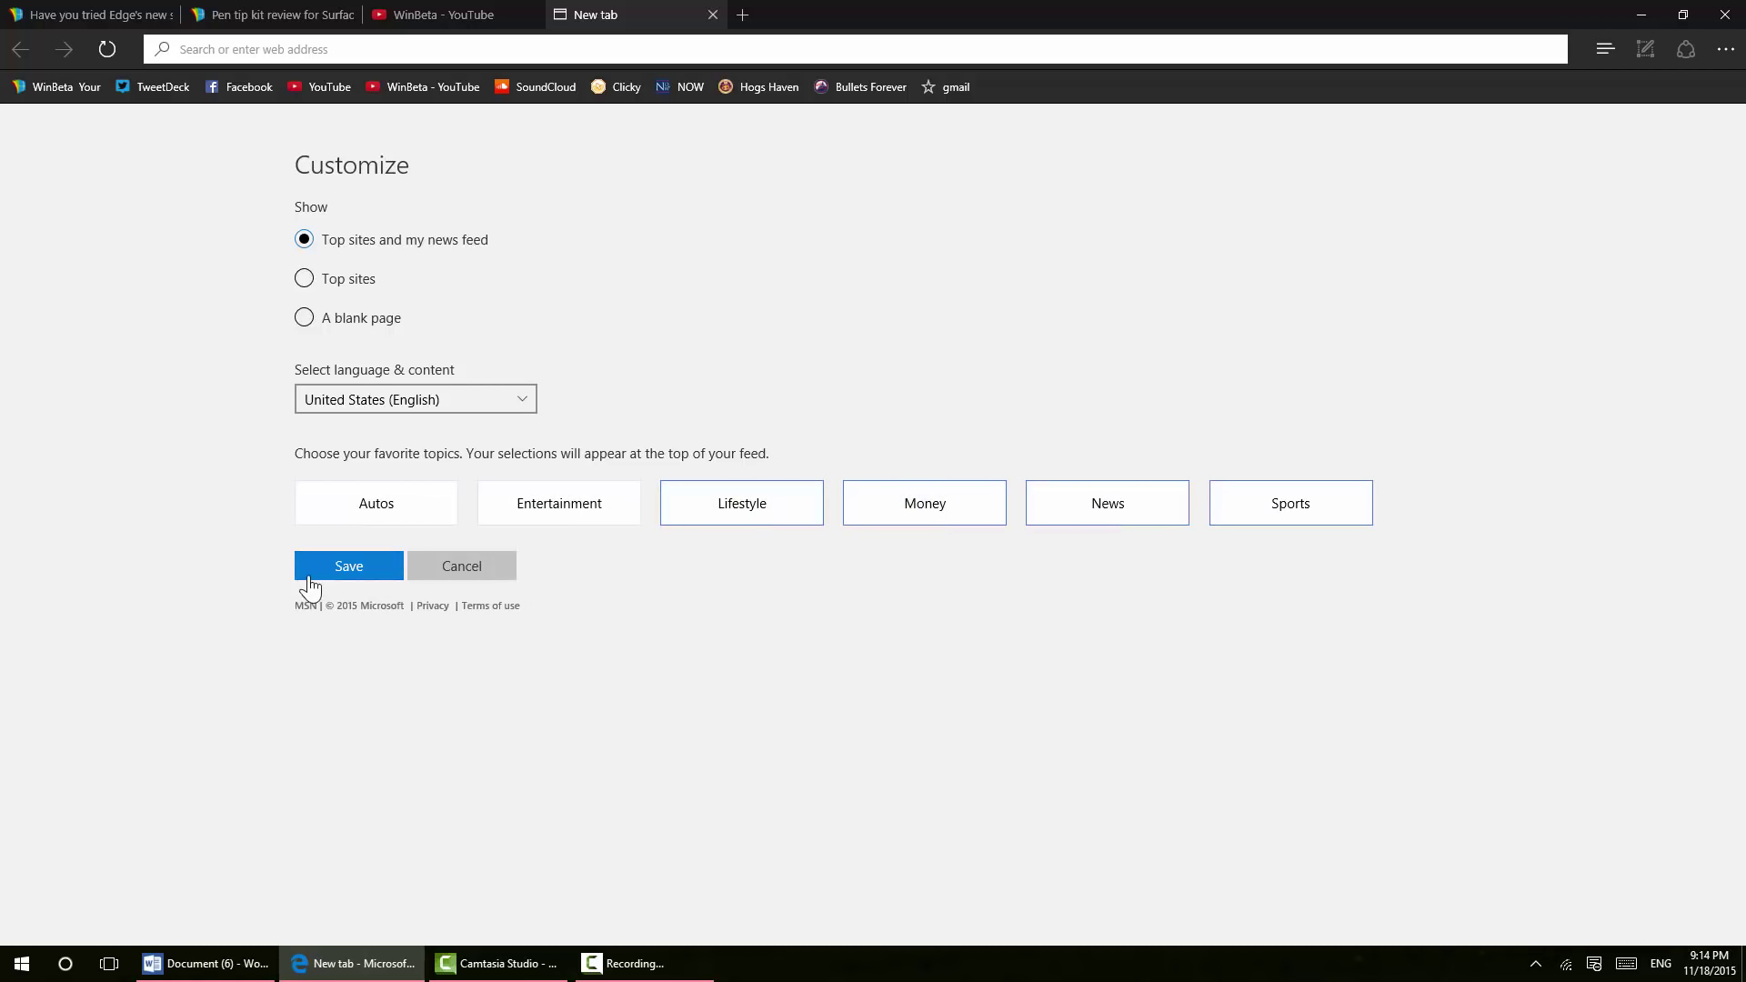
pyautogui.click(347, 566)
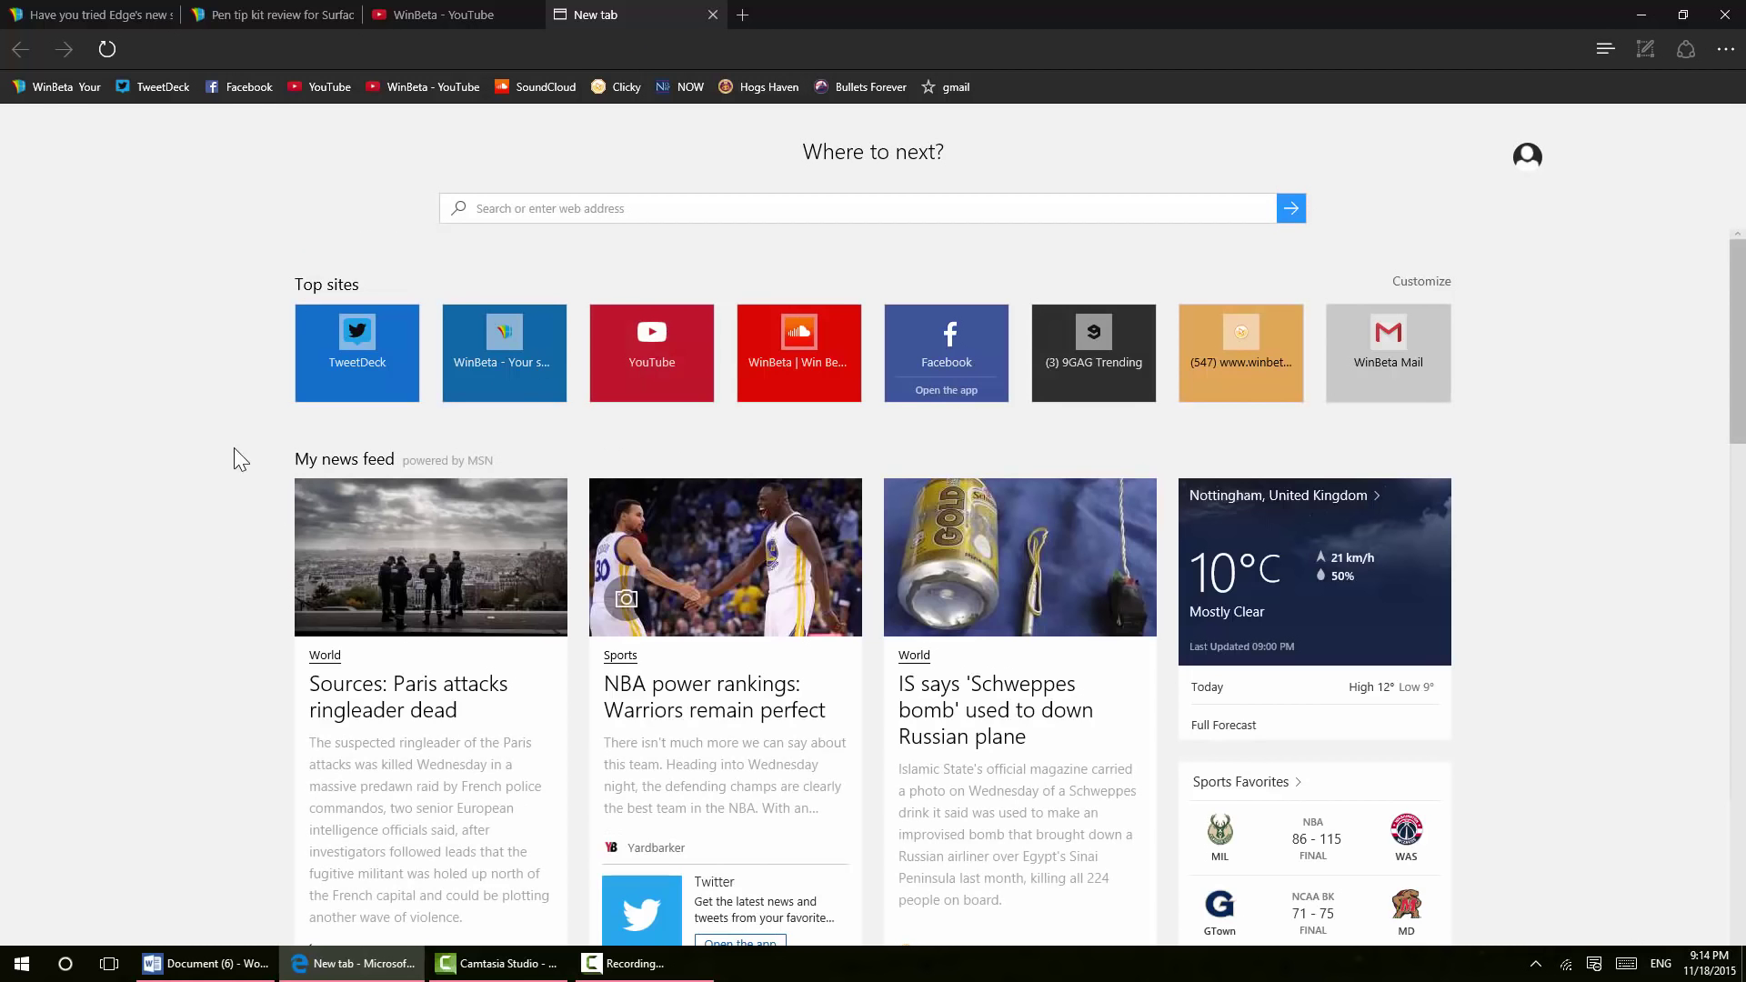
pyautogui.click(1421, 281)
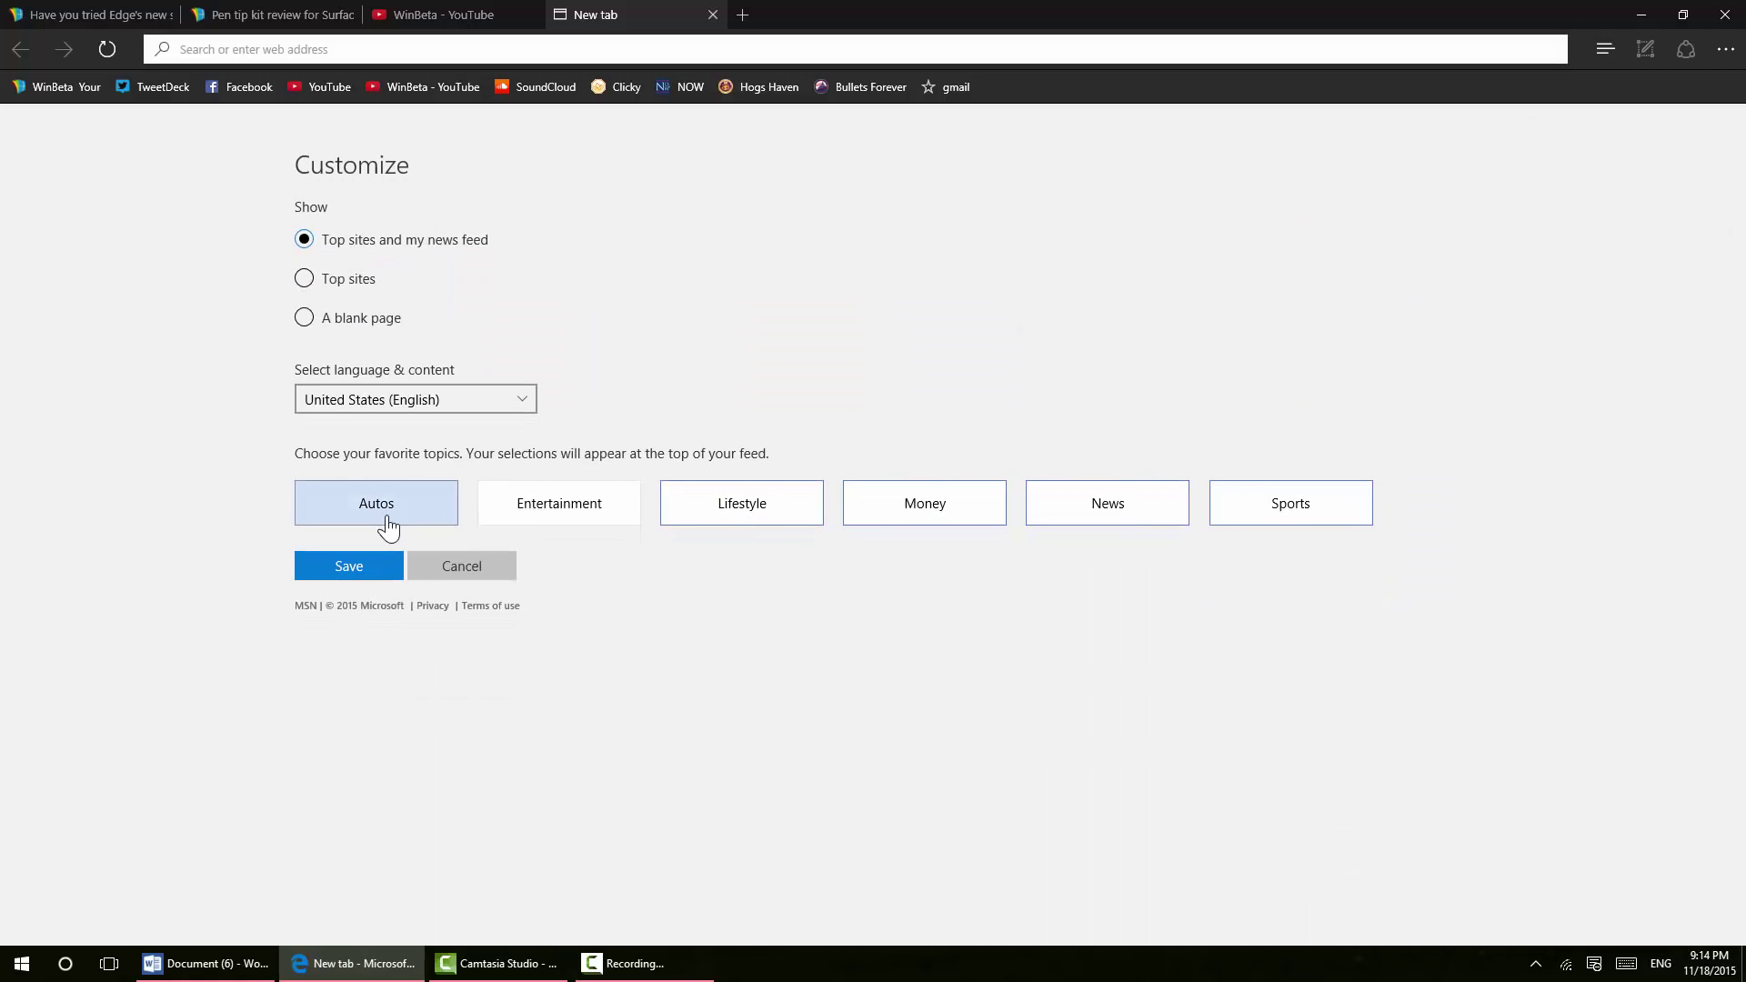
# Close Customize, remove the 9GAG Trending tile from top sites, and glance at the feed
pyautogui.click(348, 566)
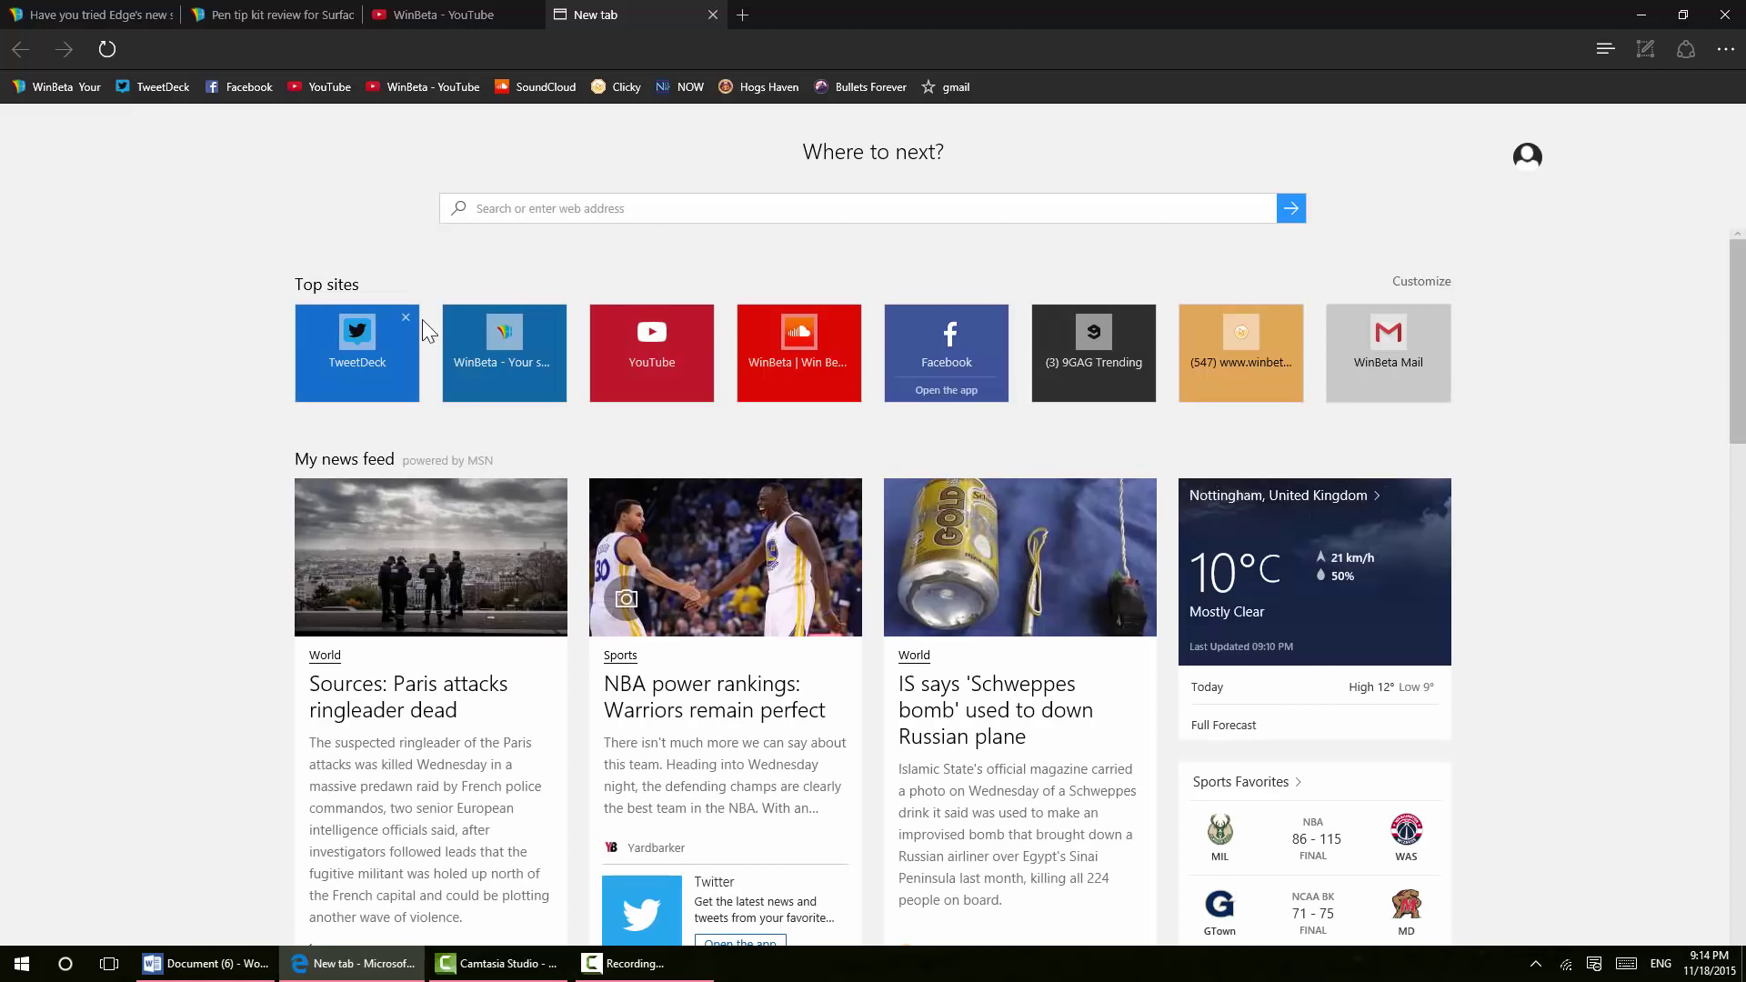
pyautogui.moveTo(1388, 353)
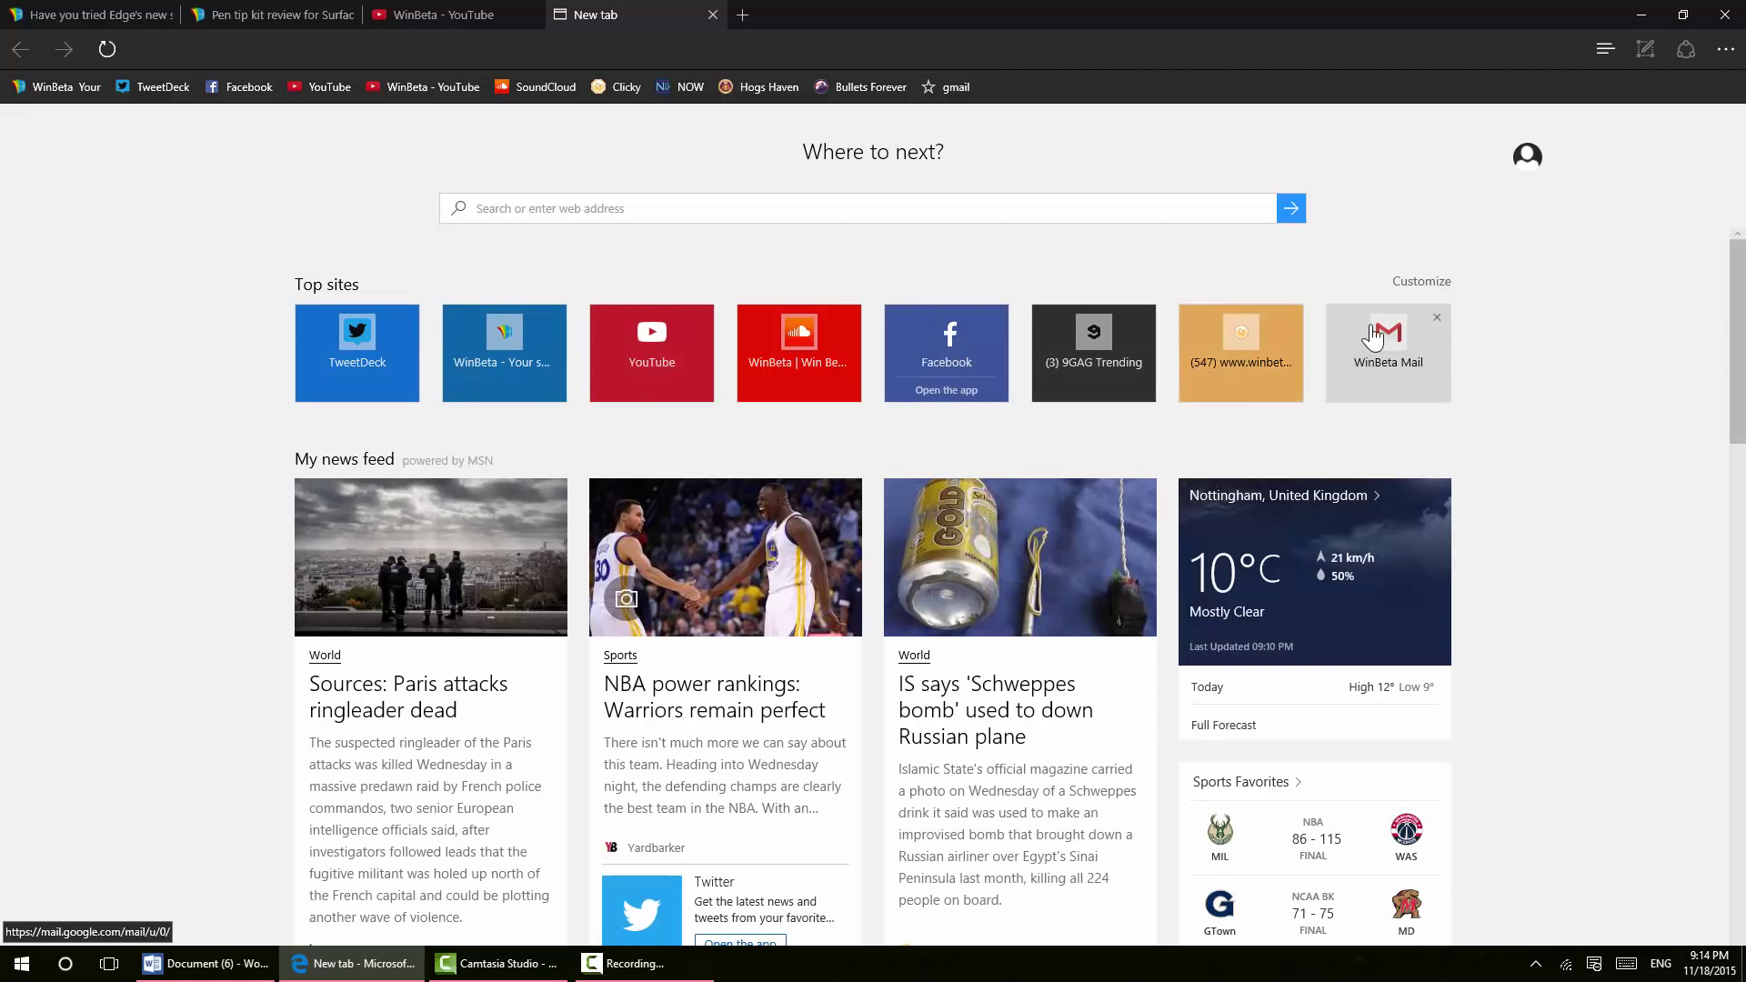
pyautogui.moveTo(1115, 273)
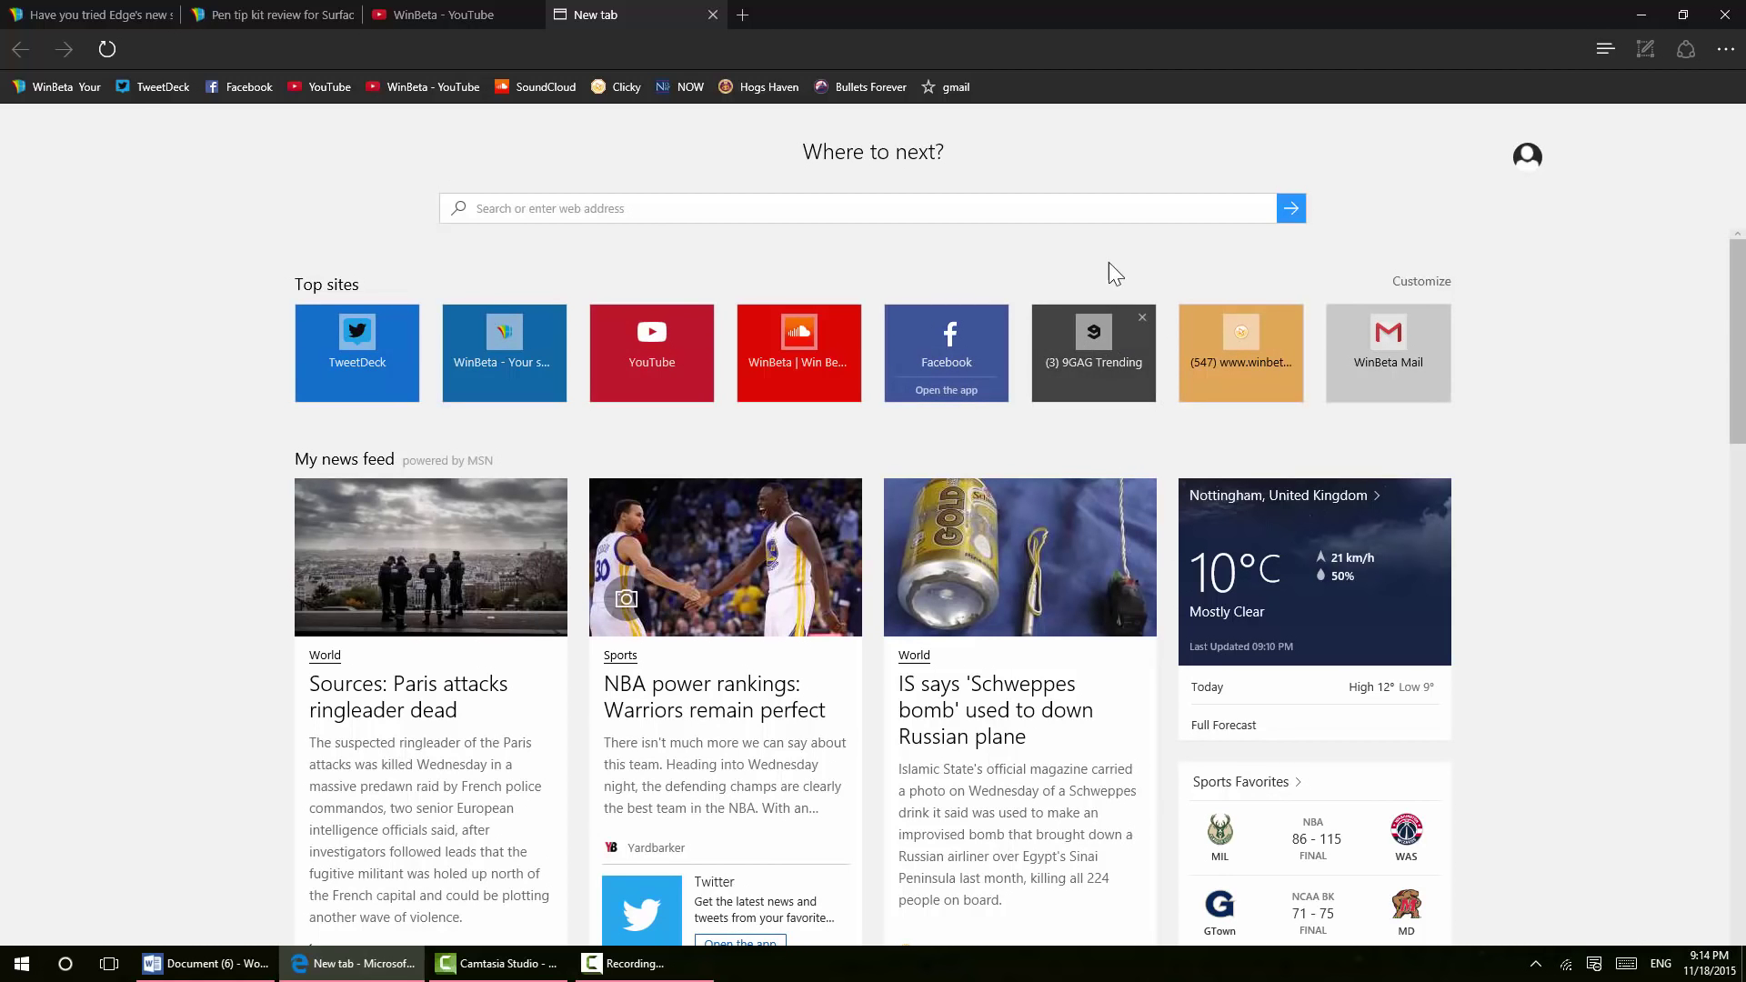
pyautogui.moveTo(1071, 328)
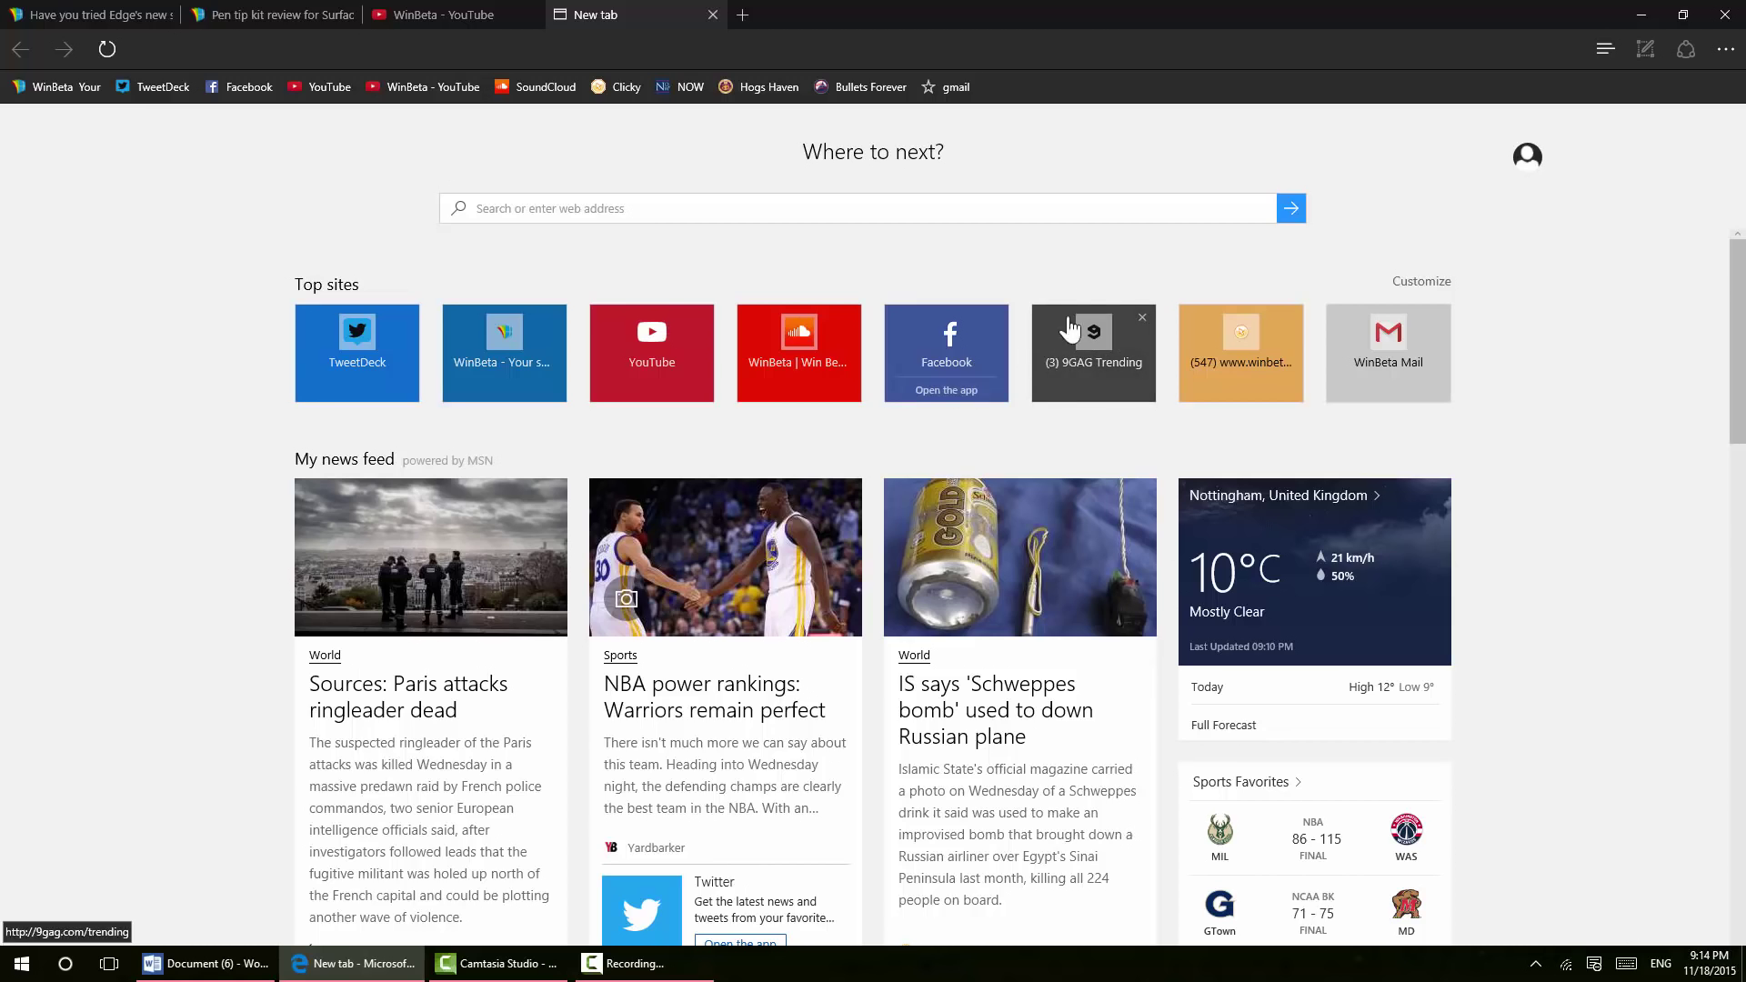
pyautogui.click(1141, 317)
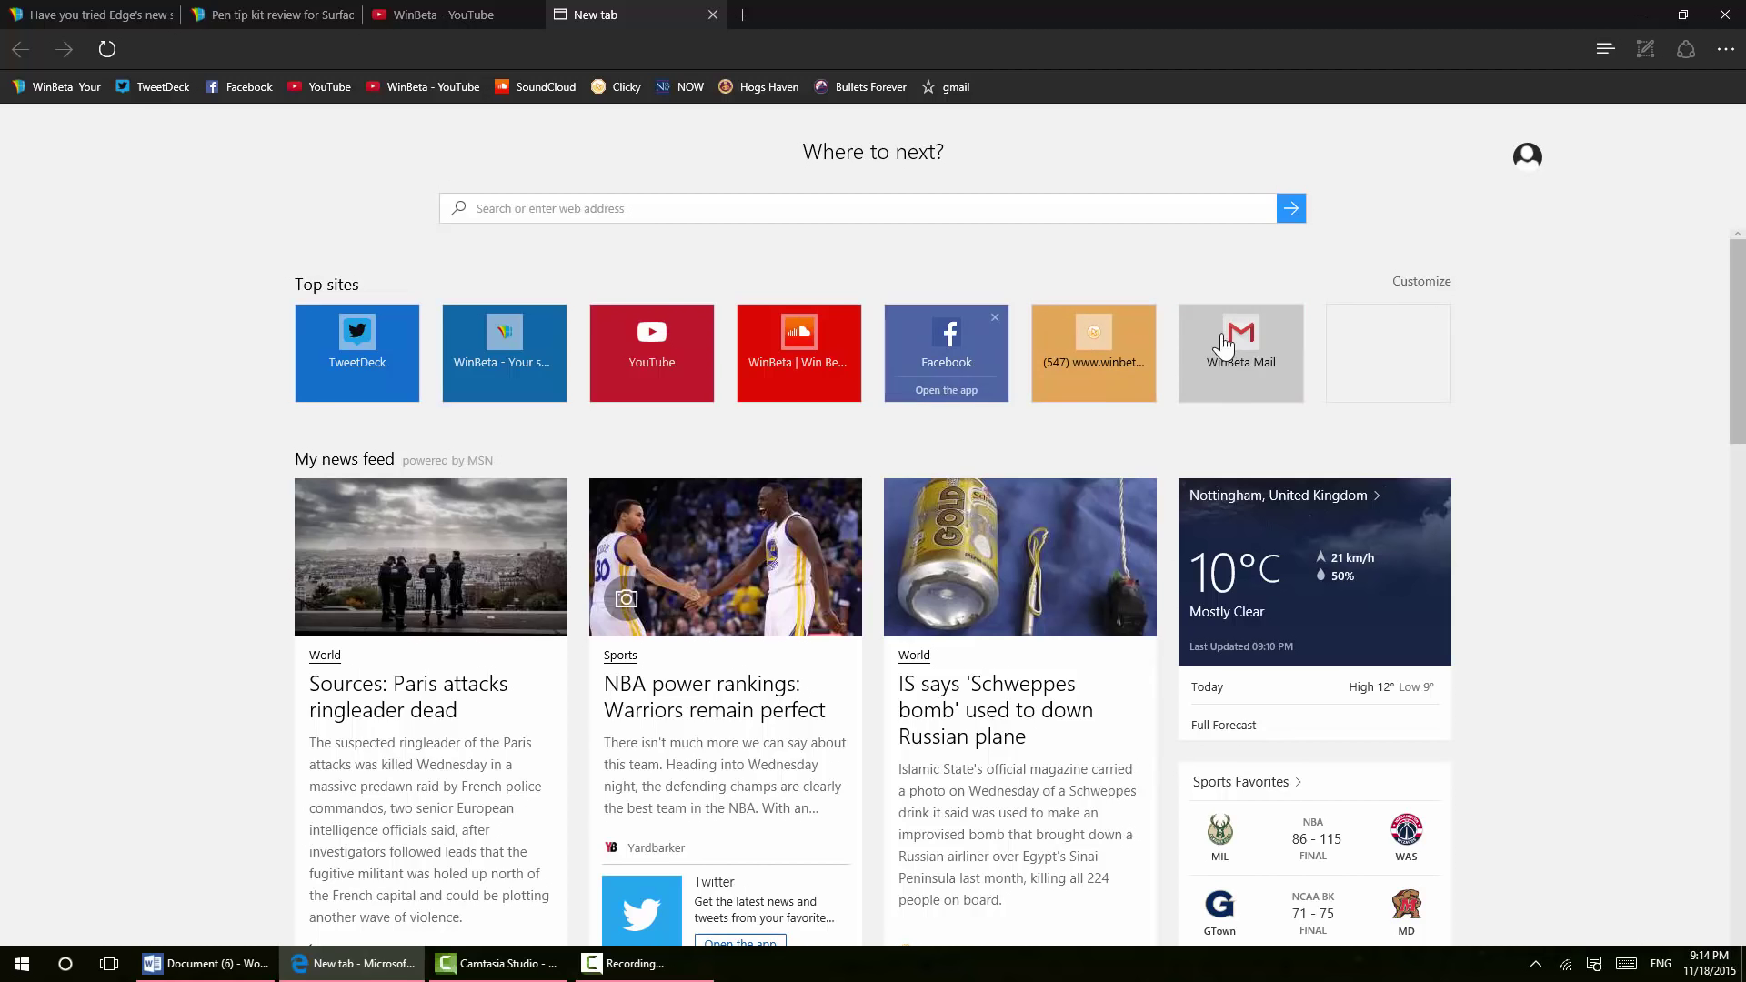
pyautogui.moveTo(213, 467)
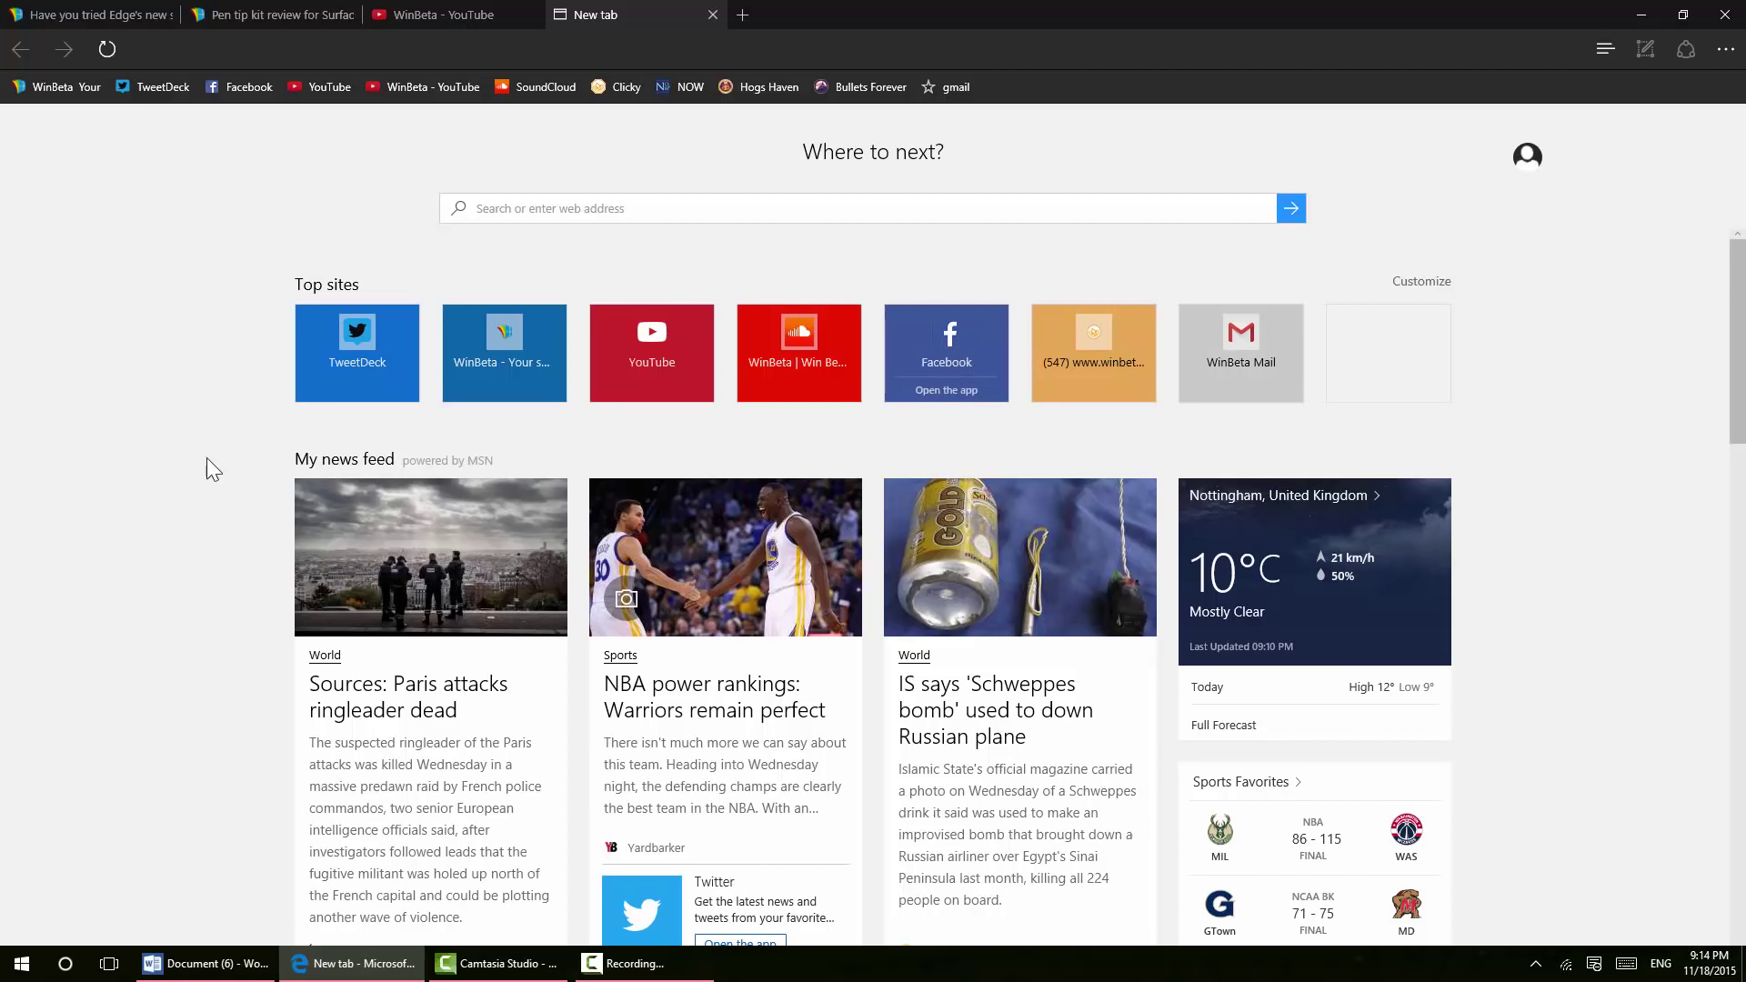
pyautogui.scroll(-3)
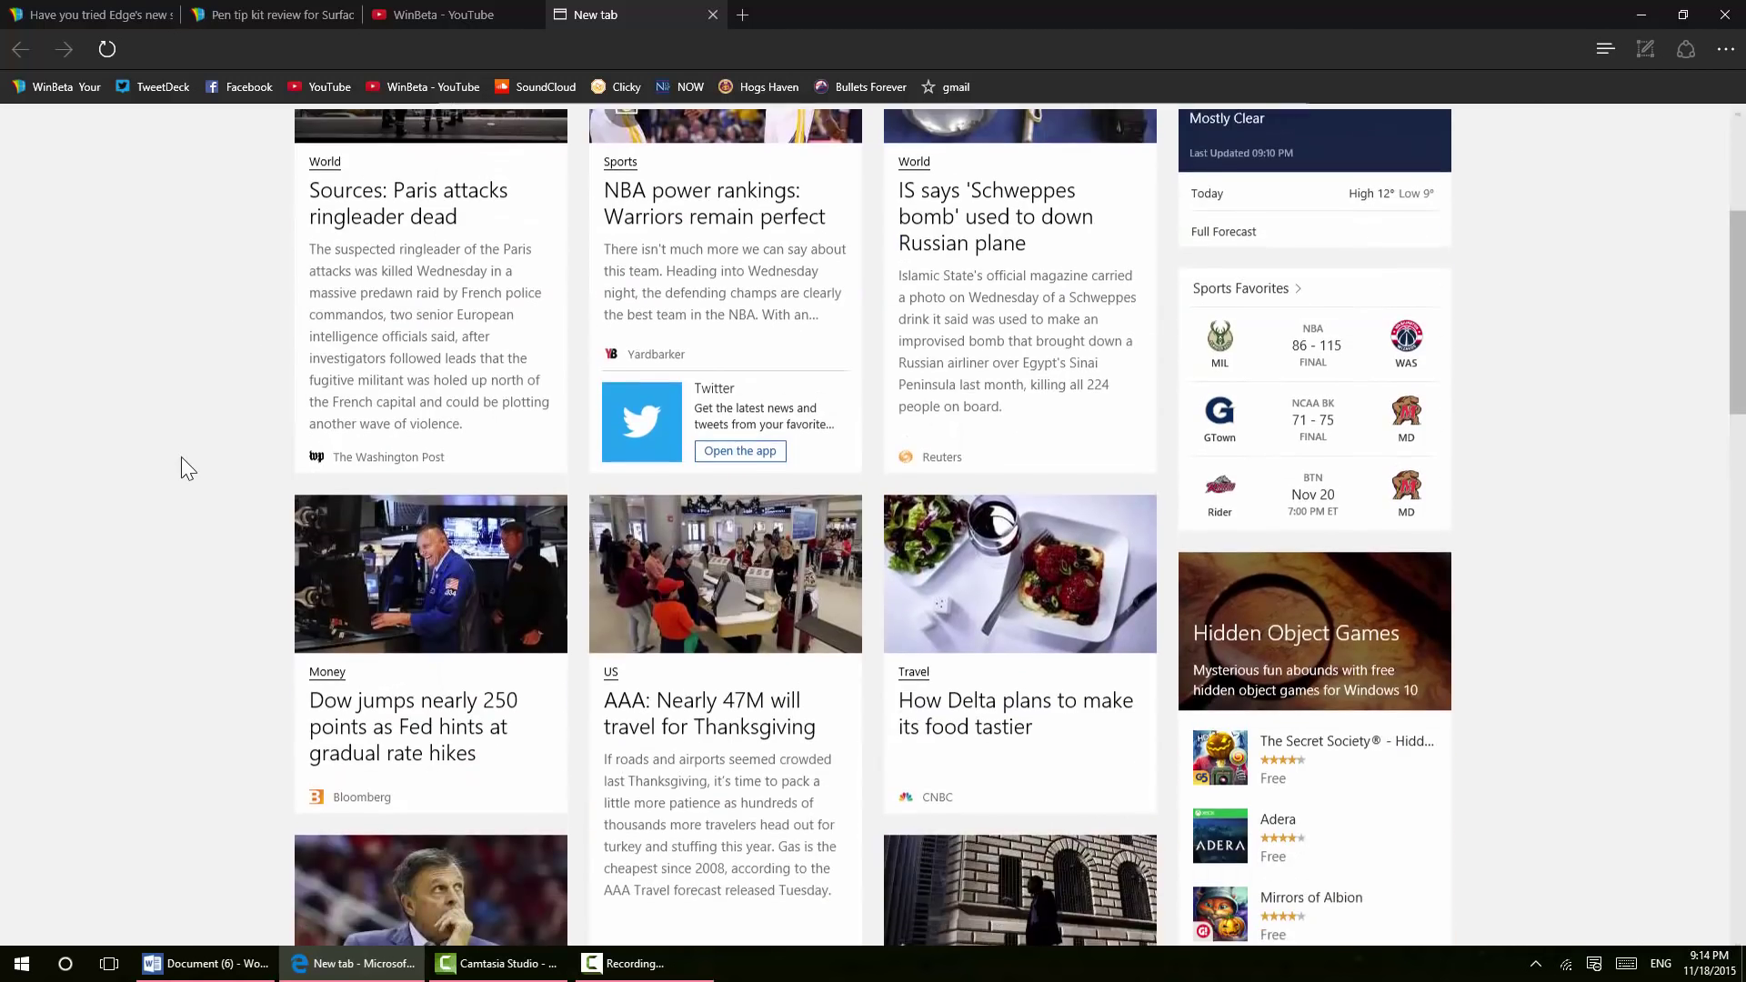
pyautogui.scroll(3)
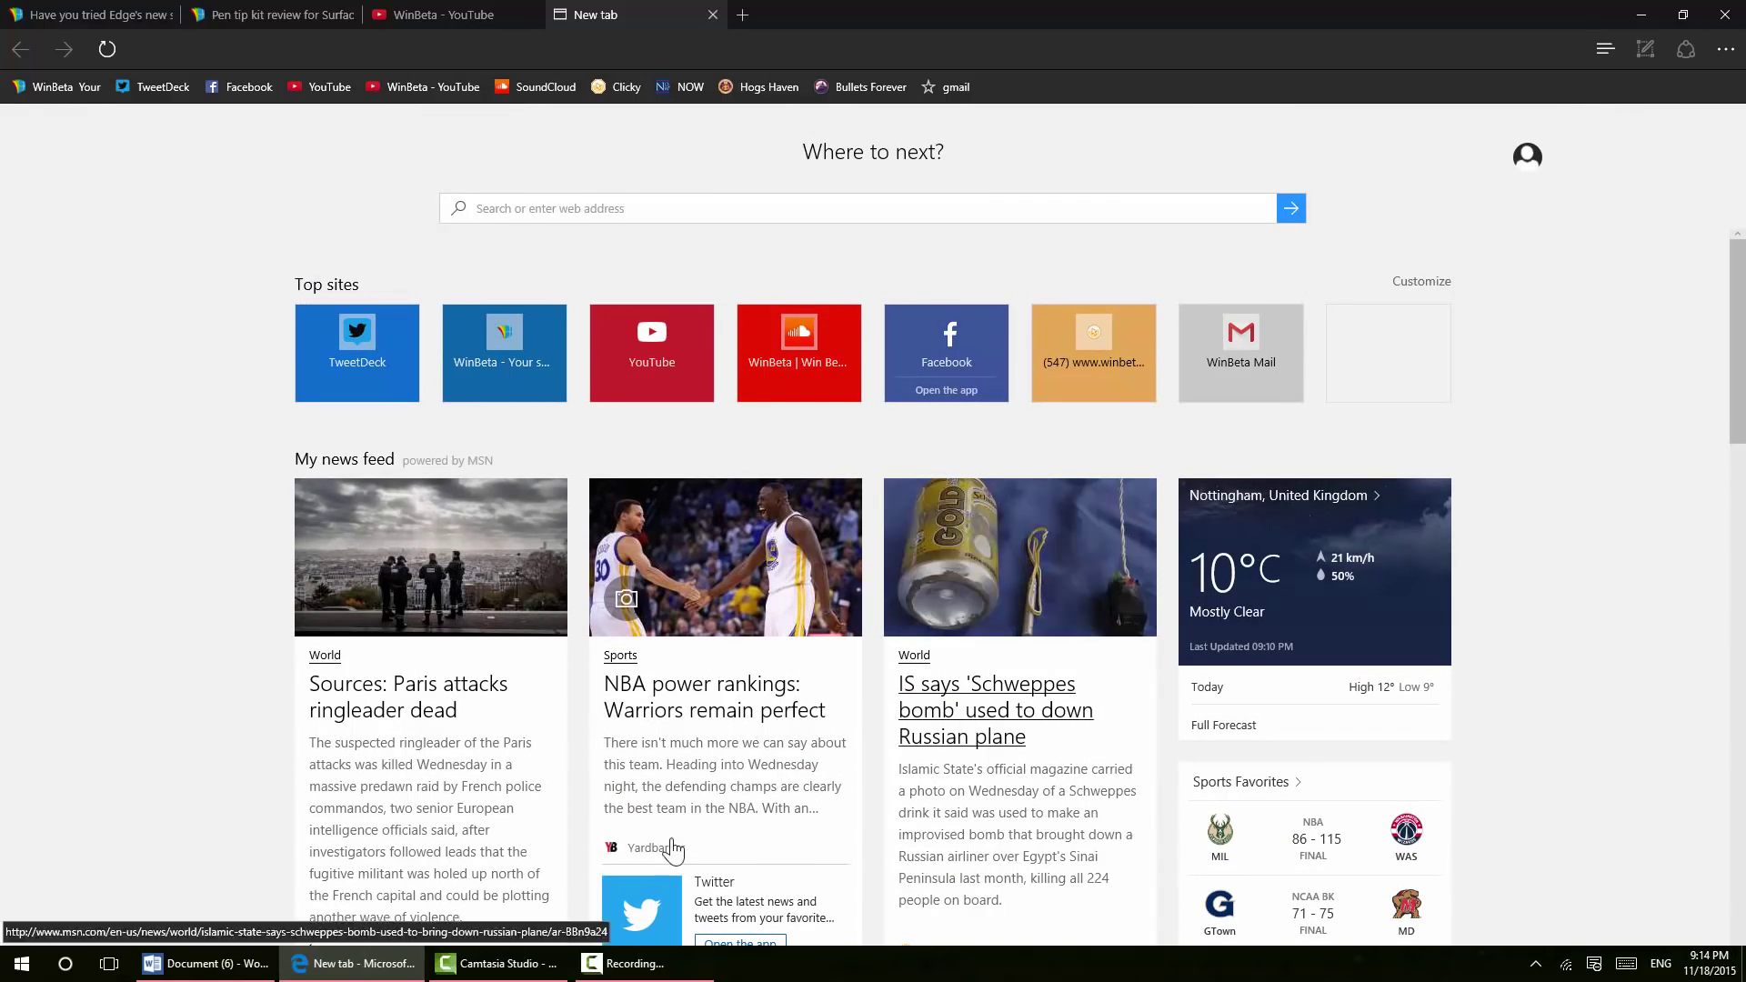
pyautogui.moveTo(776, 178)
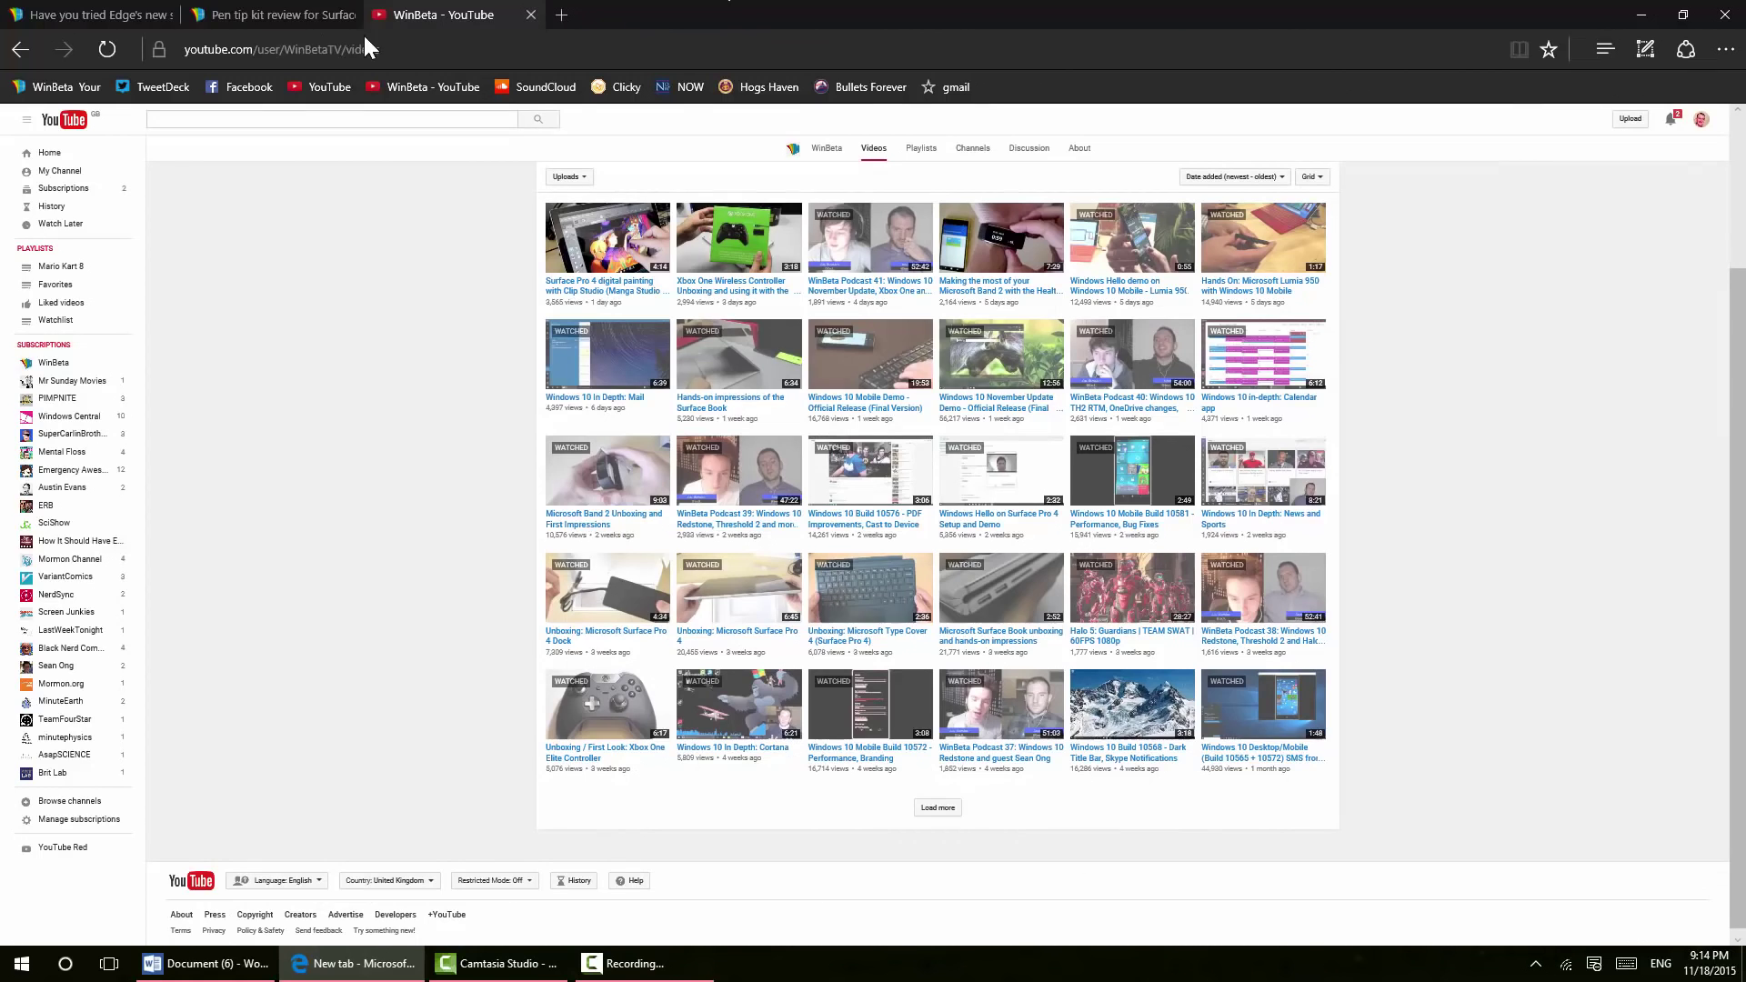
# Switch to the WinBeta article about Edge and open Settings from the More actions menu
pyautogui.click(89, 14)
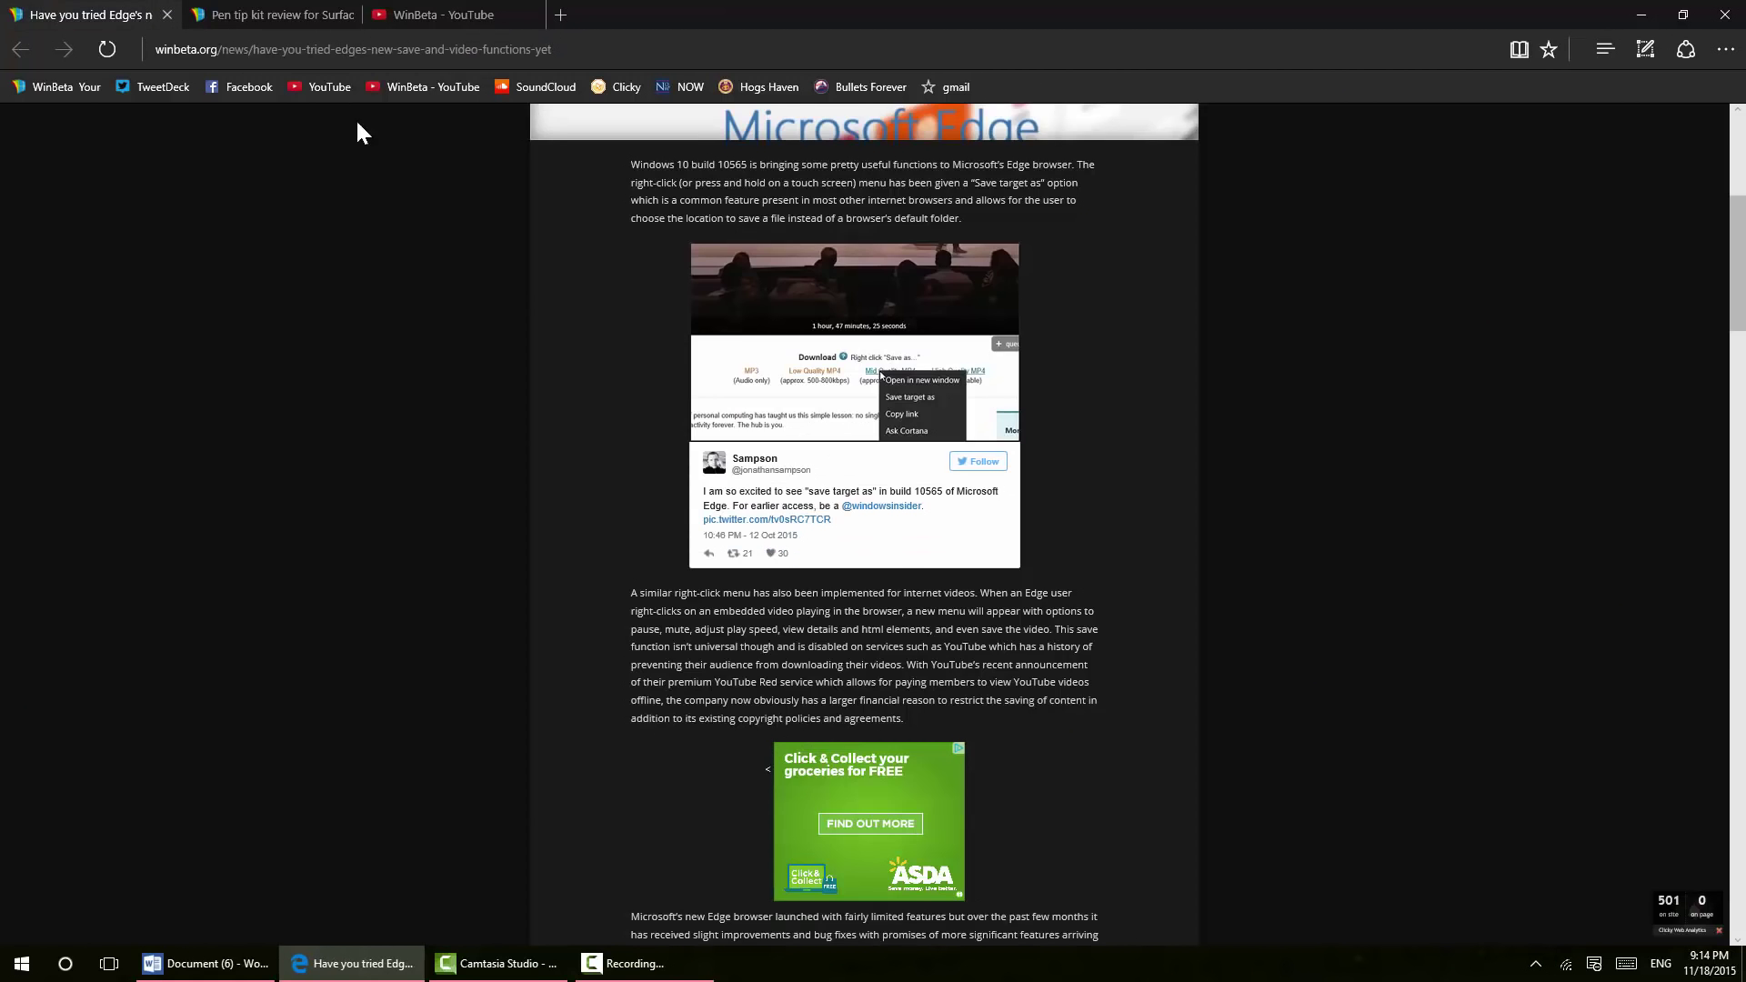
pyautogui.moveTo(53, 88)
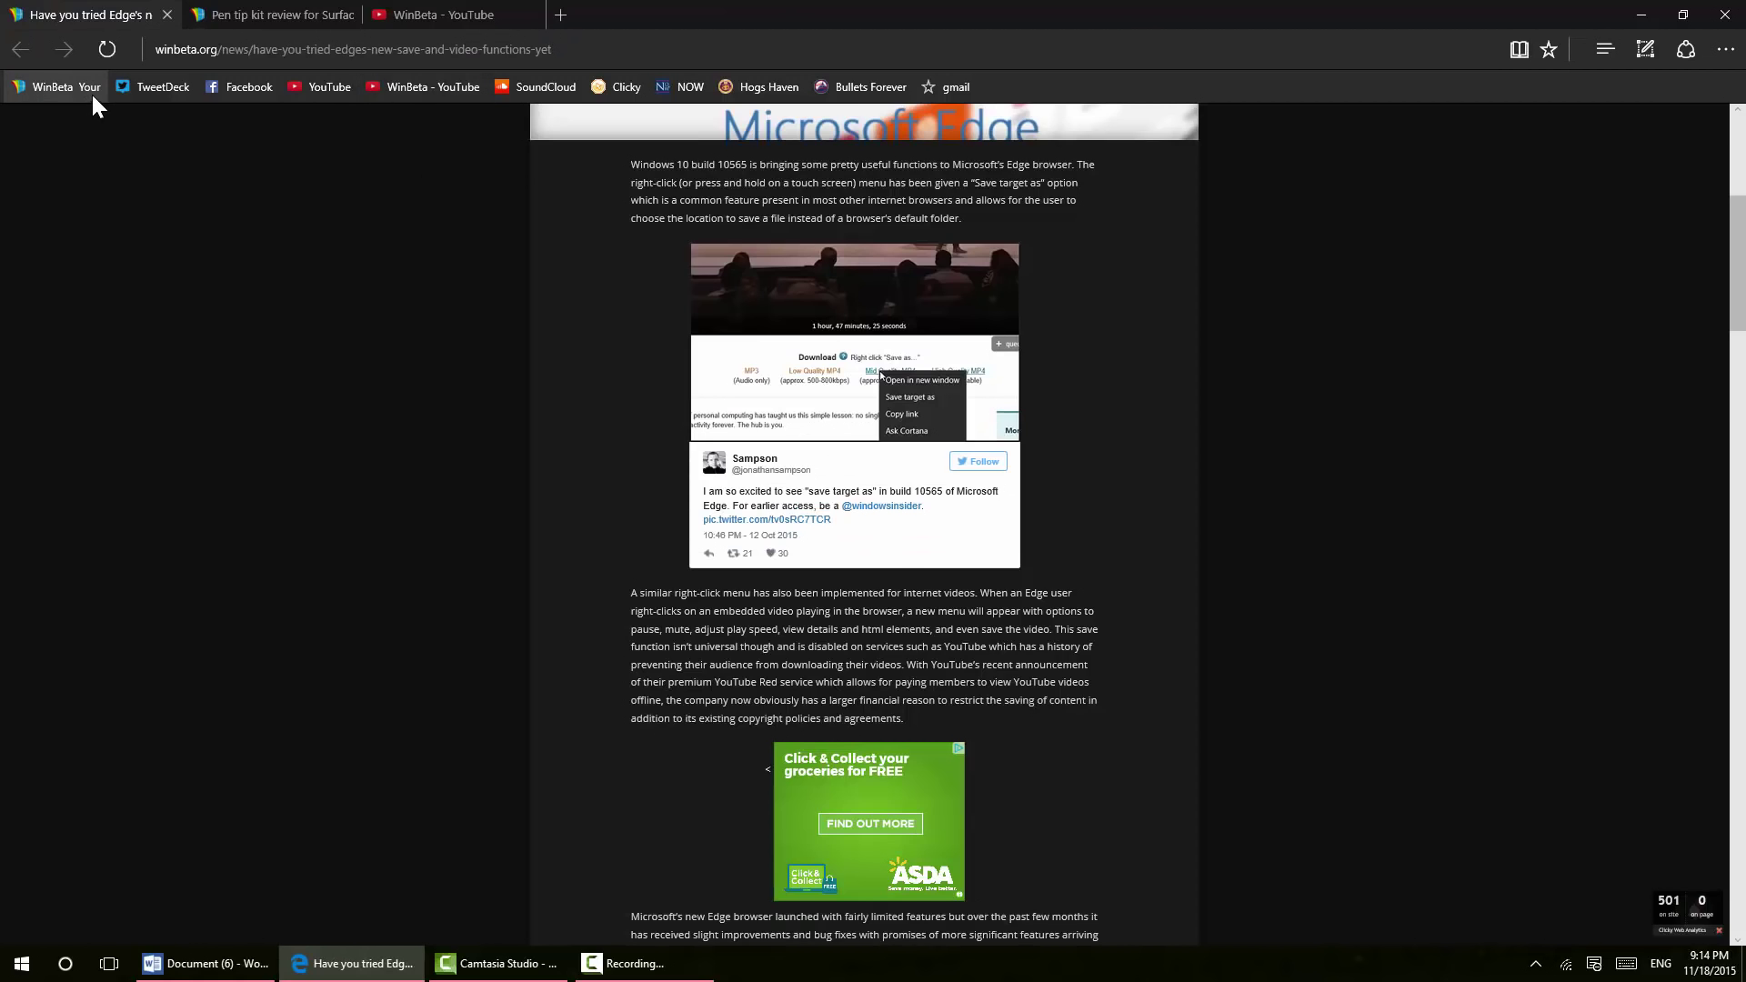
pyautogui.moveTo(283, 113)
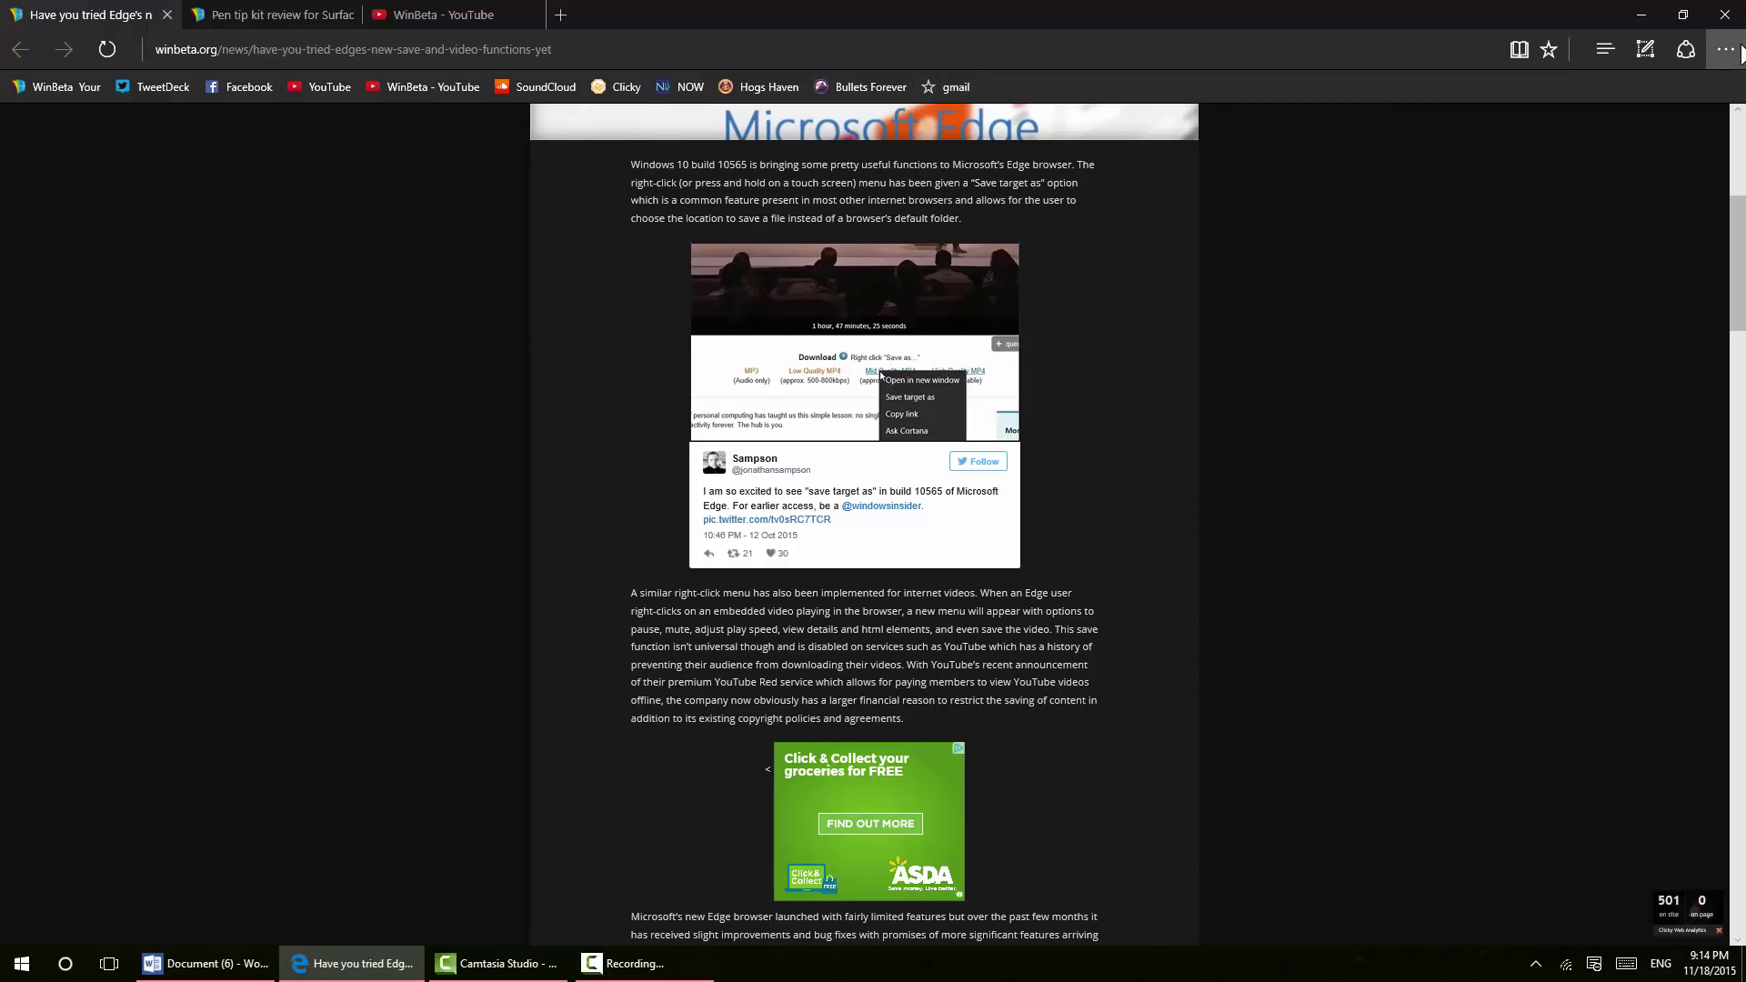
pyautogui.click(1730, 49)
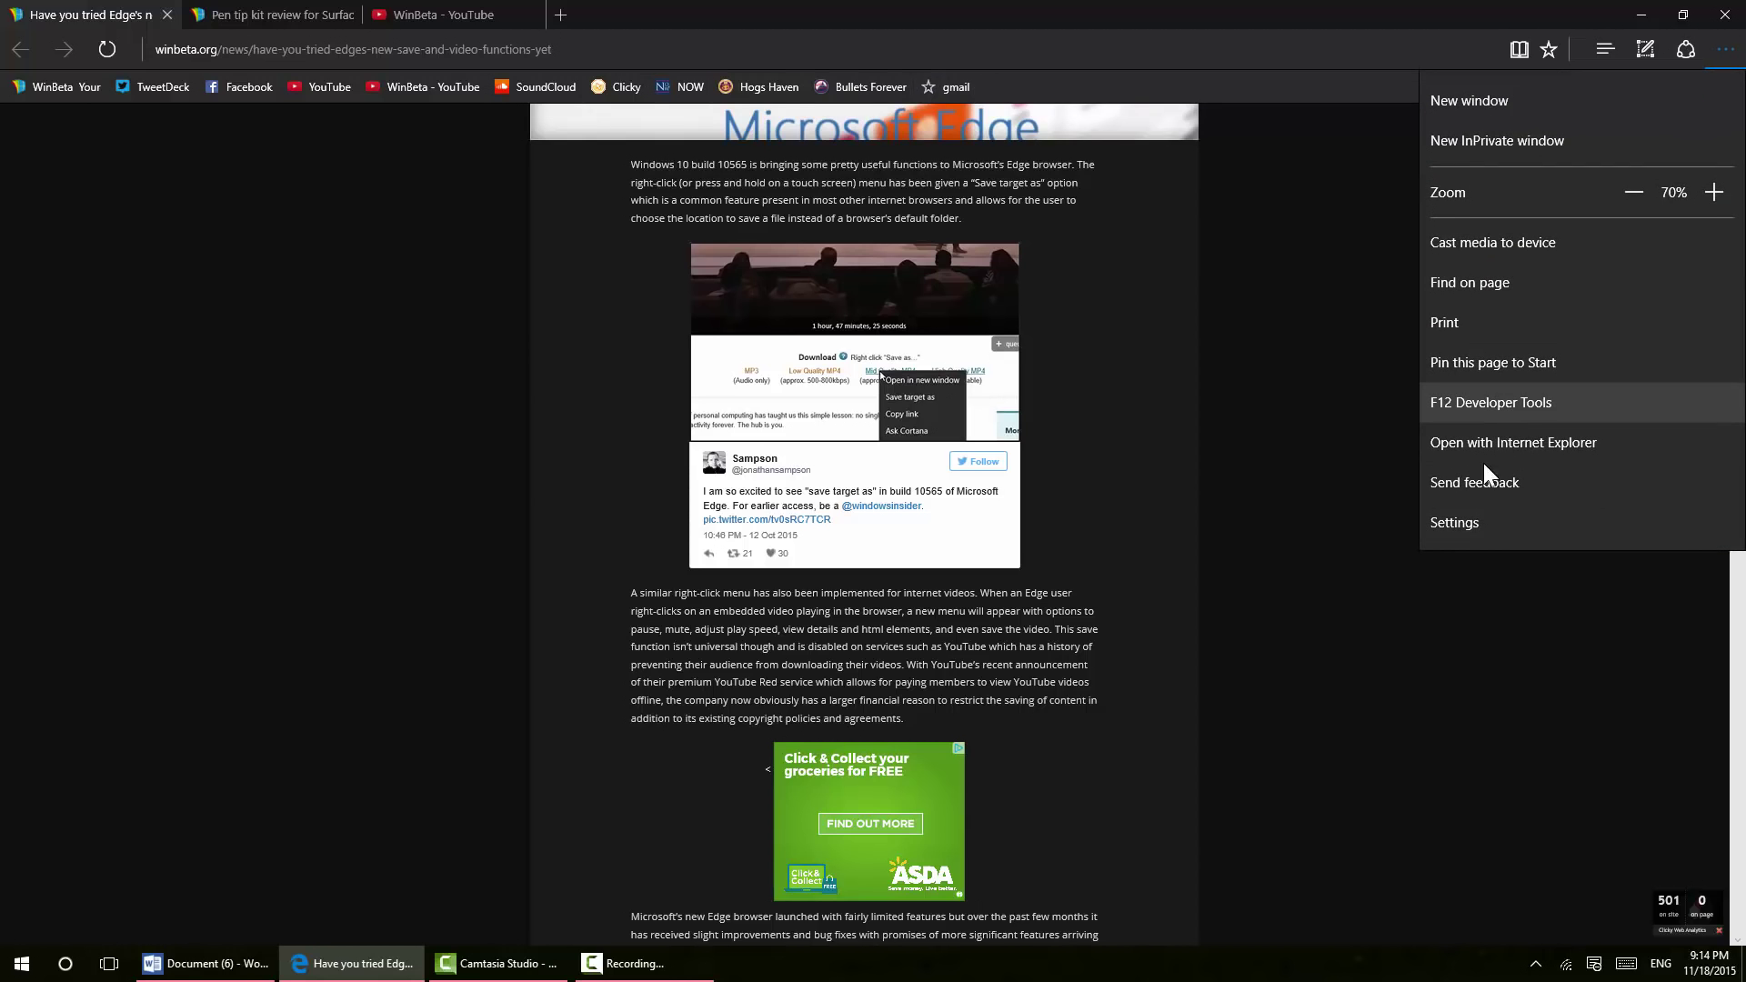
pyautogui.click(1454, 522)
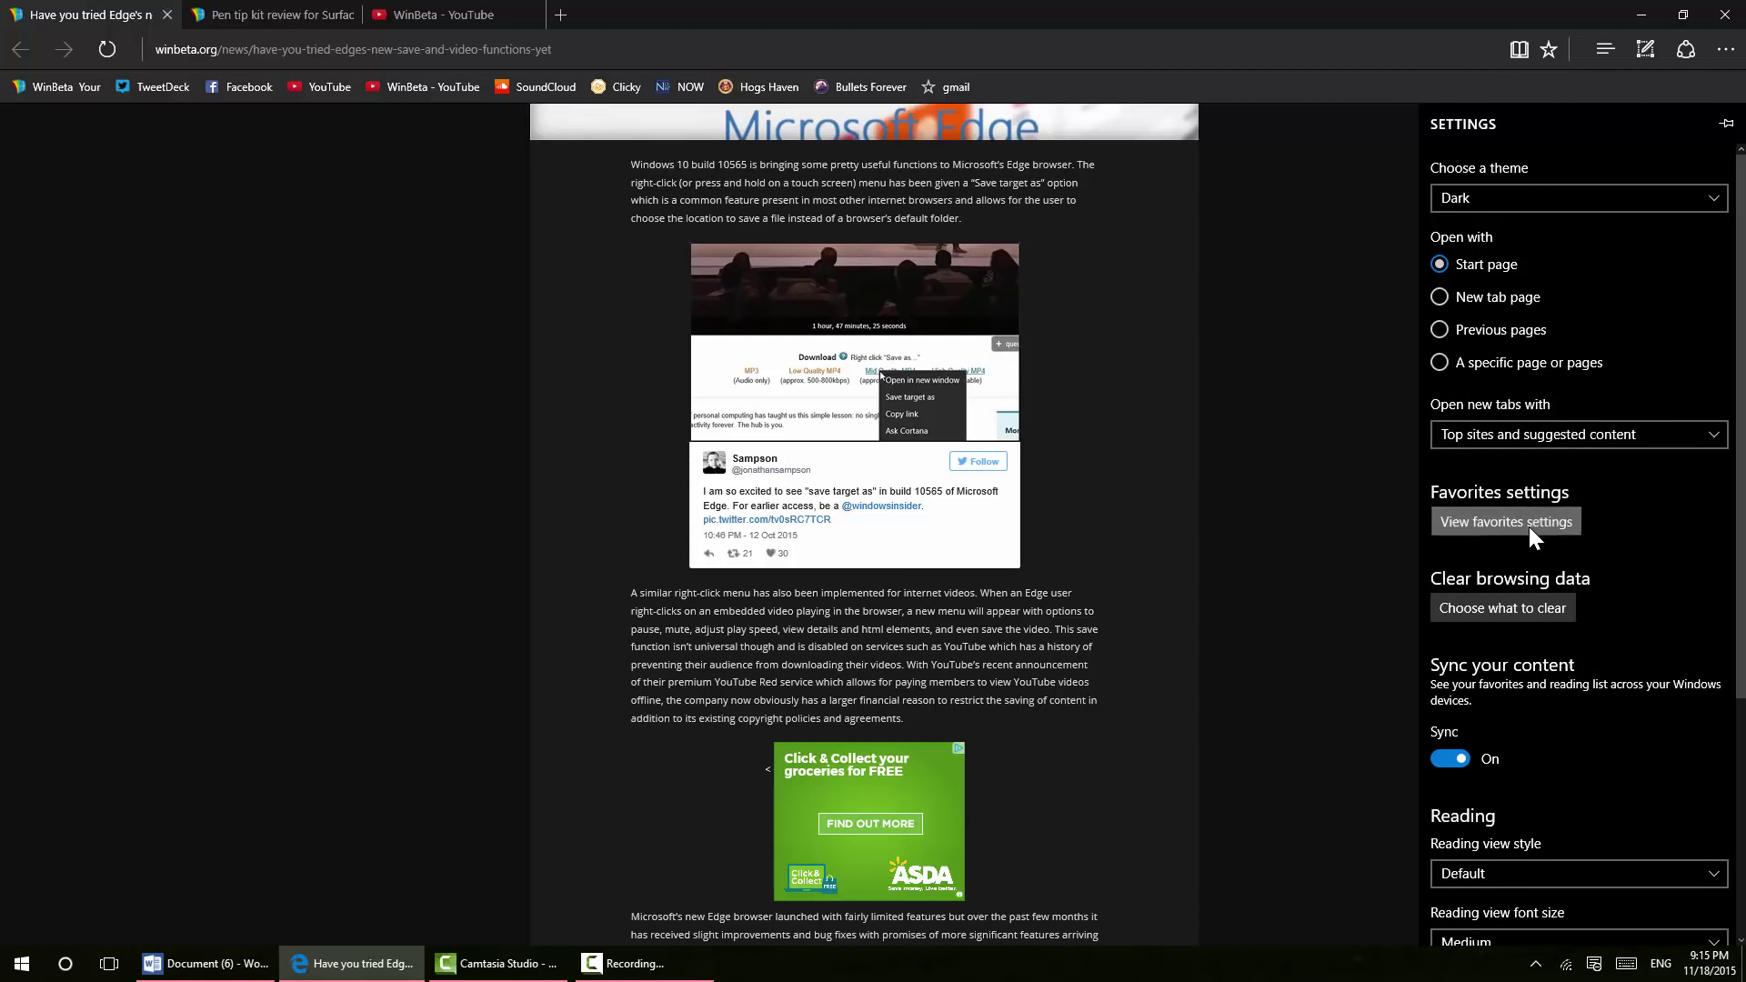
pyautogui.click(1506, 521)
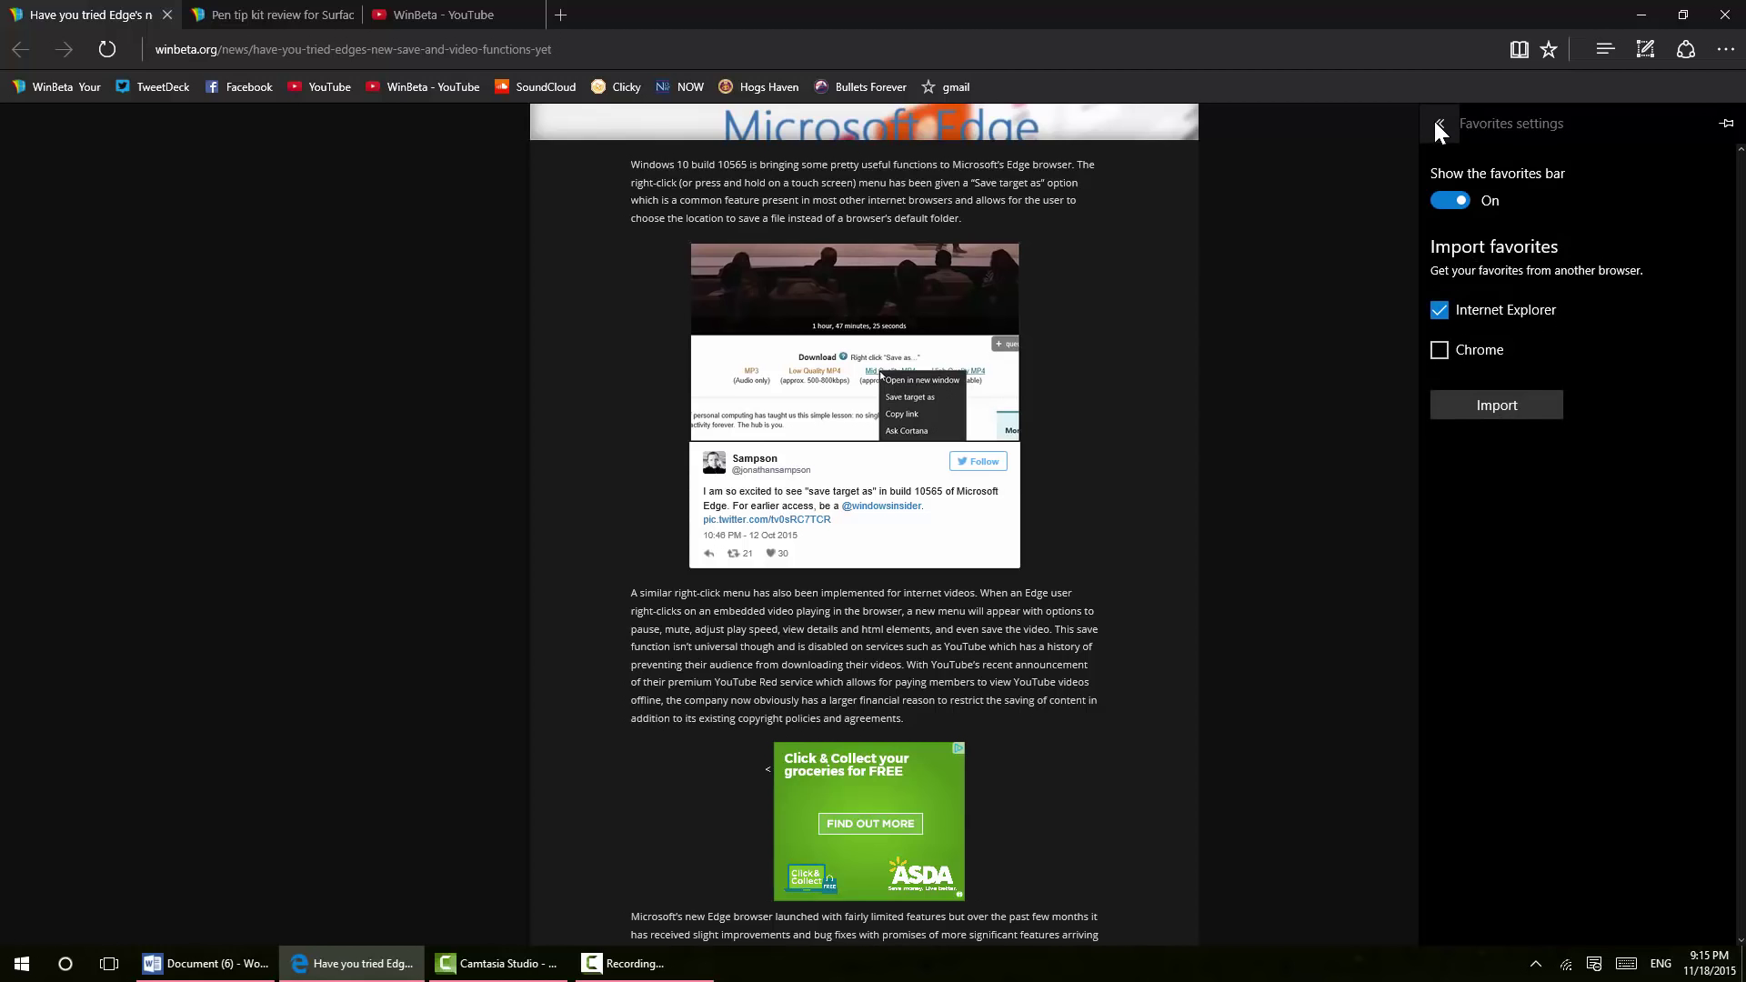
pyautogui.click(1438, 123)
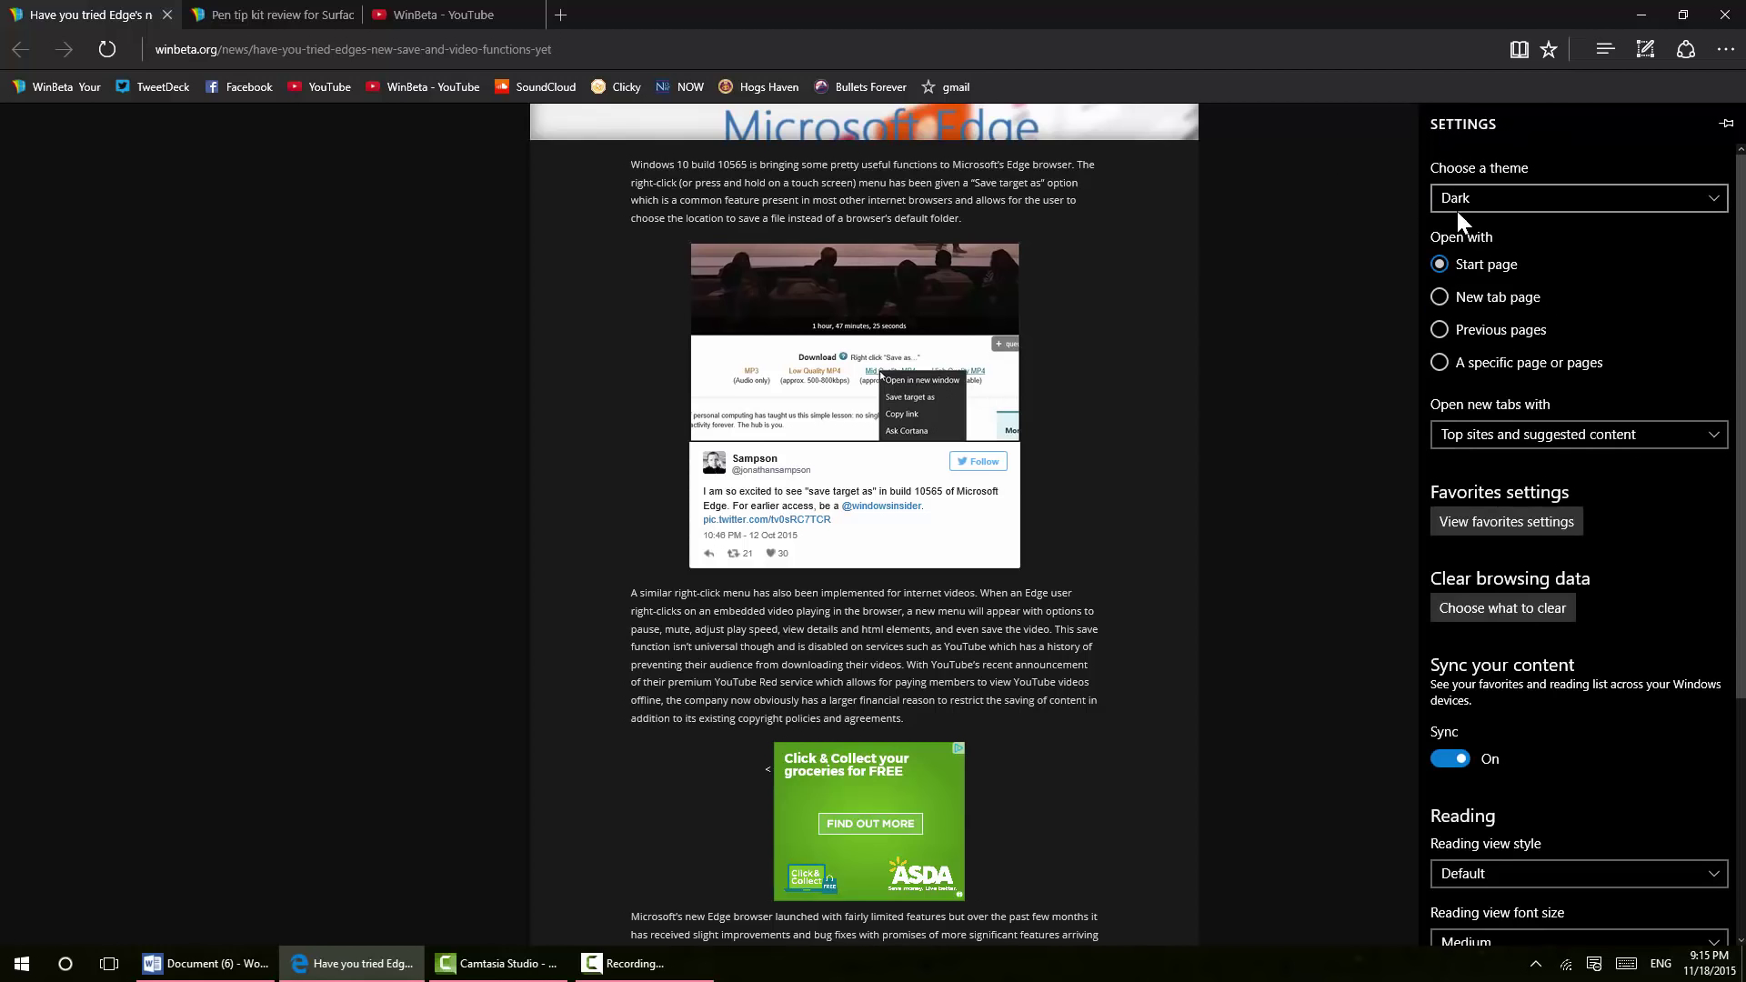
pyautogui.click(1571, 198)
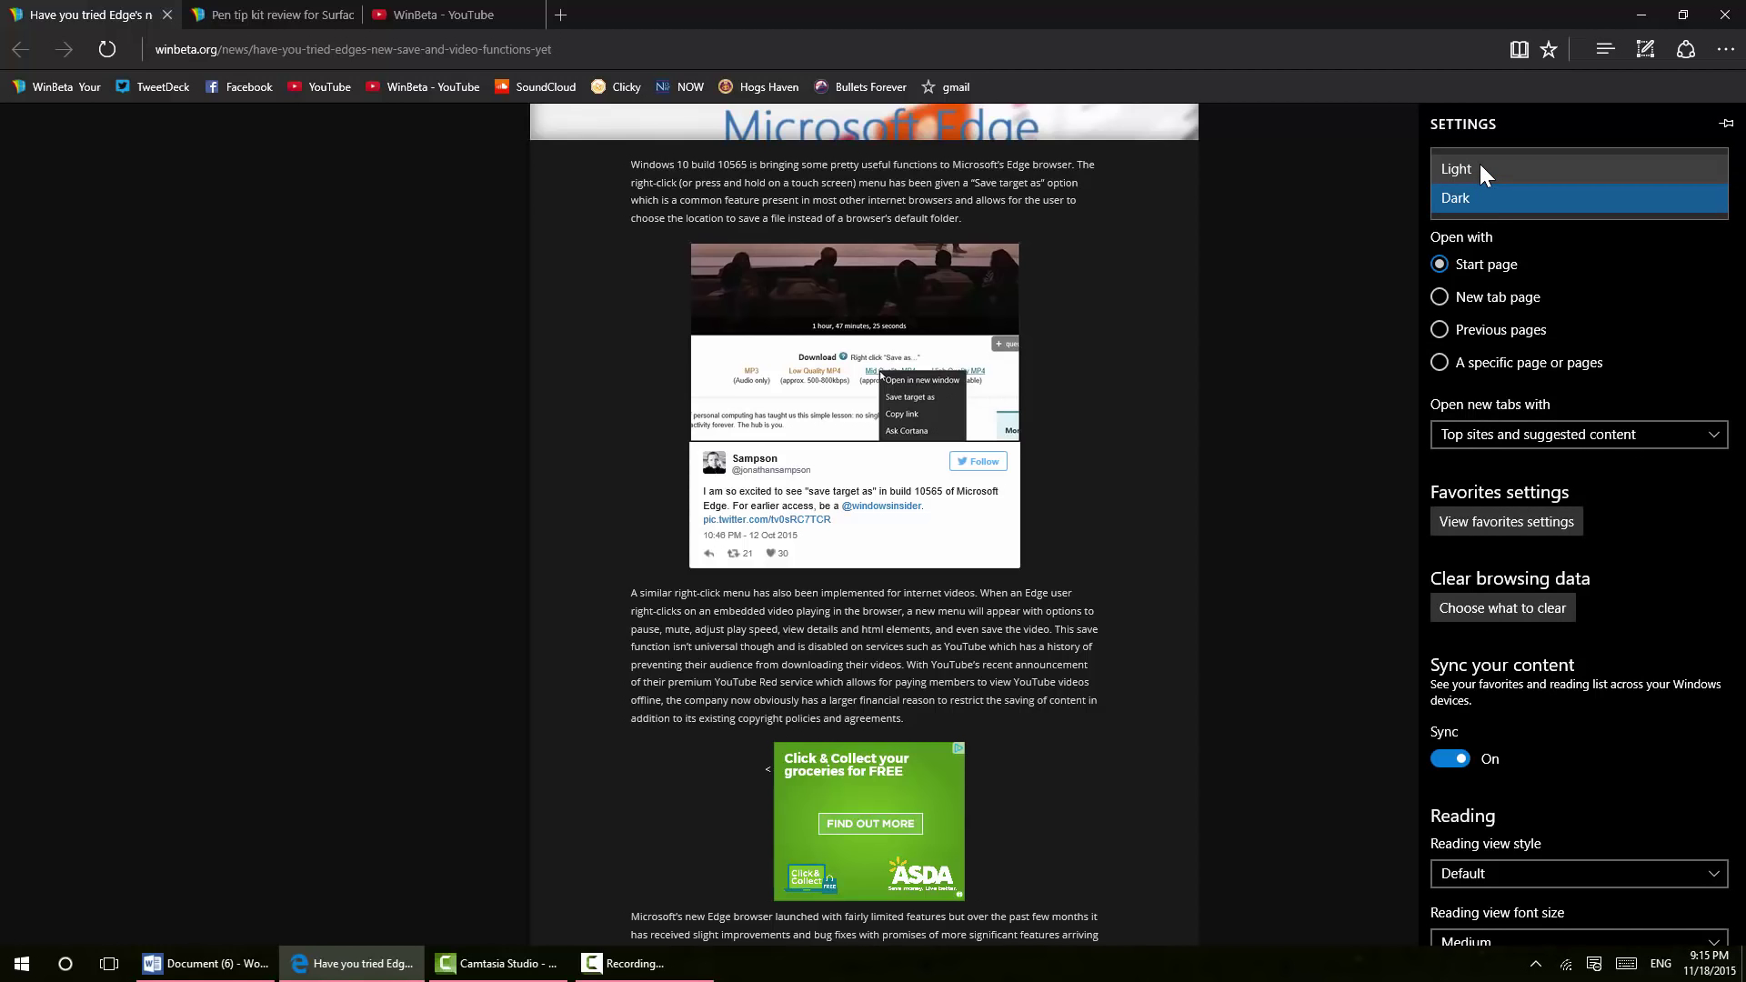
pyautogui.click(1455, 169)
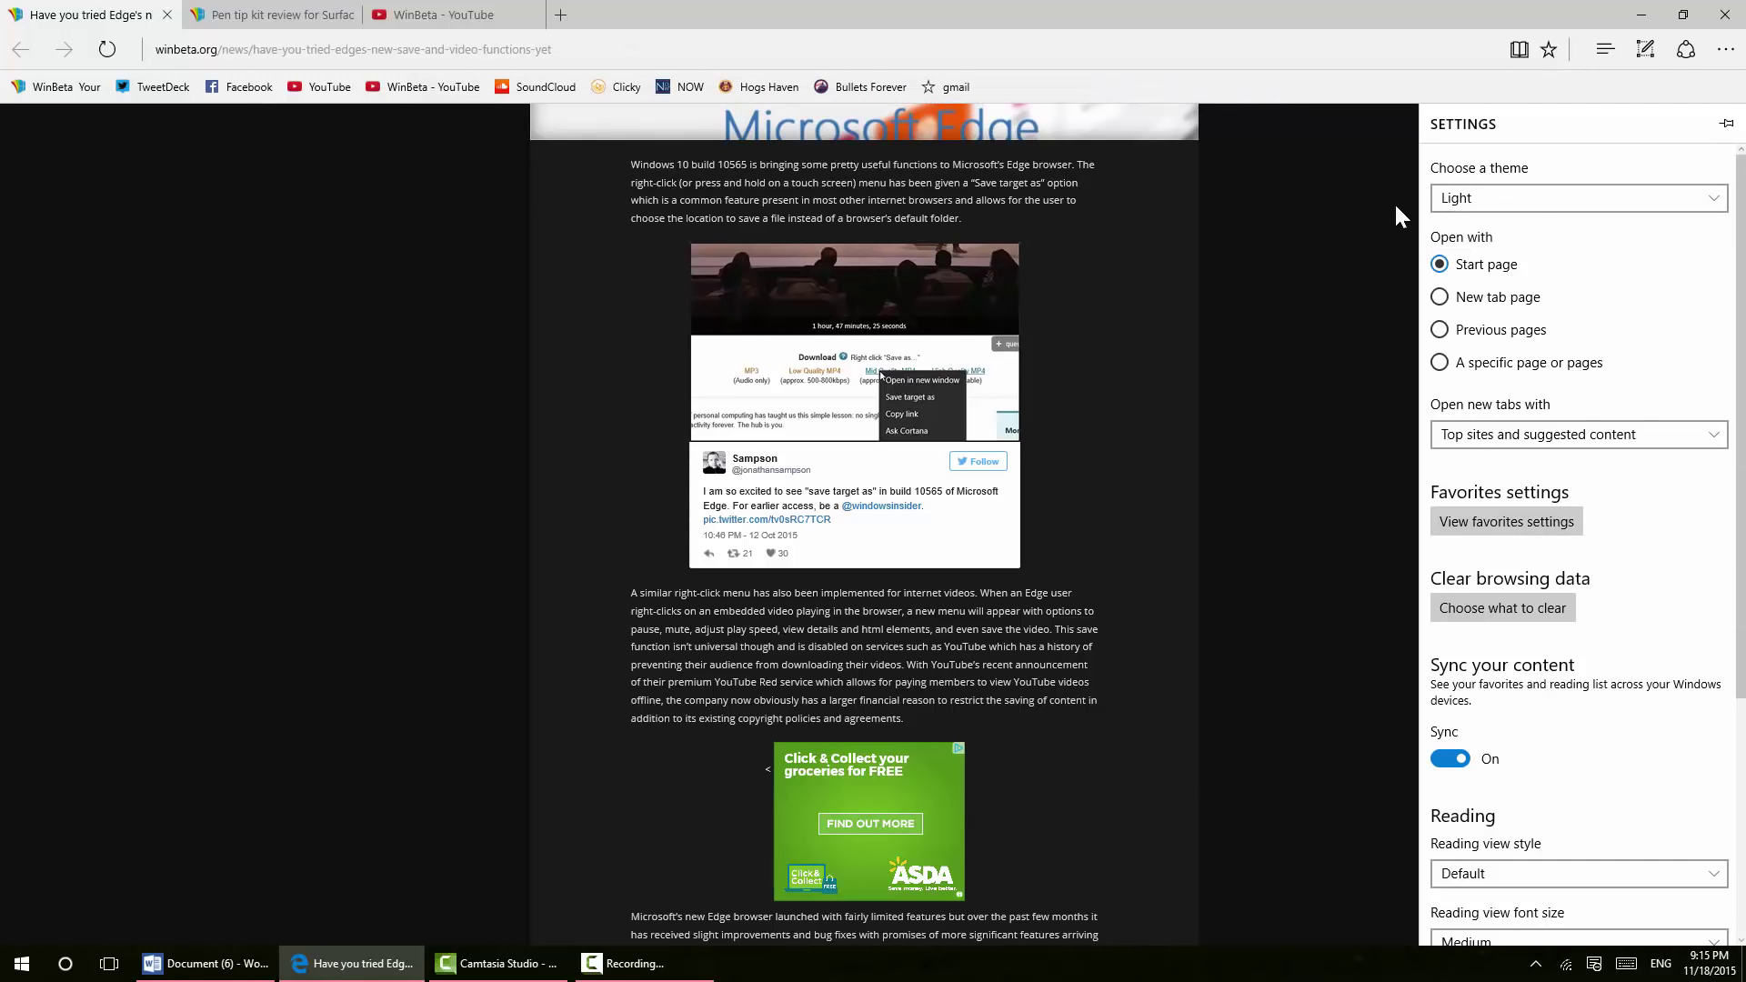
pyautogui.click(1577, 197)
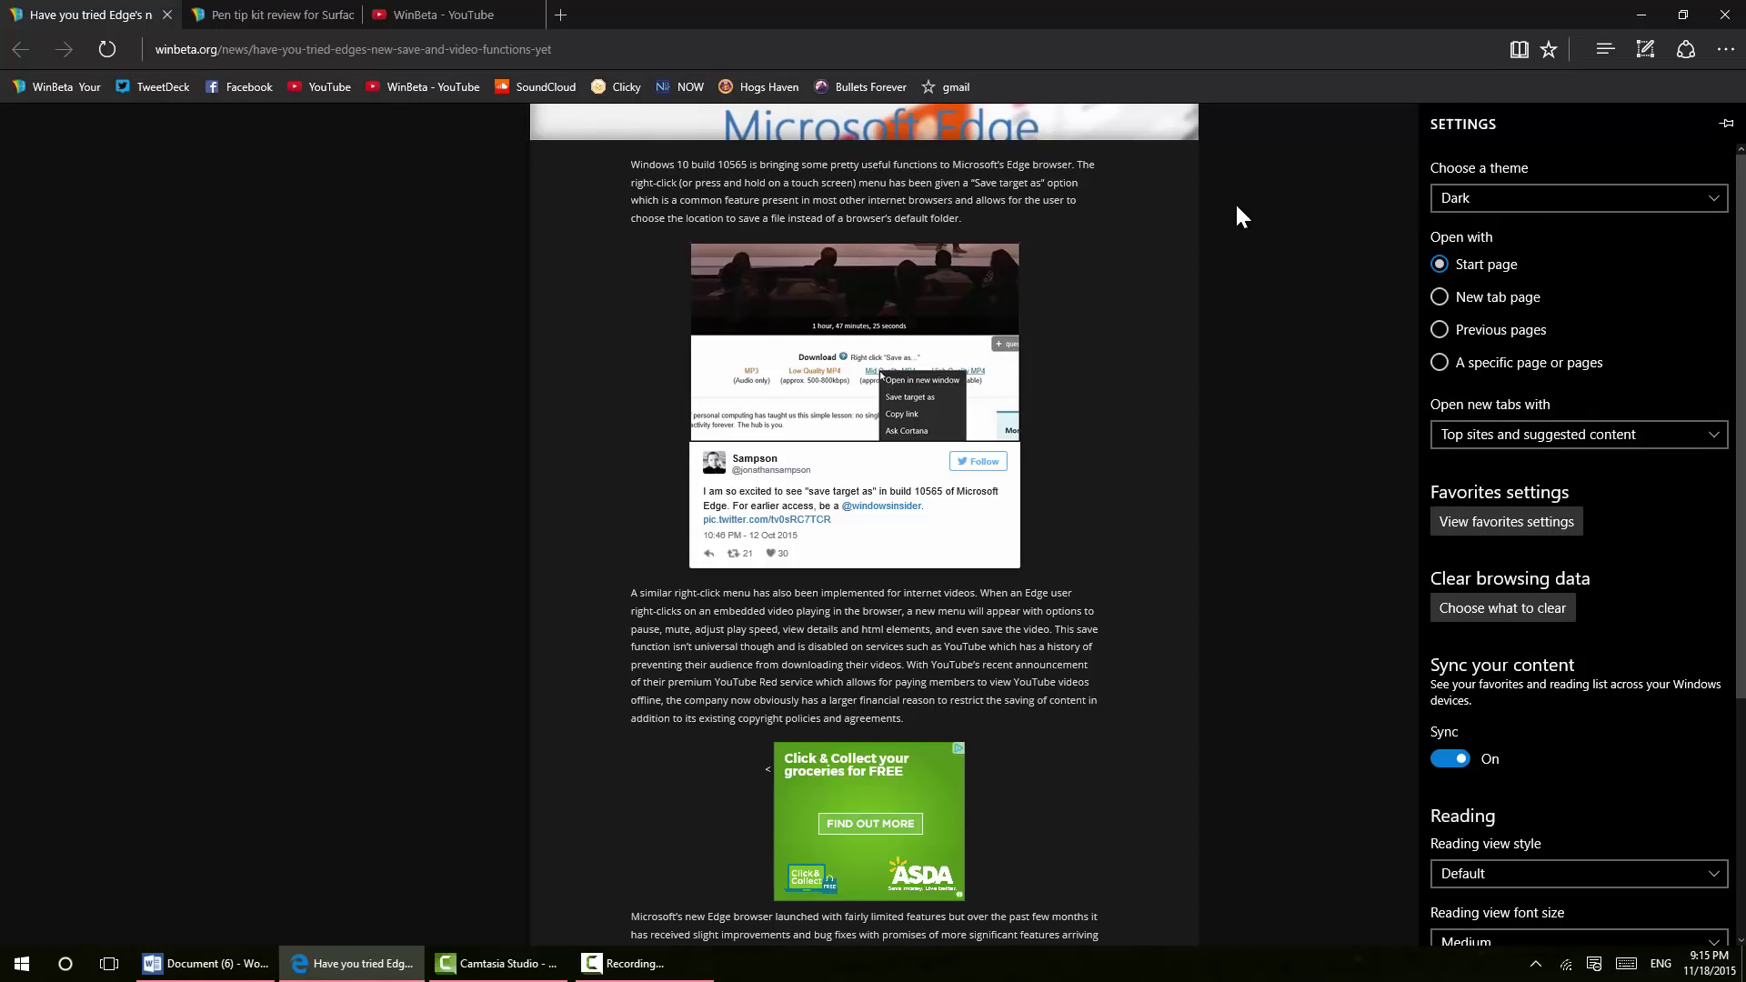
pyautogui.moveTo(1582, 229)
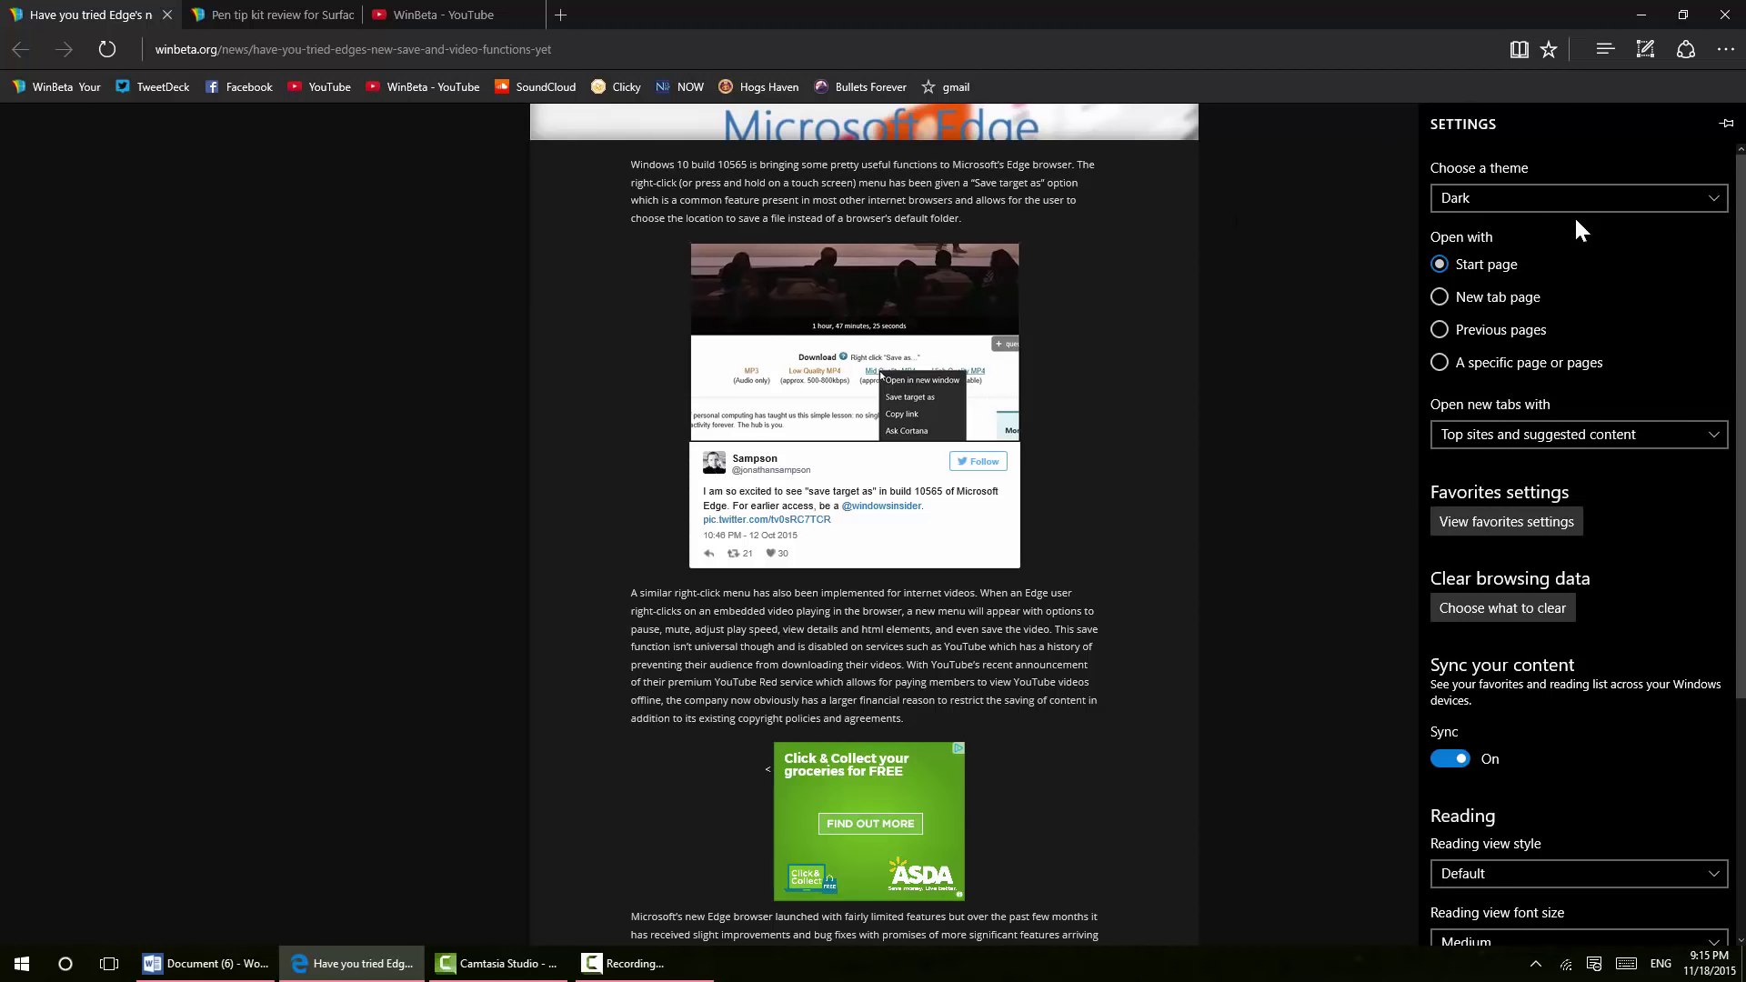
pyautogui.moveTo(1495, 328)
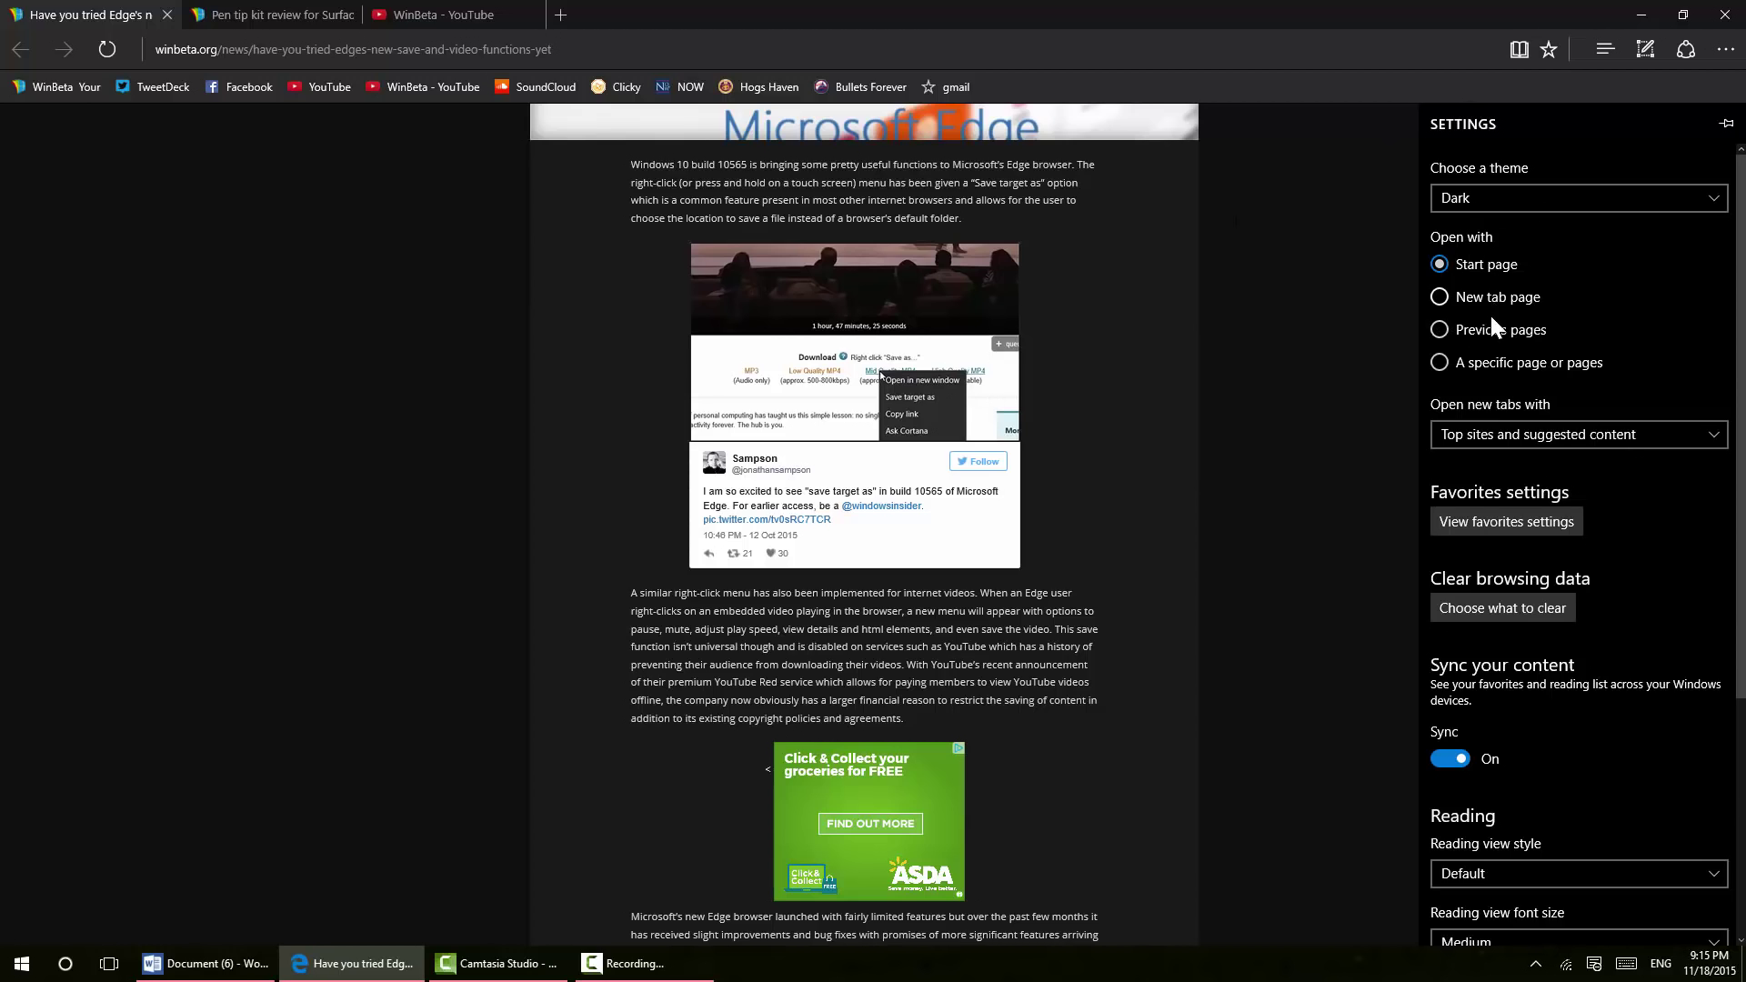
pyautogui.scroll(-3)
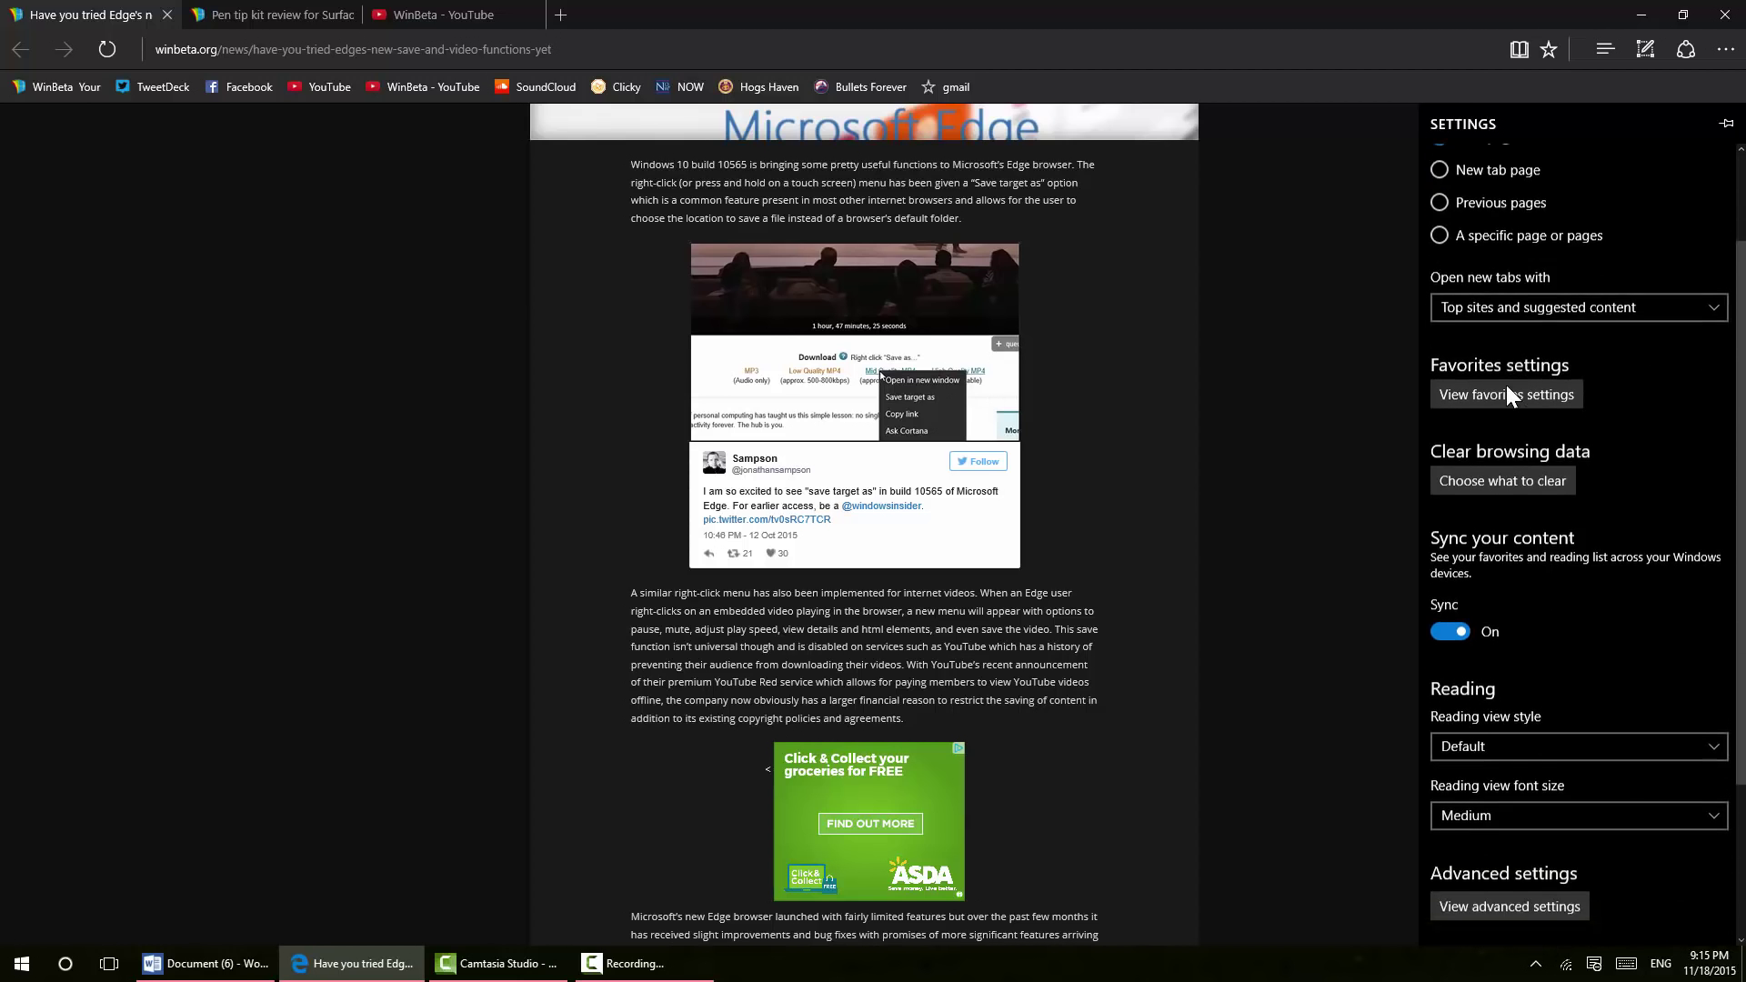
pyautogui.scroll(-3)
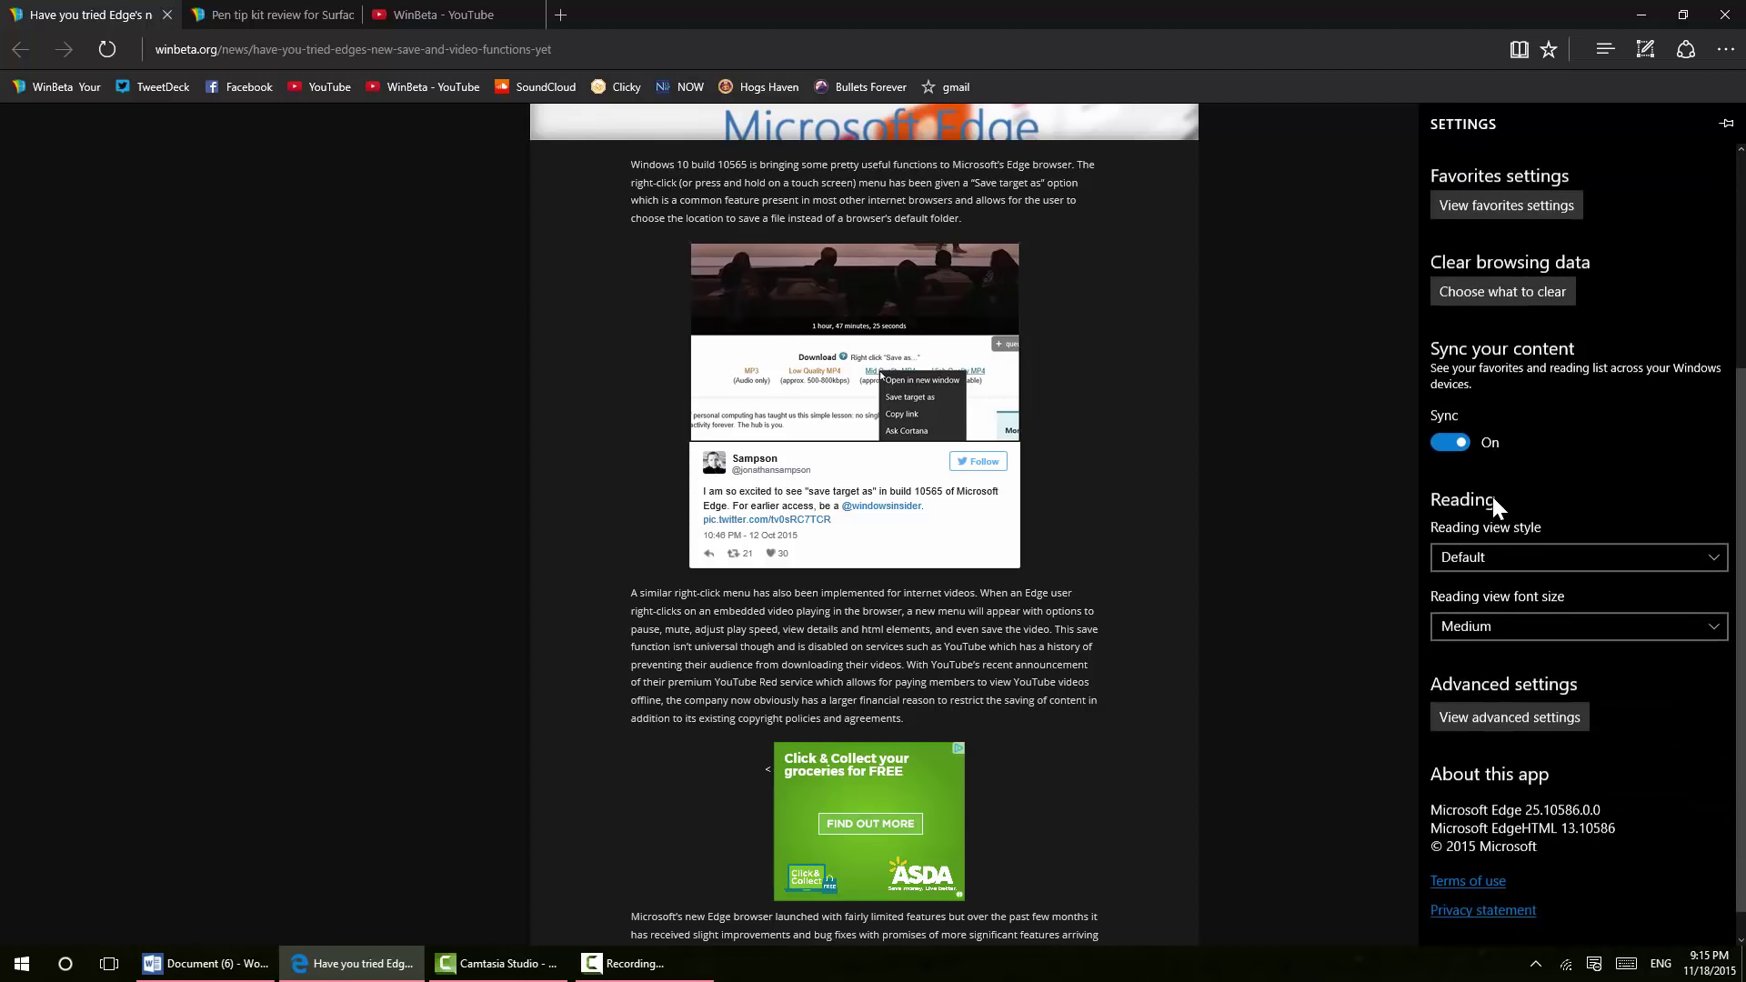
pyautogui.scroll(-3)
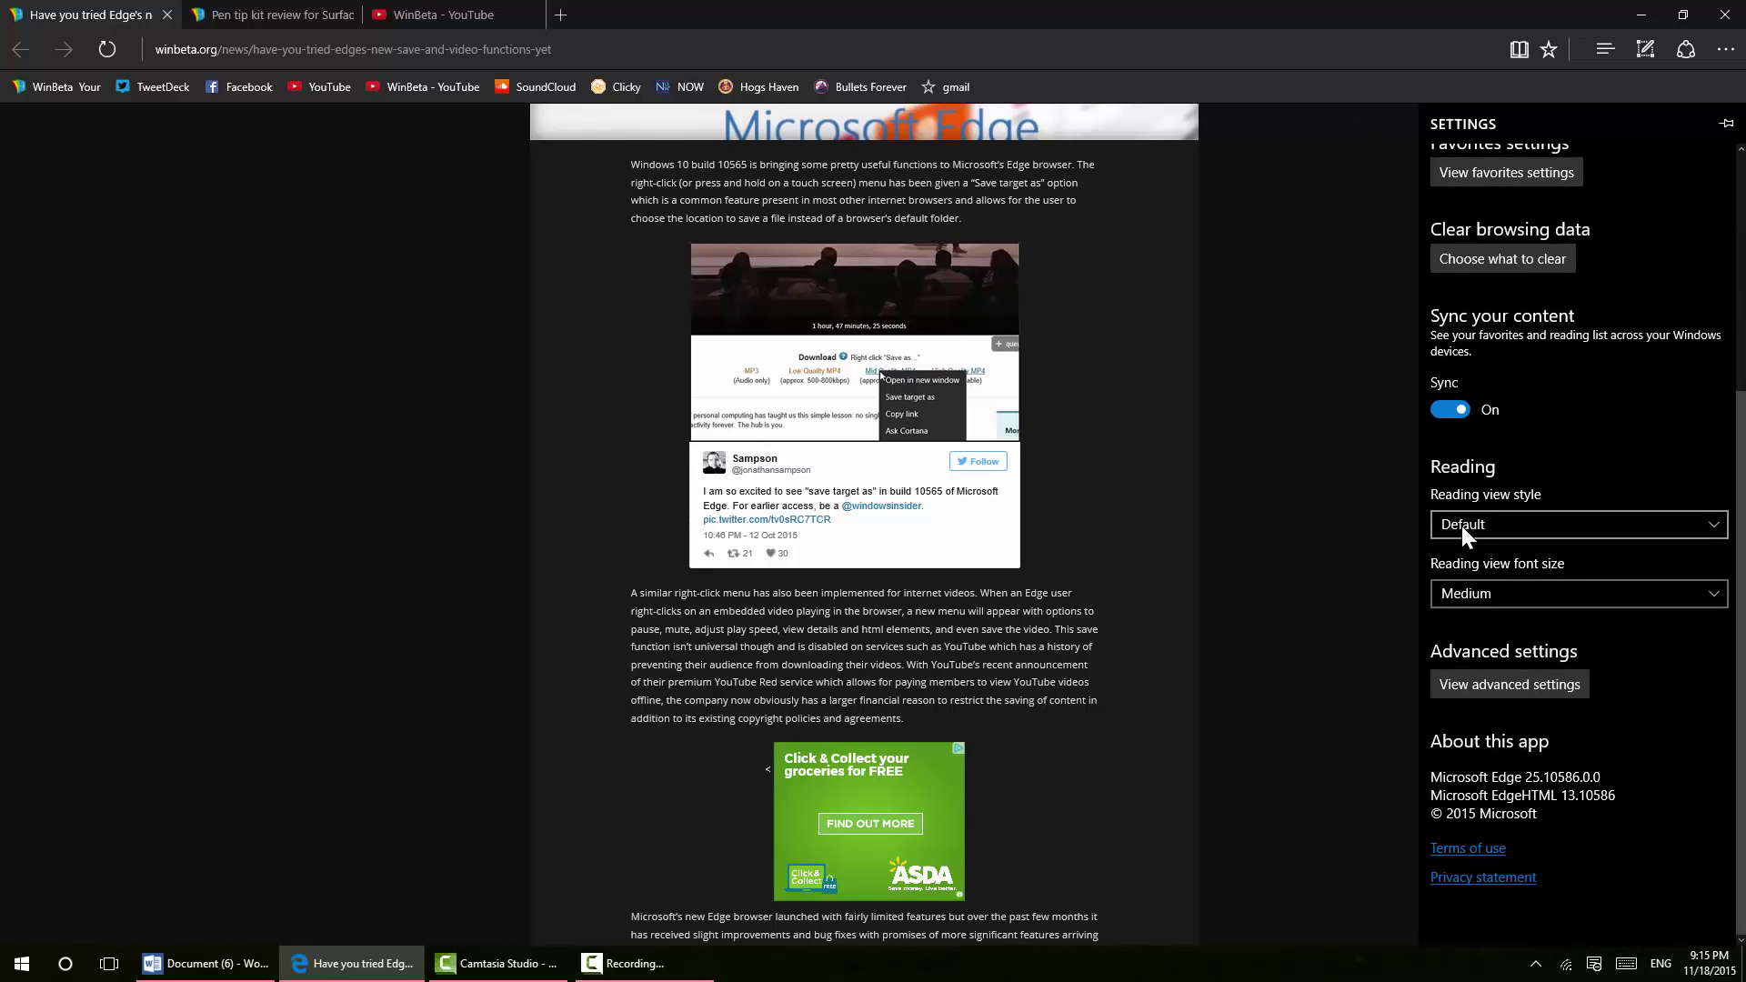
pyautogui.moveTo(1110, 413)
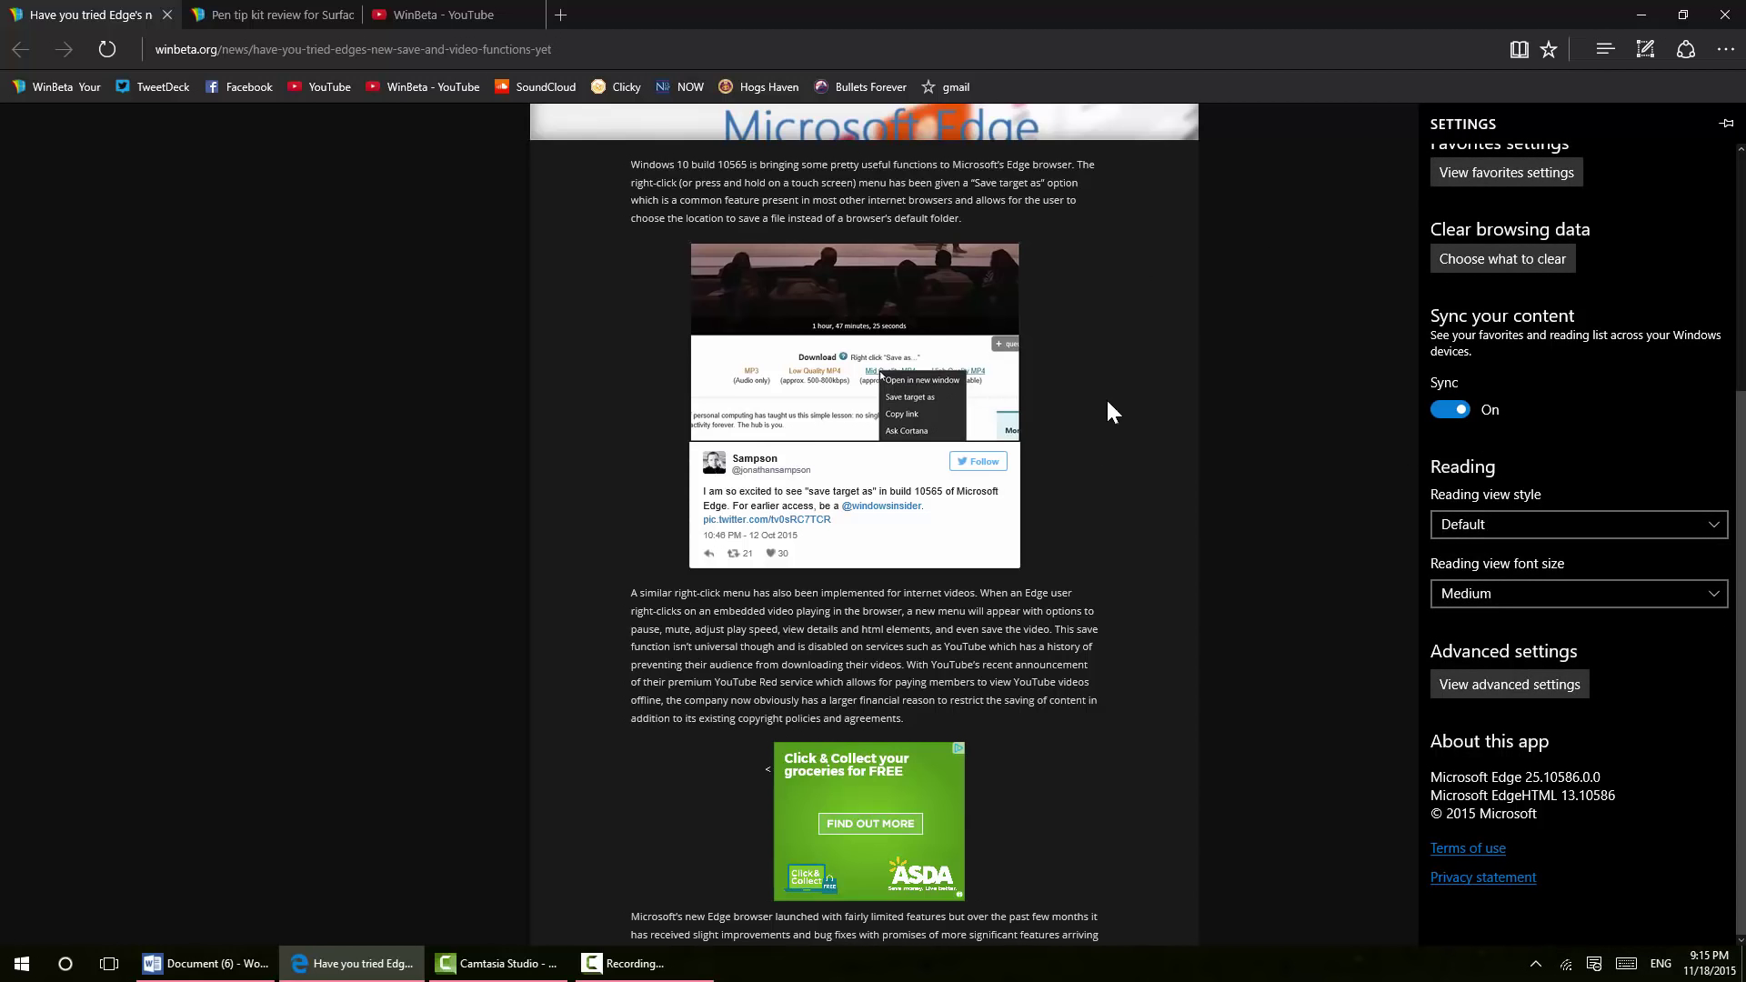
# Switch to the 'Pen tip kit review for Surface' tab and scroll briefly through it
pyautogui.click(267, 15)
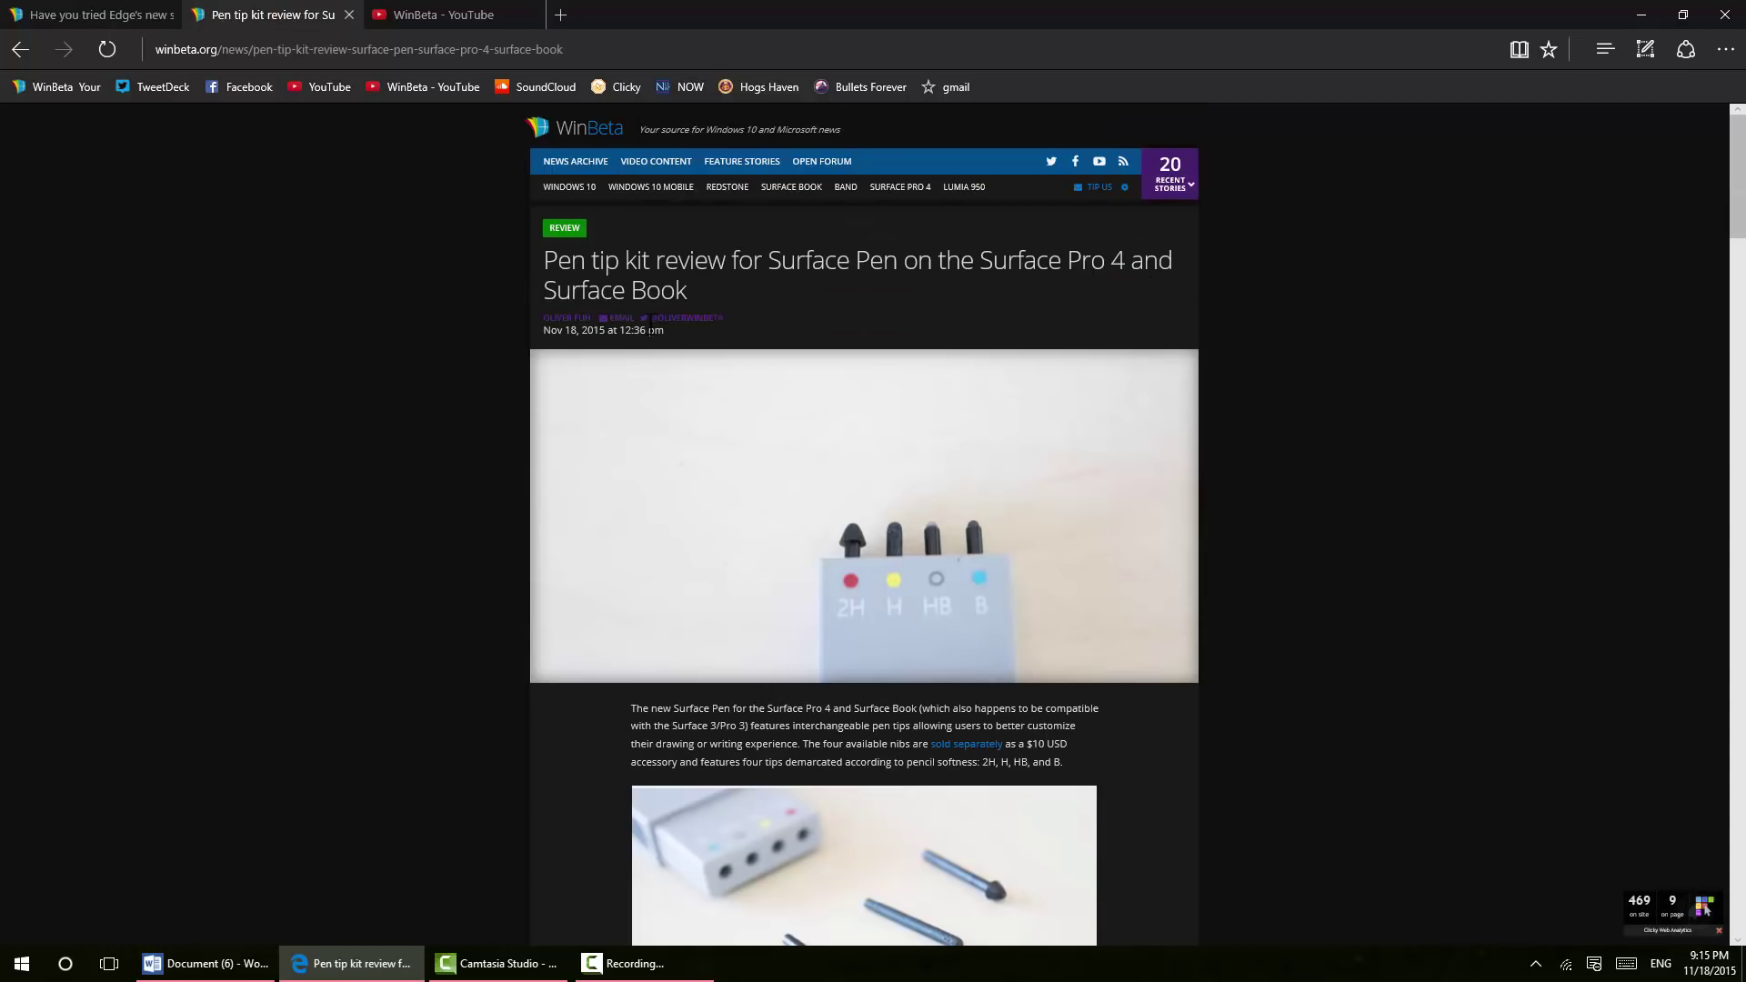
pyautogui.scroll(-3)
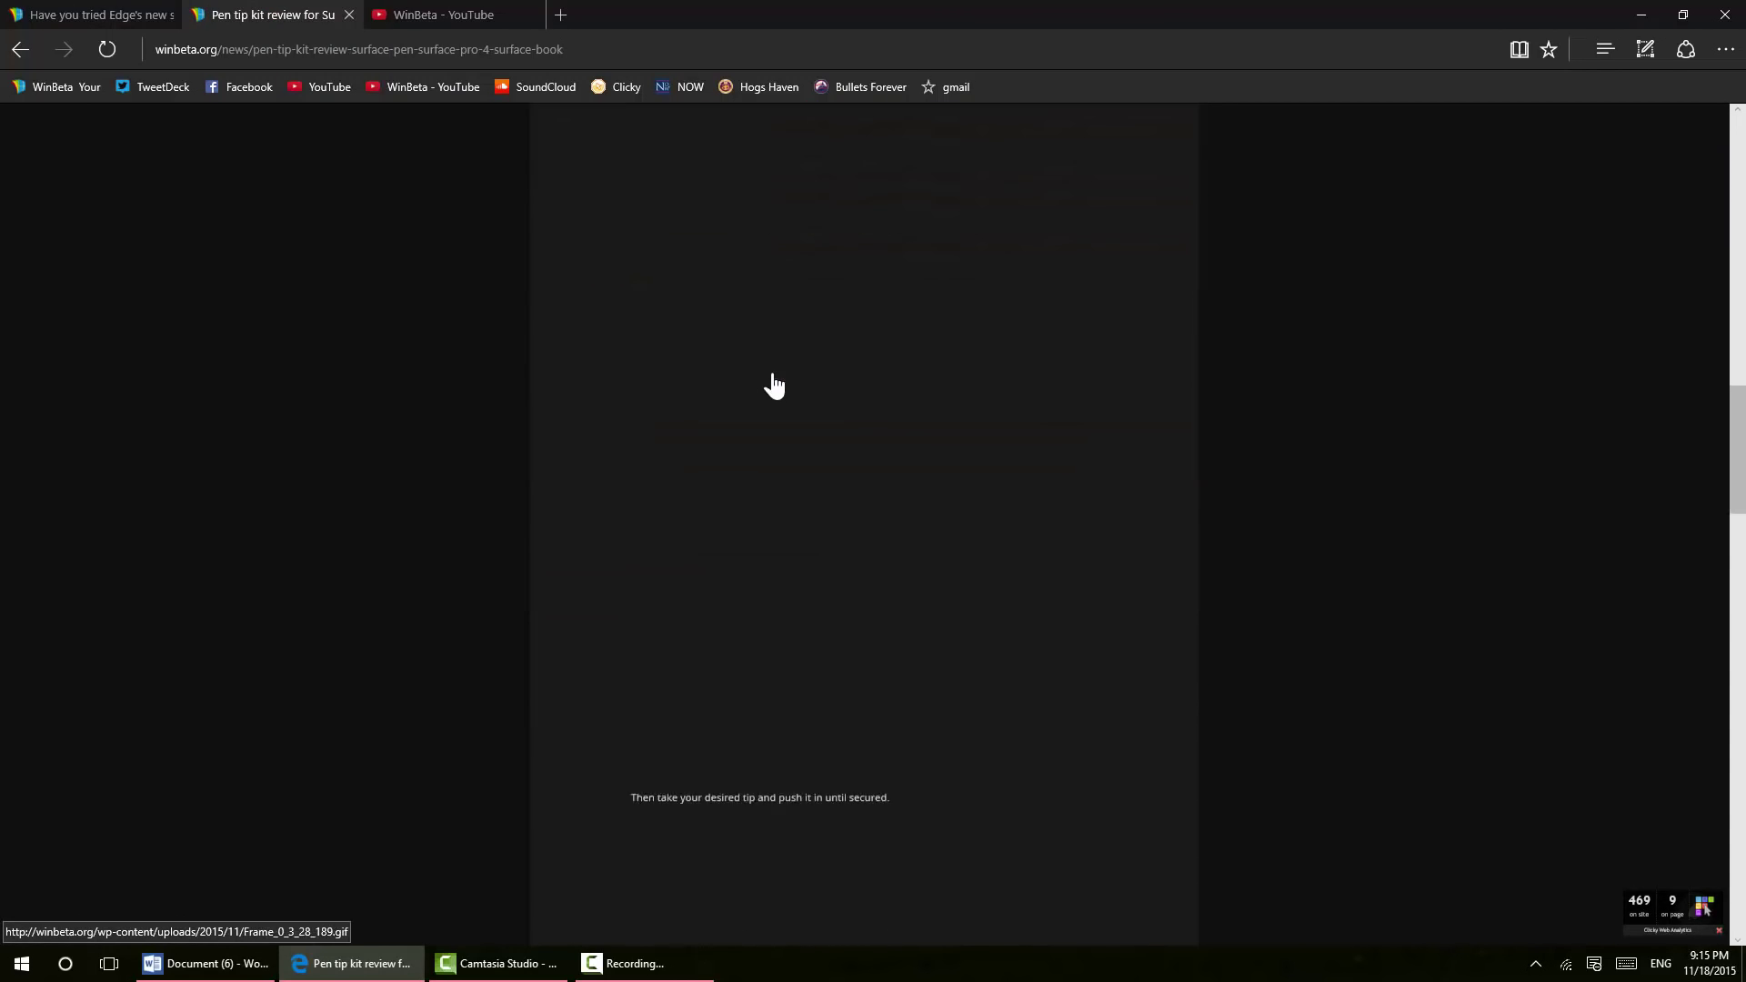
pyautogui.scroll(3)
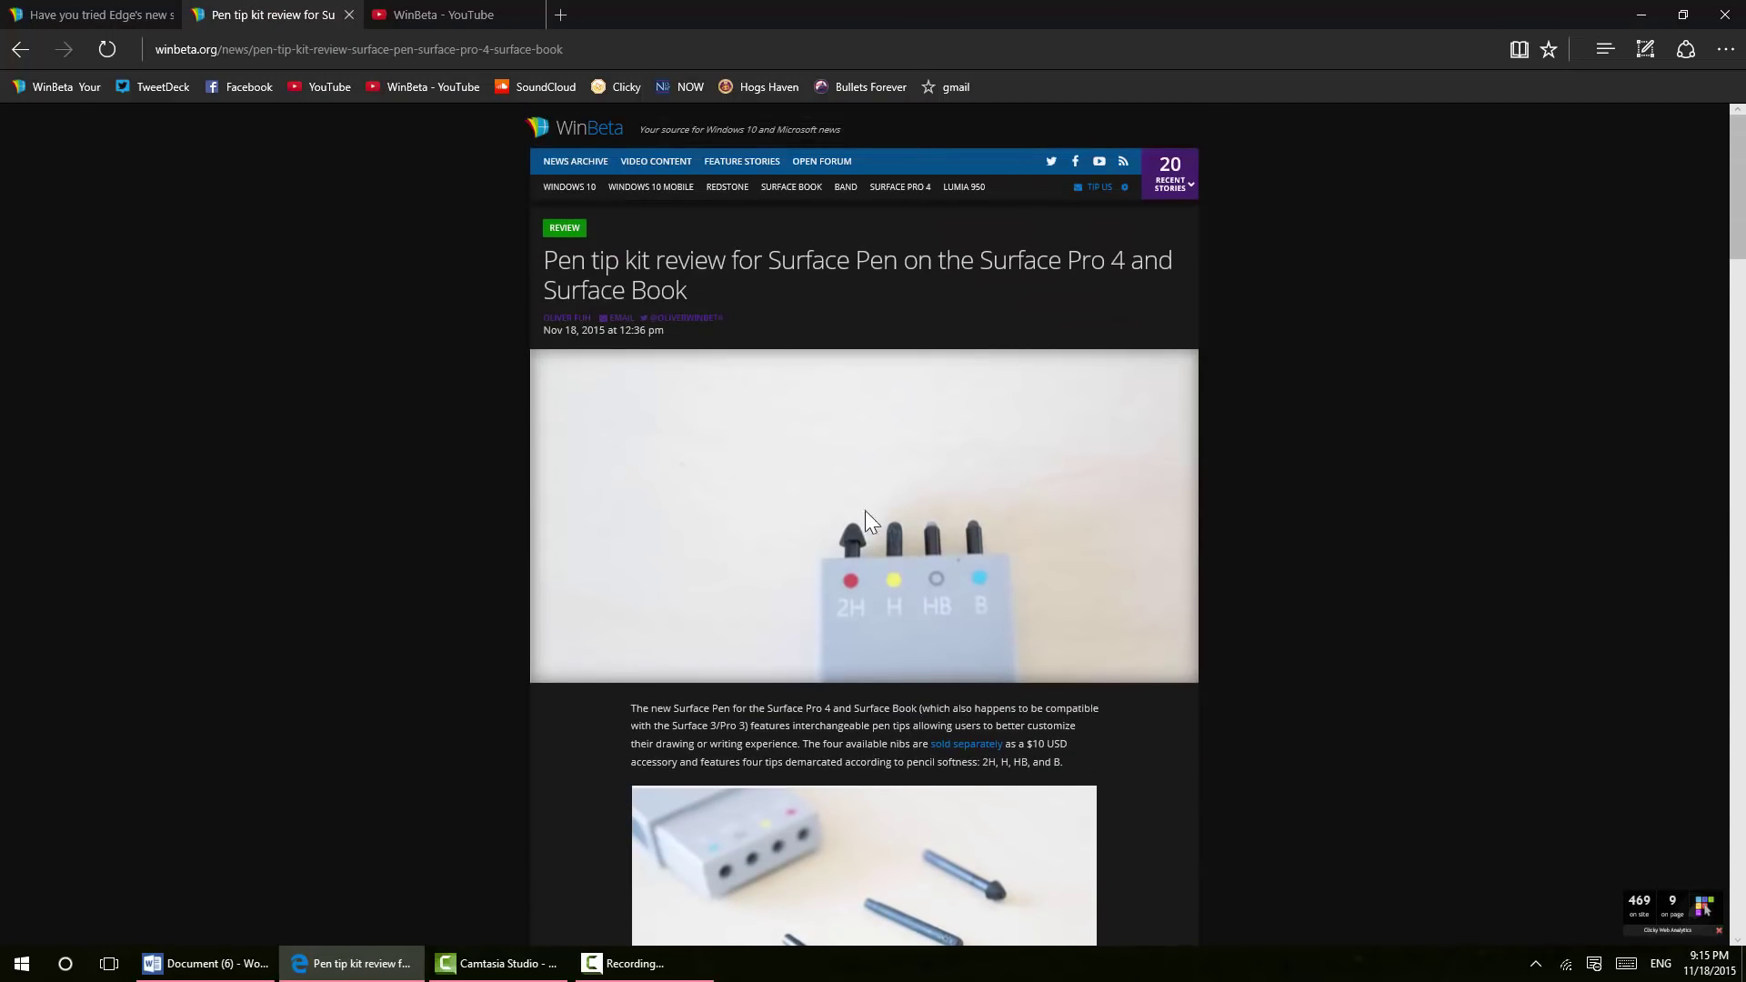
pyautogui.moveTo(185, 209)
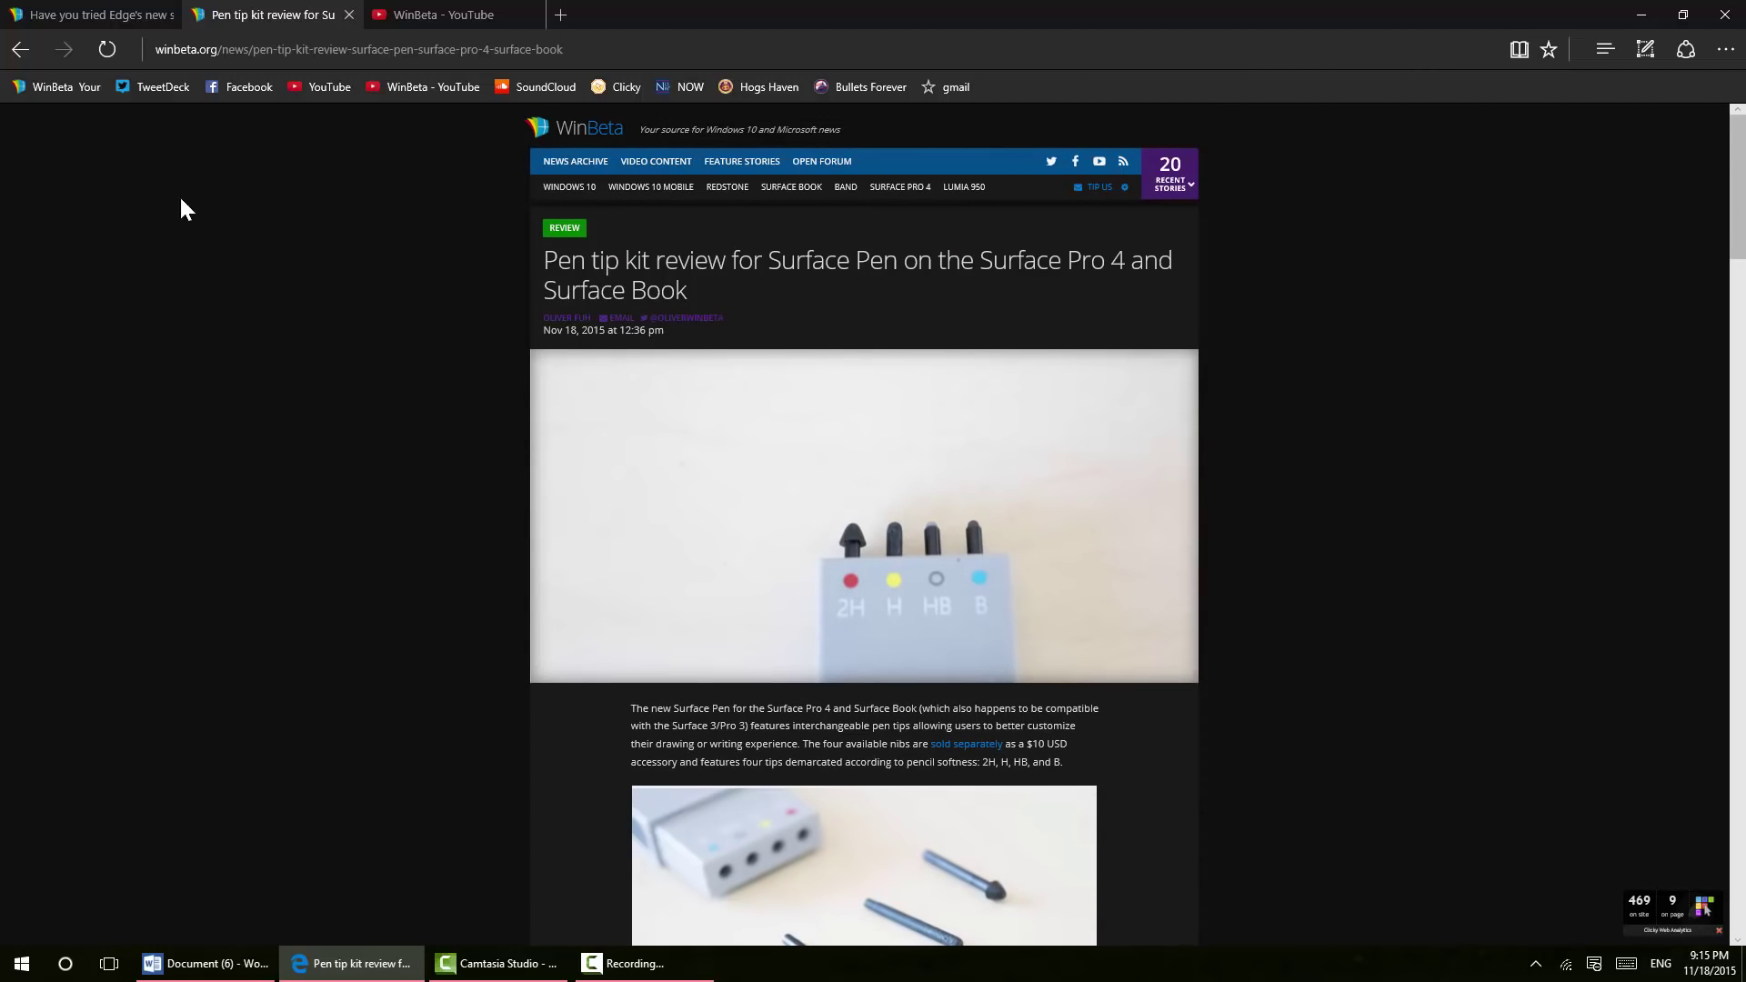
pyautogui.moveTo(1081, 105)
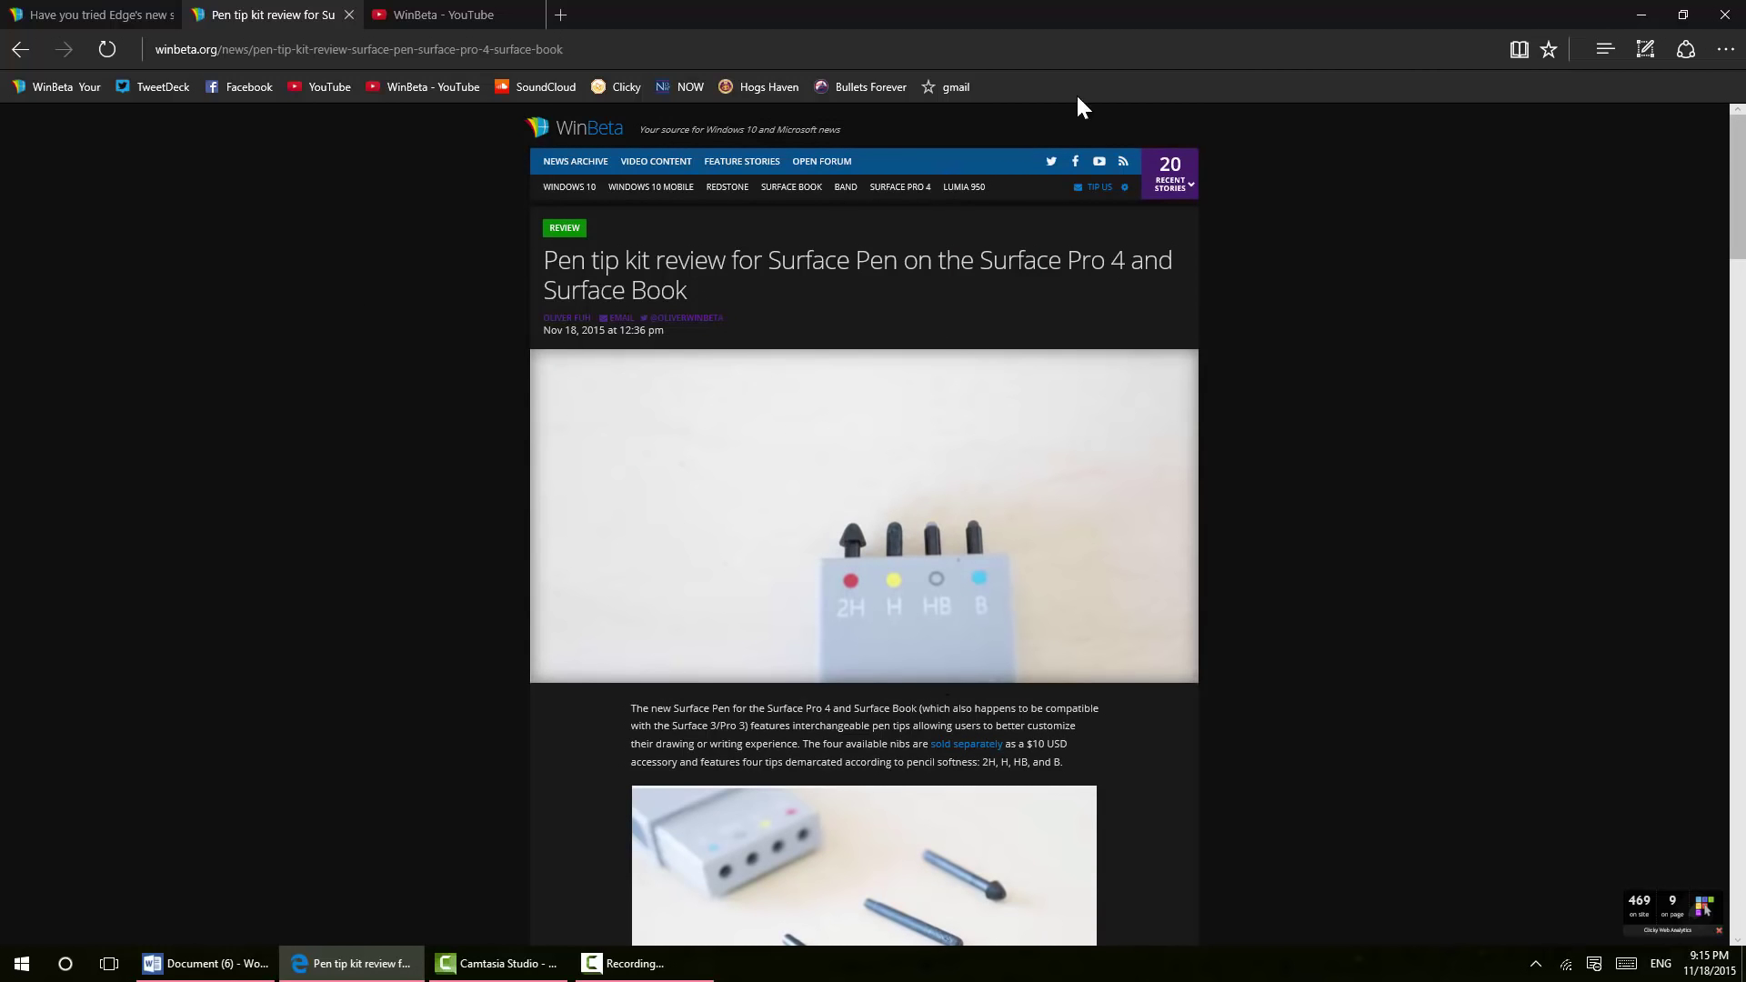
pyautogui.moveTo(1519, 49)
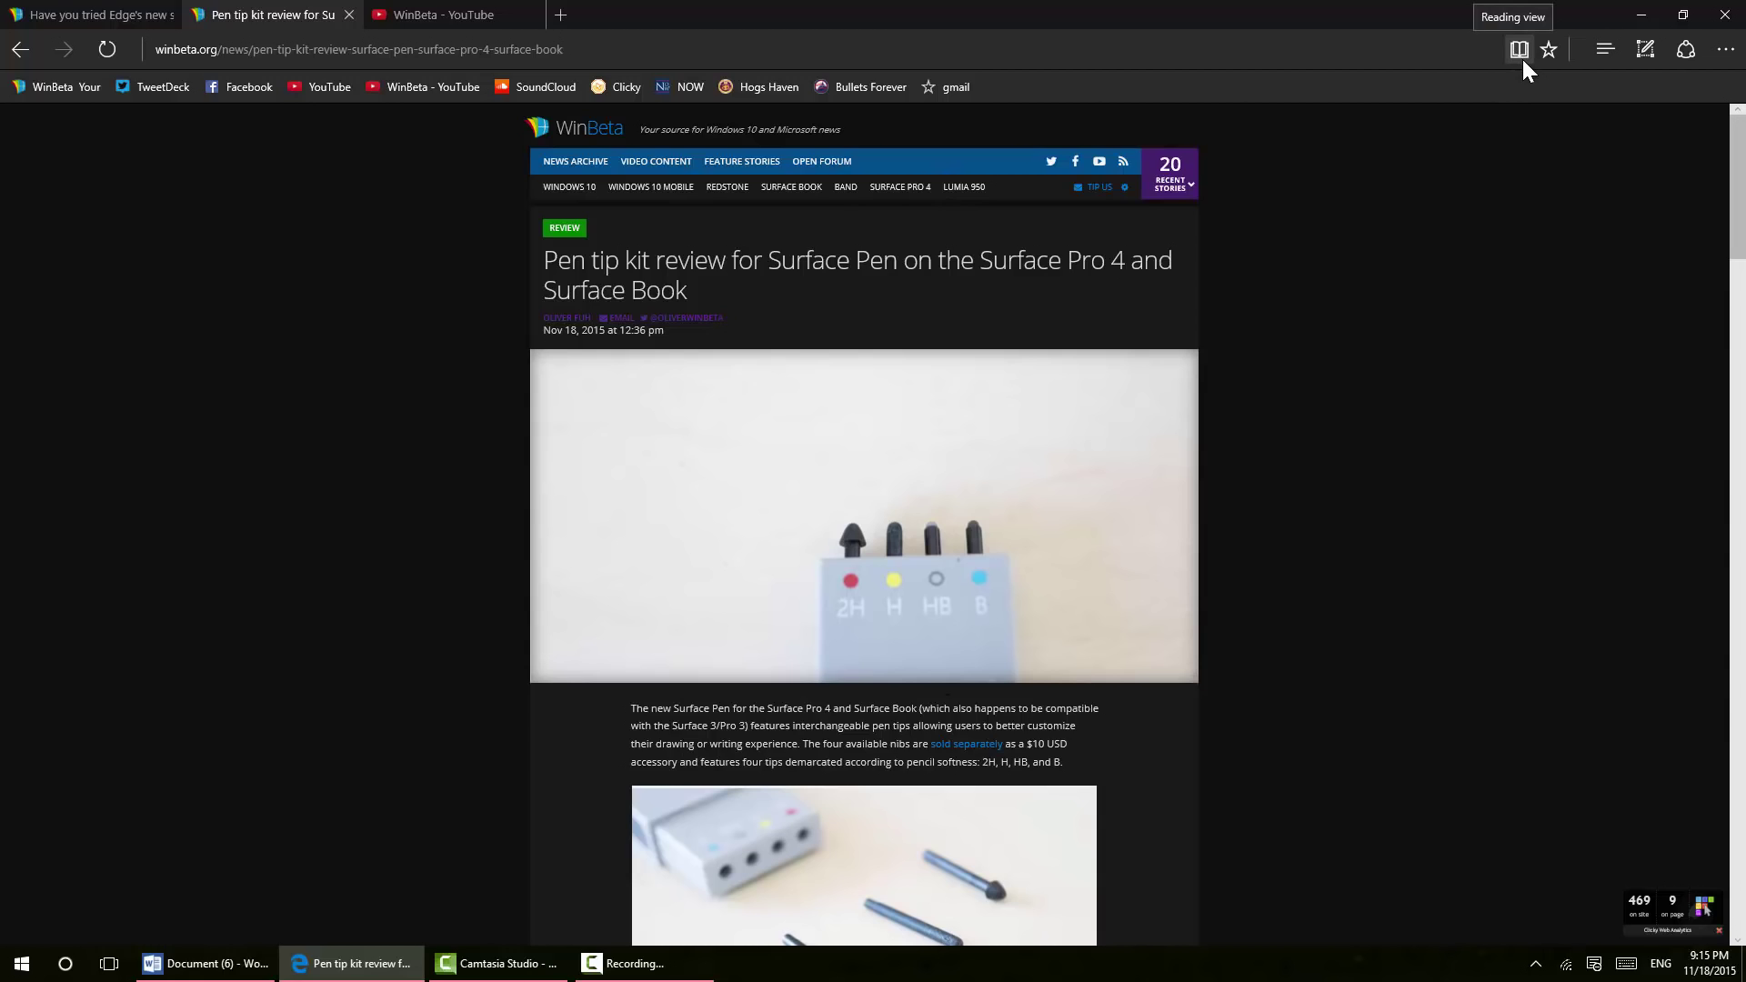
pyautogui.moveTo(1518, 49)
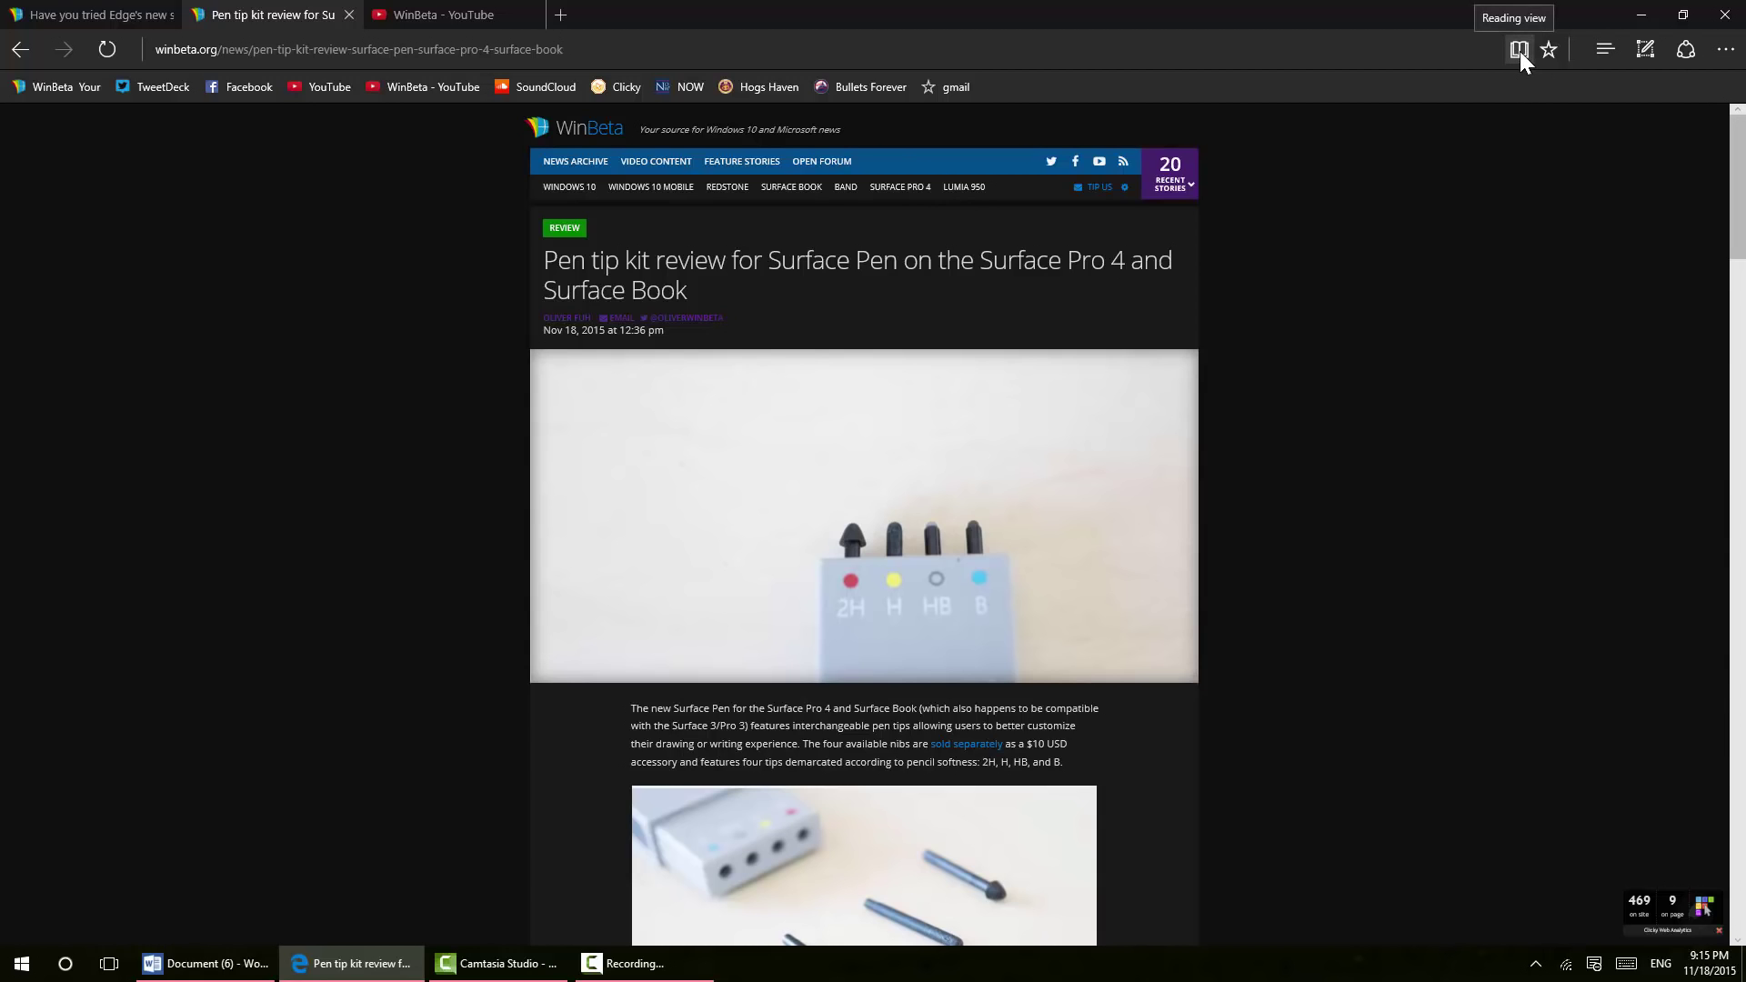
pyautogui.moveTo(1179, 297)
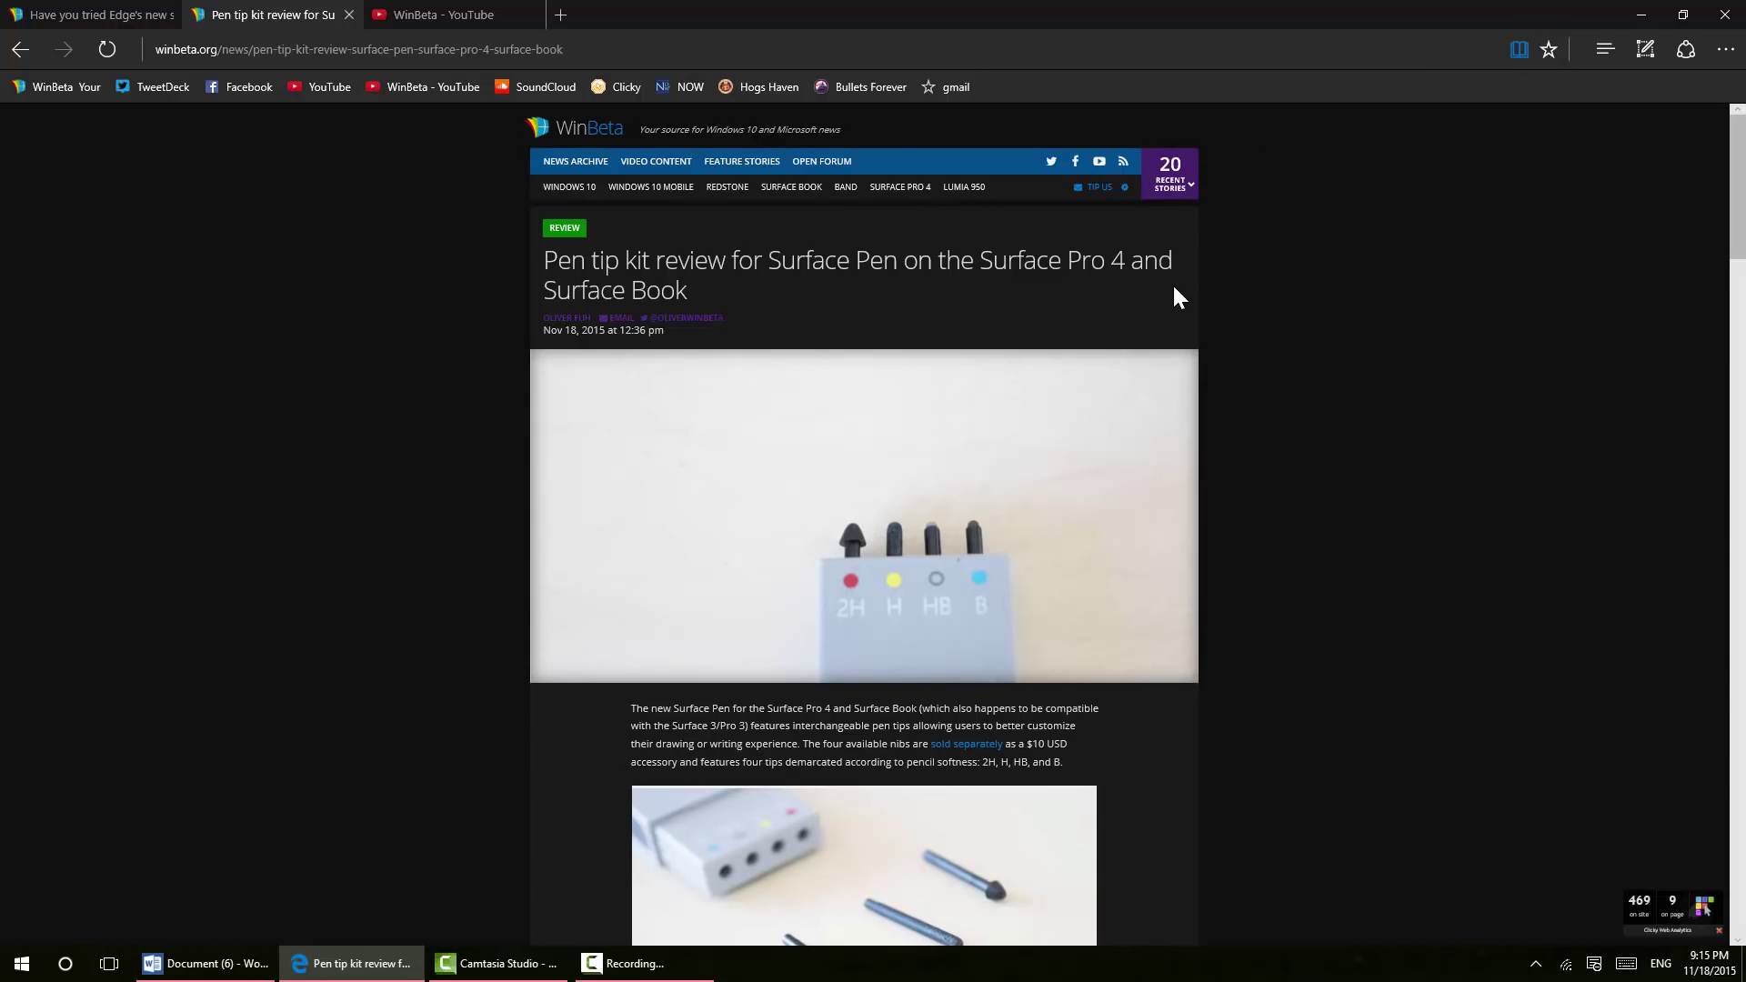
# Read the pen tip kit review in reading view, scrolling to its end
pyautogui.click(1518, 49)
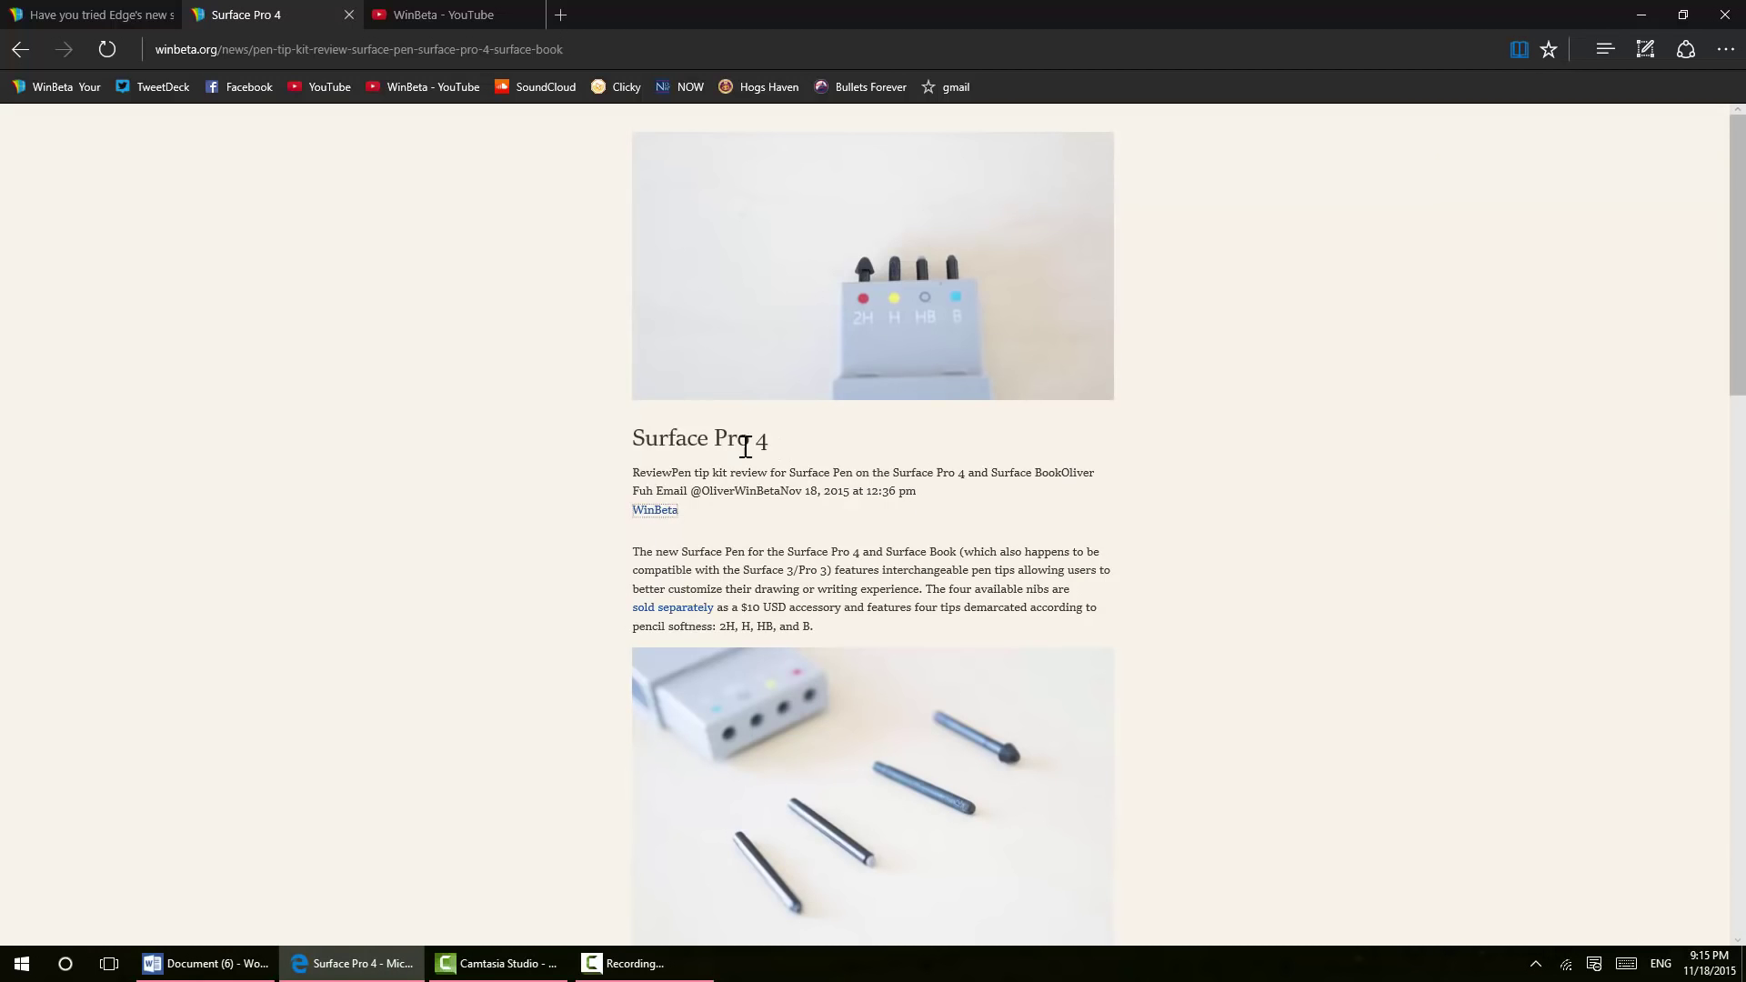
pyautogui.scroll(-3)
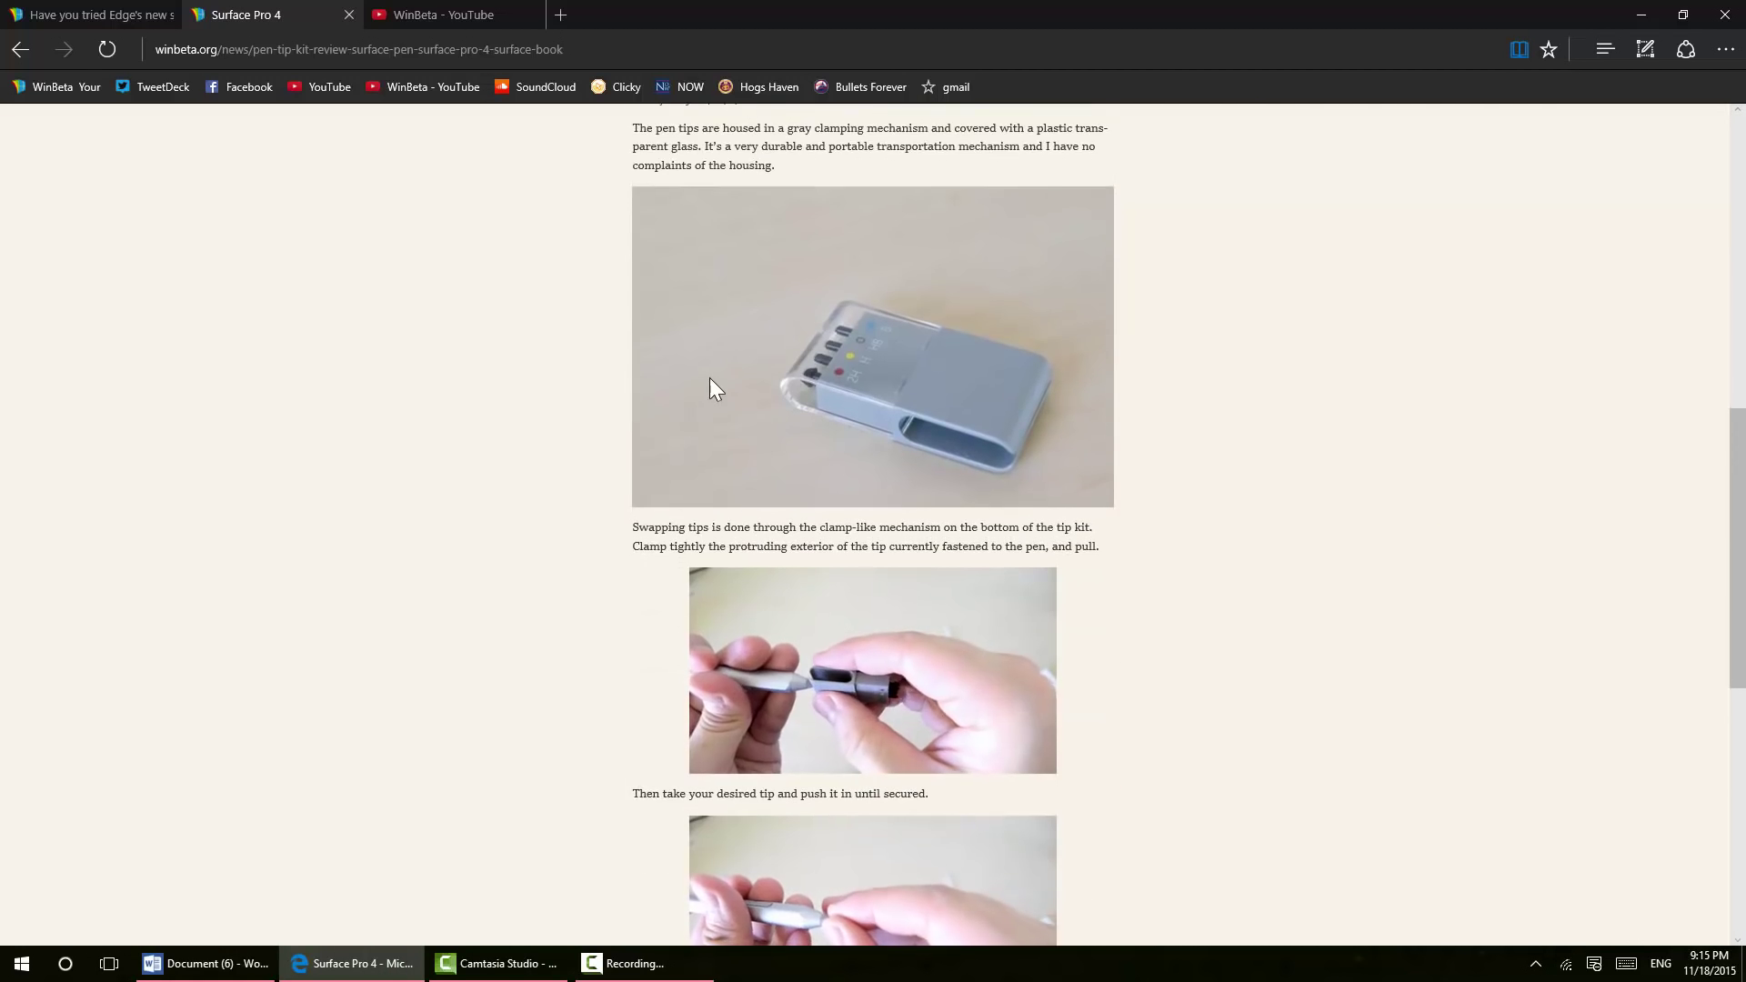
pyautogui.scroll(-3)
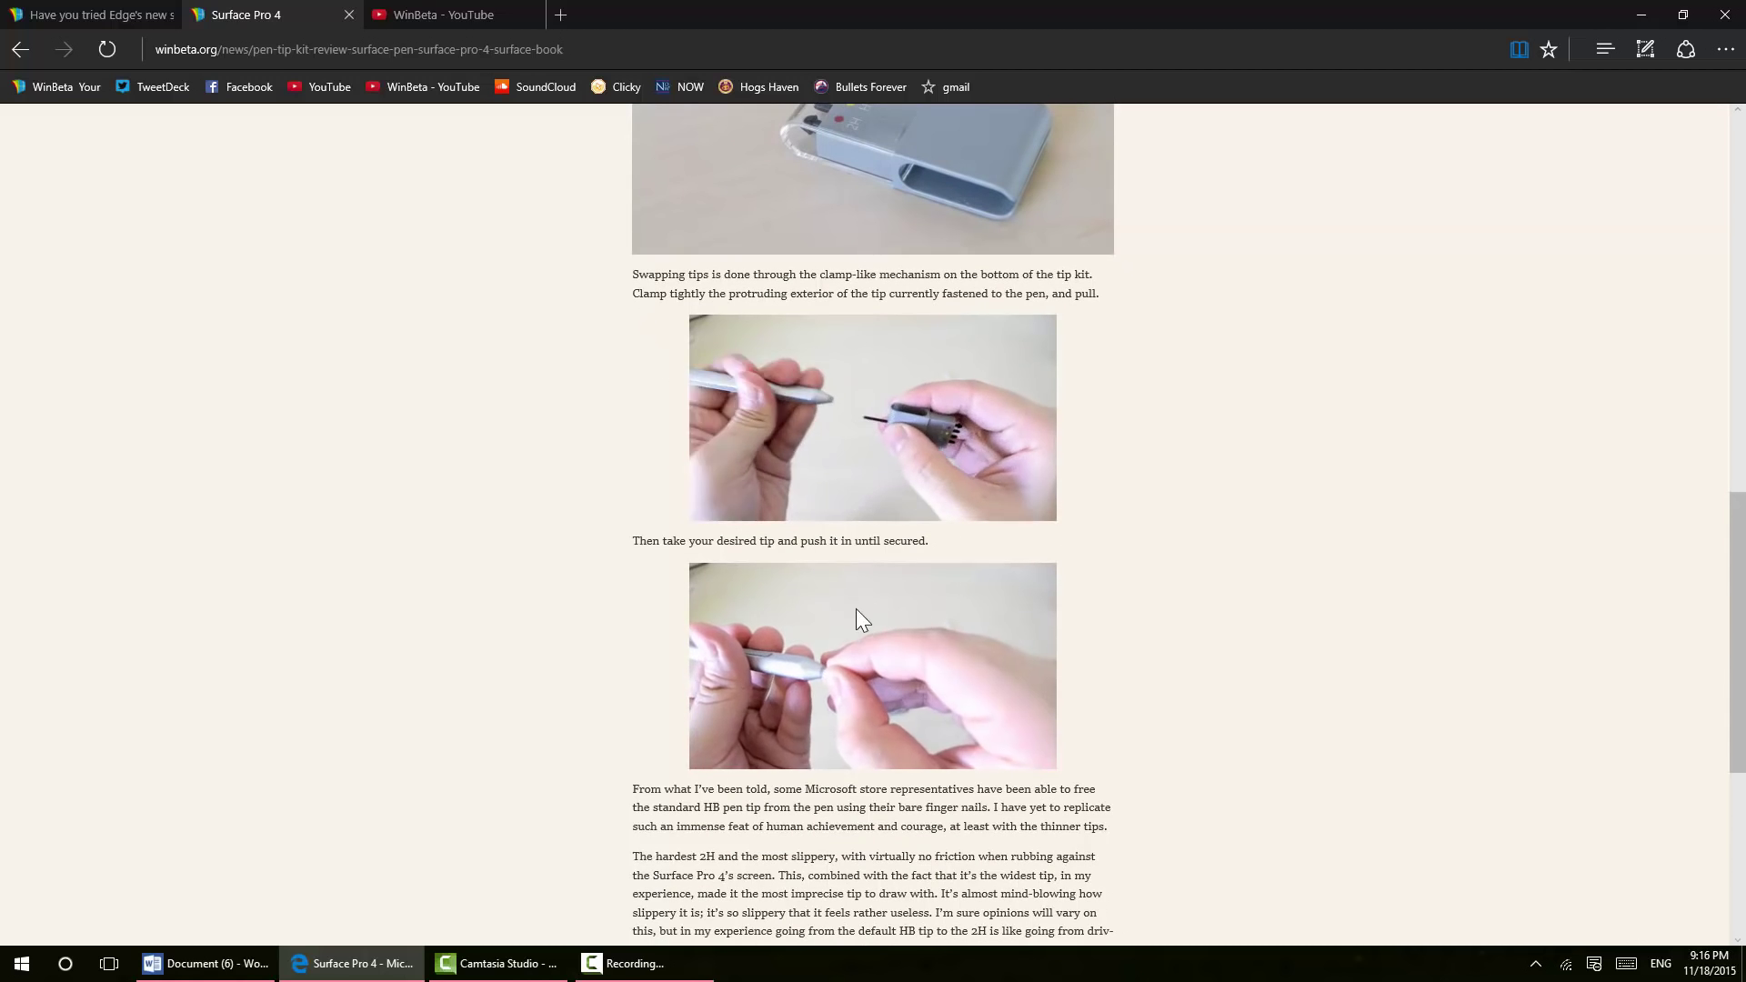
pyautogui.scroll(-3)
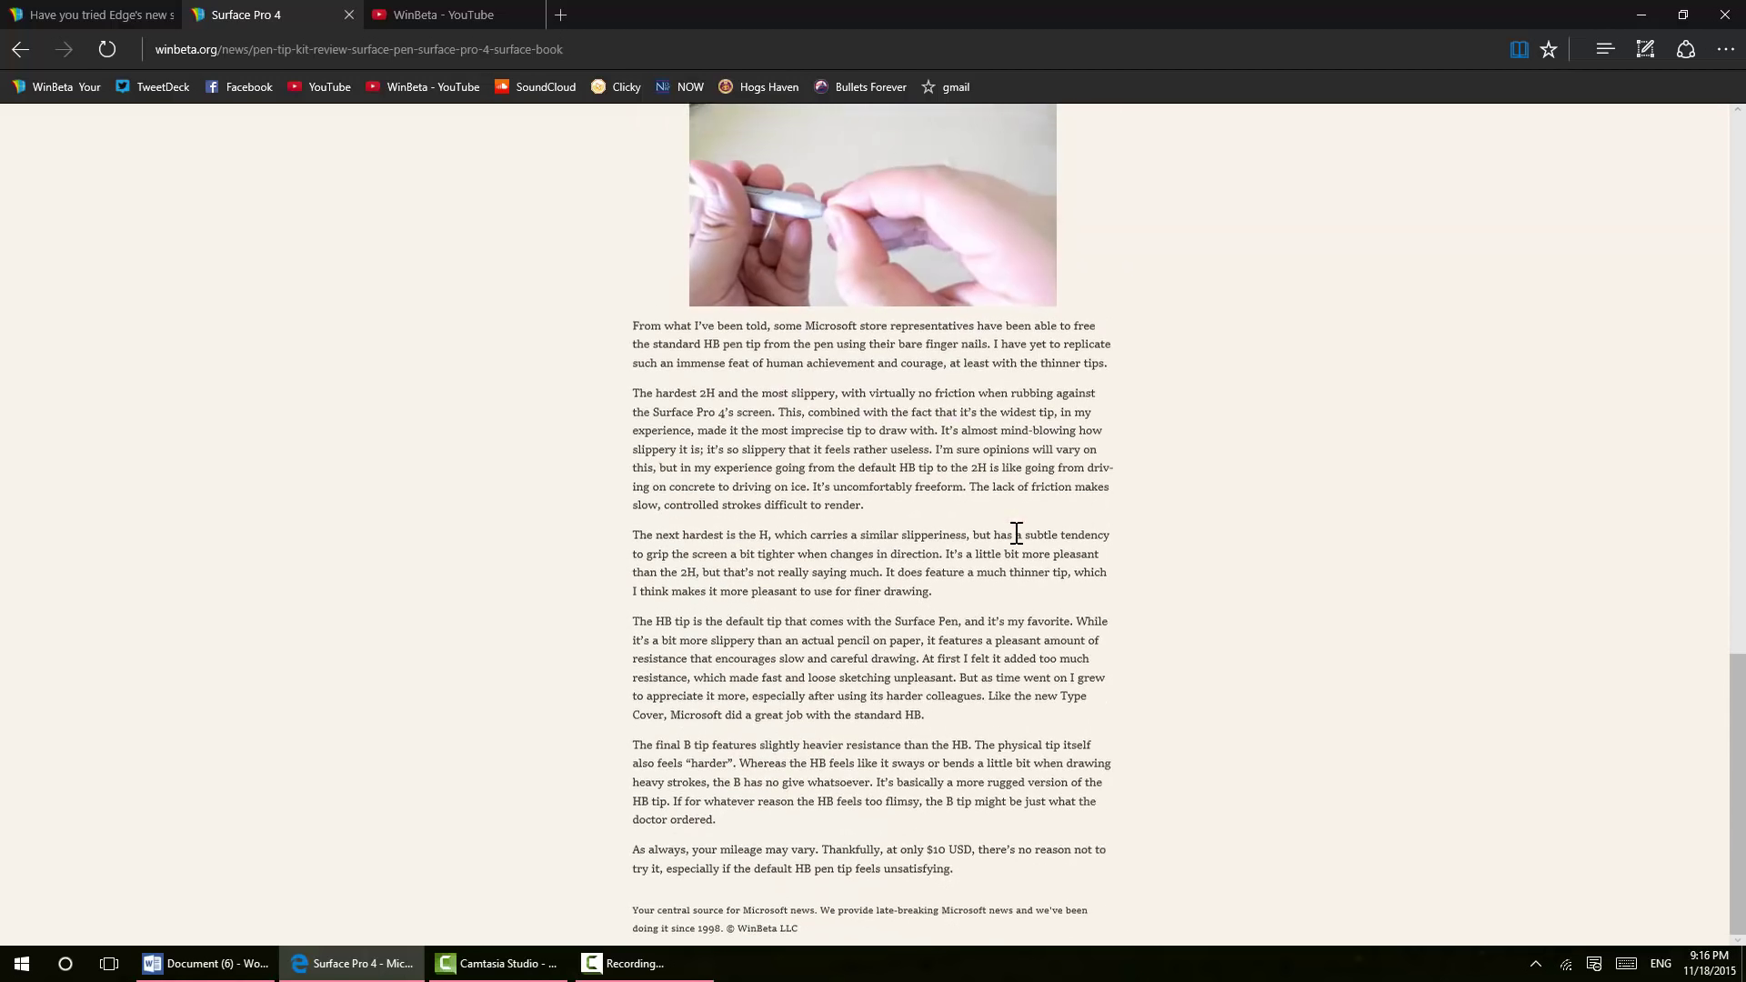
pyautogui.scroll(3)
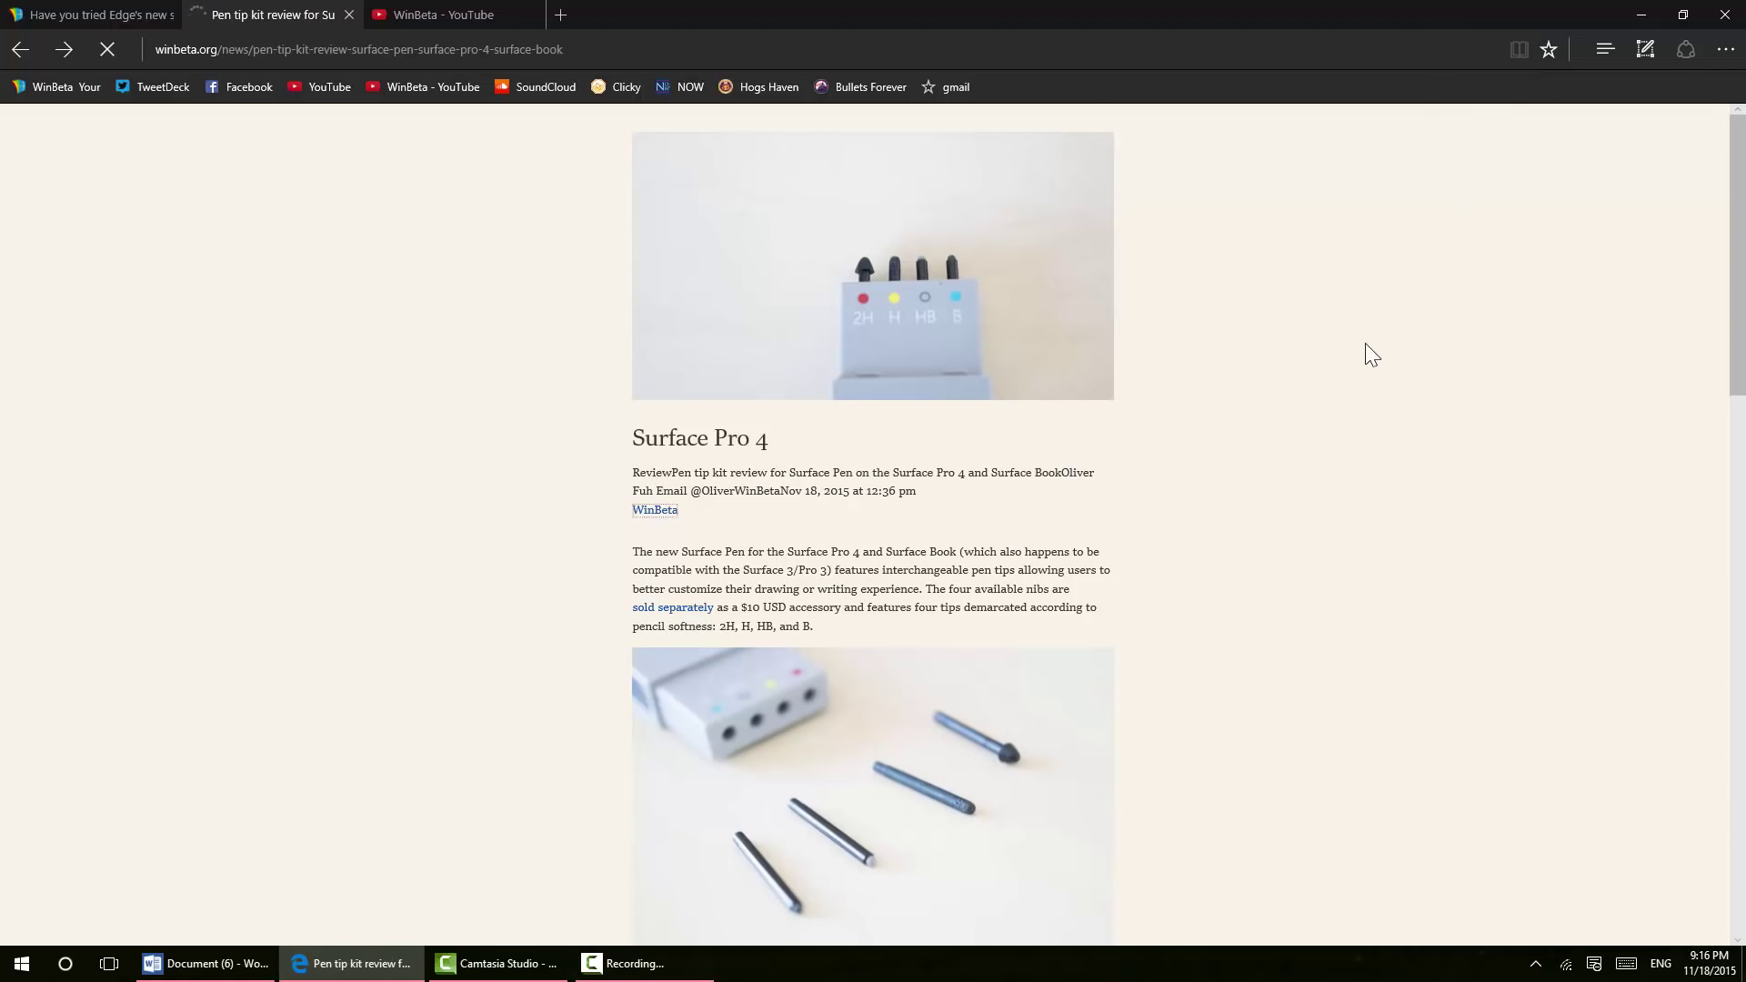
# Set the reading view style to Dark in Edge settings
pyautogui.click(1726, 49)
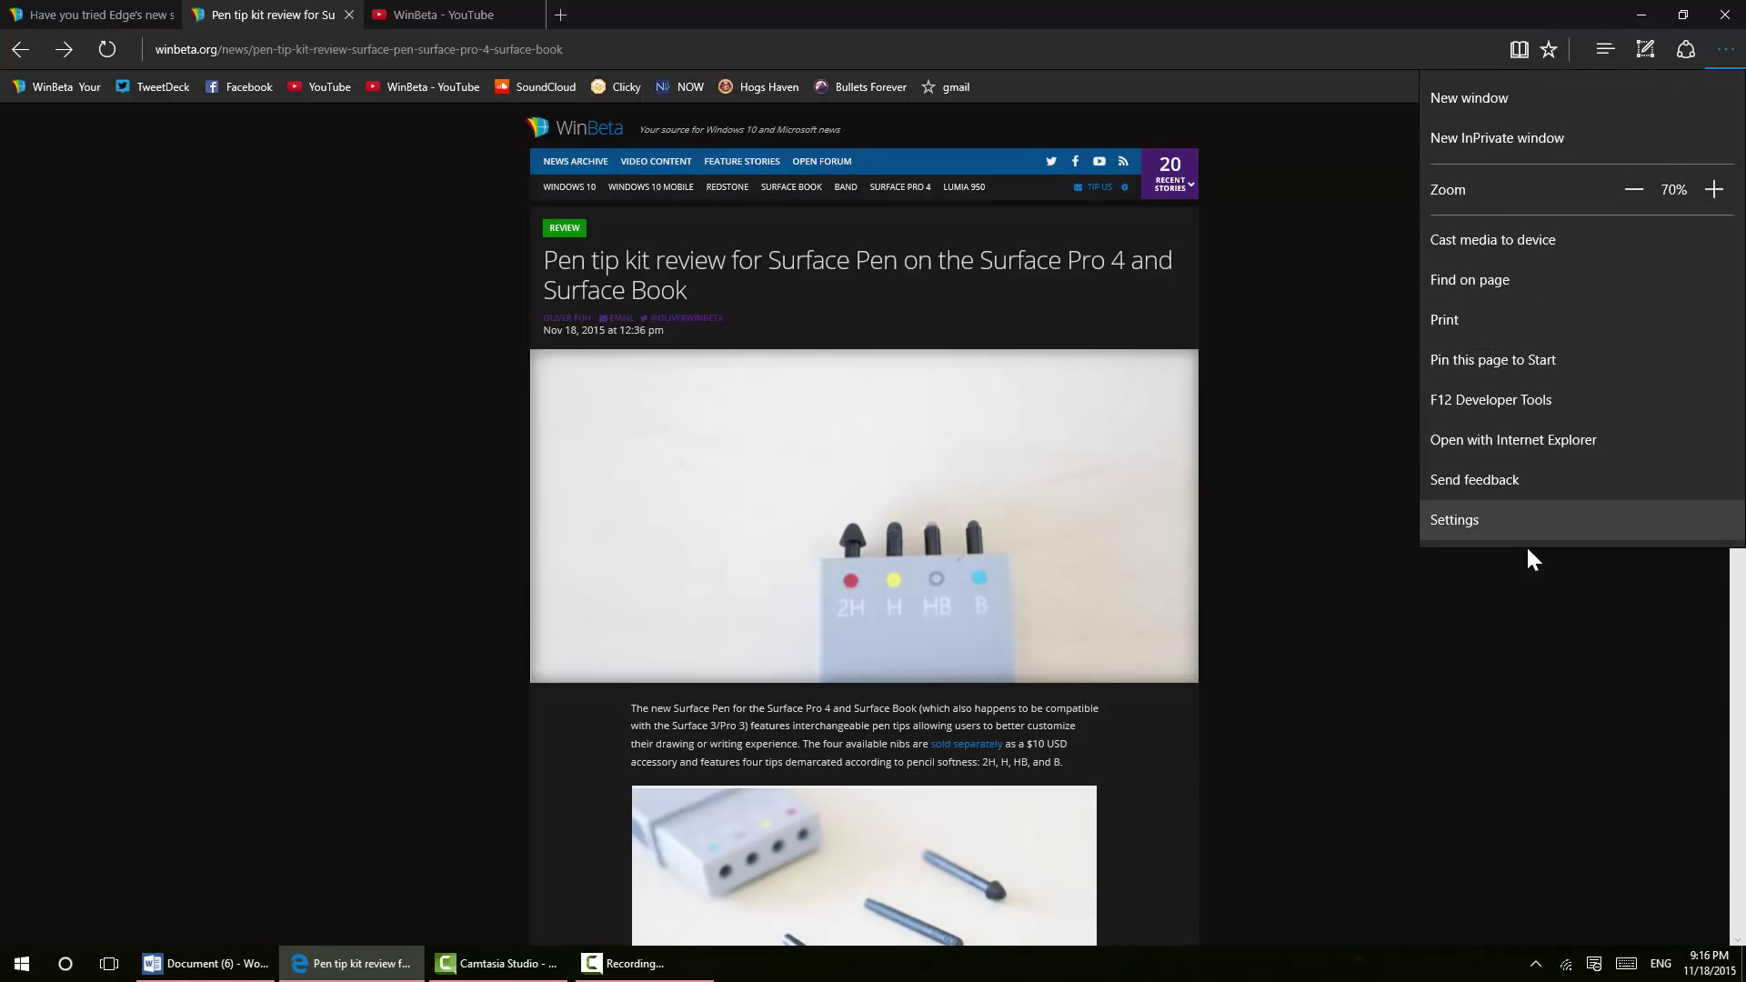
pyautogui.click(1454, 519)
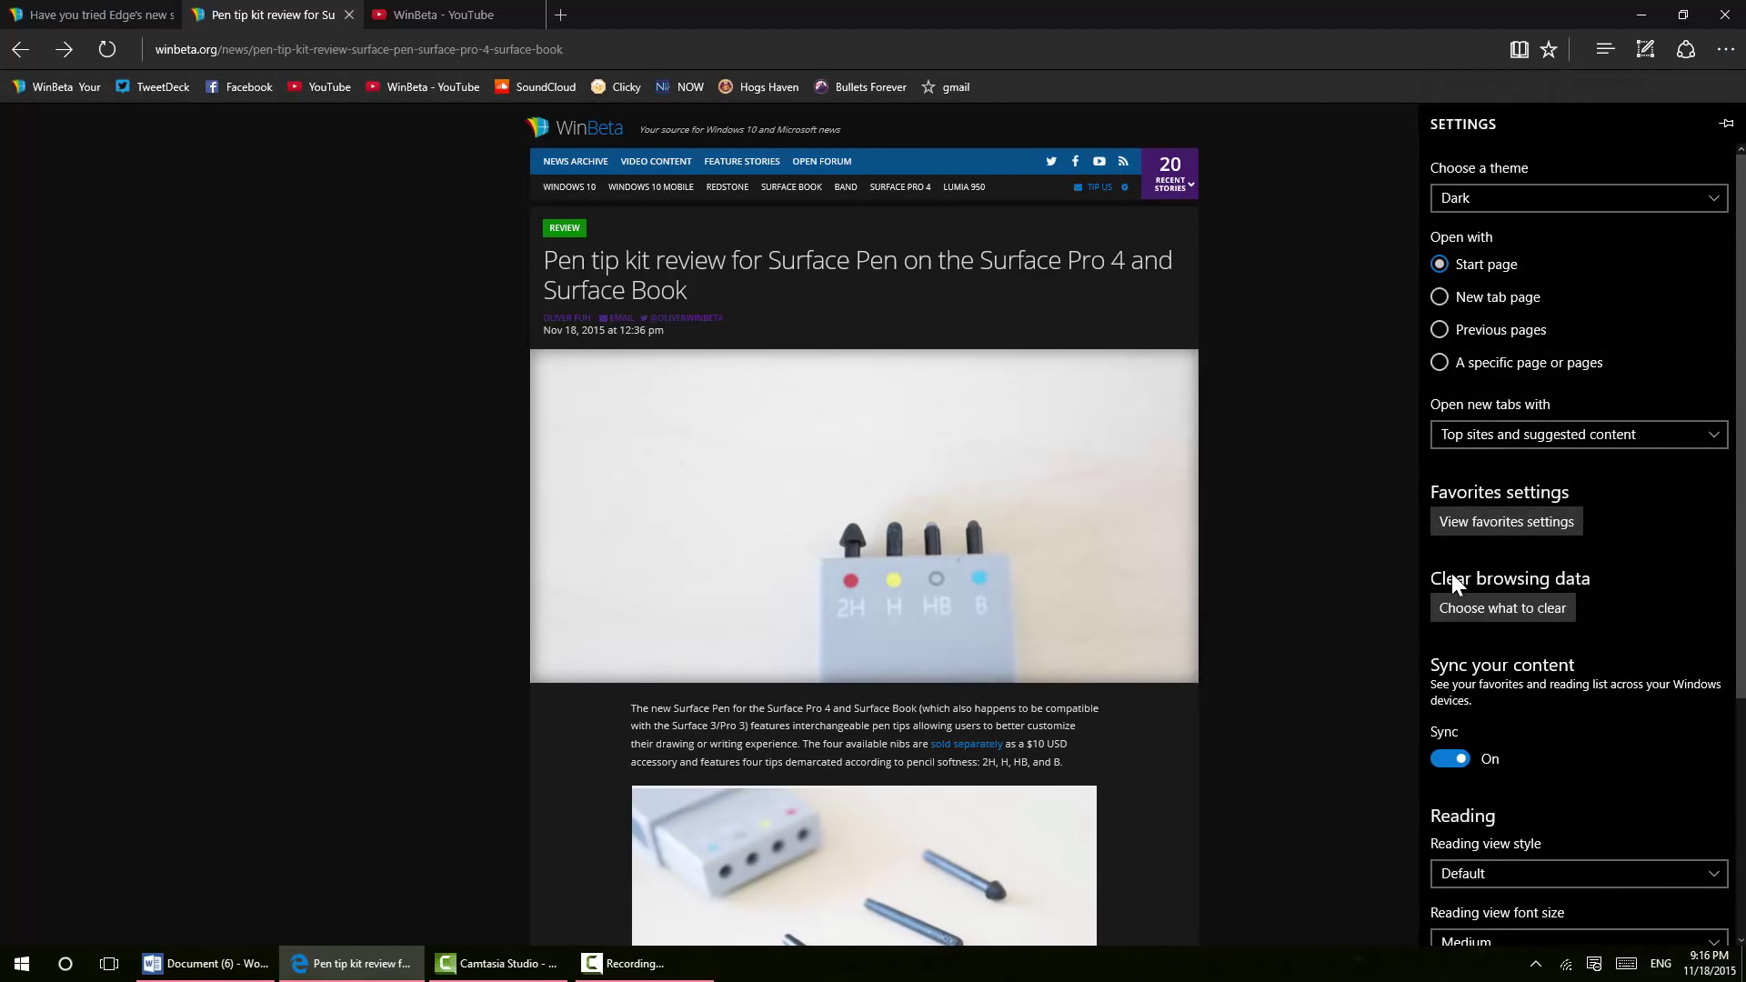
pyautogui.moveTo(1444, 858)
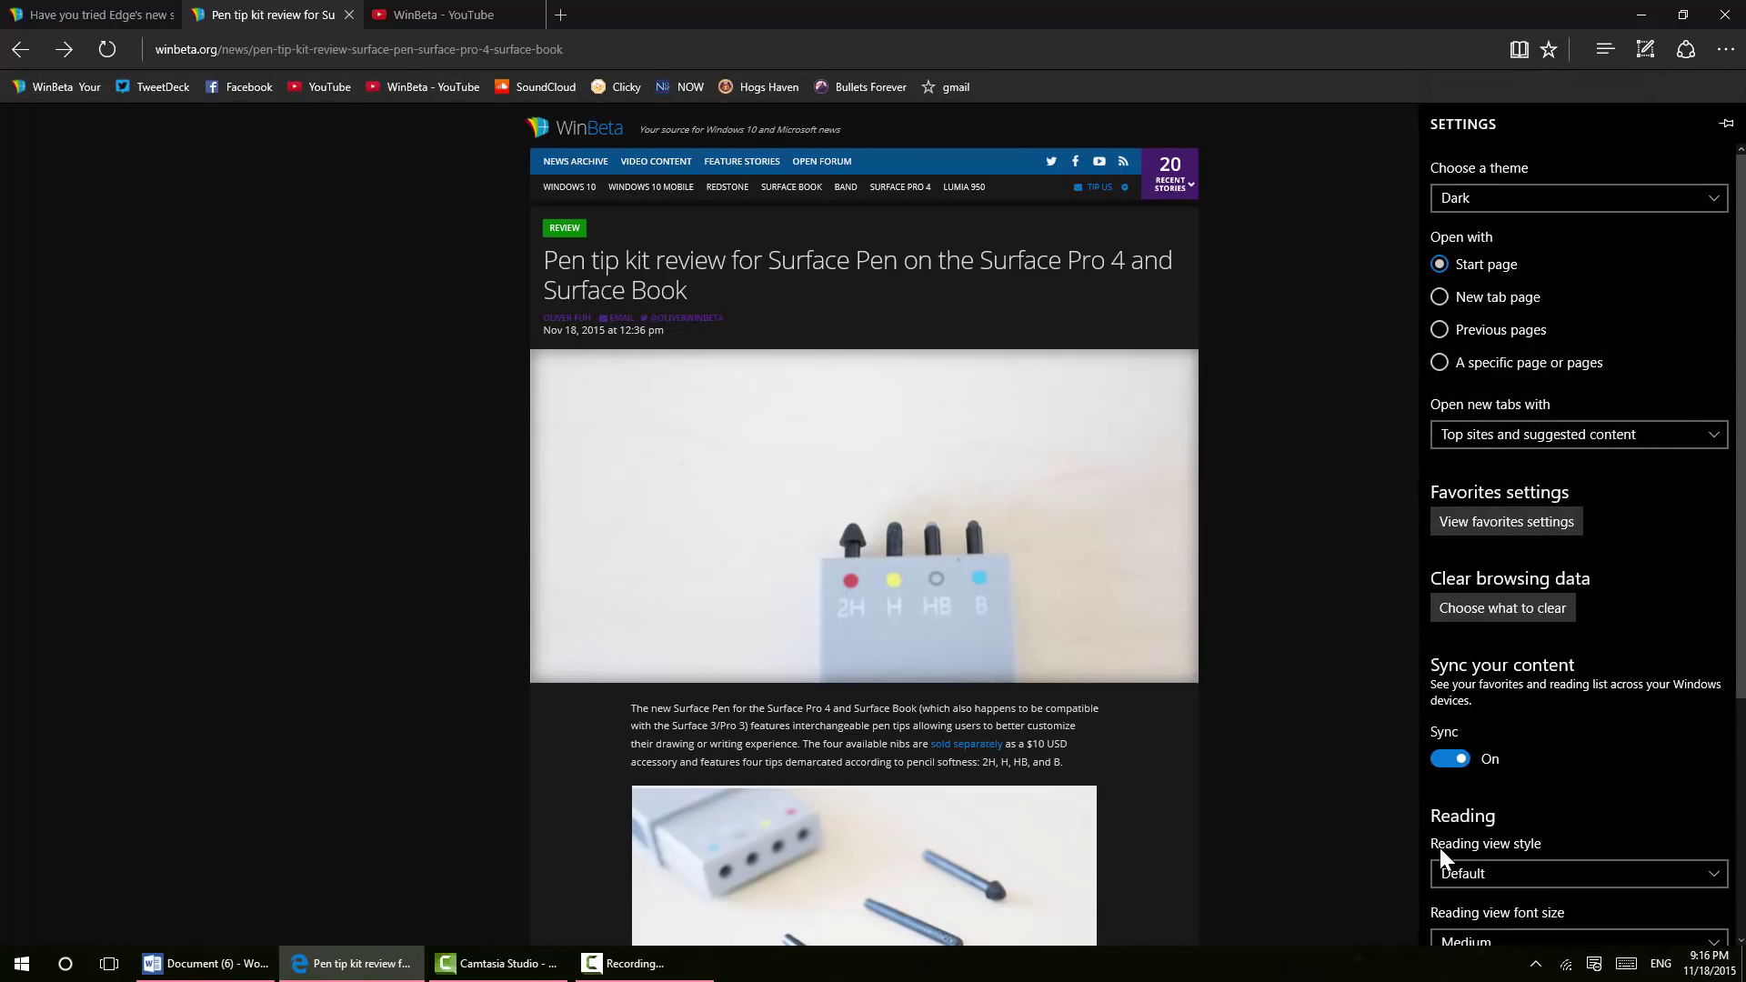
pyautogui.scroll(-3)
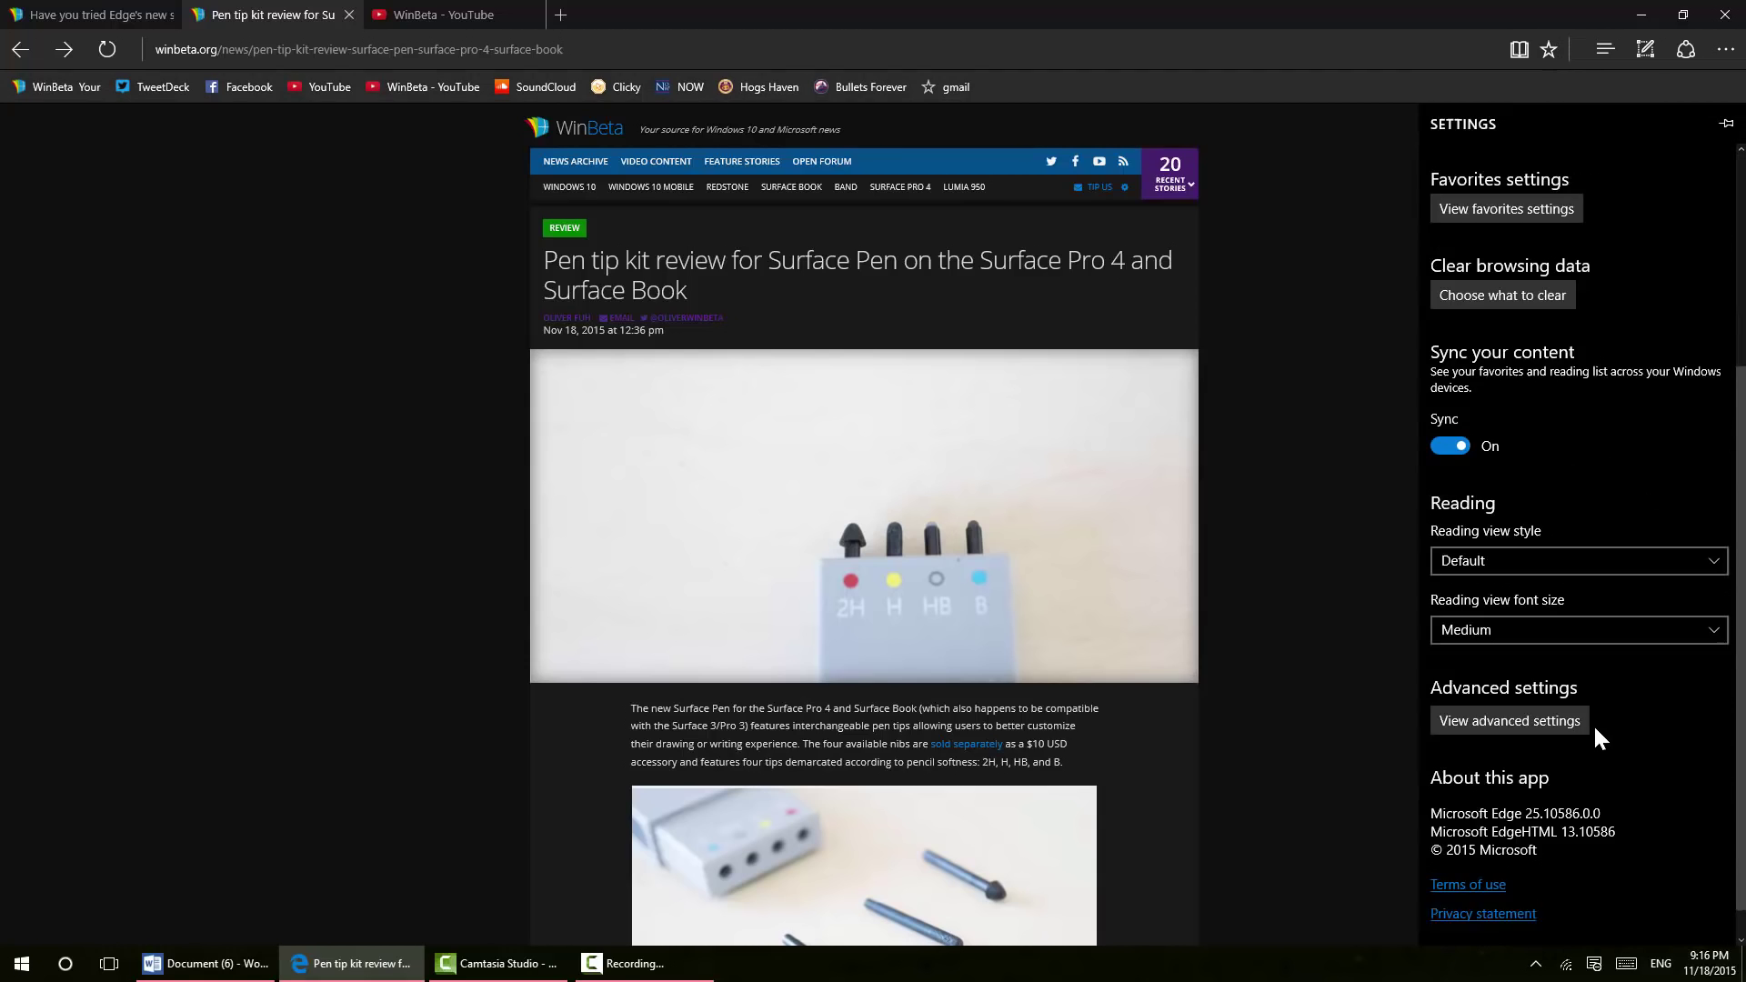
pyautogui.click(1574, 561)
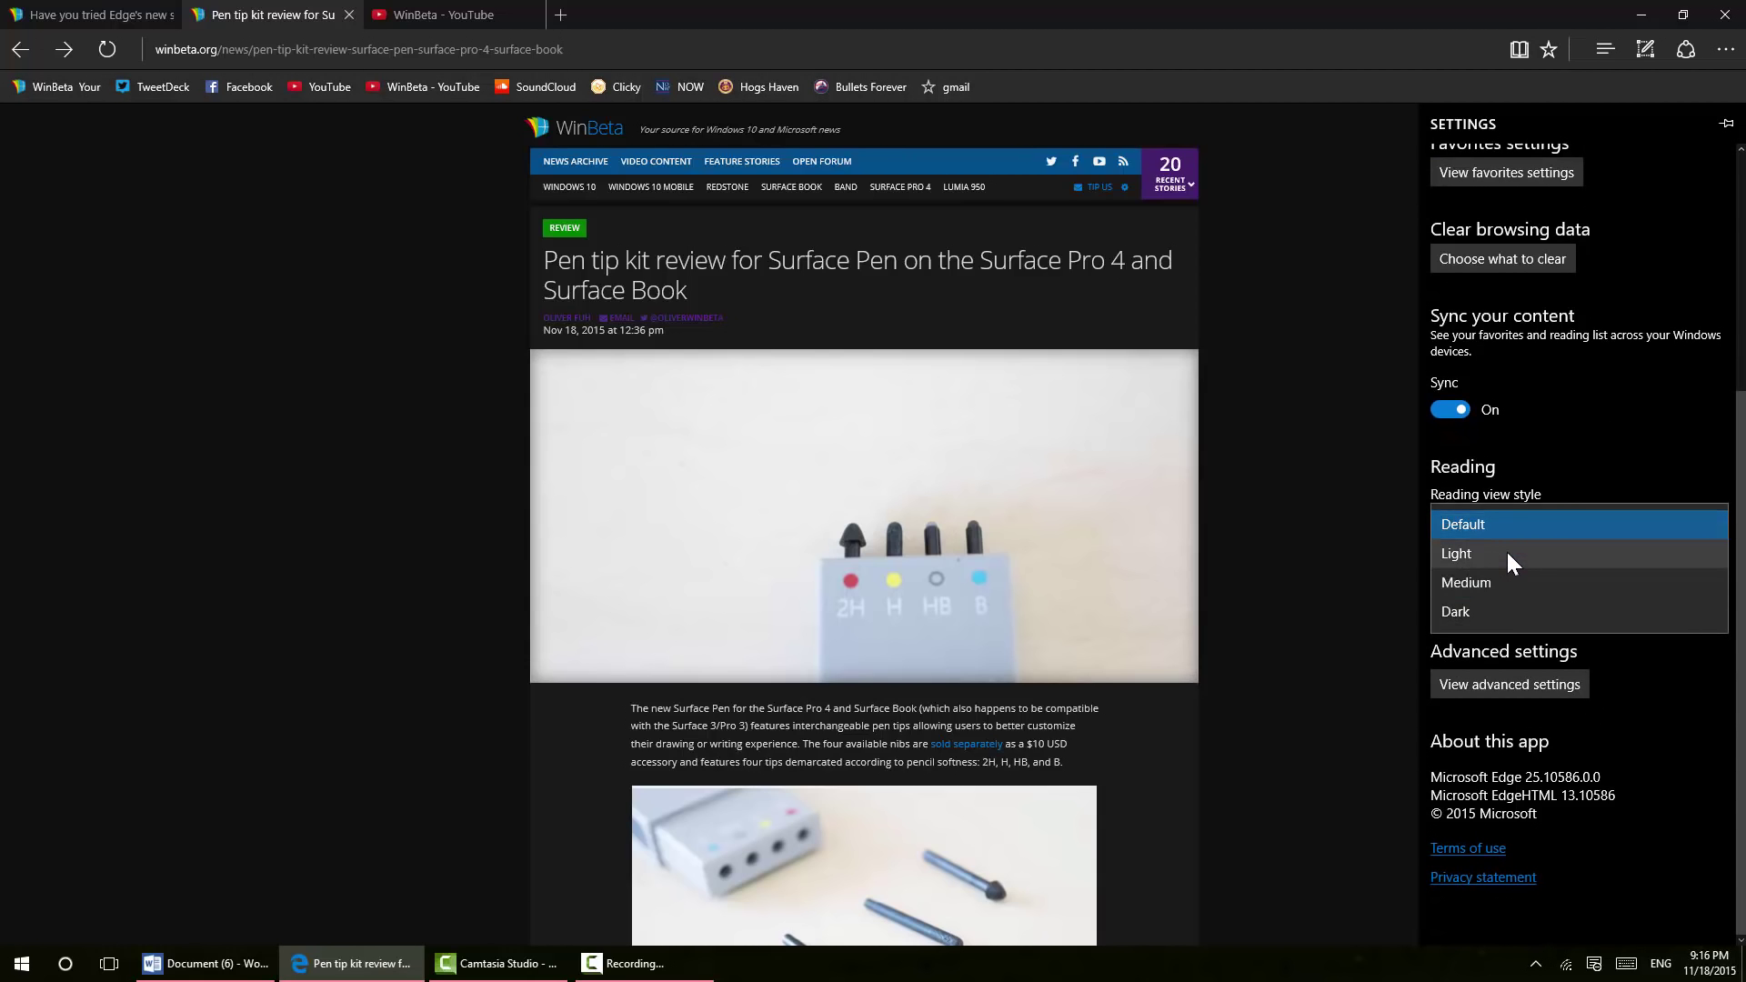
pyautogui.moveTo(1492, 579)
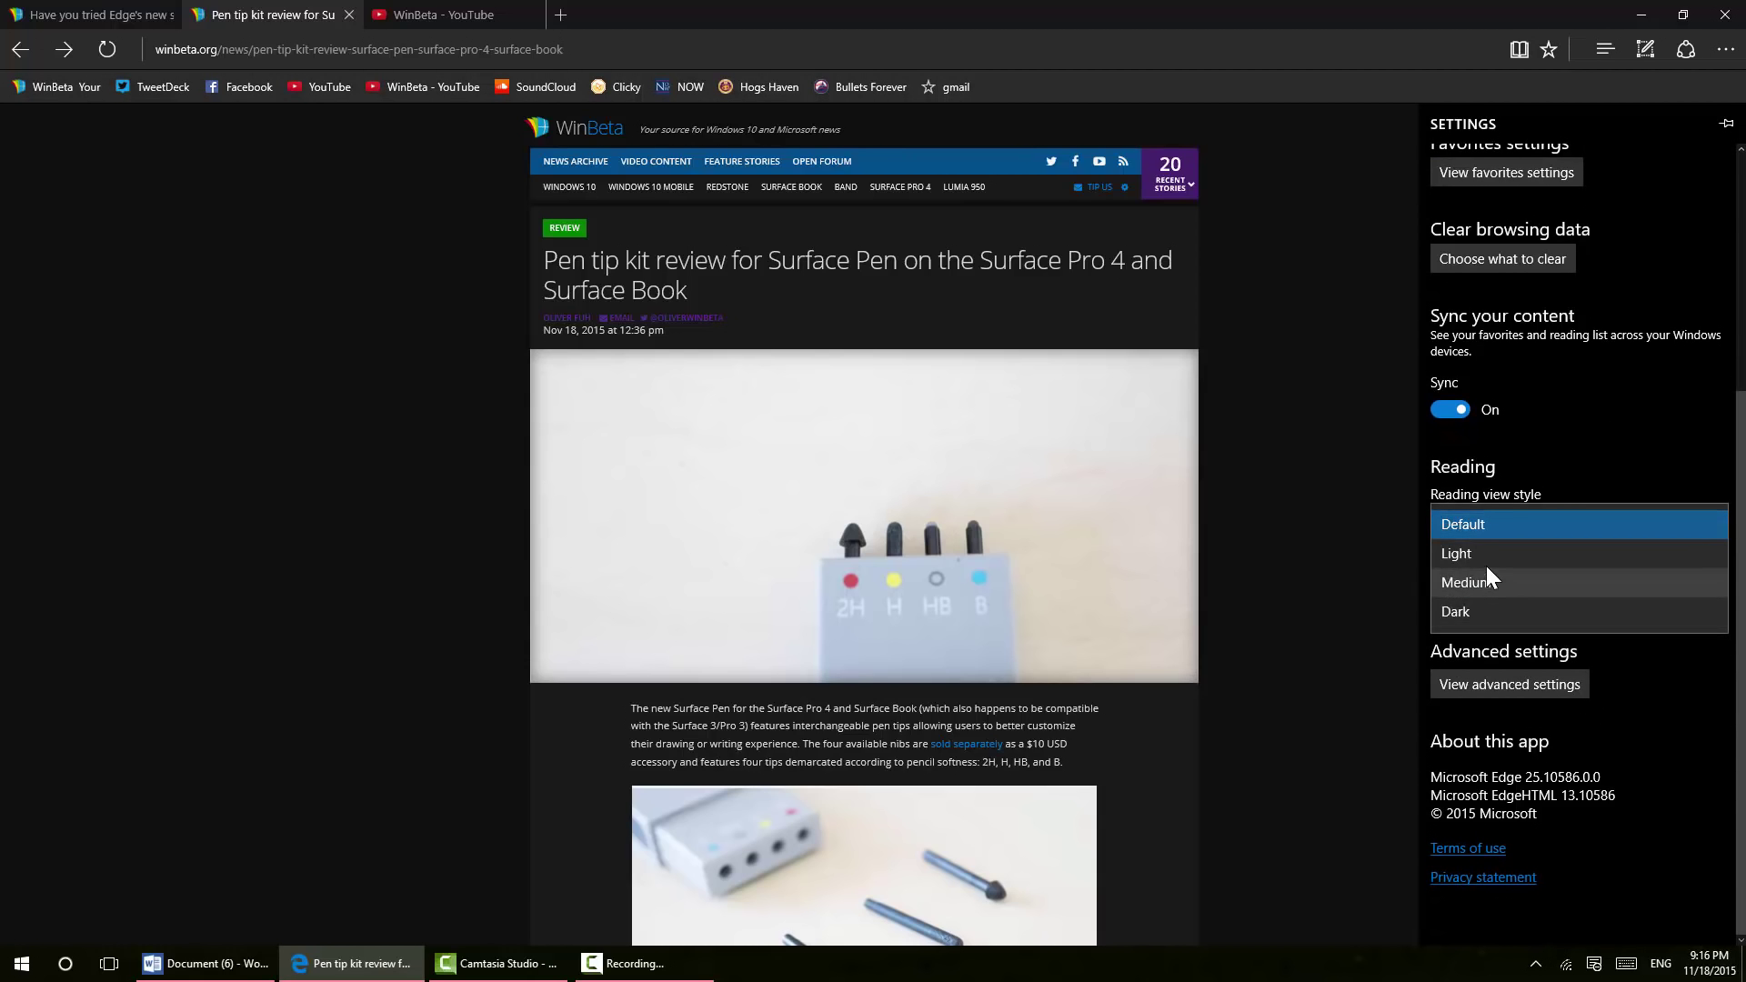
pyautogui.click(1455, 611)
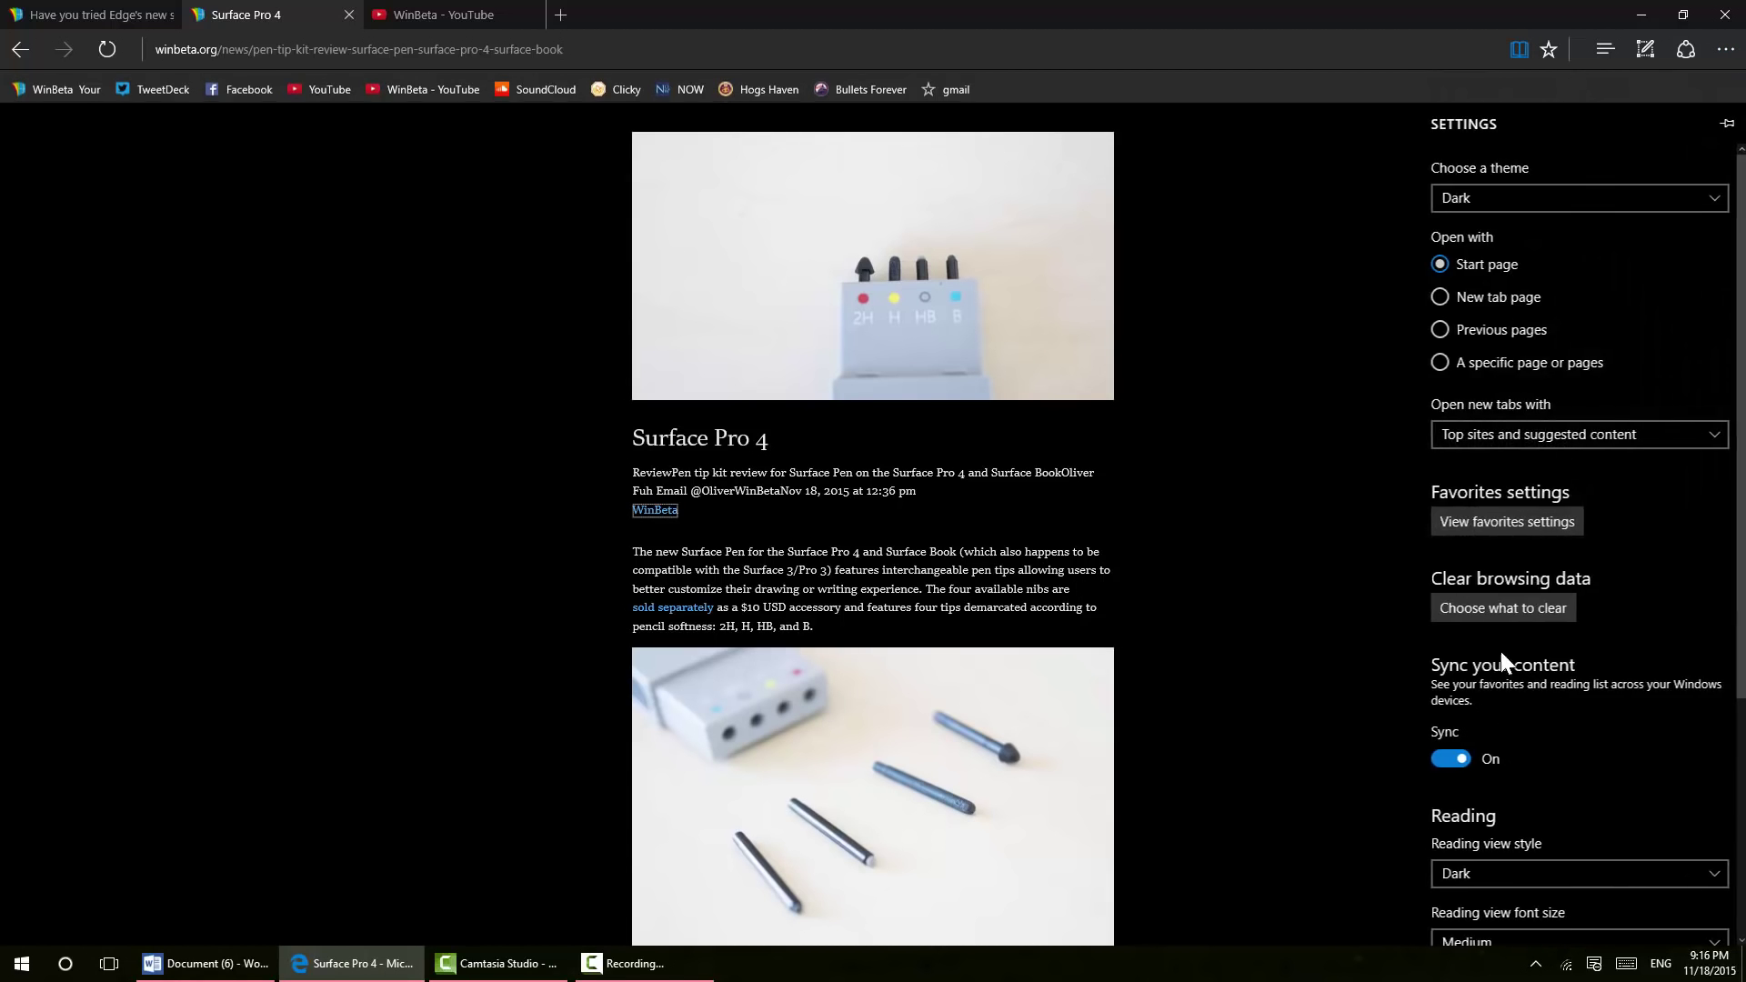
# Switch the reading view style to Light, then Medium, then back to Default, and close settings
pyautogui.click(1577, 873)
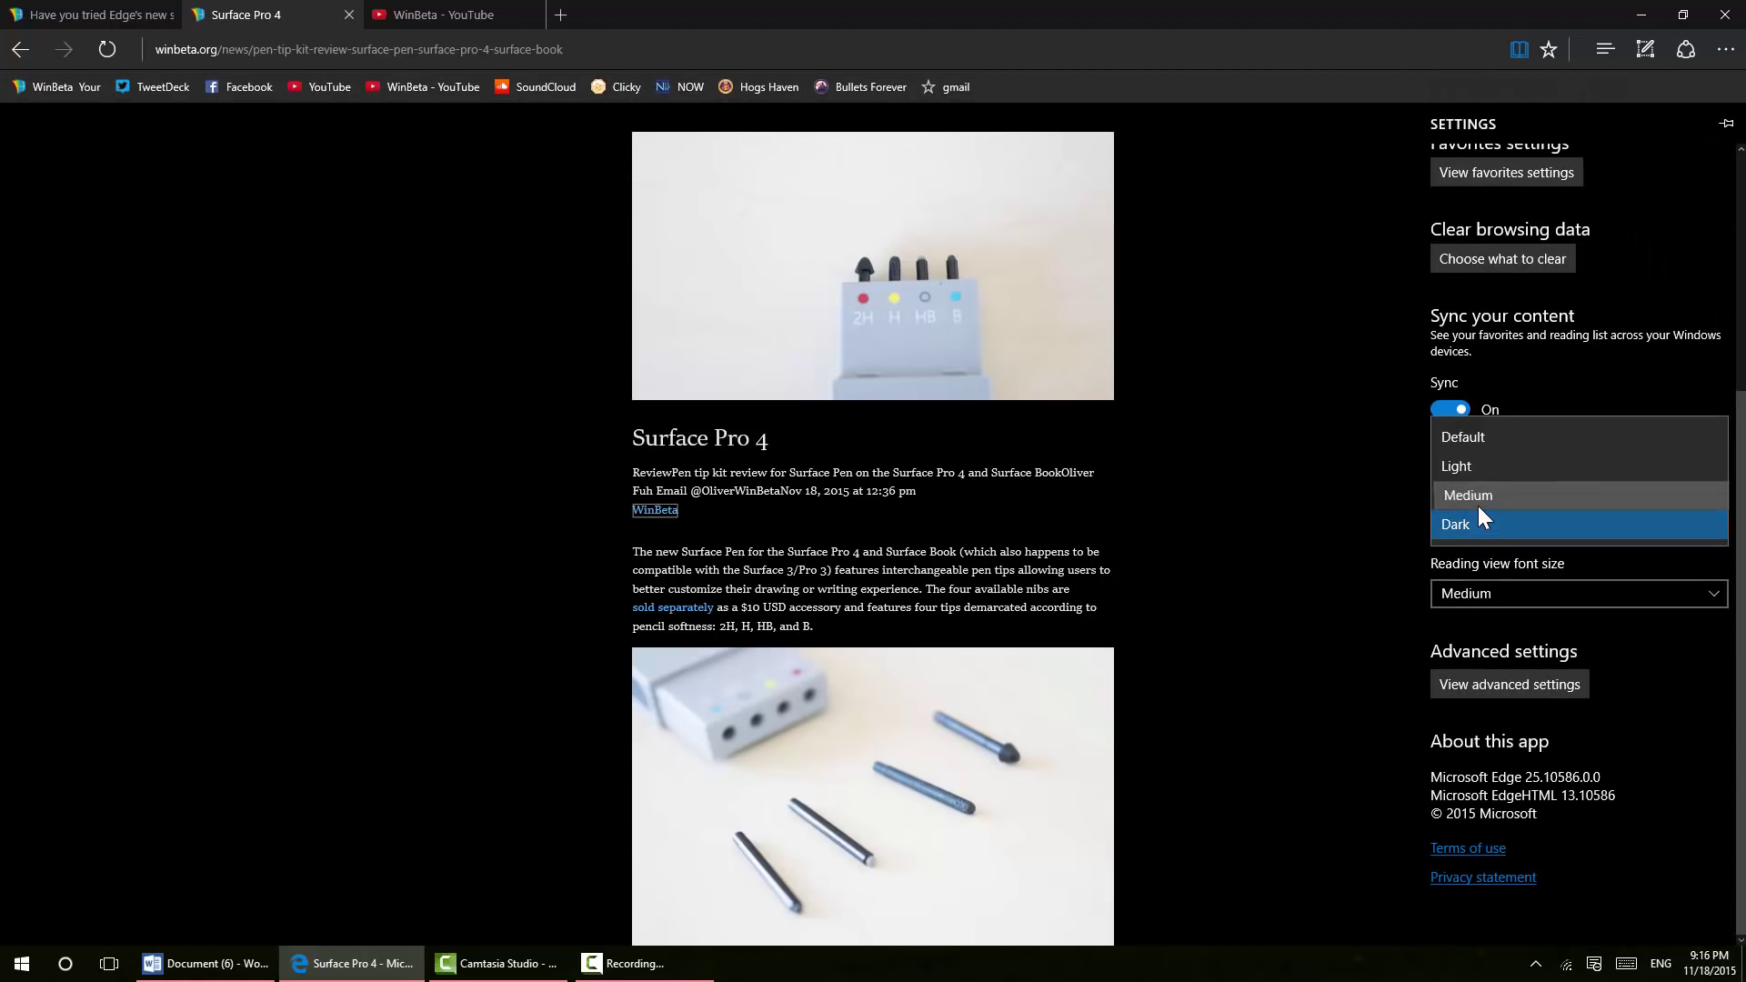
pyautogui.click(1455, 466)
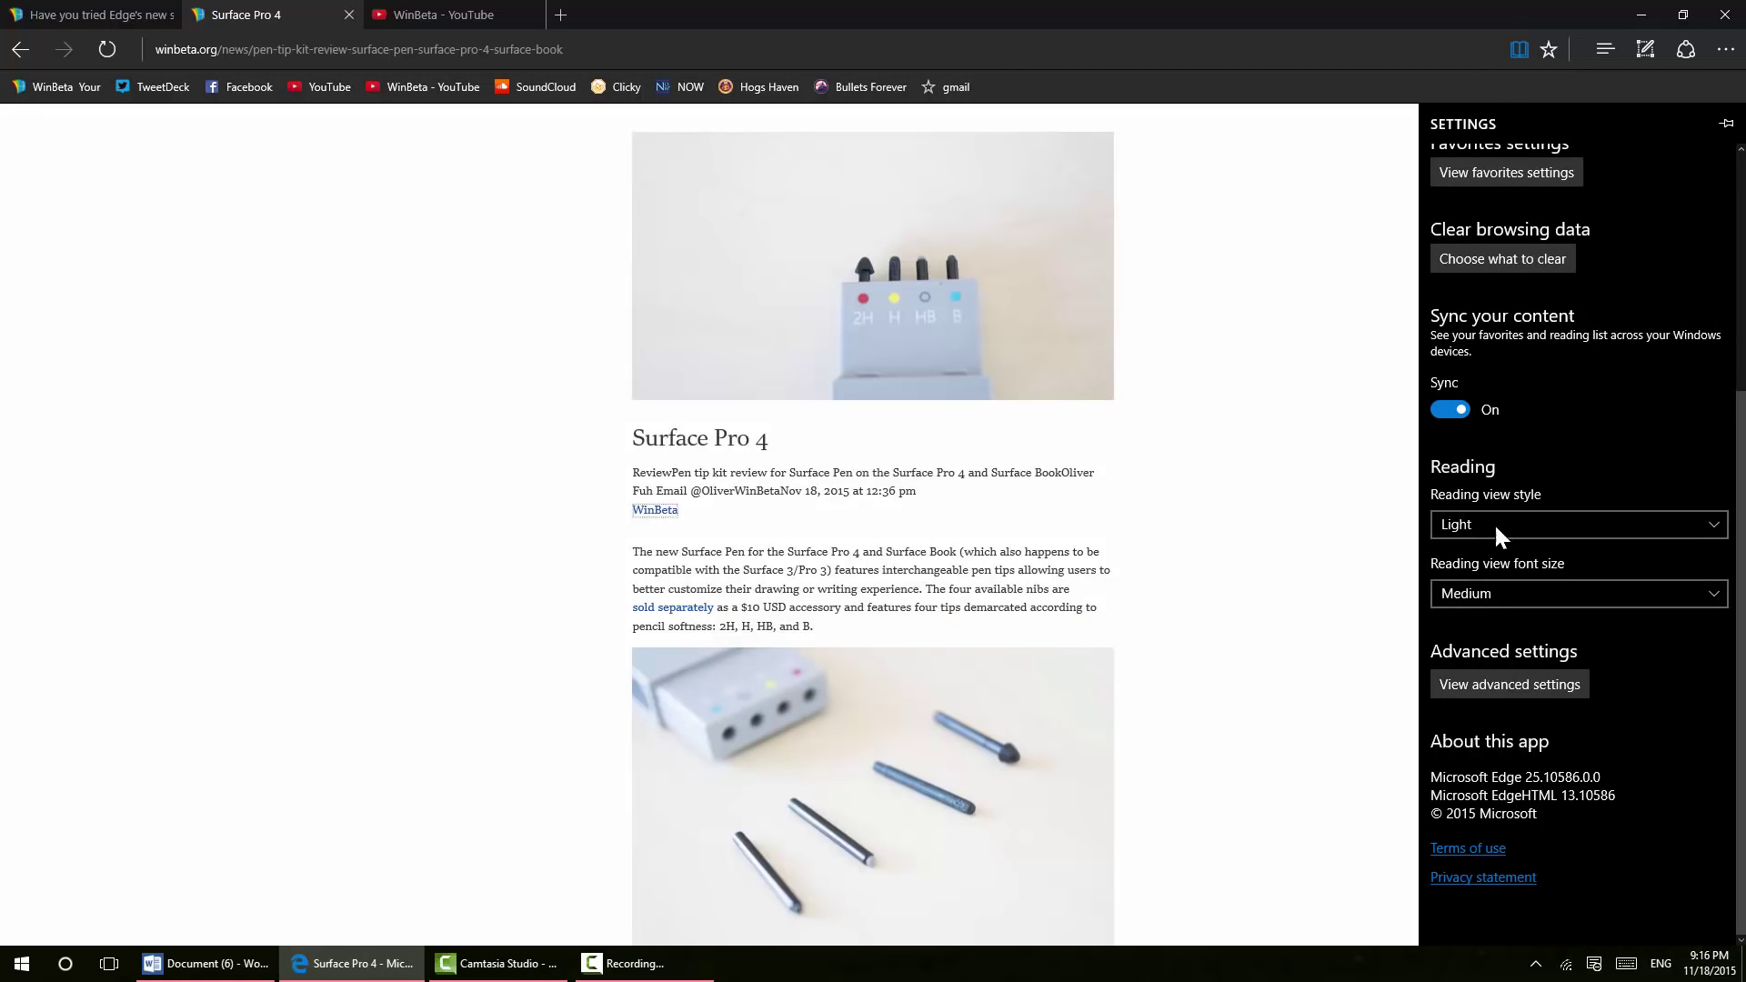
pyautogui.click(1576, 525)
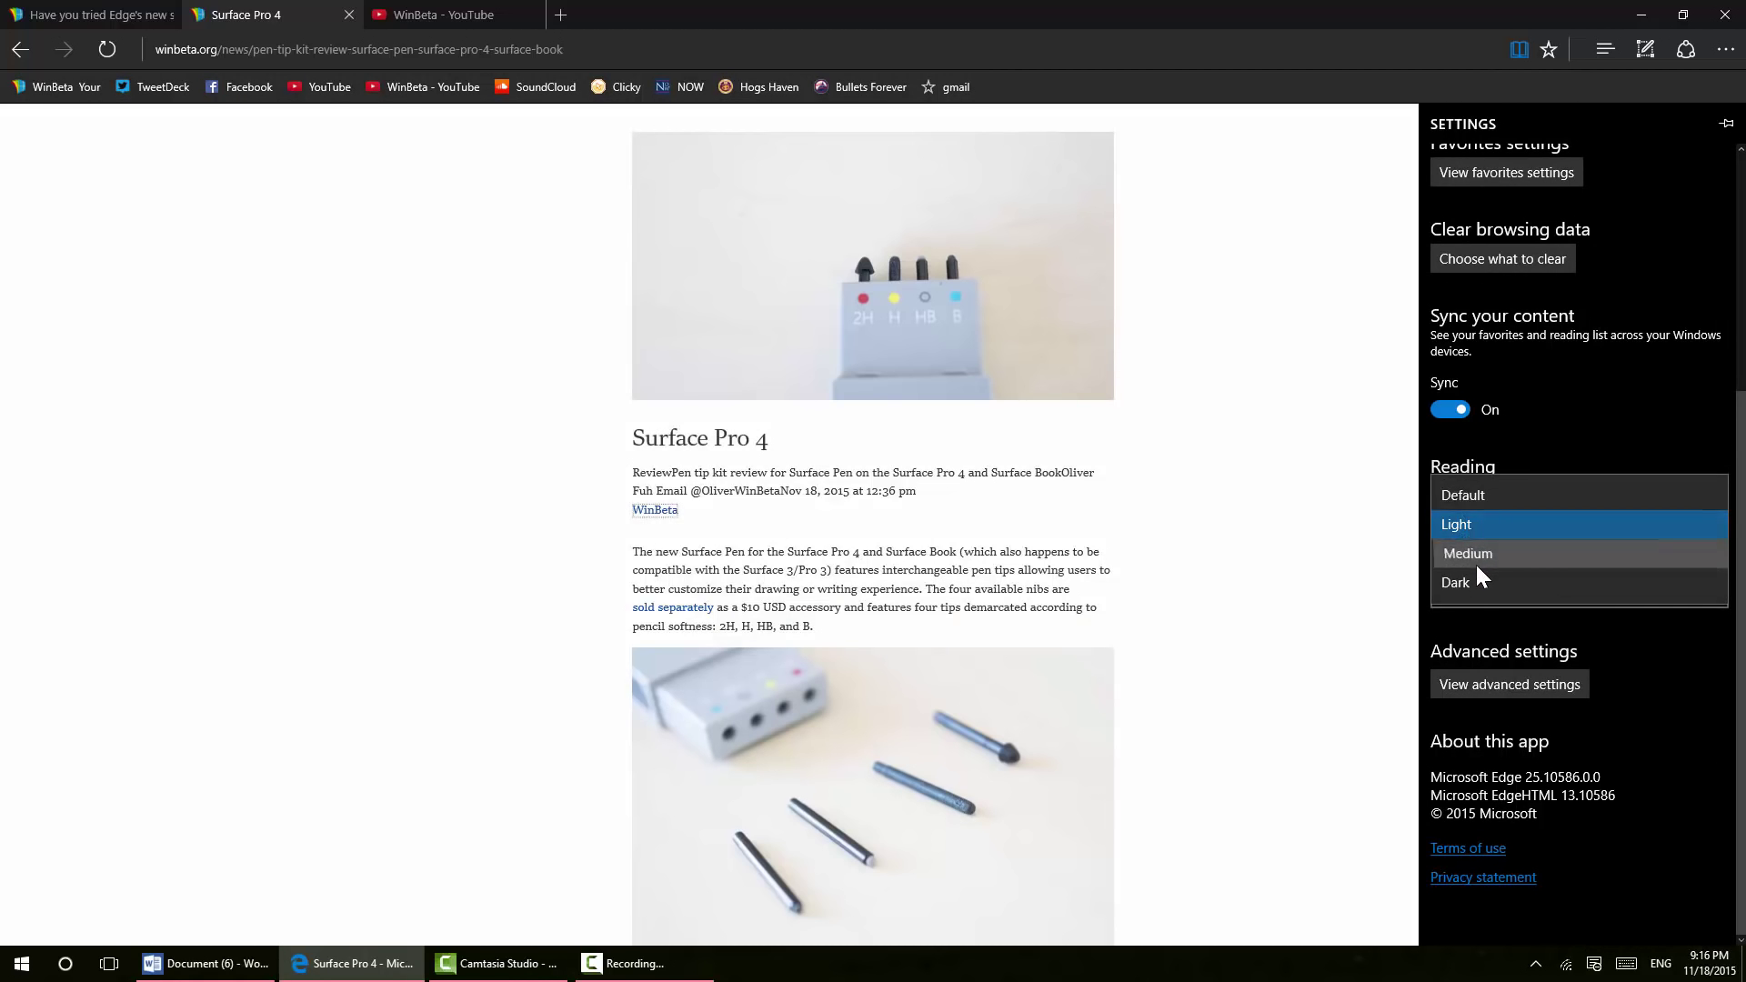
pyautogui.click(1468, 554)
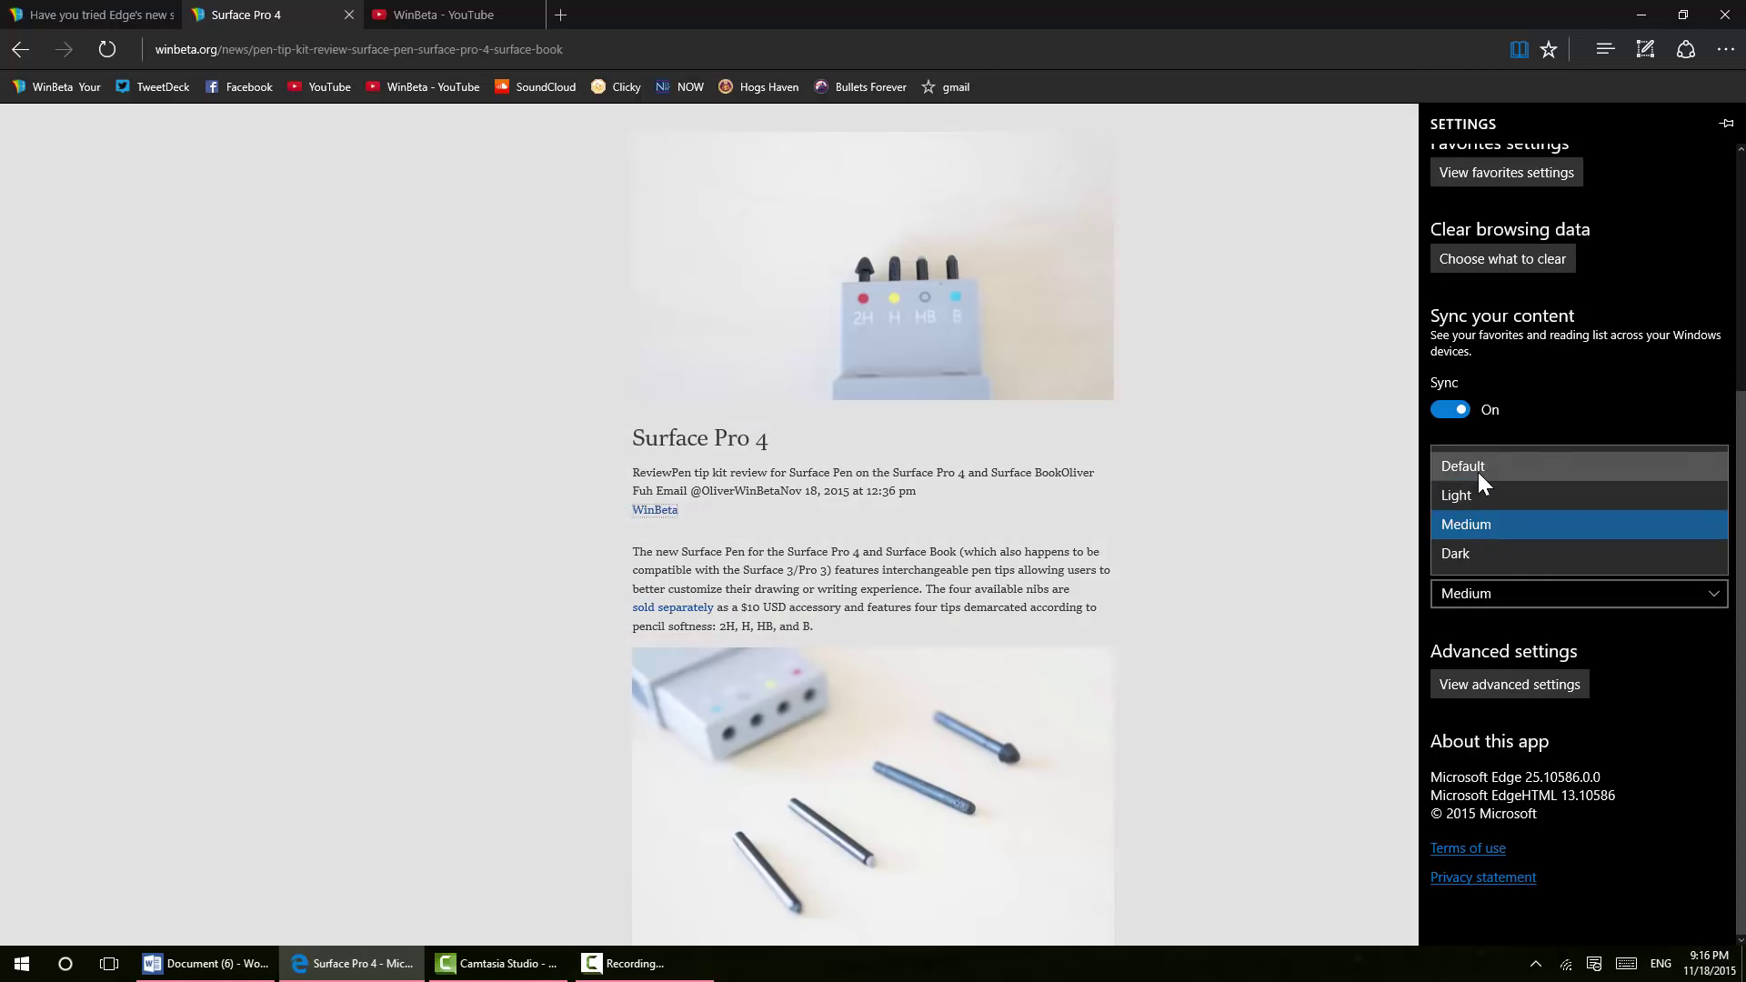
pyautogui.click(1462, 466)
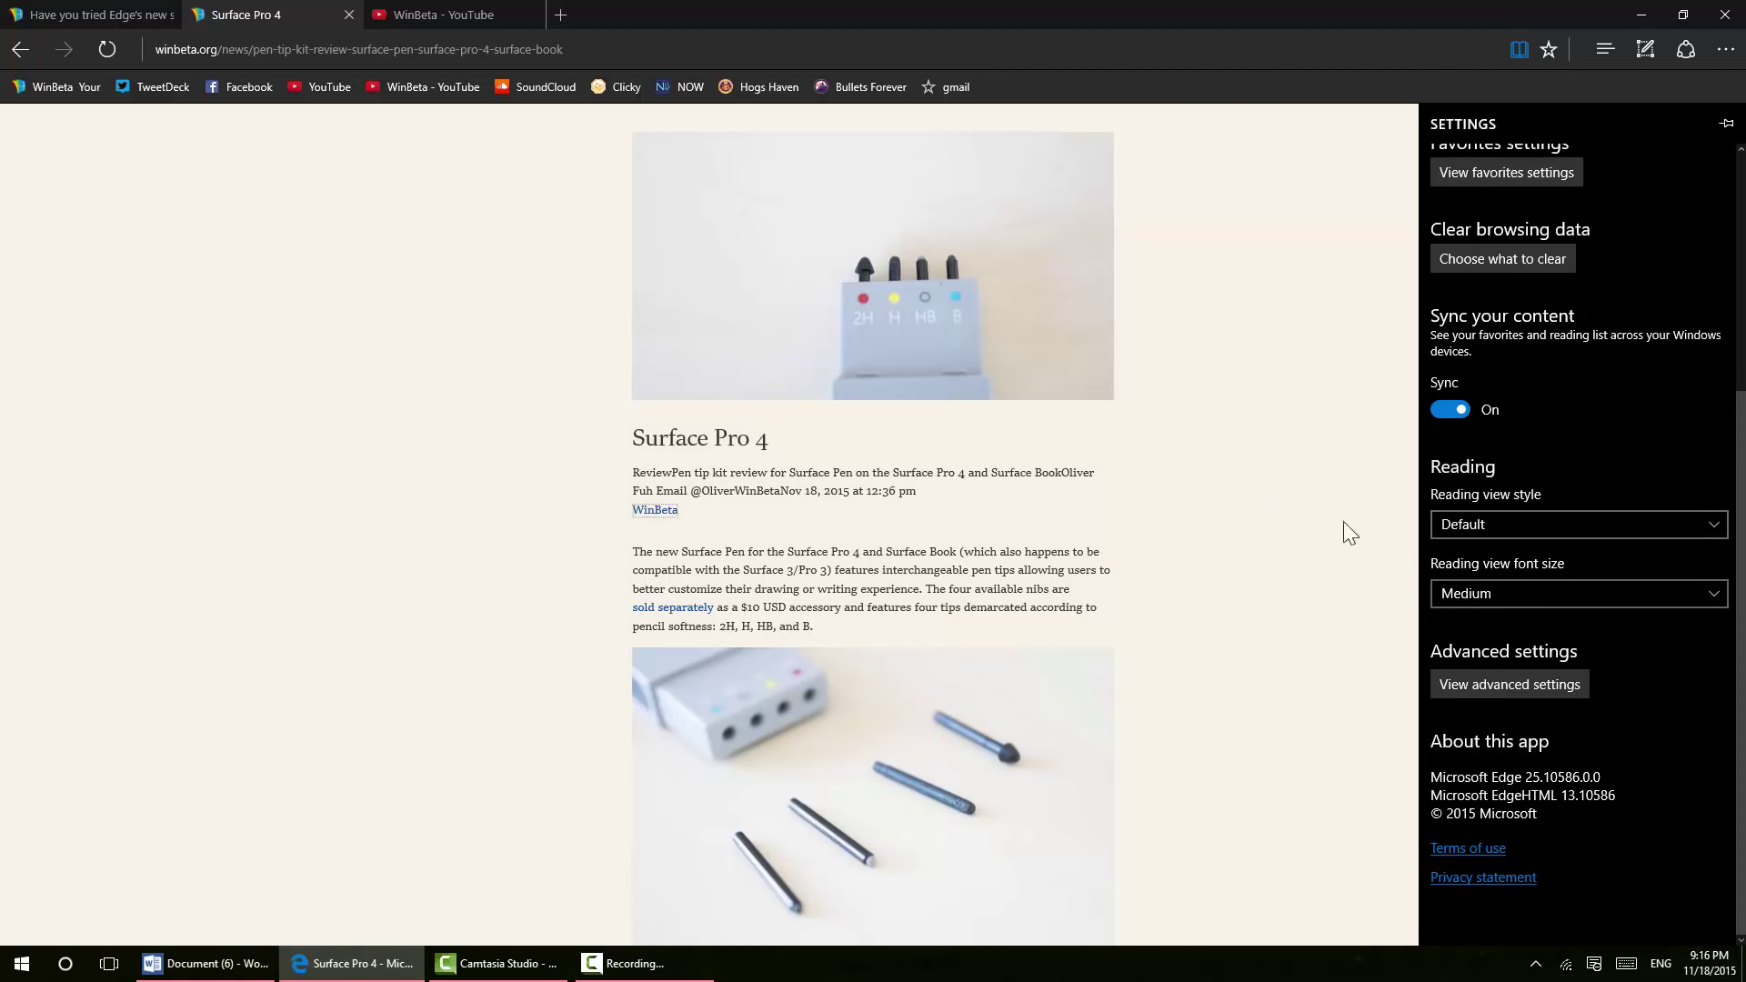
pyautogui.click(1576, 524)
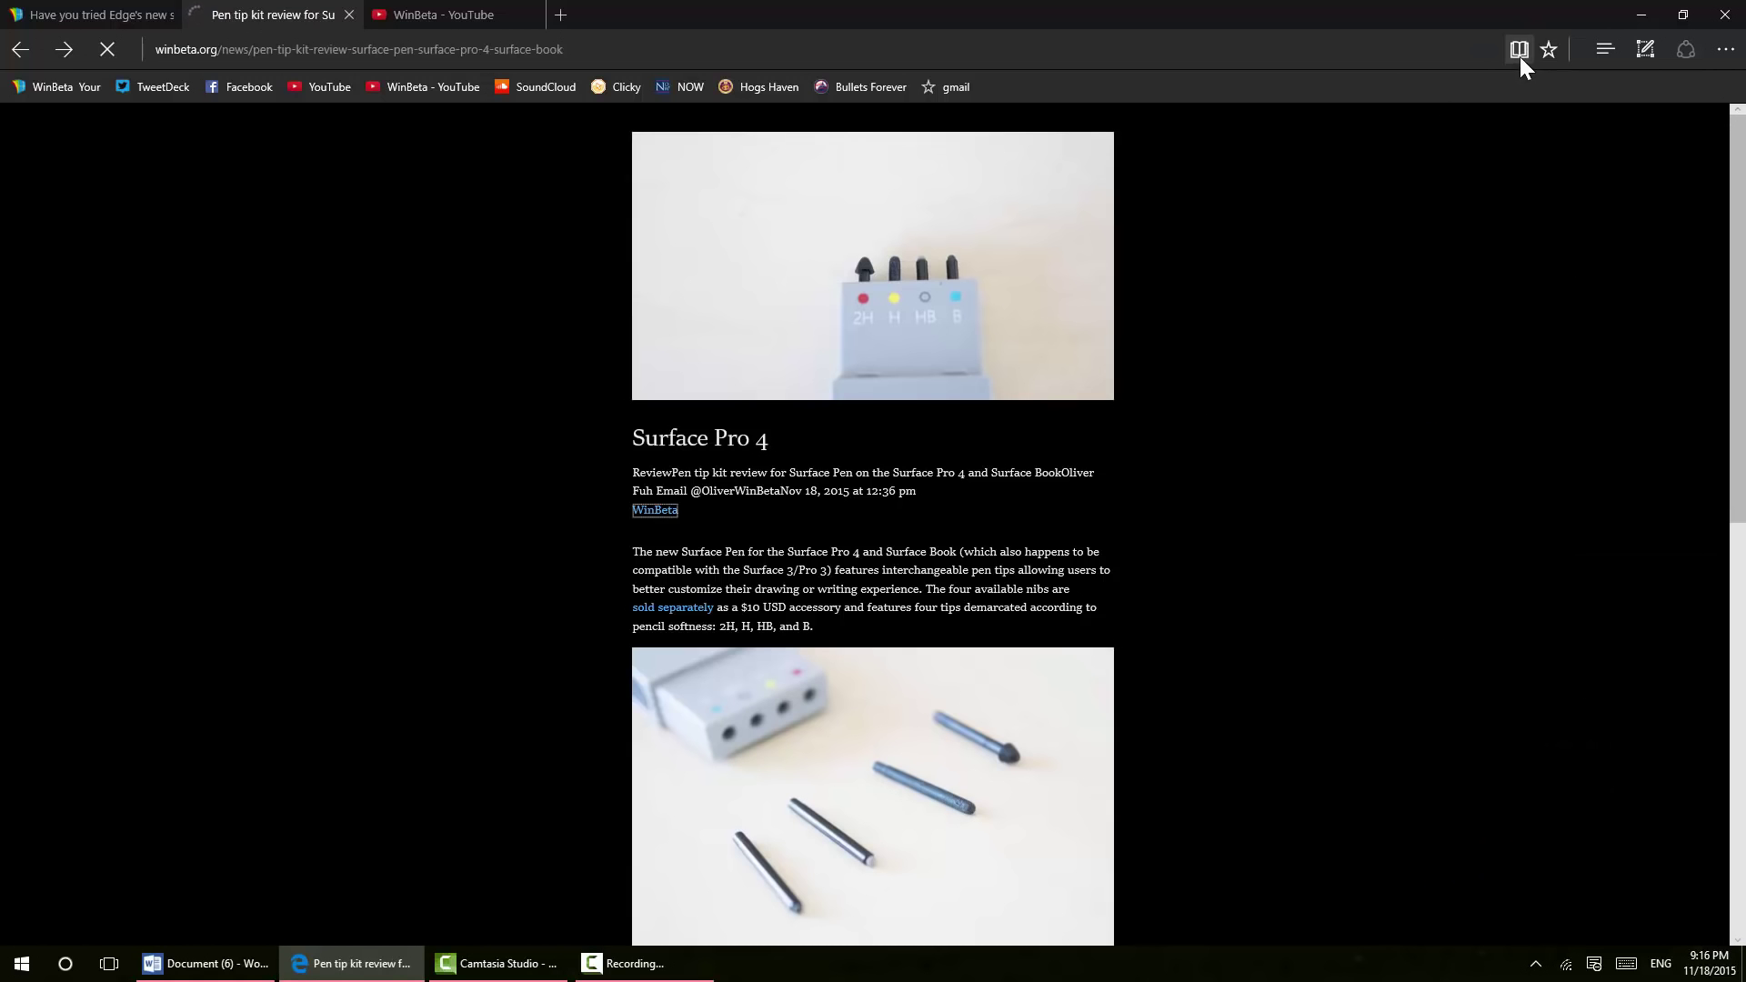
# On the first tab, toggle the home button on then off, and turn off Adobe Flash Player
pyautogui.click(89, 14)
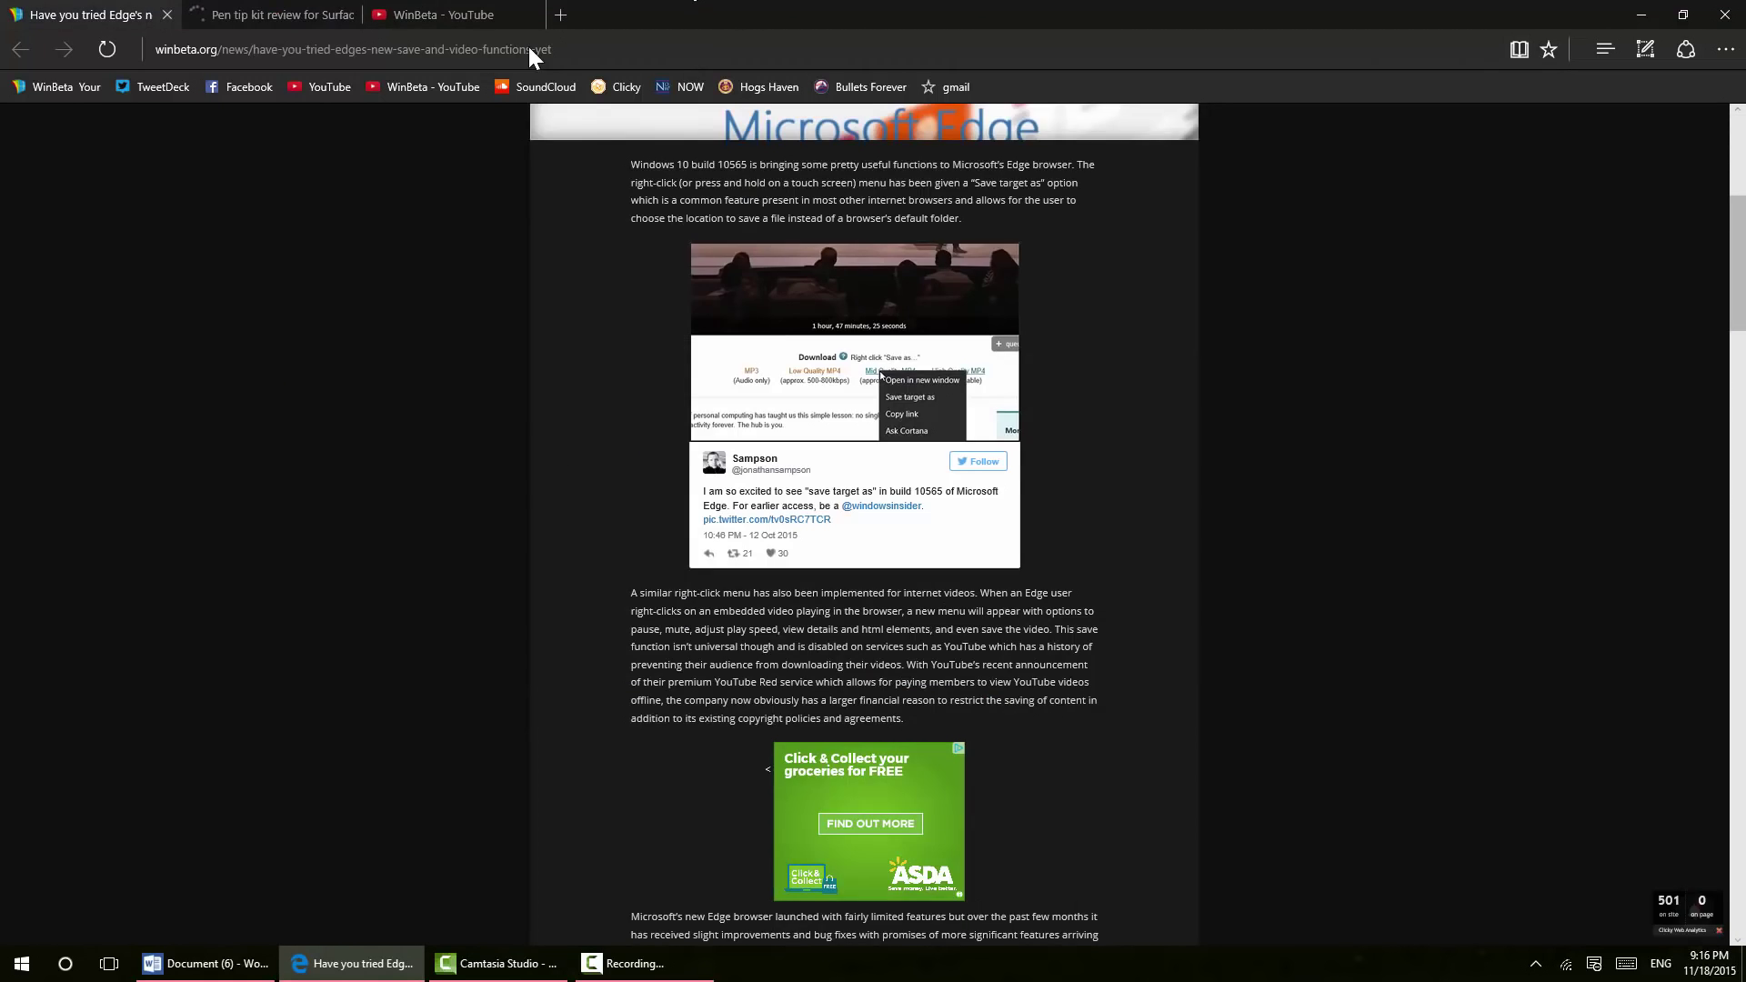
pyautogui.click(1727, 49)
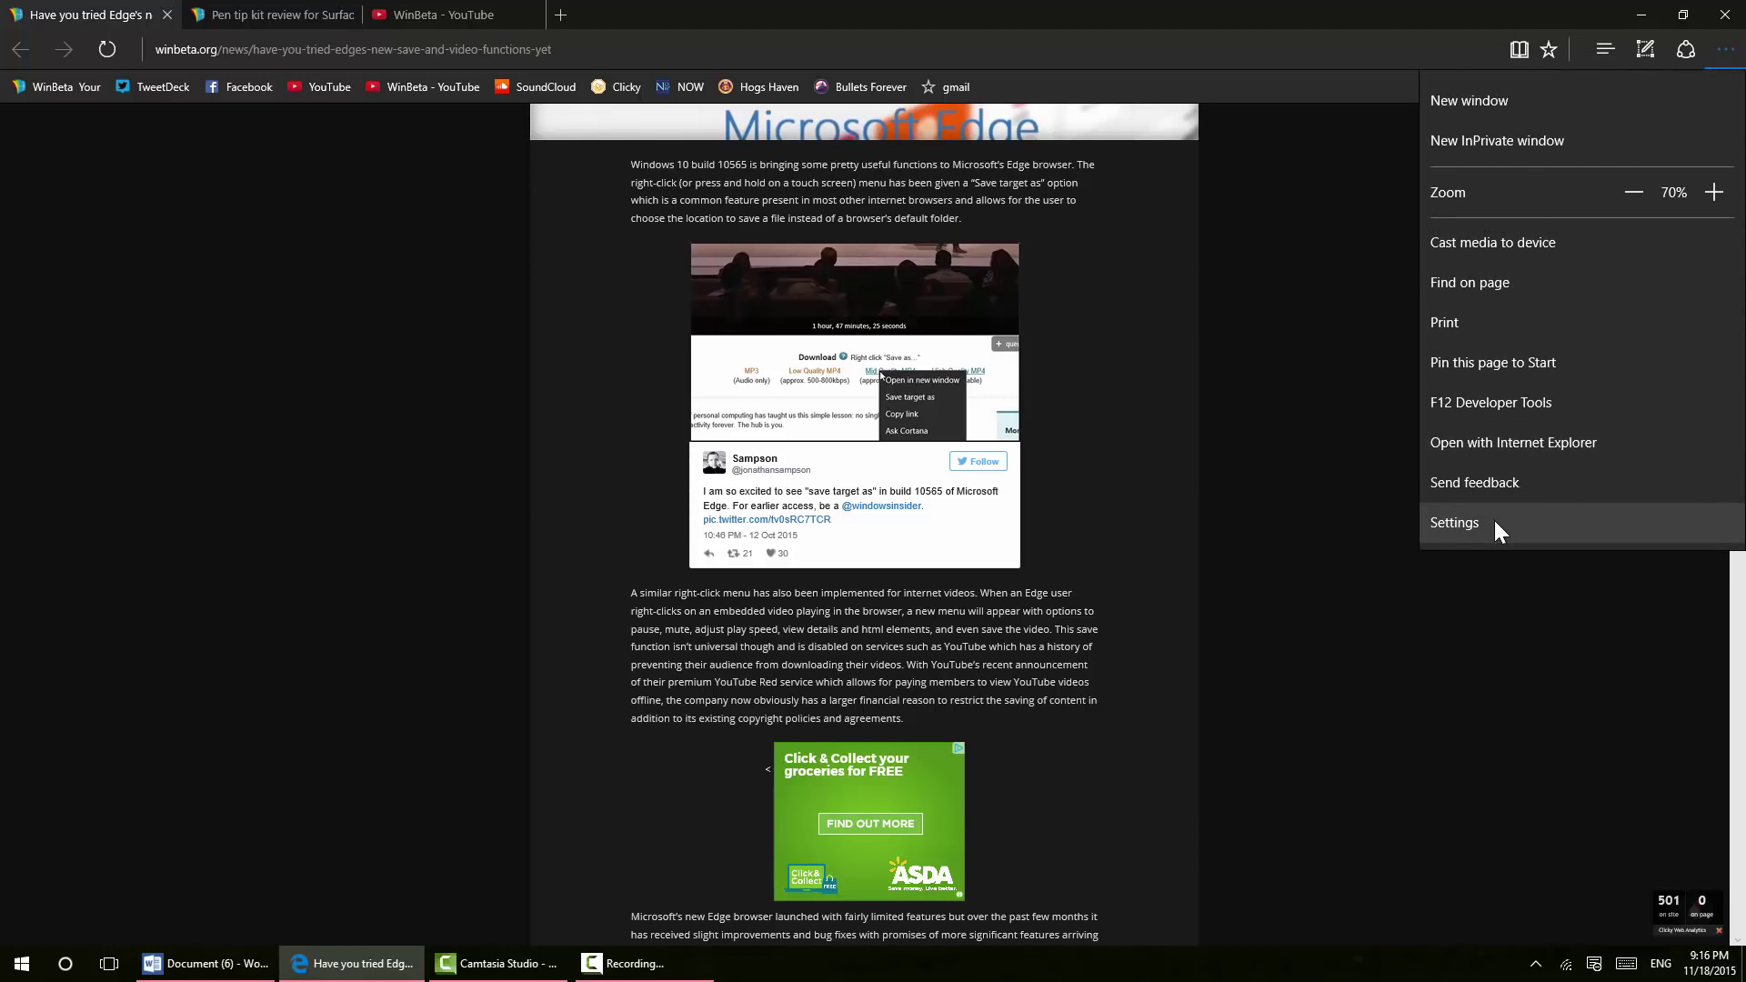
pyautogui.click(1453, 522)
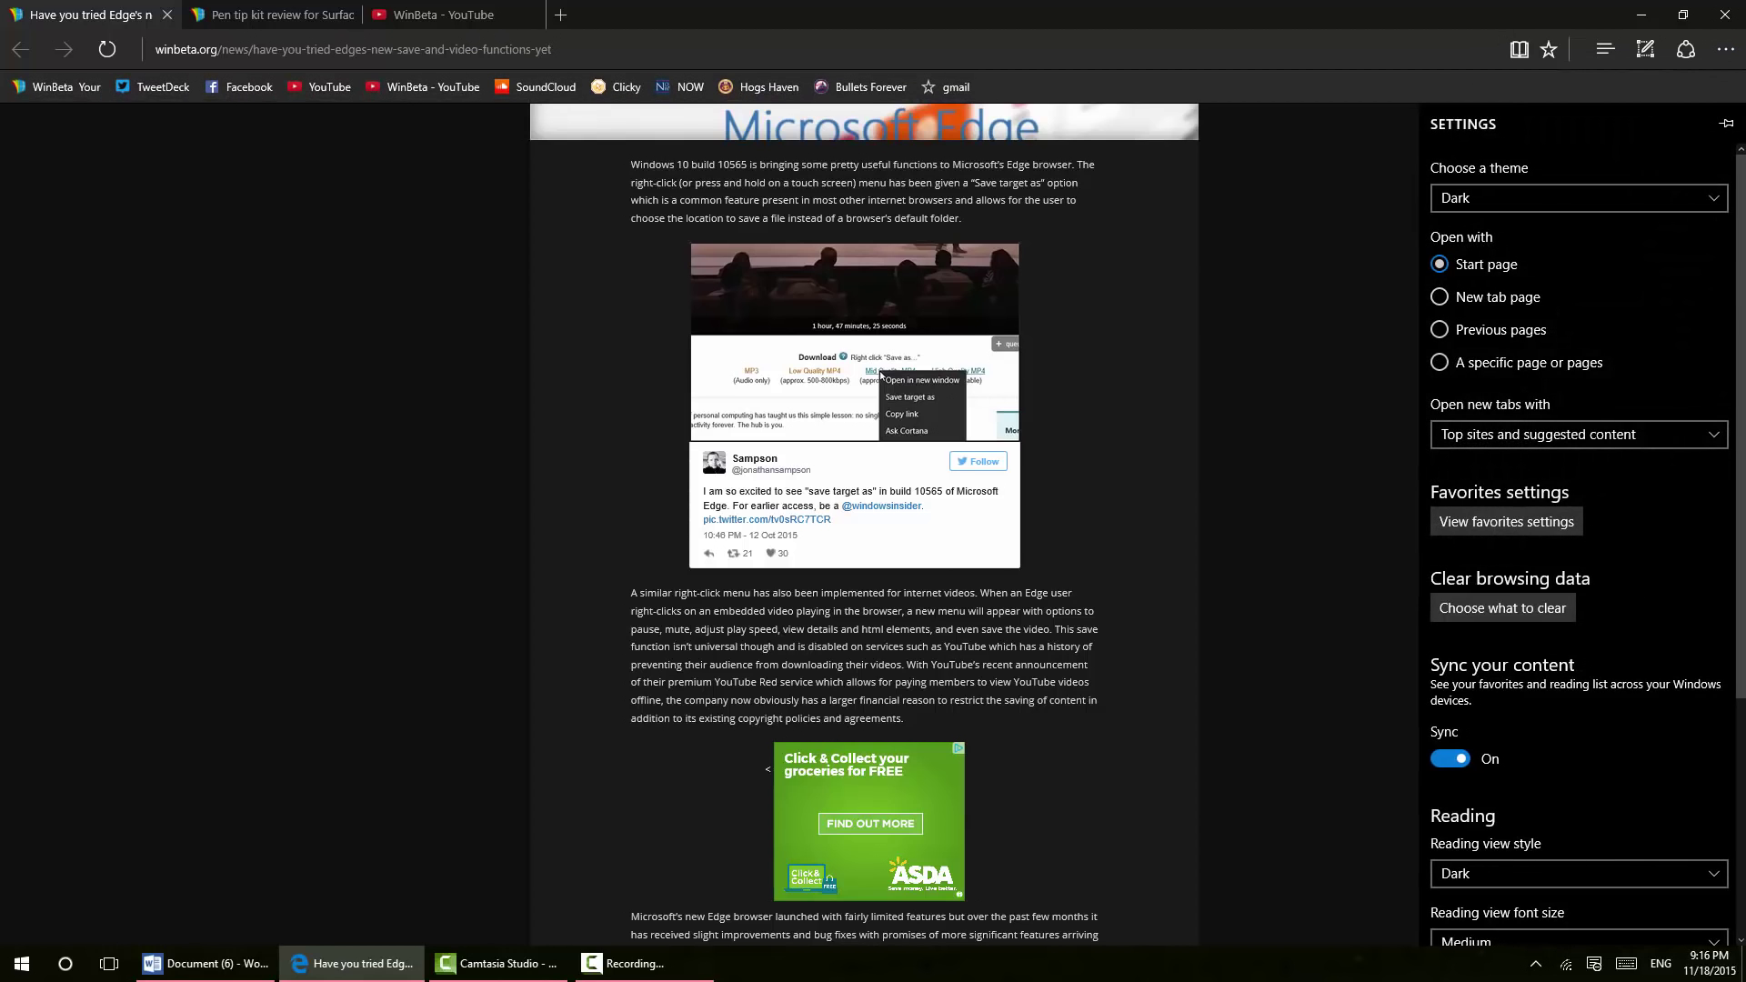
pyautogui.moveTo(1532, 542)
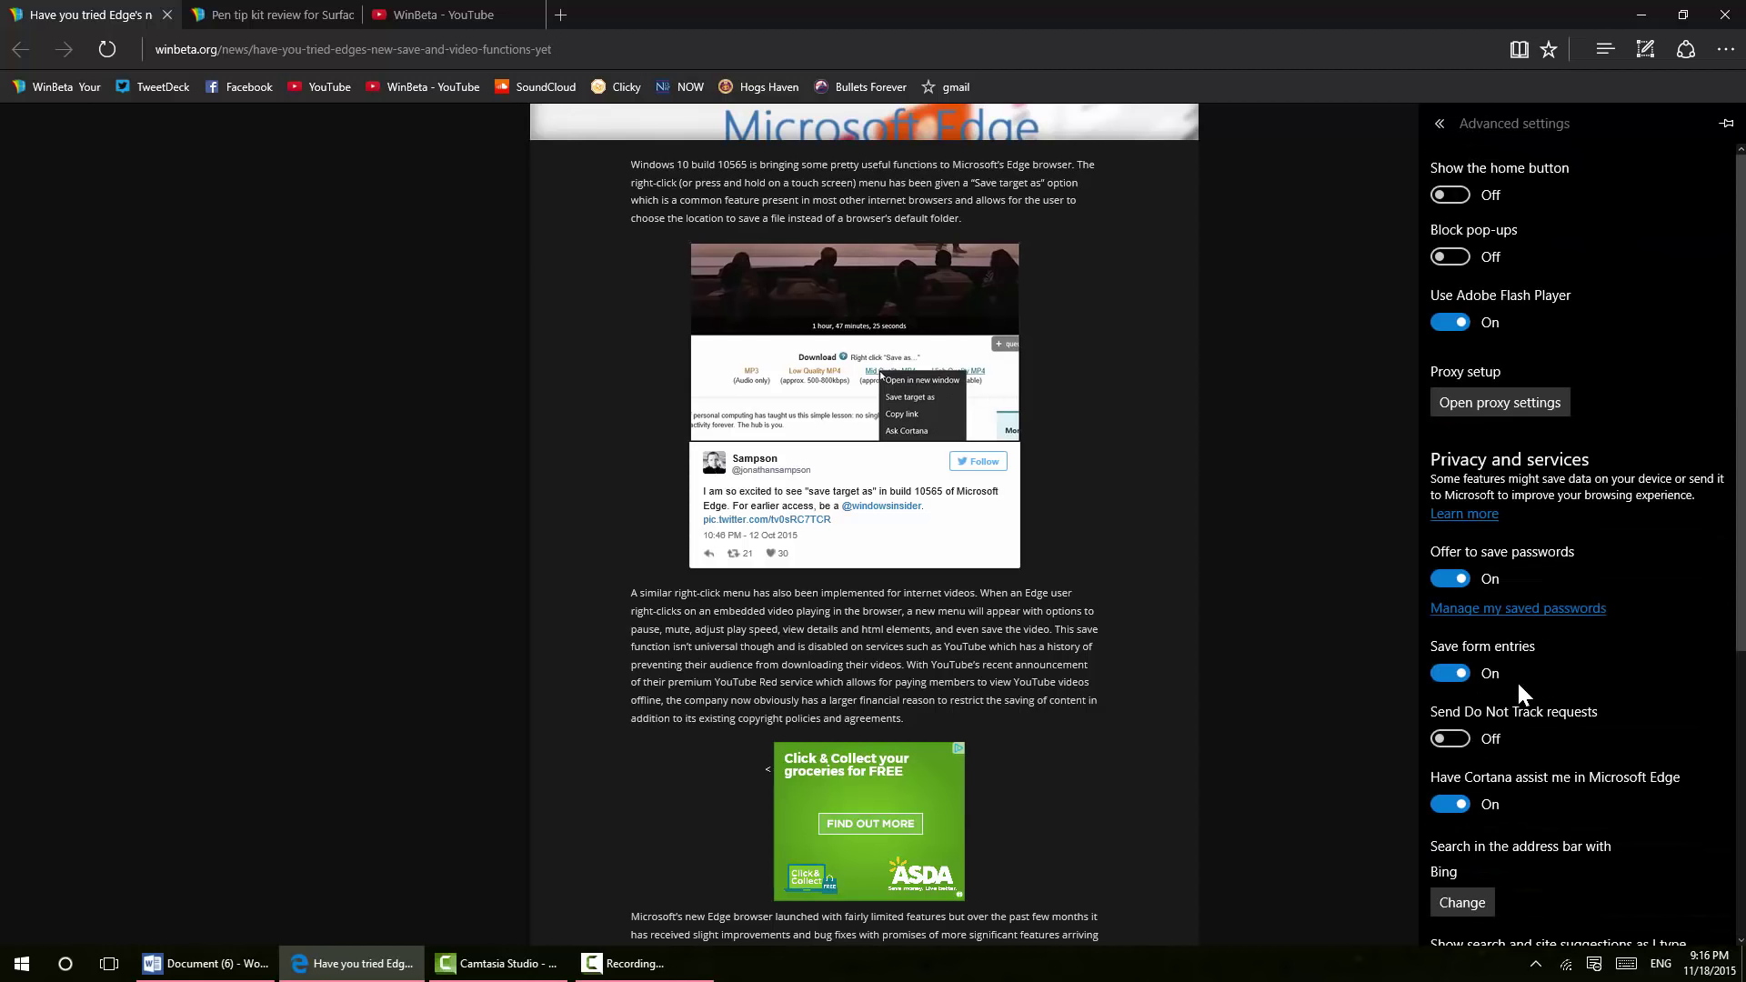
pyautogui.moveTo(1455, 242)
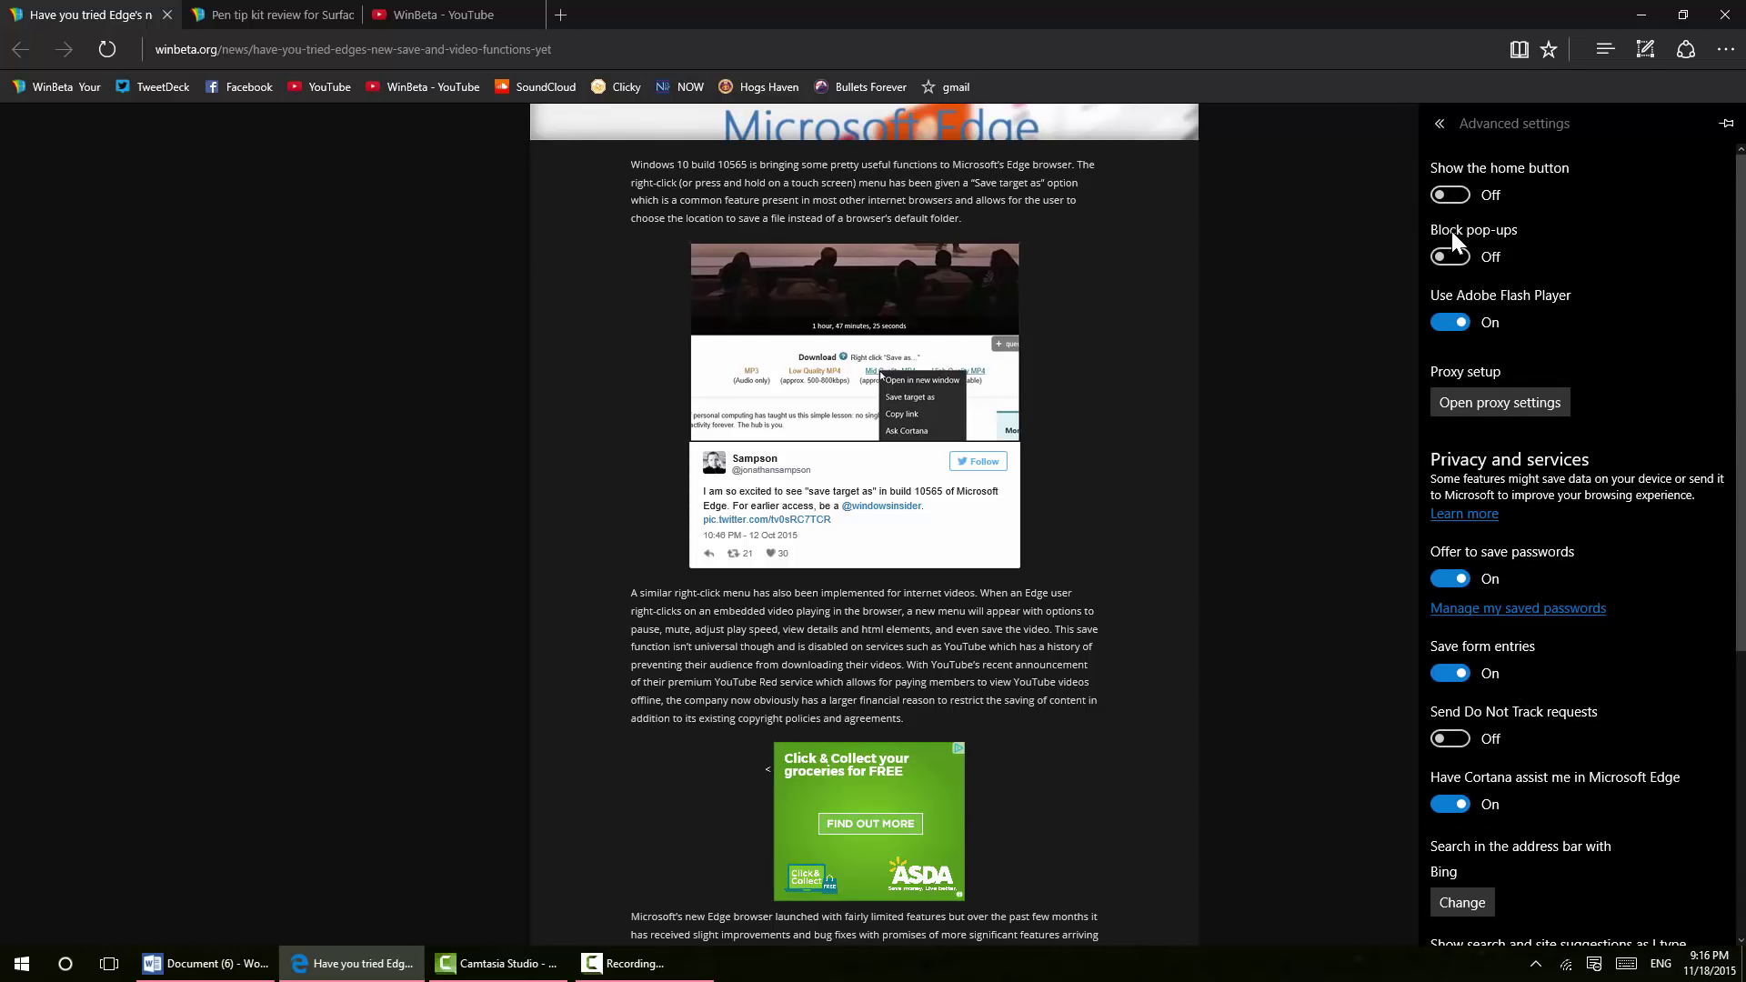
pyautogui.click(1448, 195)
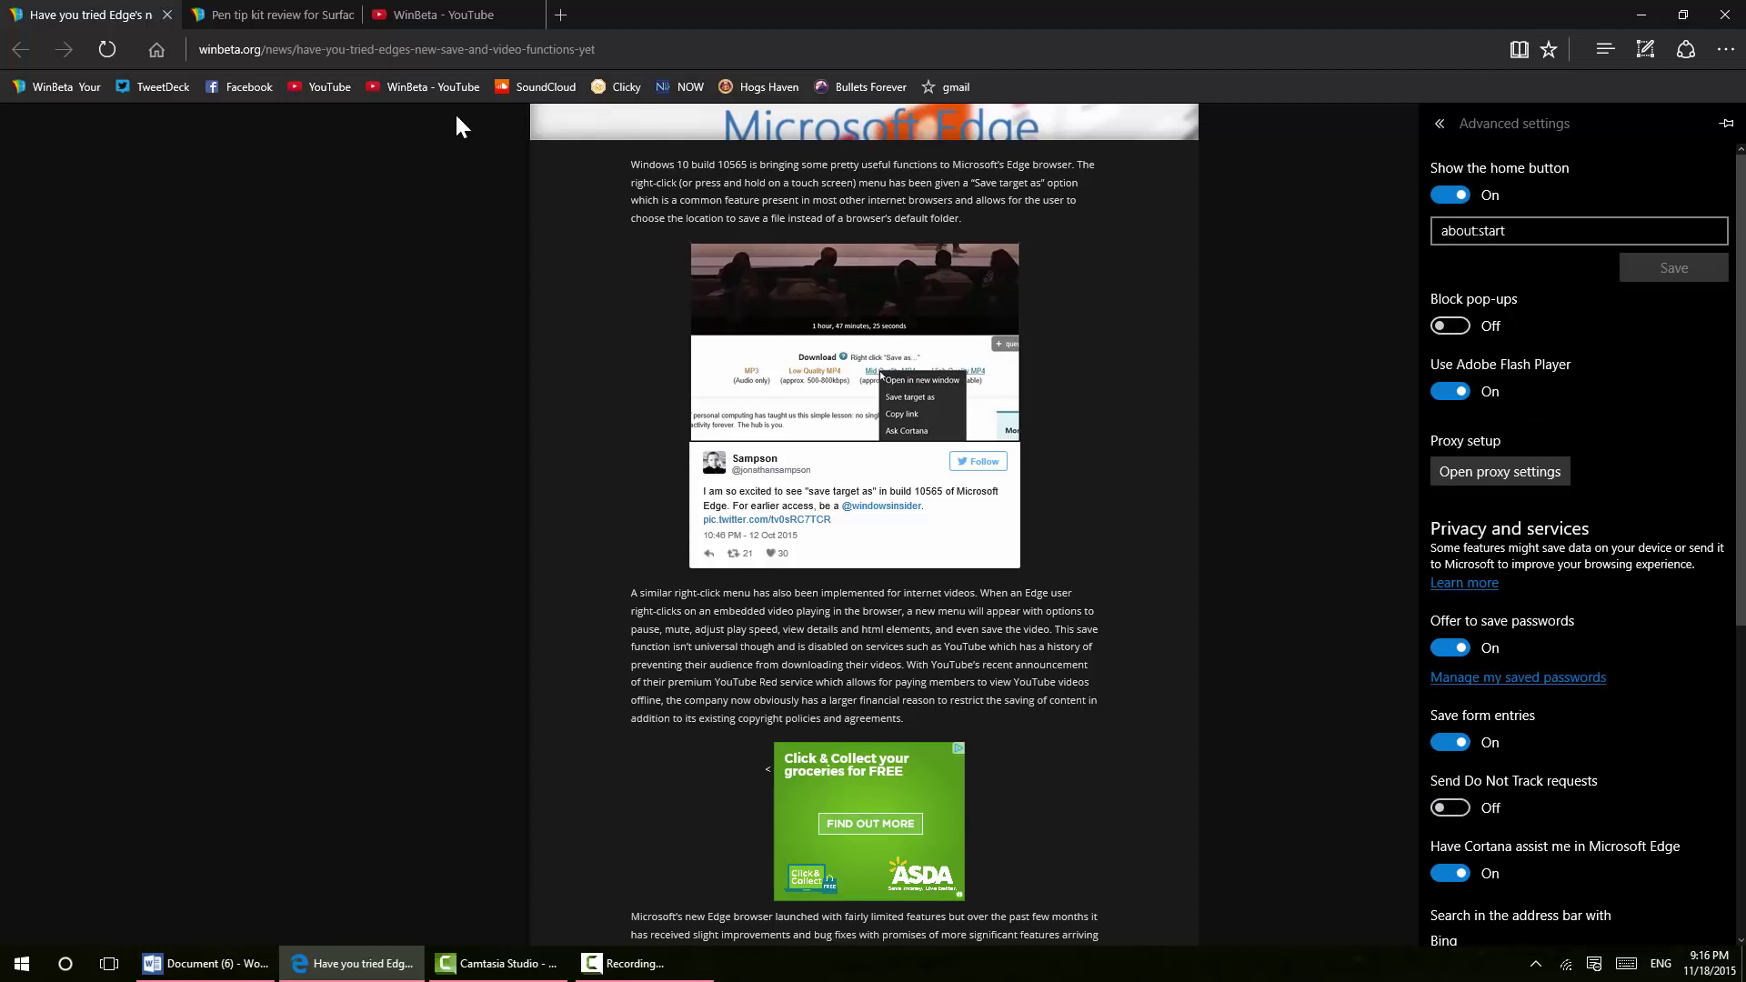
pyautogui.click(1449, 195)
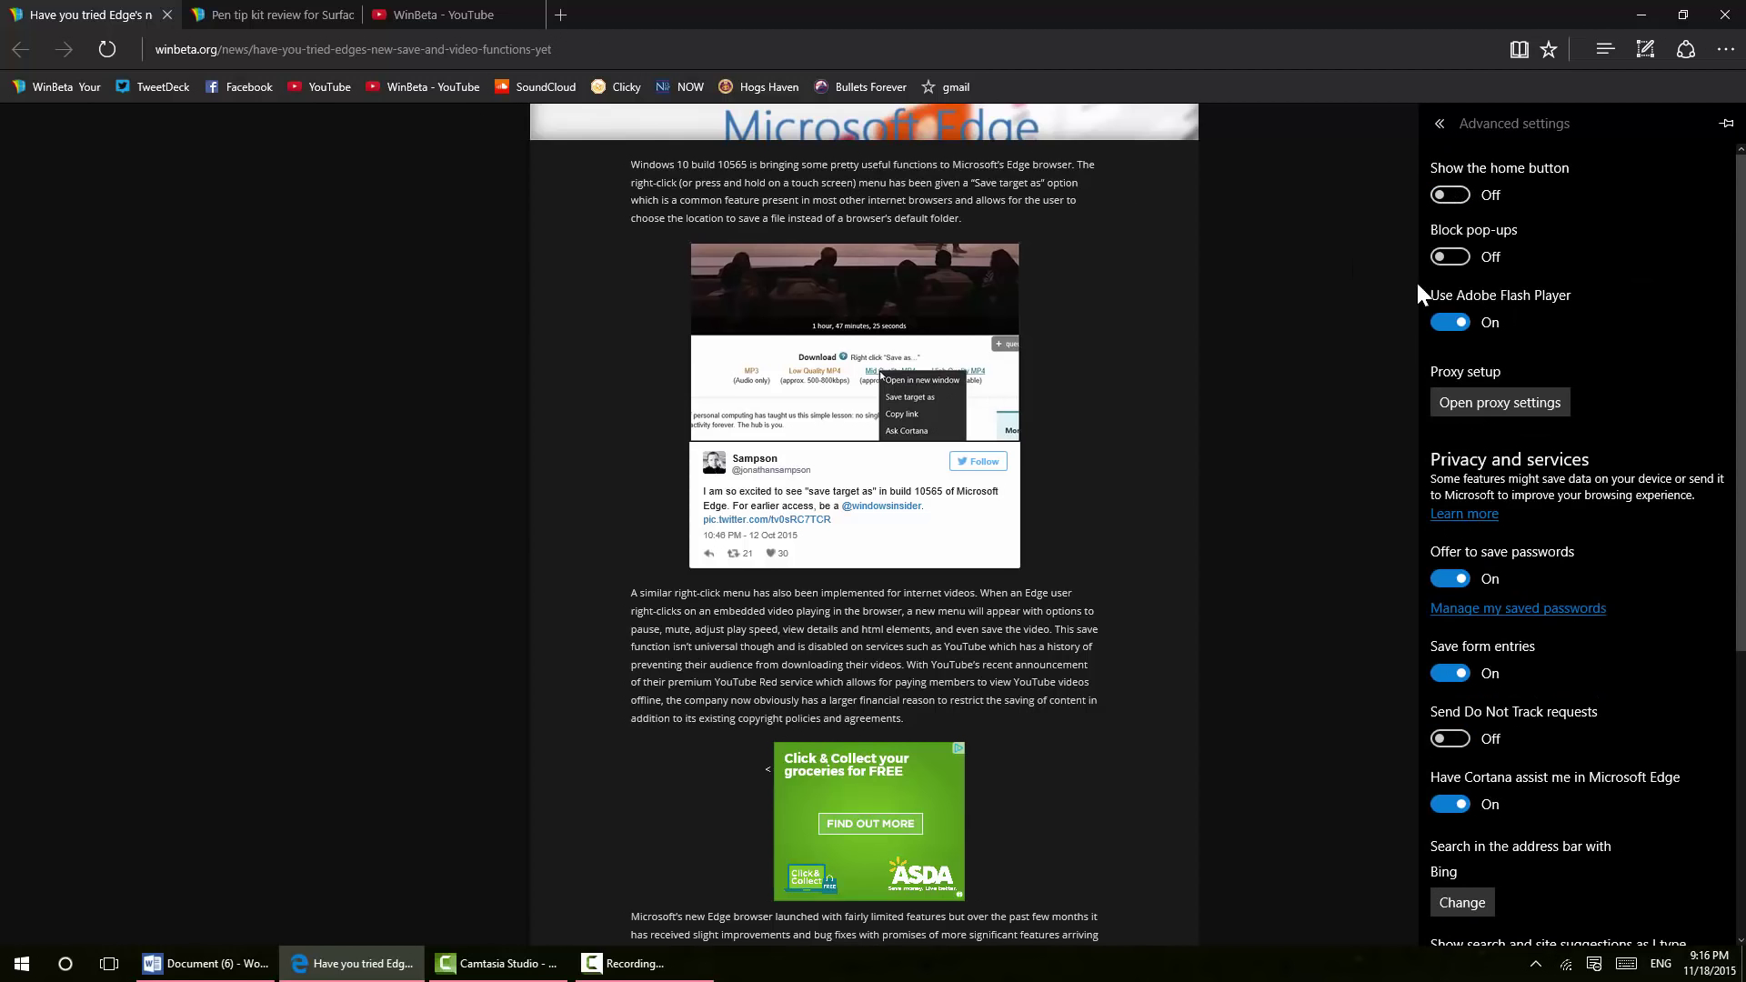
pyautogui.moveTo(1277, 222)
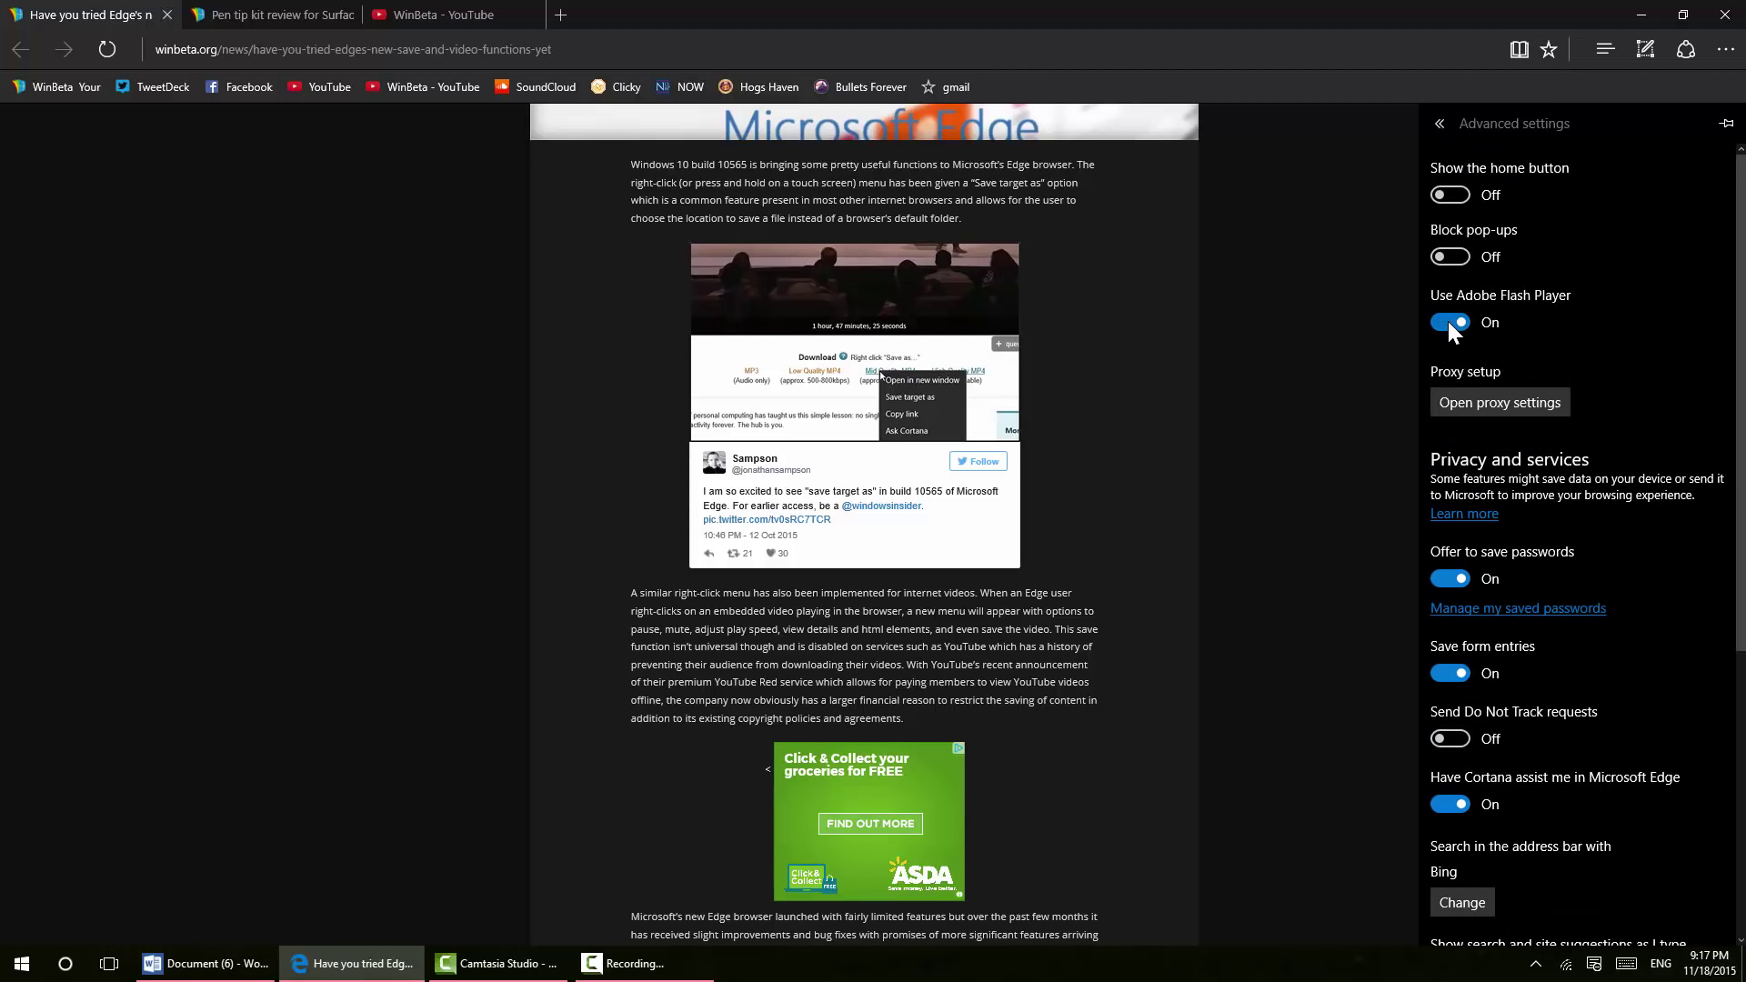
pyautogui.click(1449, 322)
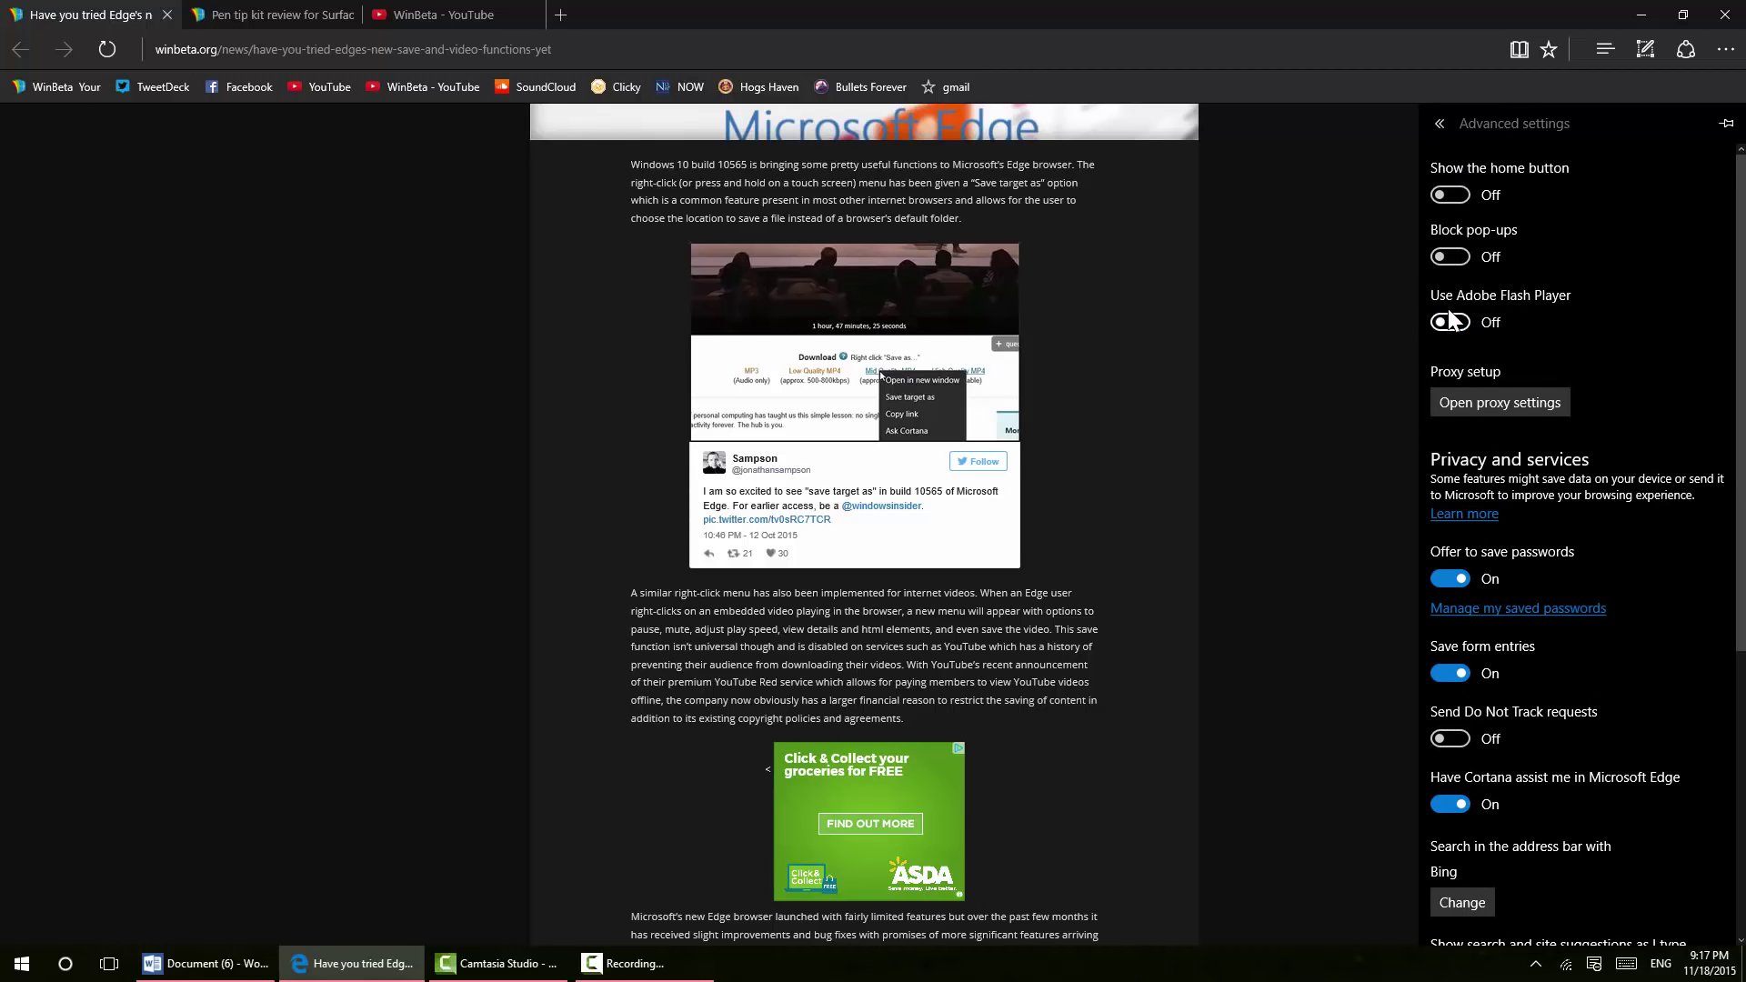
pyautogui.scroll(-3)
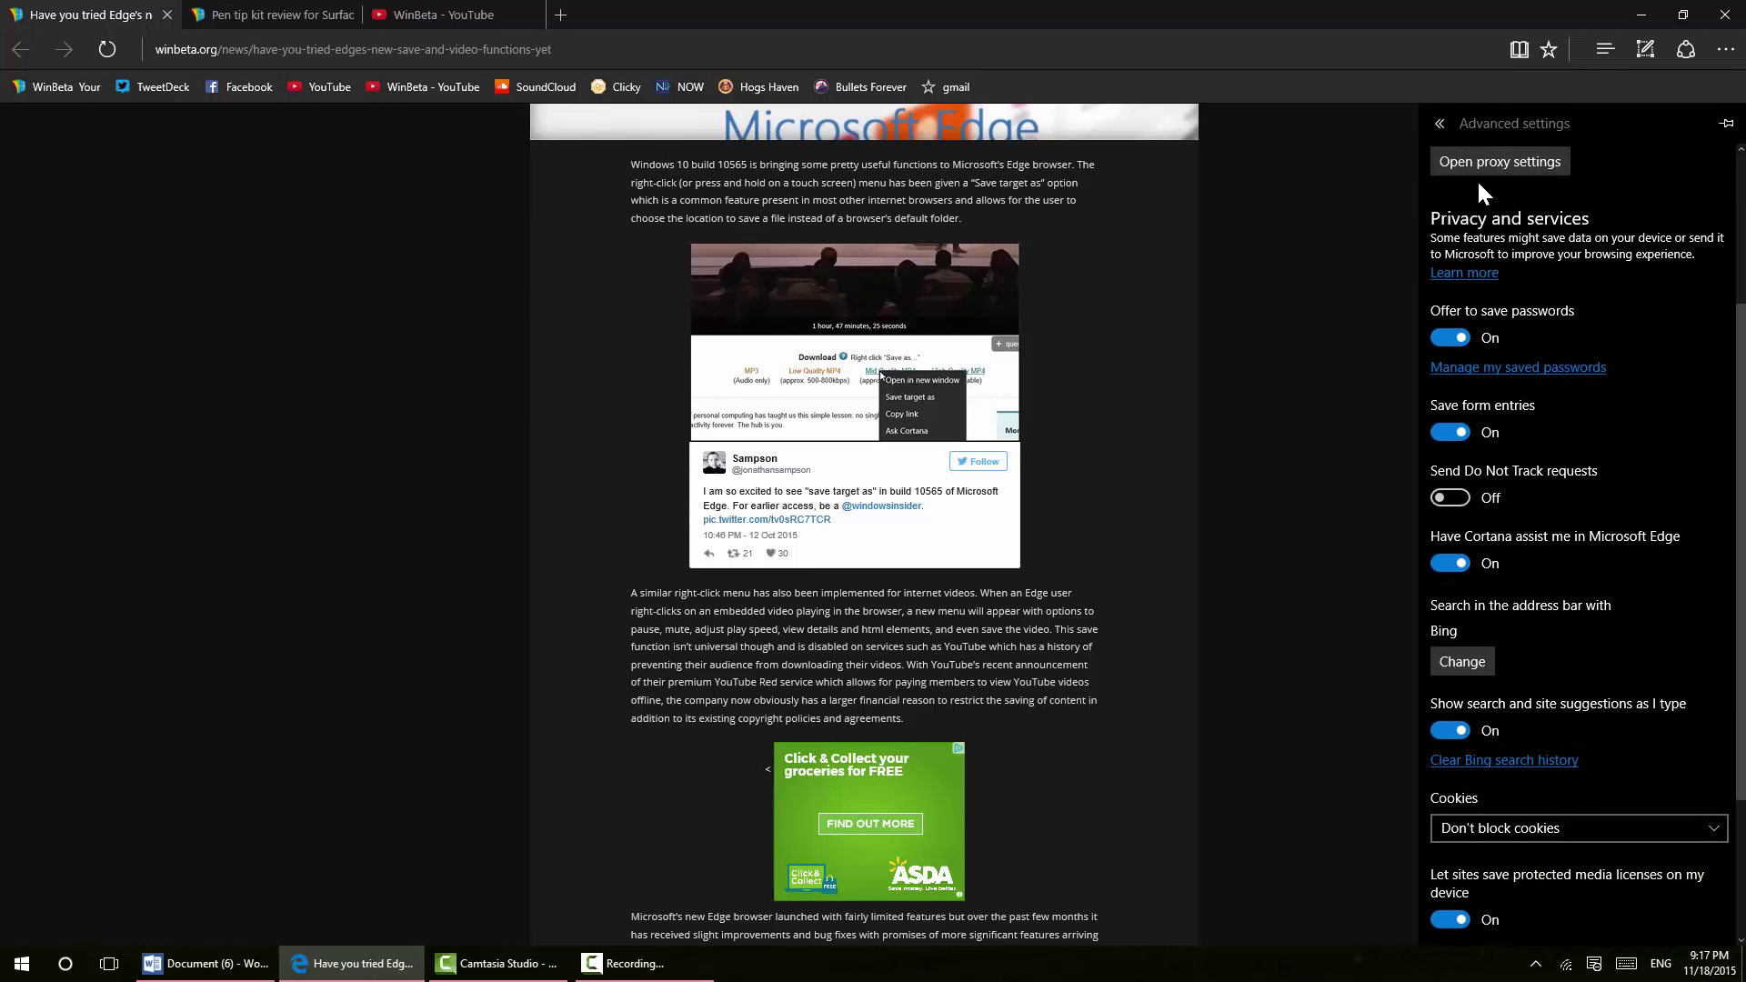
pyautogui.moveTo(1567, 699)
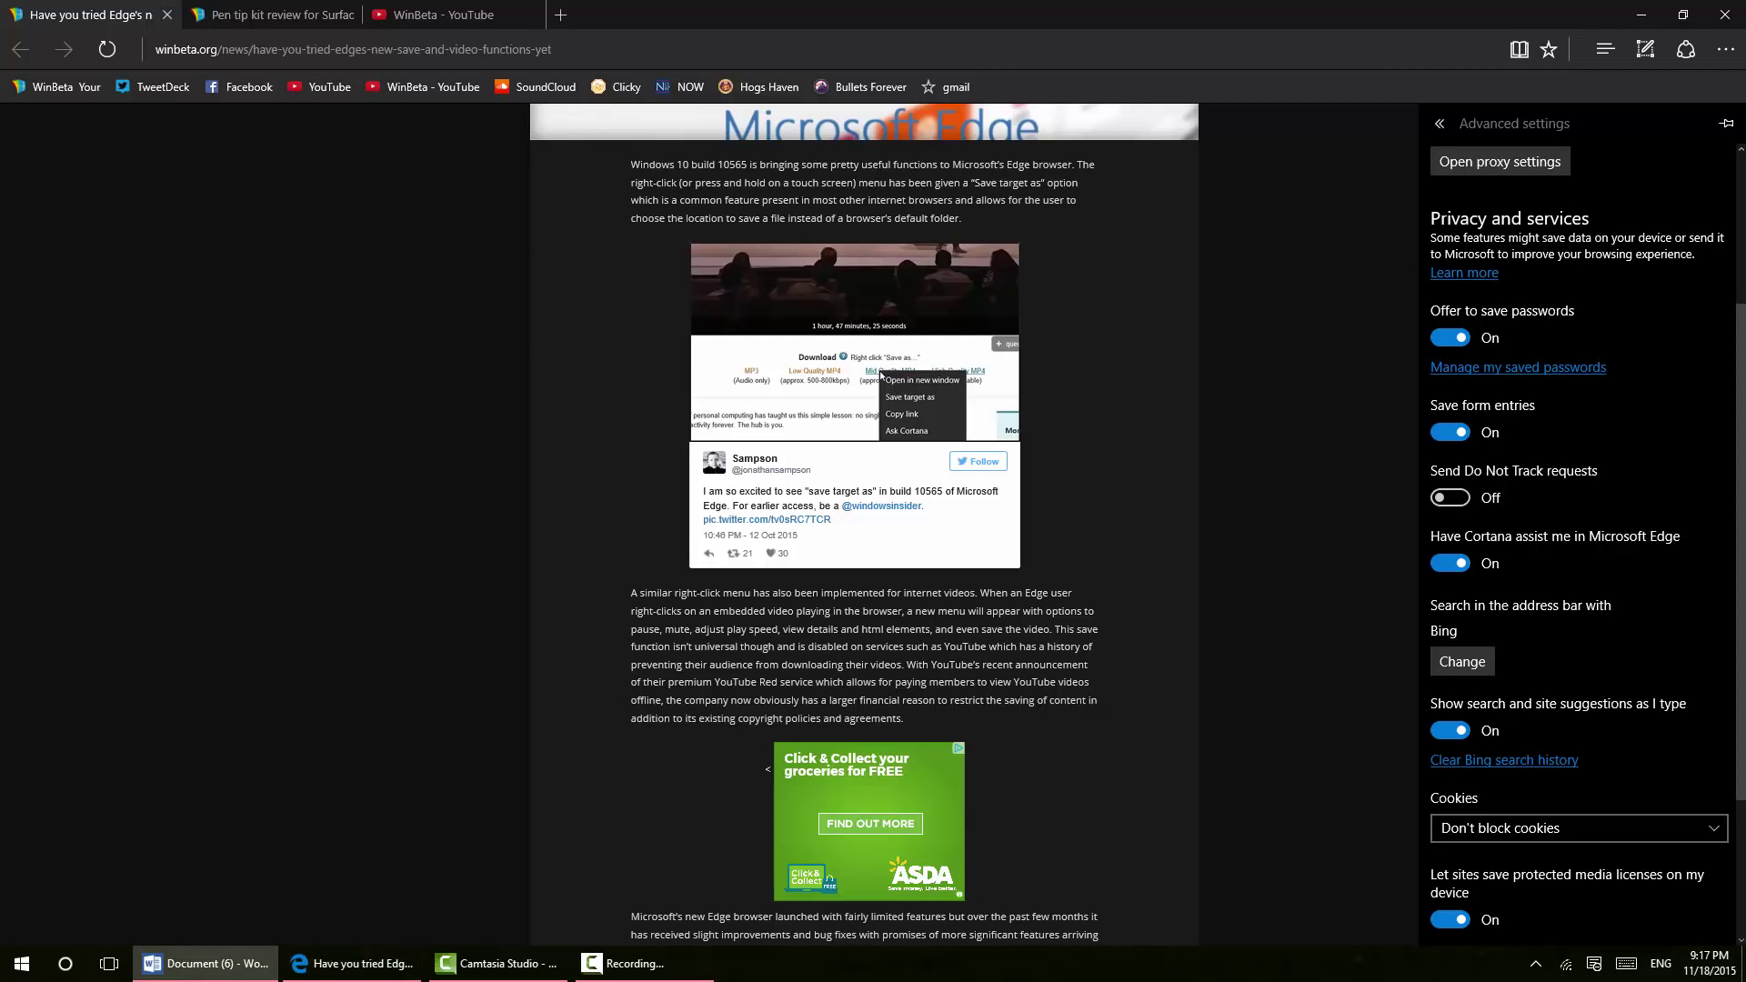
pyautogui.moveTo(1627, 316)
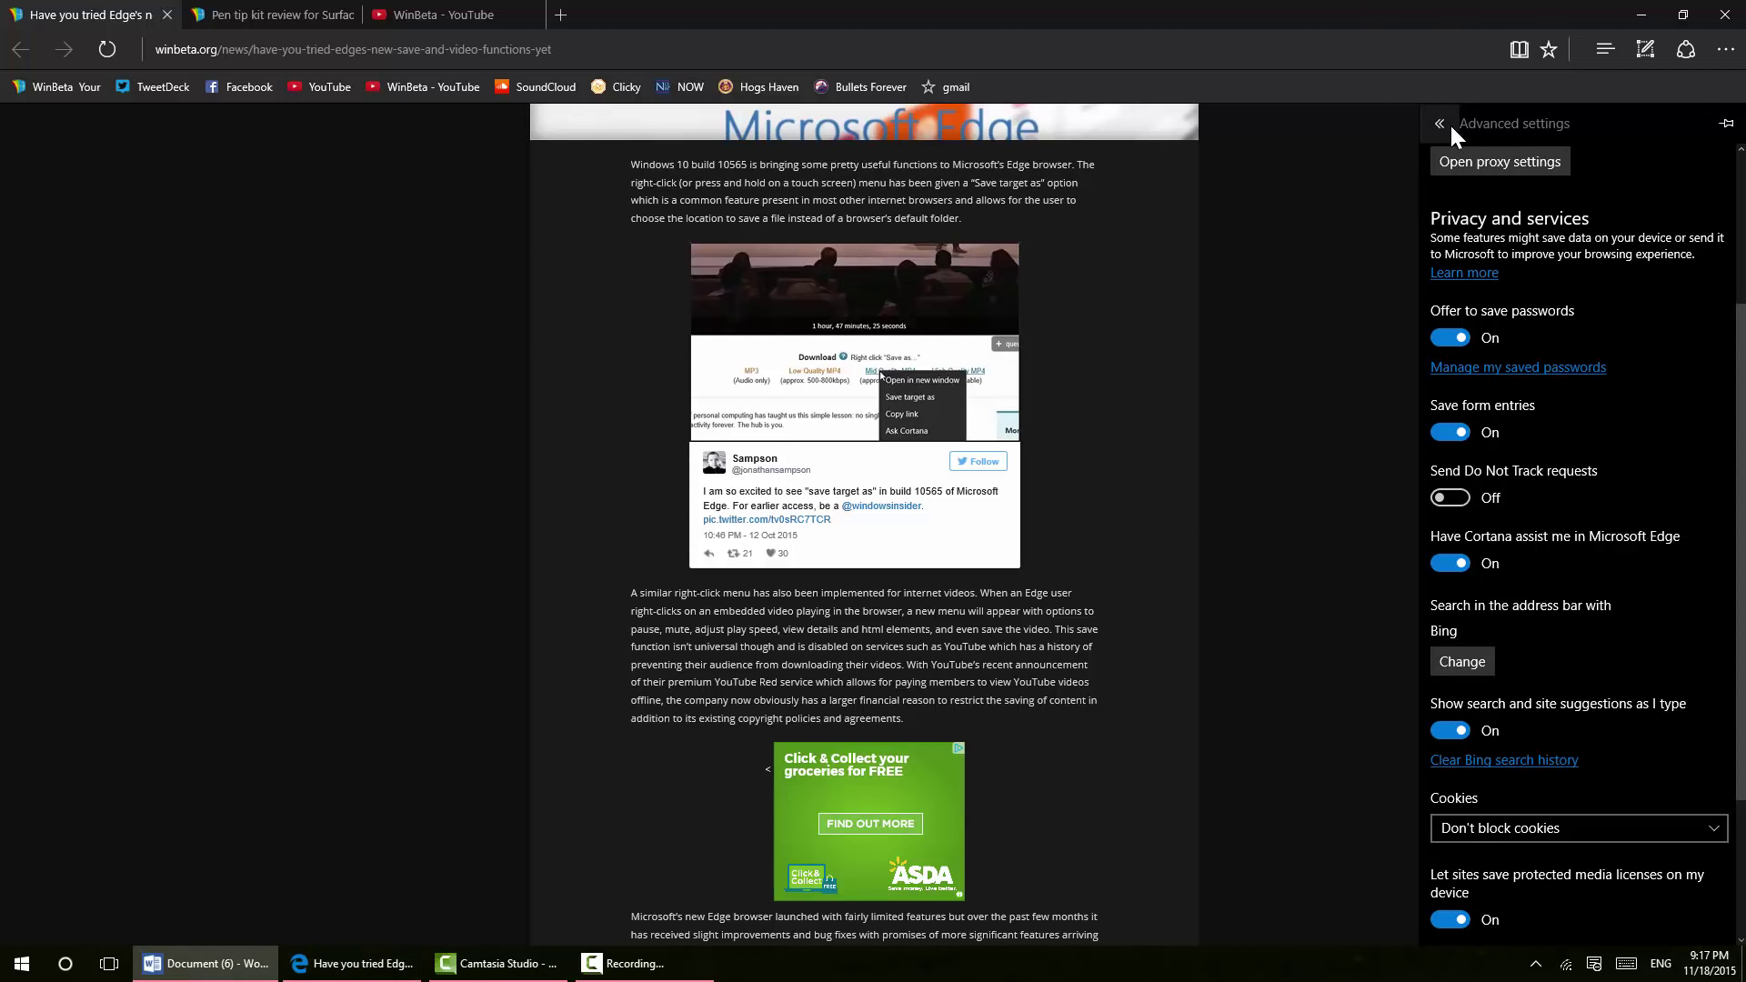
# Close the advanced settings pane and scroll the save-and-video article up and down
pyautogui.click(1439, 124)
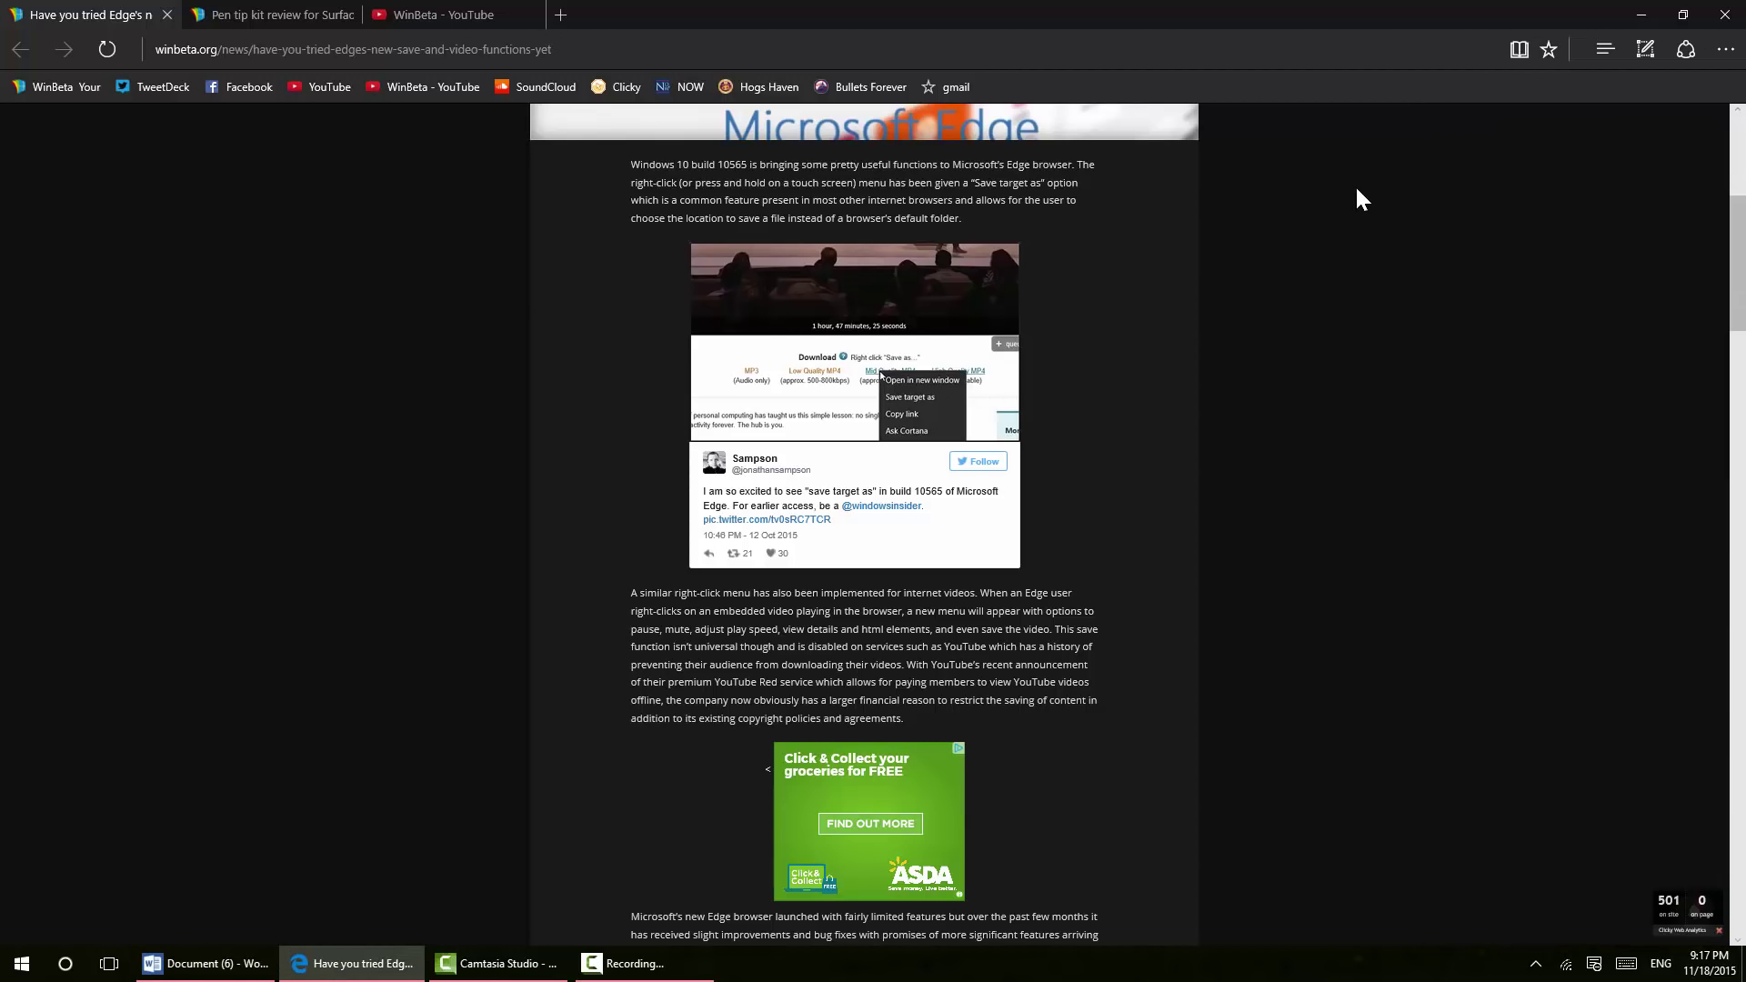
pyautogui.moveTo(423, 240)
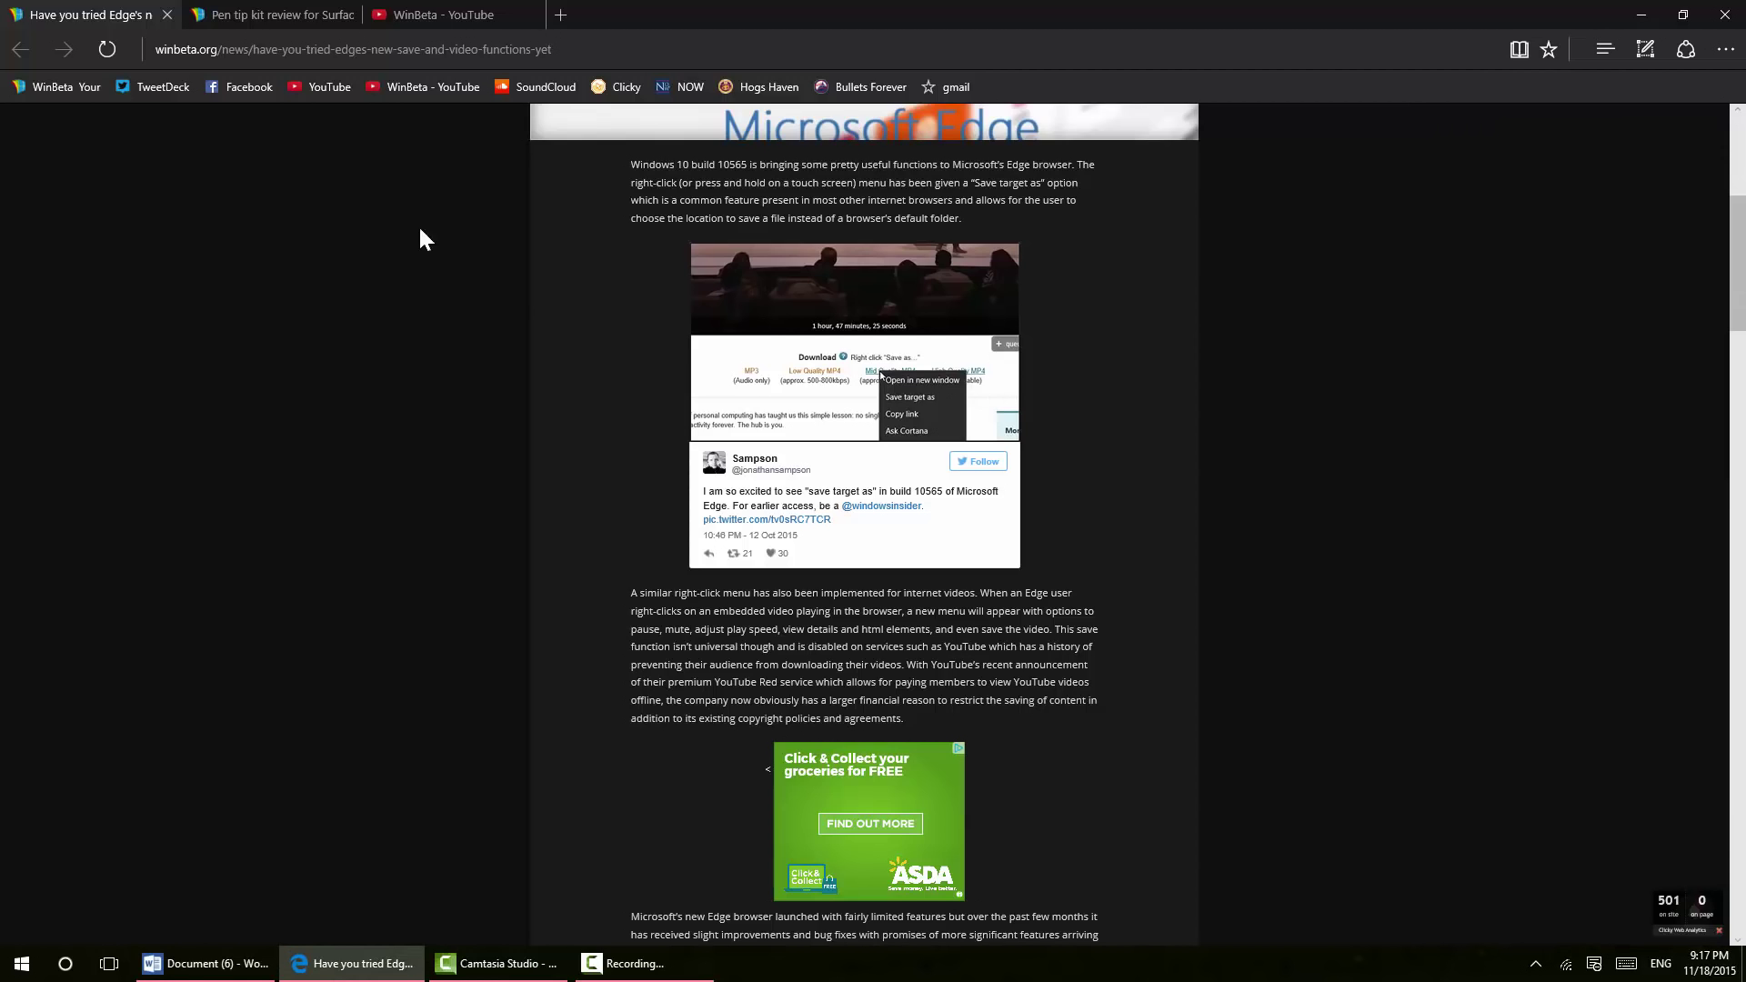
pyautogui.scroll(3)
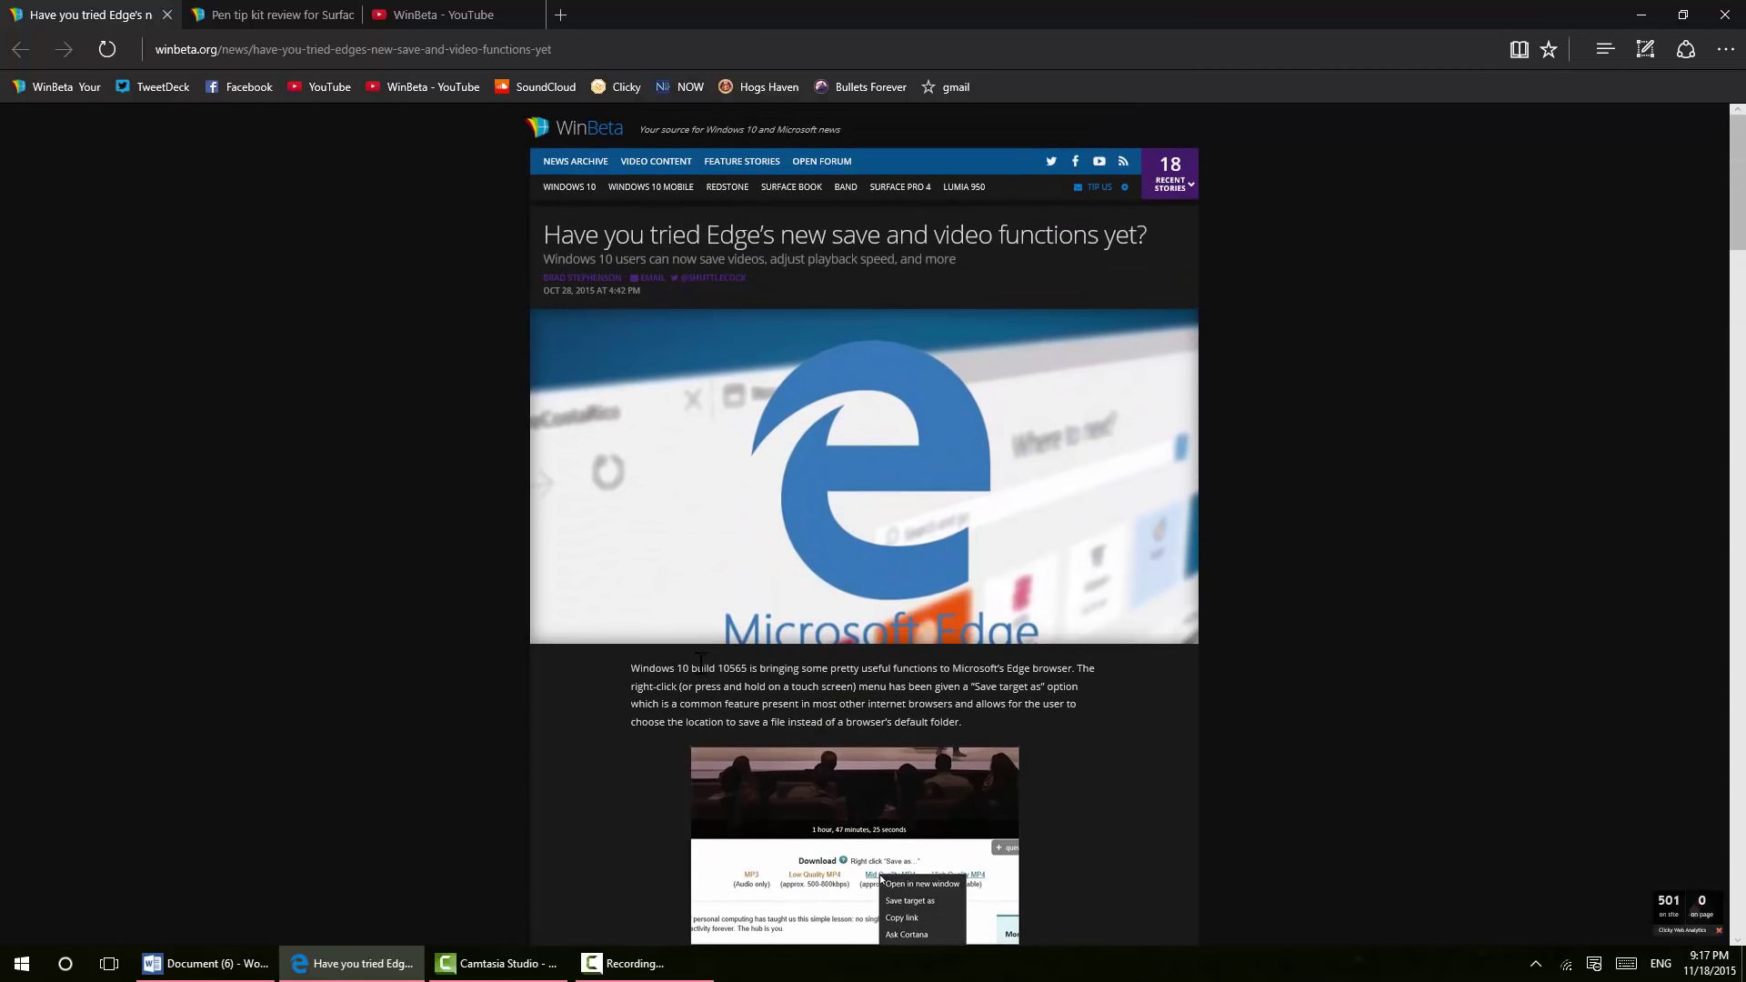
pyautogui.scroll(-3)
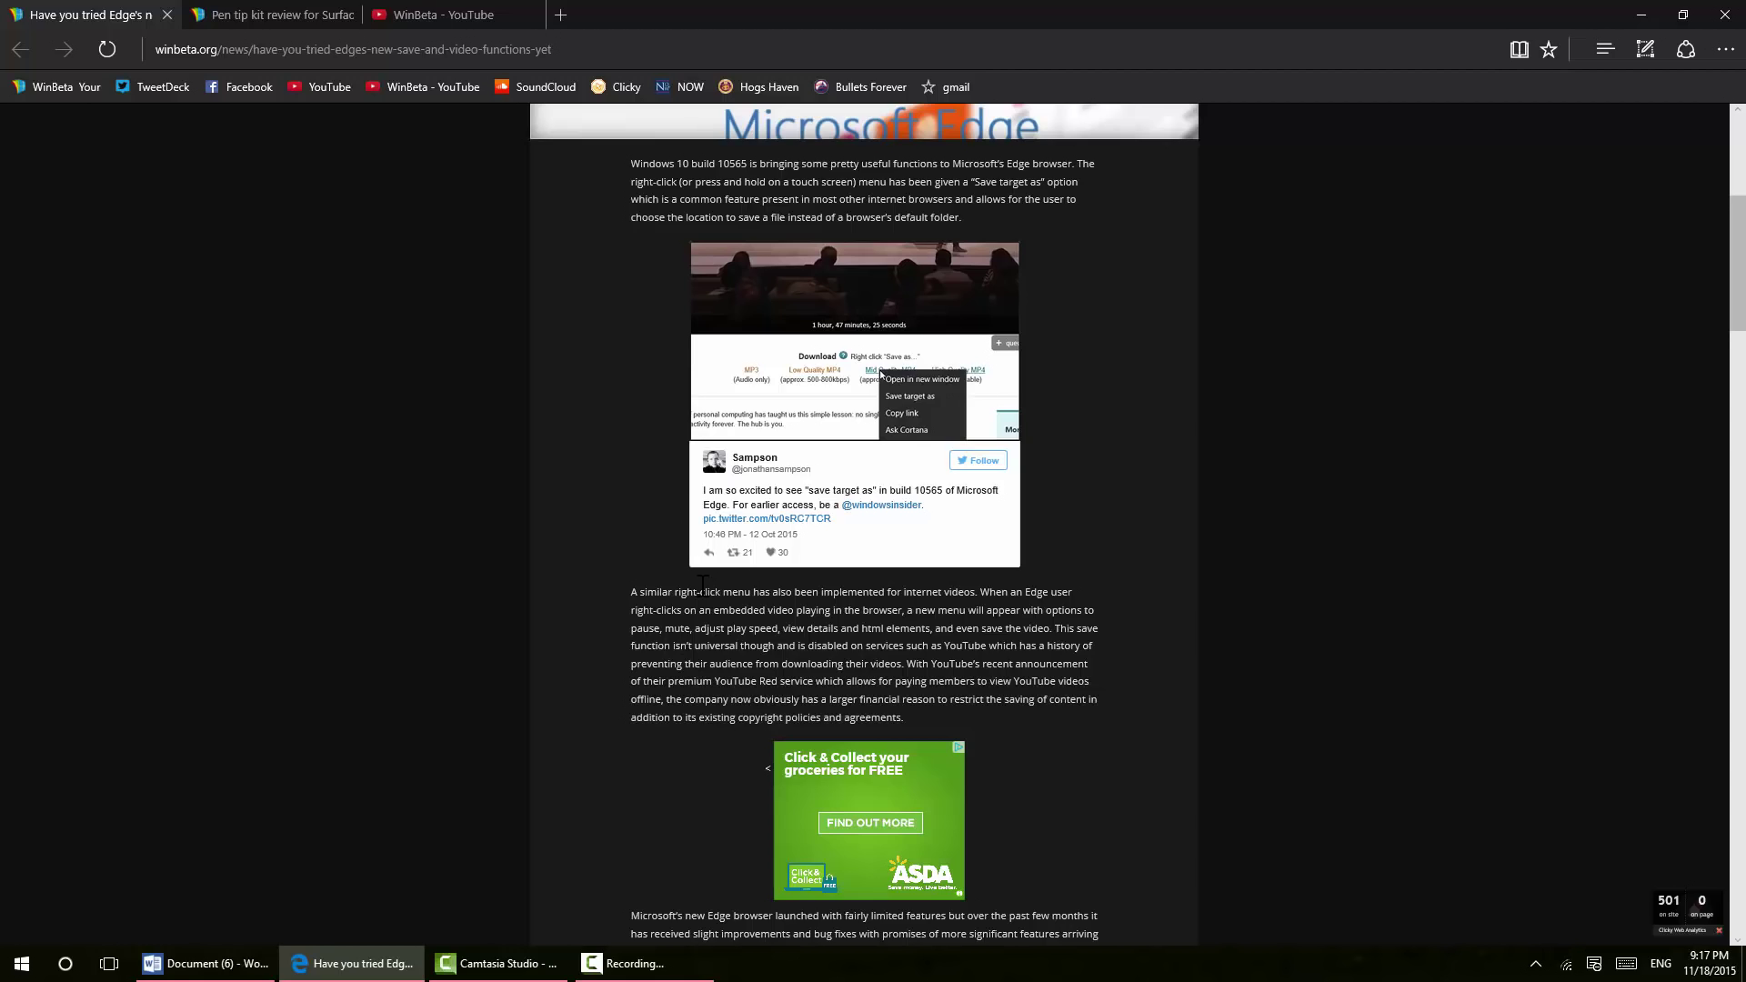
pyautogui.moveTo(338, 802)
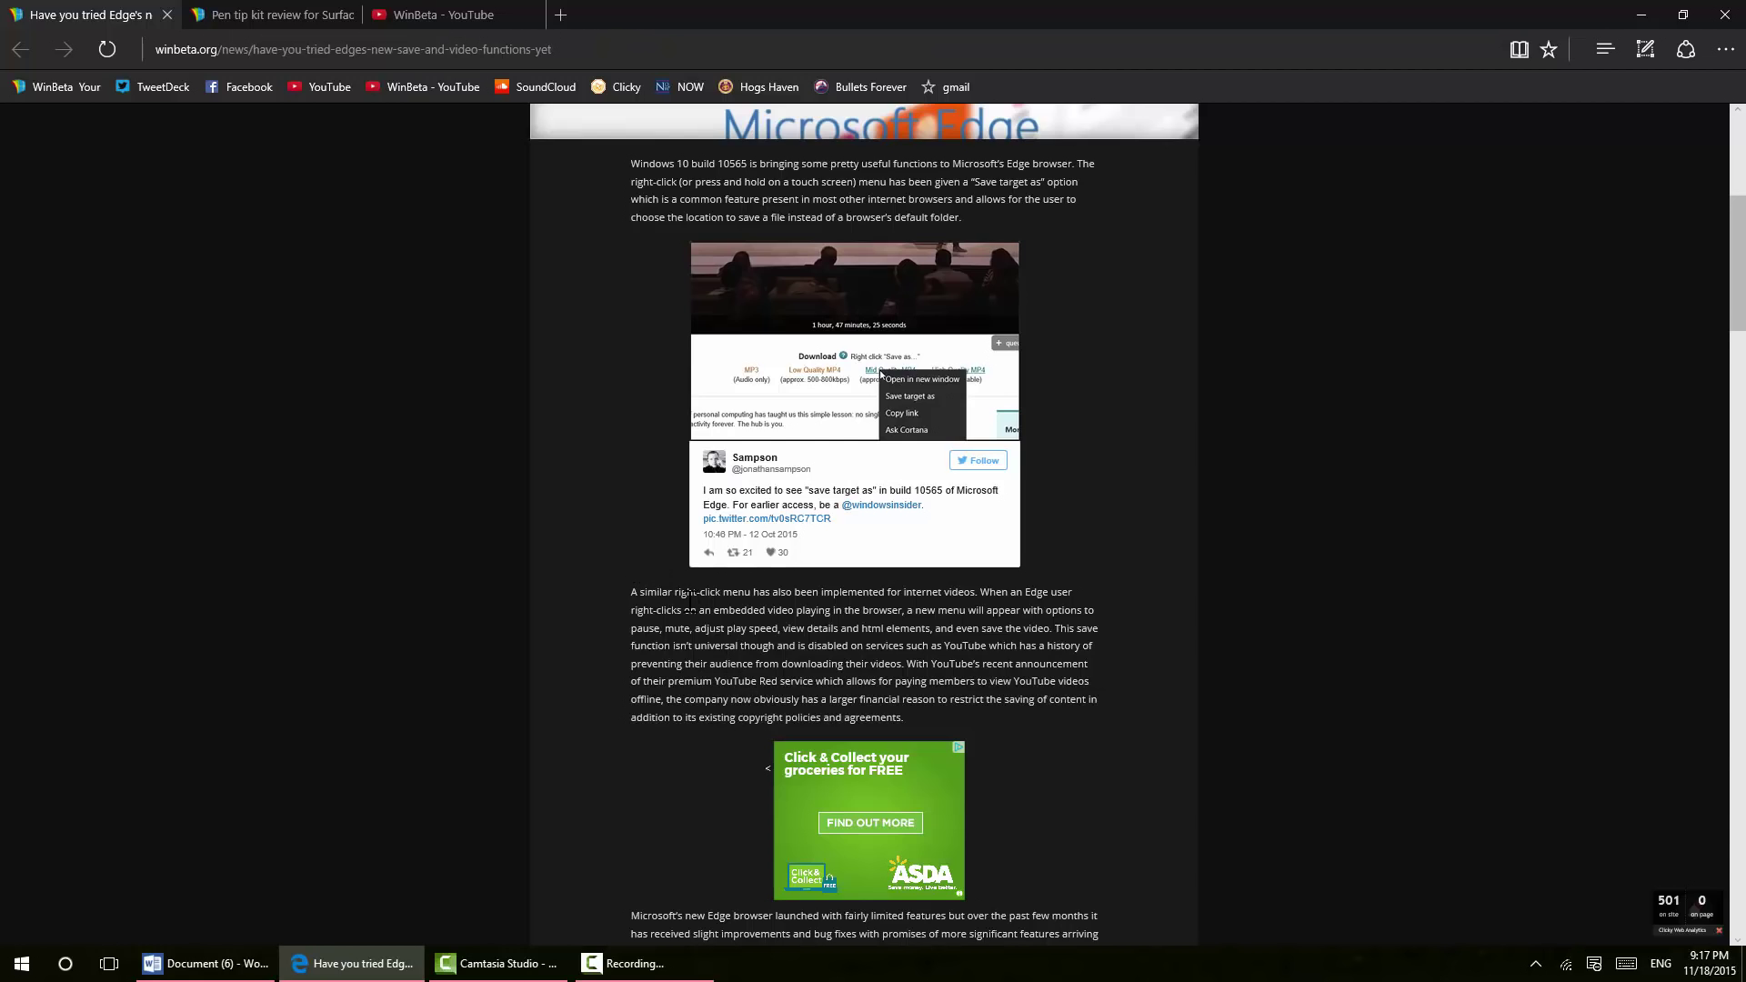
pyautogui.moveTo(749, 682)
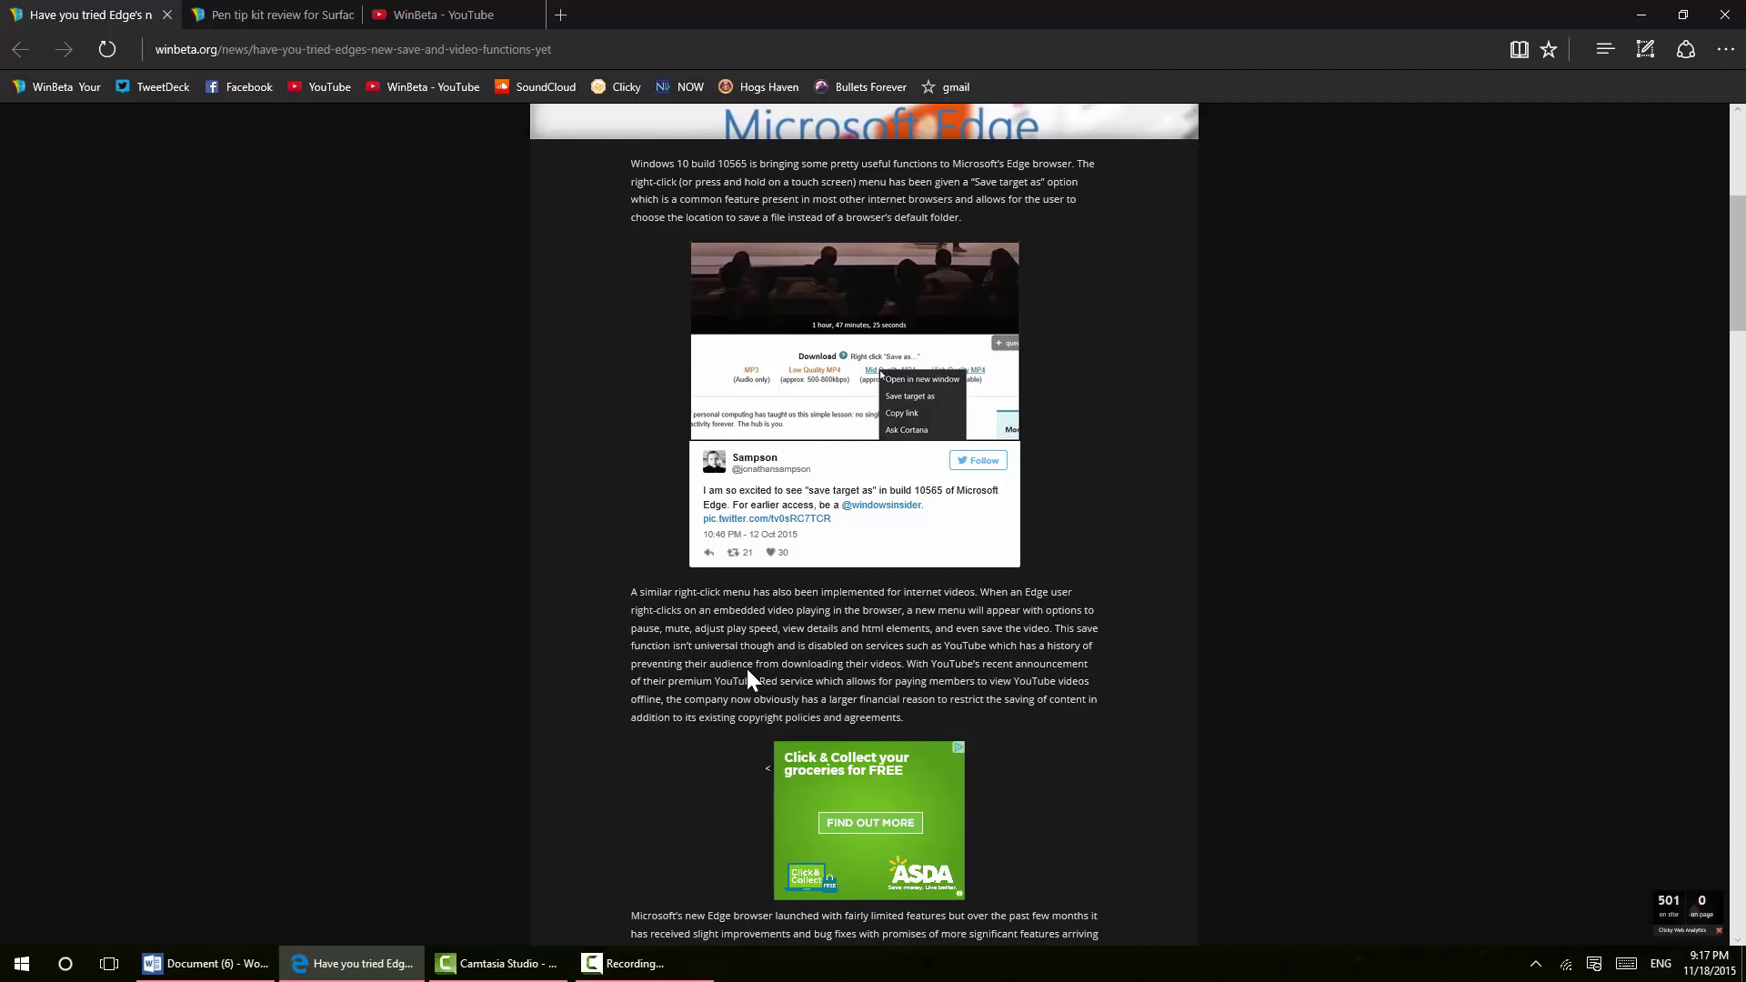
# Select the word 'audience' in the video-saving paragraph and bring up its context menu
pyautogui.doubleClick(730, 664)
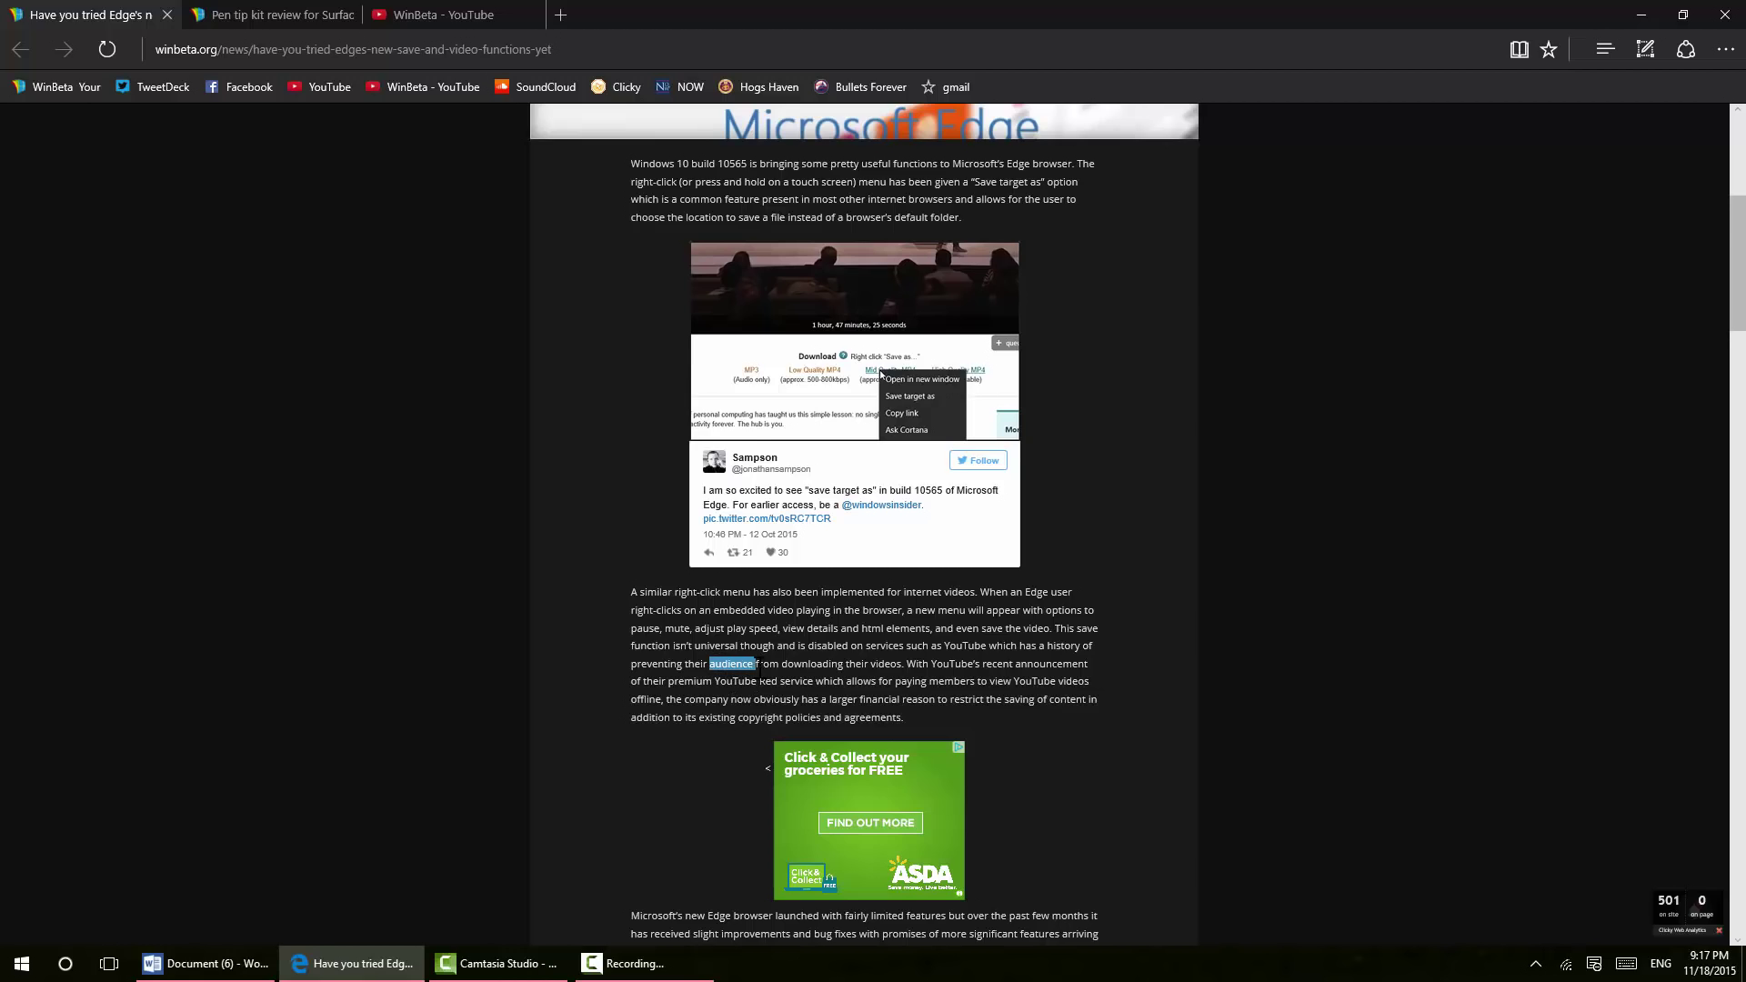
pyautogui.moveTo(758, 679)
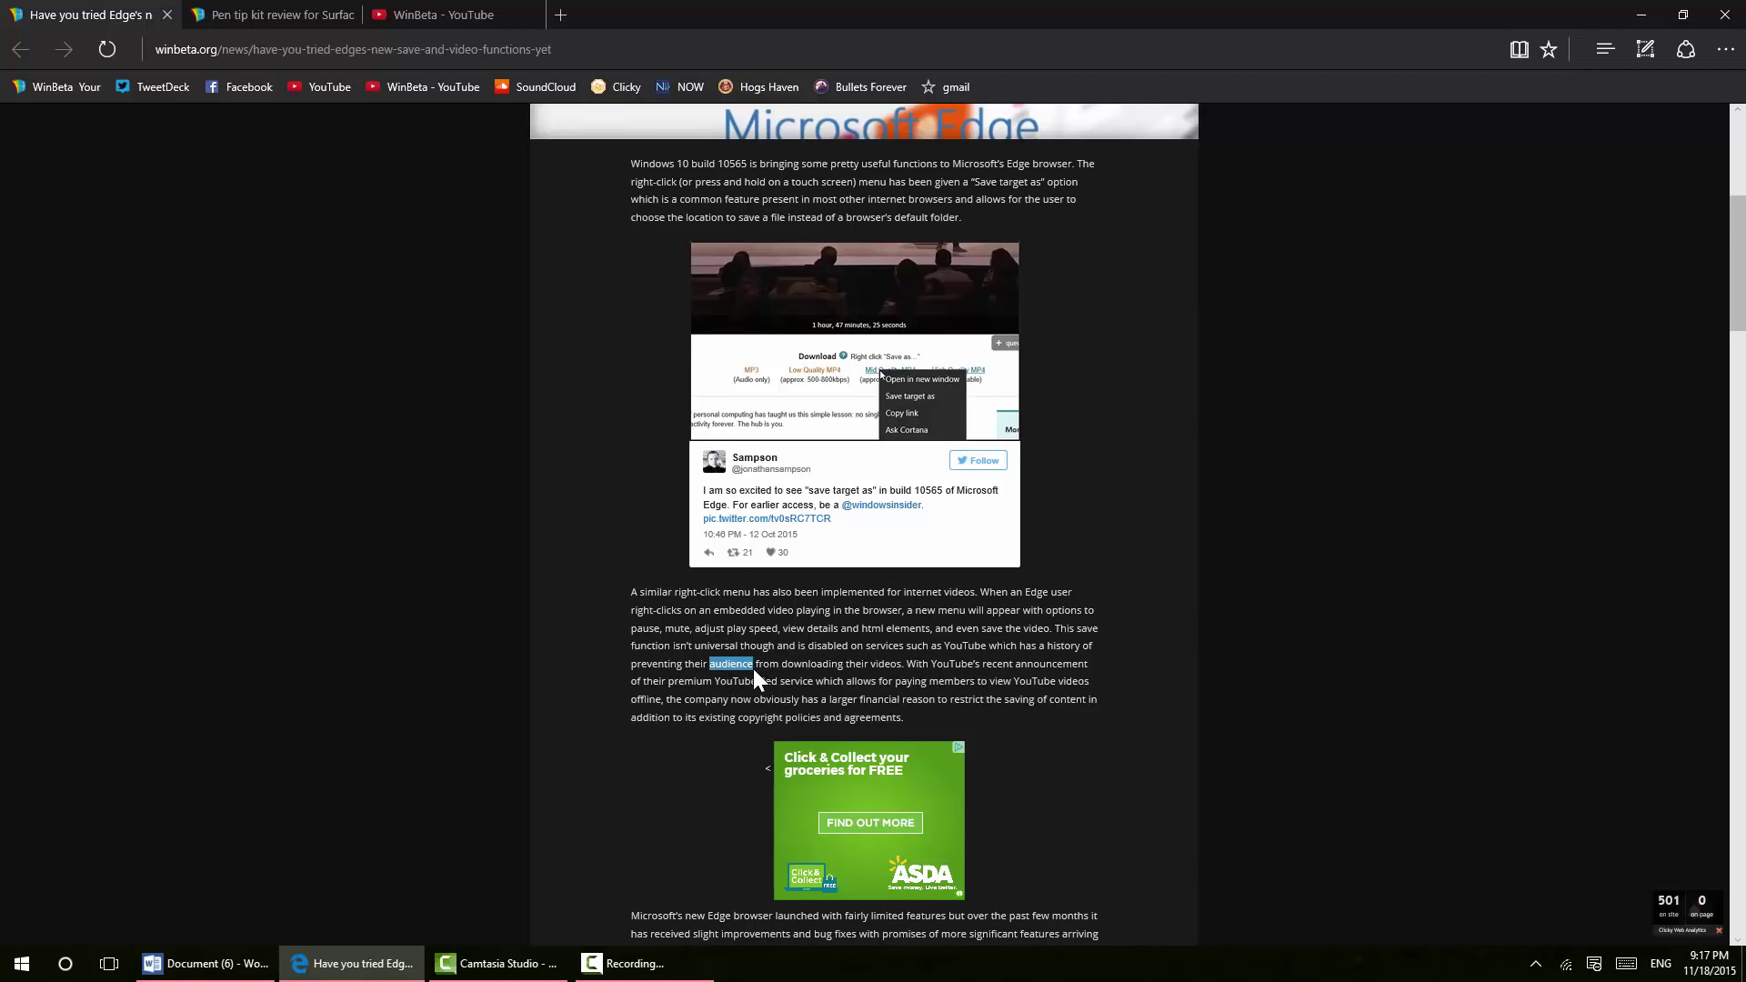
pyautogui.rightClick(730, 664)
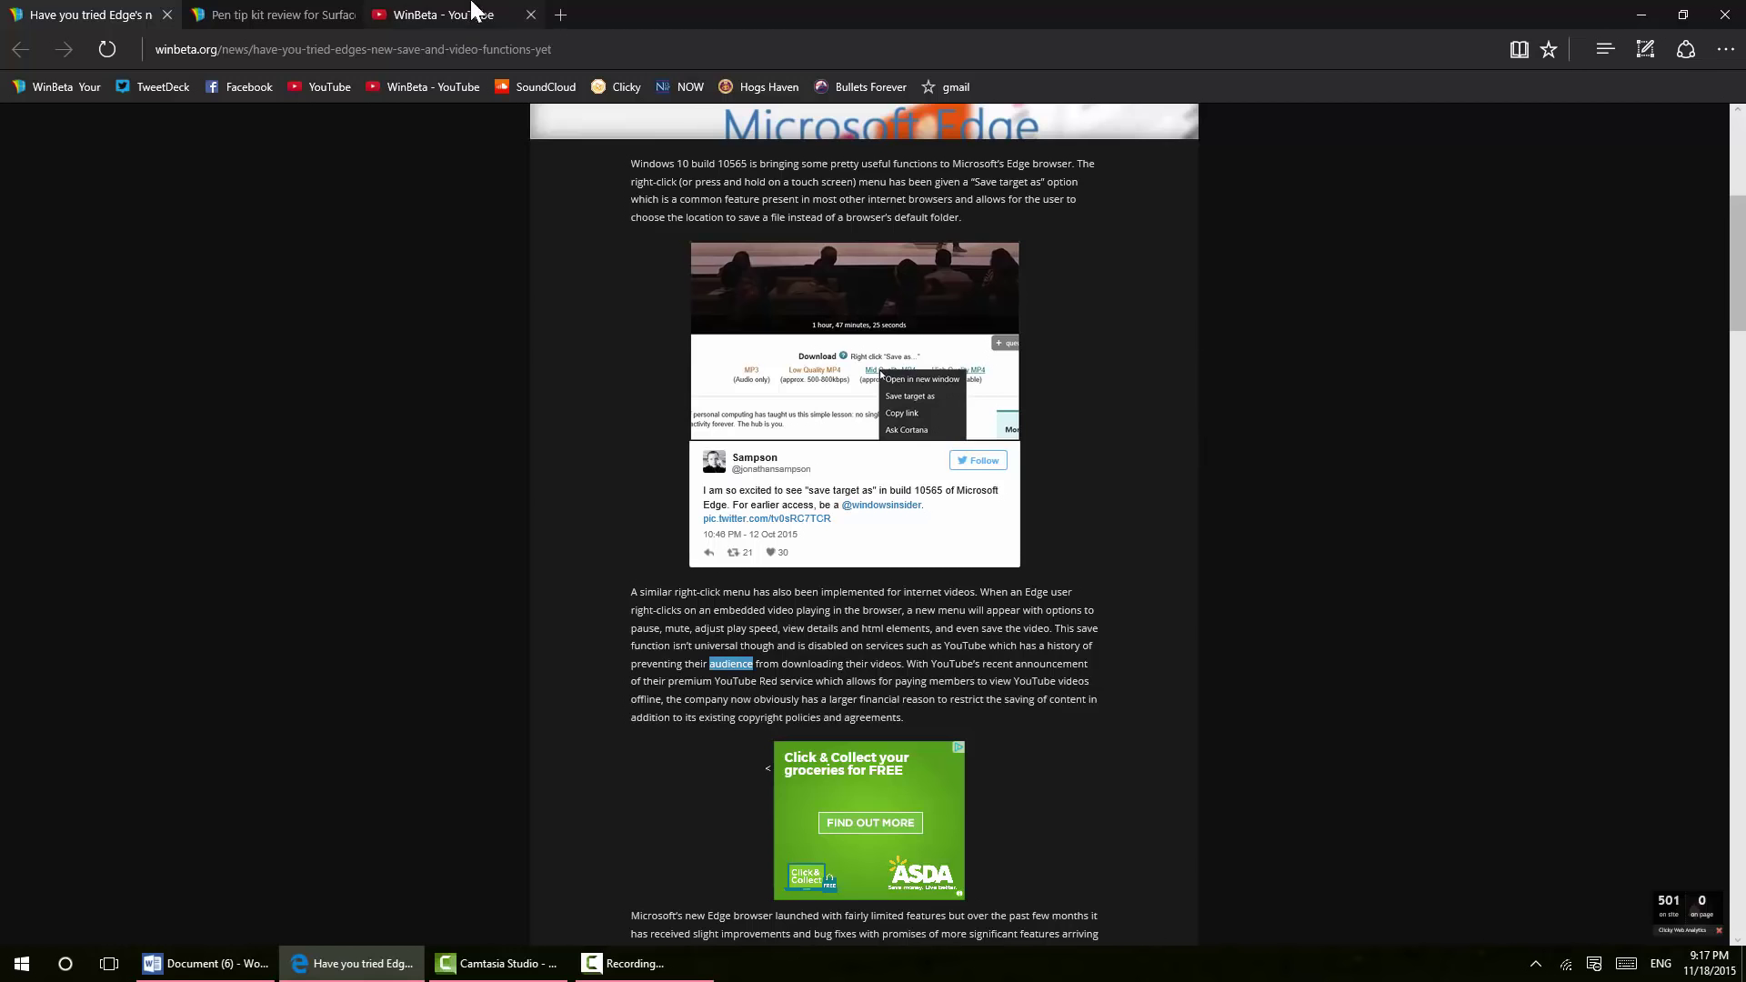
# Open a fourth tab on the start page with top sites, news feed and weather
pyautogui.click(560, 13)
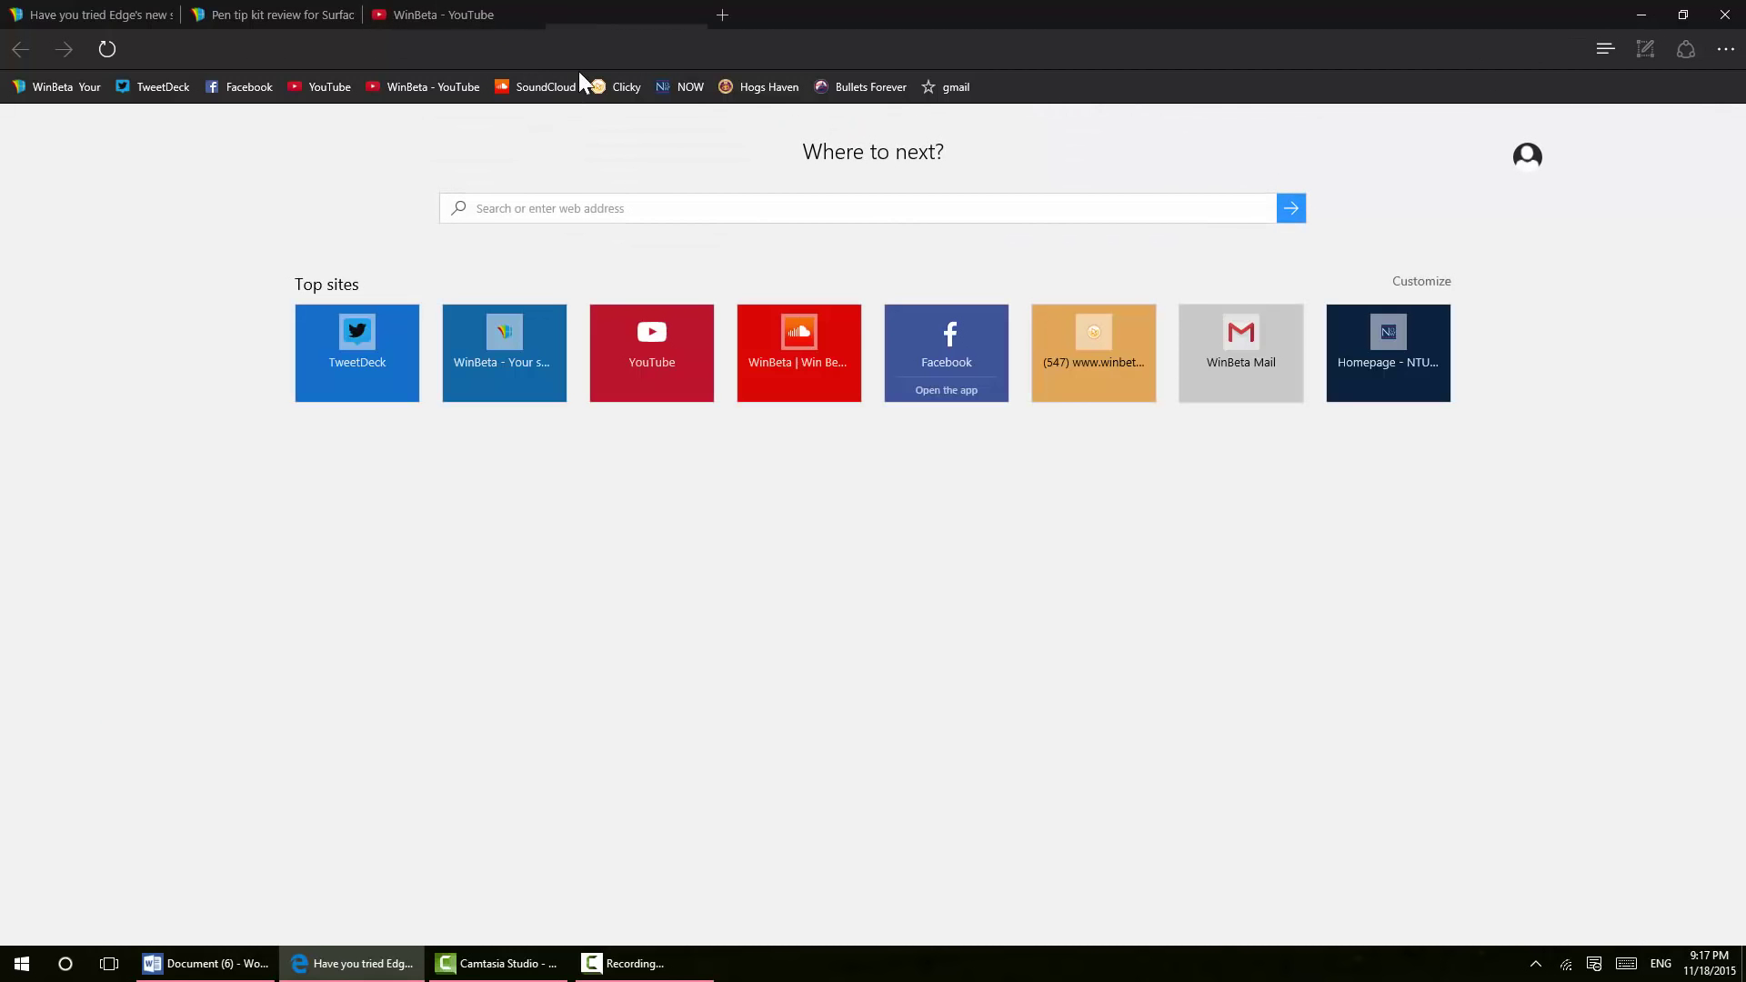
pyautogui.click(721, 15)
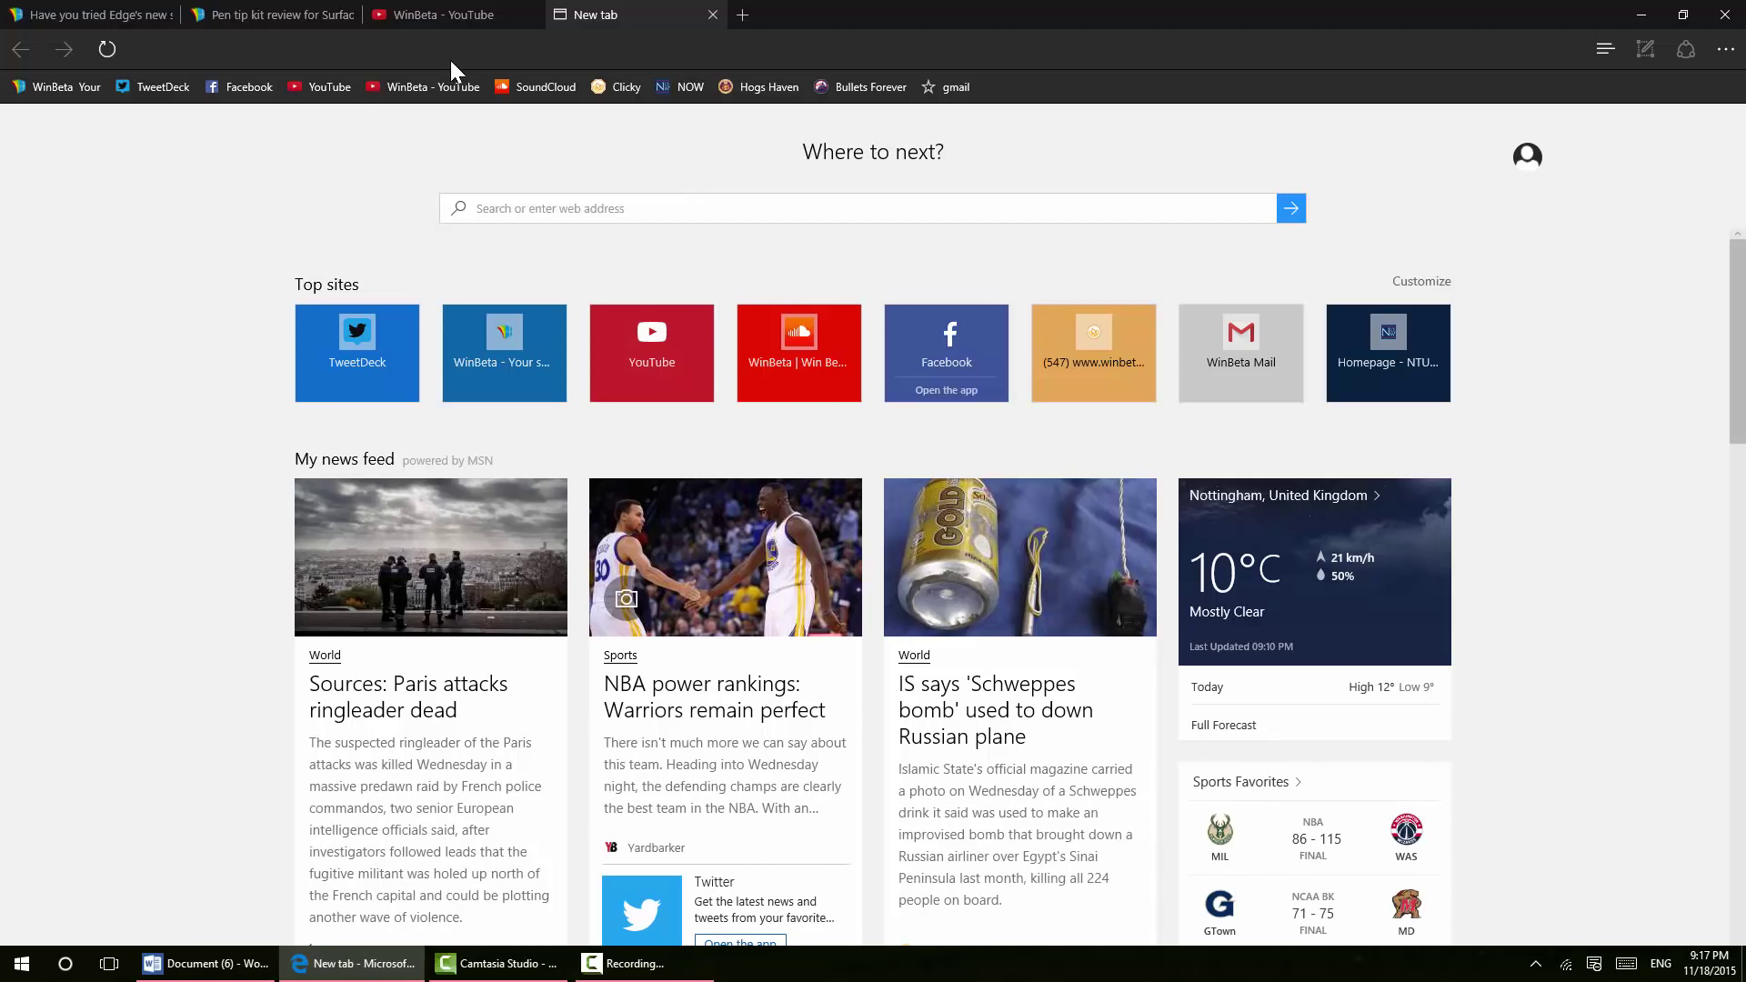
pyautogui.moveTo(153, 163)
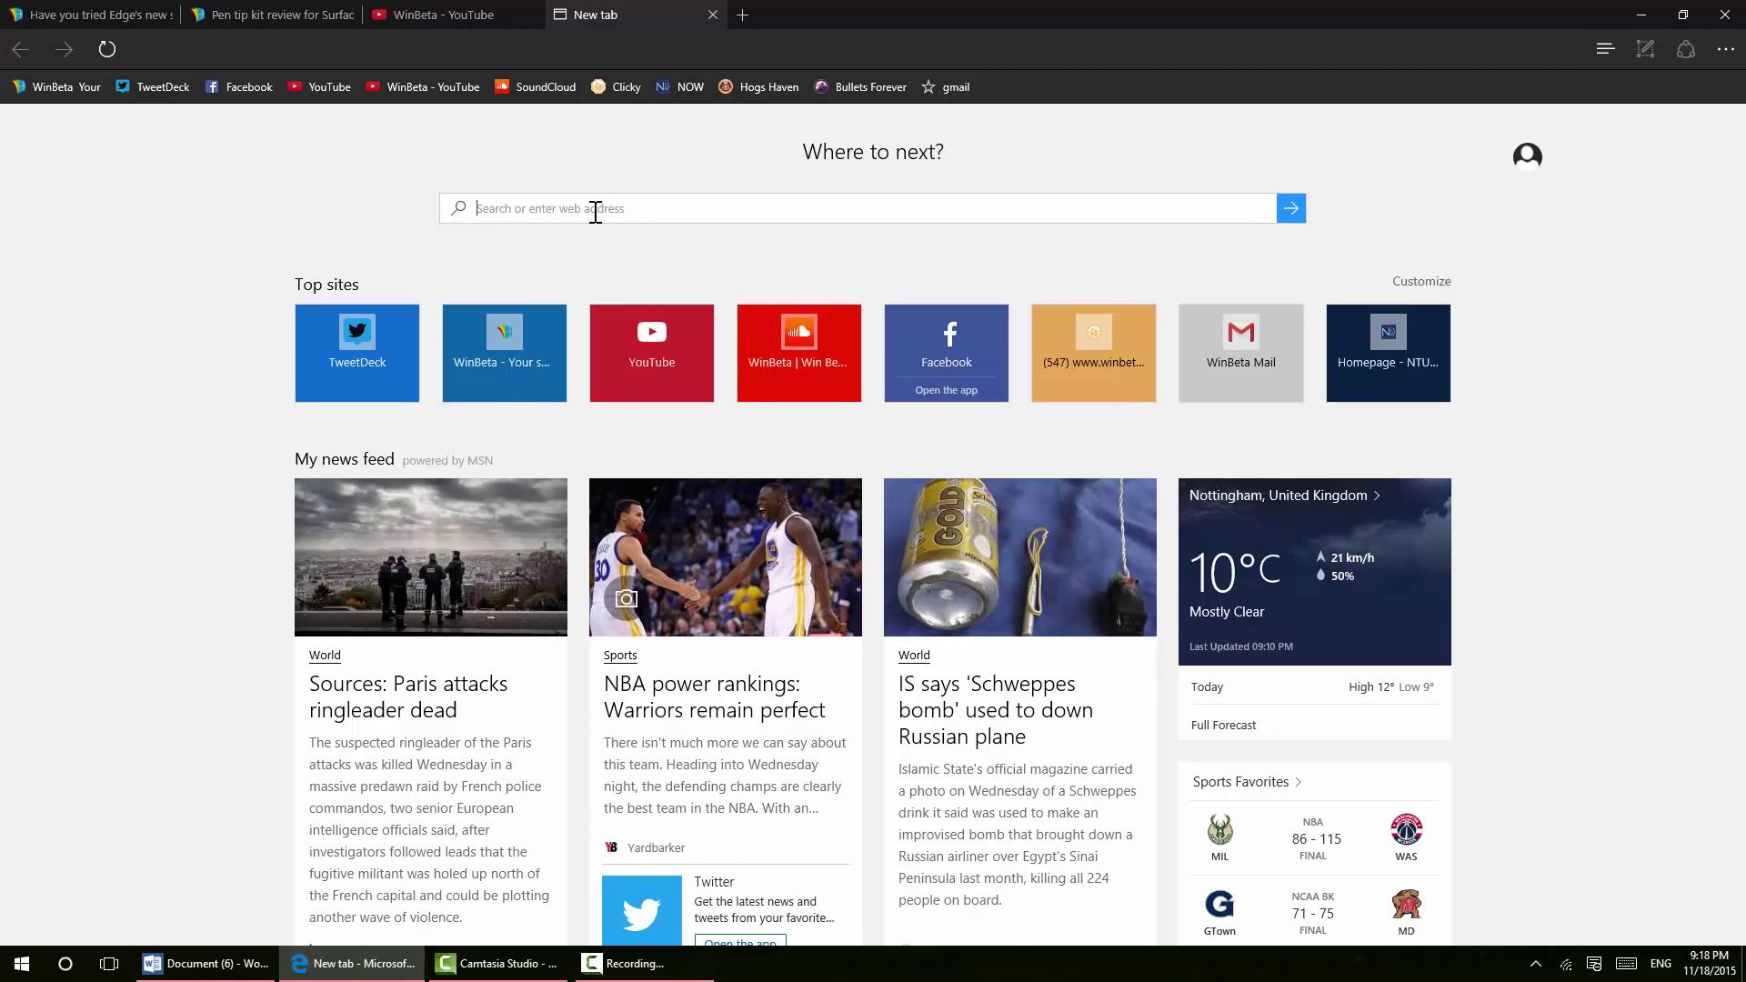
# Search 'weather' in the start-page box to preview Nottingham weather, then select the query
pyautogui.write('weat')
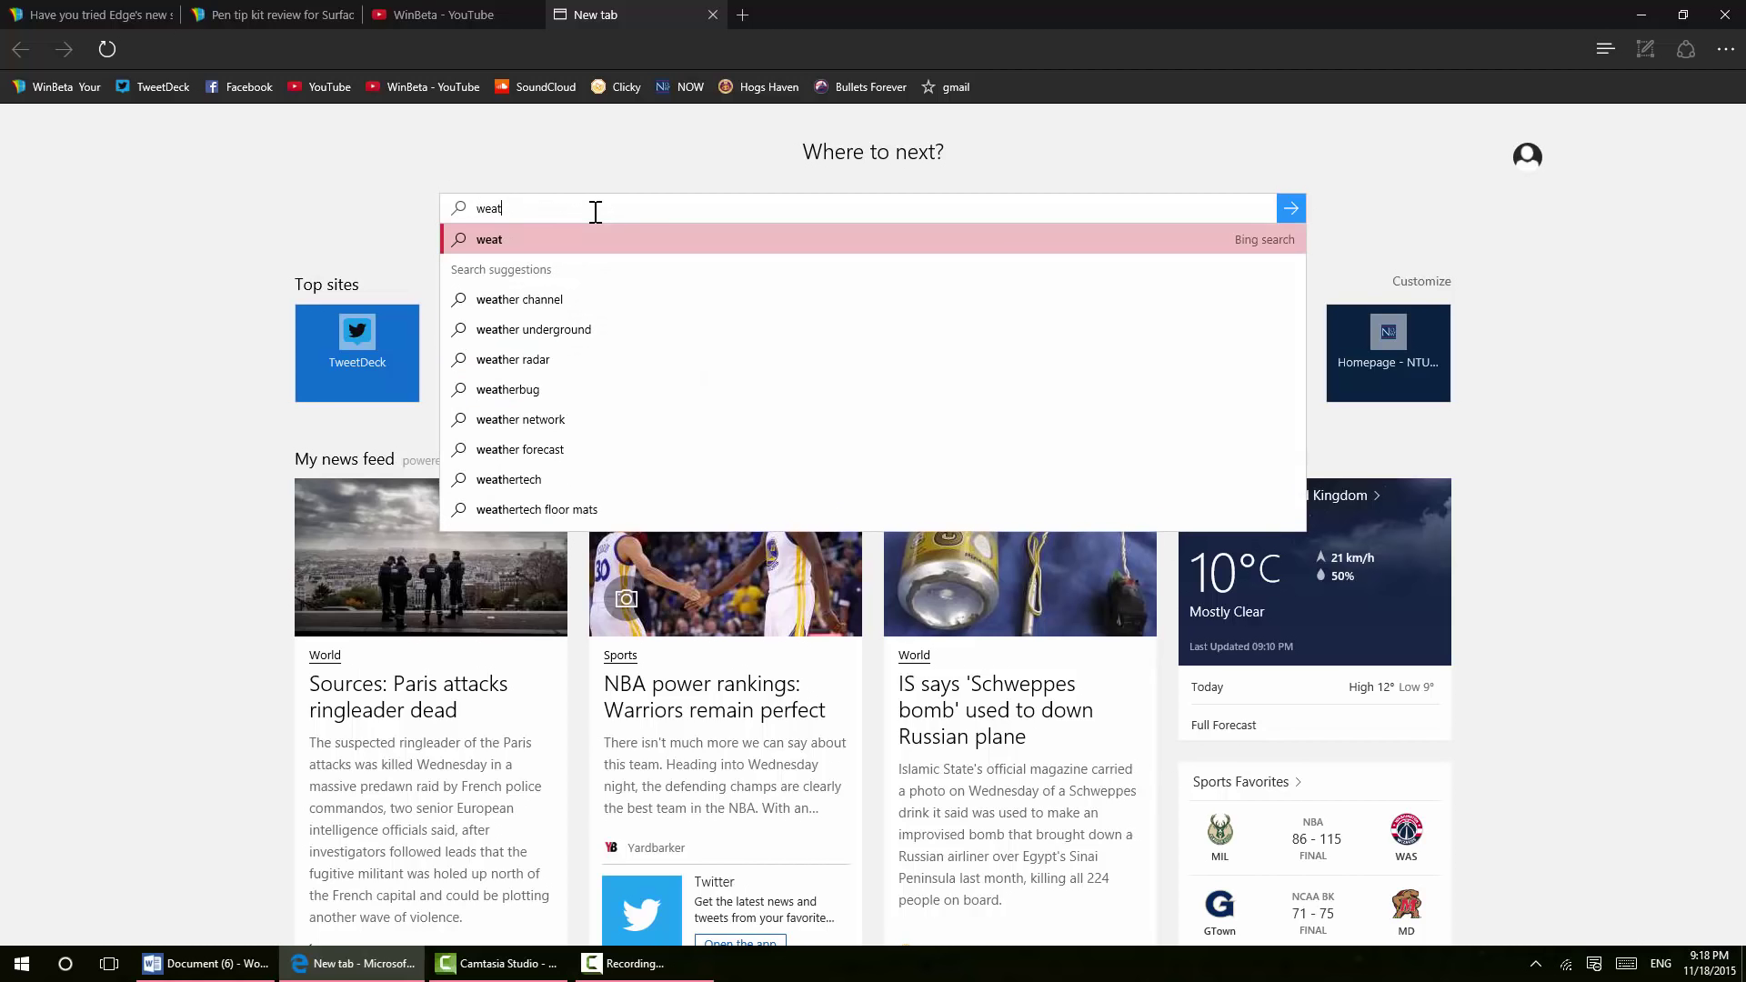
pyautogui.write('her')
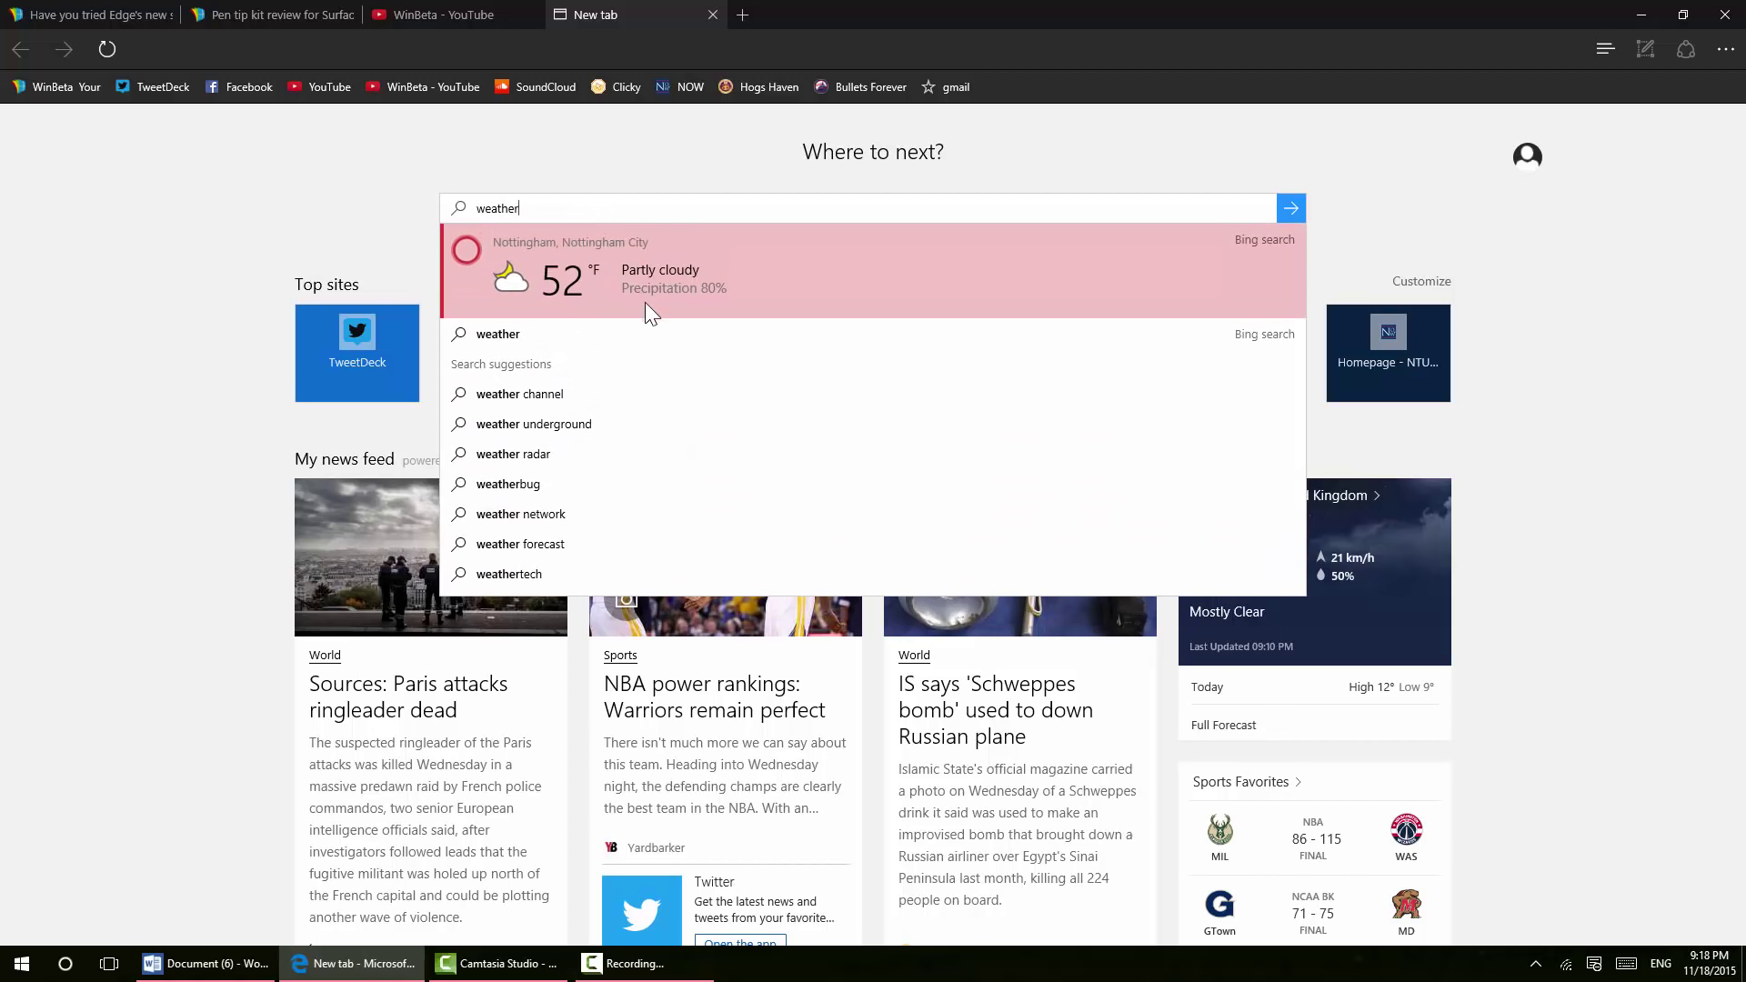
pyautogui.moveTo(379, 299)
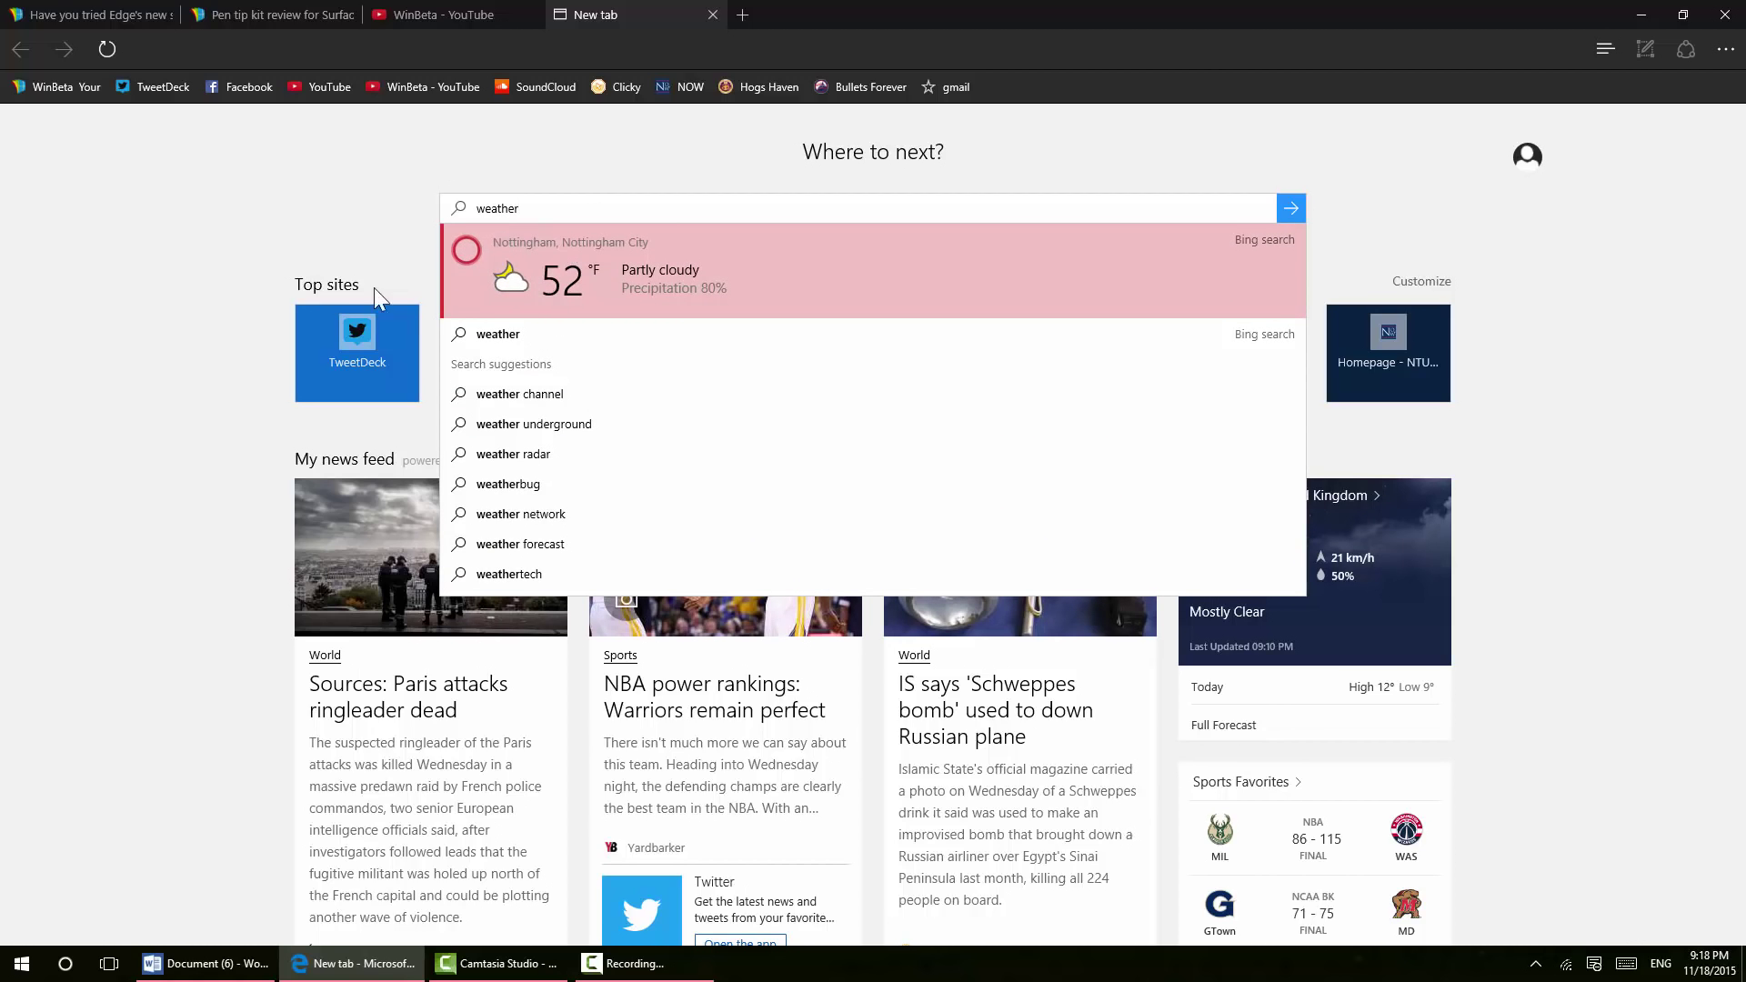
pyautogui.moveTo(411, 175)
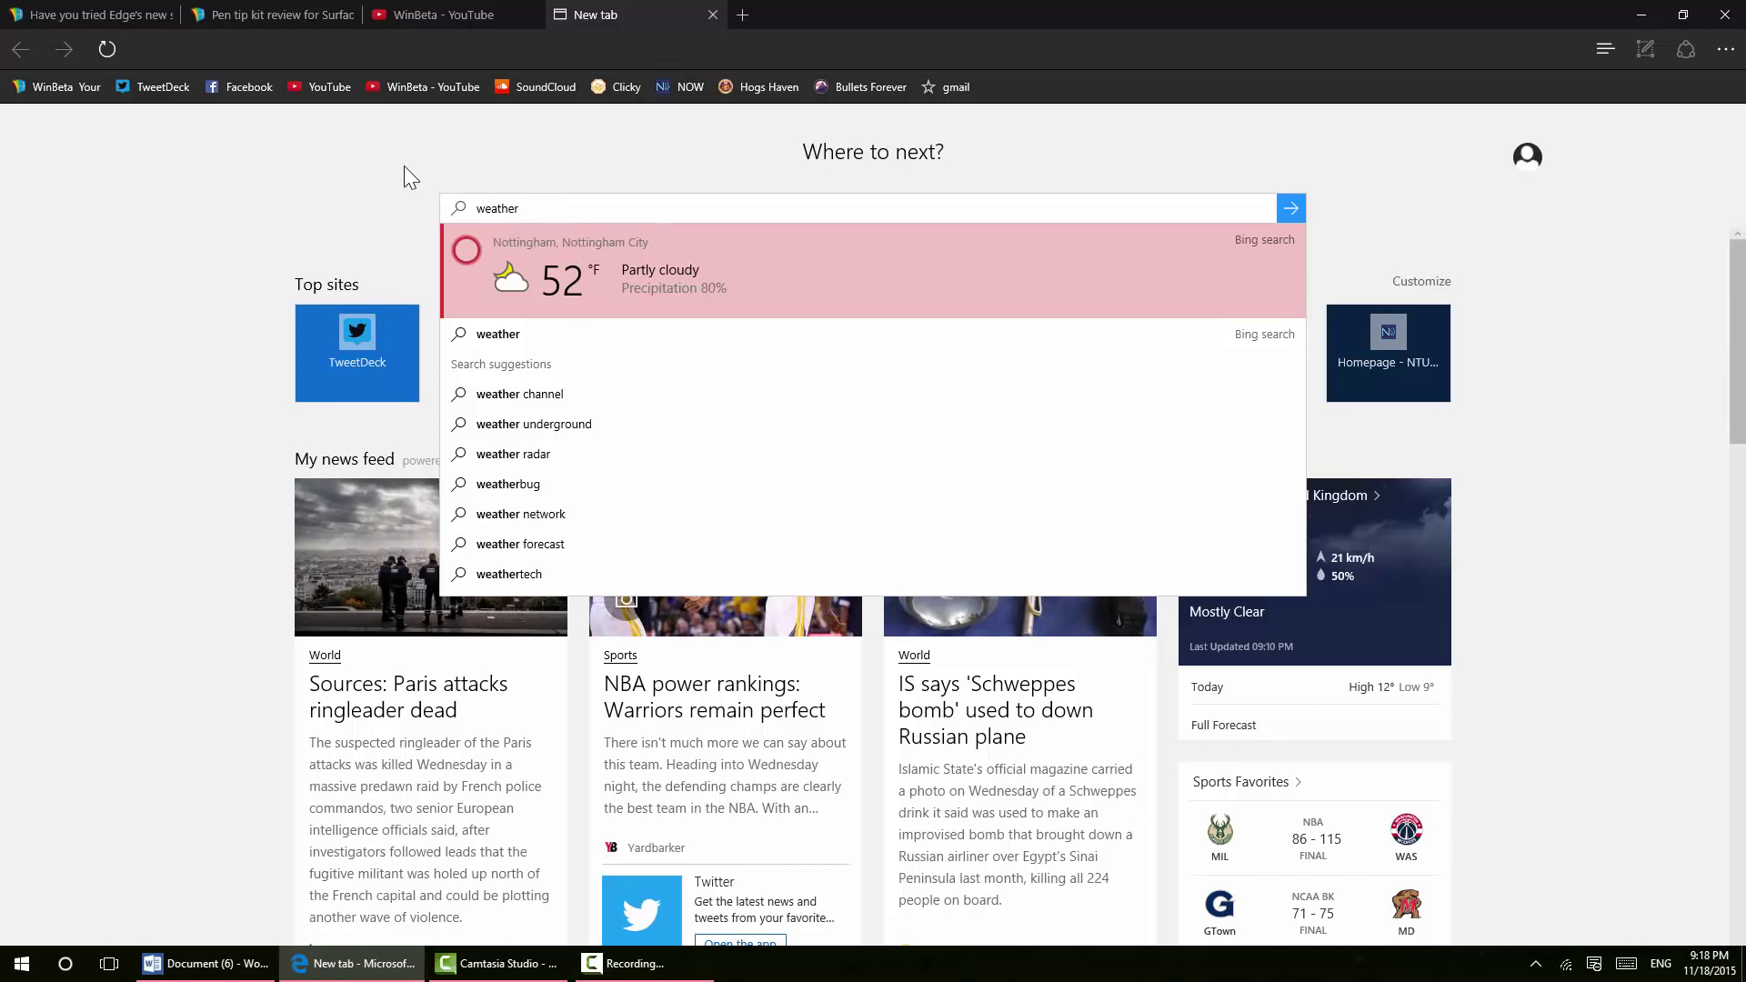
pyautogui.moveTo(66, 964)
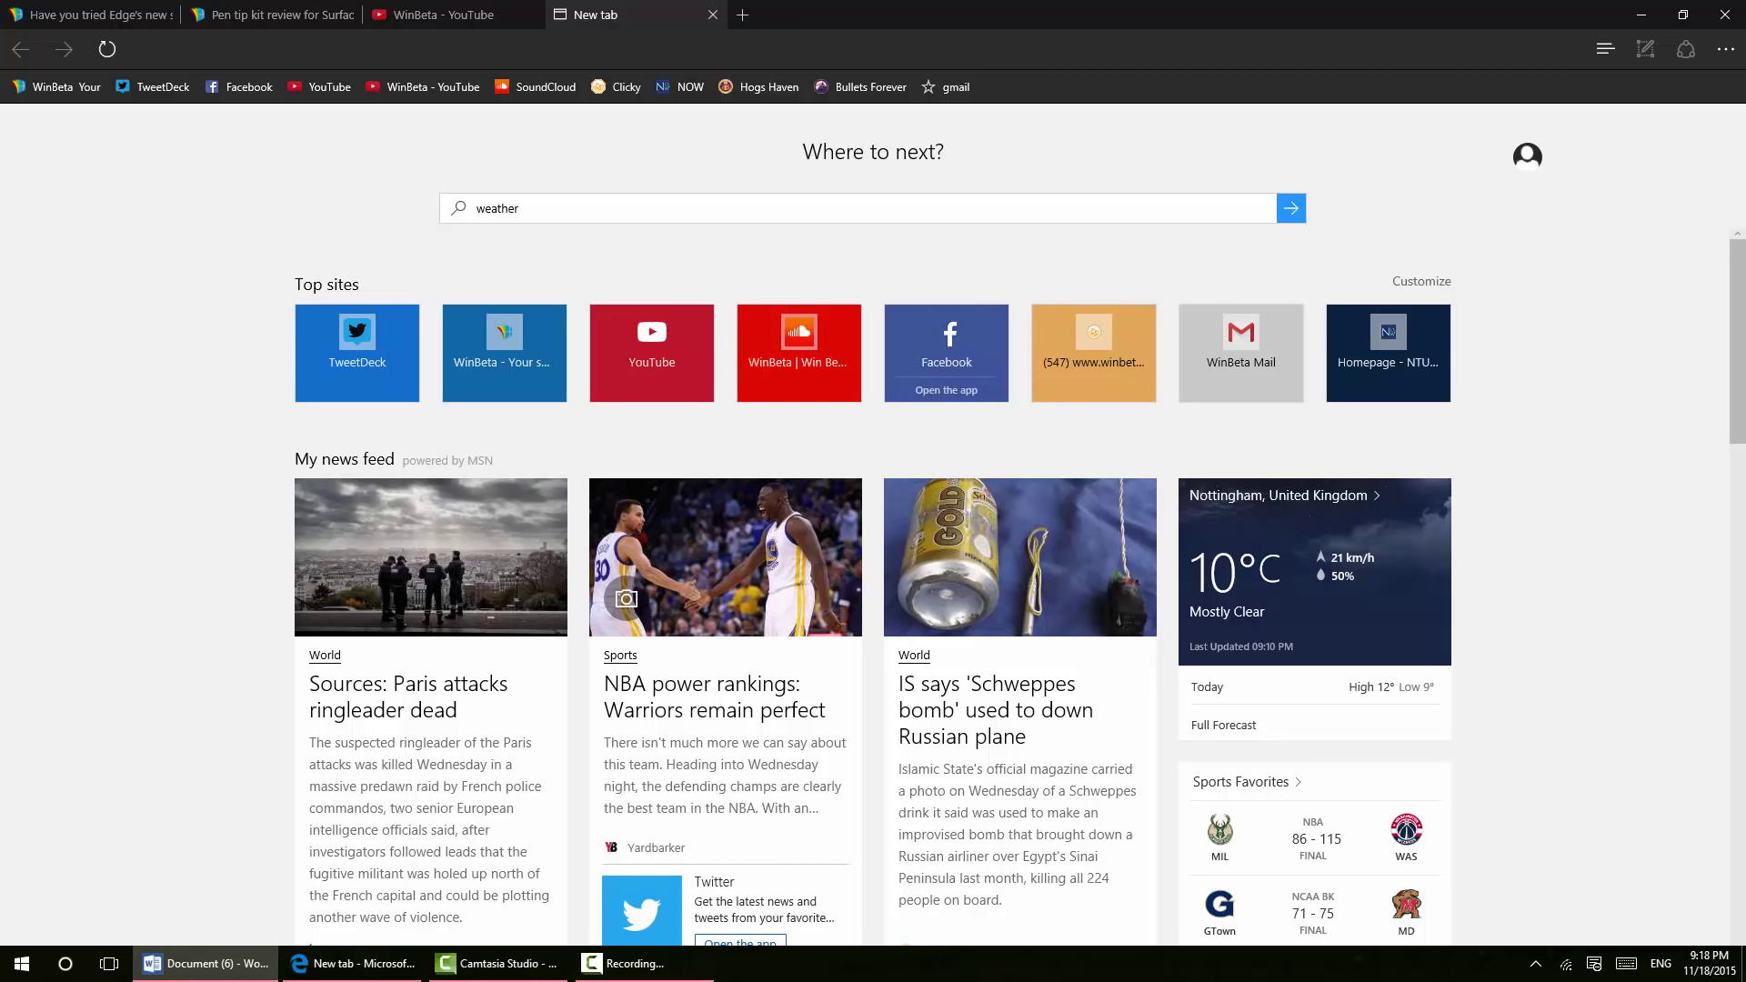
pyautogui.tripleClick(496, 209)
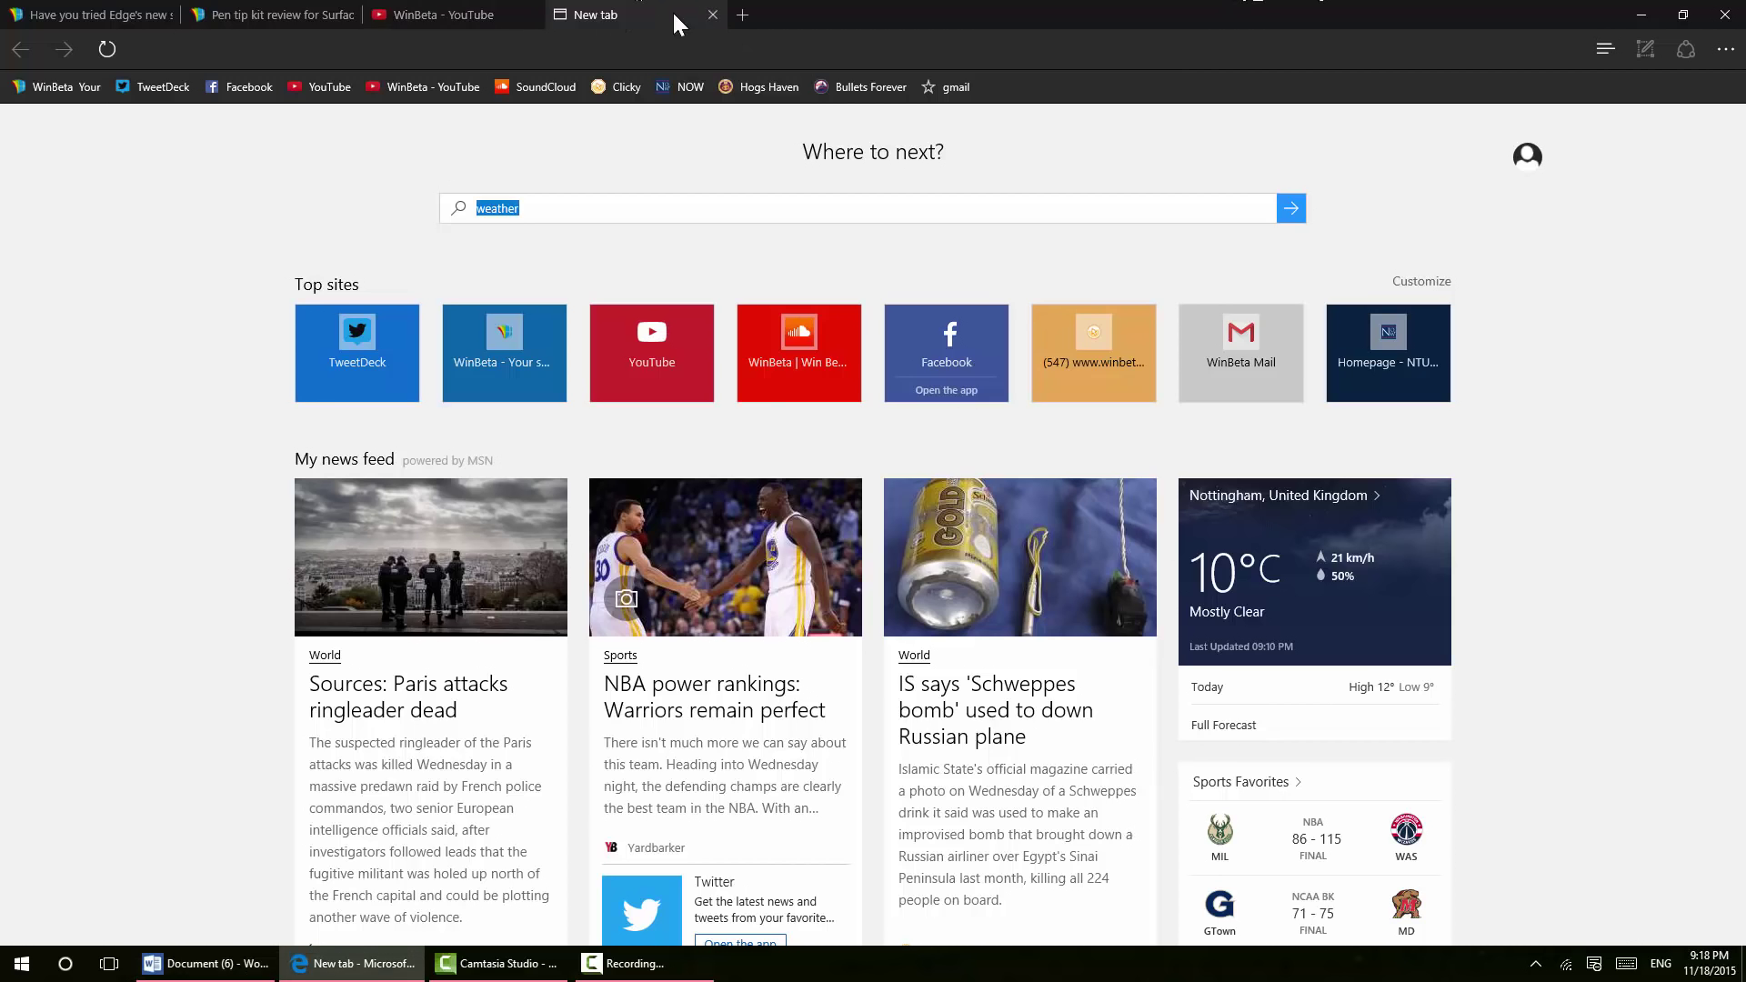
# Return to the Edge save-and-video functions article and scroll through it
pyautogui.click(89, 15)
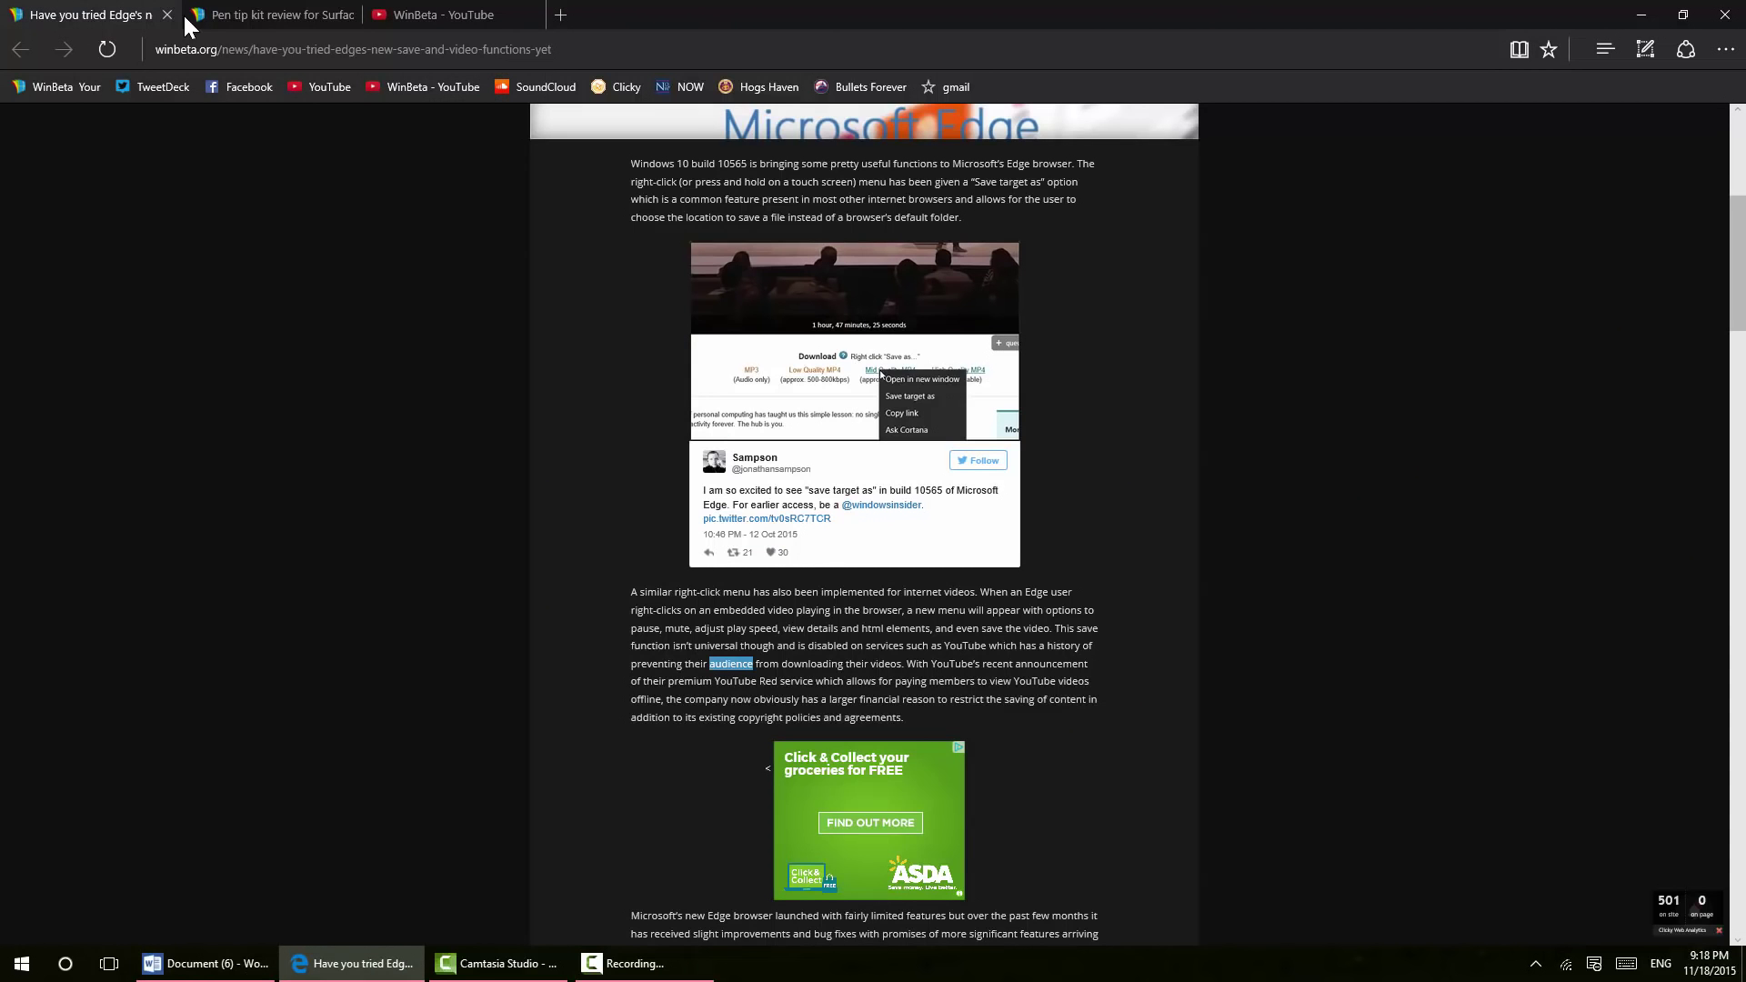
pyautogui.moveTo(1646, 49)
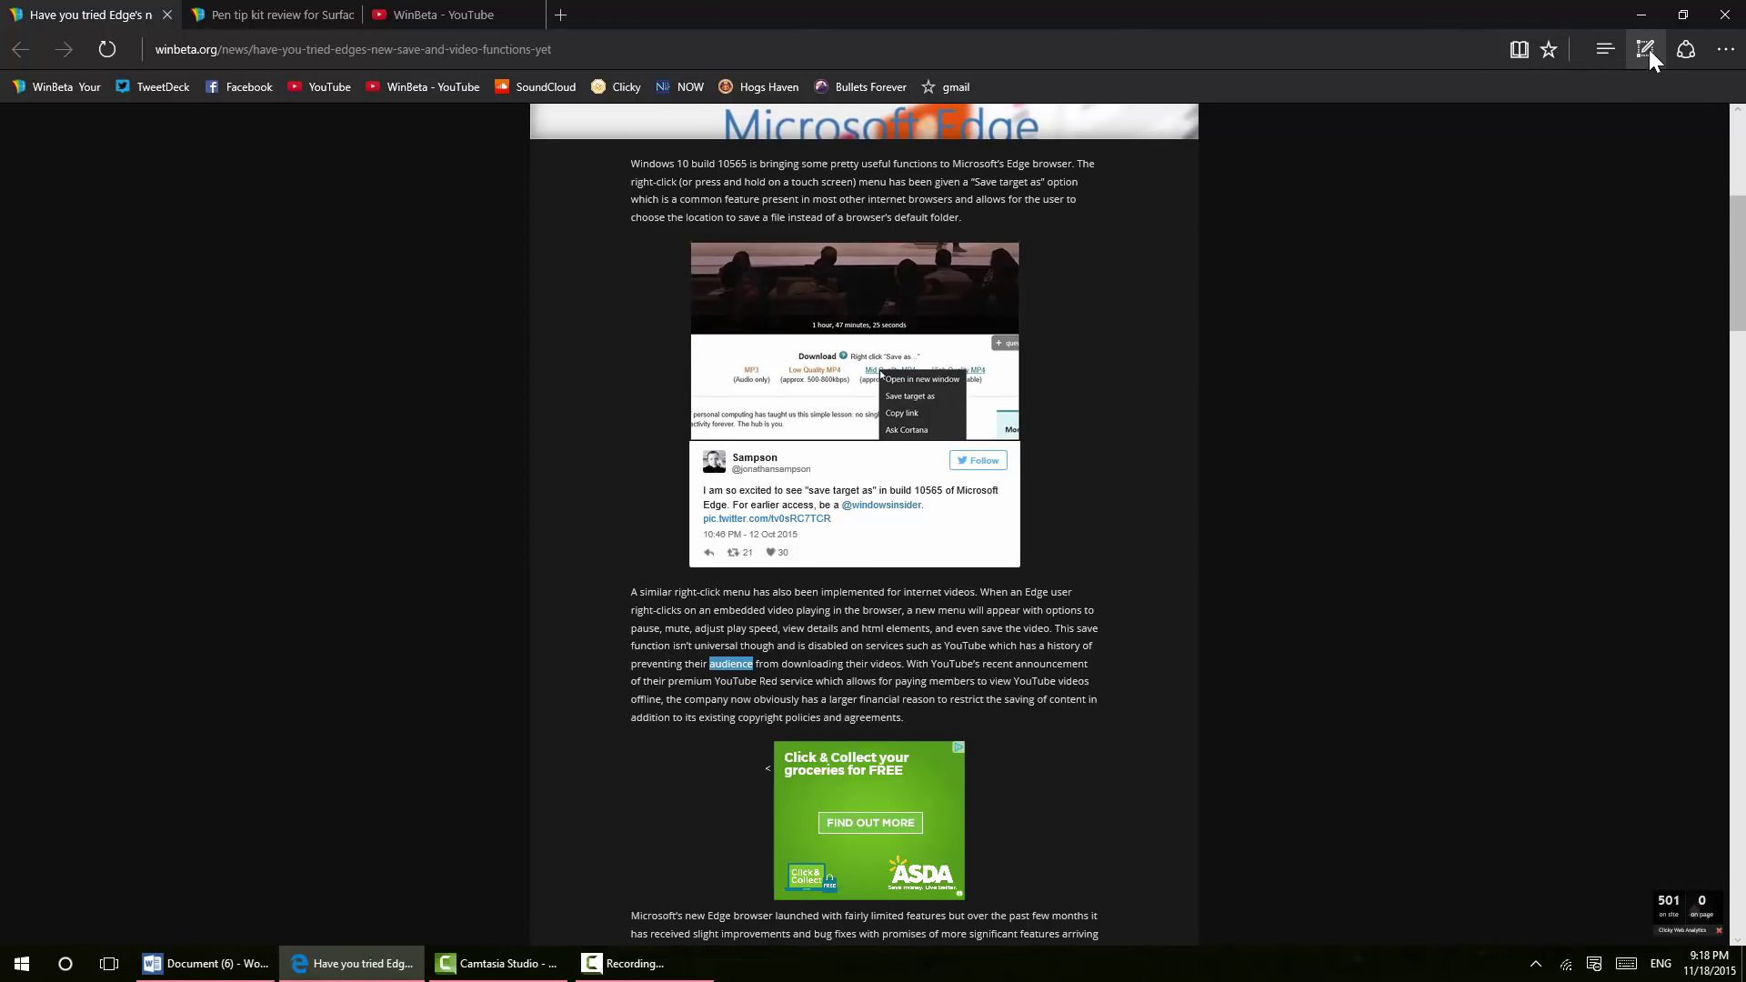
pyautogui.scroll(3)
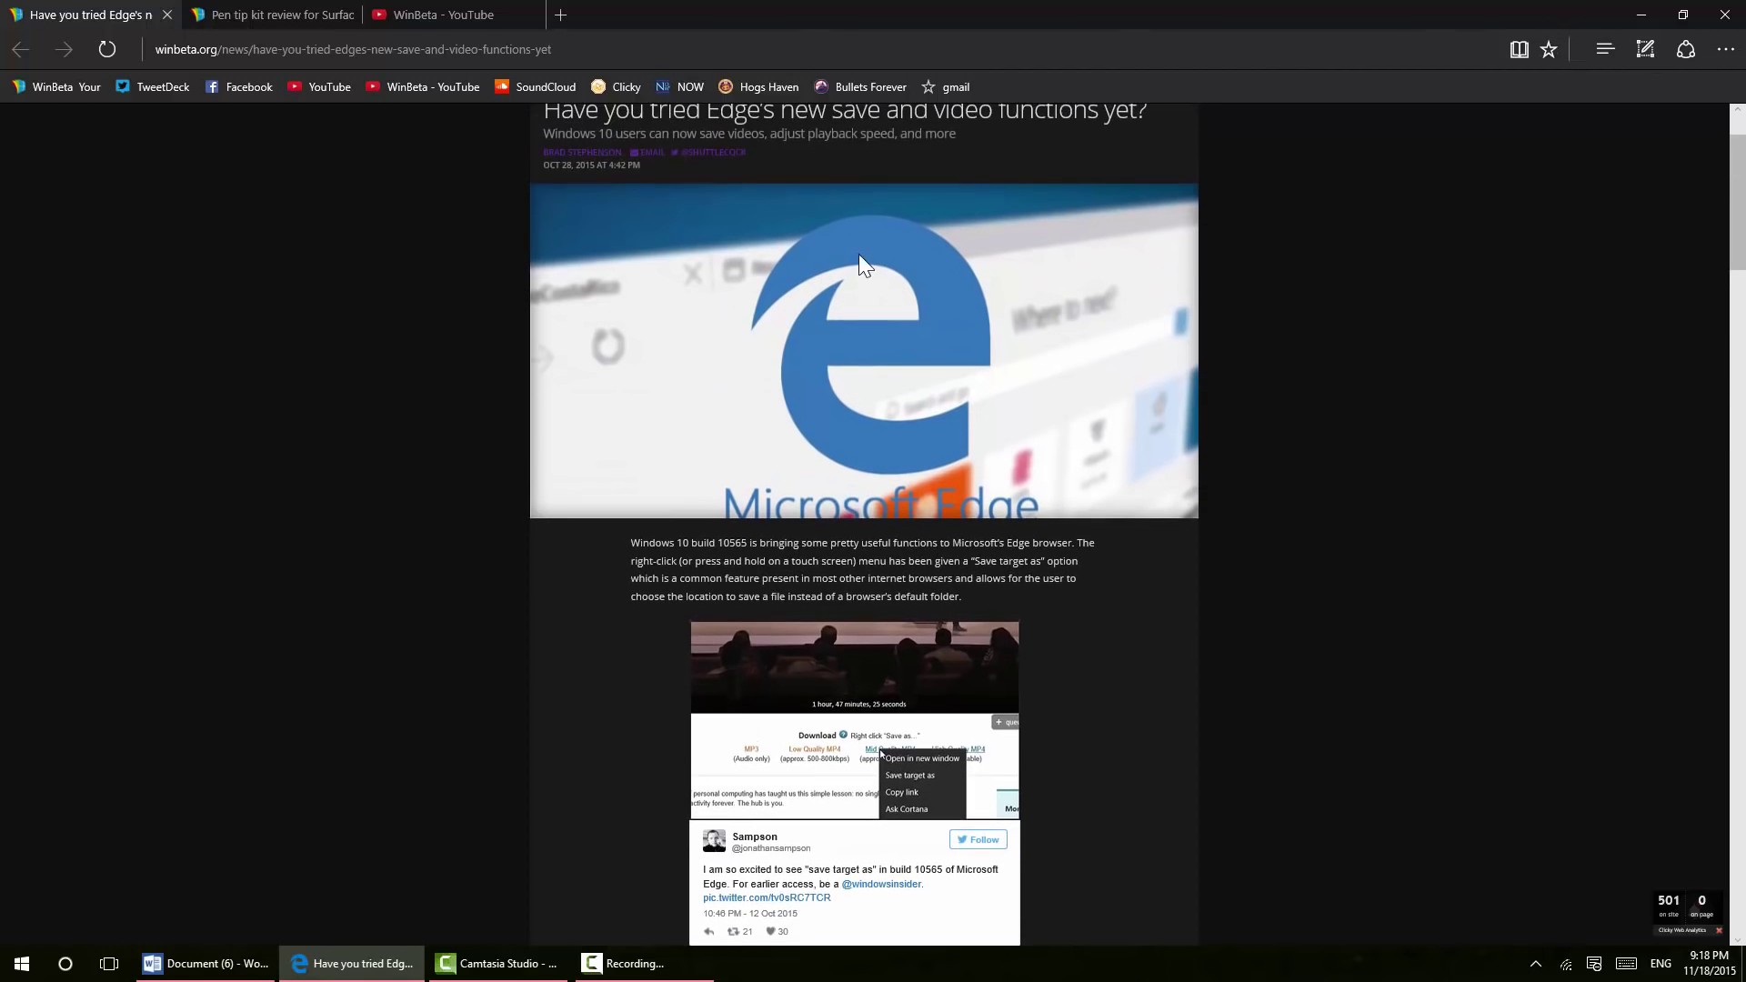
pyautogui.scroll(3)
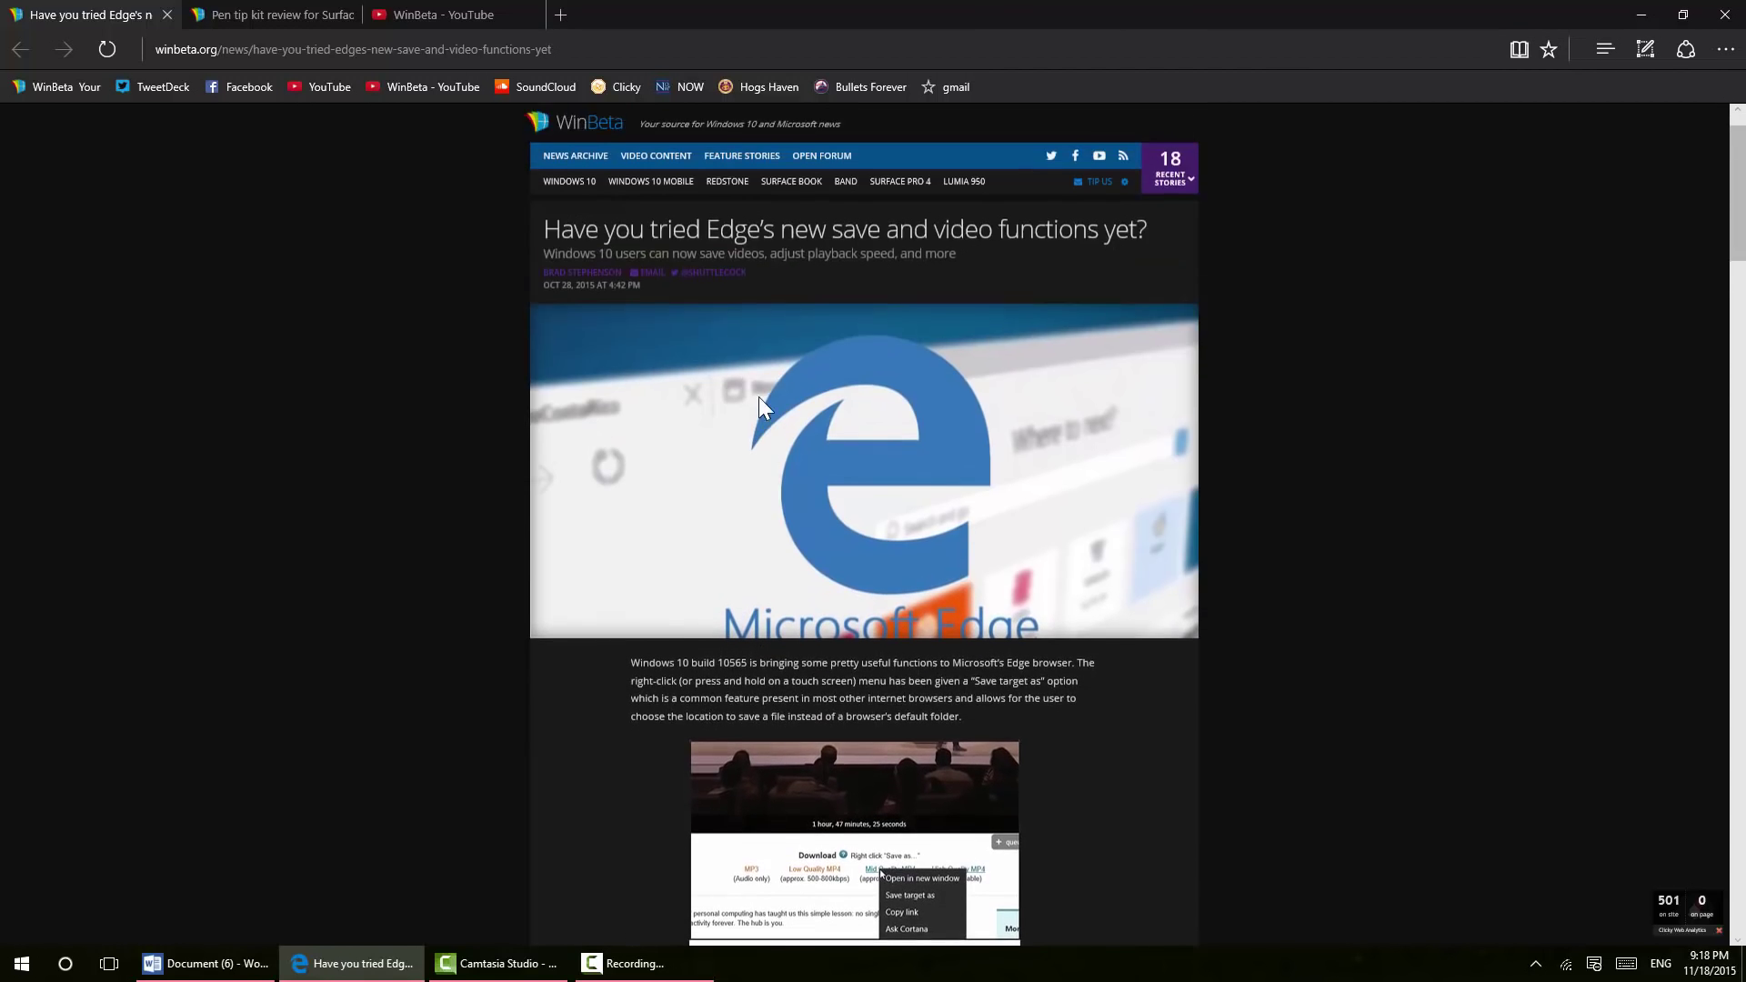
pyautogui.scroll(-3)
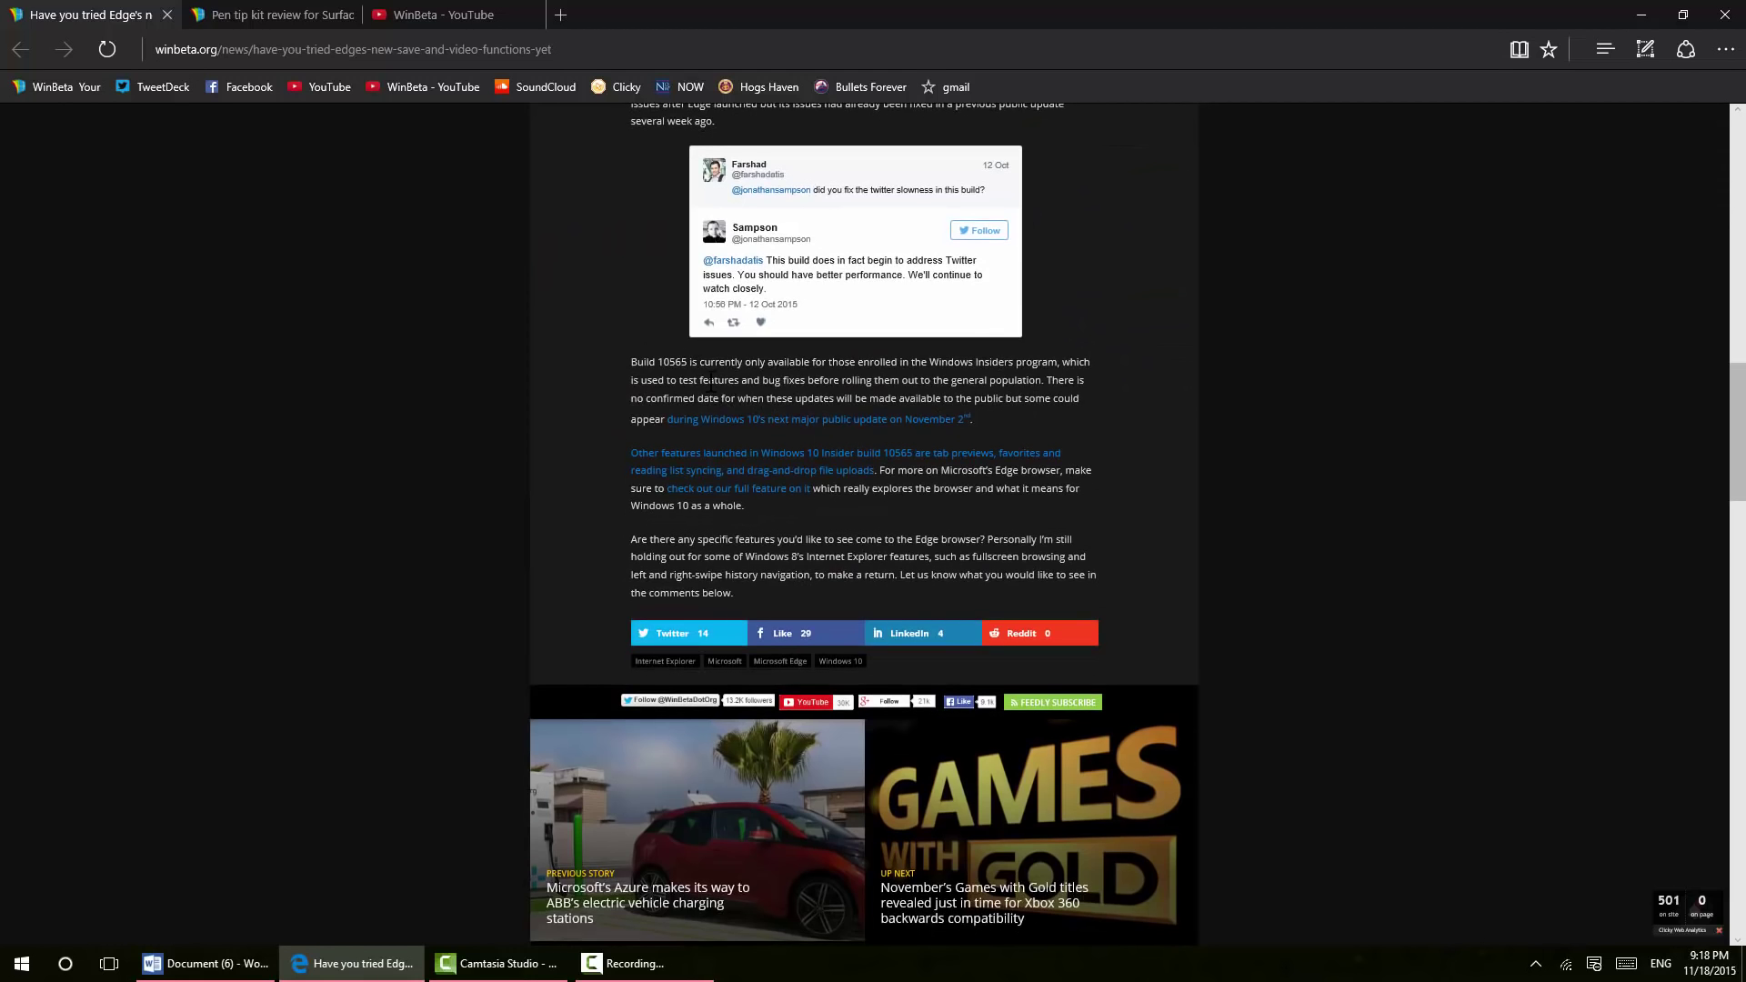
# Switch to the pen tip kit review tab and scroll down to the tip-insertion photos
pyautogui.click(271, 15)
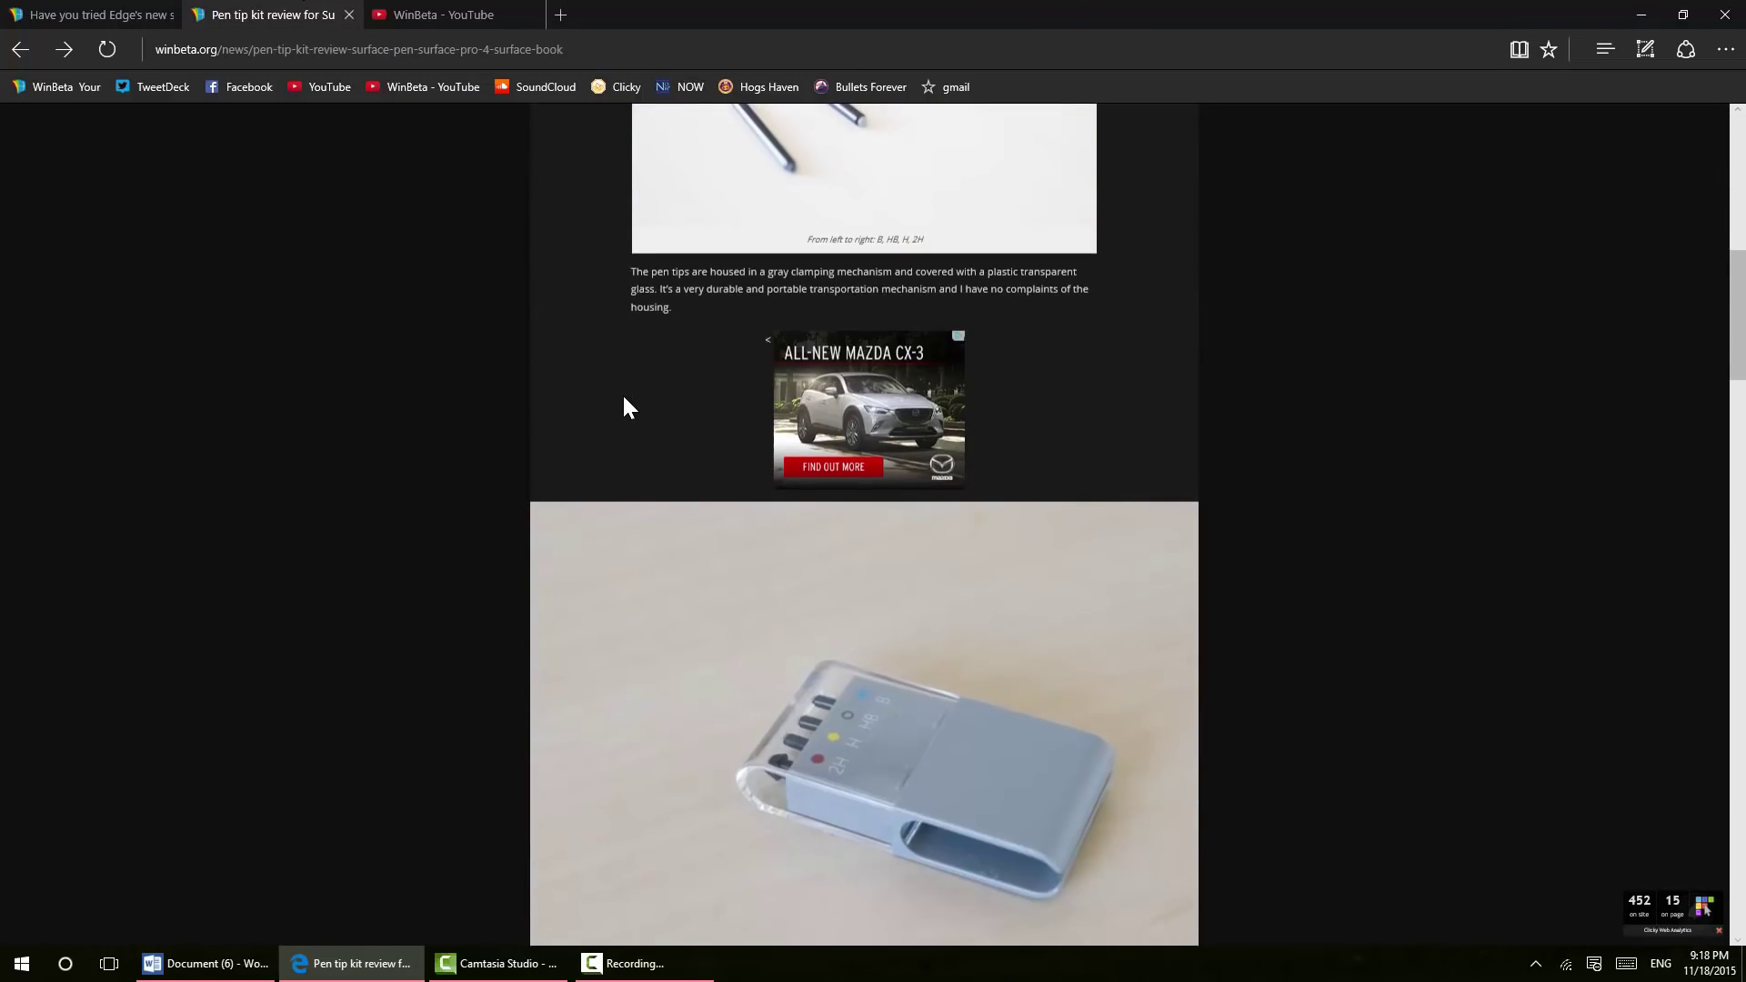
pyautogui.scroll(-3)
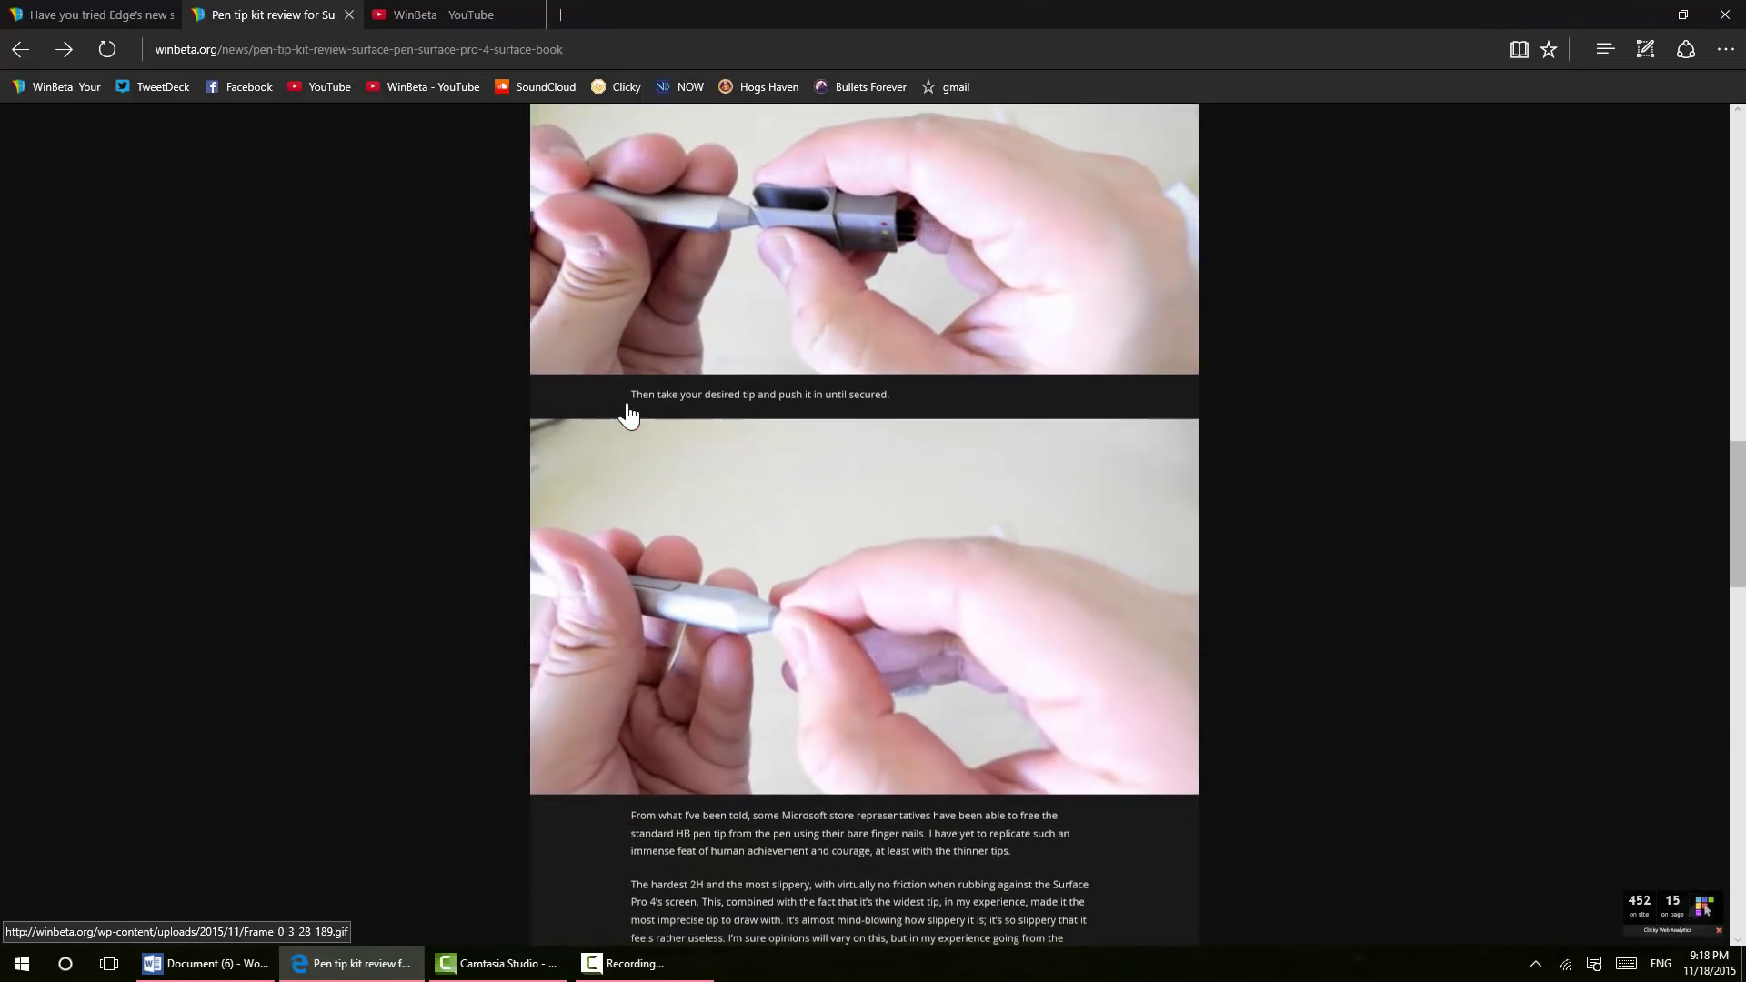
pyautogui.scroll(-3)
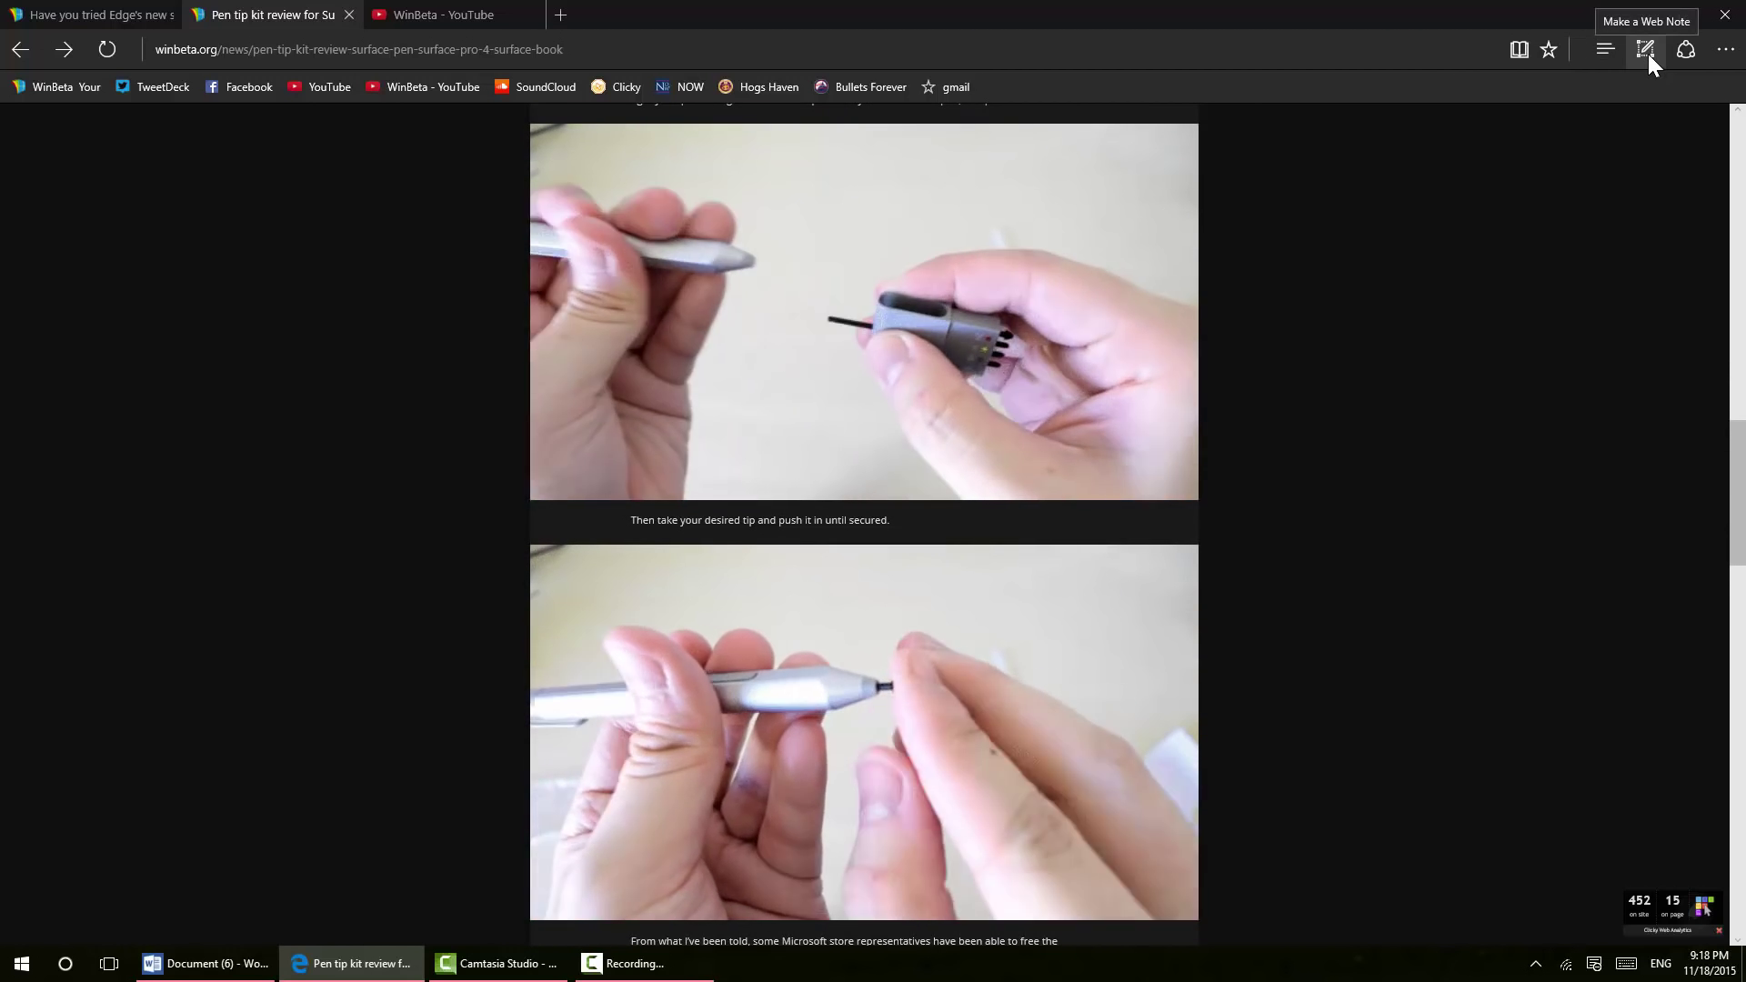
# Start a web note, write 'Hi!' in cyan in the left margin, and switch to highlighting
pyautogui.click(1646, 49)
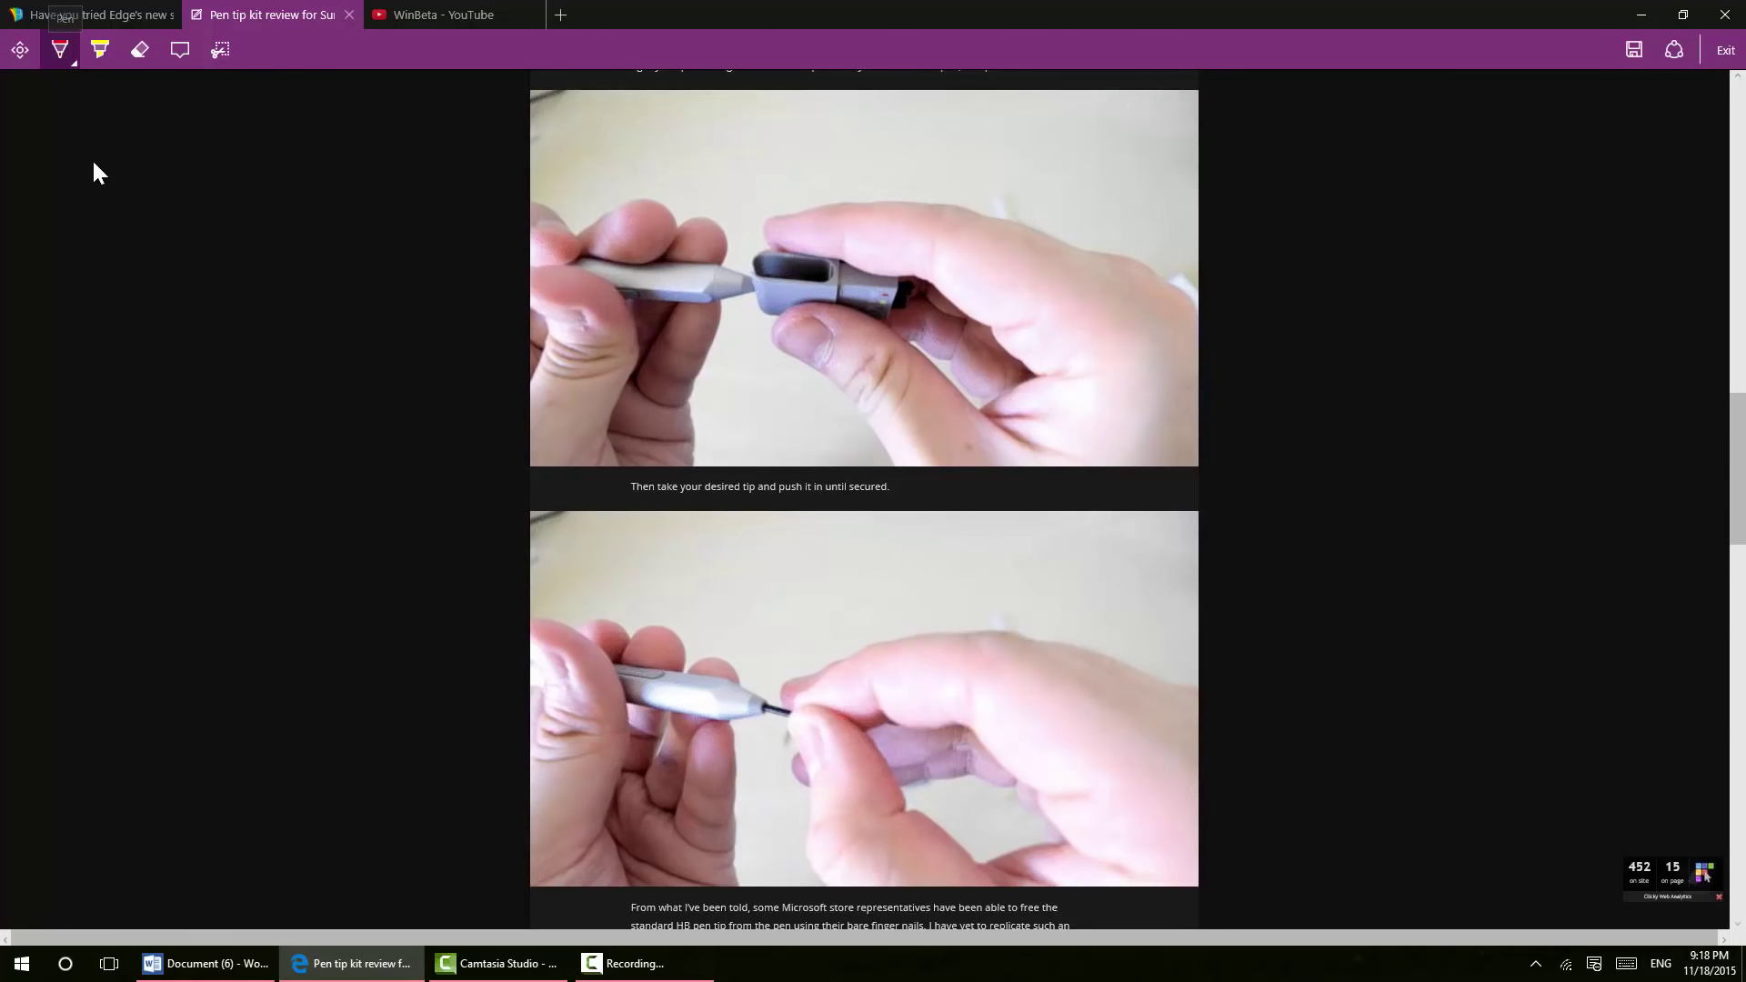
pyautogui.click(59, 49)
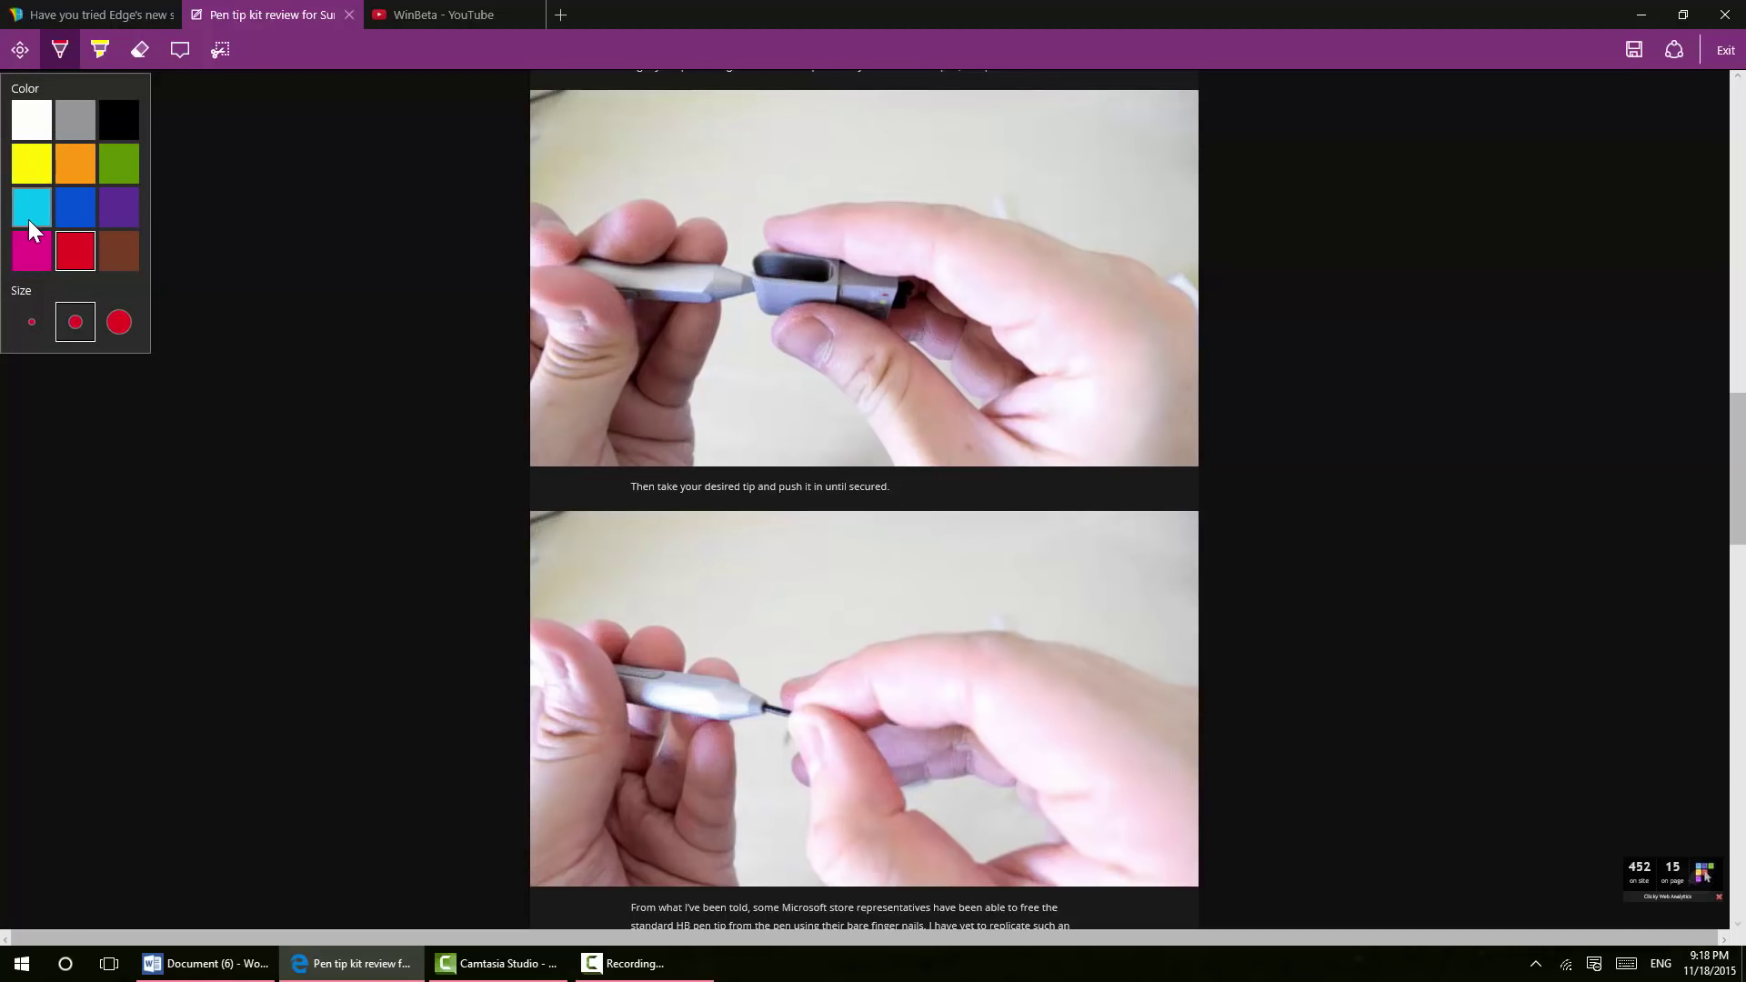
pyautogui.moveTo(45, 179); pyautogui.dragTo(88, 317)
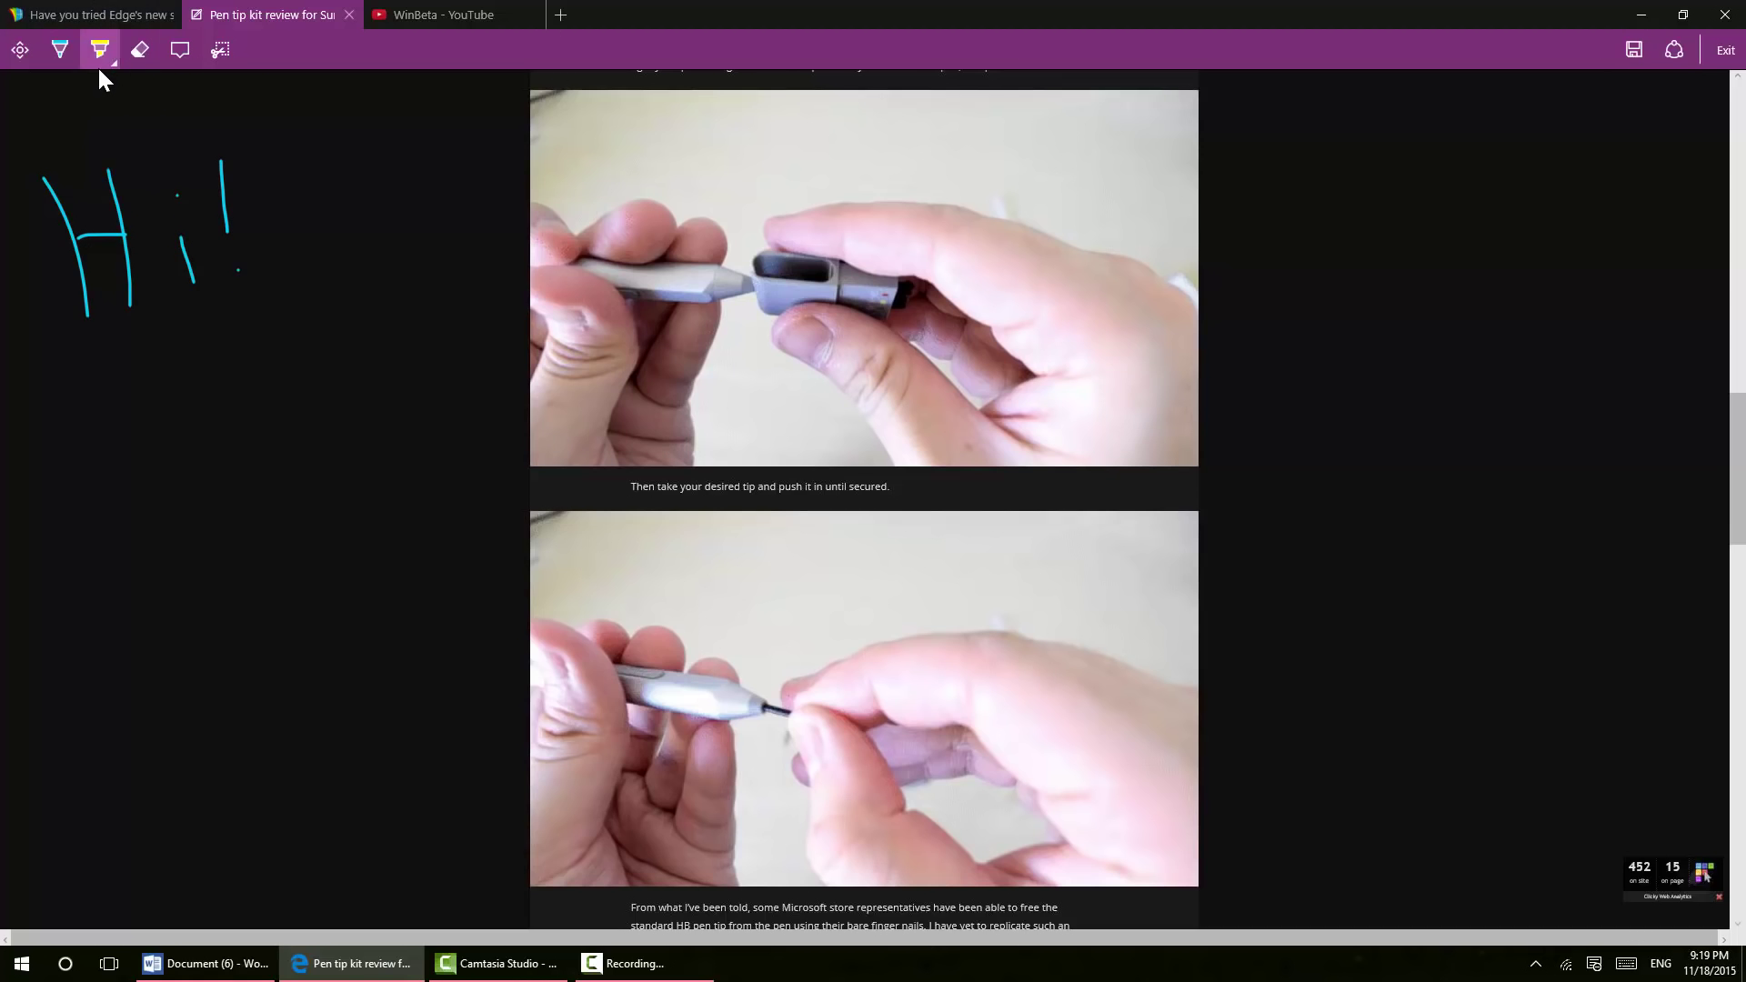
pyautogui.click(98, 50)
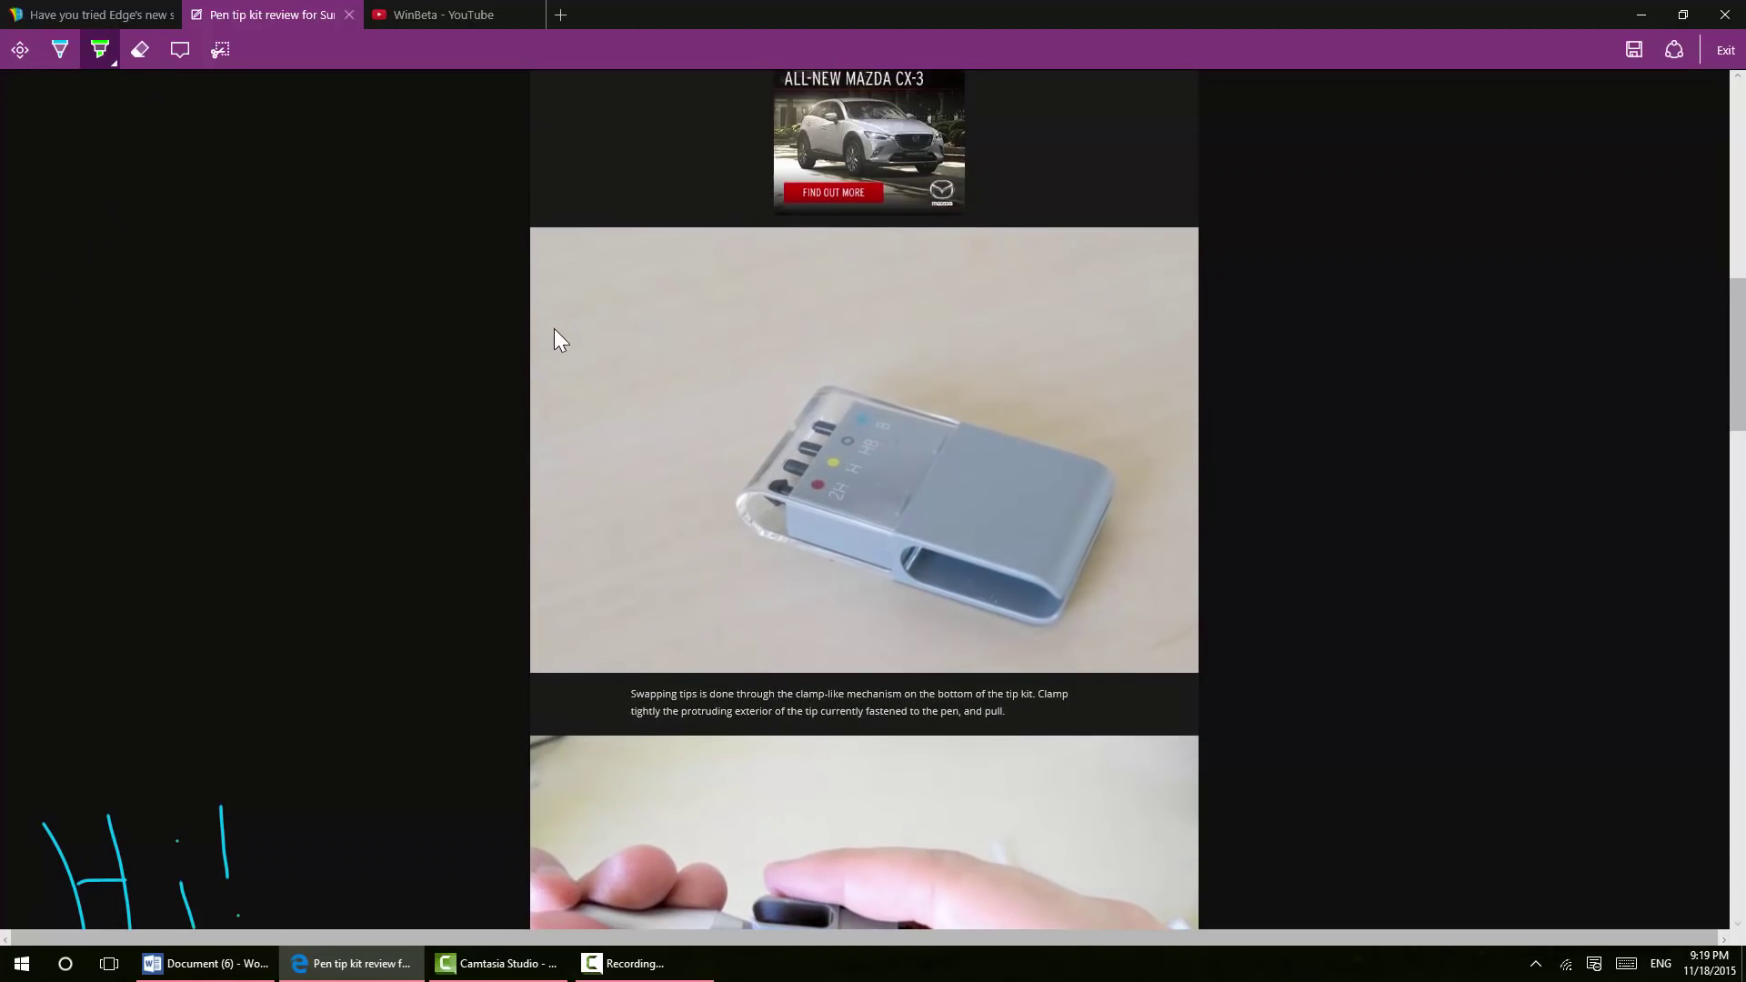
pyautogui.scroll(-3)
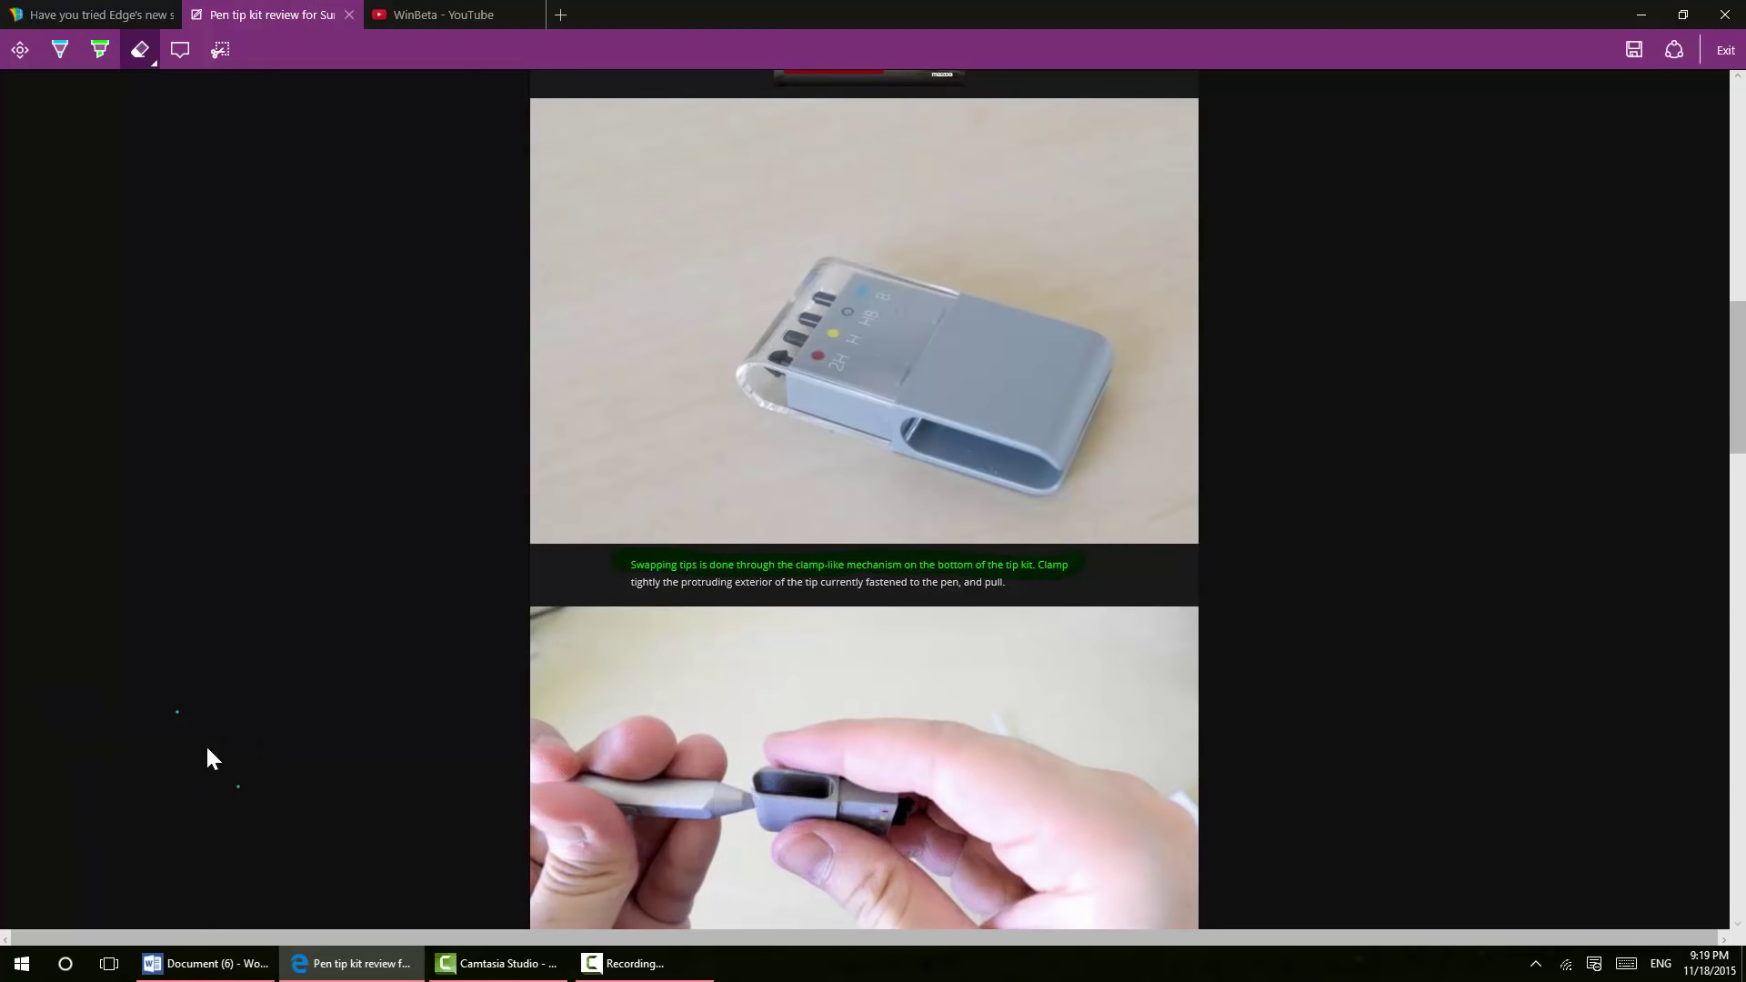
pyautogui.moveTo(167, 15)
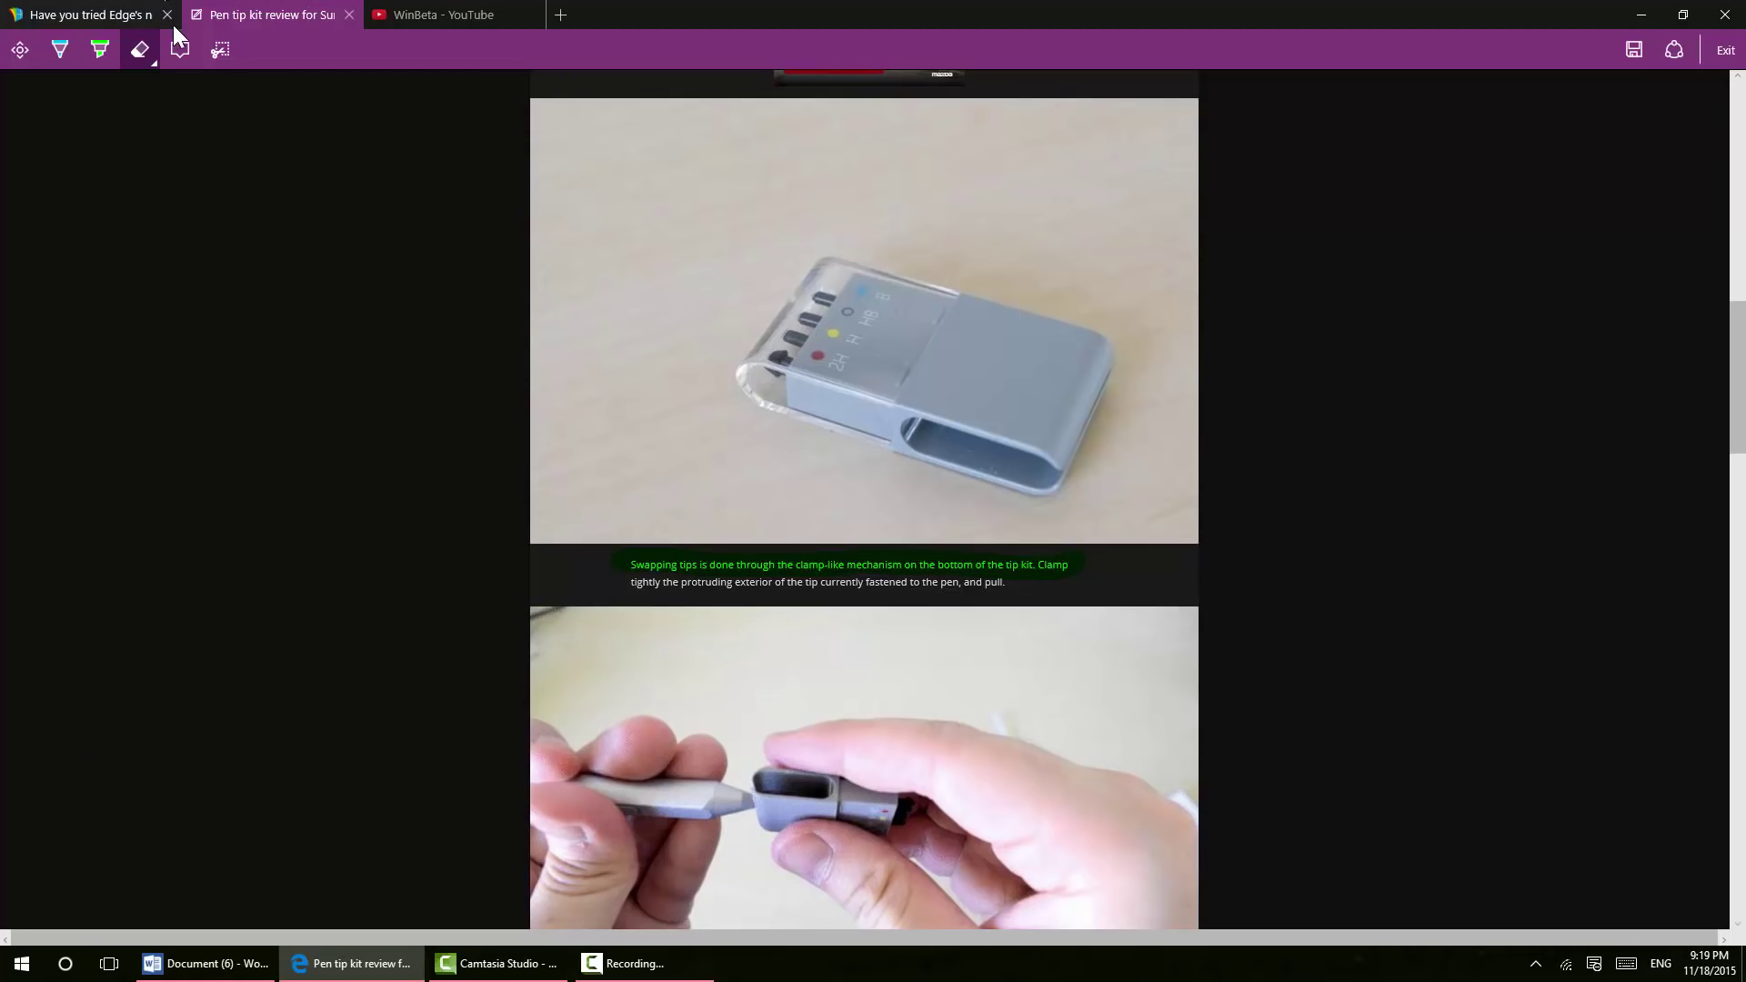
# Add a typed note 'This is great.' beside the tip kit photo and begin clipping
pyautogui.click(179, 49)
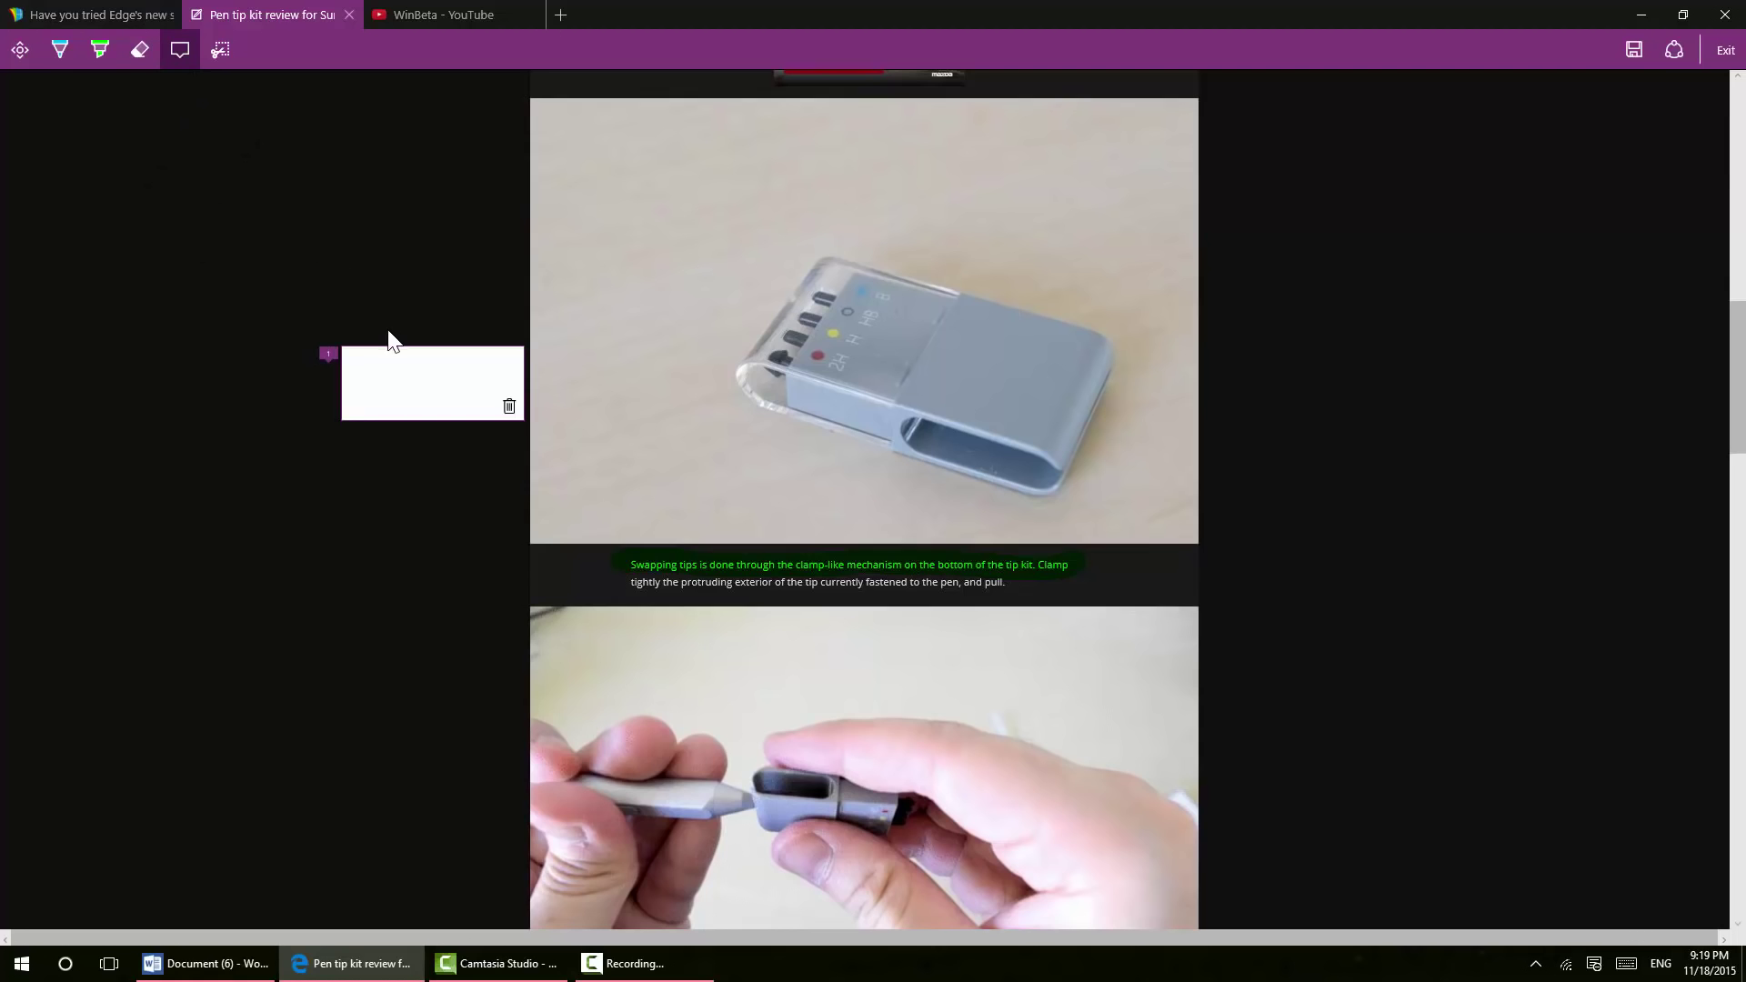
pyautogui.write('Thi')
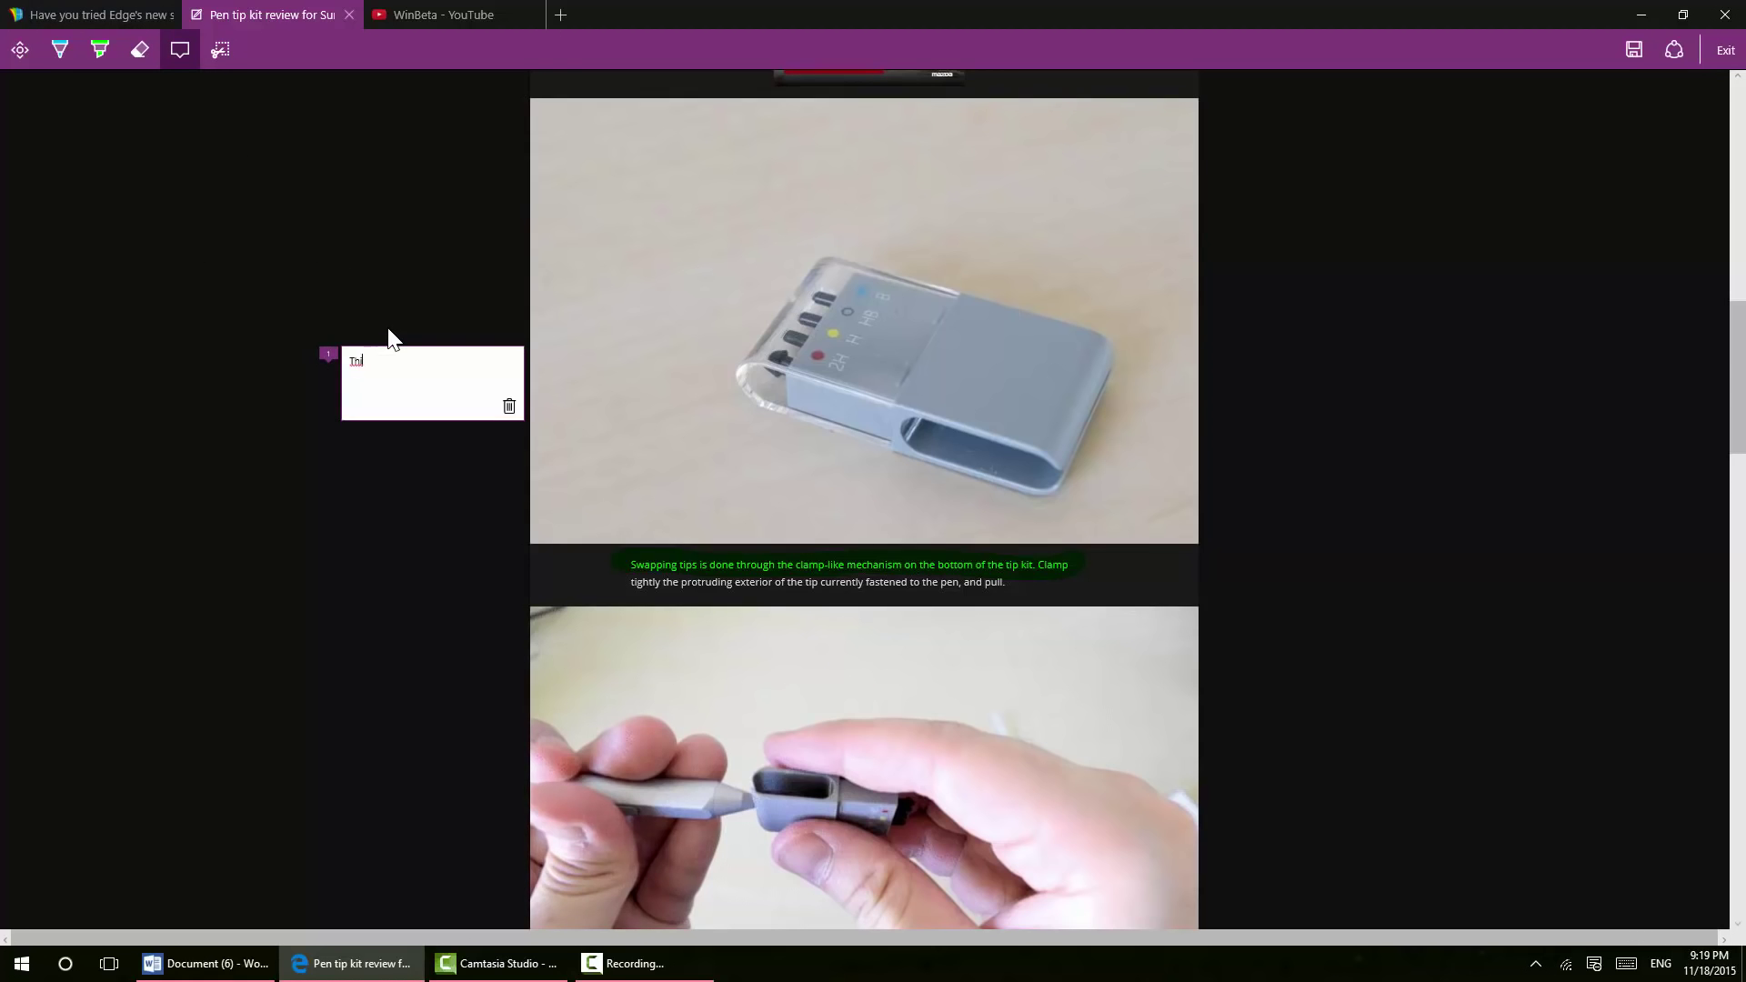
pyautogui.write('This is great!')
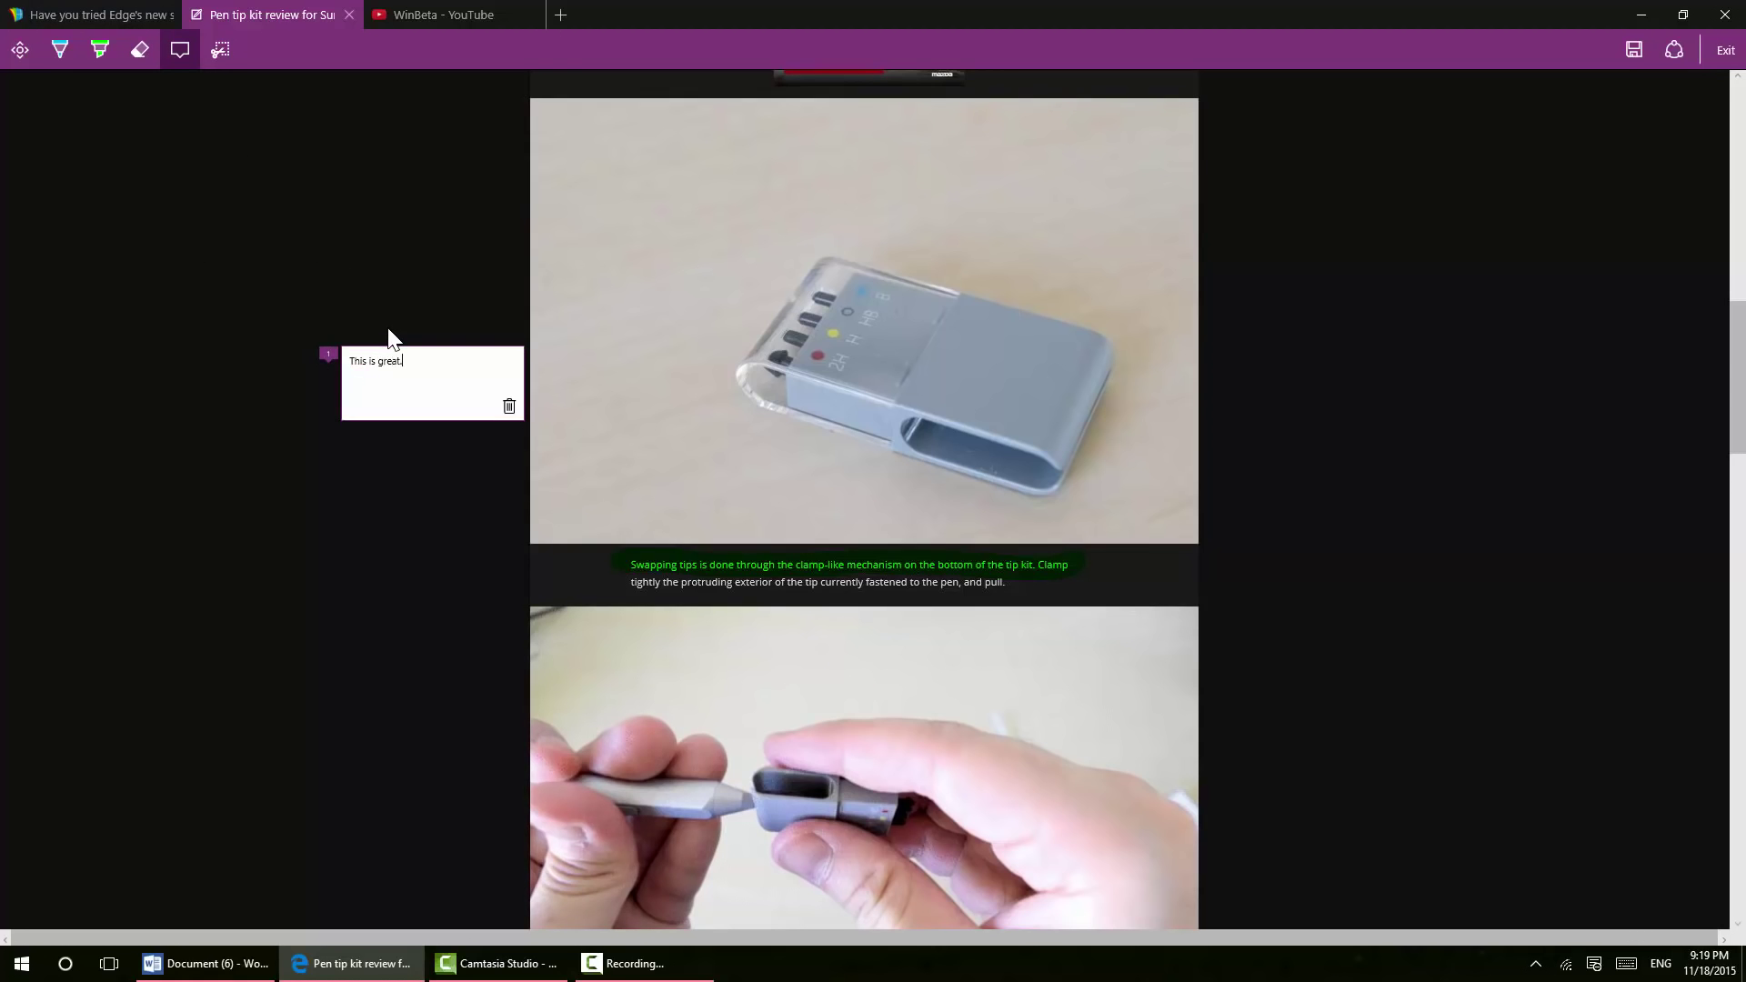
pyautogui.moveTo(343, 87)
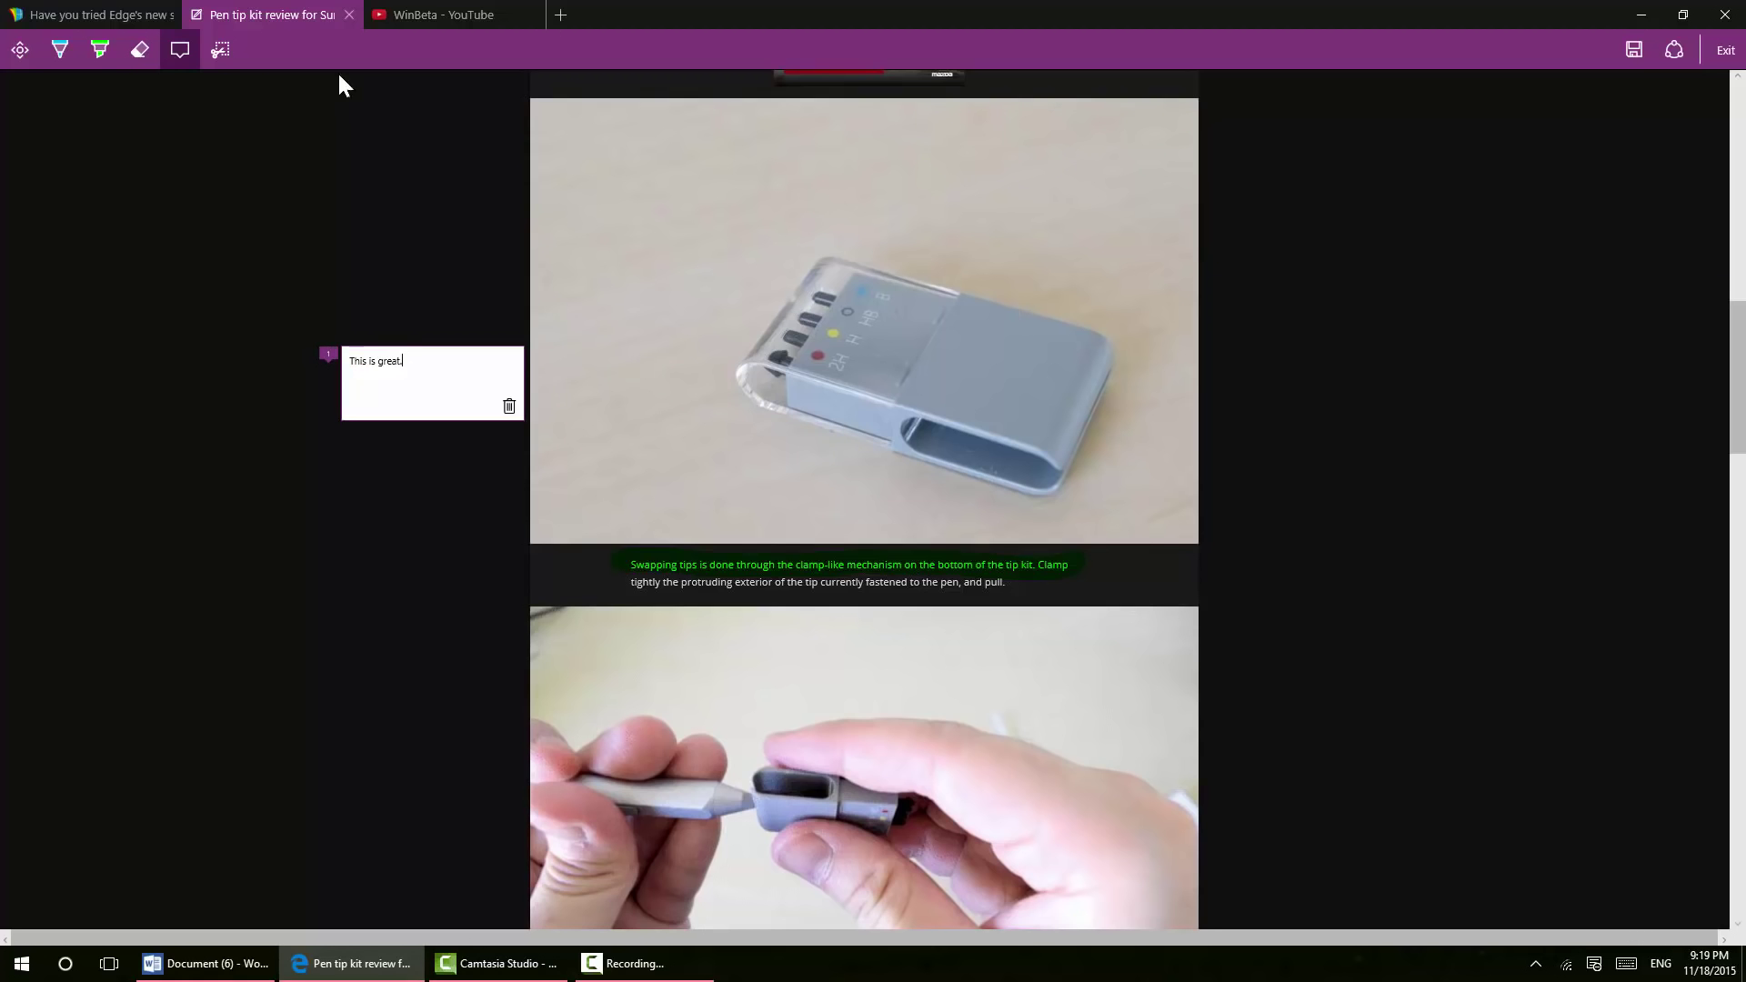
pyautogui.click(219, 49)
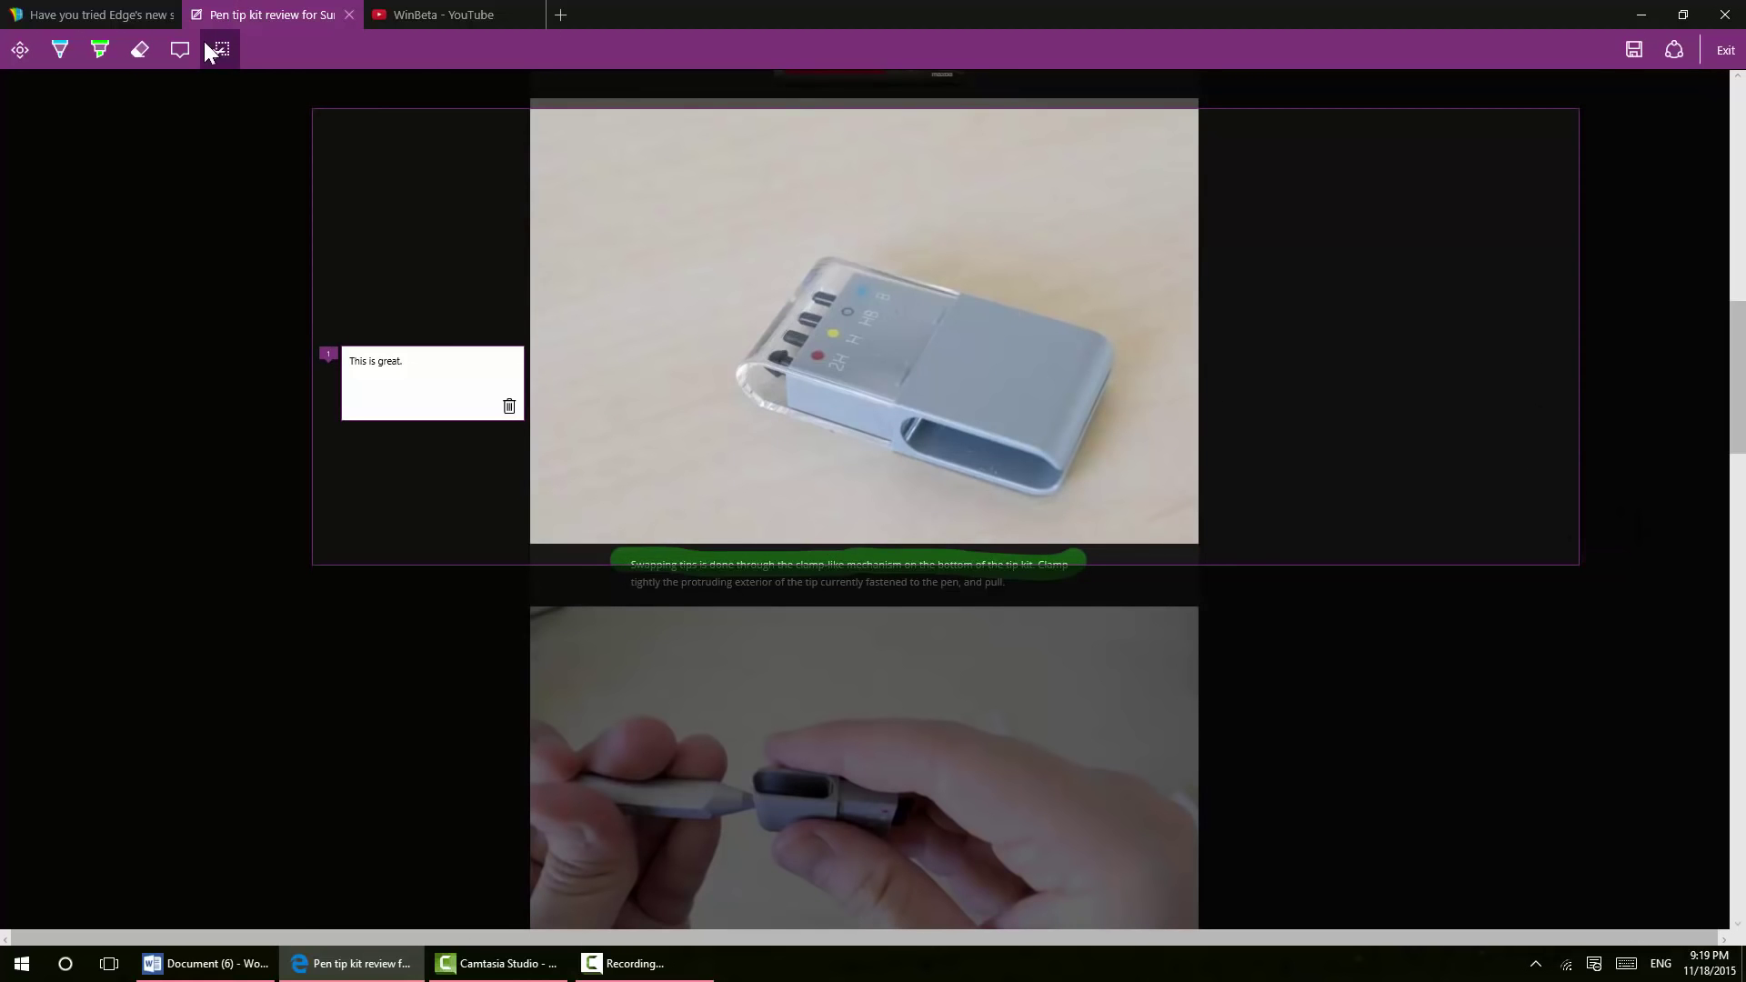
# Leave clipping, browse the web note's save options including Reading list, then cancel saving
pyautogui.click(219, 49)
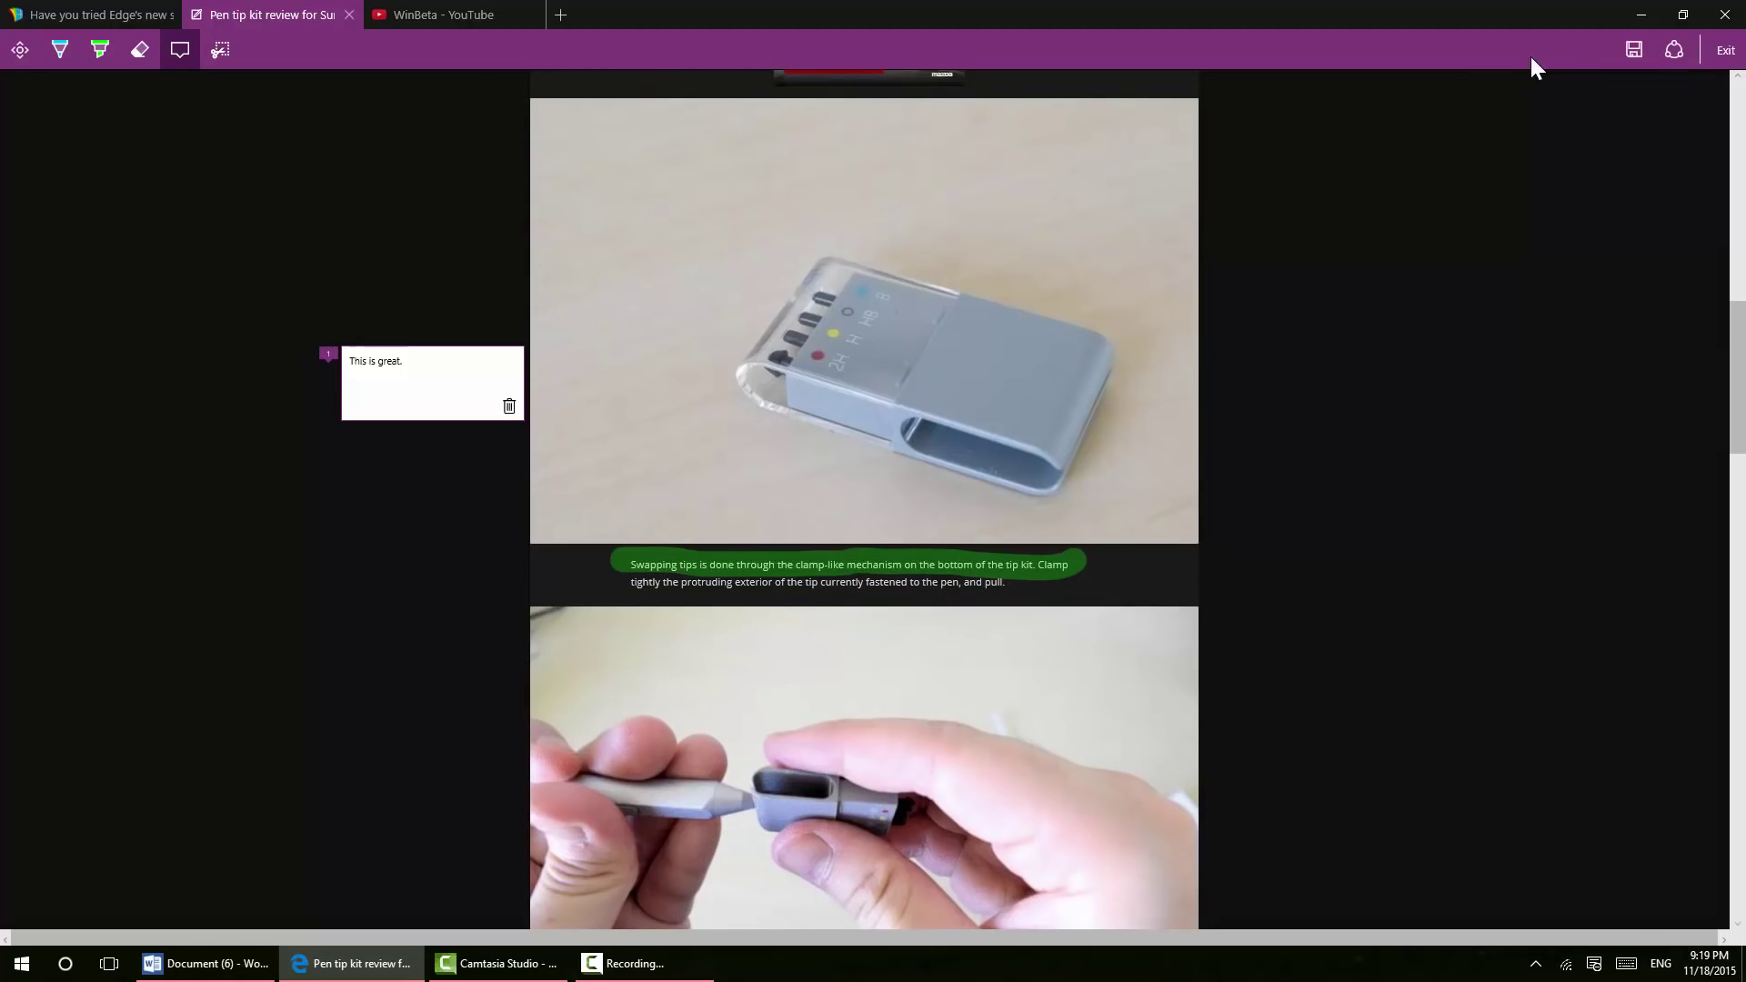
pyautogui.moveTo(1633, 49)
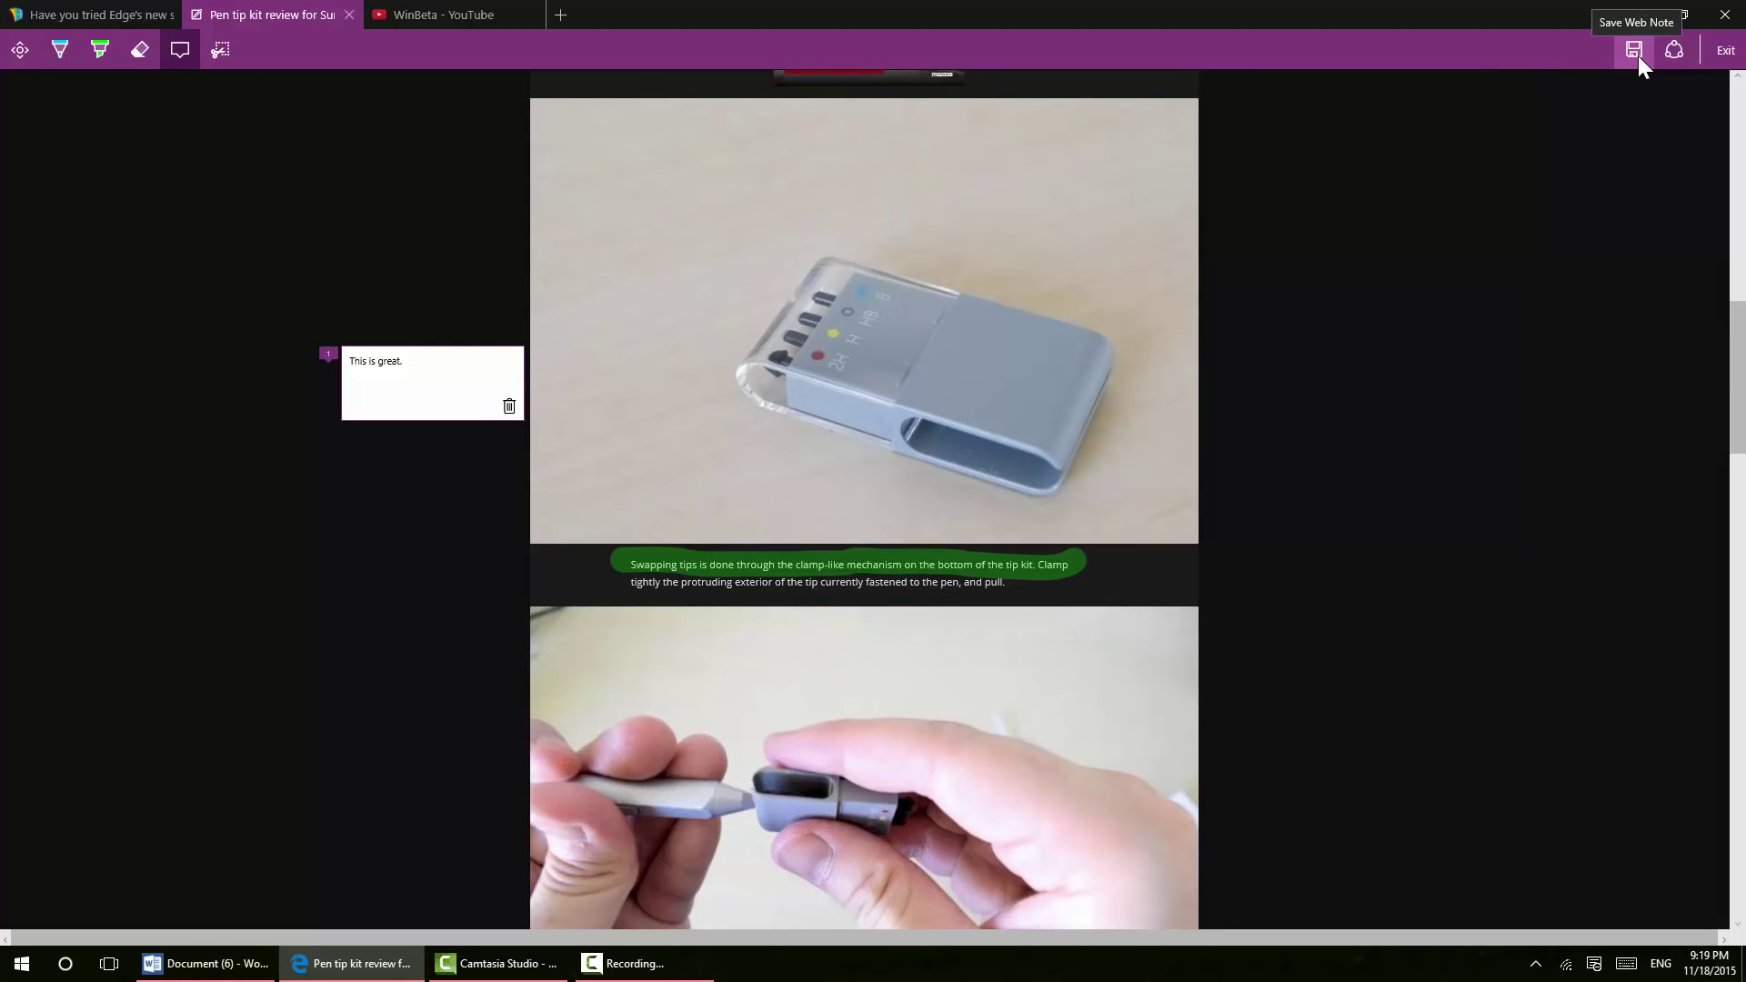
pyautogui.click(1632, 50)
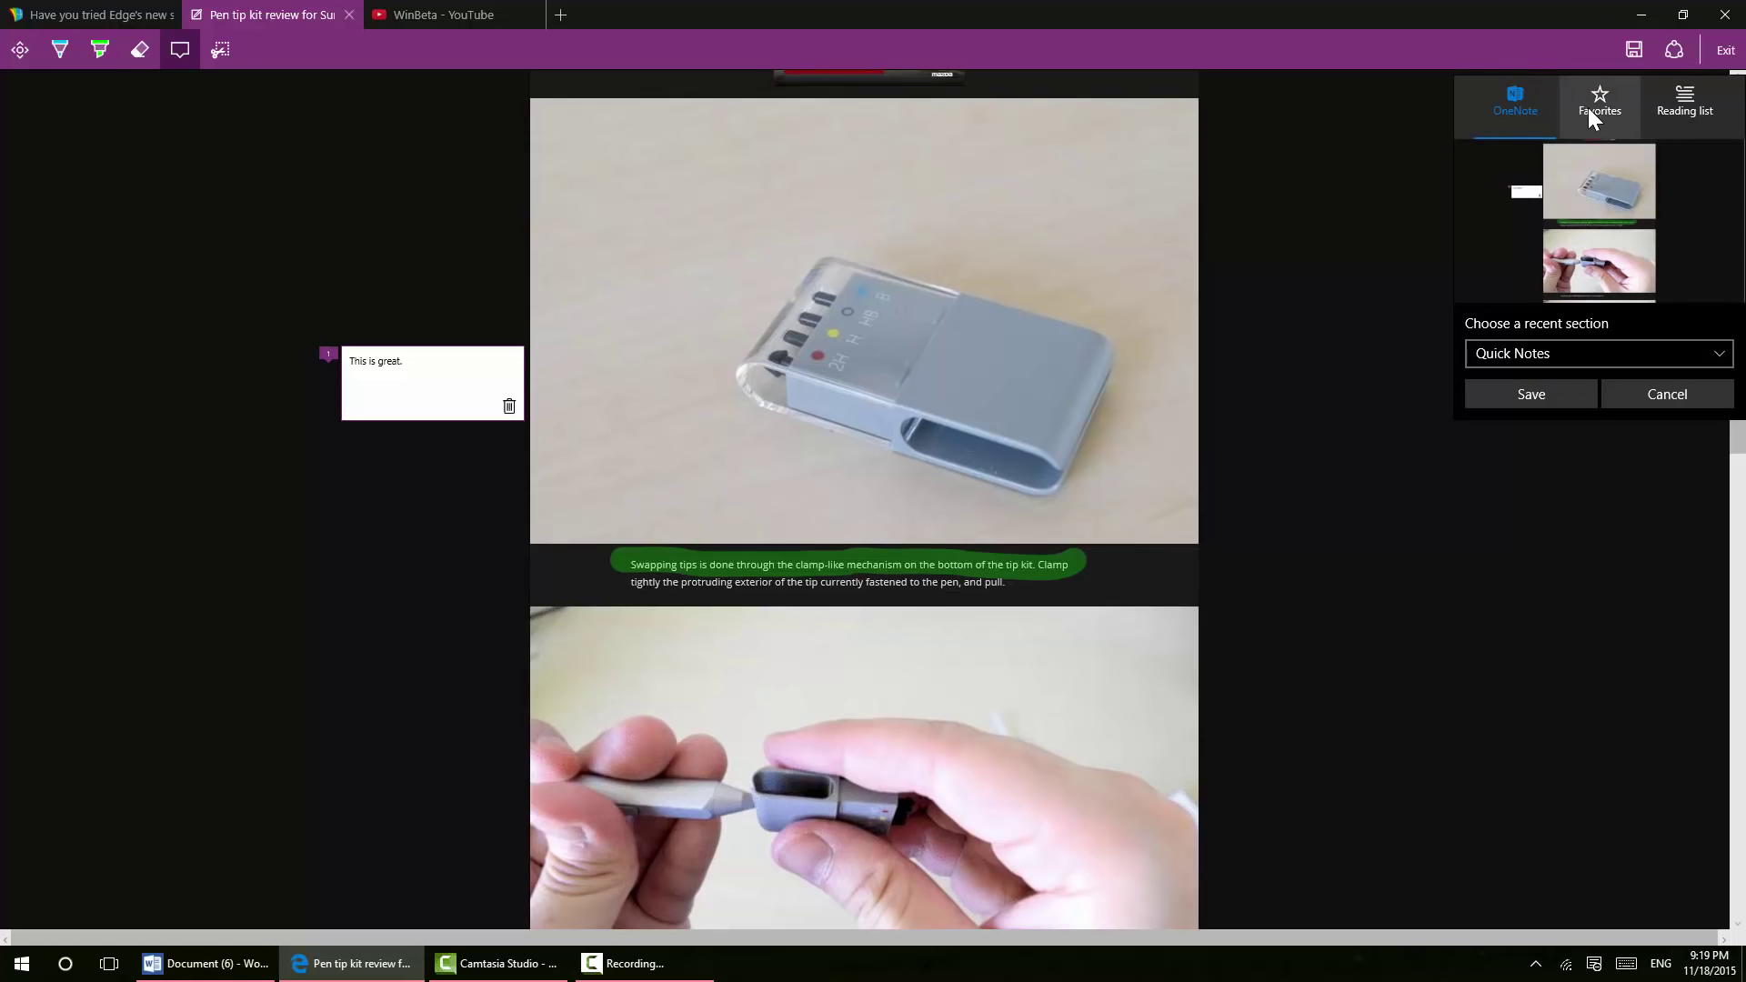
pyautogui.click(1686, 100)
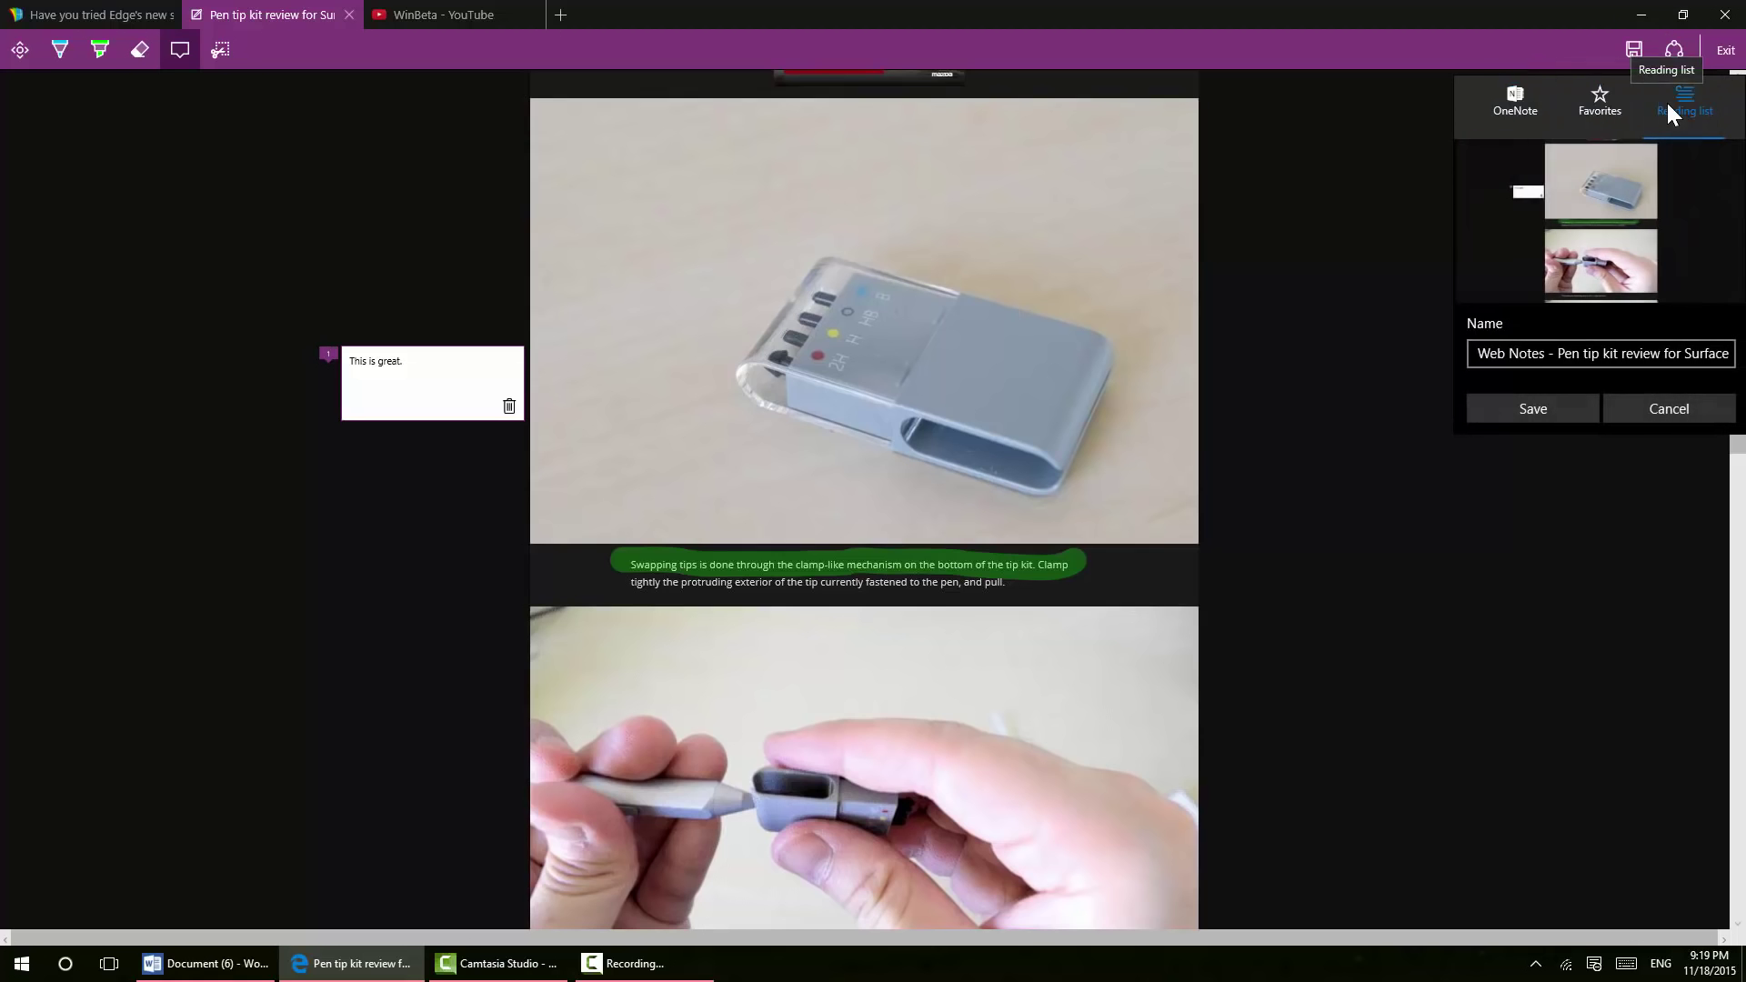
pyautogui.moveTo(1668, 408)
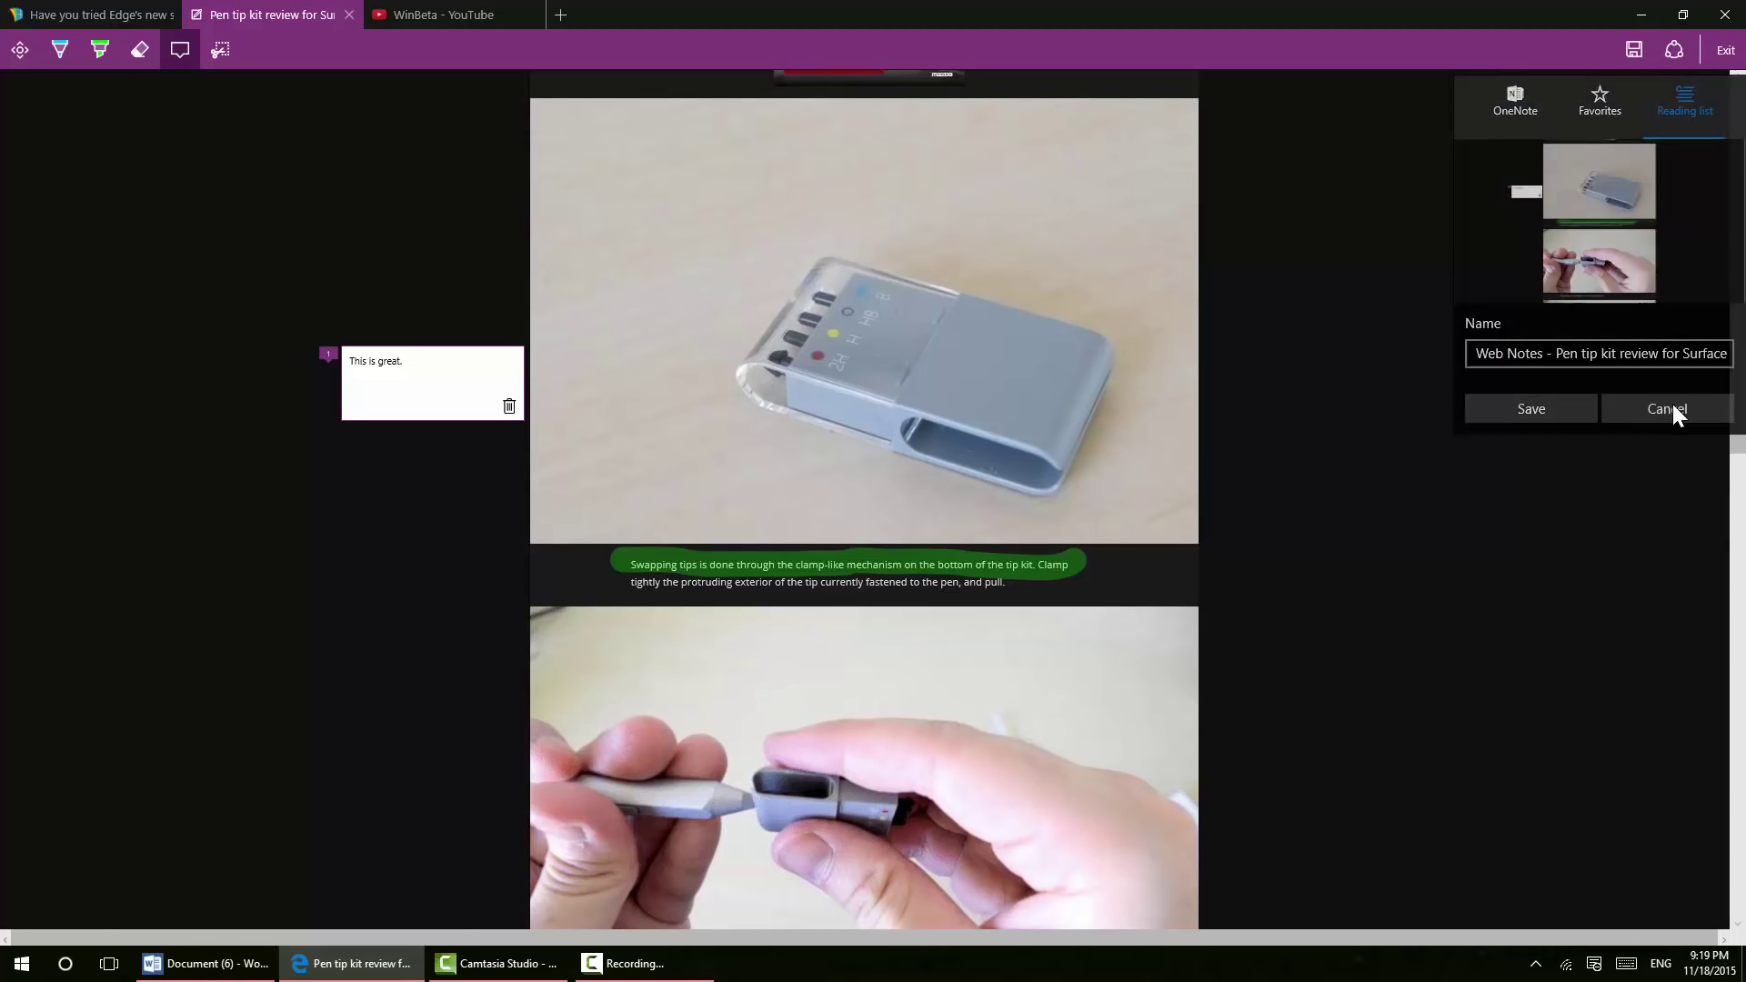
pyautogui.click(1666, 409)
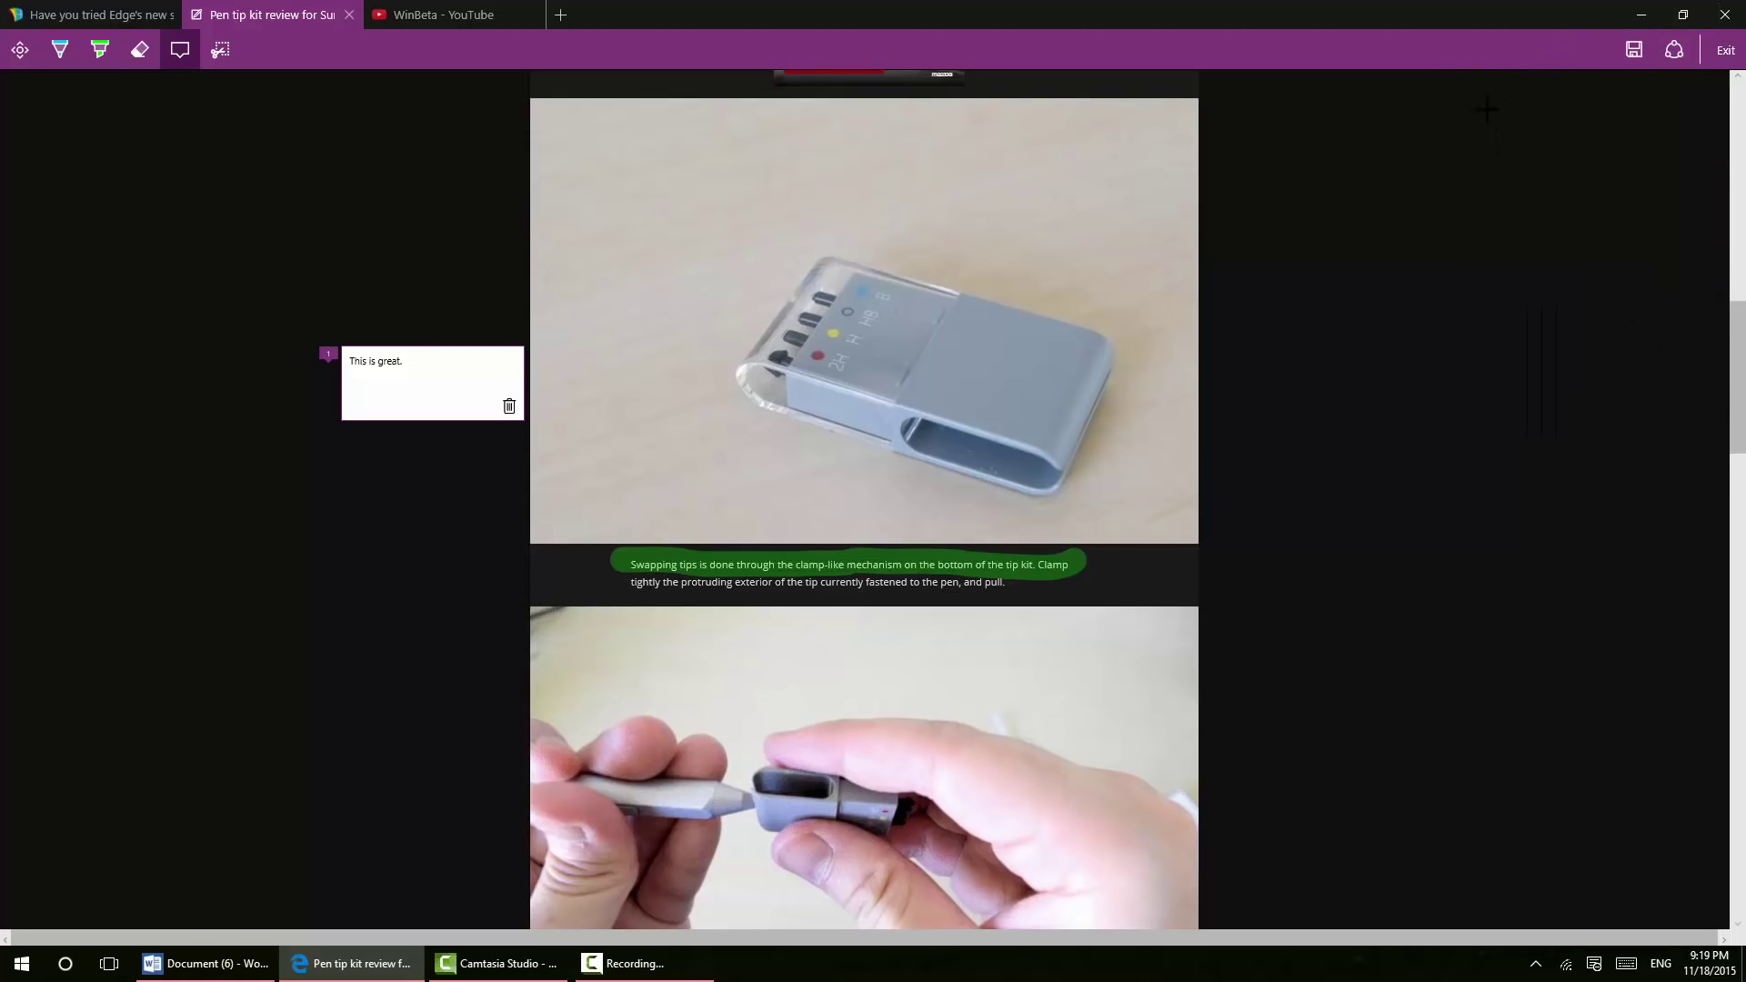
pyautogui.moveTo(625, 347)
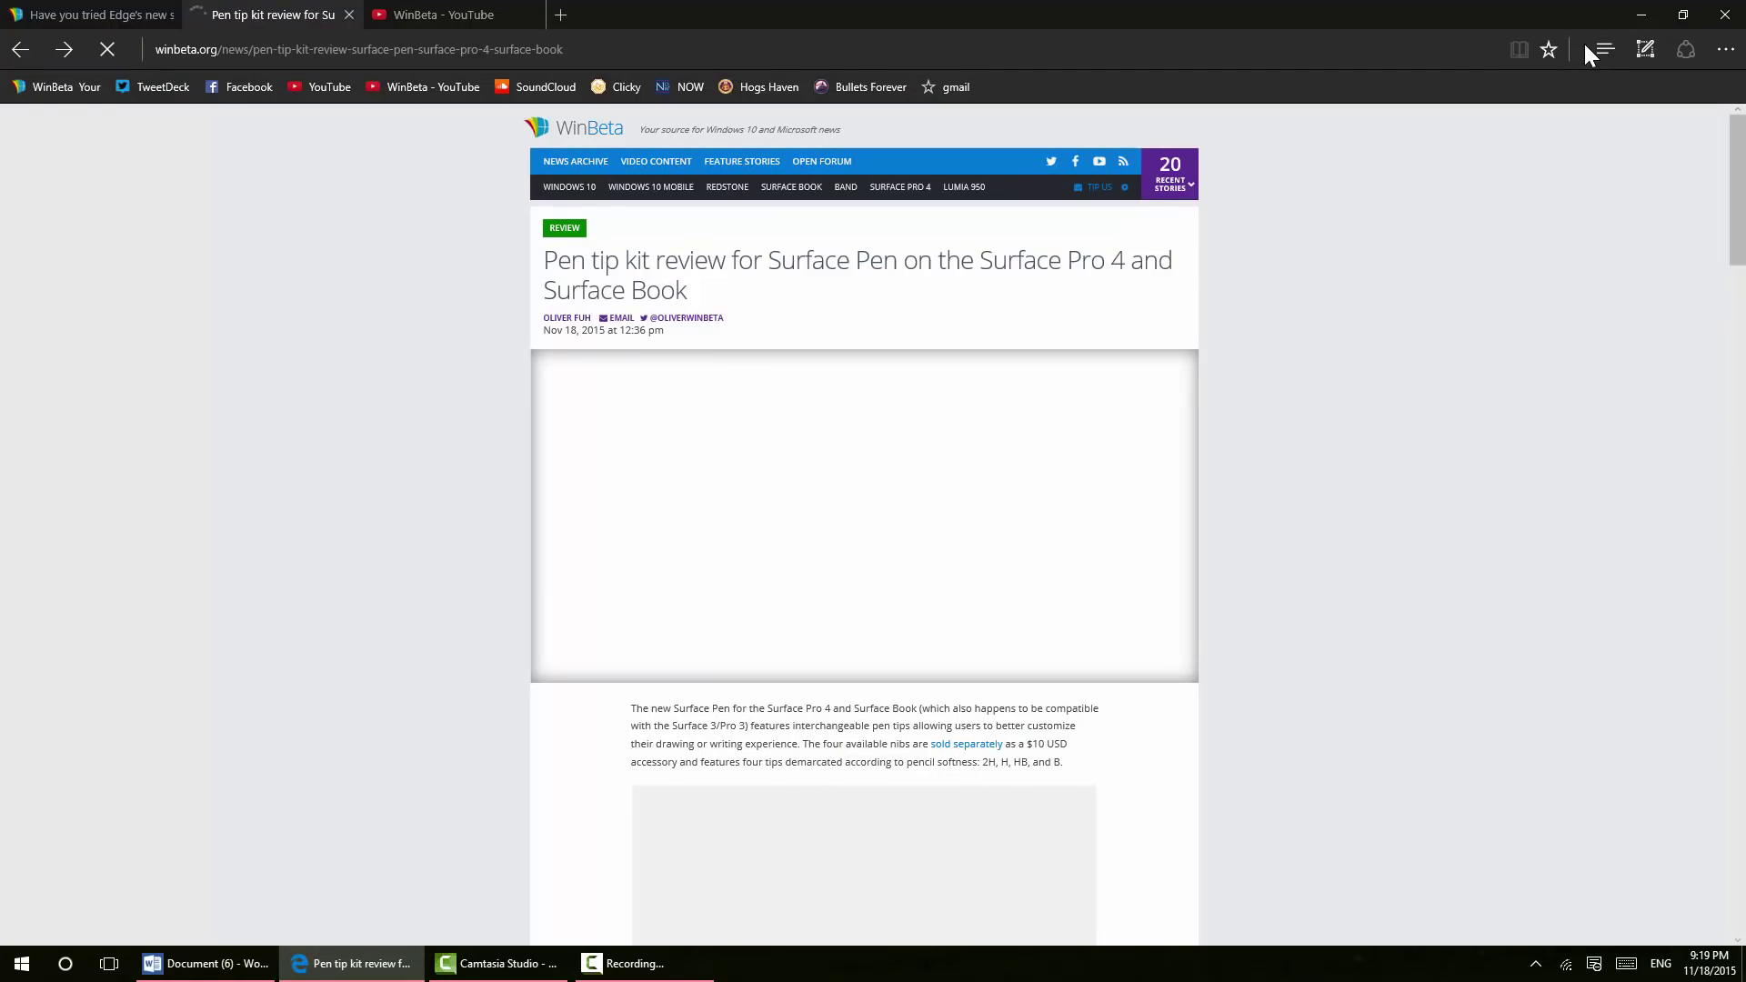
# Check the hub's reading list and history, then view downloads showing the mp4 at 0%
pyautogui.click(1605, 49)
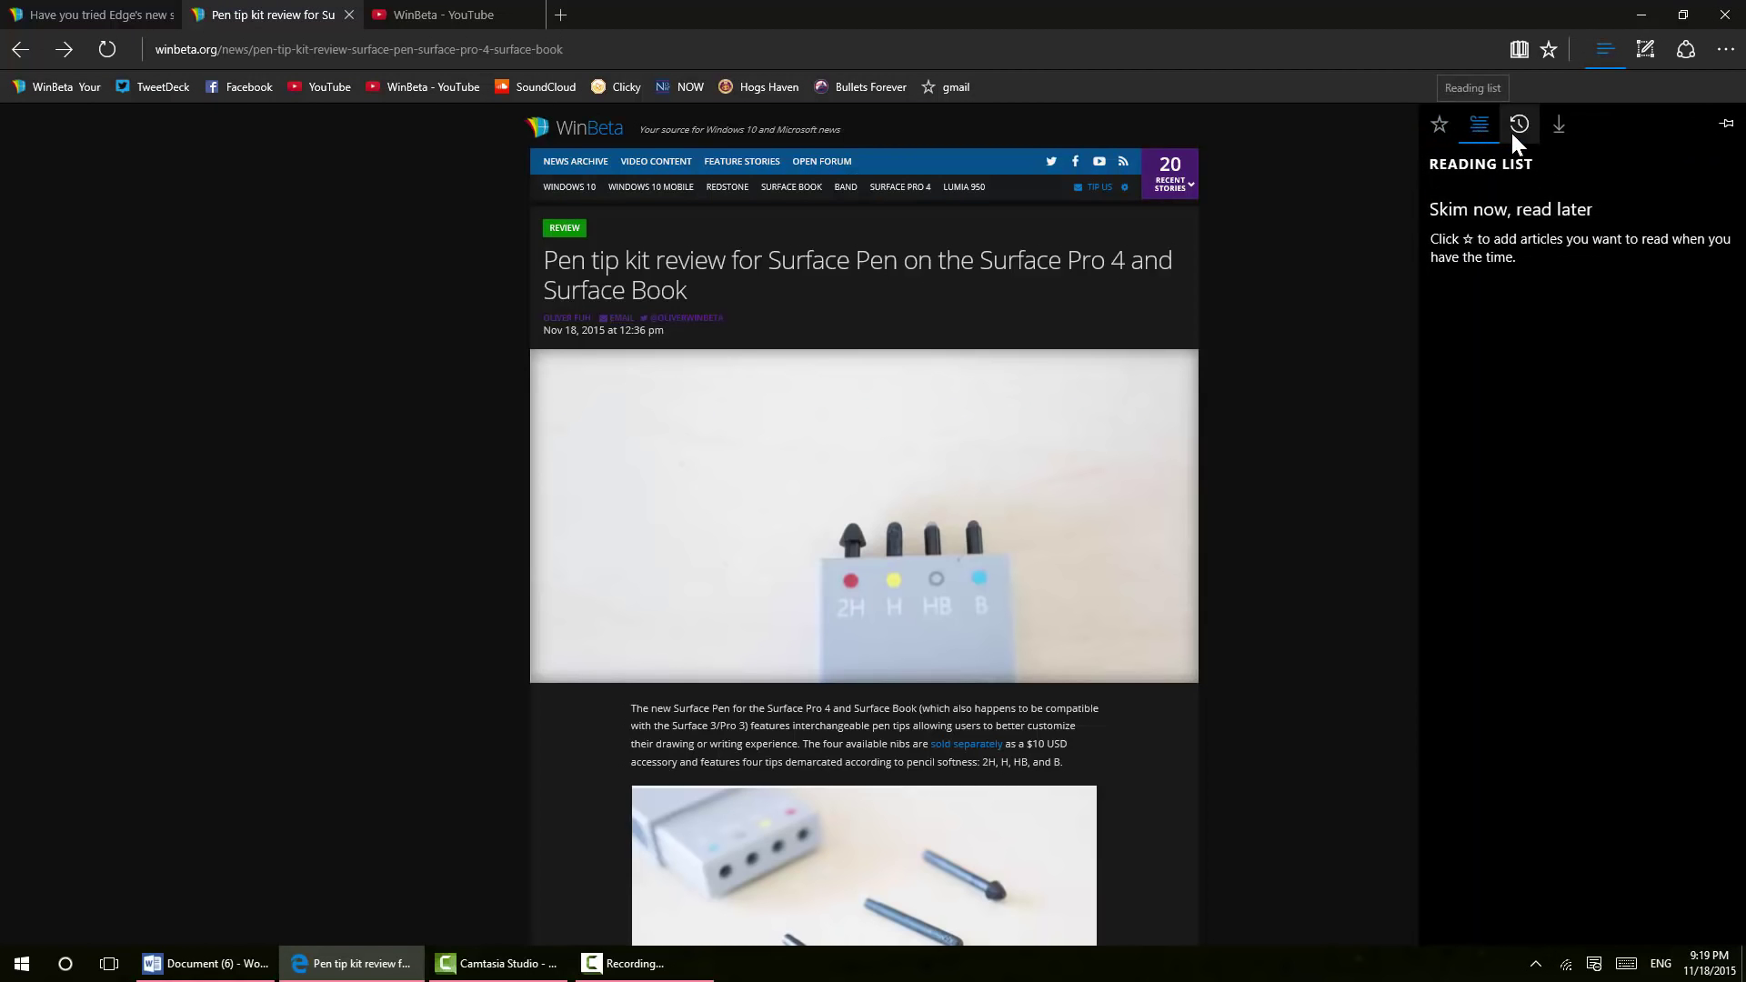
pyautogui.click(1517, 124)
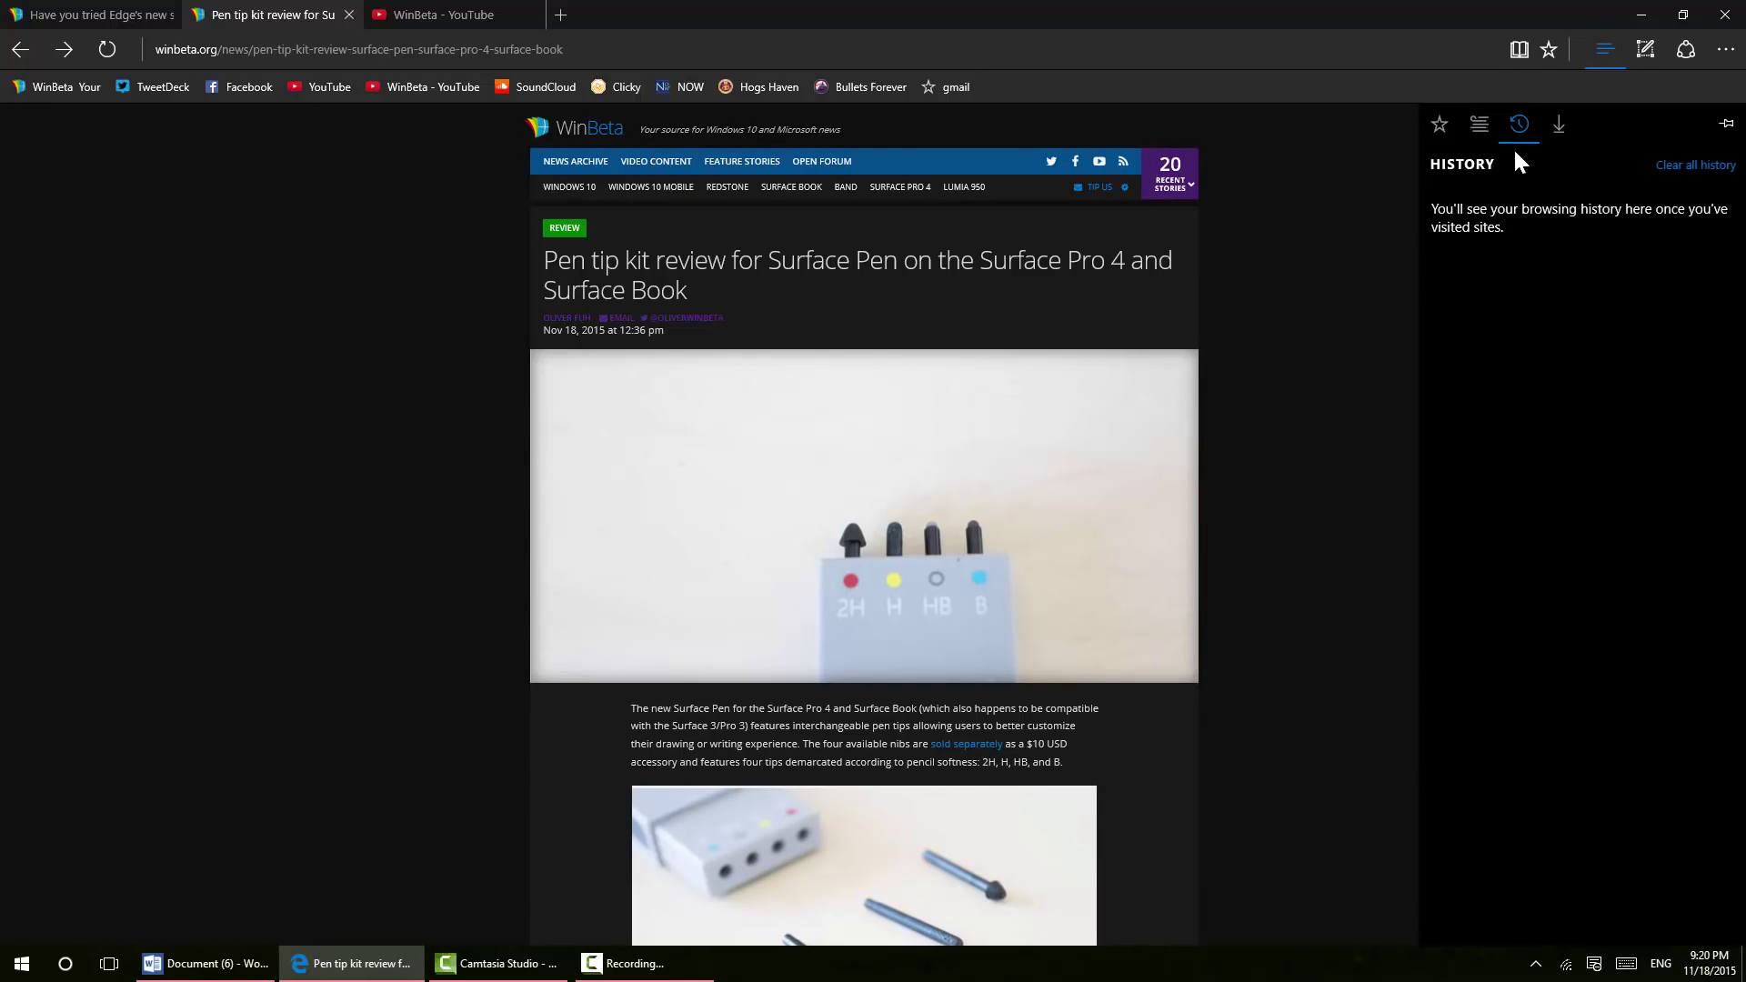
pyautogui.moveTo(1527, 578)
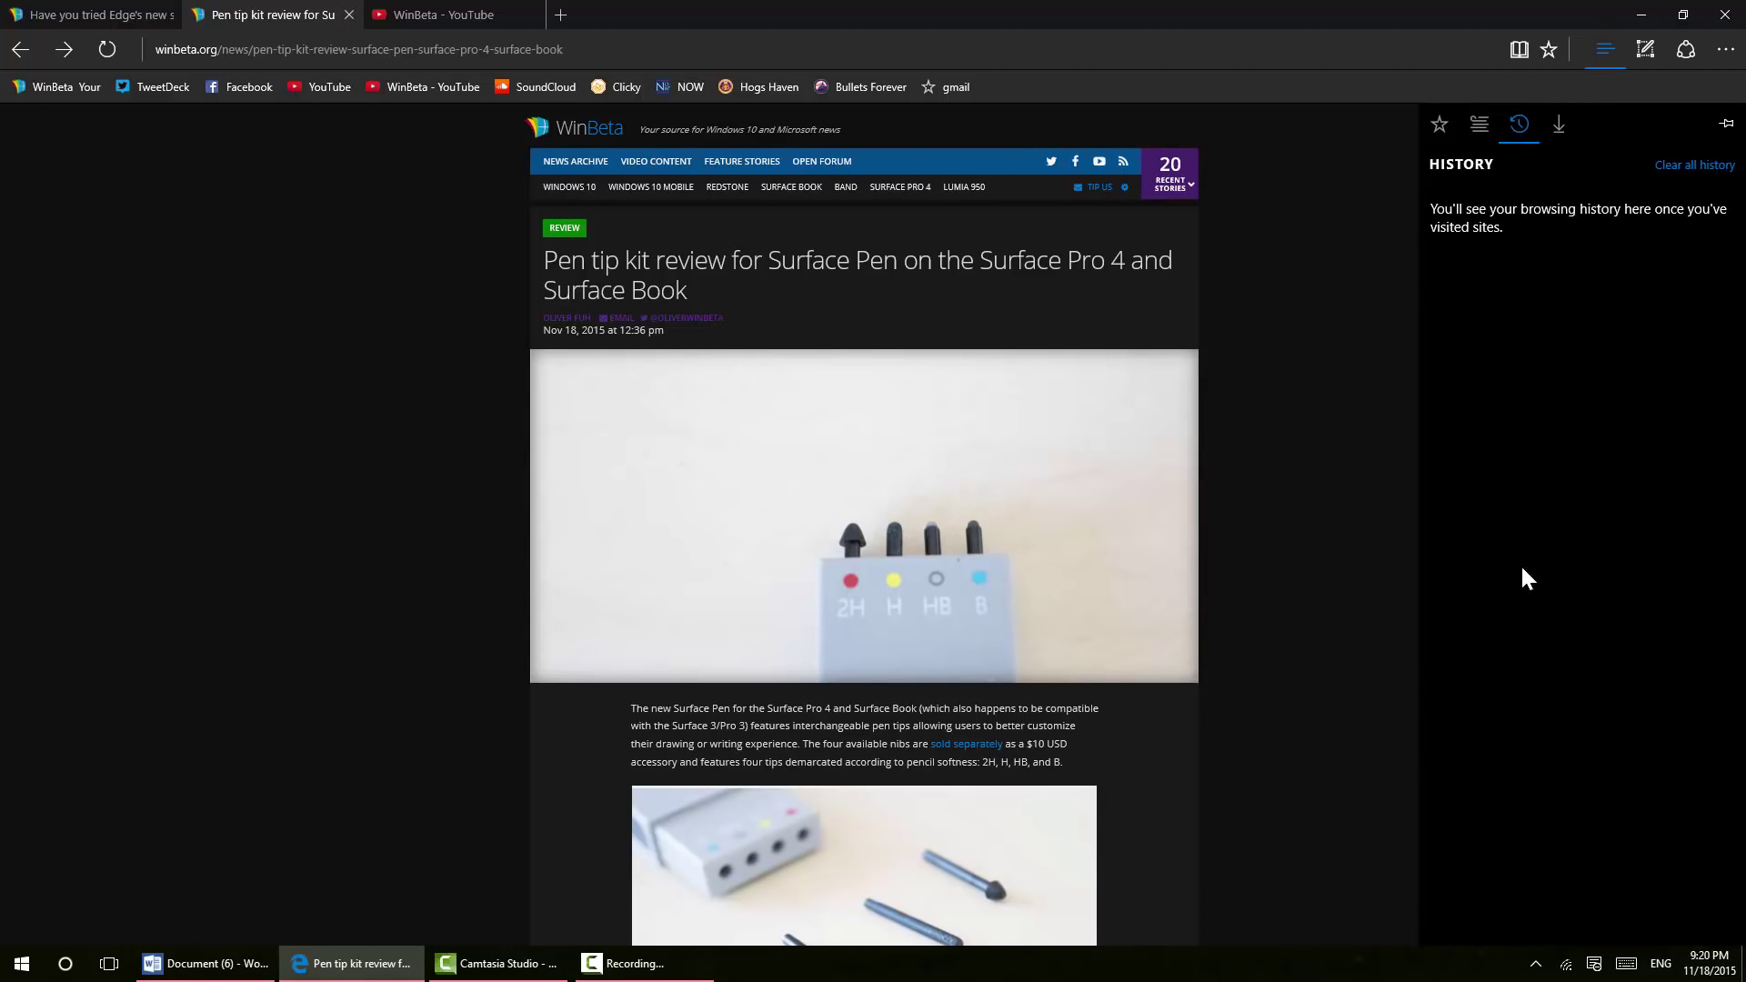
pyautogui.moveTo(1515, 178)
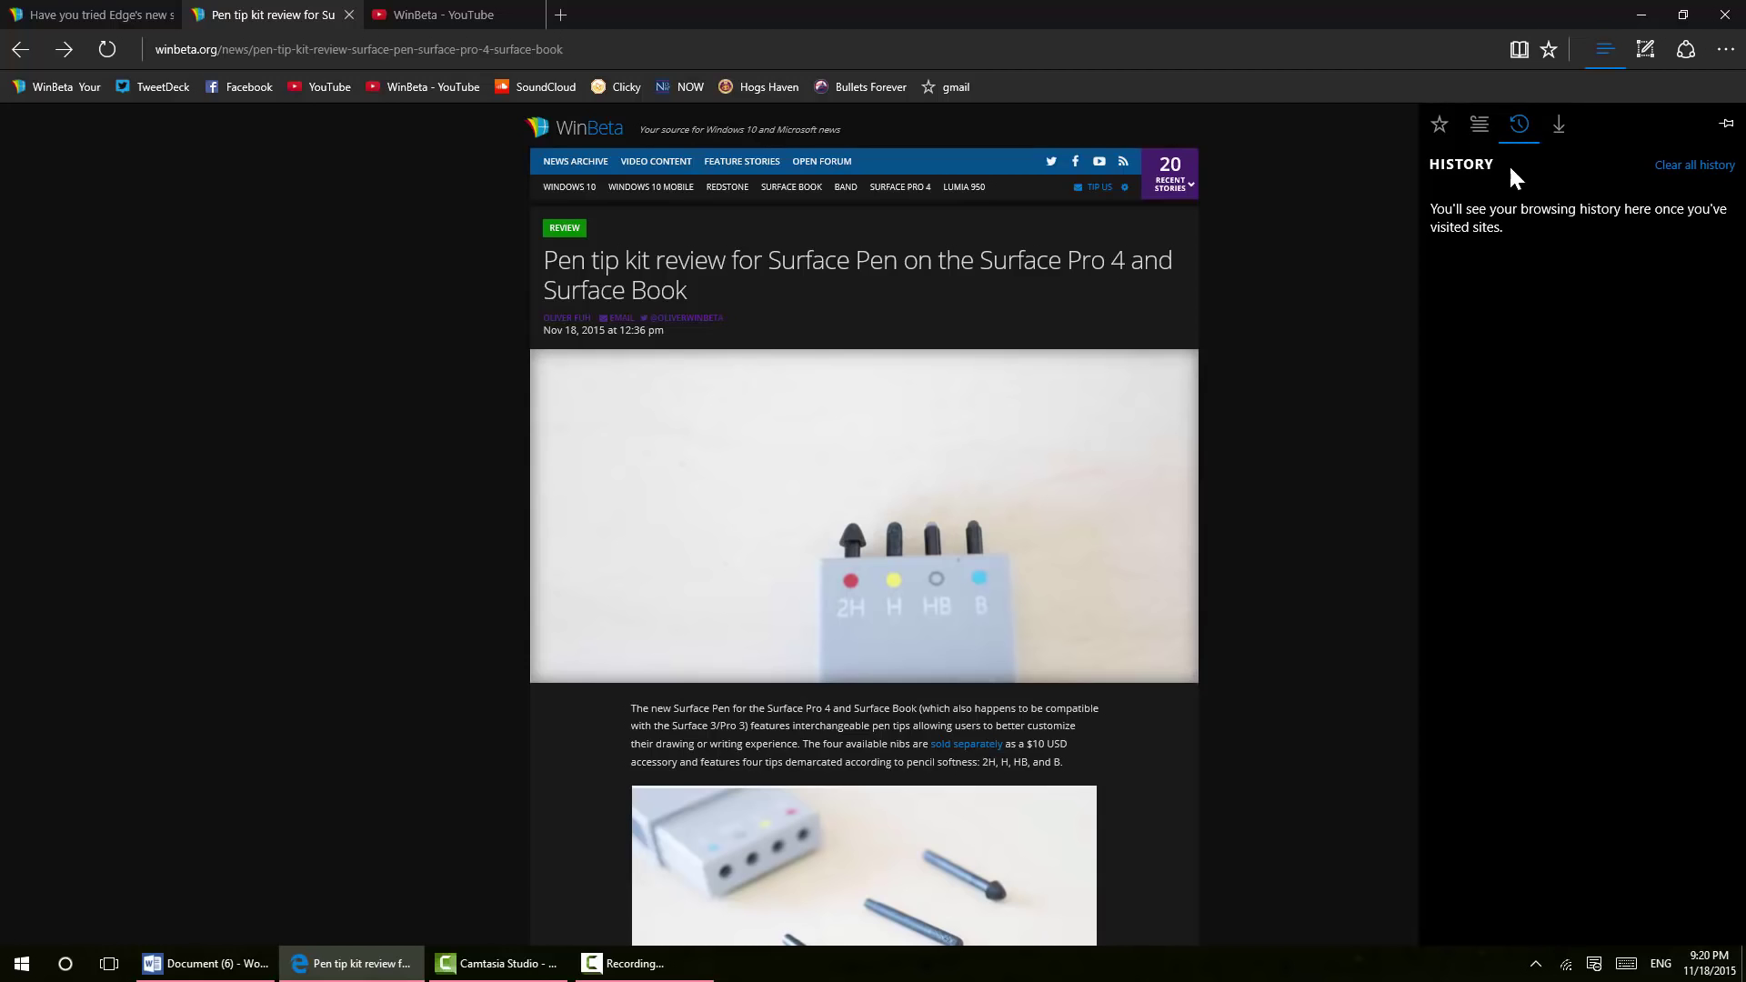
pyautogui.moveTo(1576, 156)
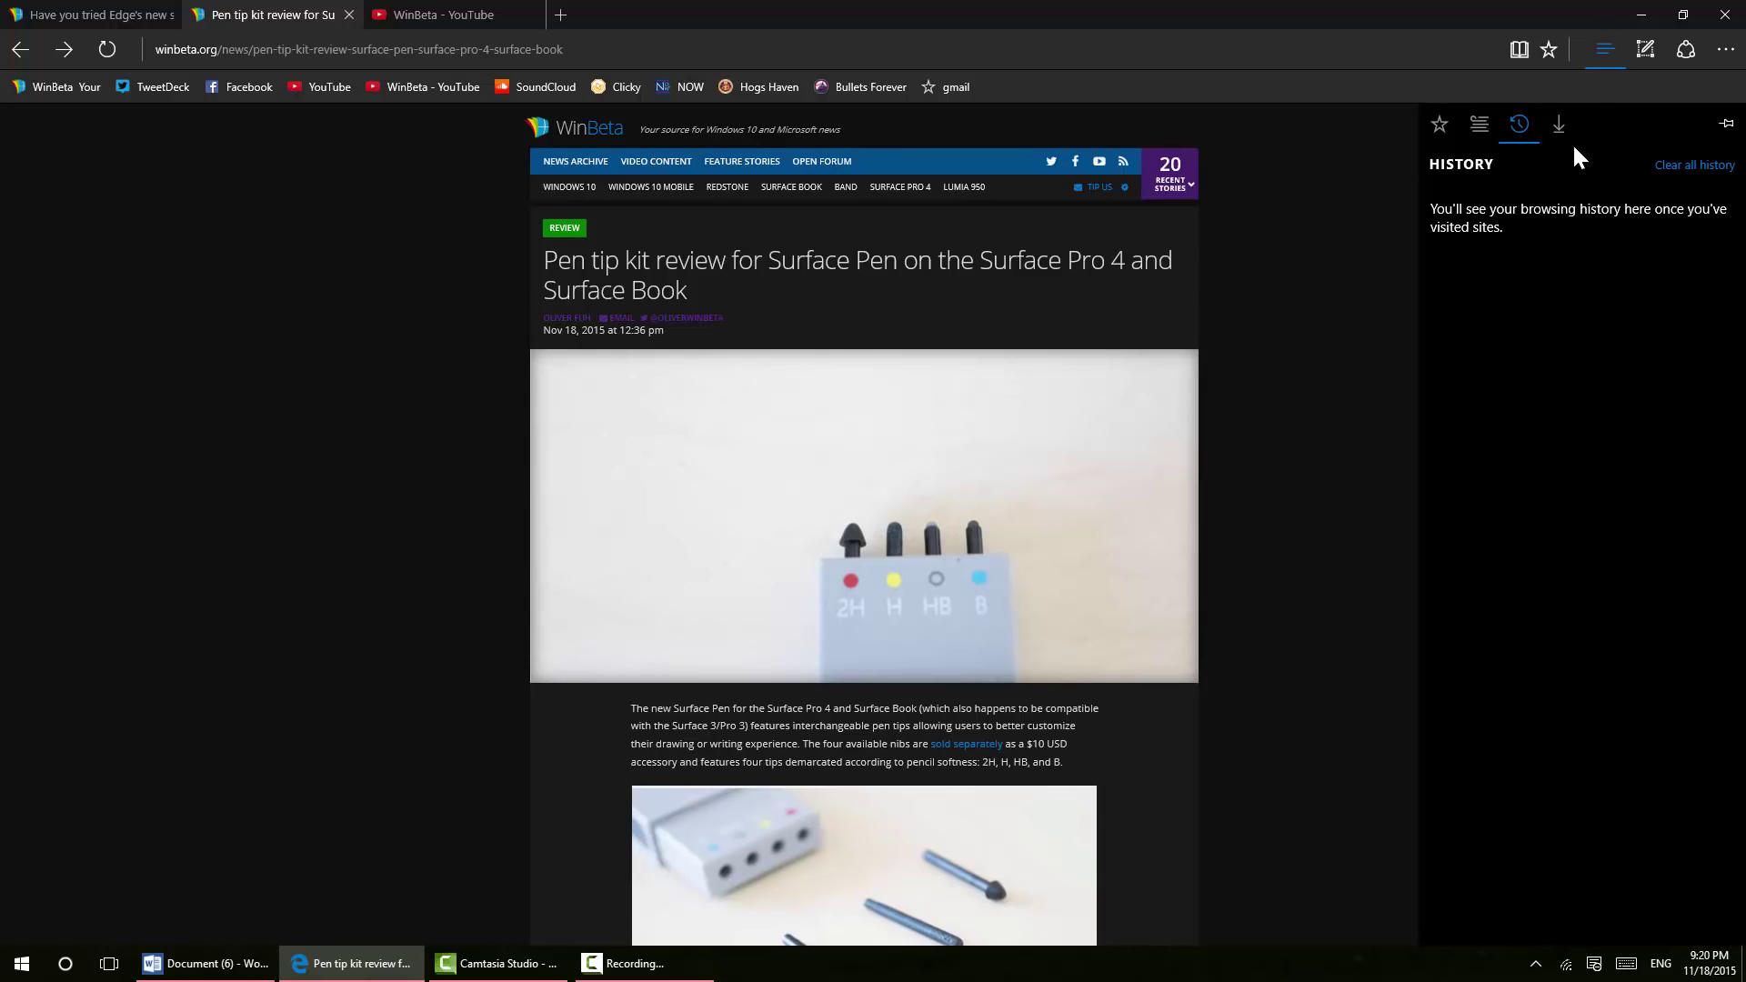
pyautogui.moveTo(1559, 124)
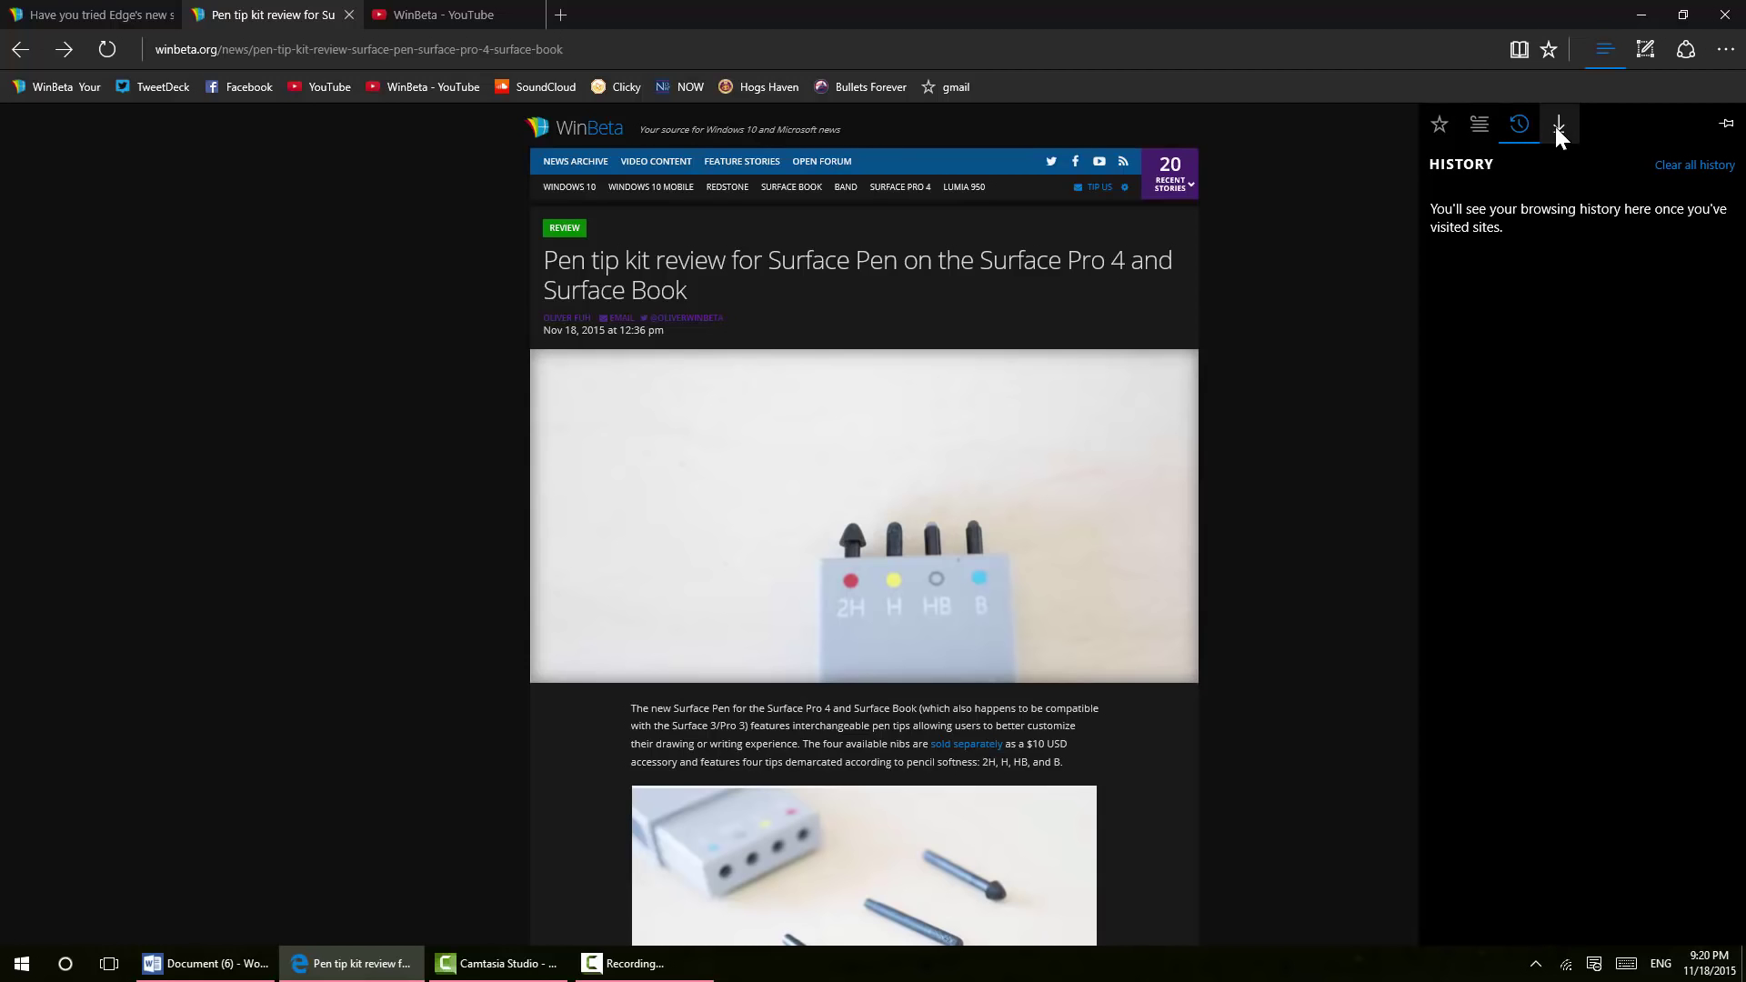
pyautogui.click(1557, 123)
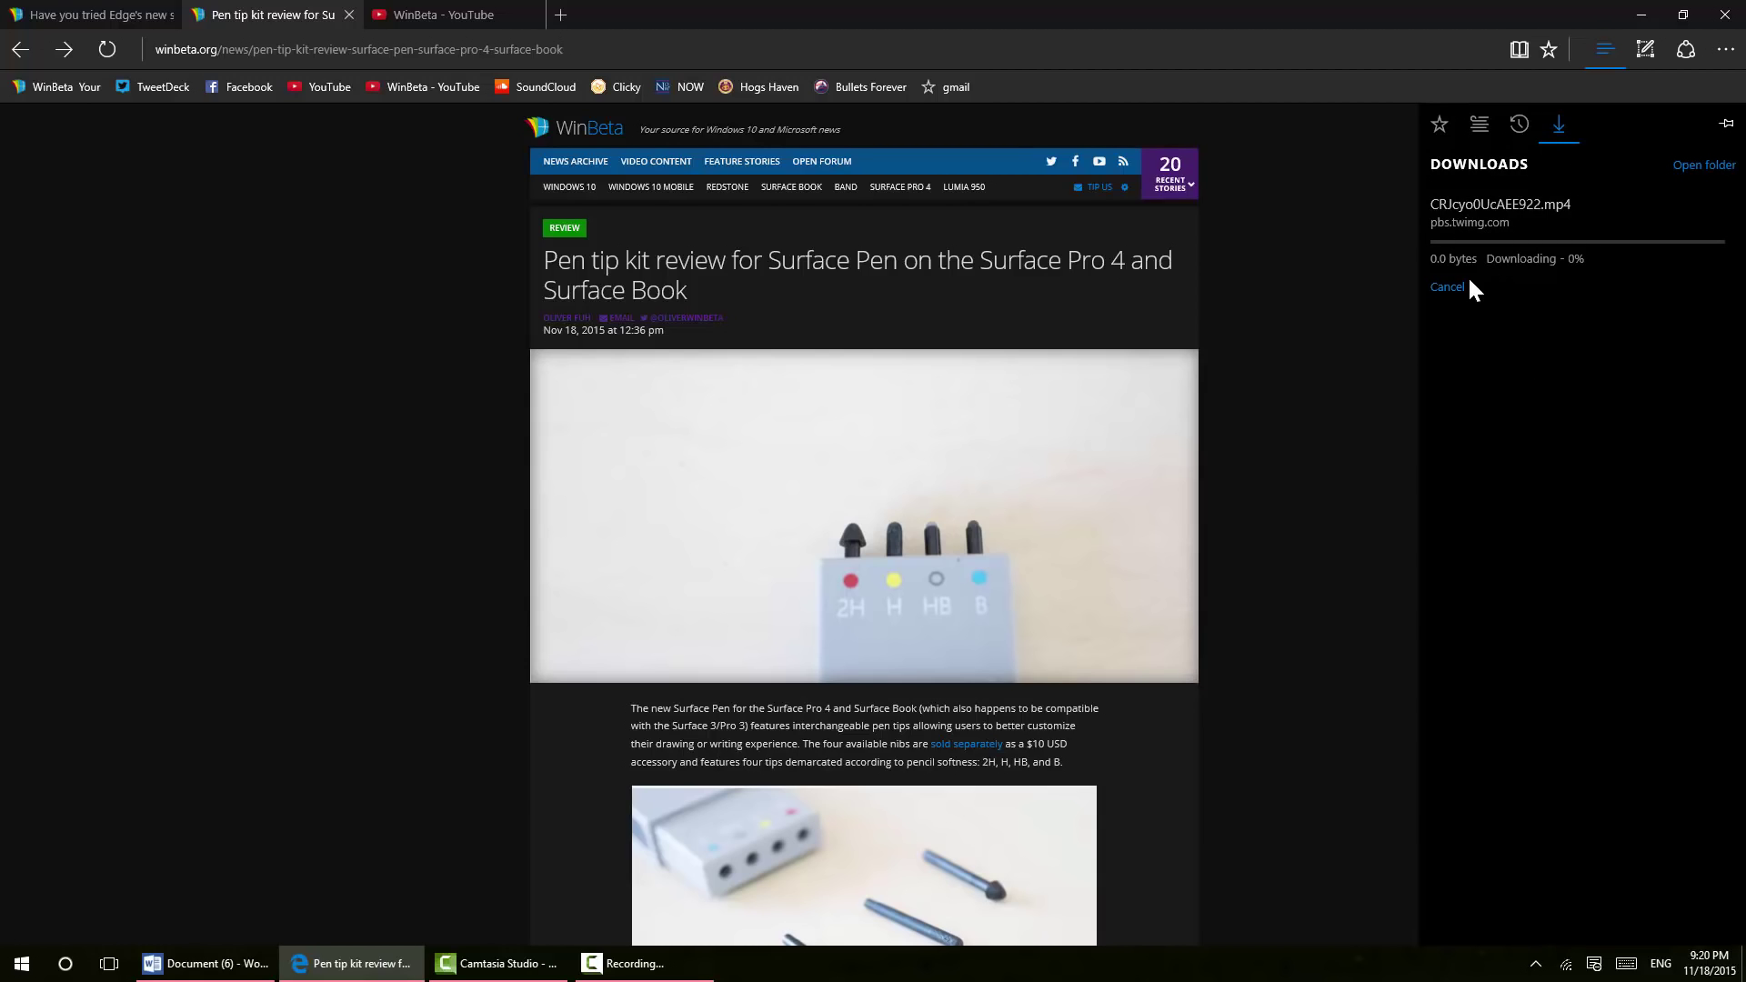
pyautogui.moveTo(1488, 252)
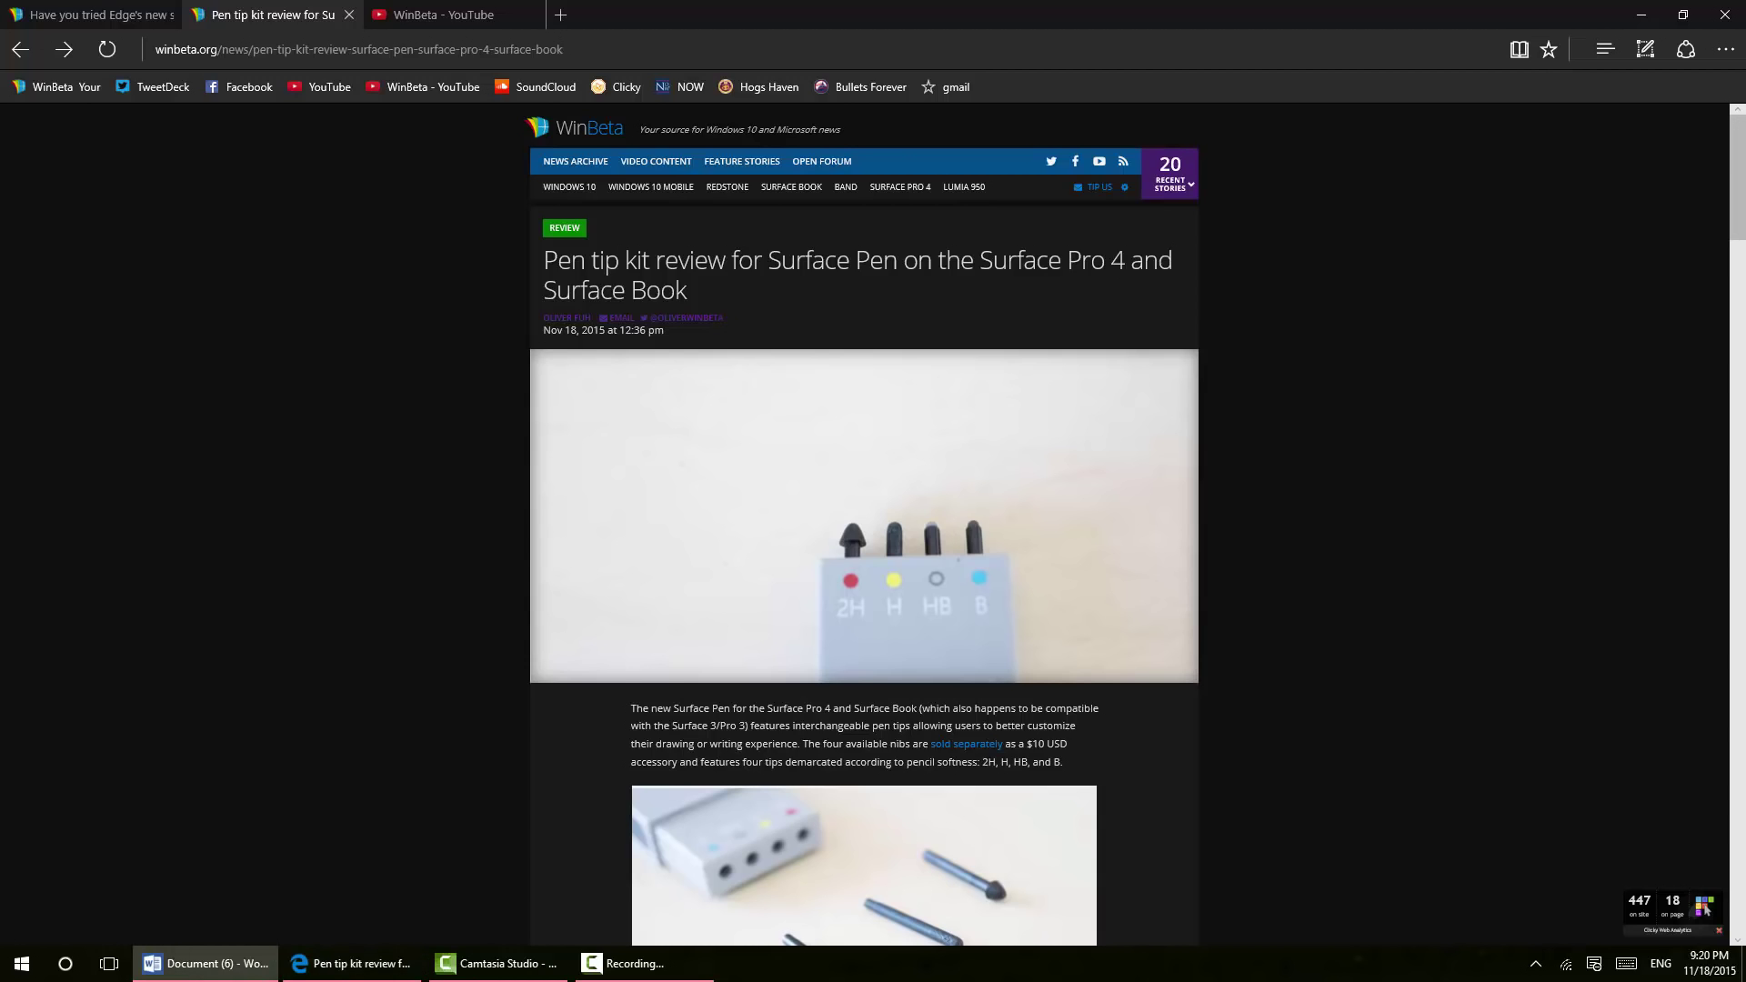
pyautogui.moveTo(5, 20)
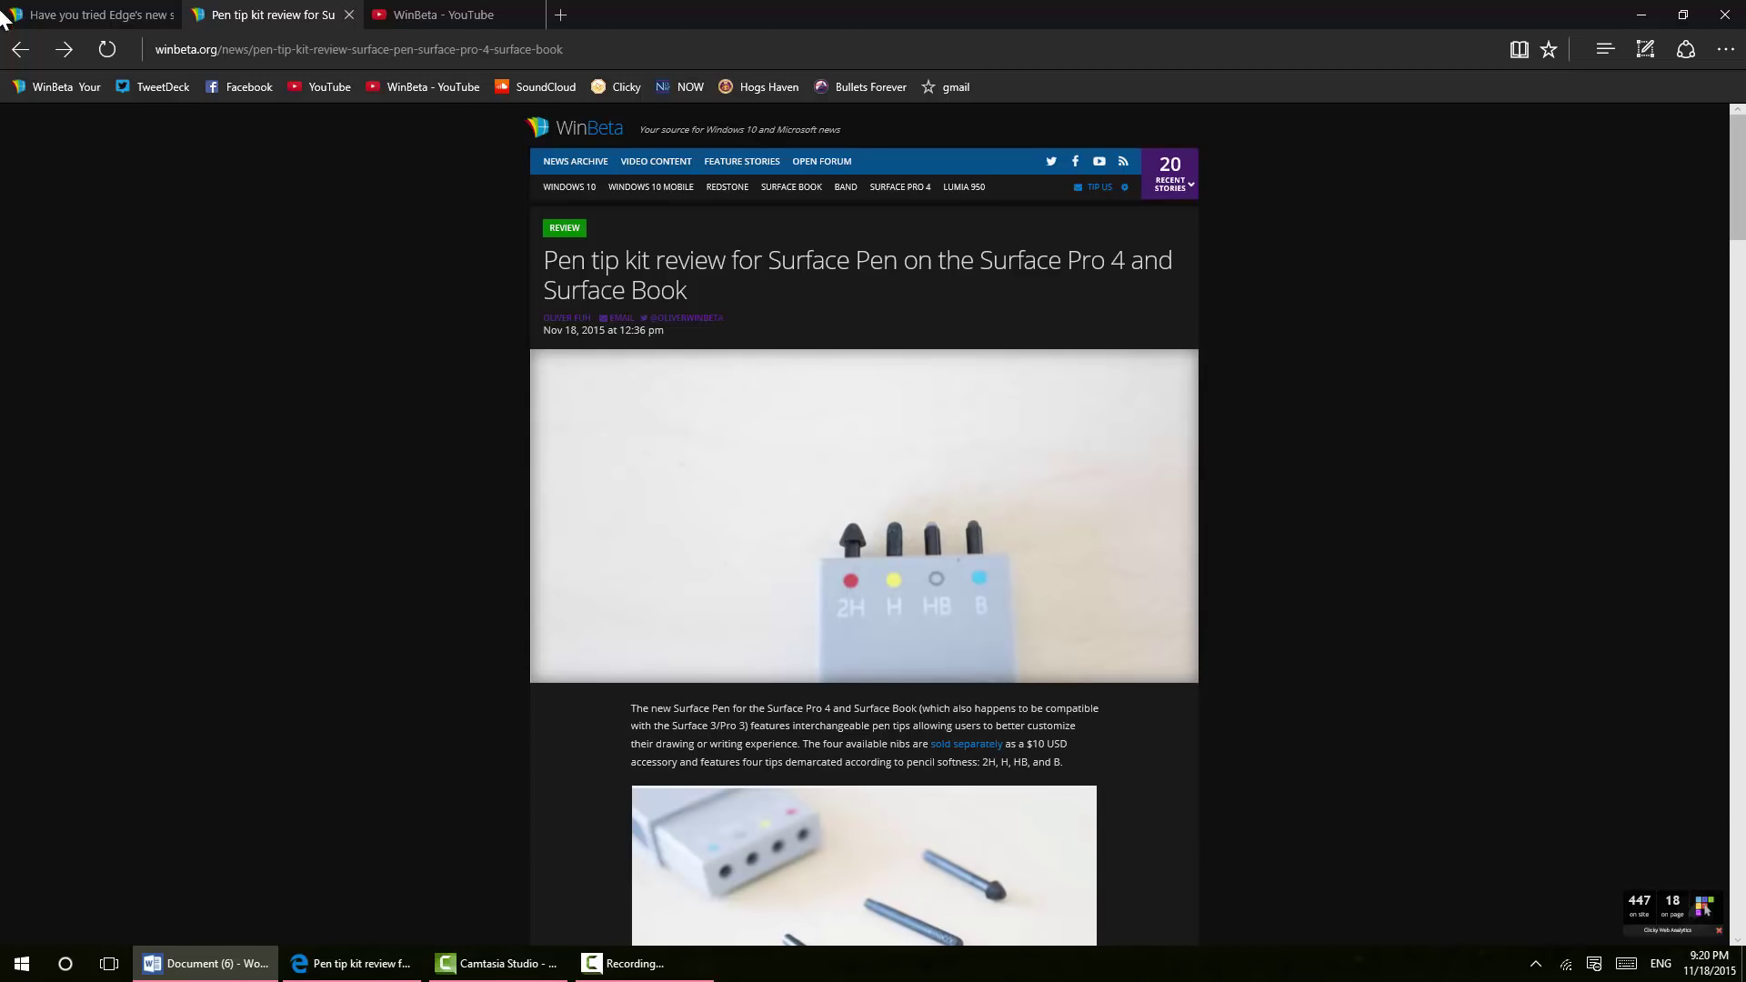
pyautogui.moveTo(89, 15)
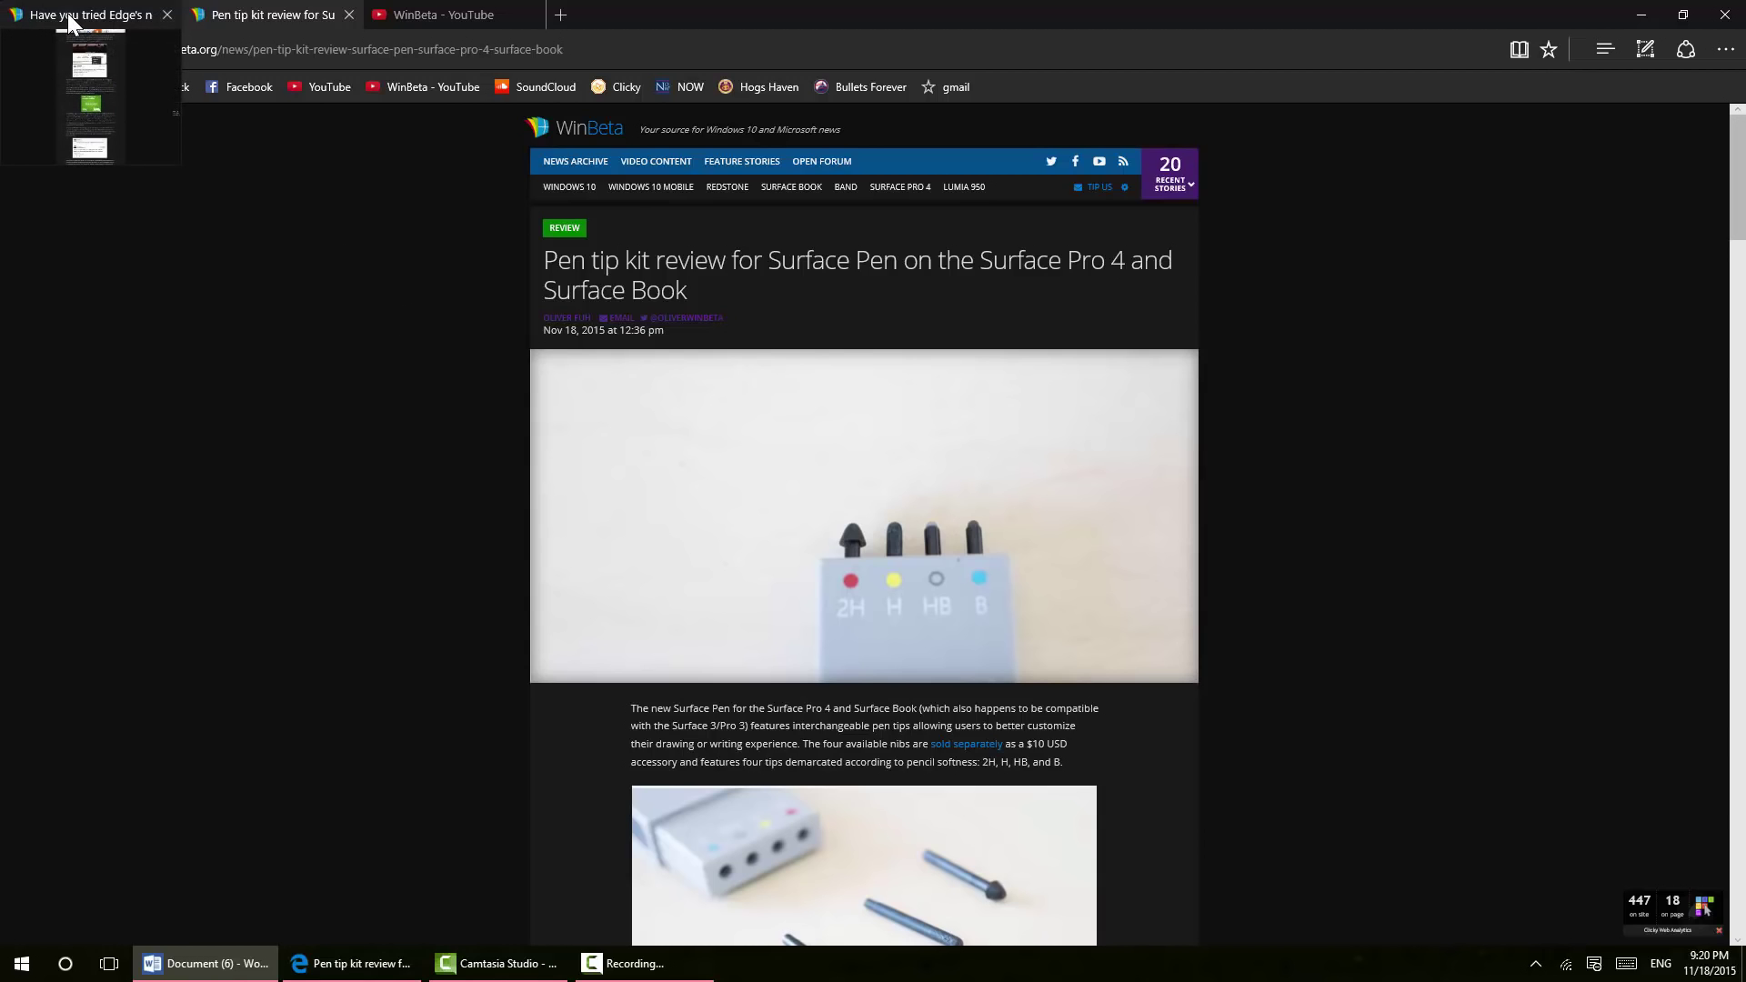
pyautogui.moveTo(61, 123)
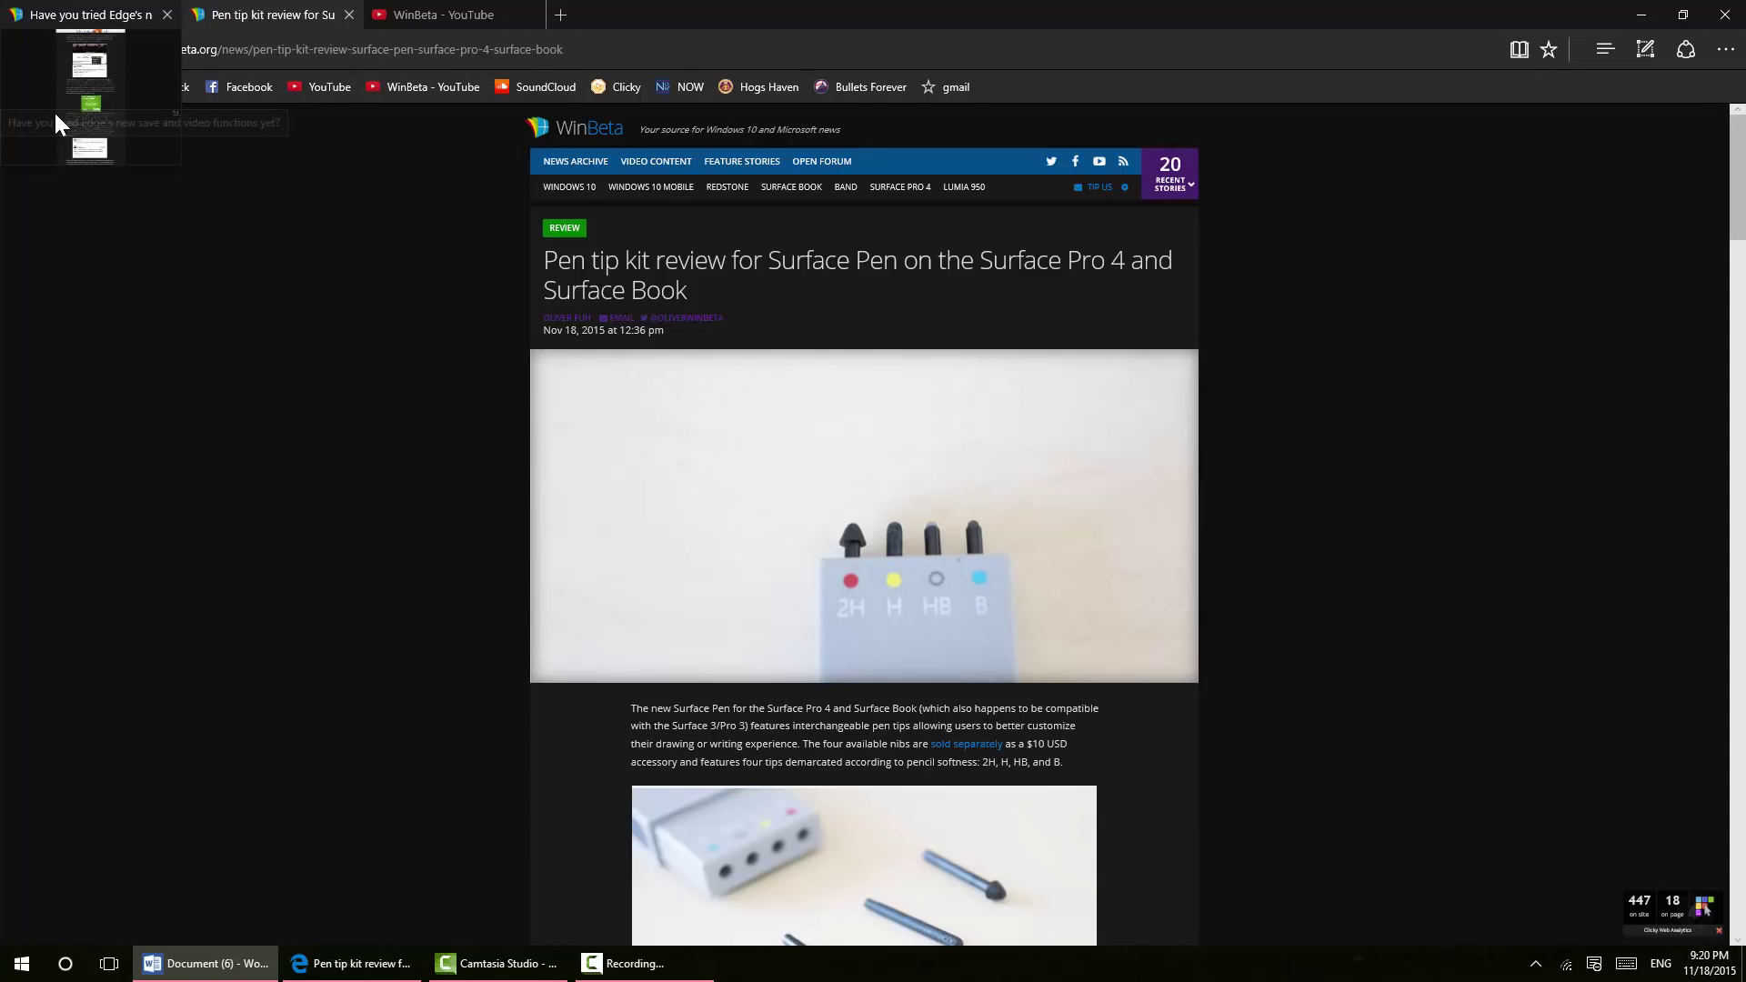
pyautogui.moveTo(243, 29)
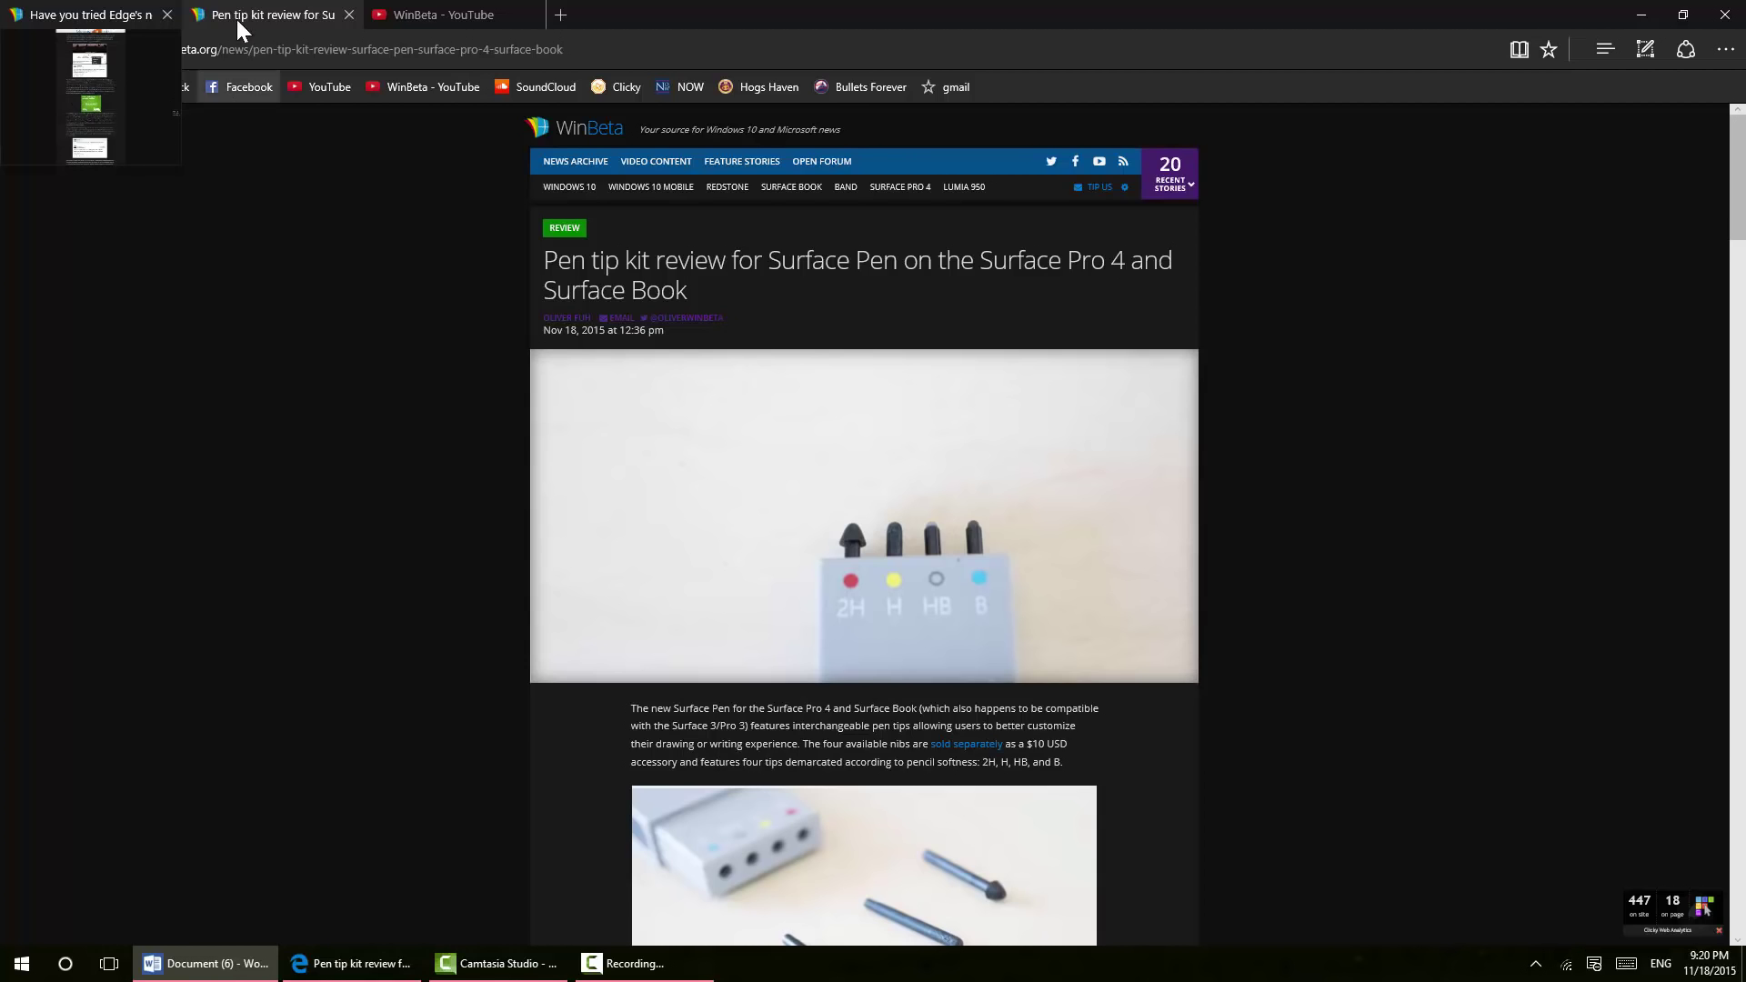
pyautogui.moveTo(435, 15)
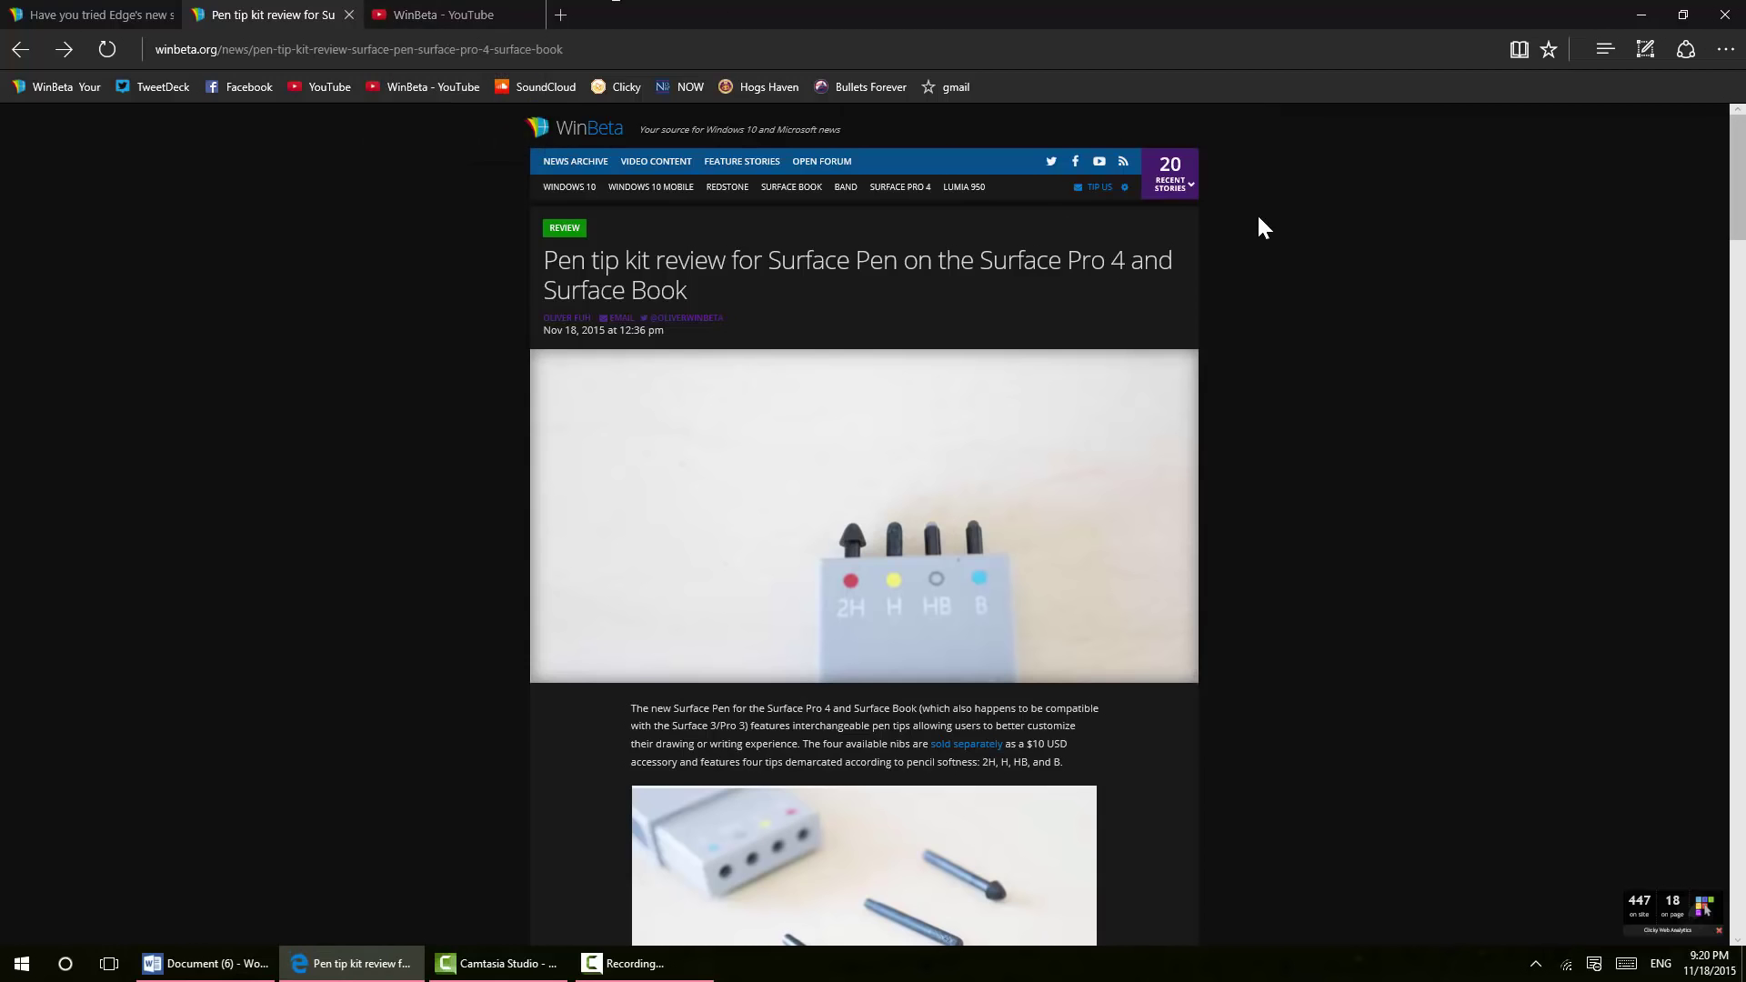
# Open the More actions (…) menu with its window, zoom and settings options
pyautogui.click(1725, 49)
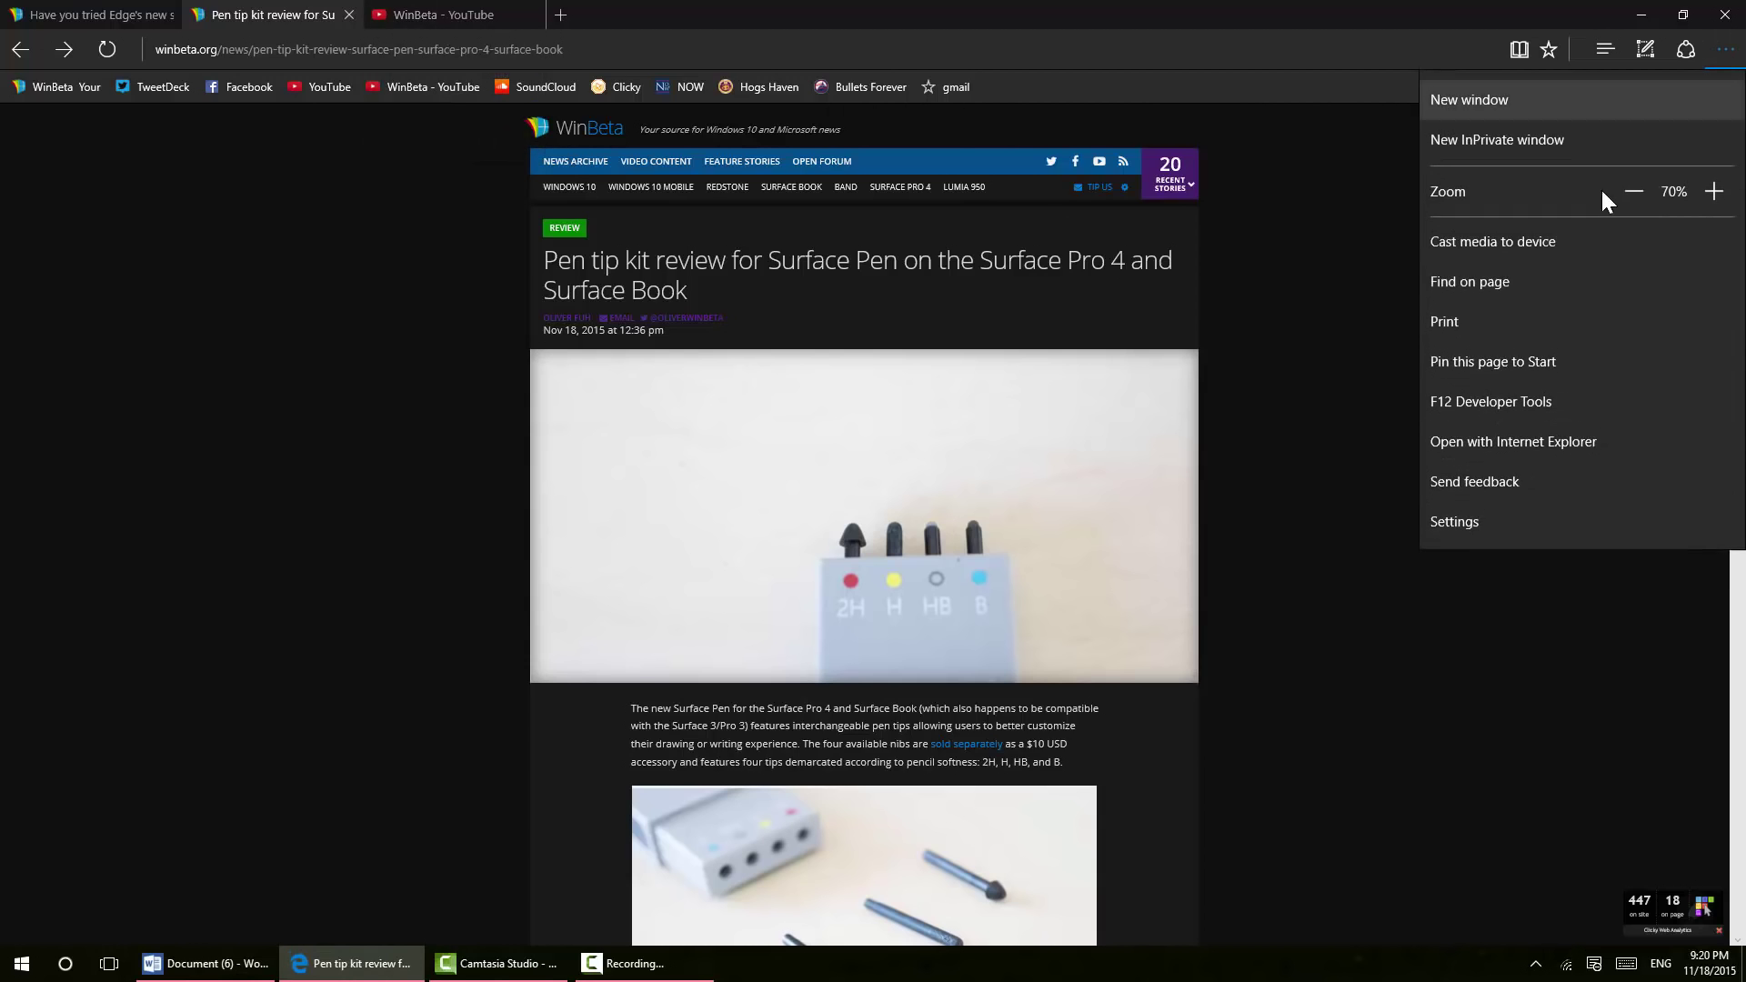
pyautogui.moveTo(1465, 268)
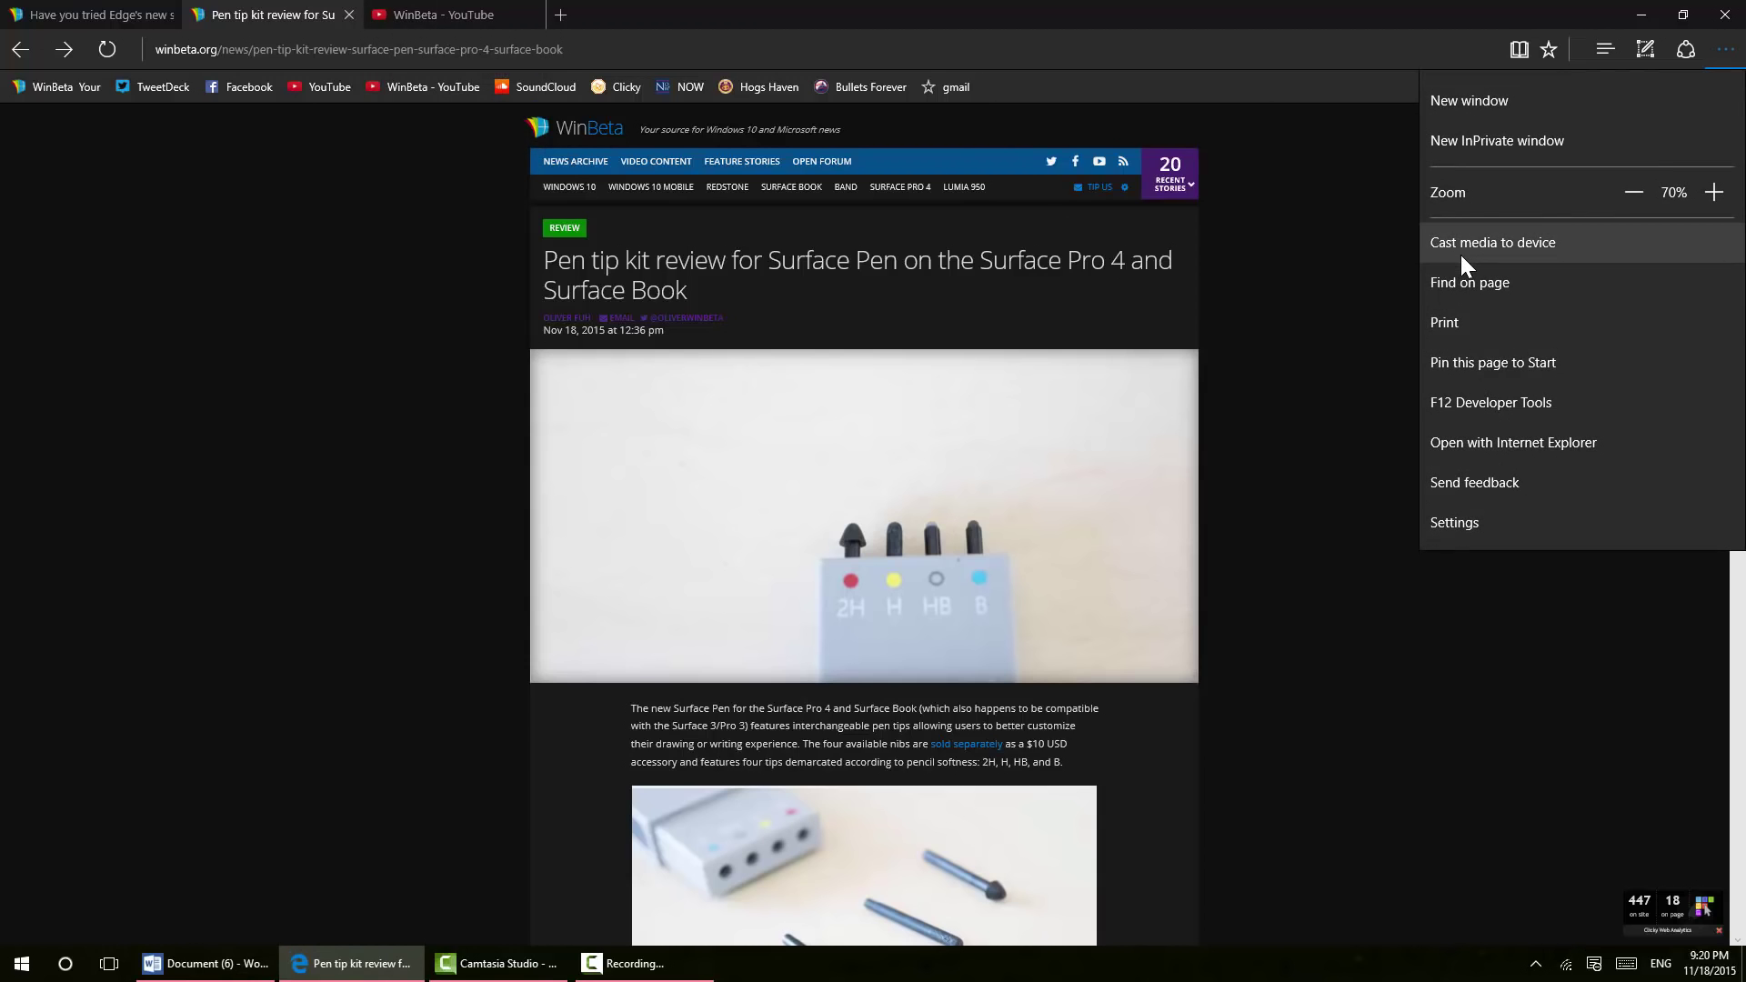
pyautogui.moveTo(1429, 271)
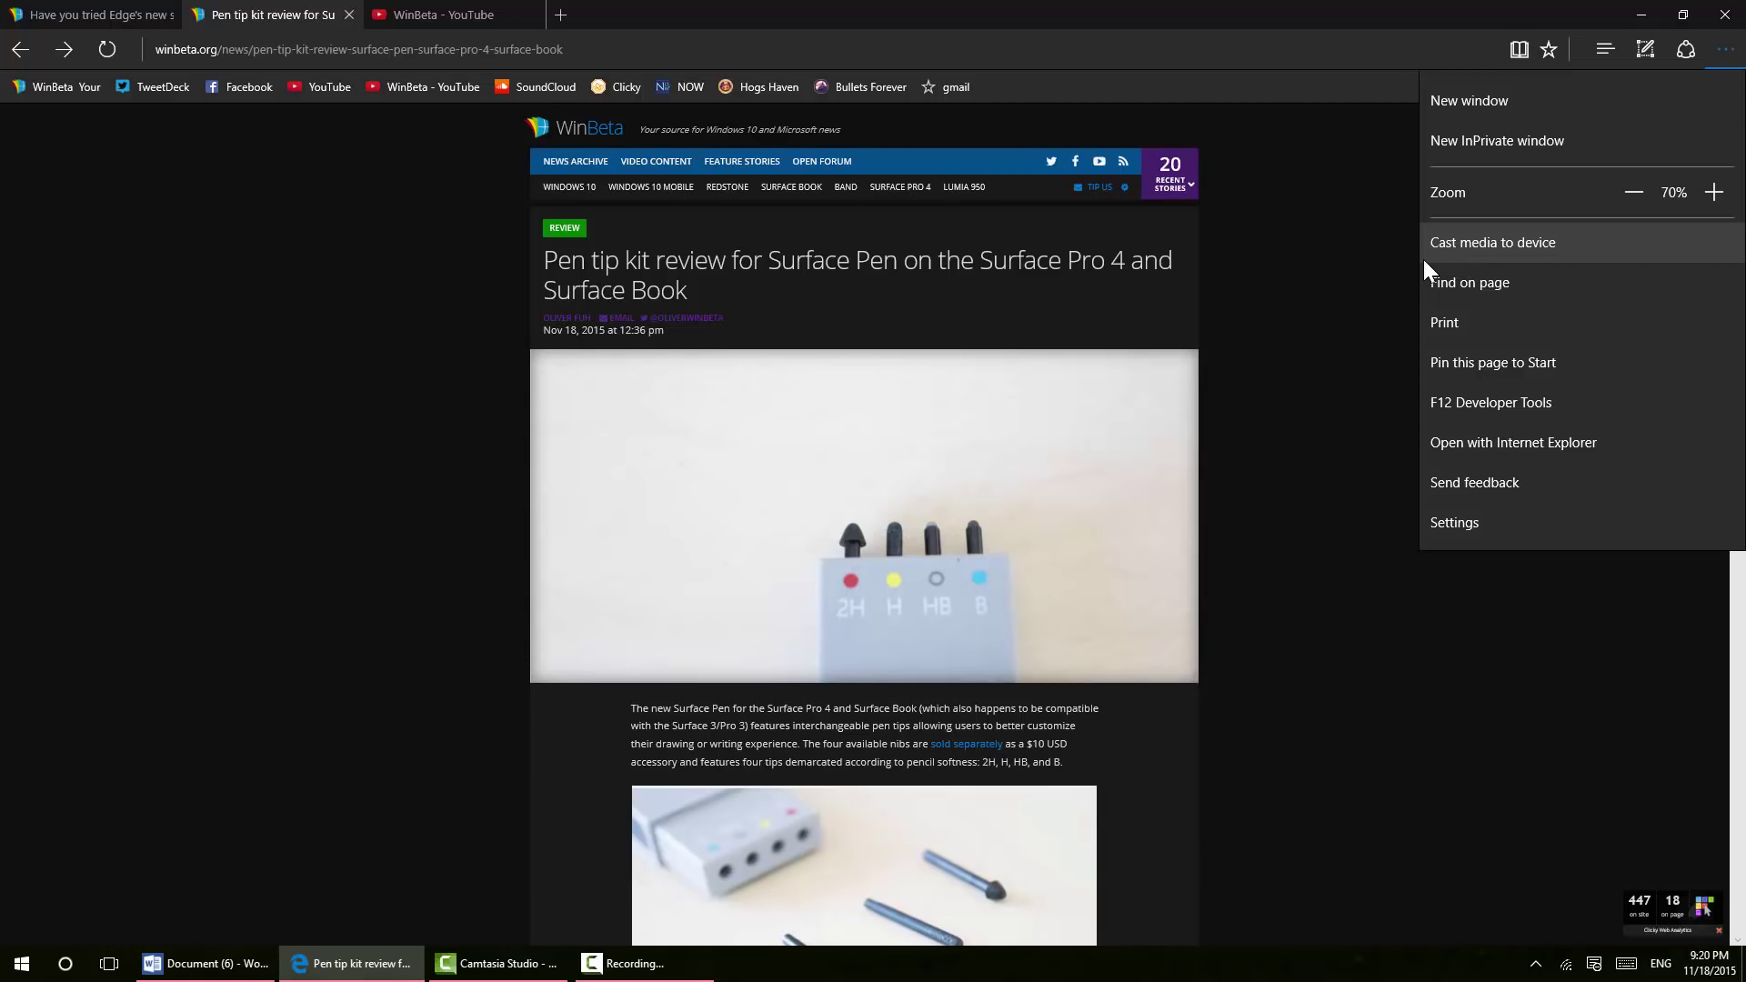
pyautogui.moveTo(1454, 258)
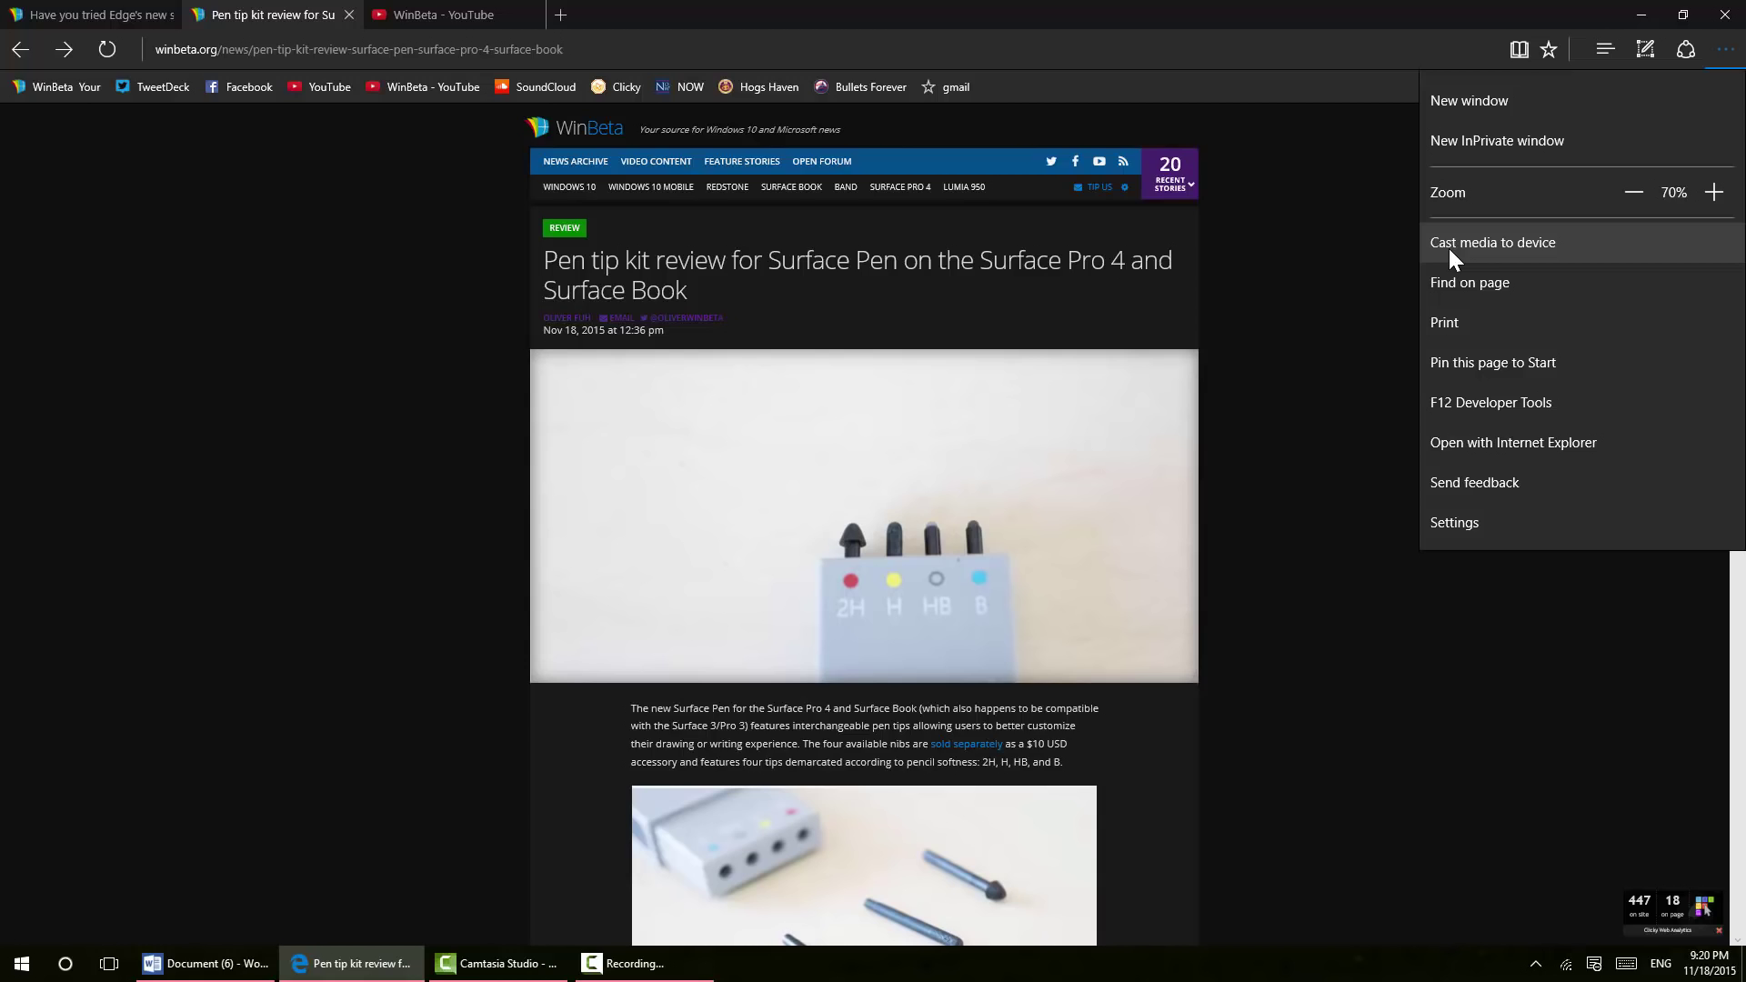
pyautogui.moveTo(1399, 283)
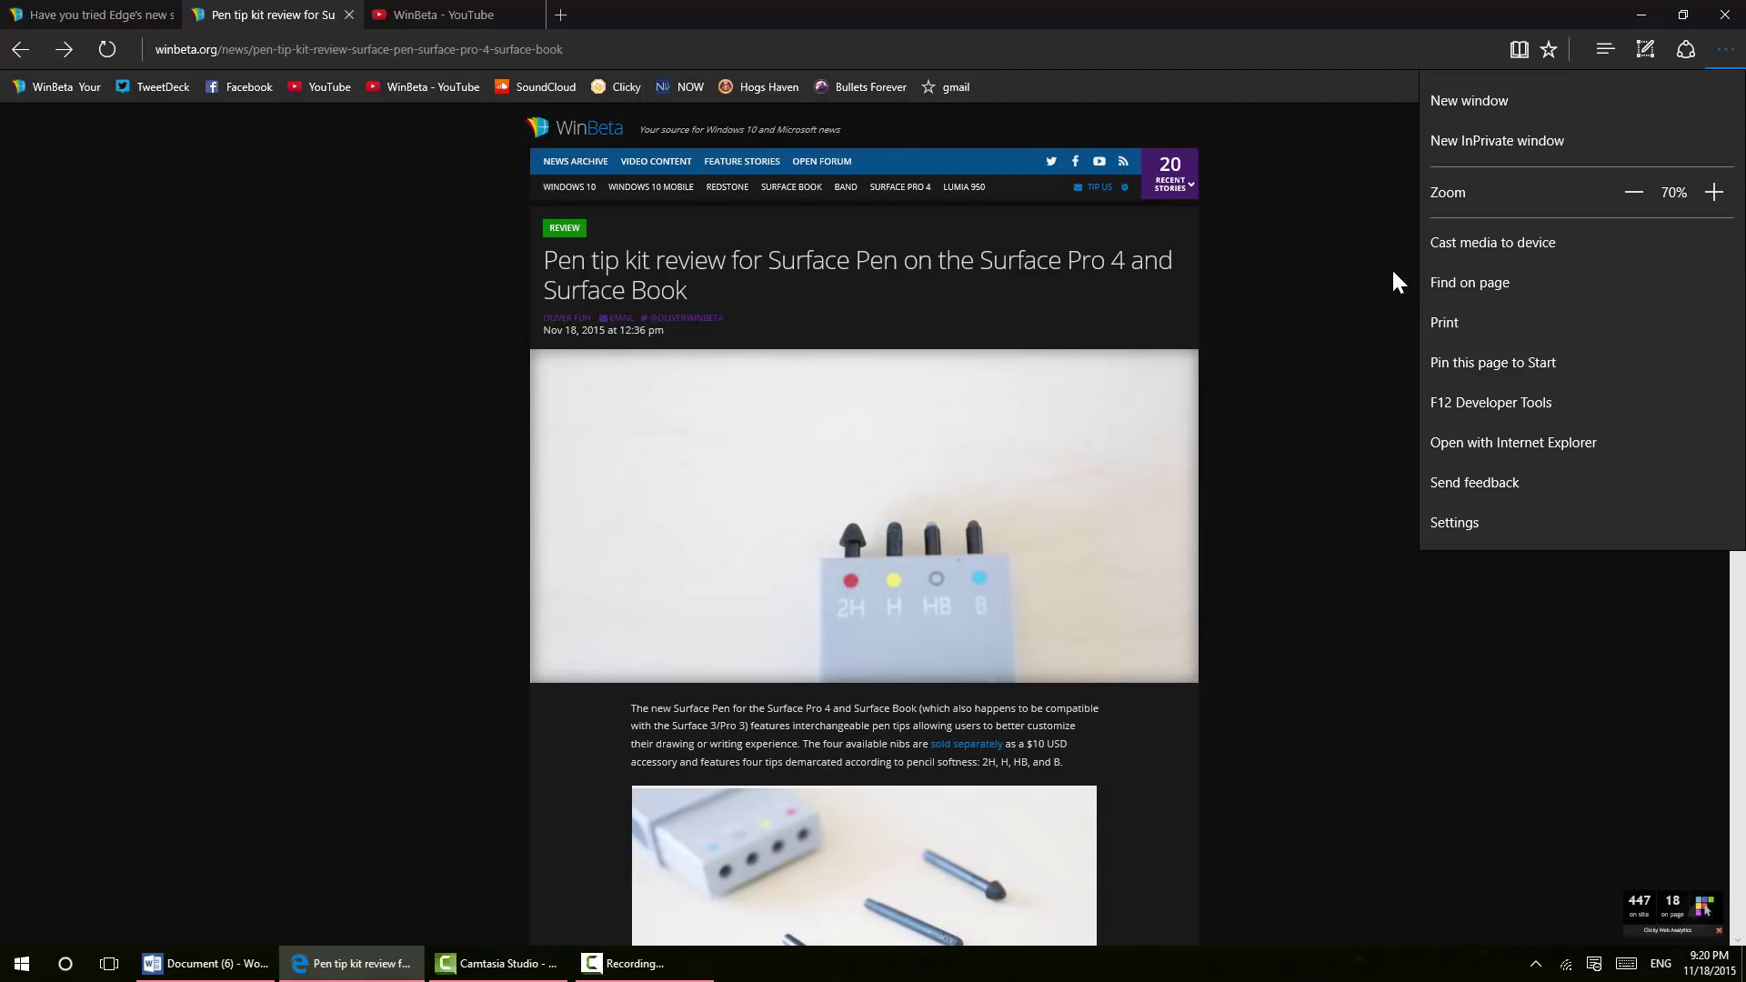
pyautogui.moveTo(1492, 242)
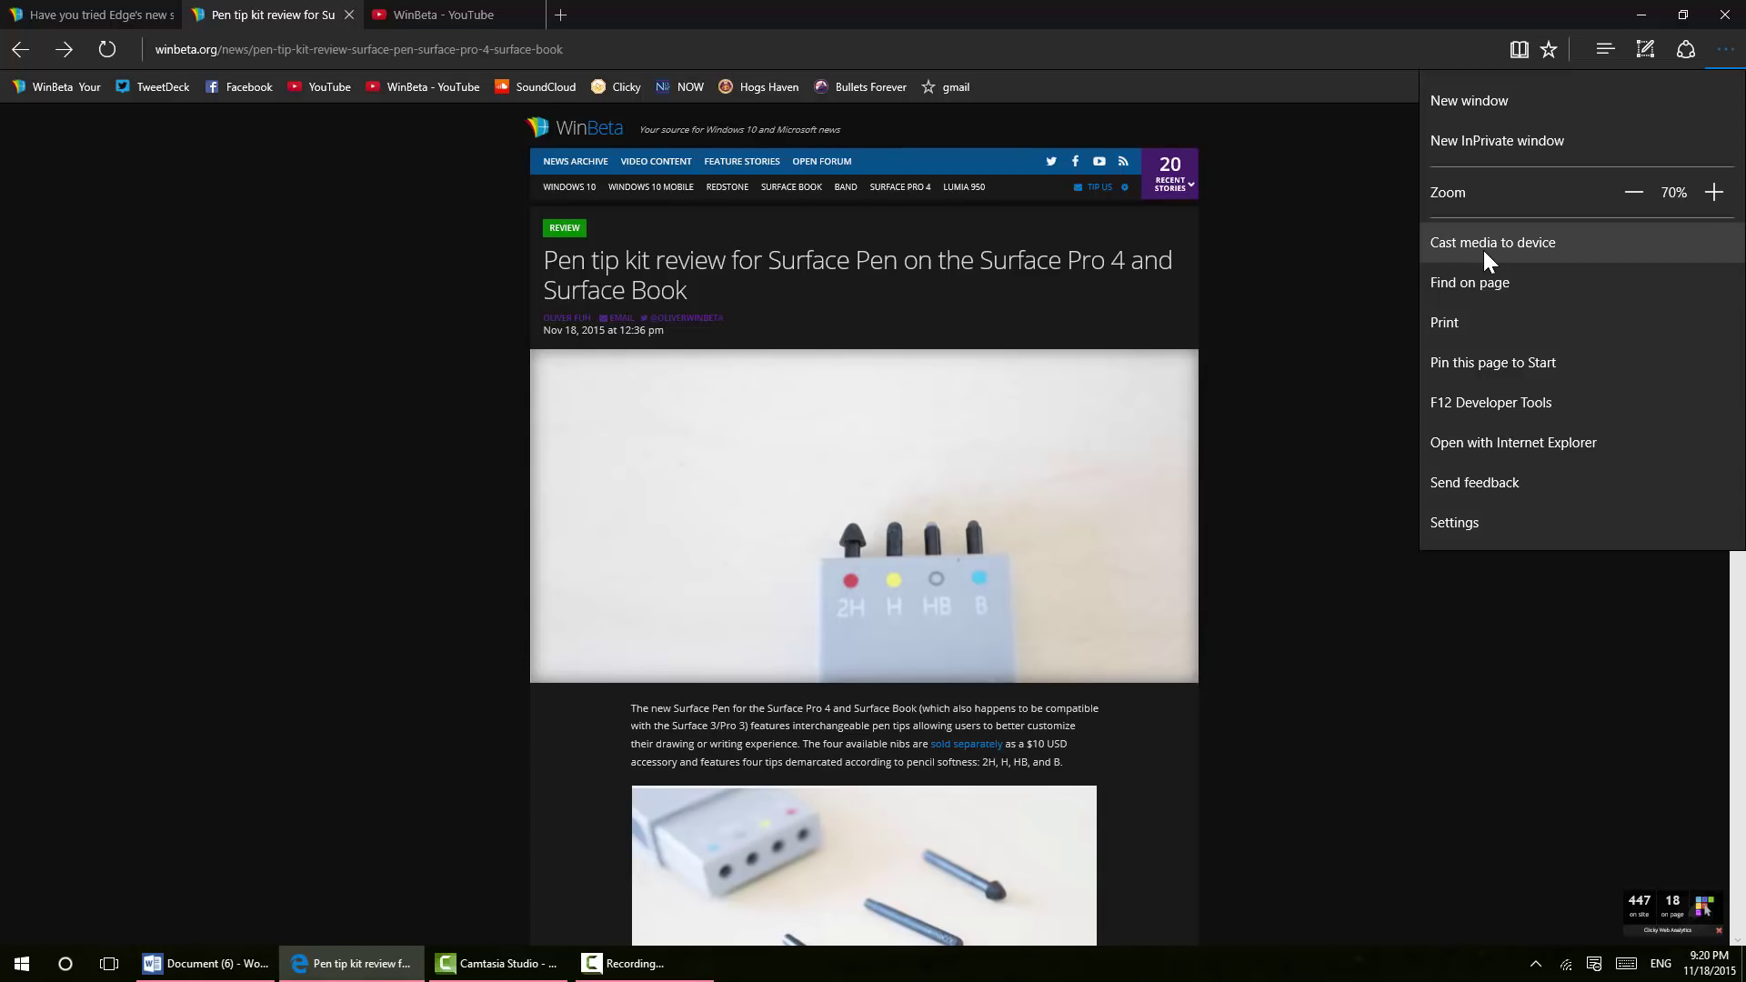
pyautogui.moveTo(328, 436)
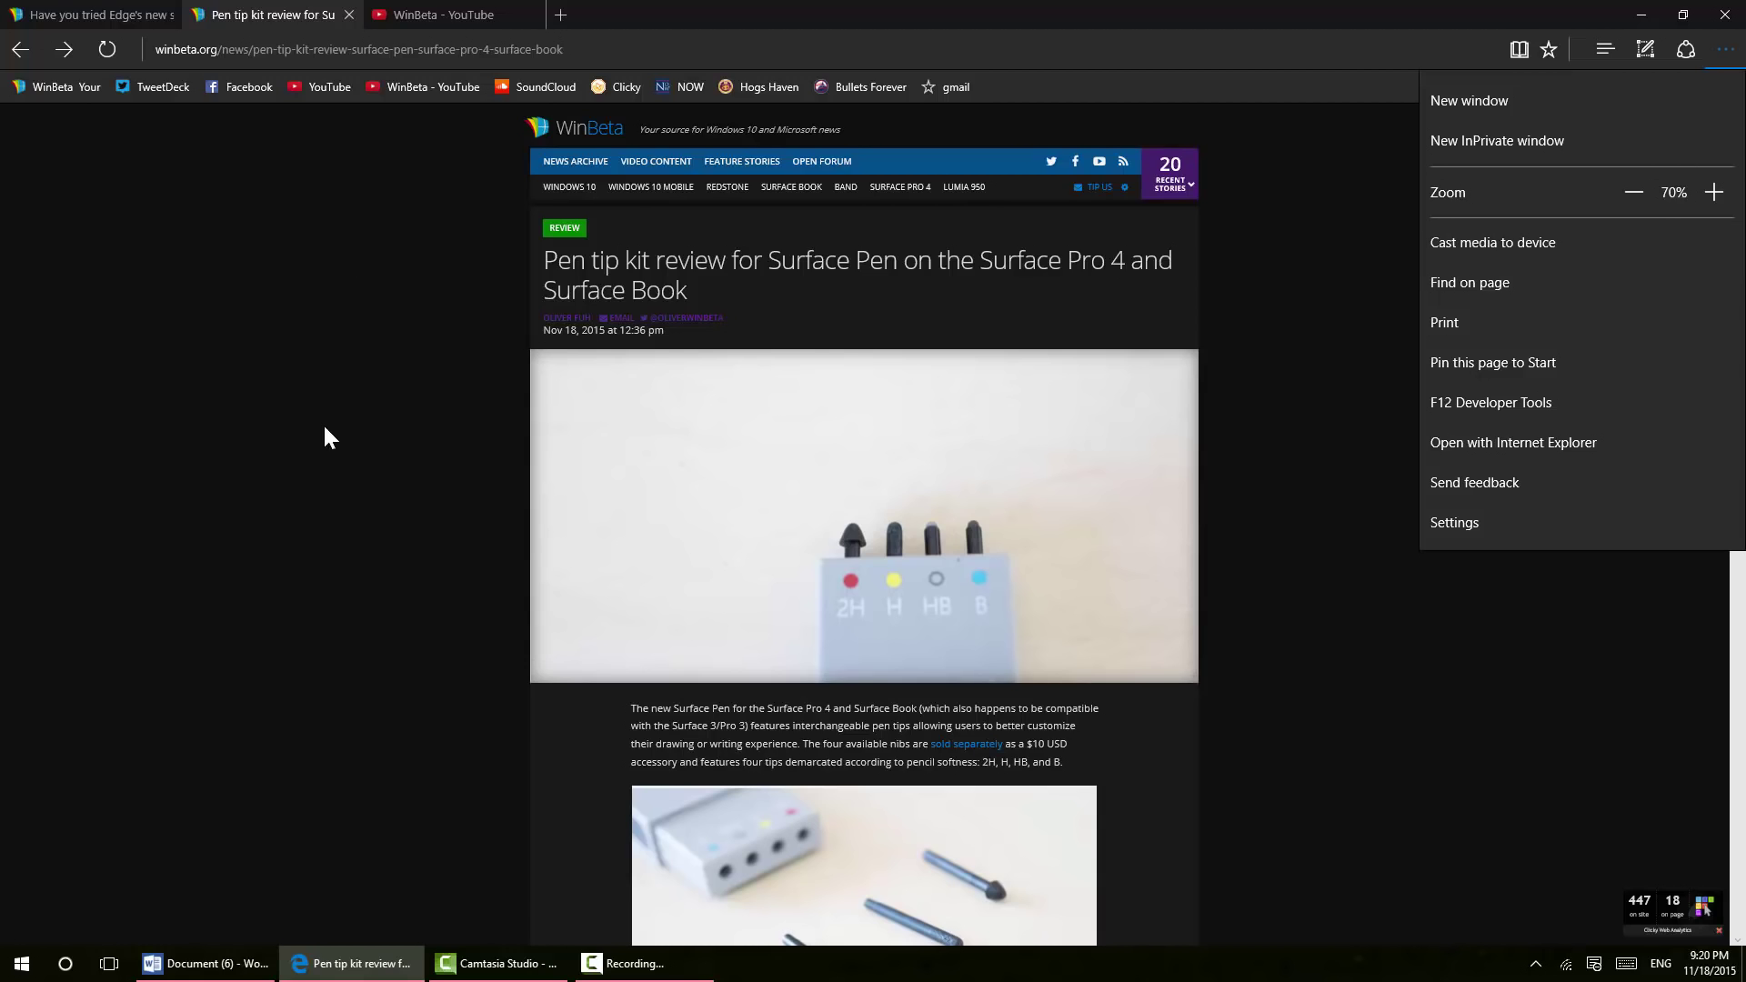
pyautogui.moveTo(308, 377)
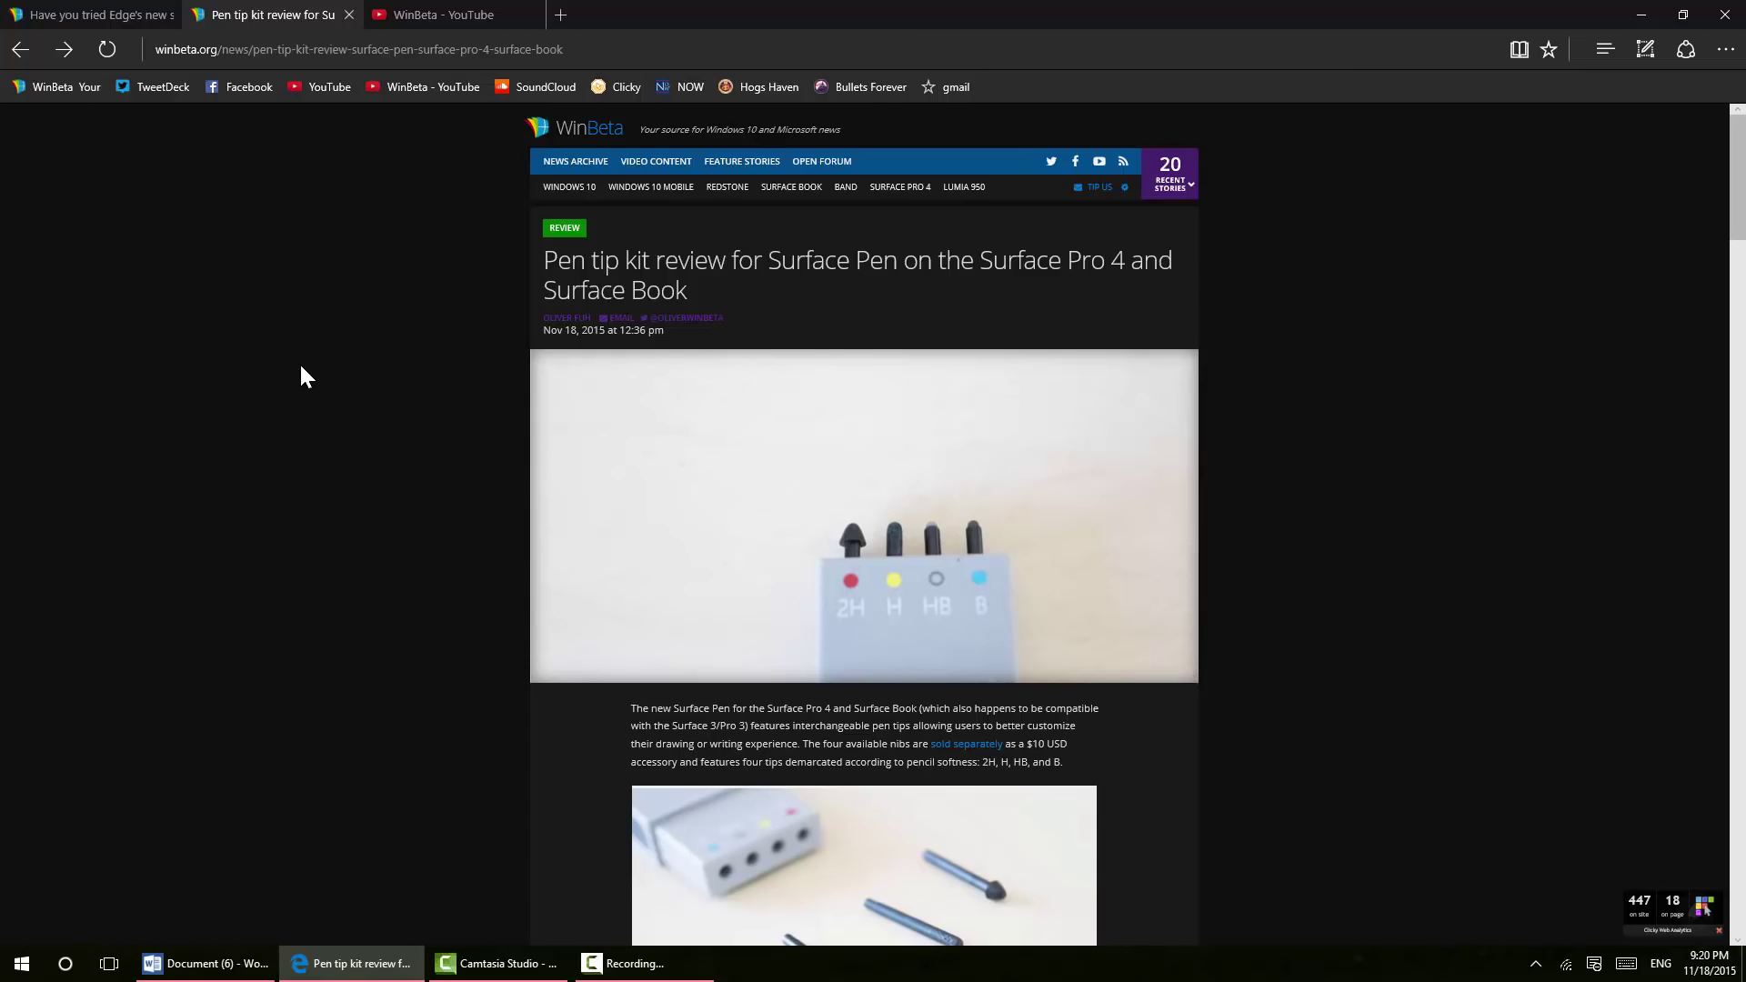
pyautogui.moveTo(452, 414)
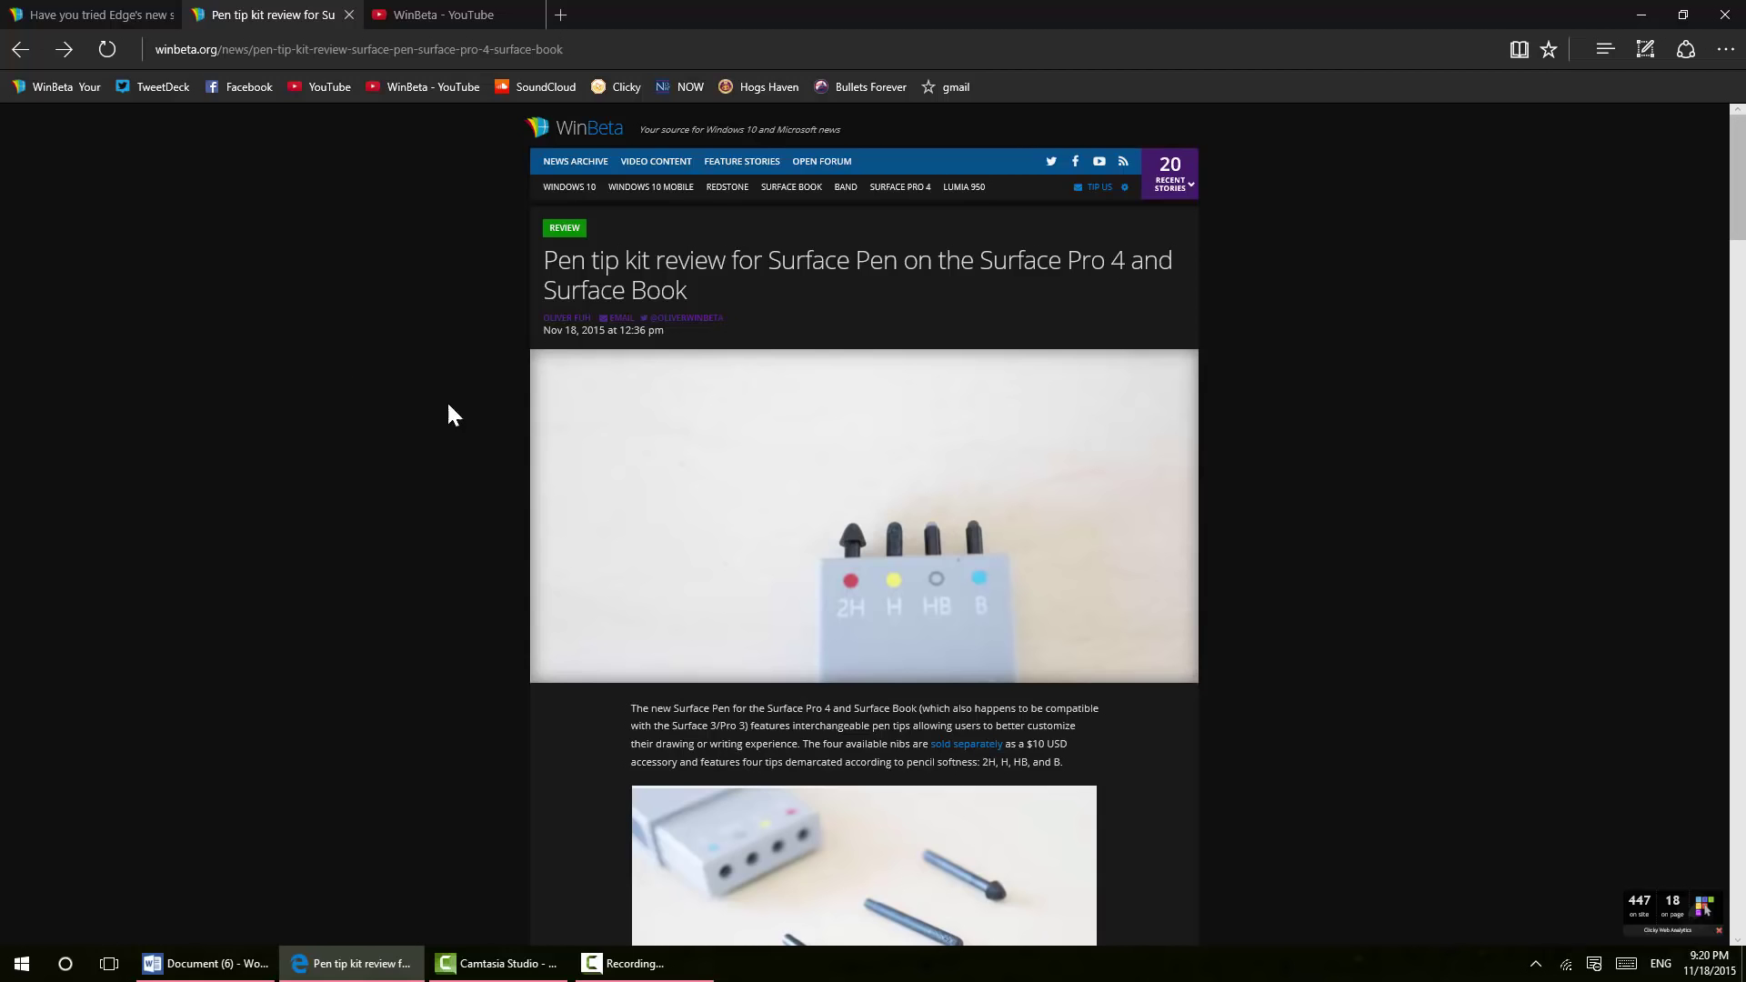
pyautogui.moveTo(1735, 315)
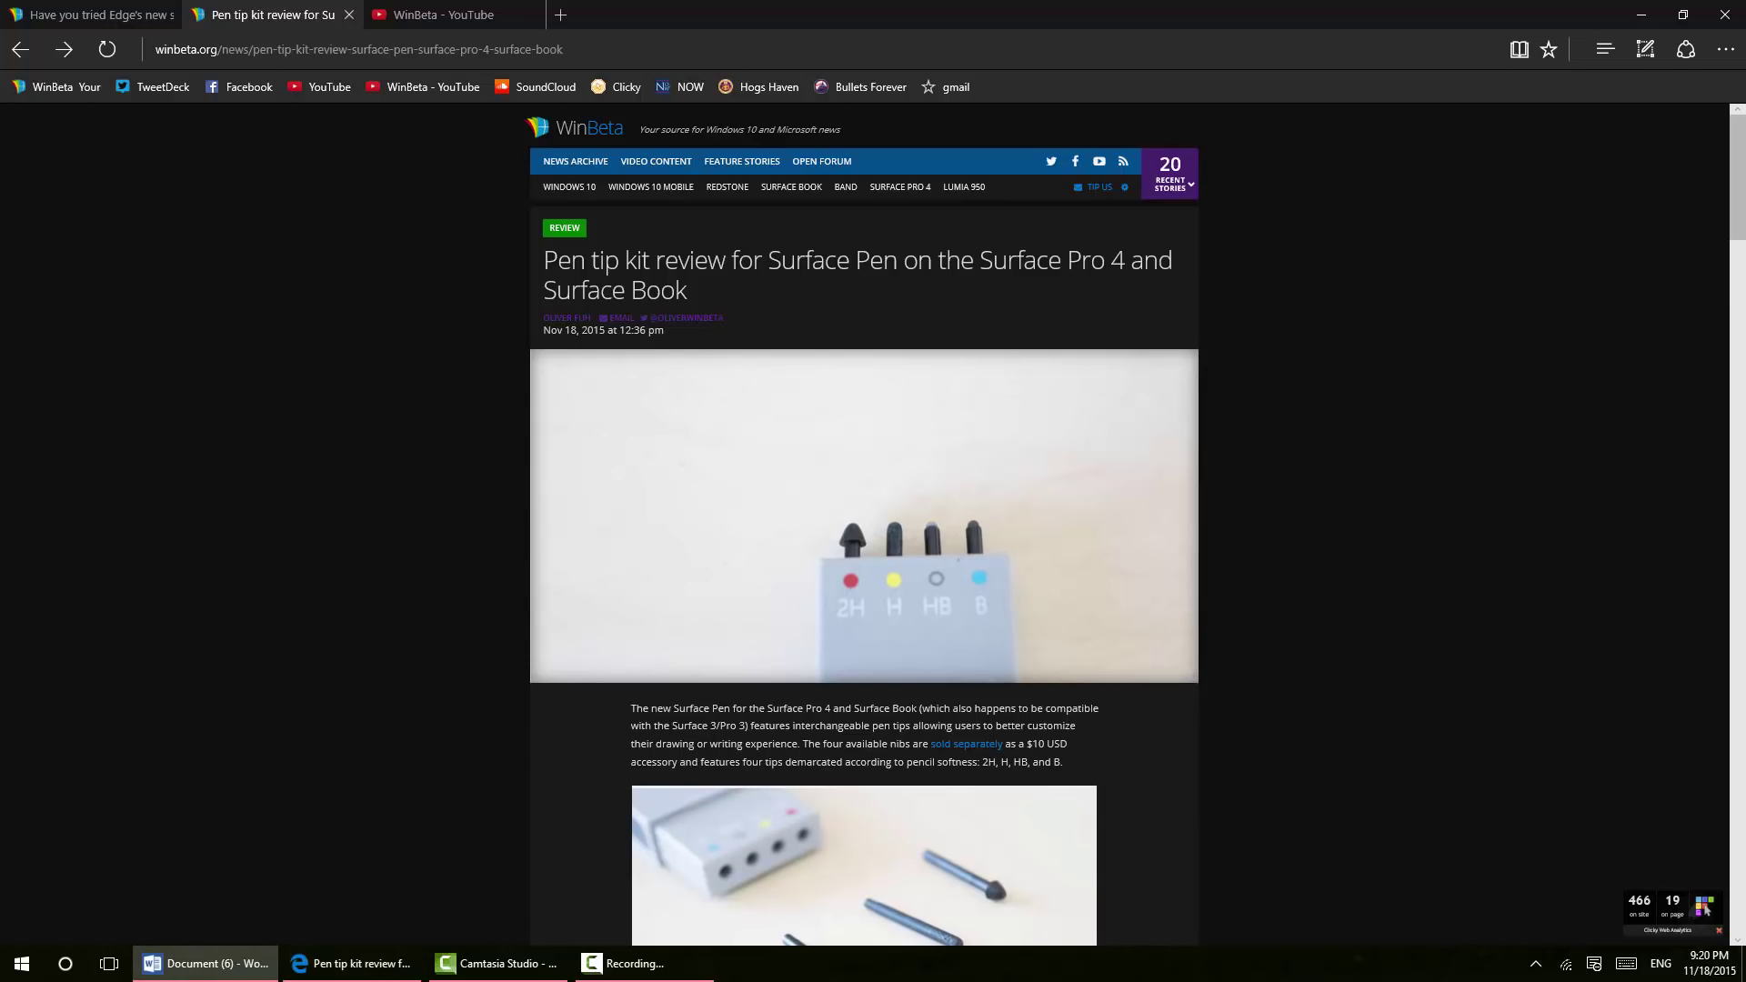
# Scroll through the pen tip kit review's photos and back up to the top
pyautogui.scroll(-3)
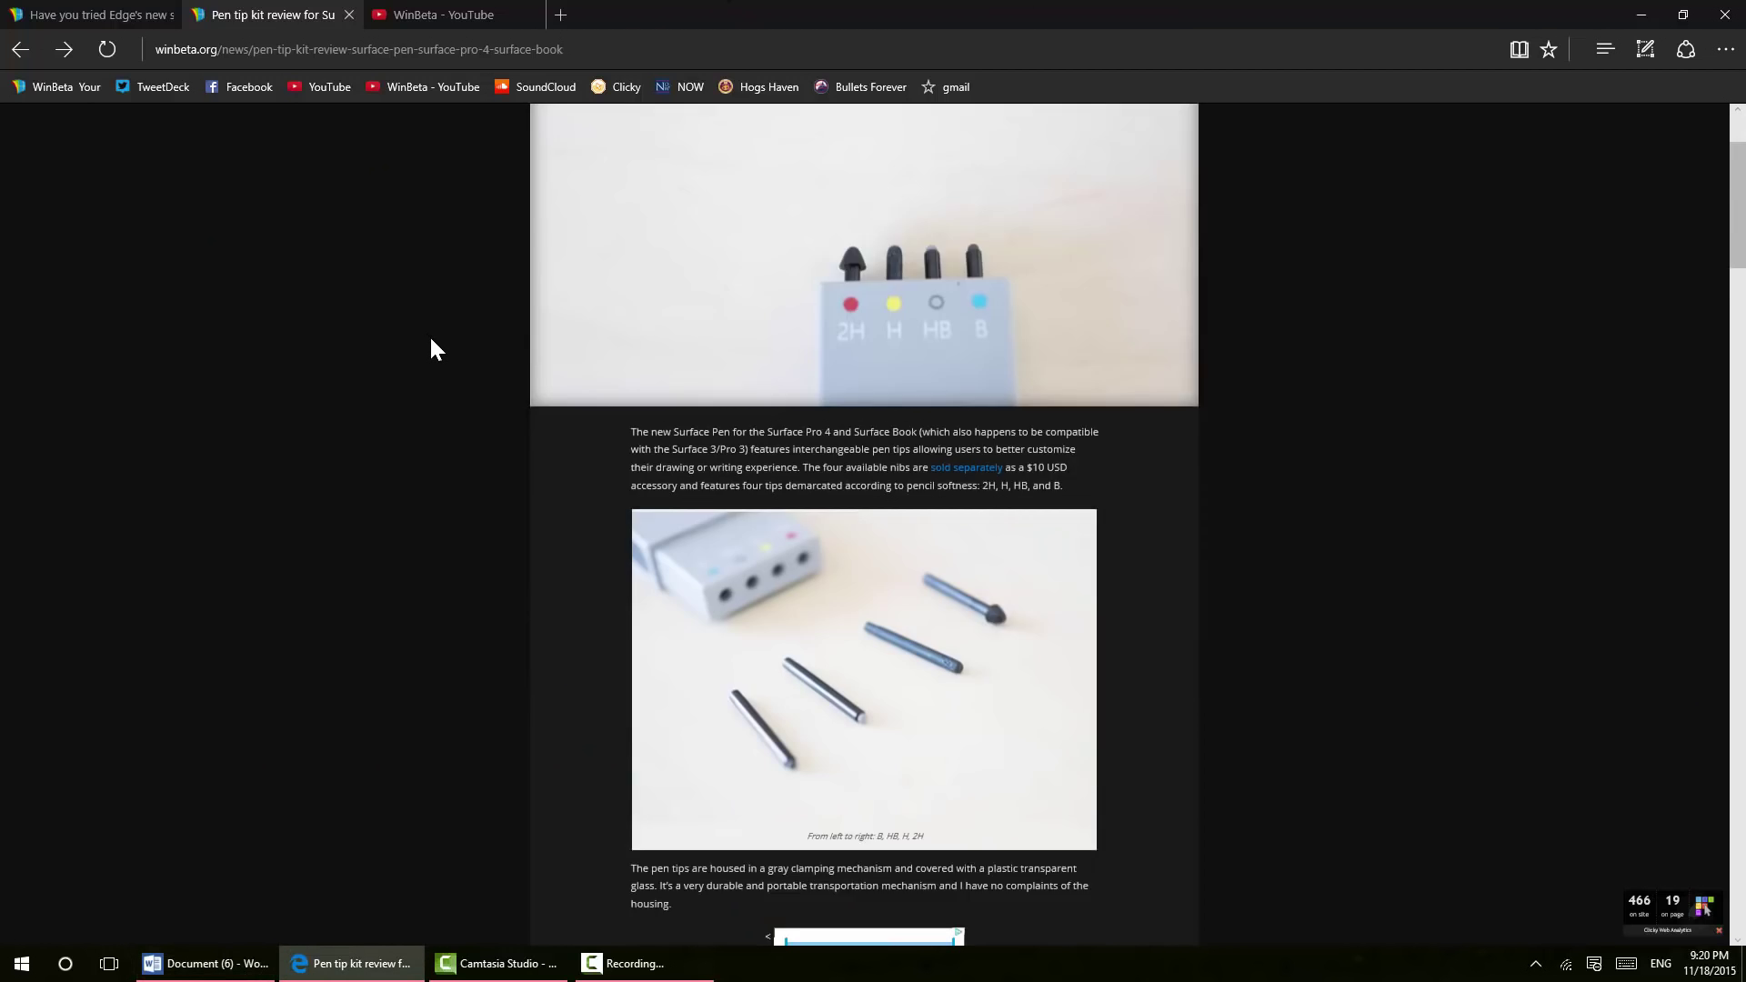
pyautogui.scroll(-3)
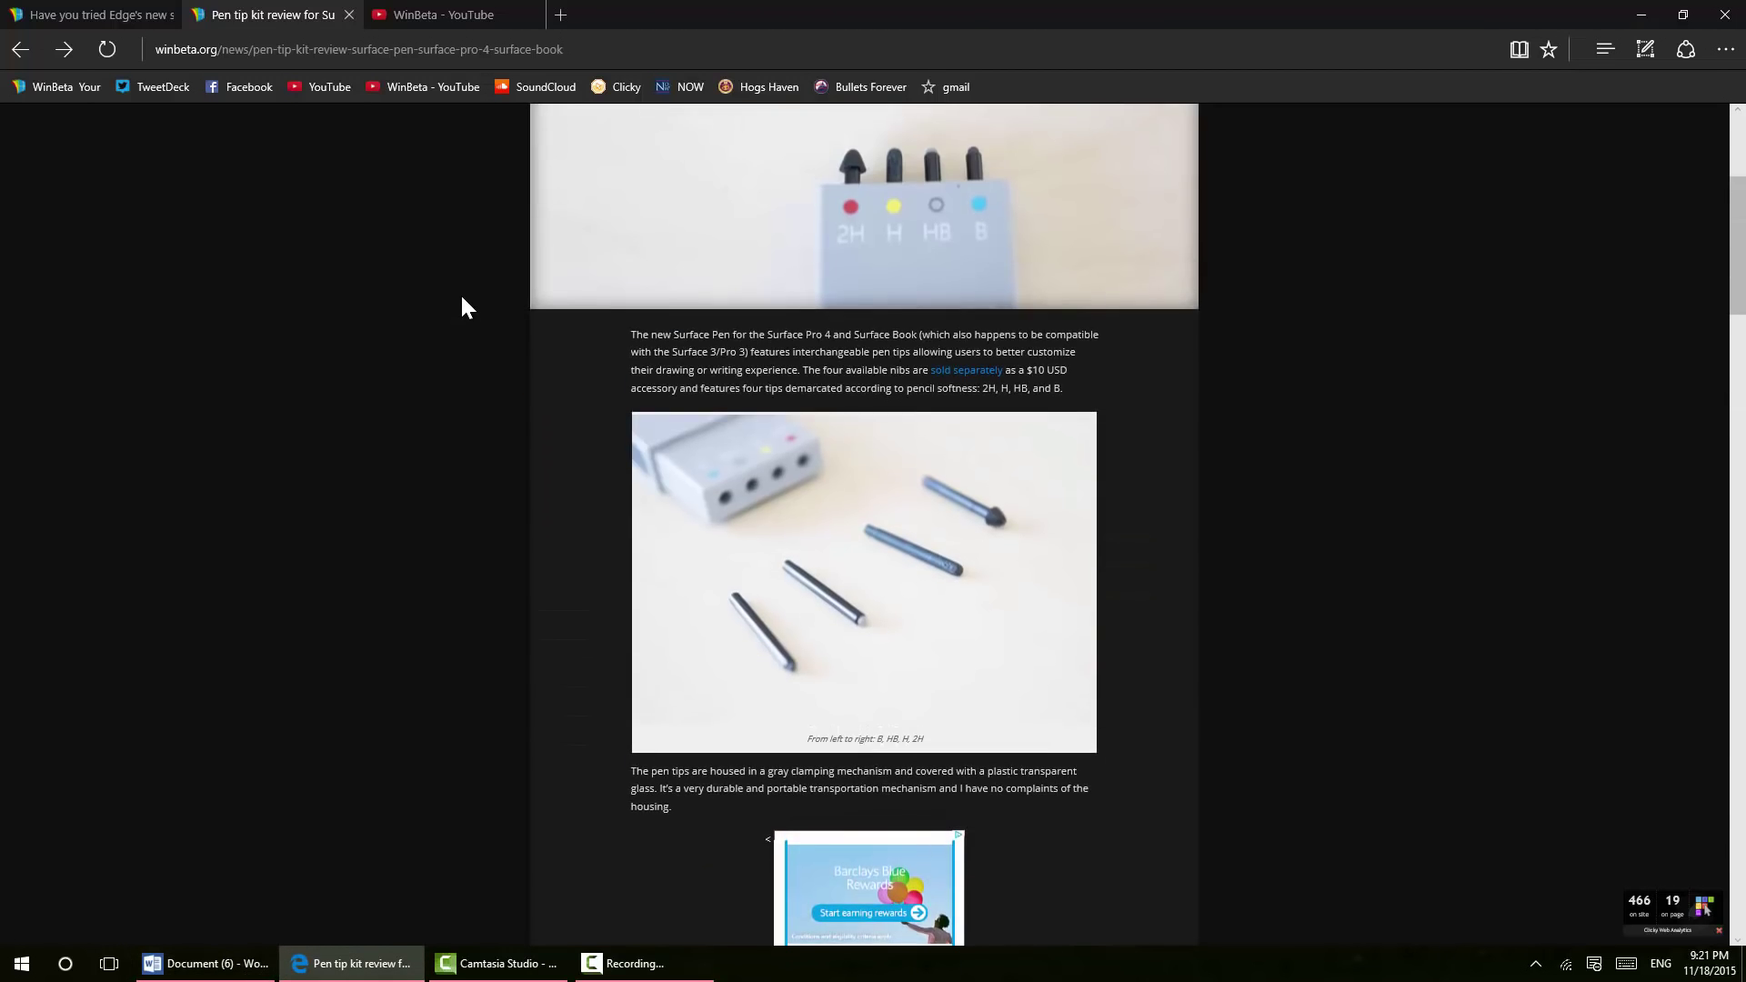
pyautogui.scroll(3)
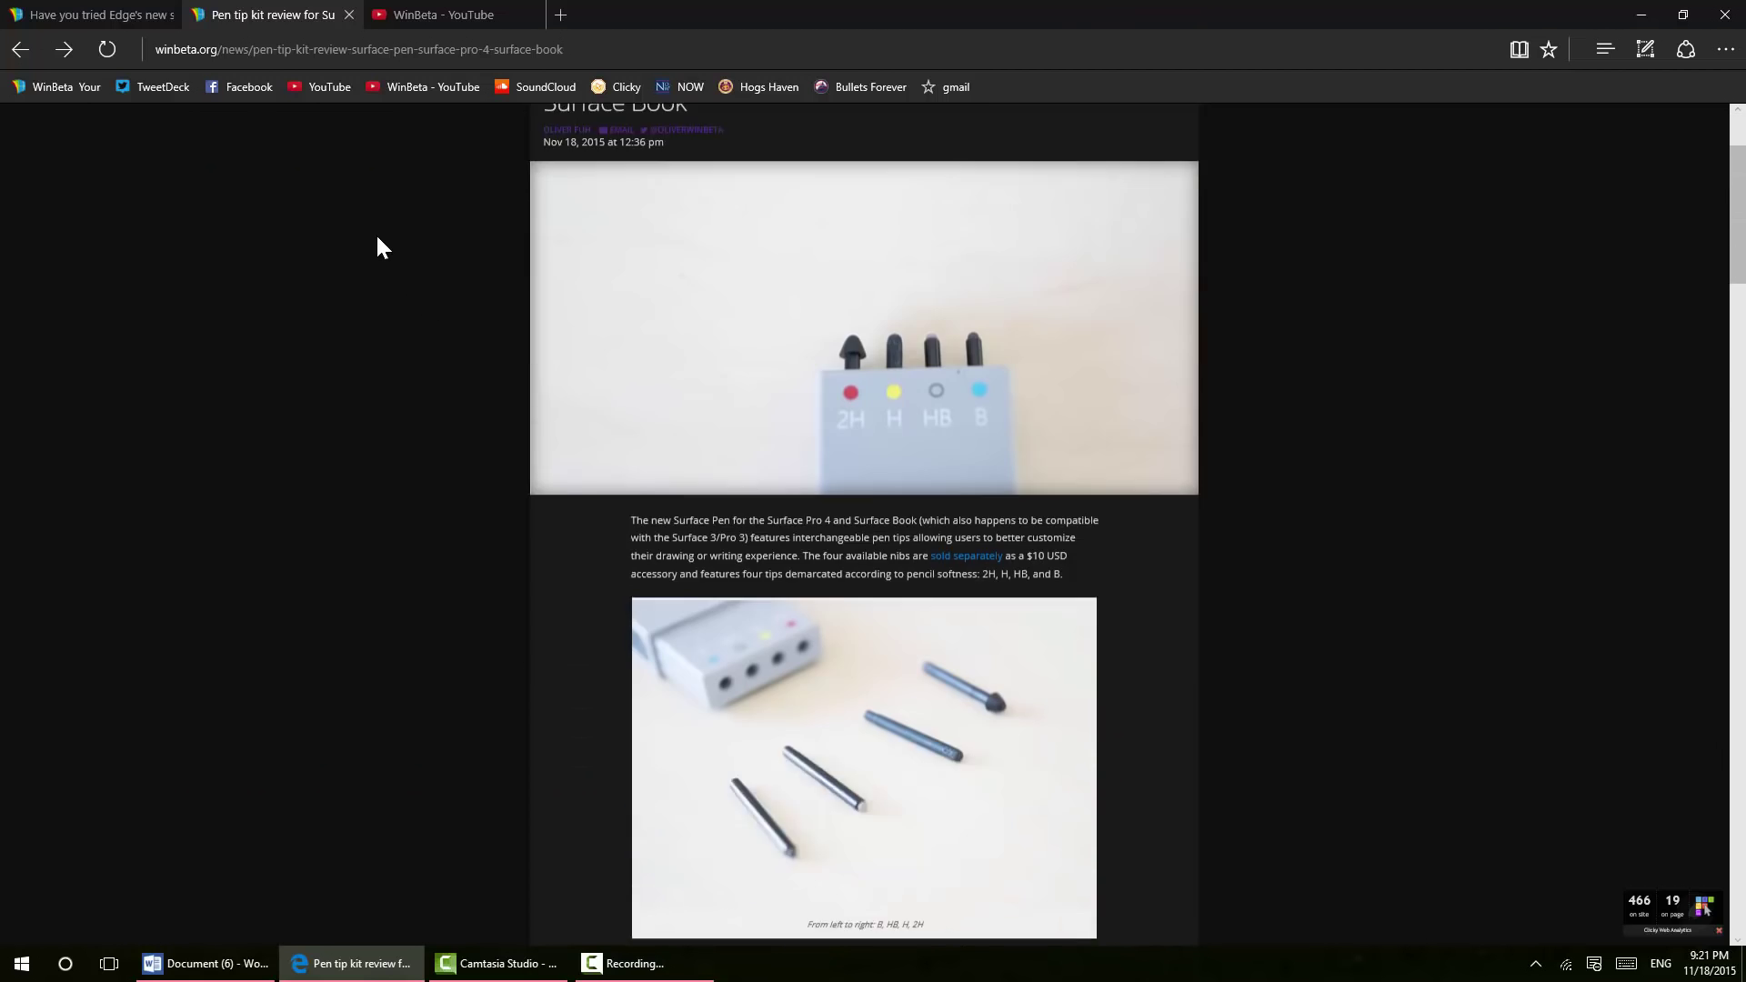
pyautogui.scroll(-3)
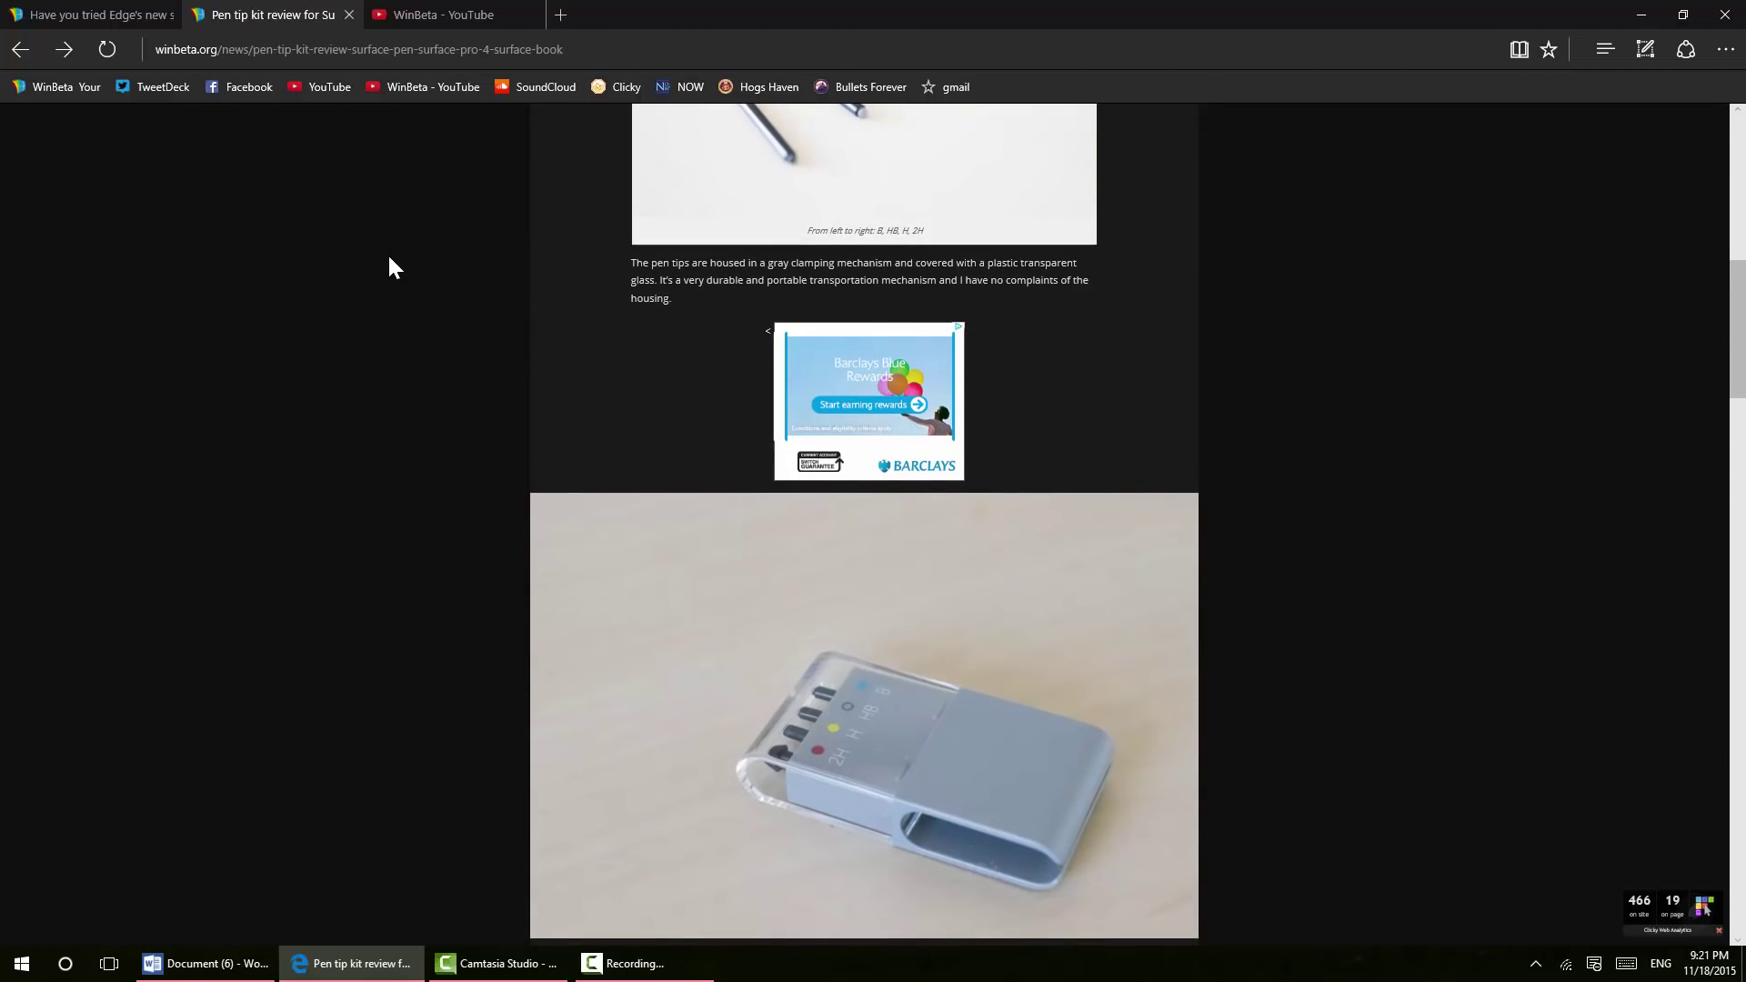
pyautogui.scroll(-3)
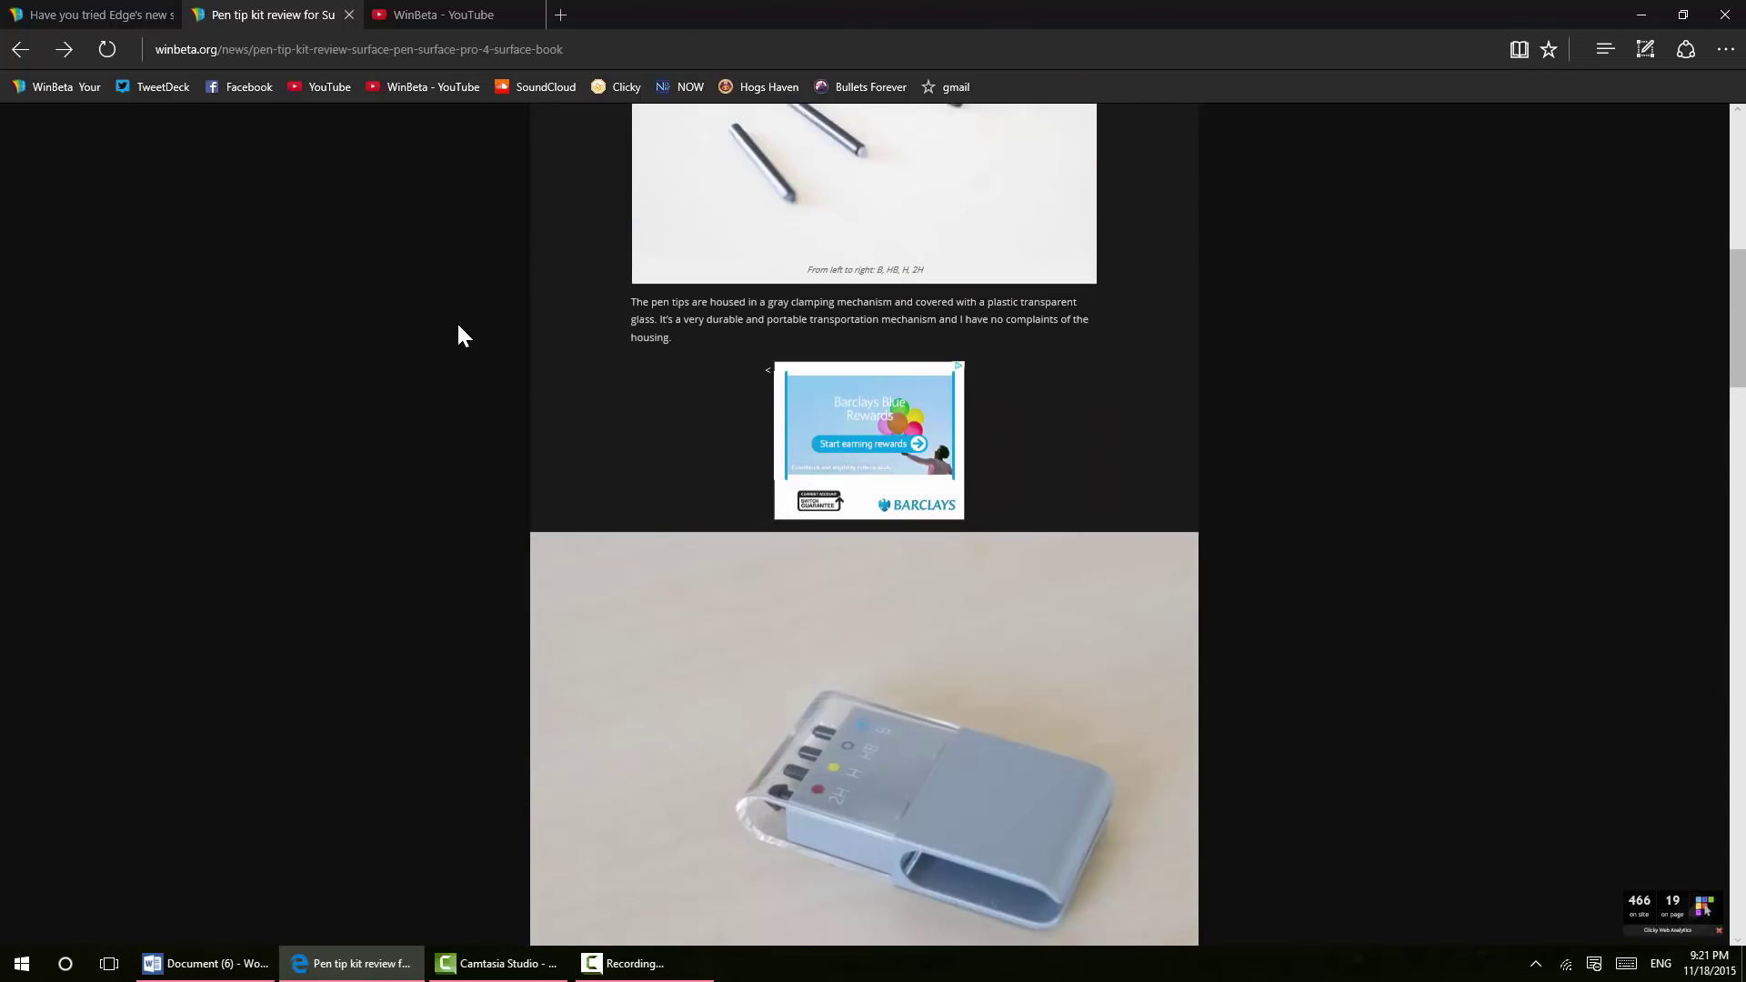
pyautogui.scroll(3)
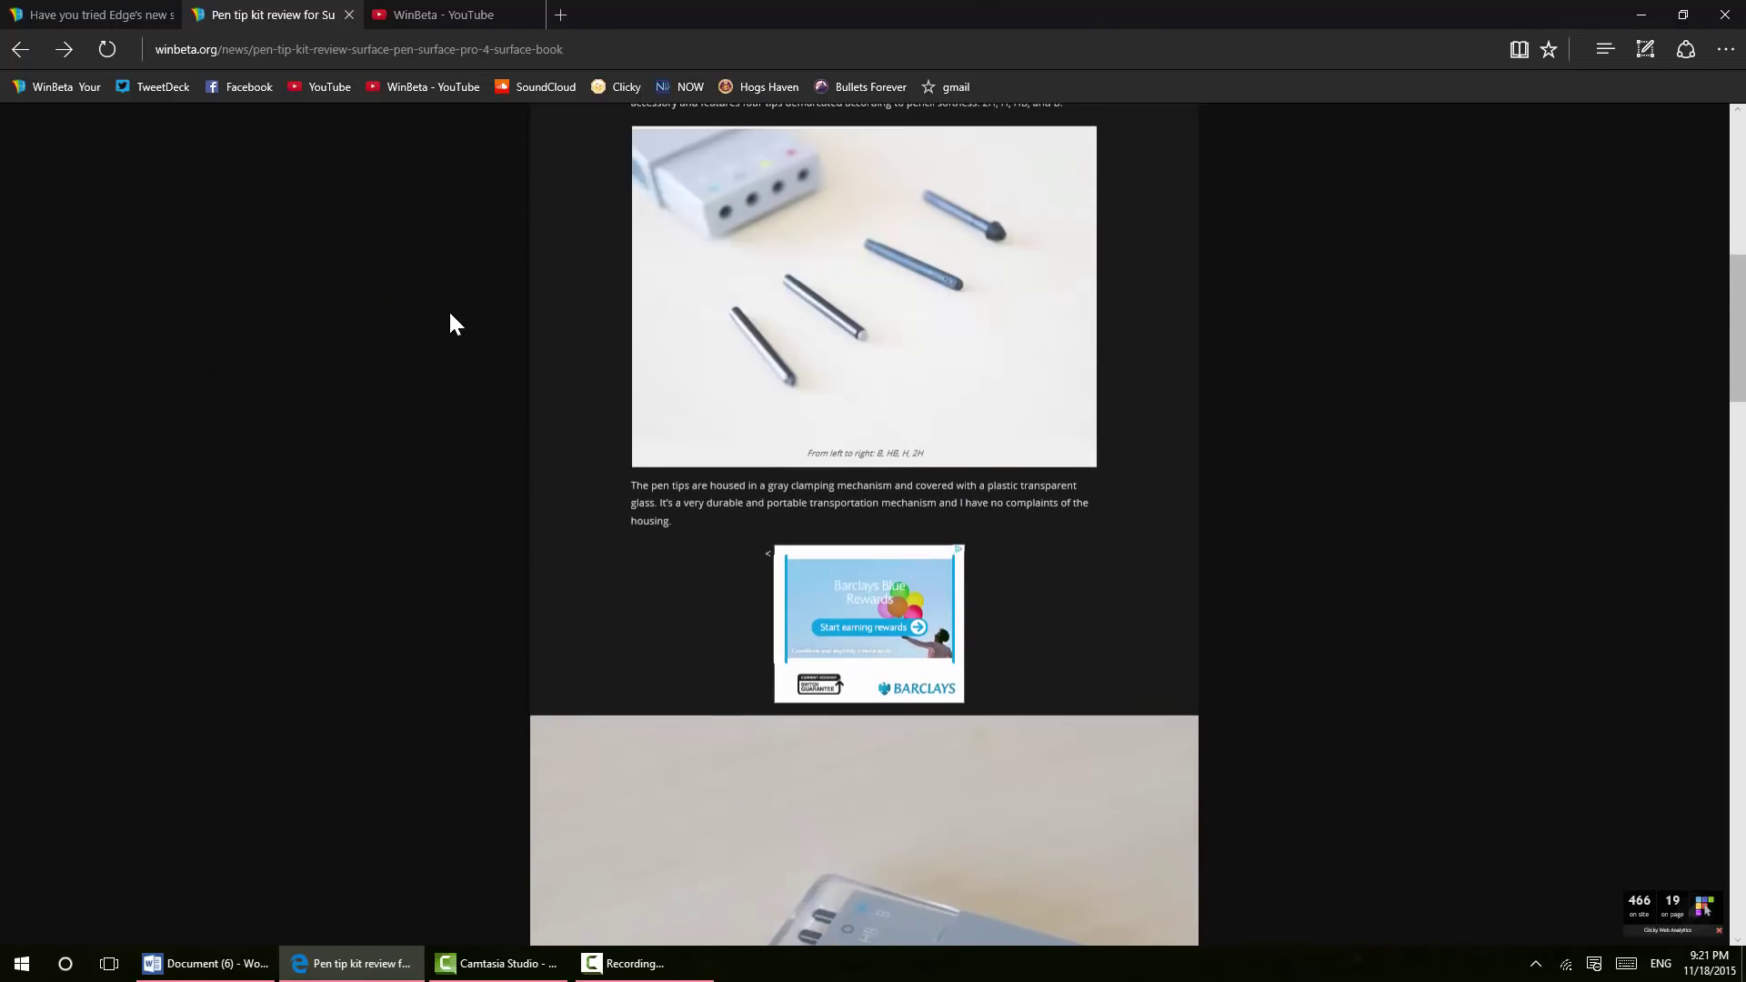
pyautogui.scroll(3)
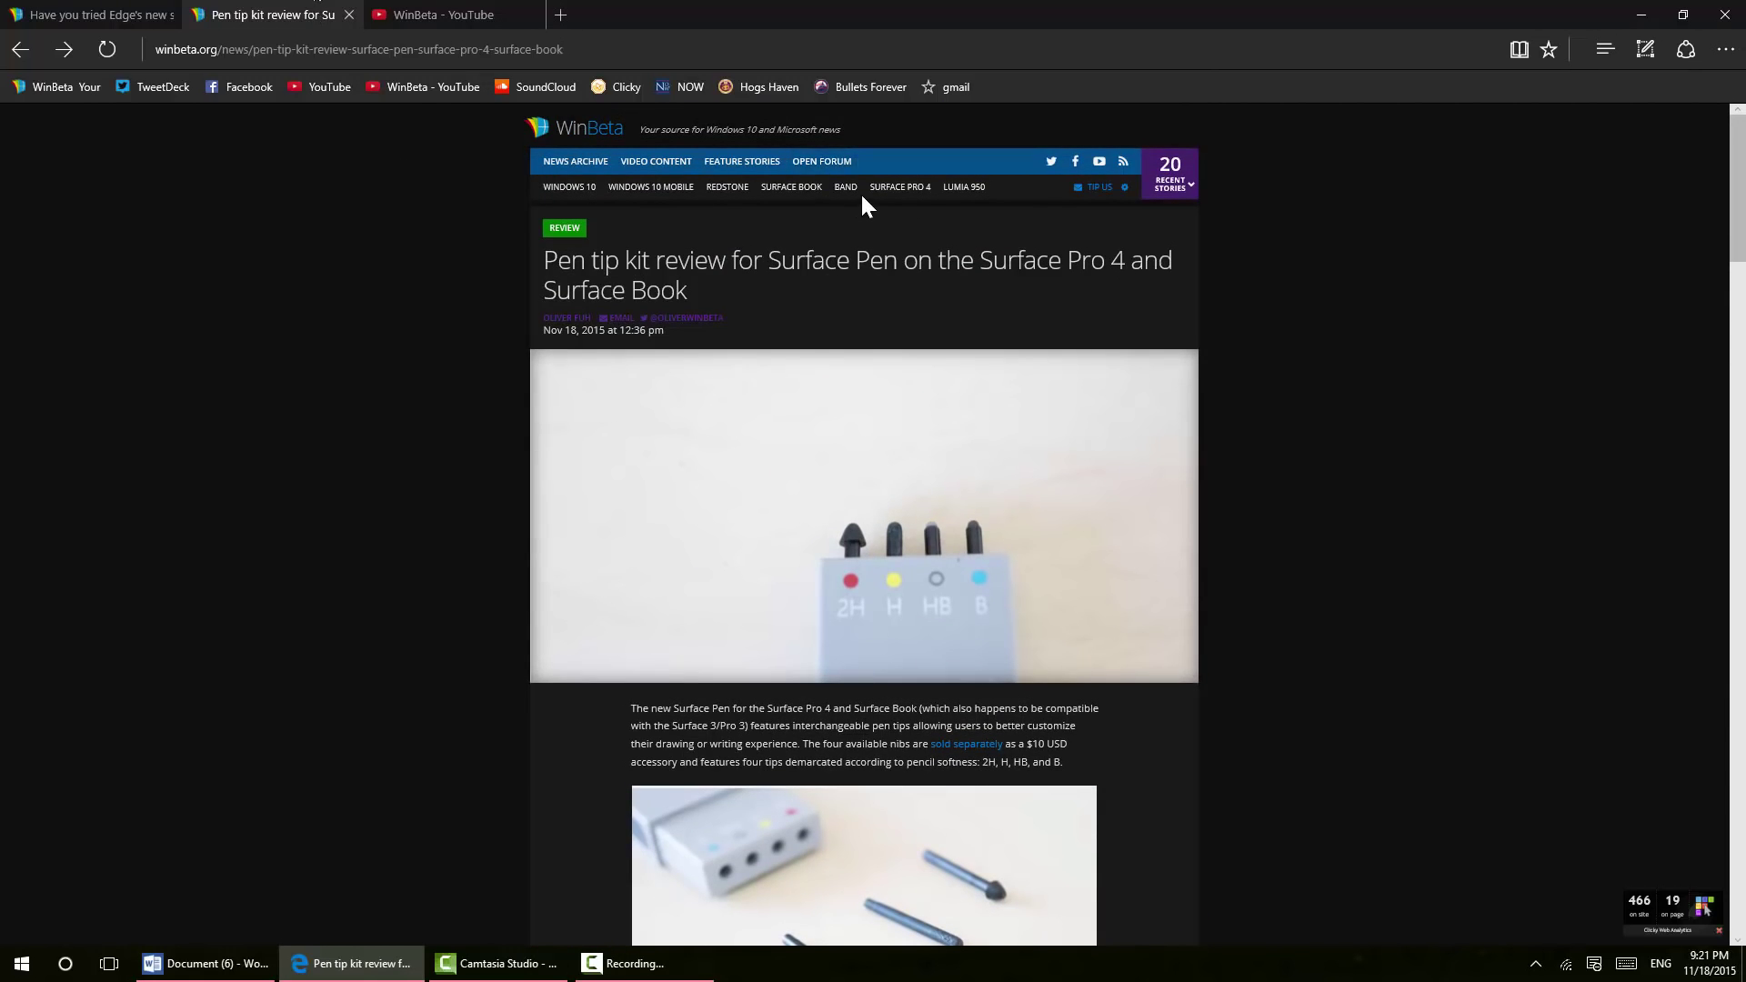
pyautogui.moveTo(1527, 185)
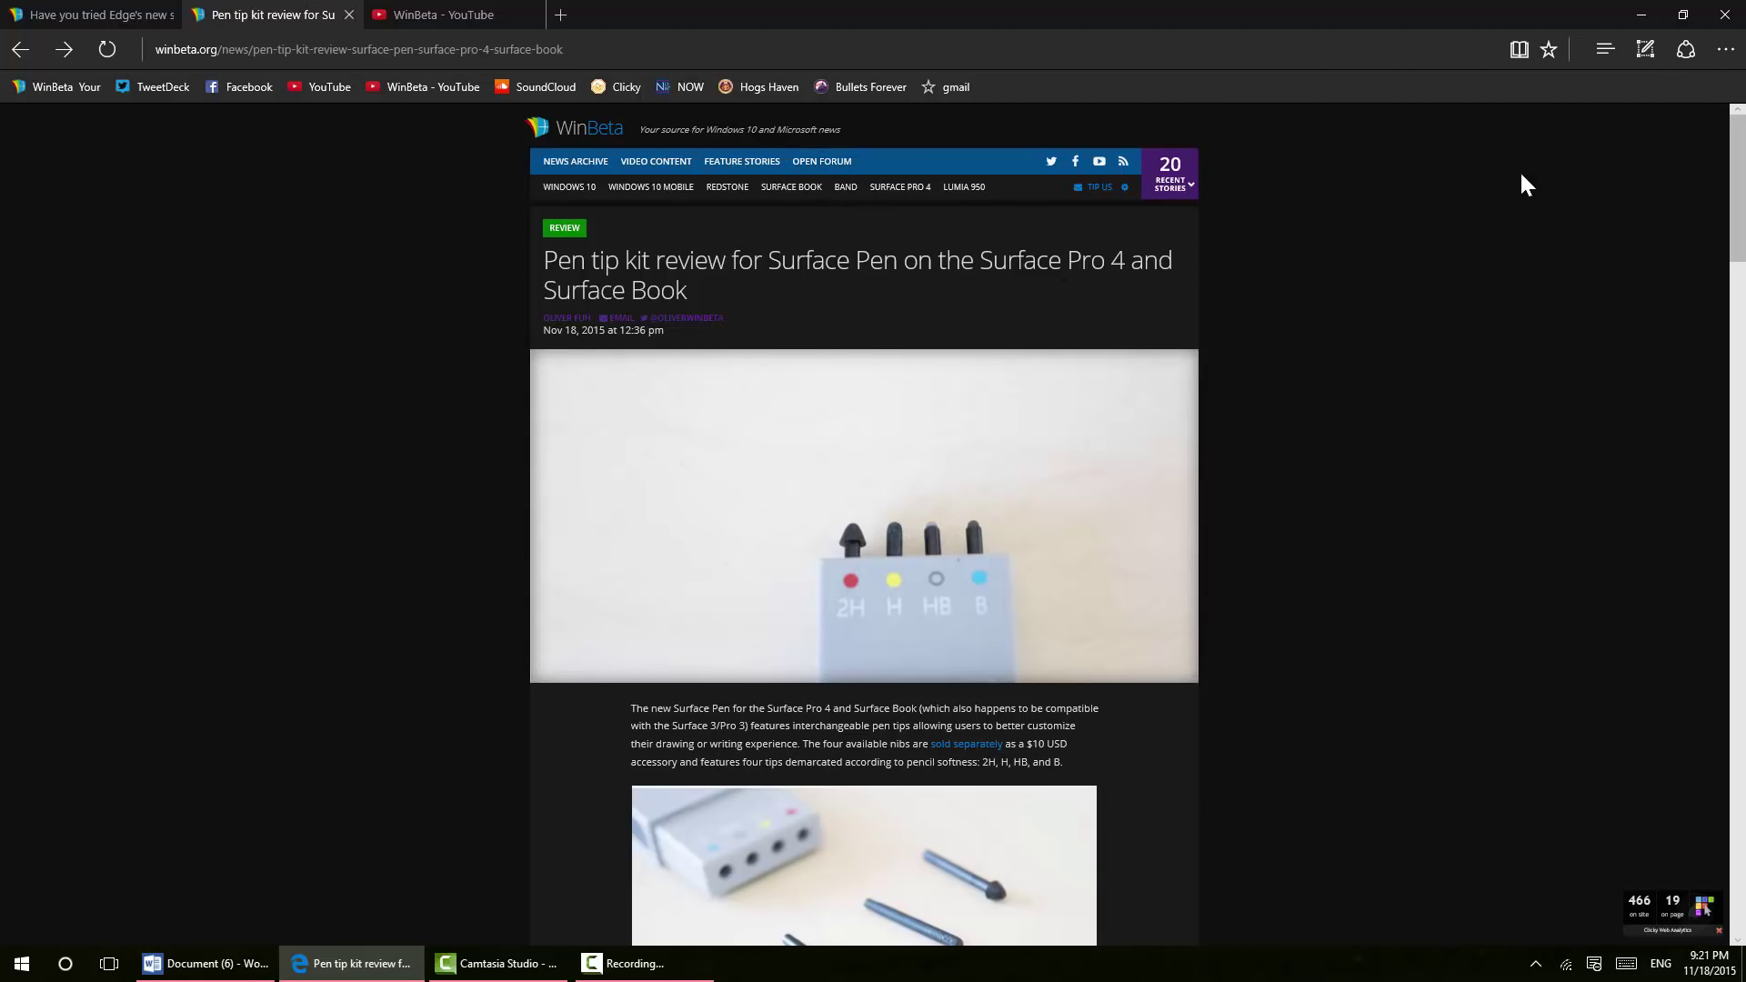
pyautogui.moveTo(1172, 231)
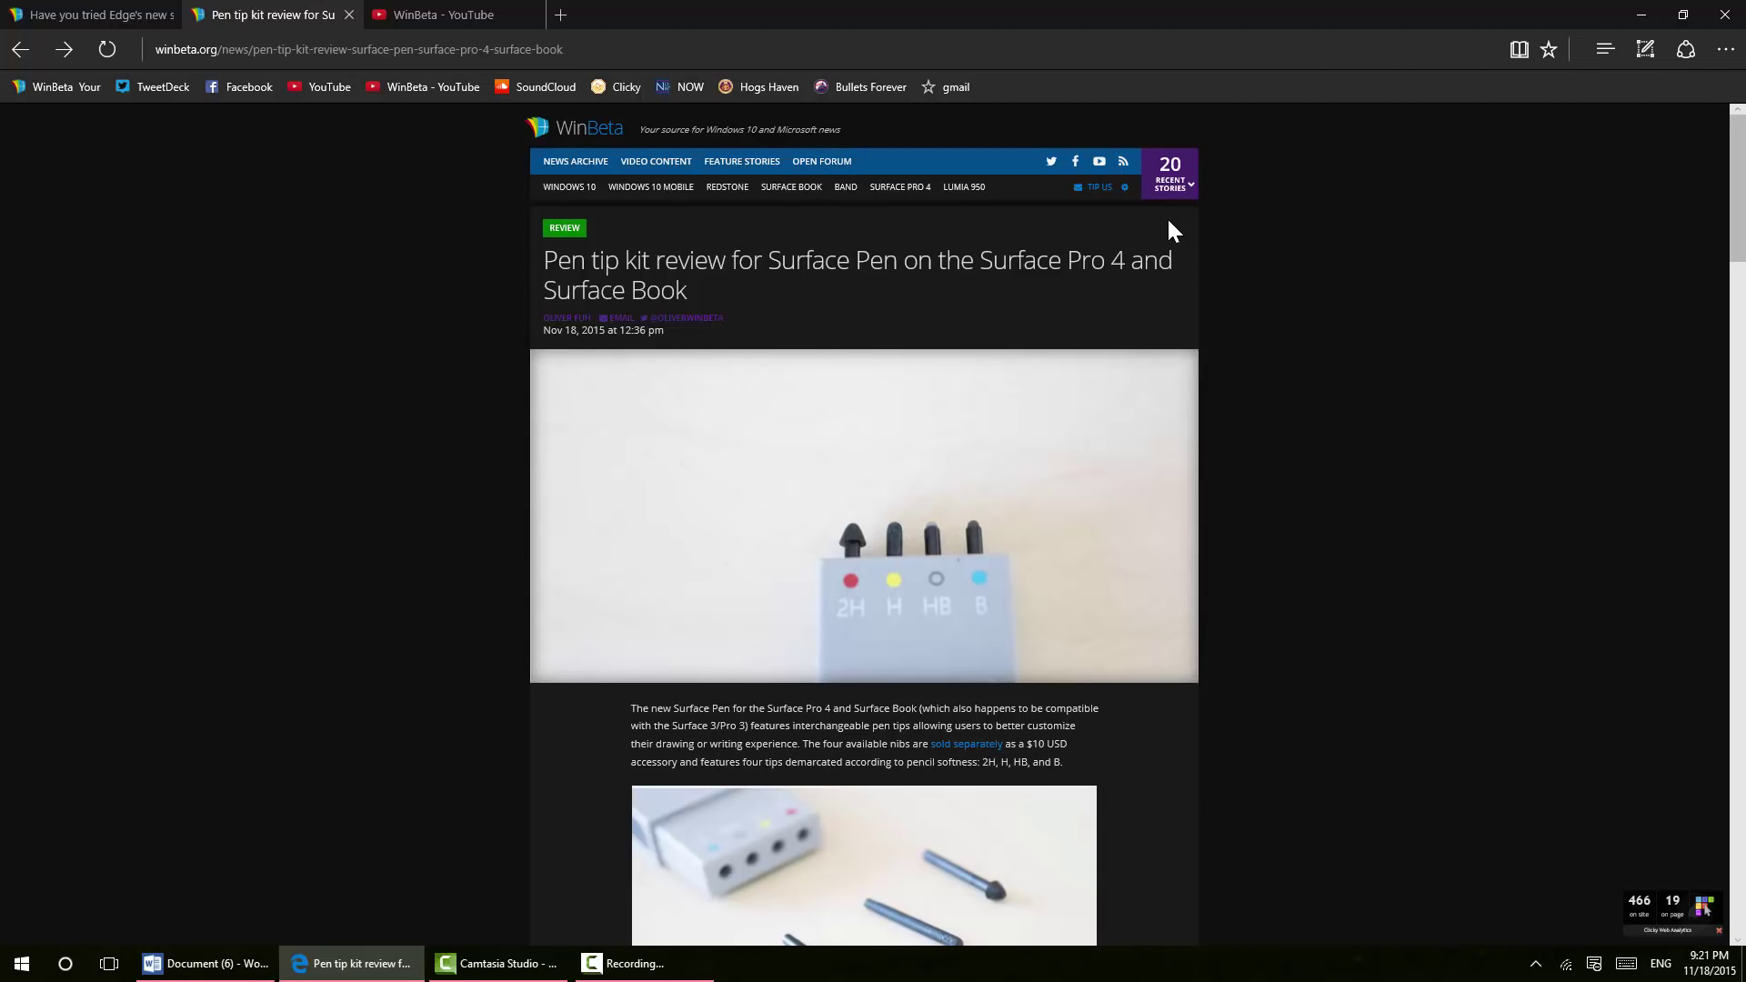
pyautogui.click(1725, 49)
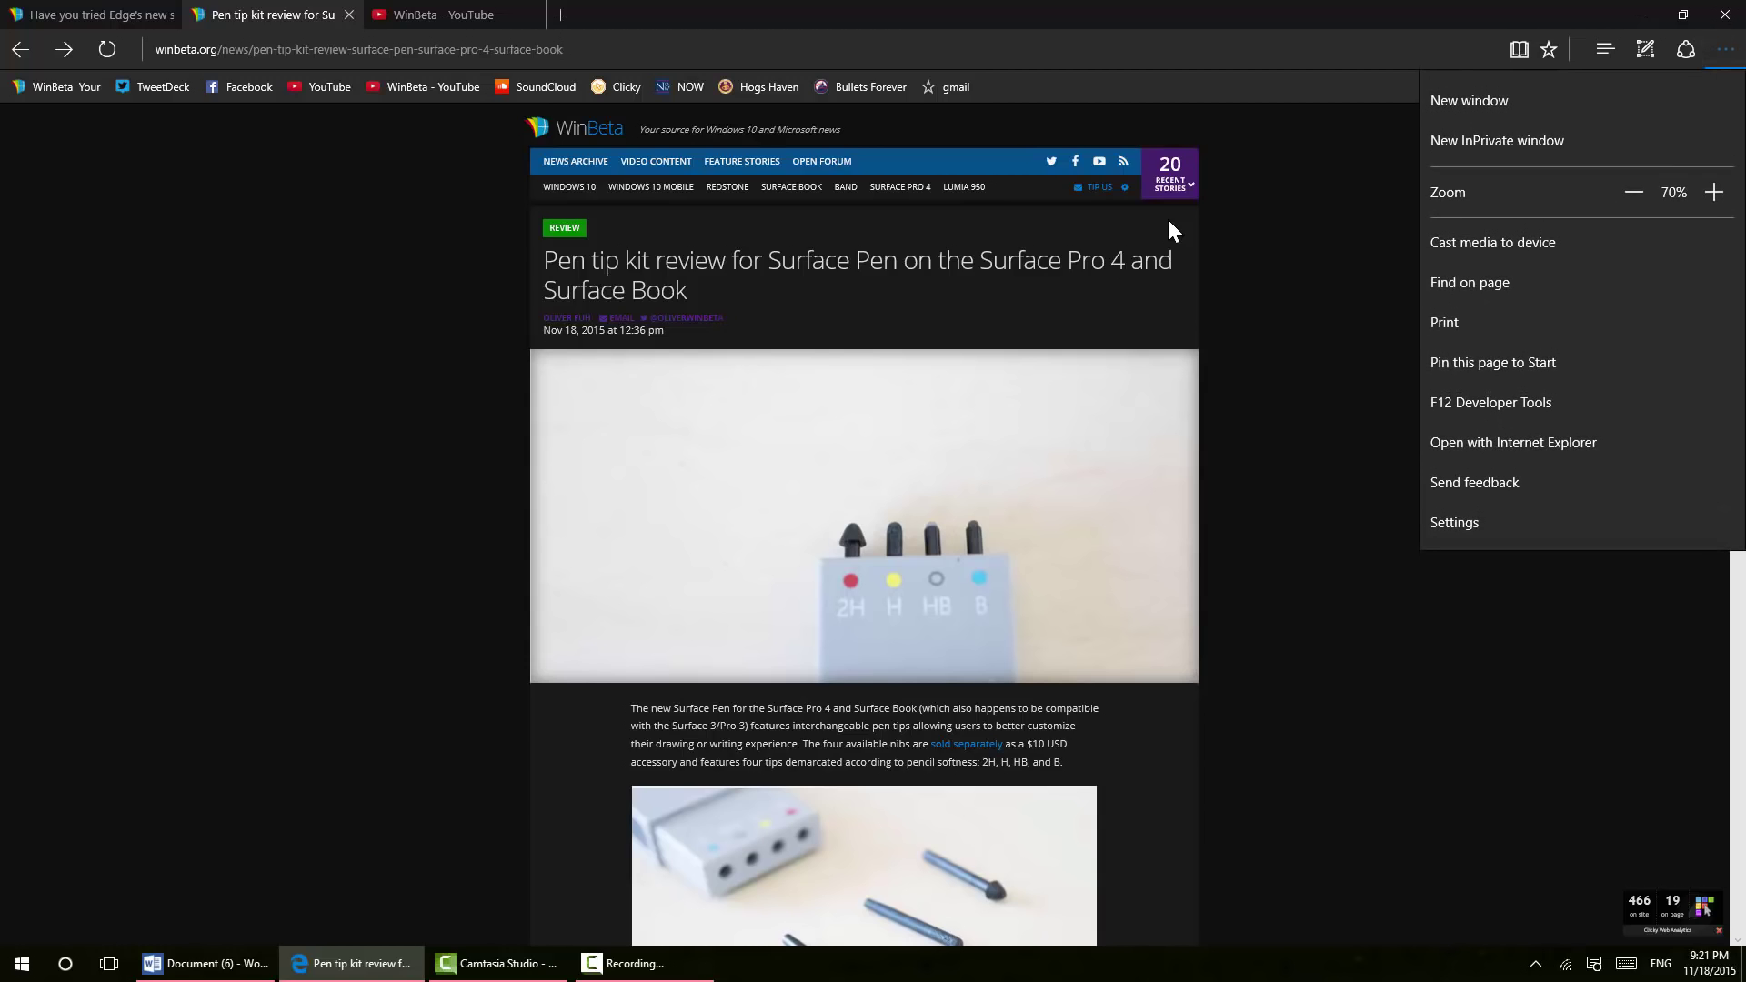
pyautogui.click(1469, 282)
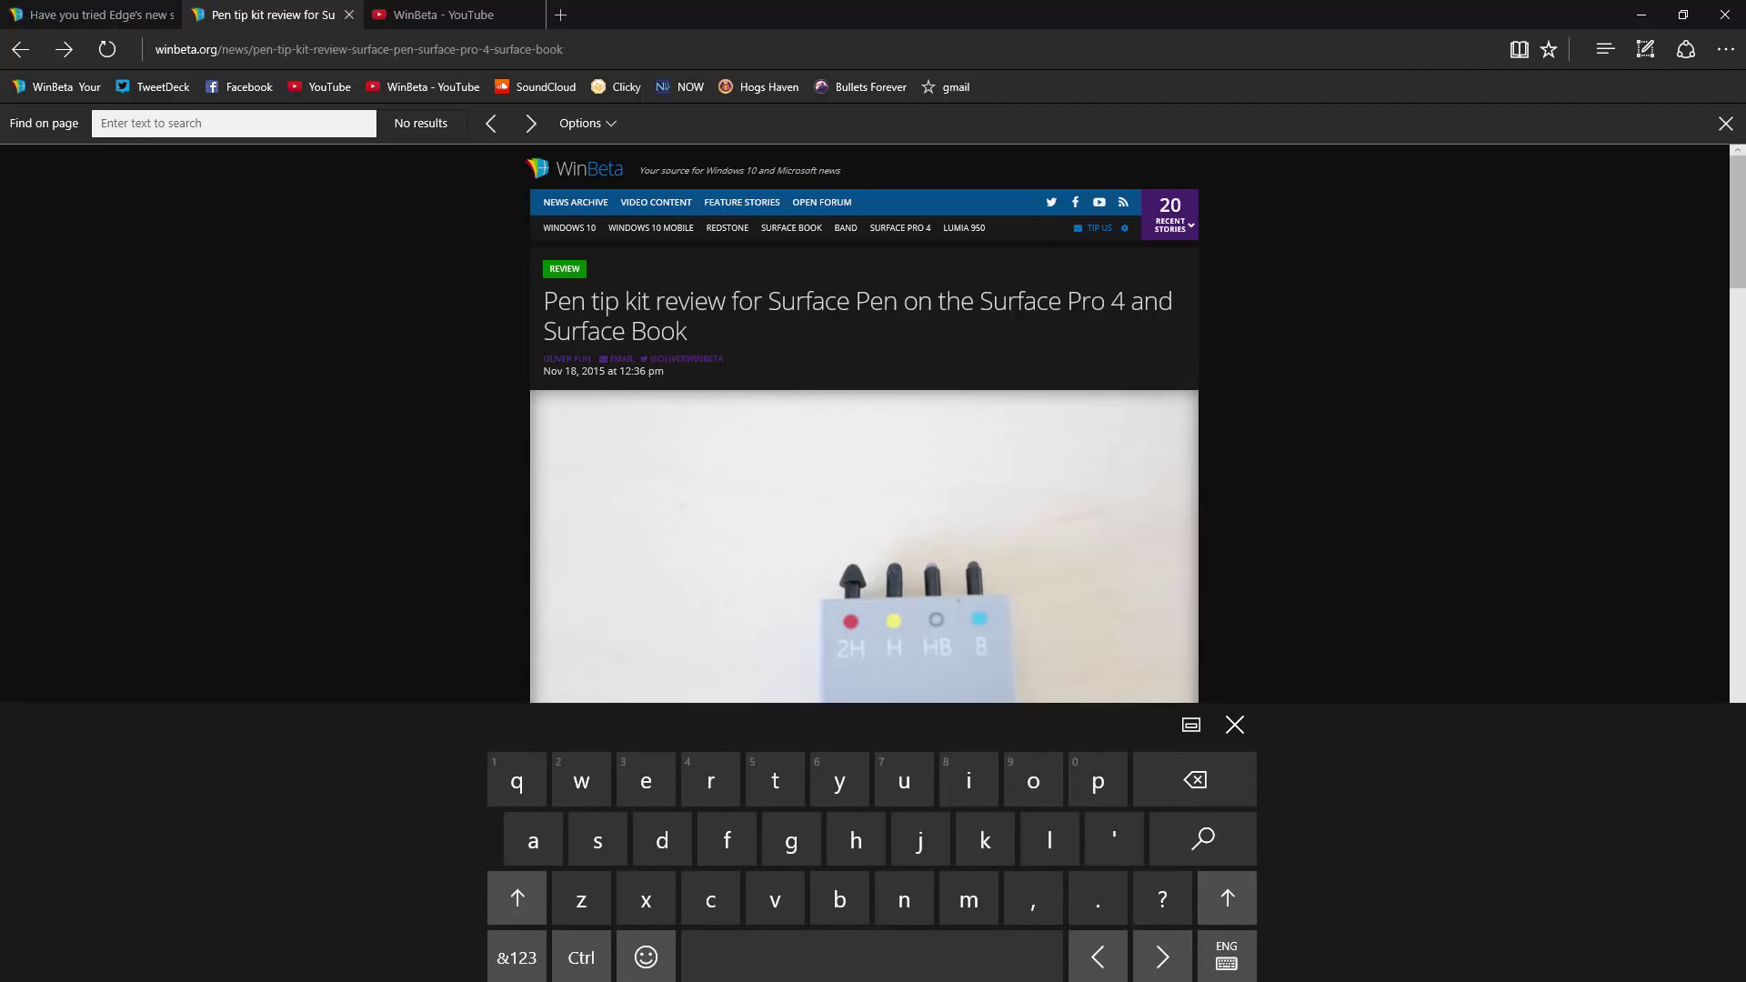
pyautogui.click(1235, 724)
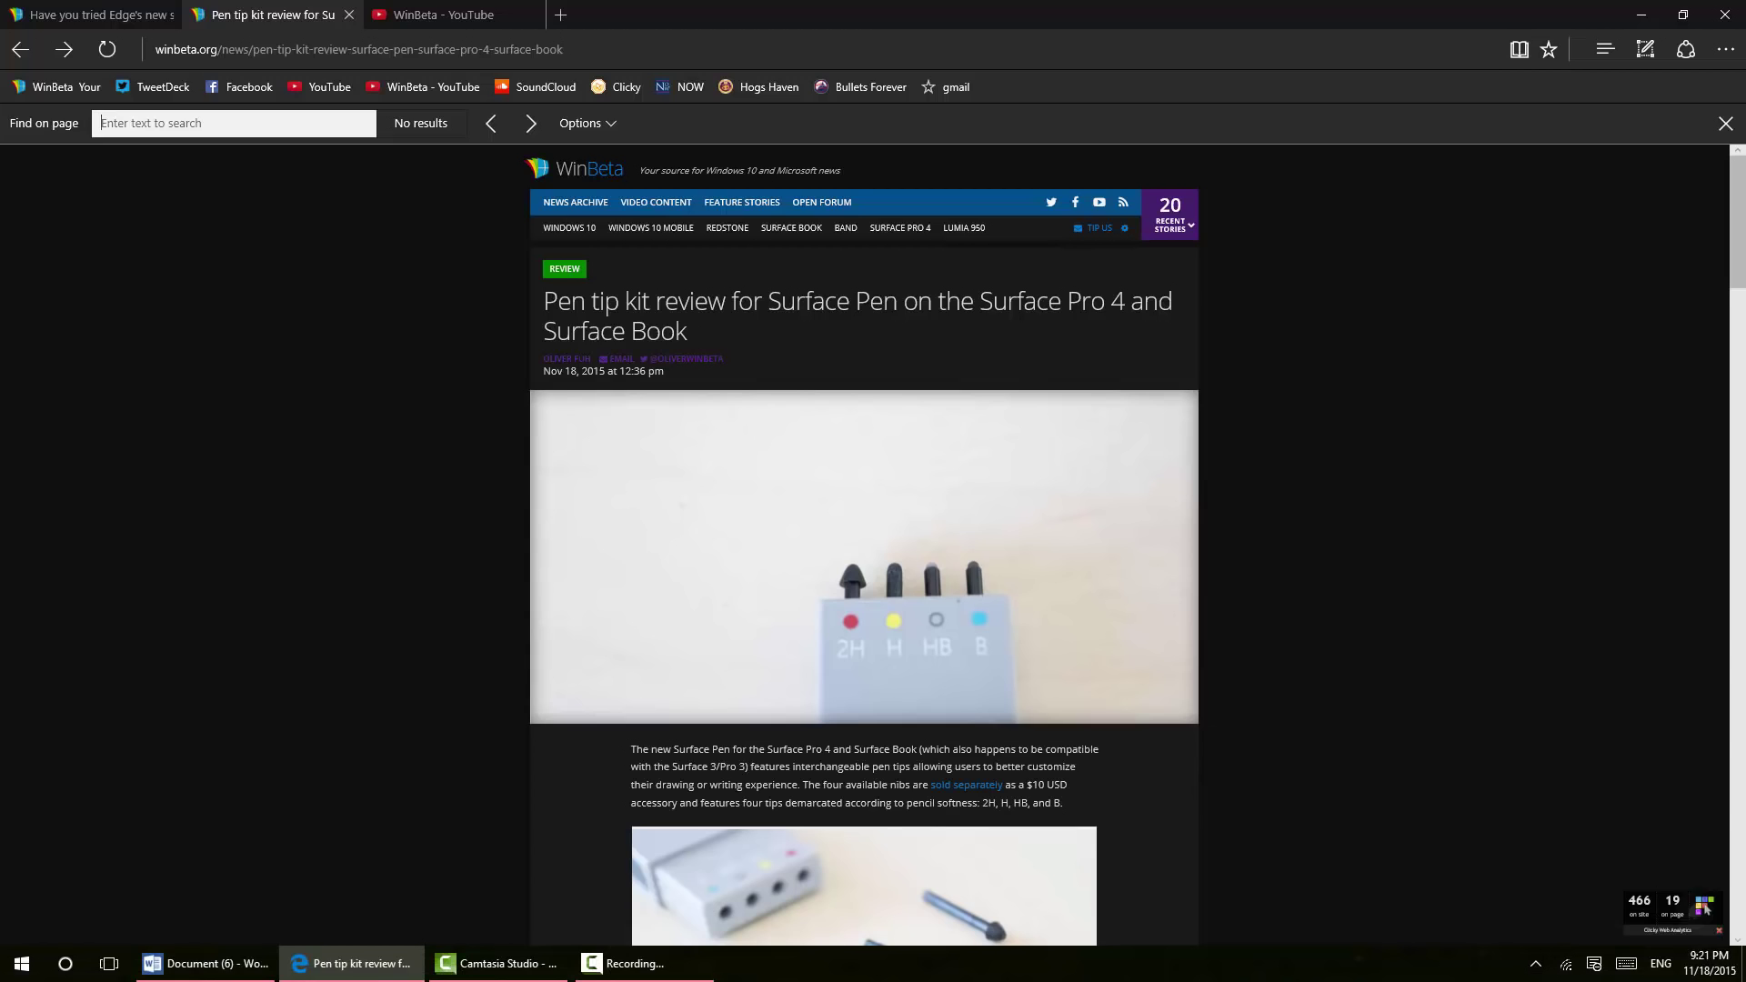
pyautogui.click(1725, 123)
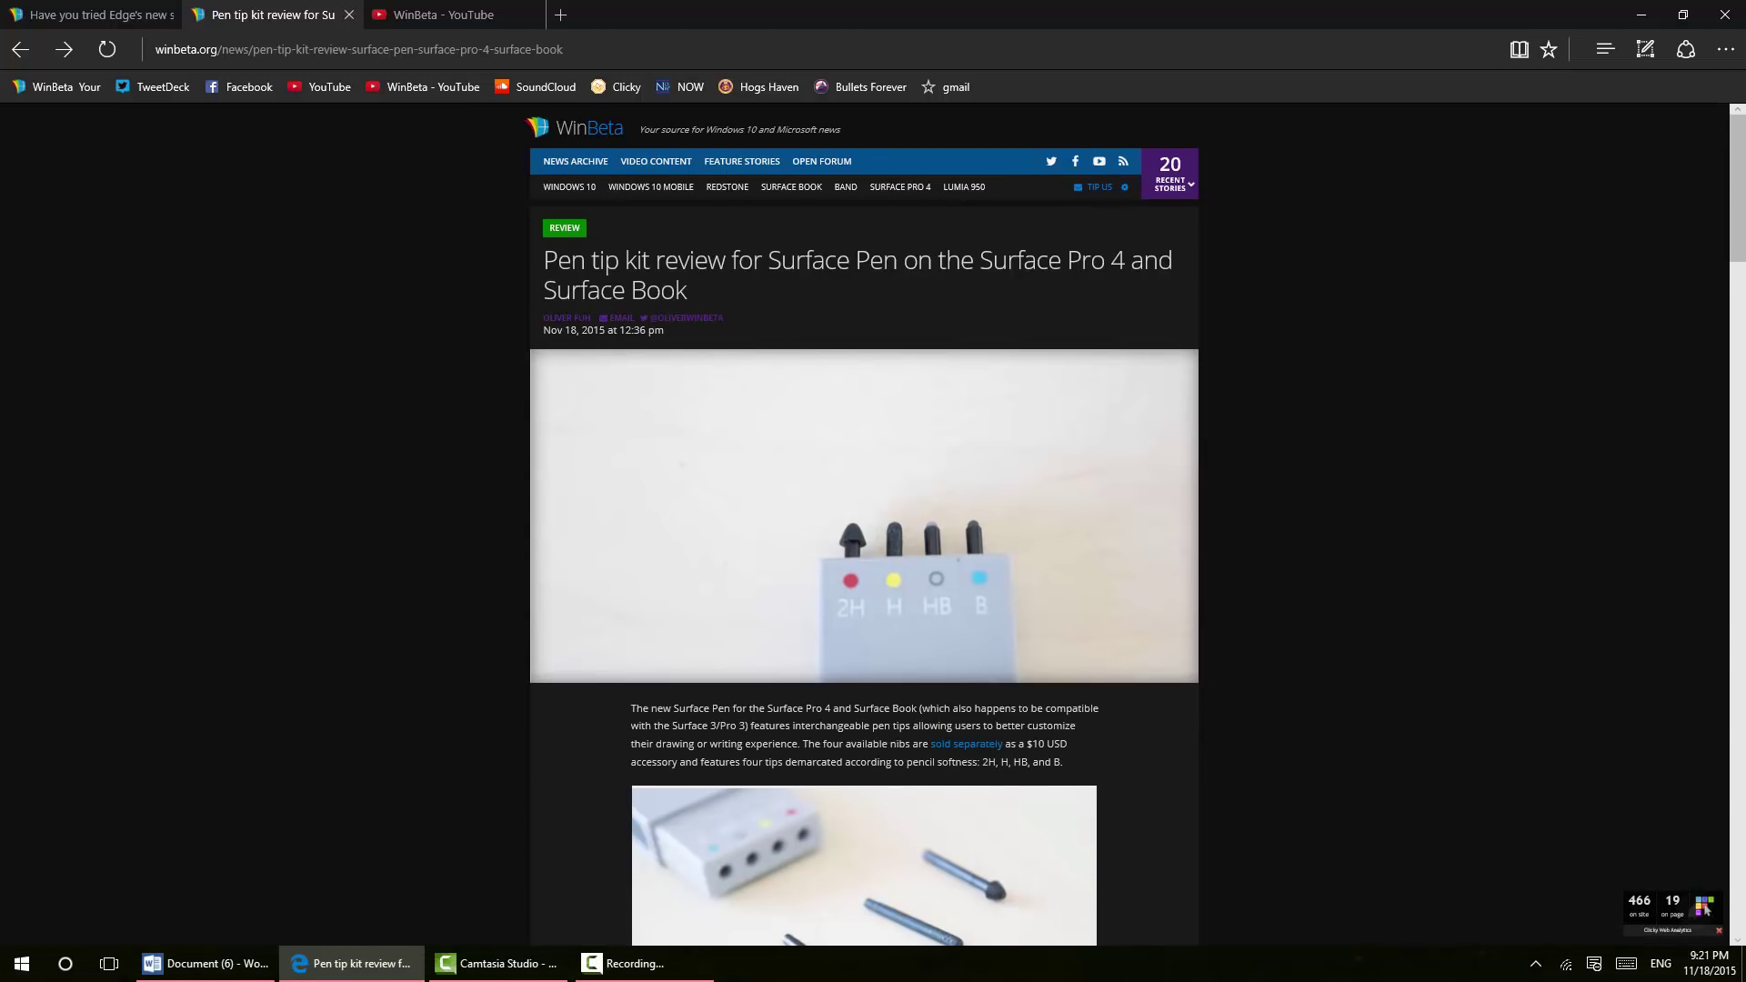
pyautogui.moveTo(248, 88)
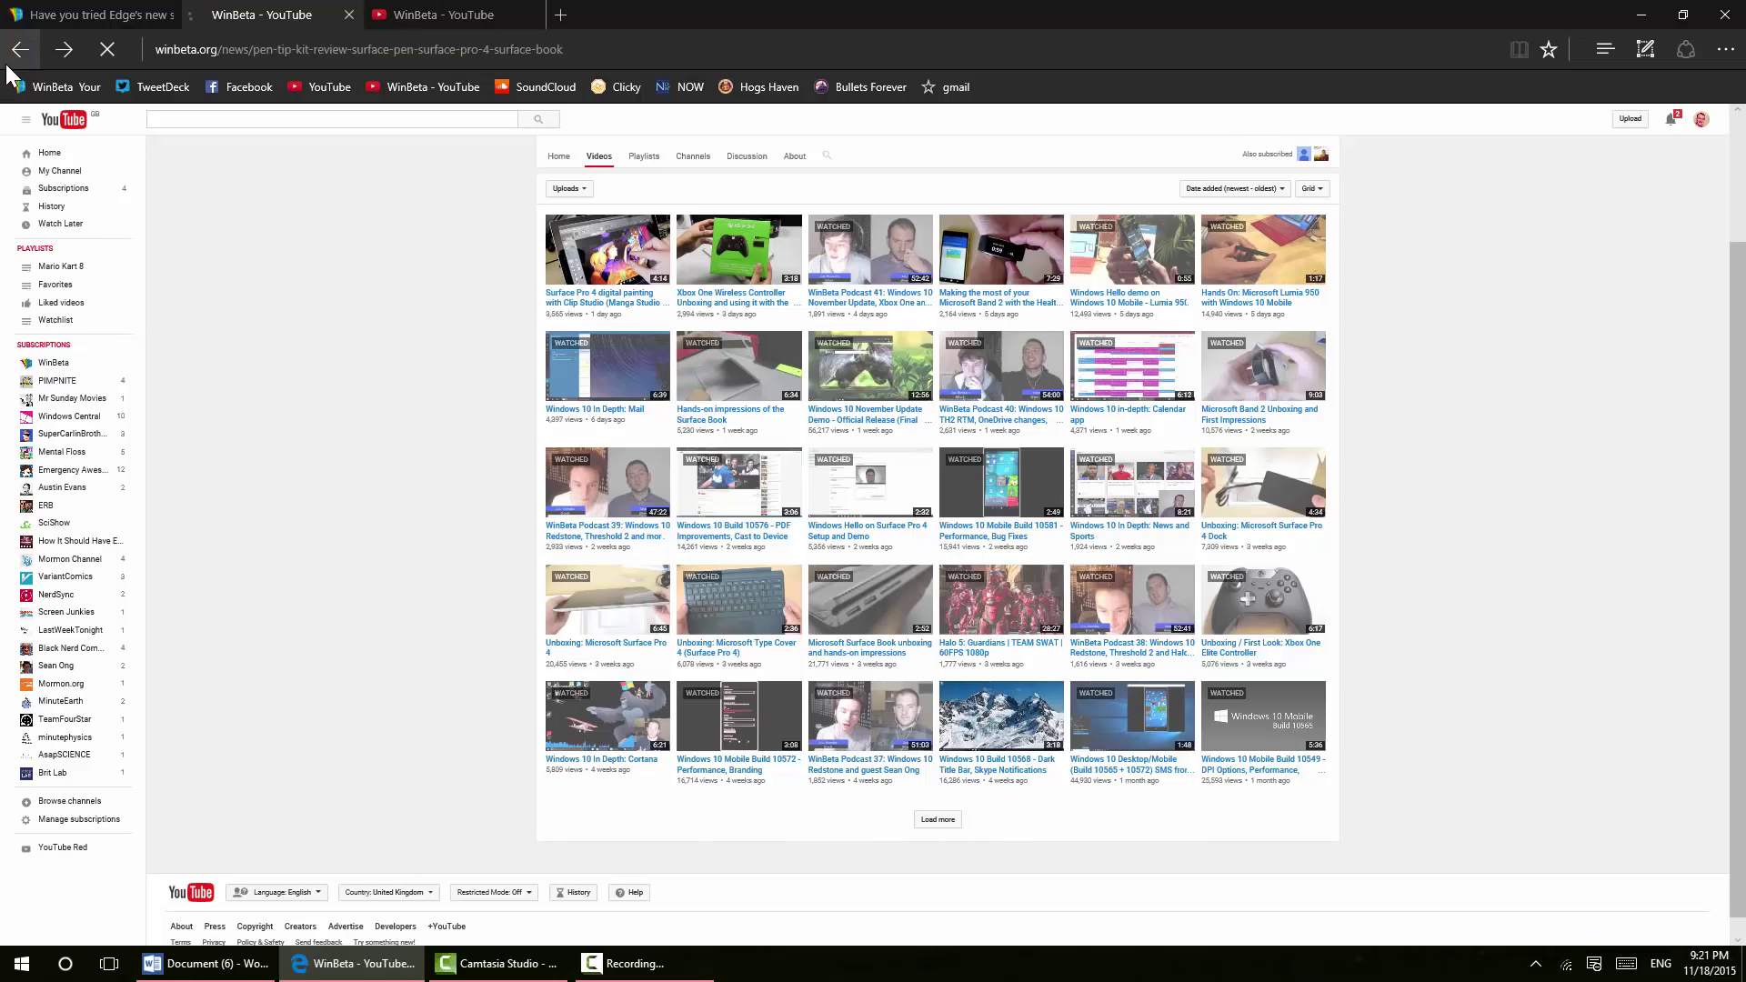
pyautogui.click(64, 49)
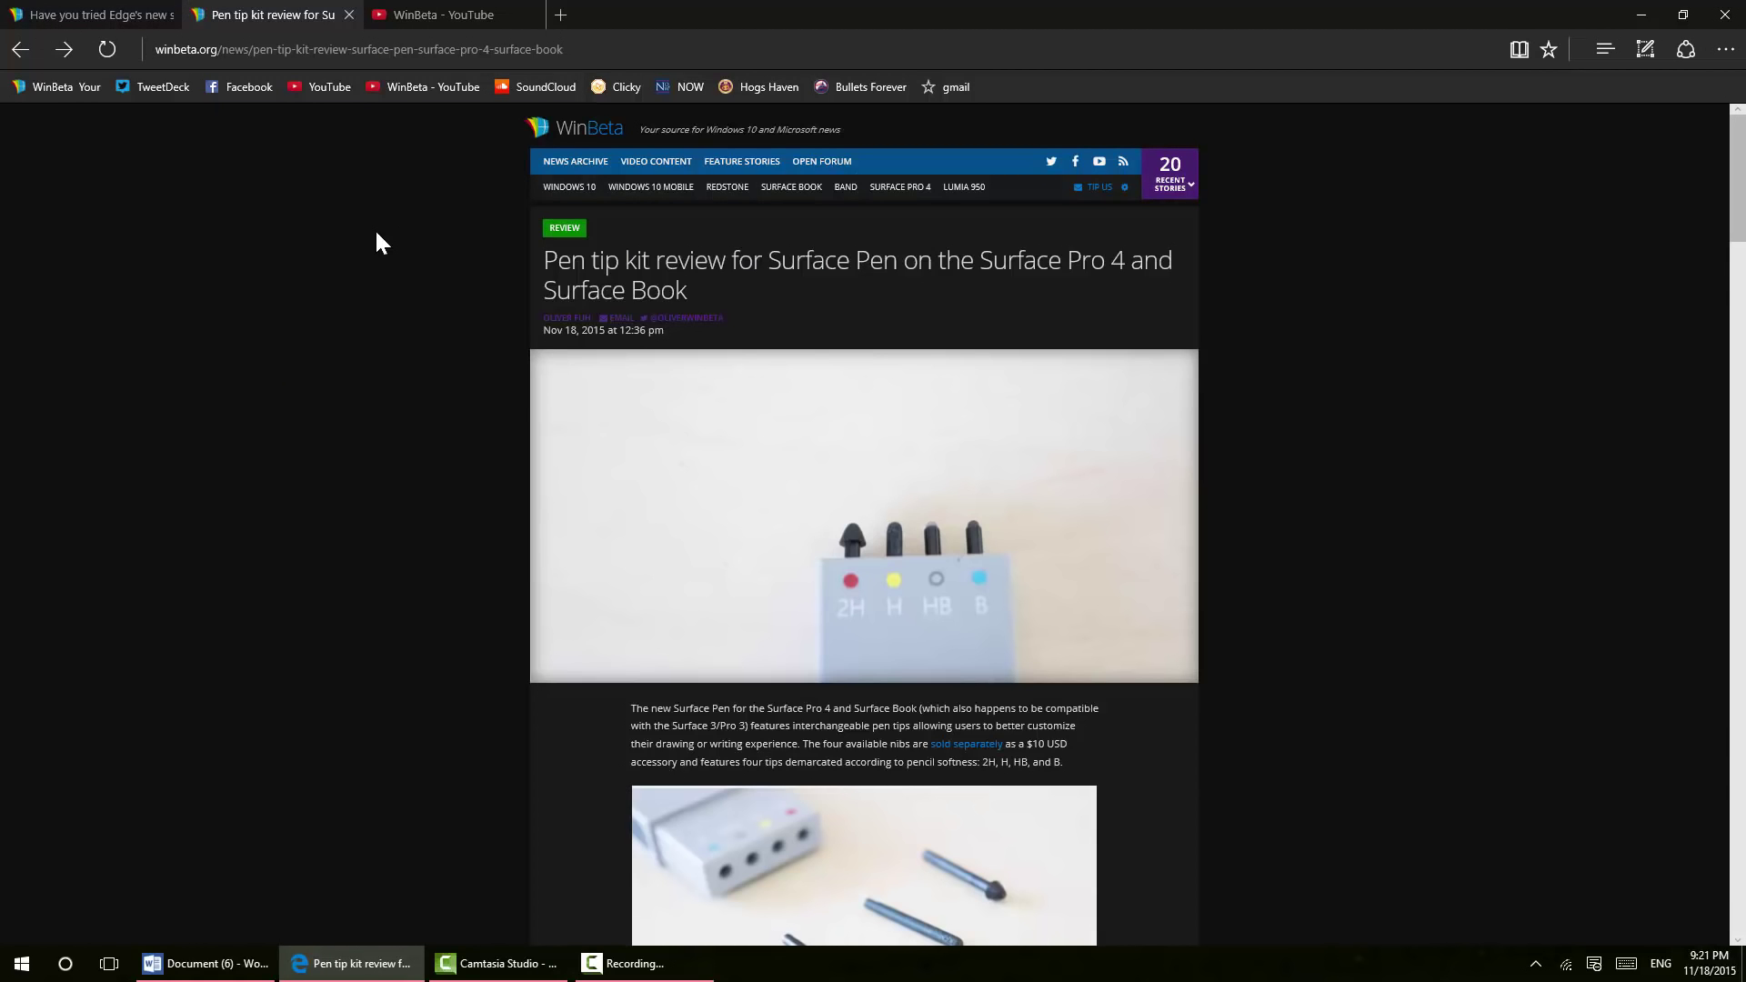
pyautogui.moveTo(305, 234)
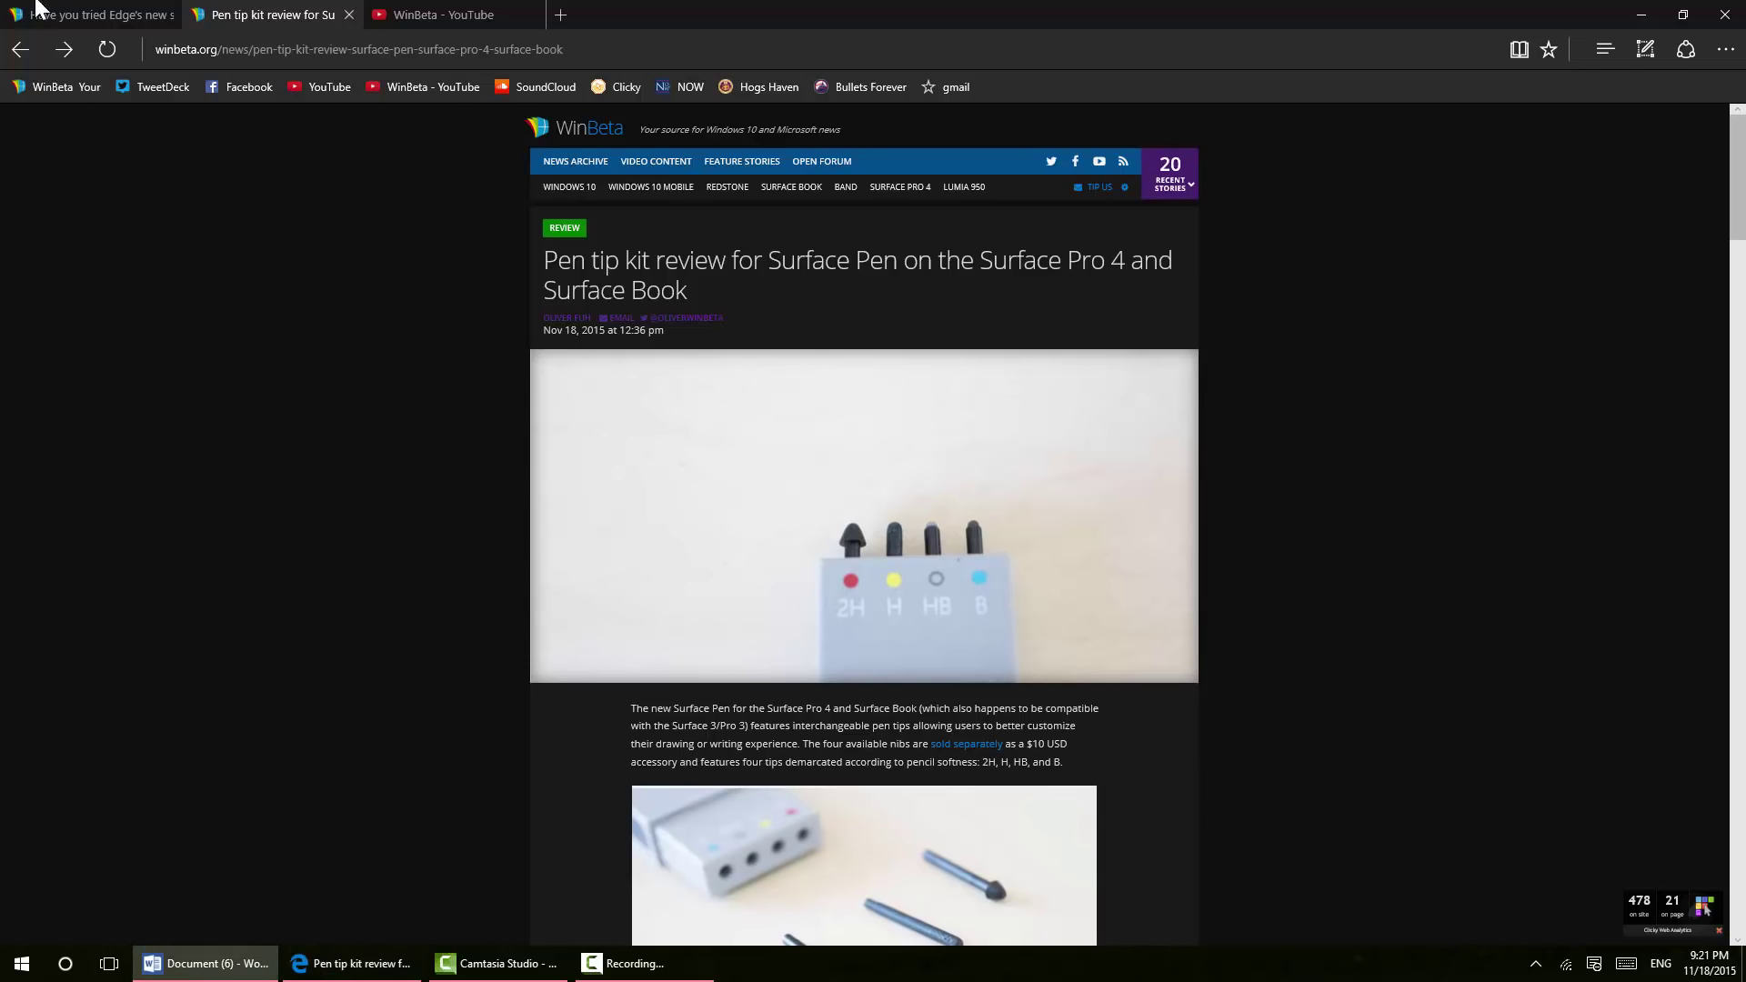
# Open the save-and-video article tab, dismiss its video's play-speed menu, and scroll to top
pyautogui.click(89, 14)
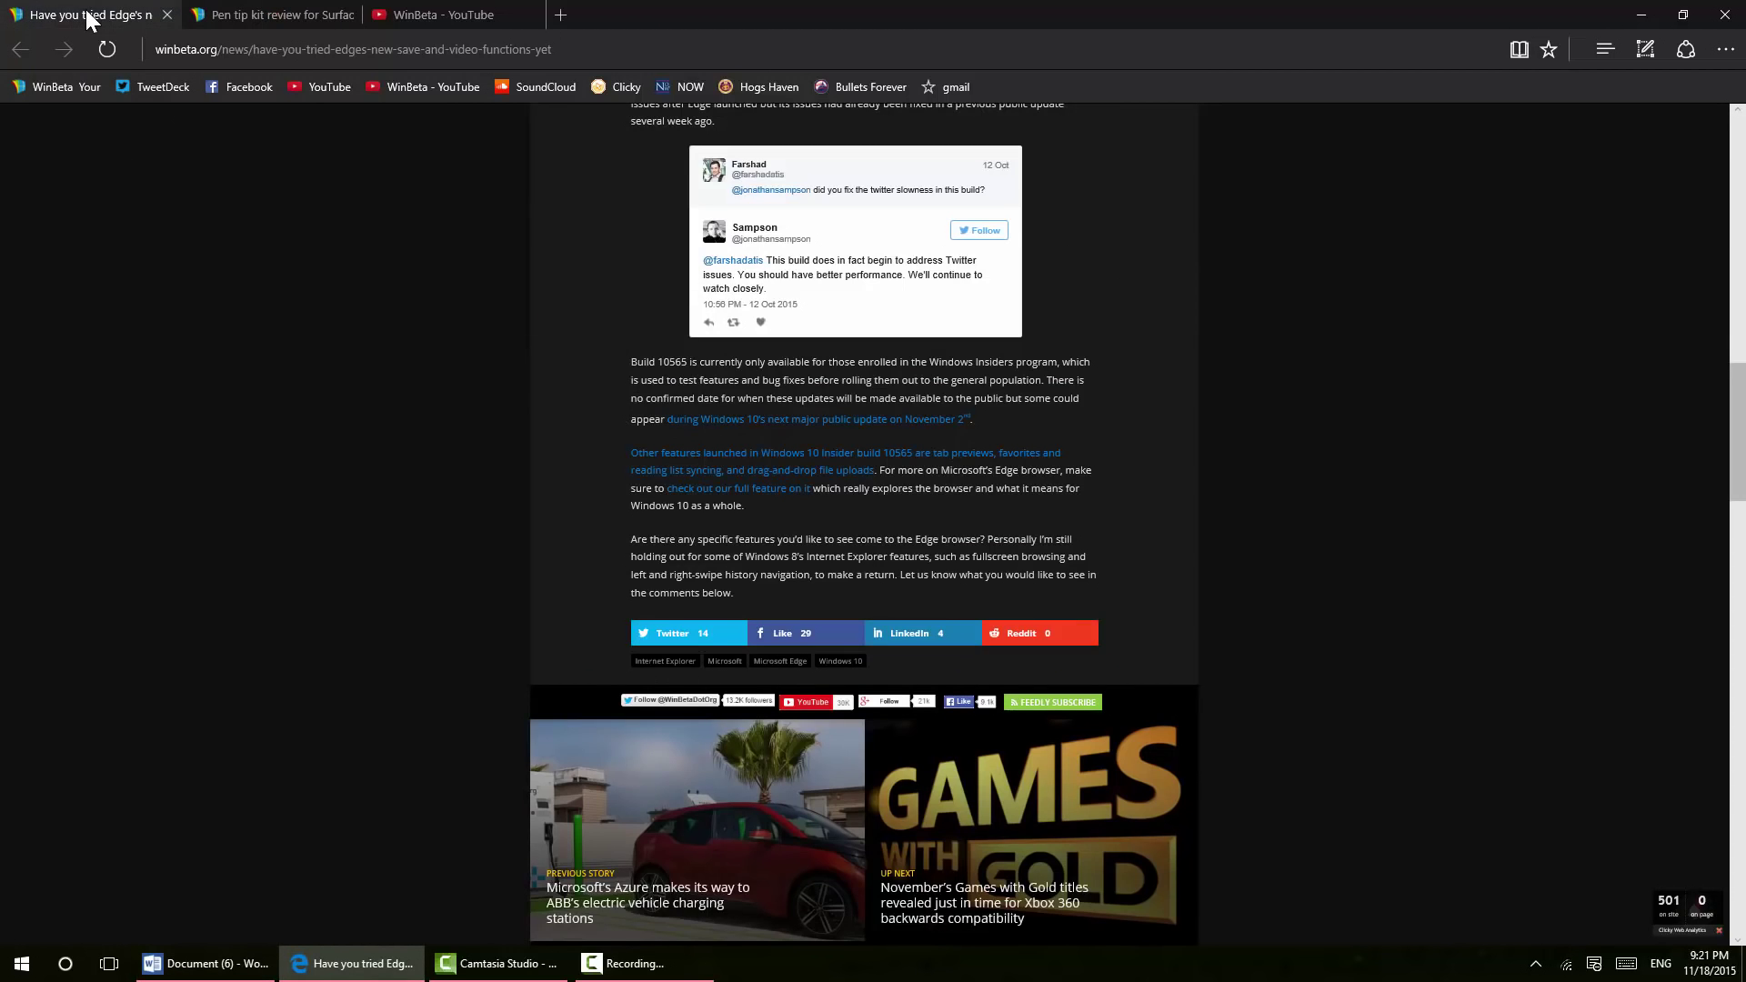
pyautogui.click(268, 15)
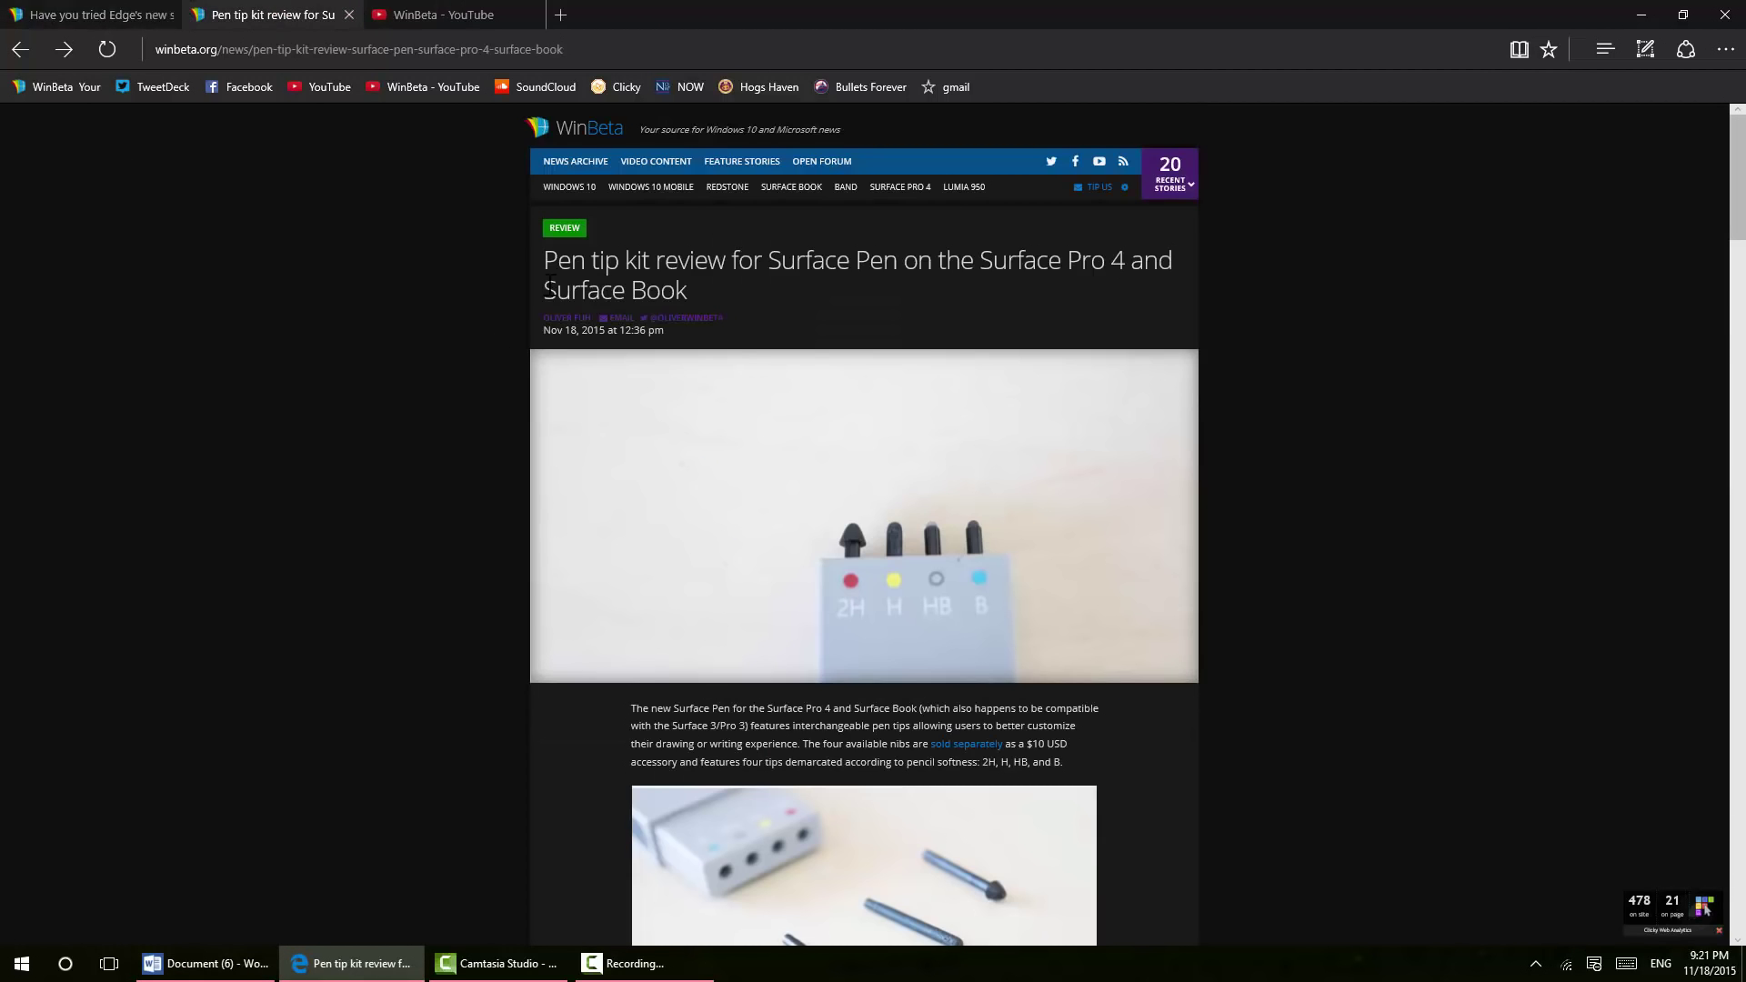
pyautogui.moveTo(132, 165)
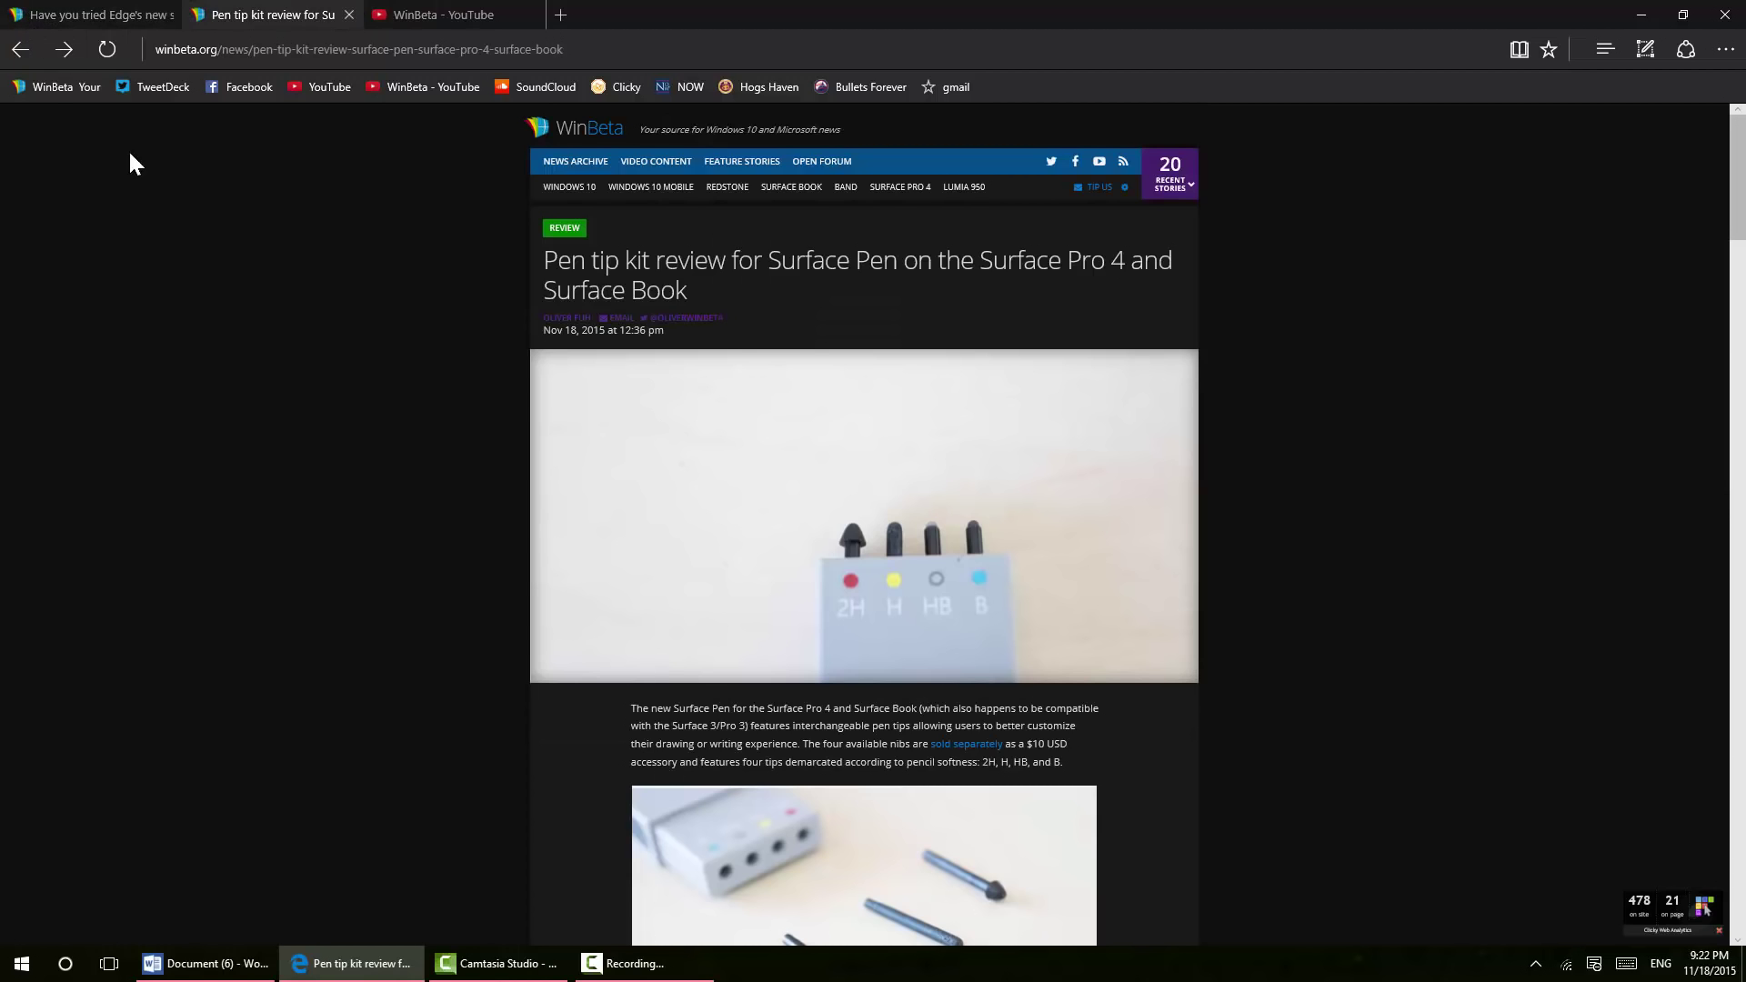
pyautogui.moveTo(55, 88)
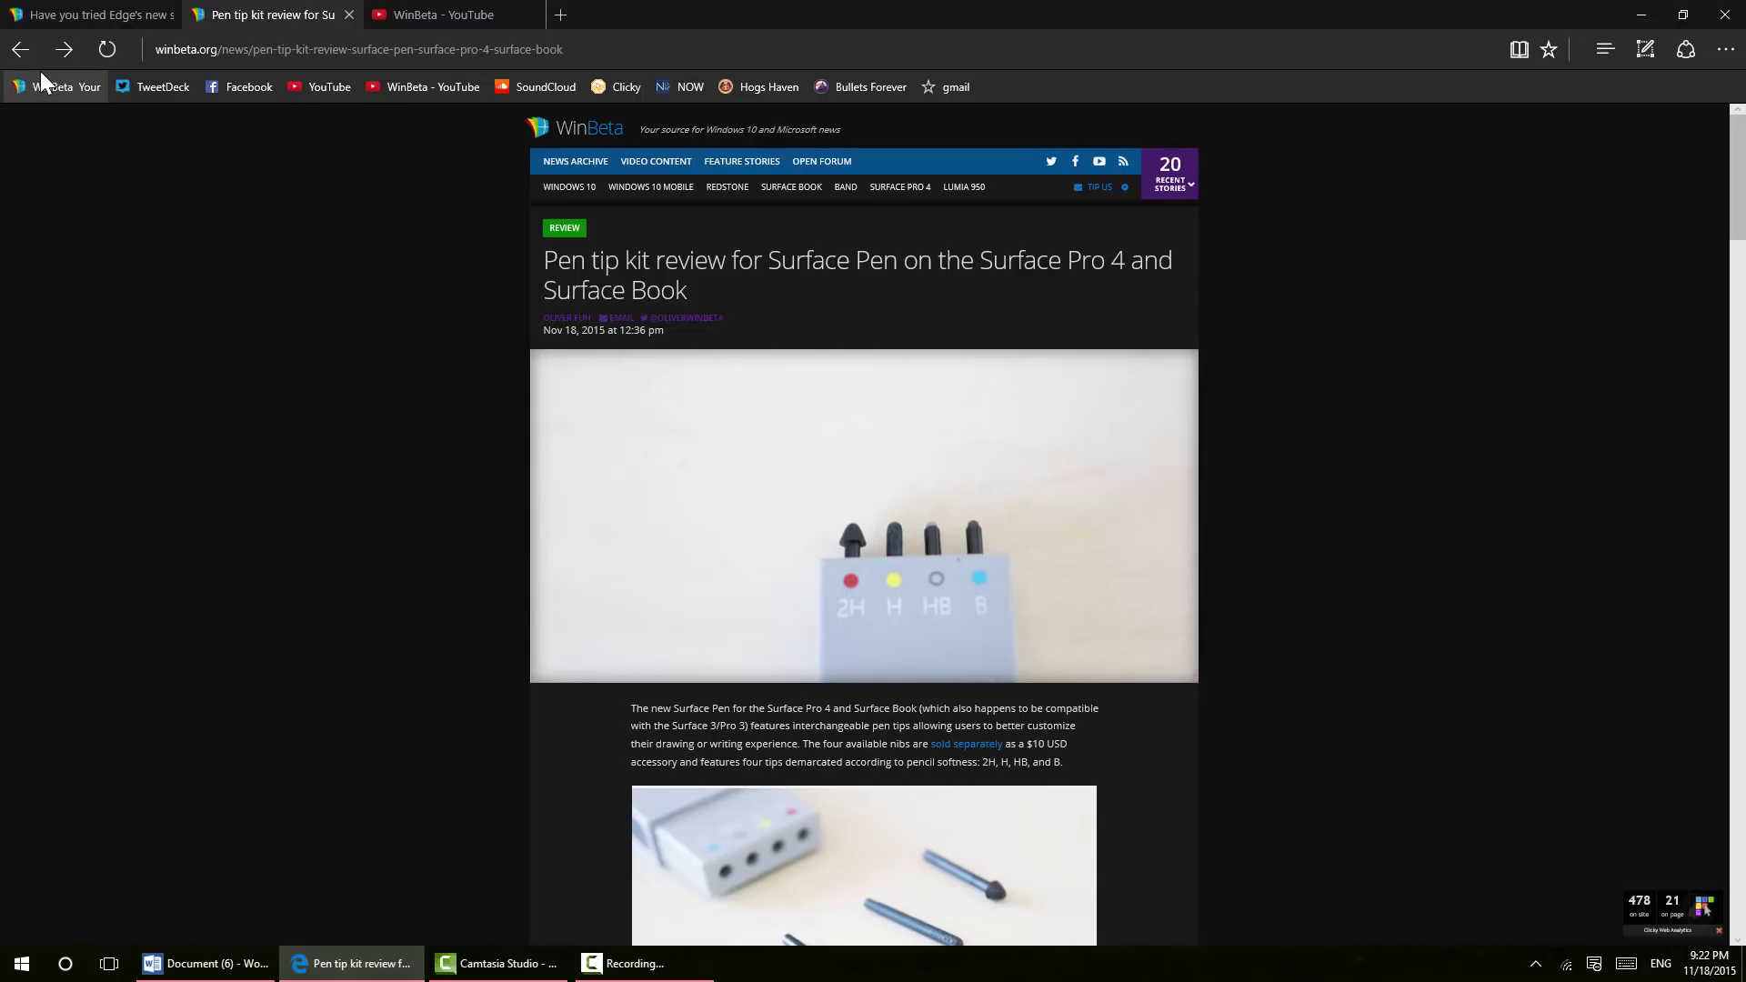
pyautogui.moveTo(89, 14)
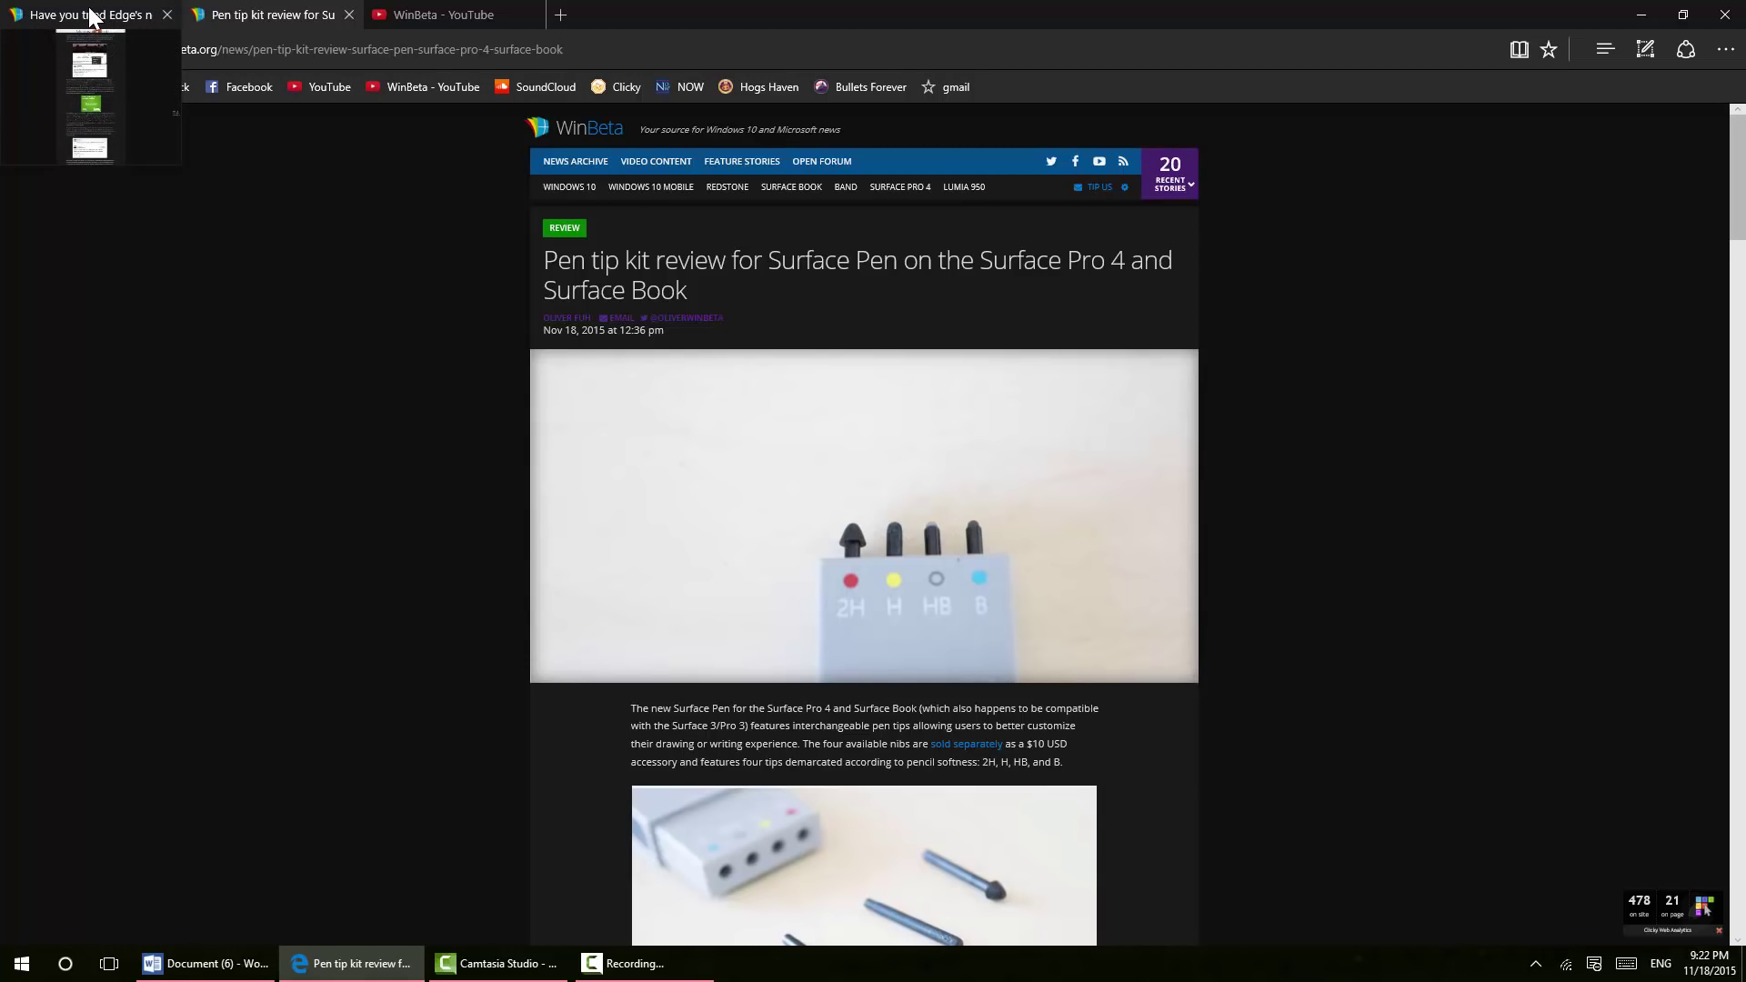
pyautogui.click(83, 15)
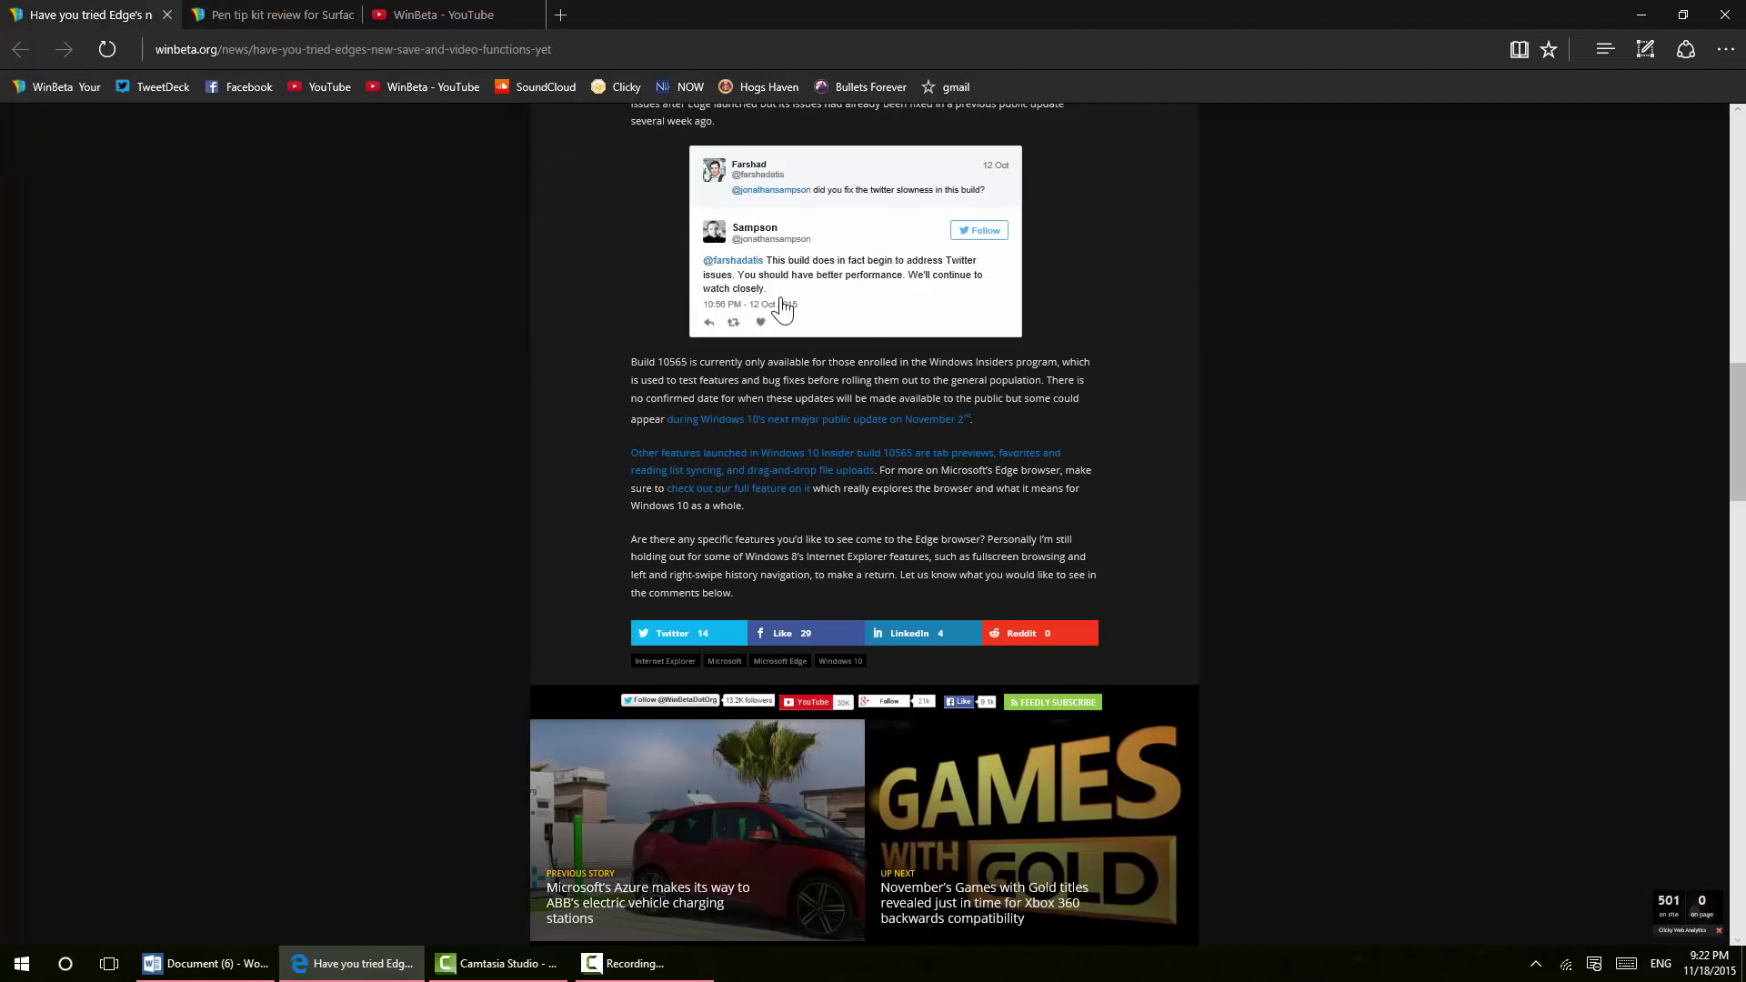
pyautogui.scroll(3)
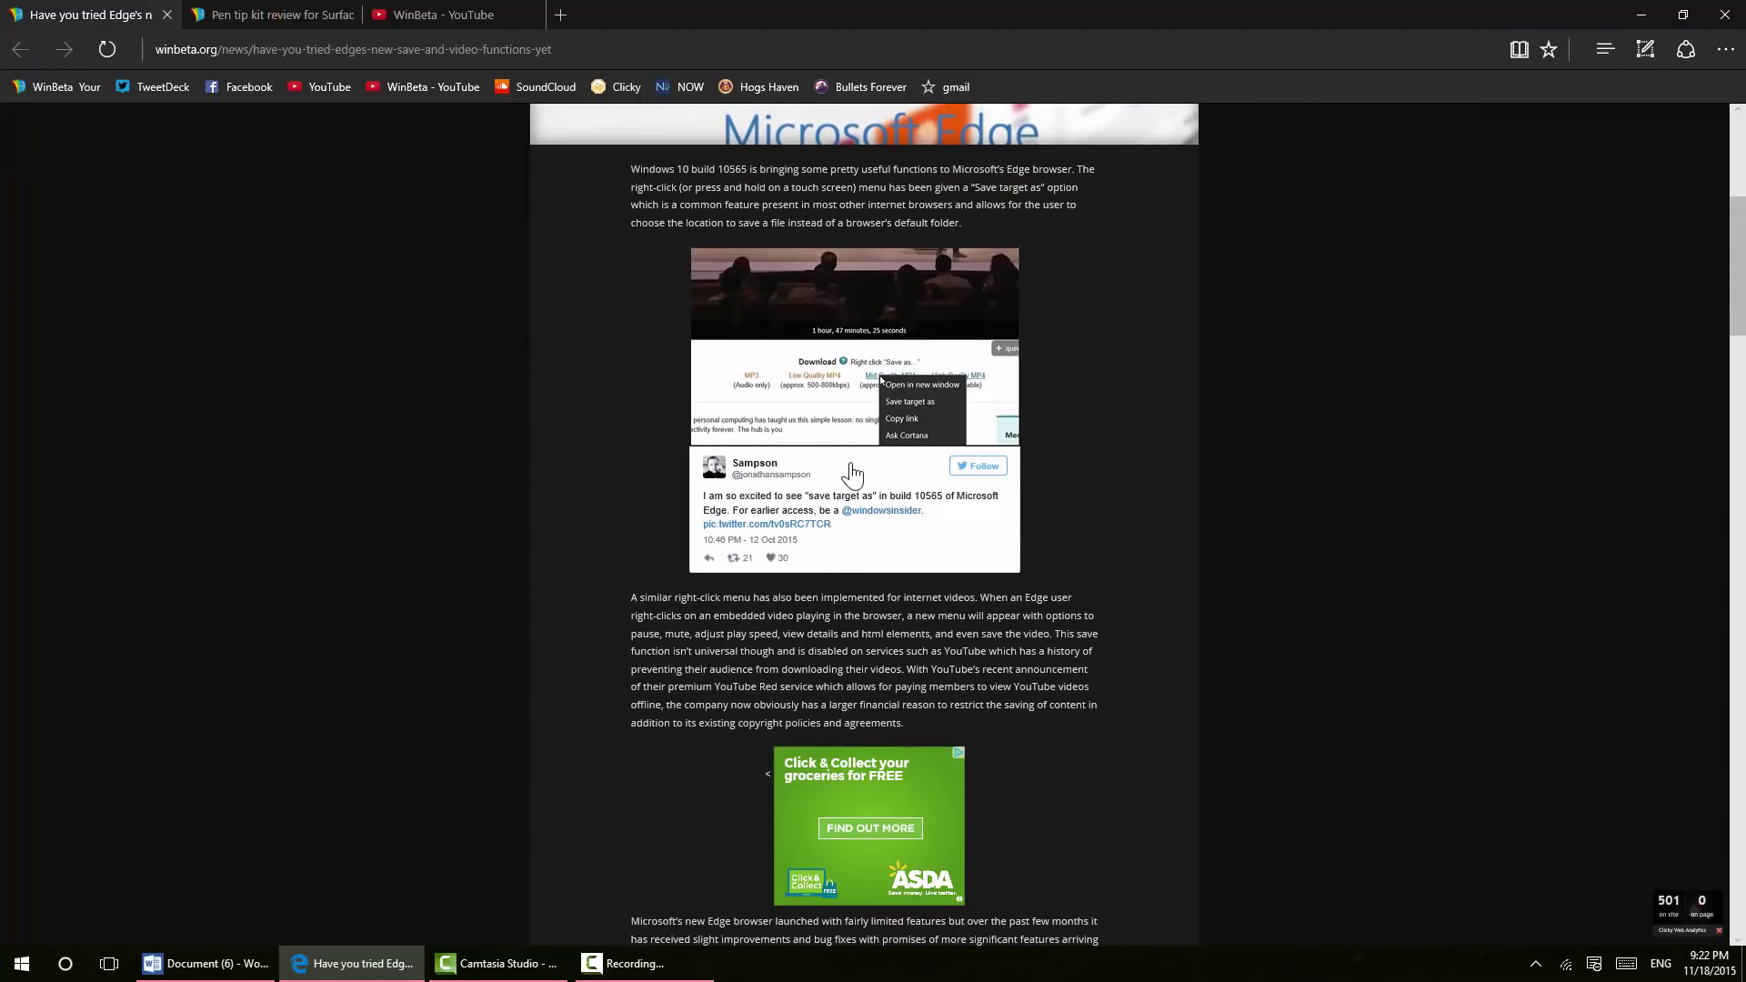
pyautogui.moveTo(813, 398)
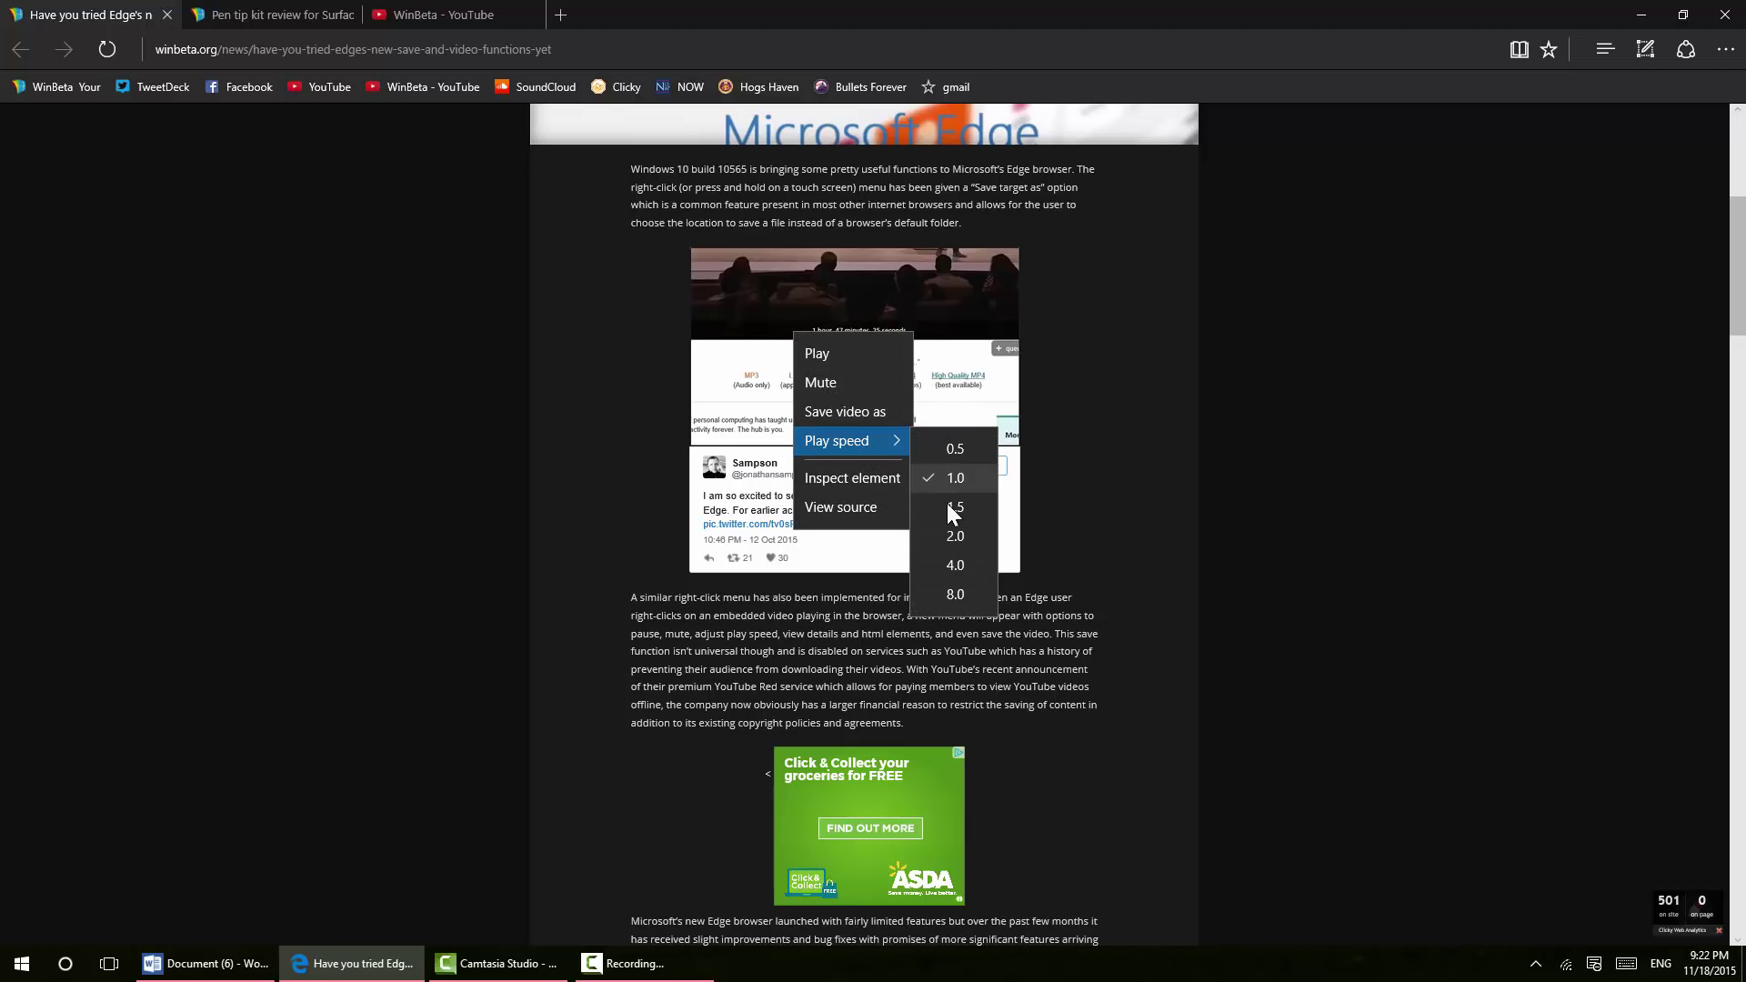
pyautogui.click(1130, 289)
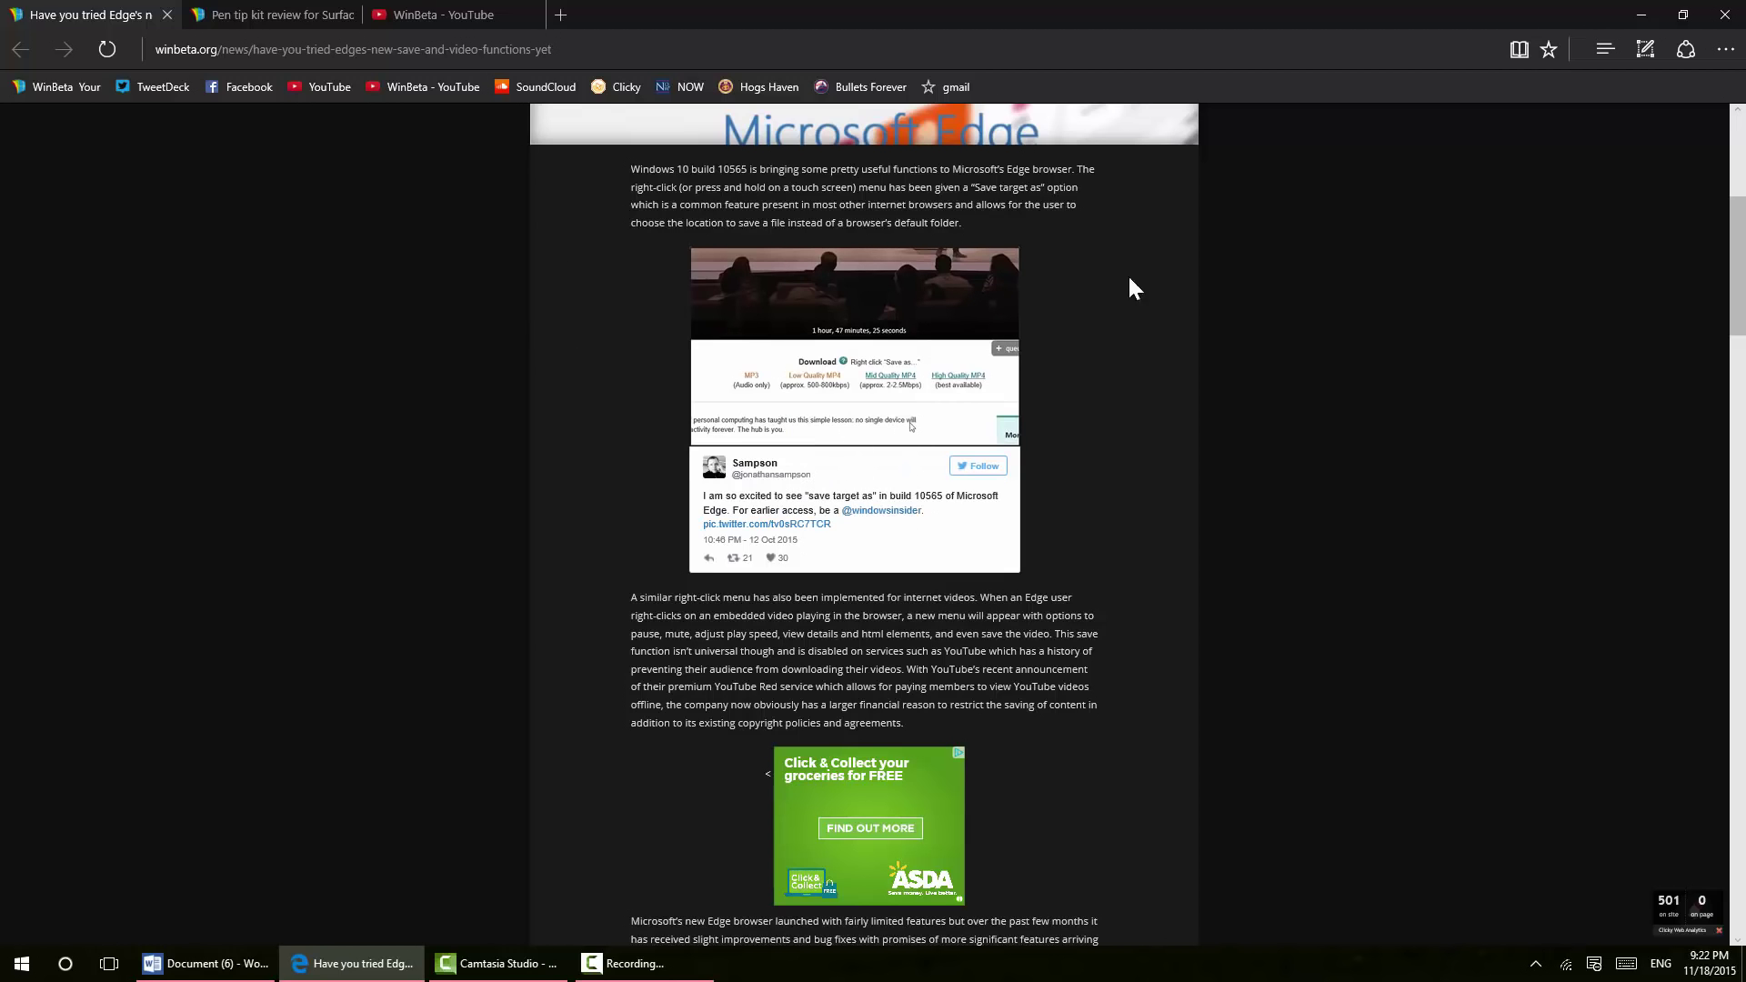
pyautogui.scroll(3)
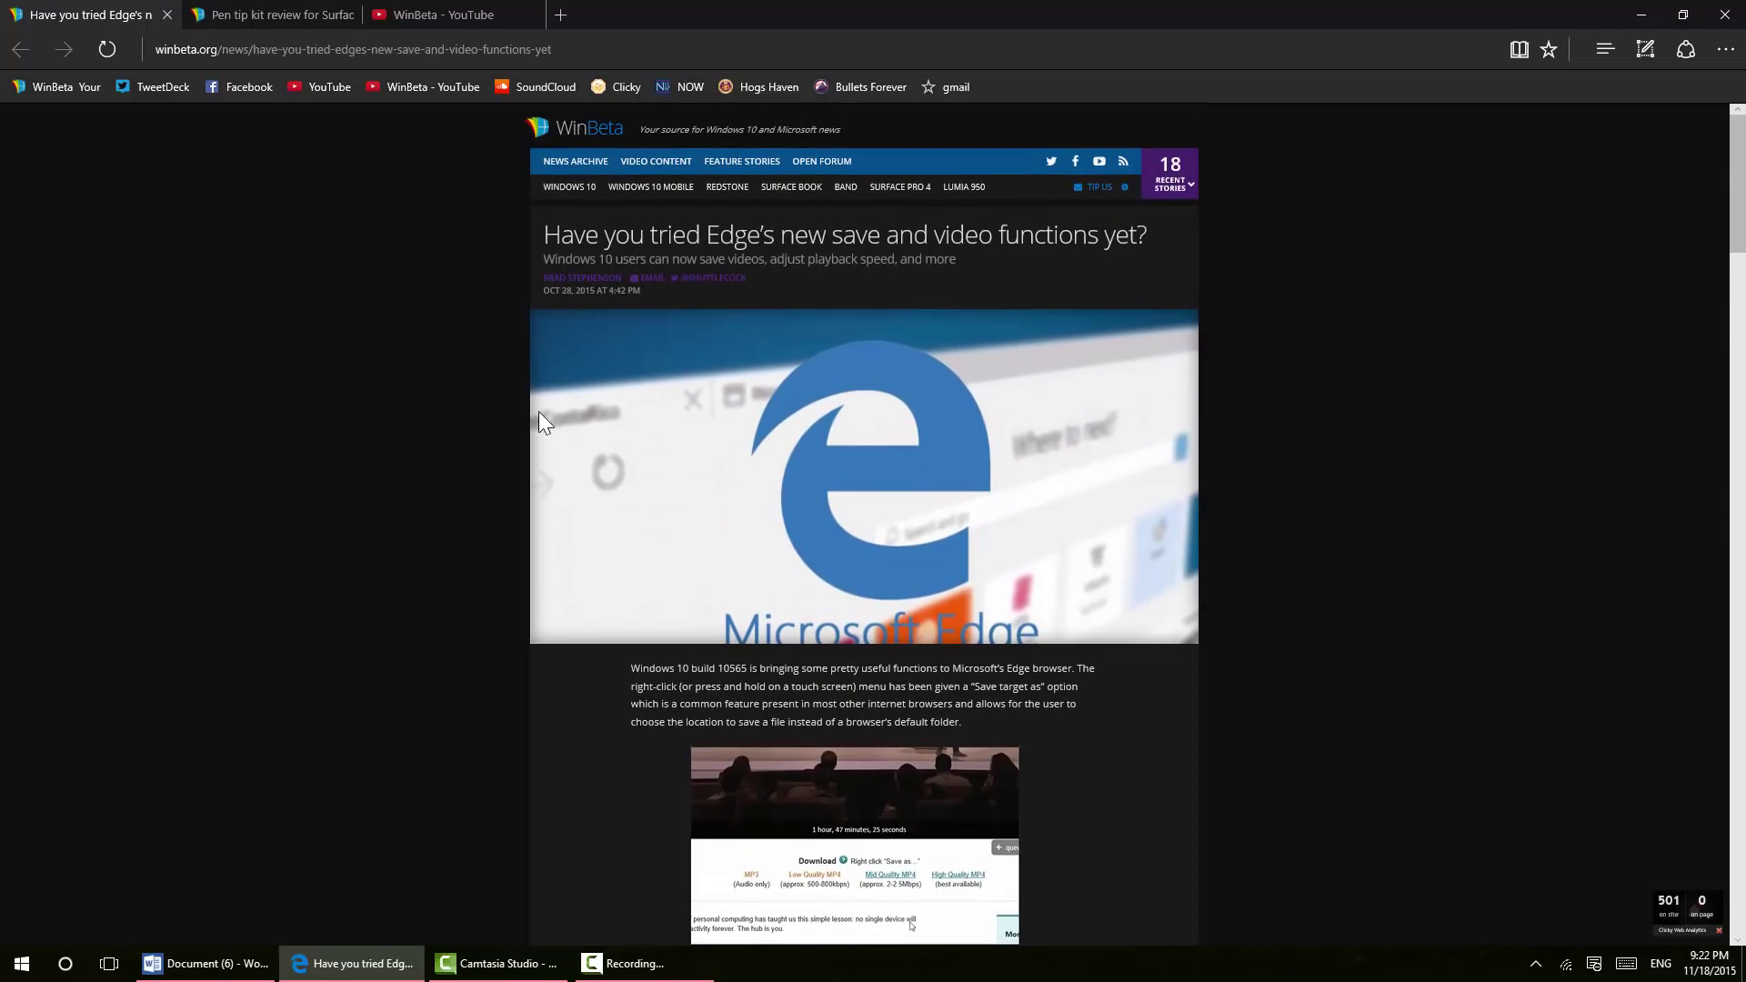
pyautogui.moveTo(451, 370)
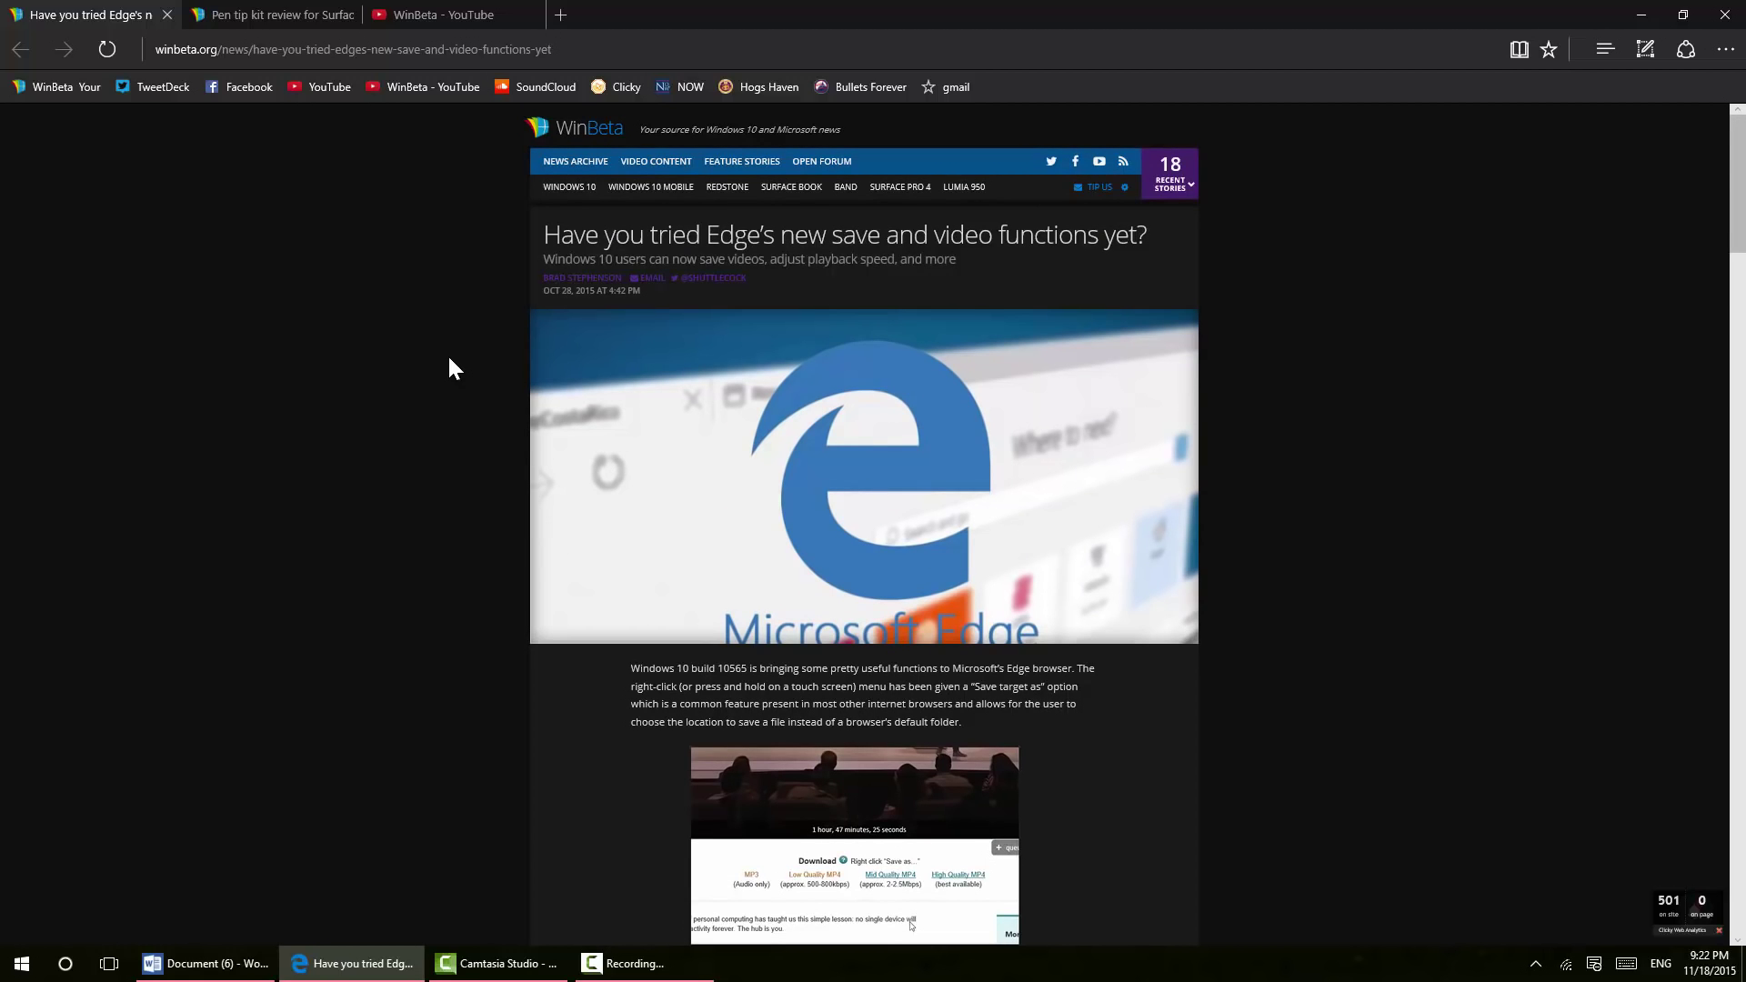
pyautogui.moveTo(173, 20)
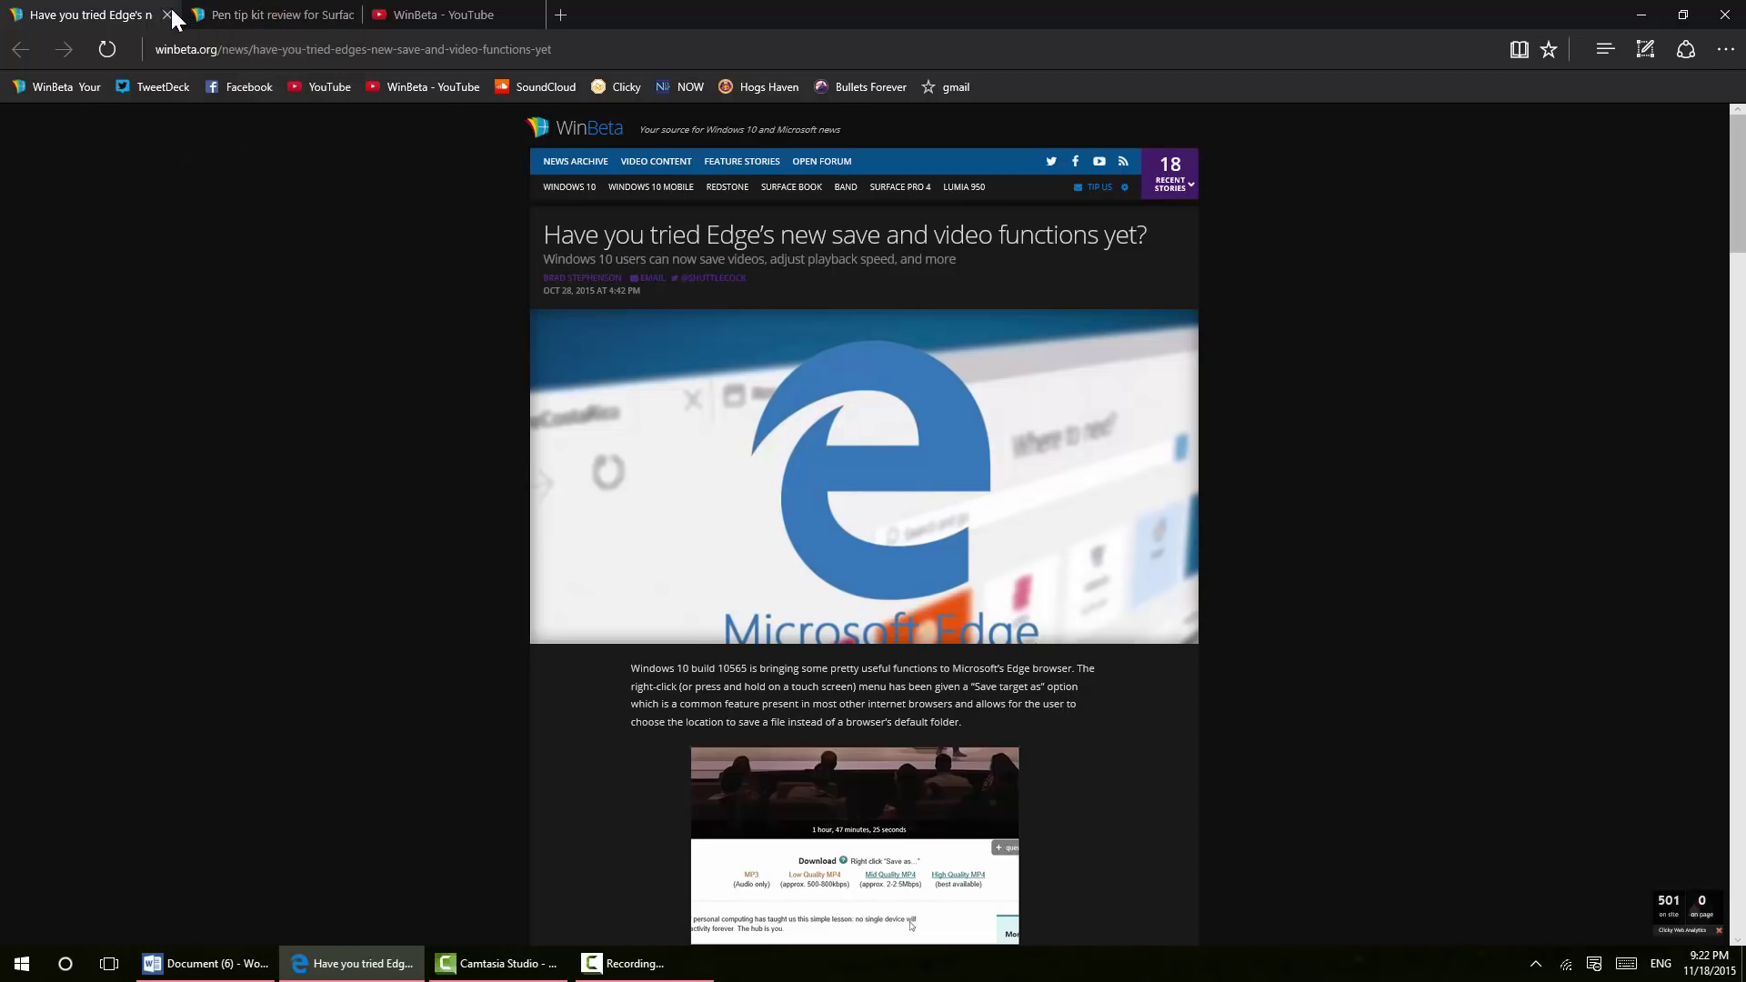
# Close the save-and-video article tab and show the WinBeta - YouTube tab
pyautogui.click(167, 14)
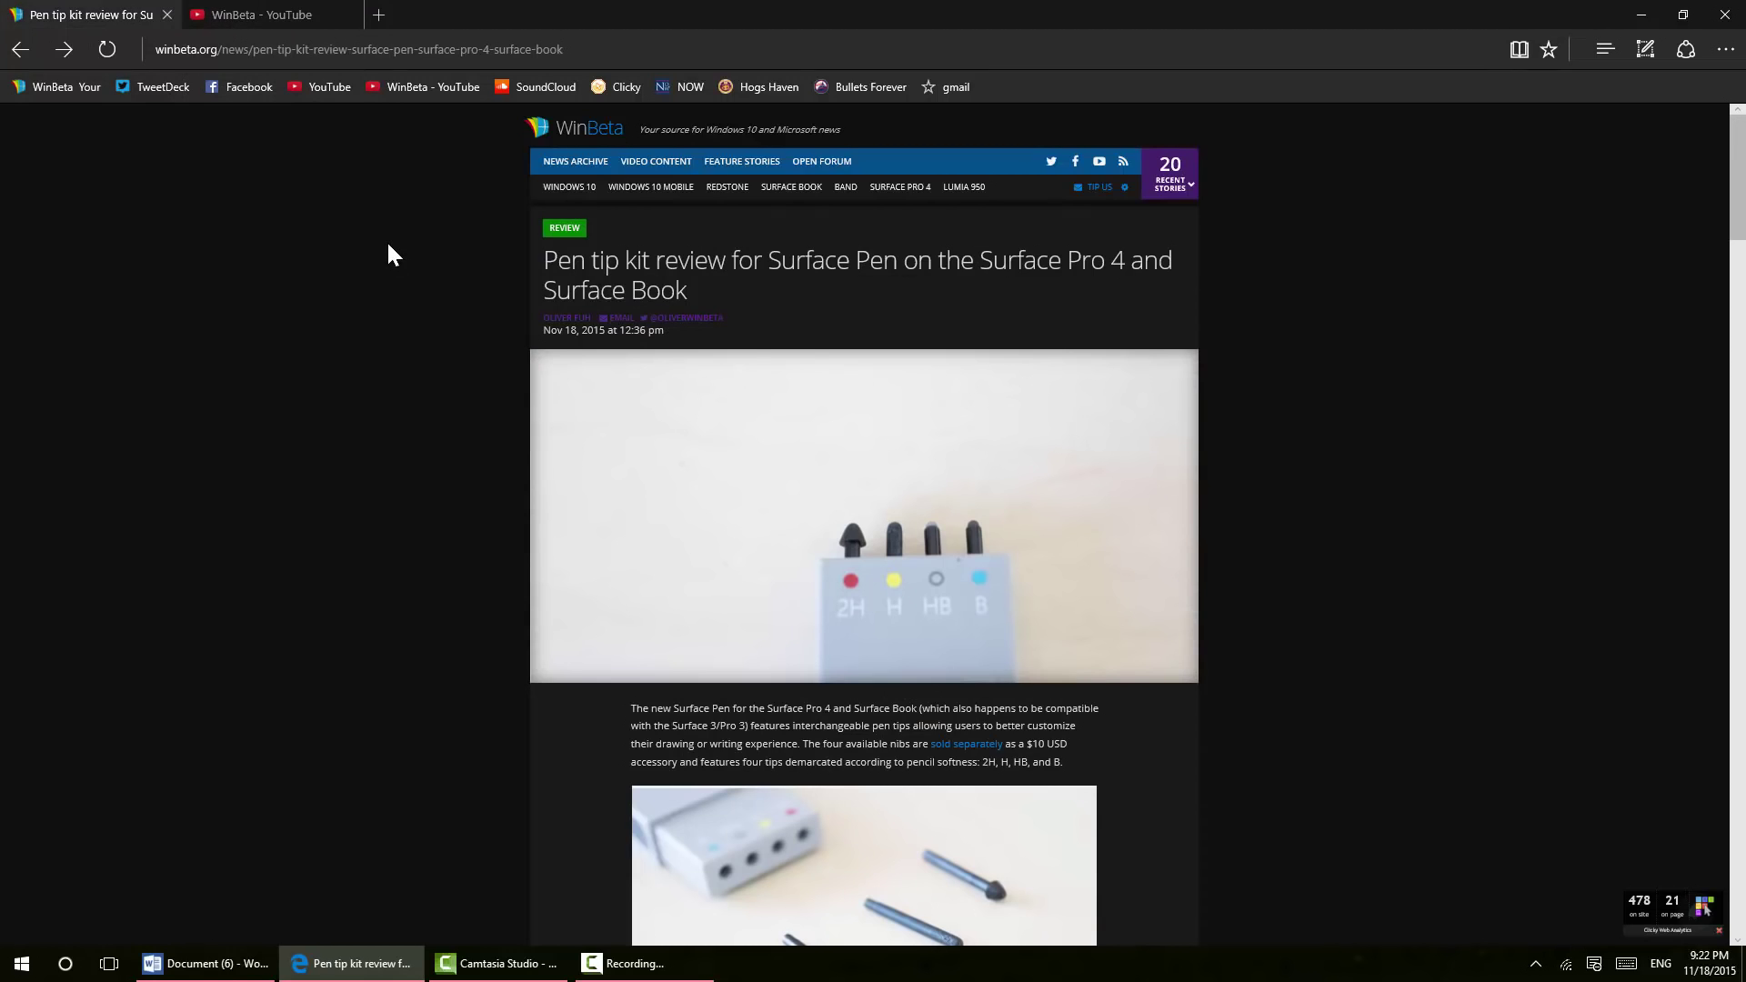
pyautogui.moveTo(249, 87)
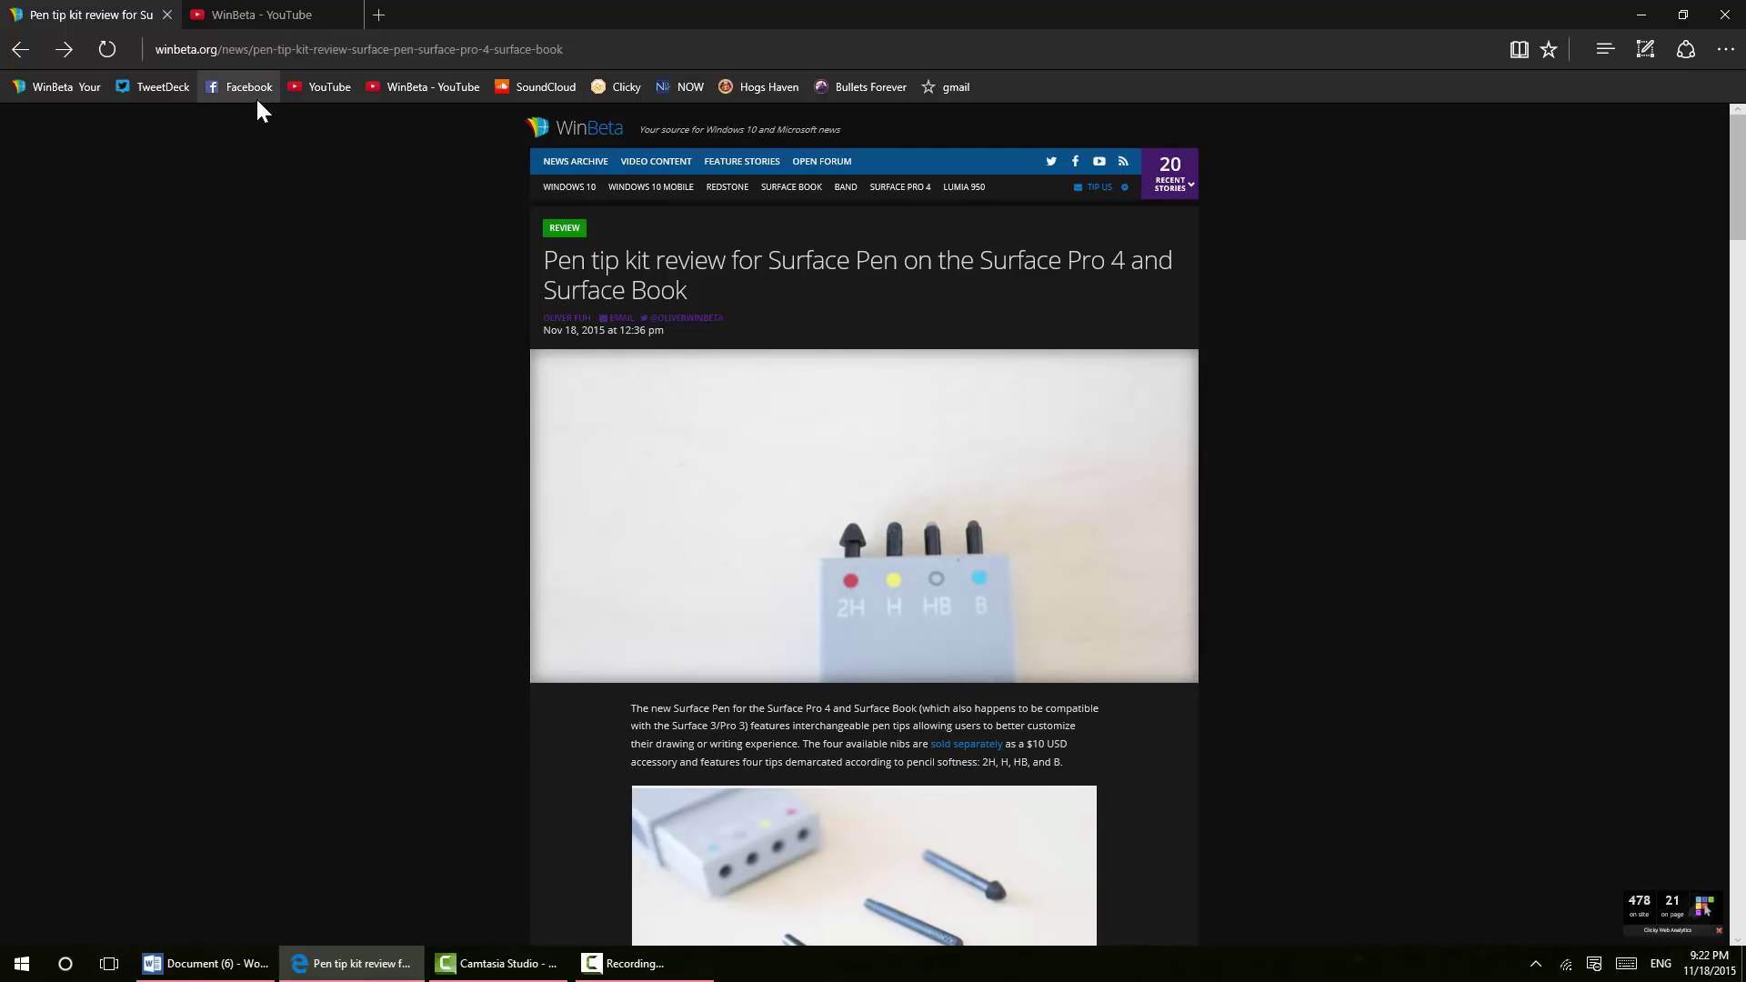
pyautogui.moveTo(249, 87)
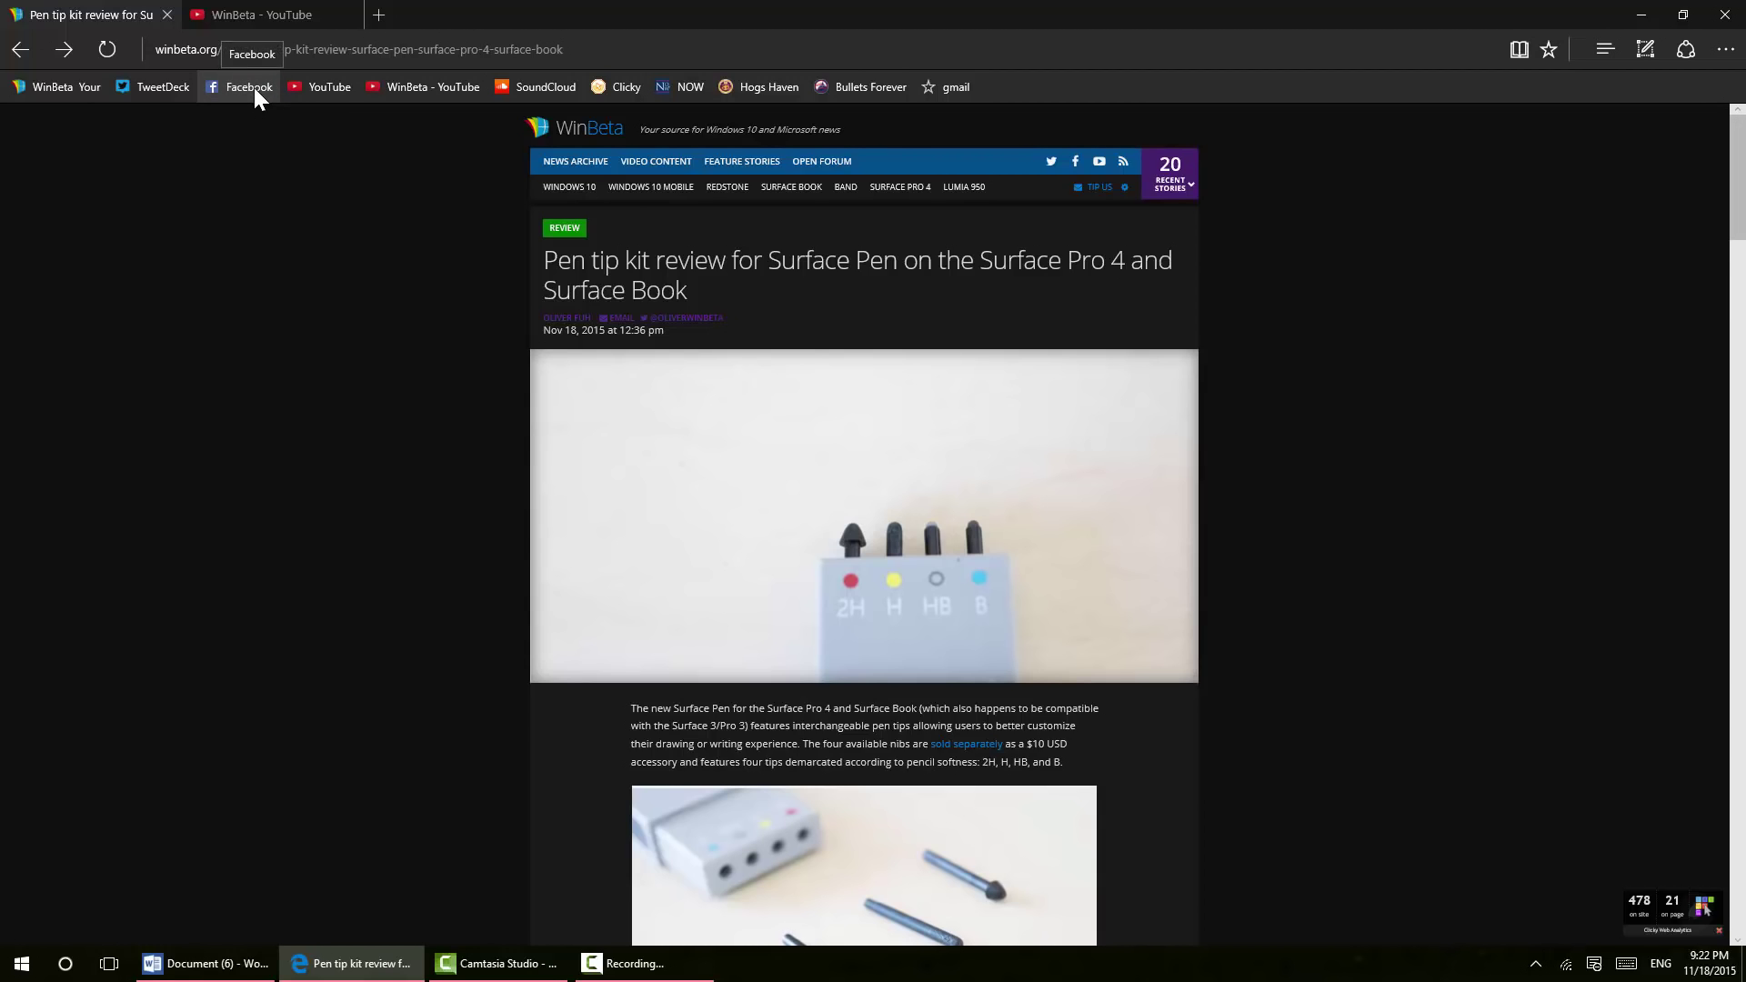
pyautogui.moveTo(403, 239)
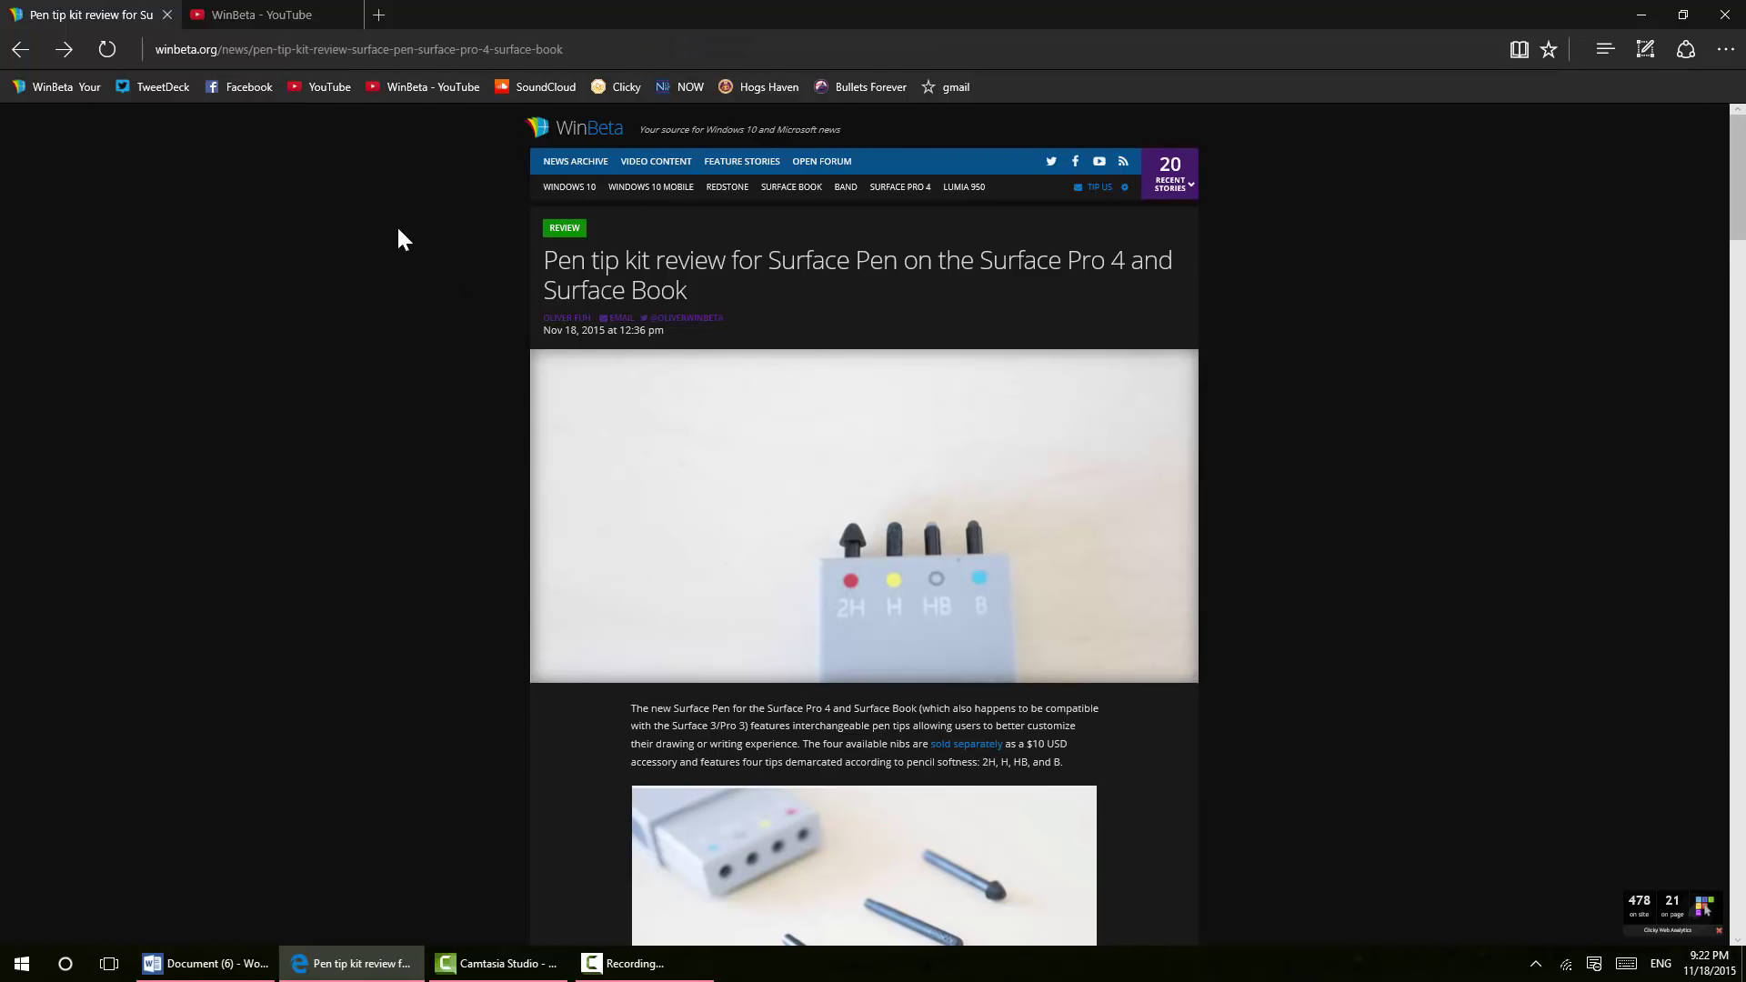
pyautogui.moveTo(318, 262)
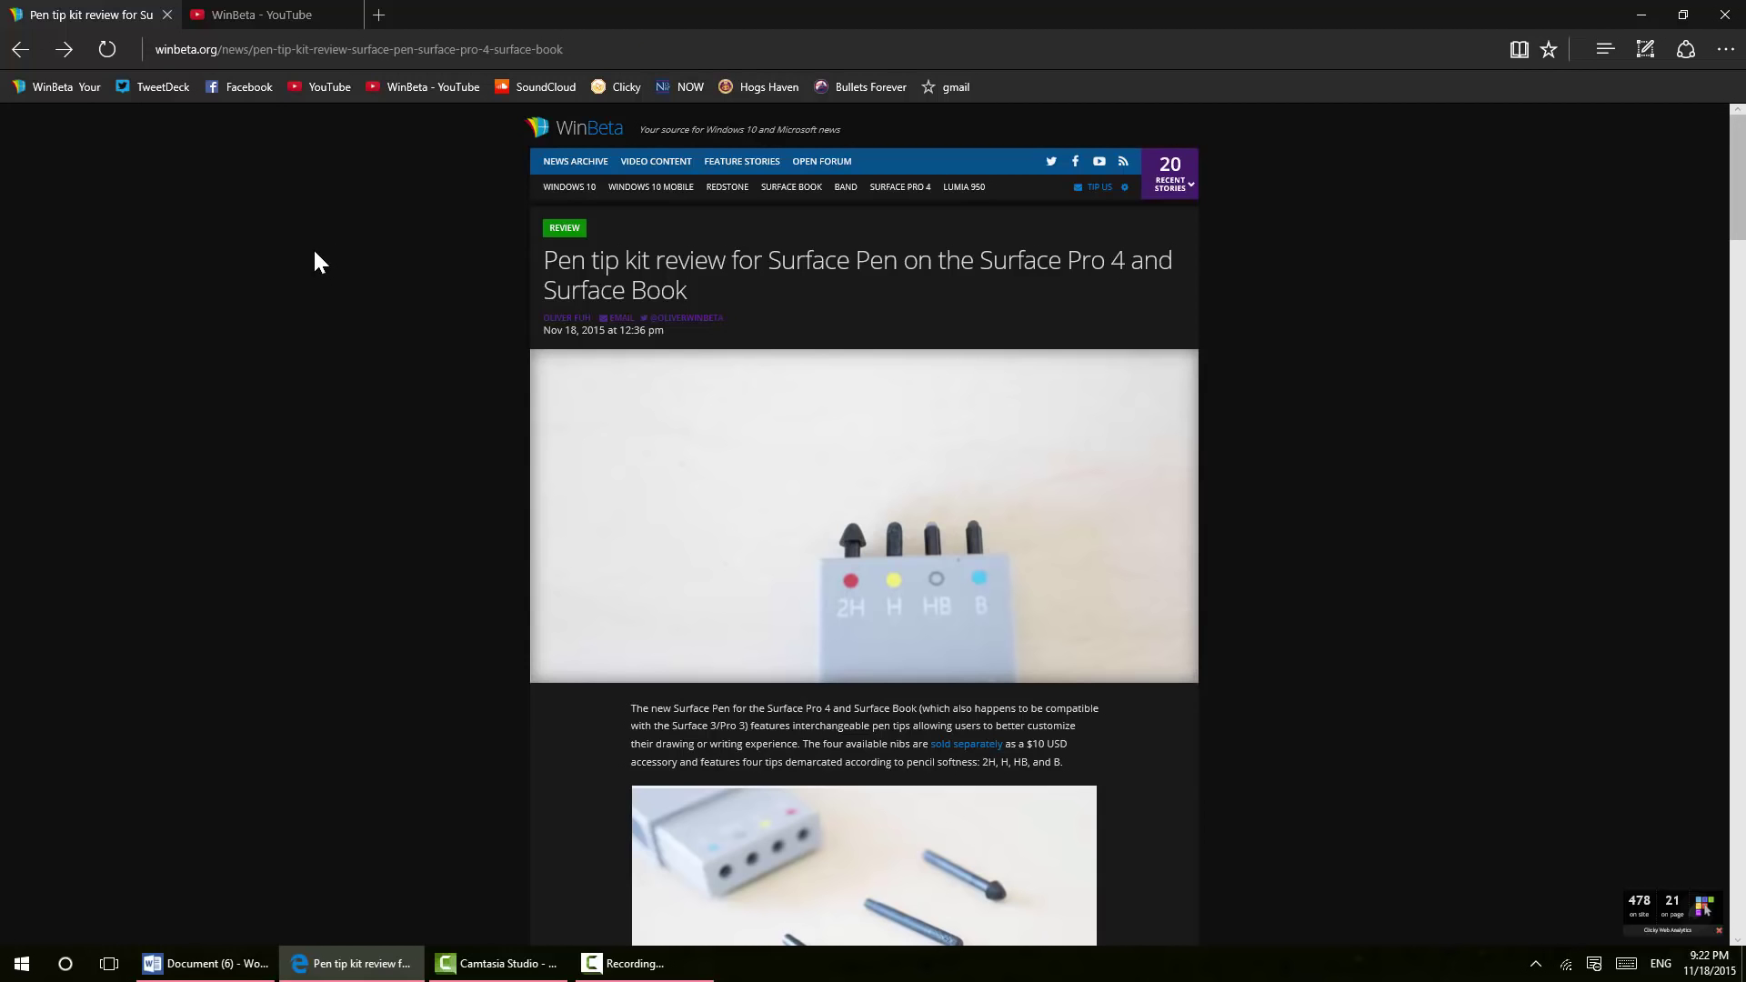
pyautogui.moveTo(308, 36)
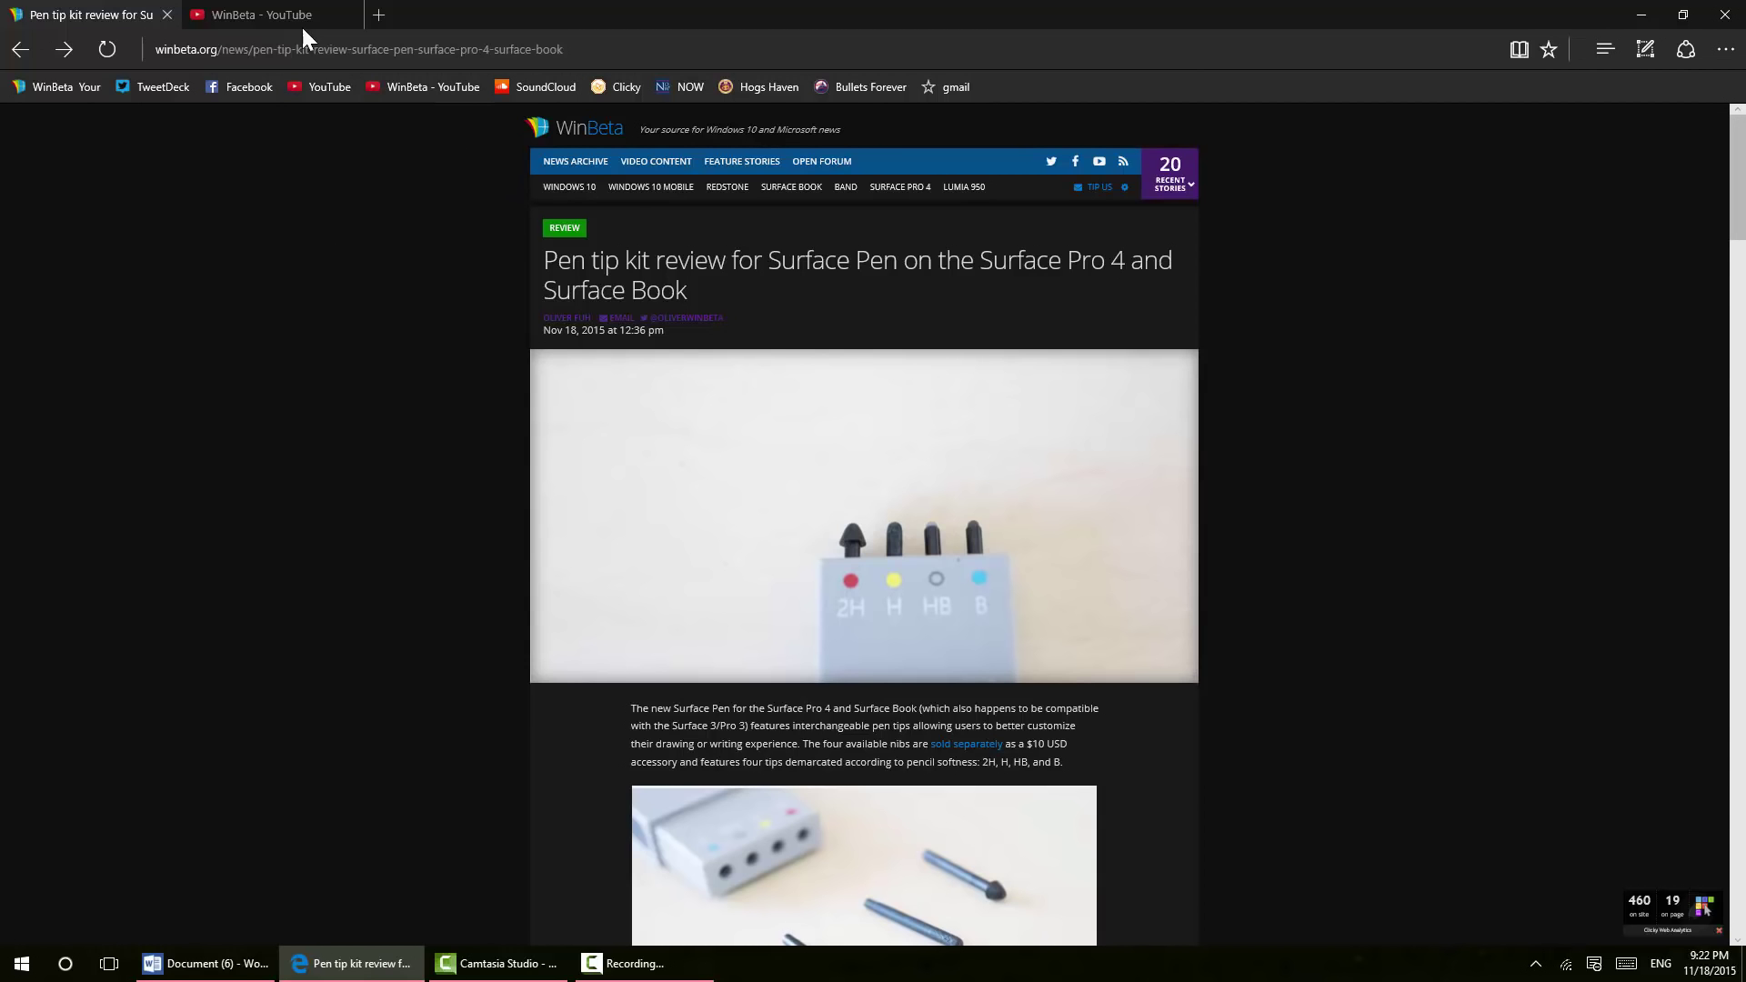
pyautogui.click(262, 15)
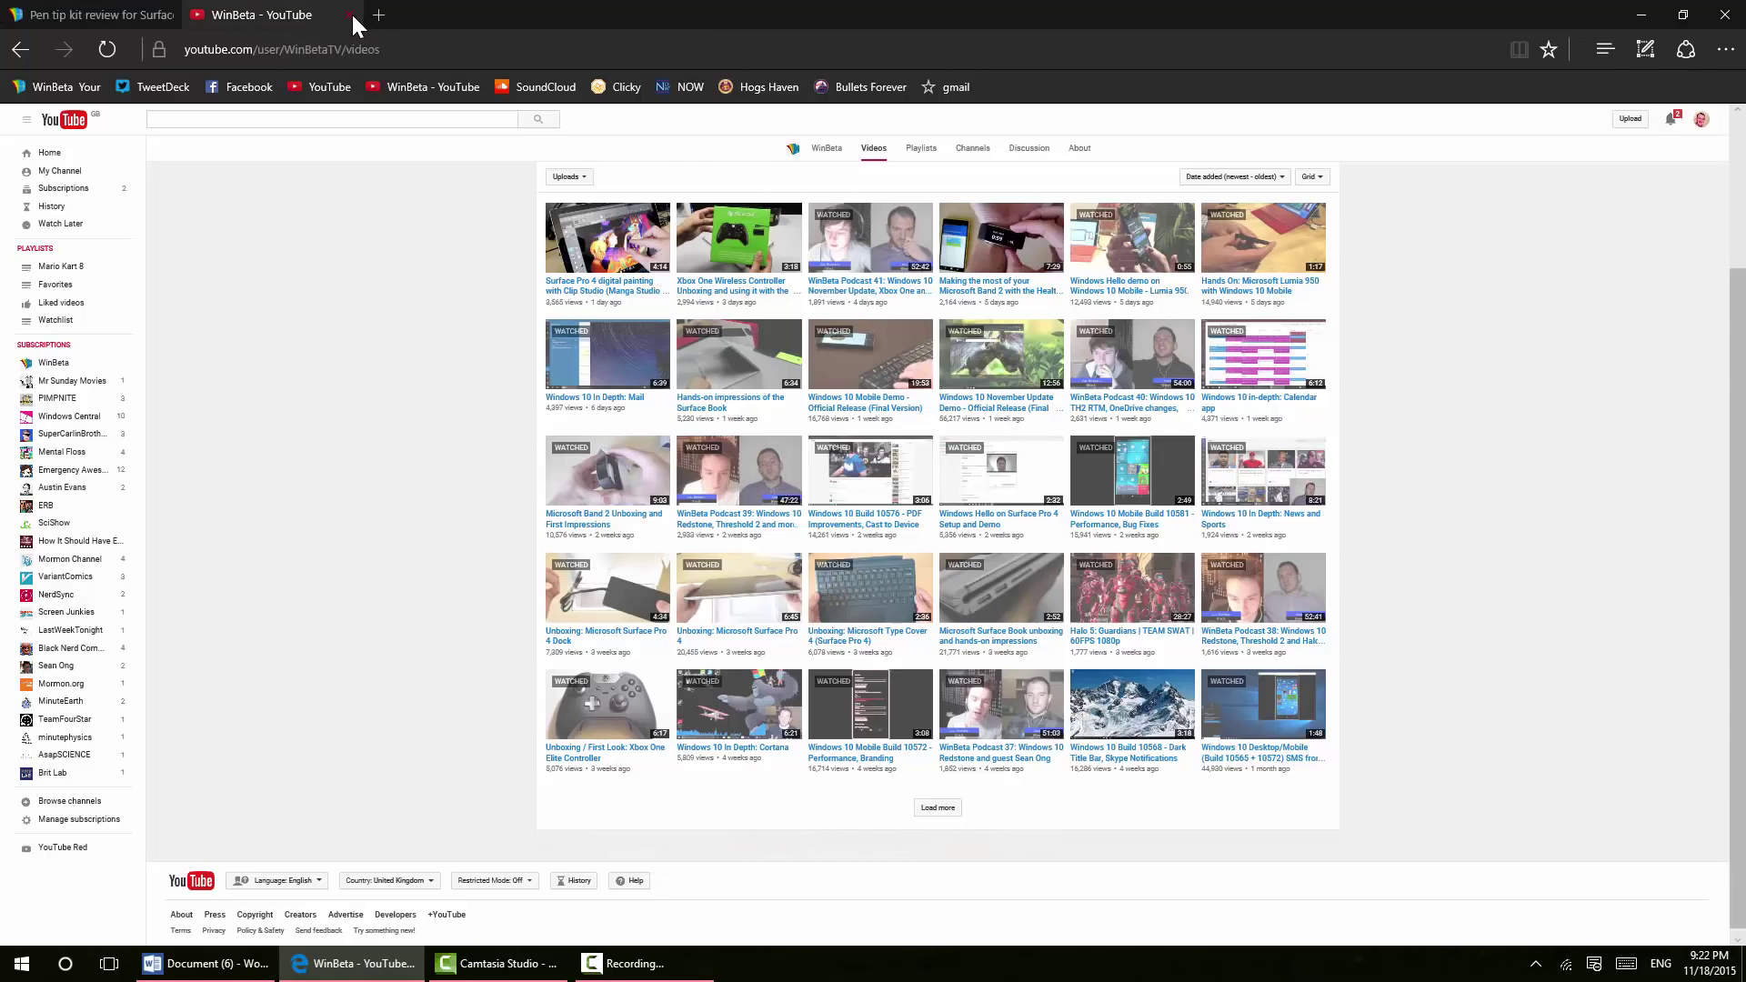